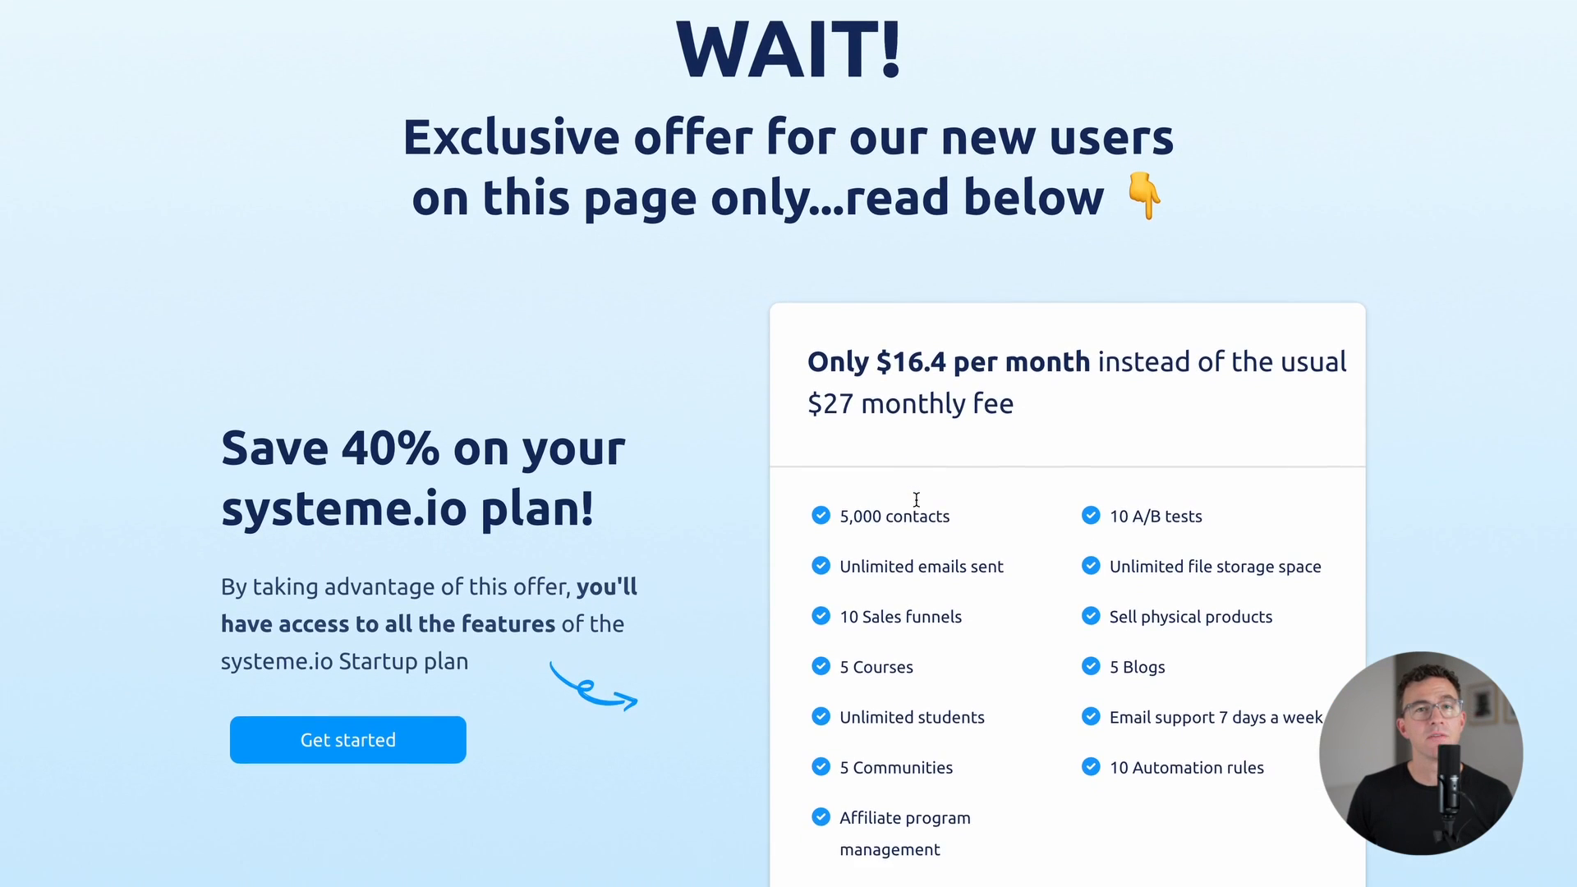
Step: Leave the dashboard and show the empty Courses list from the Products menu
scroll(down, 3)
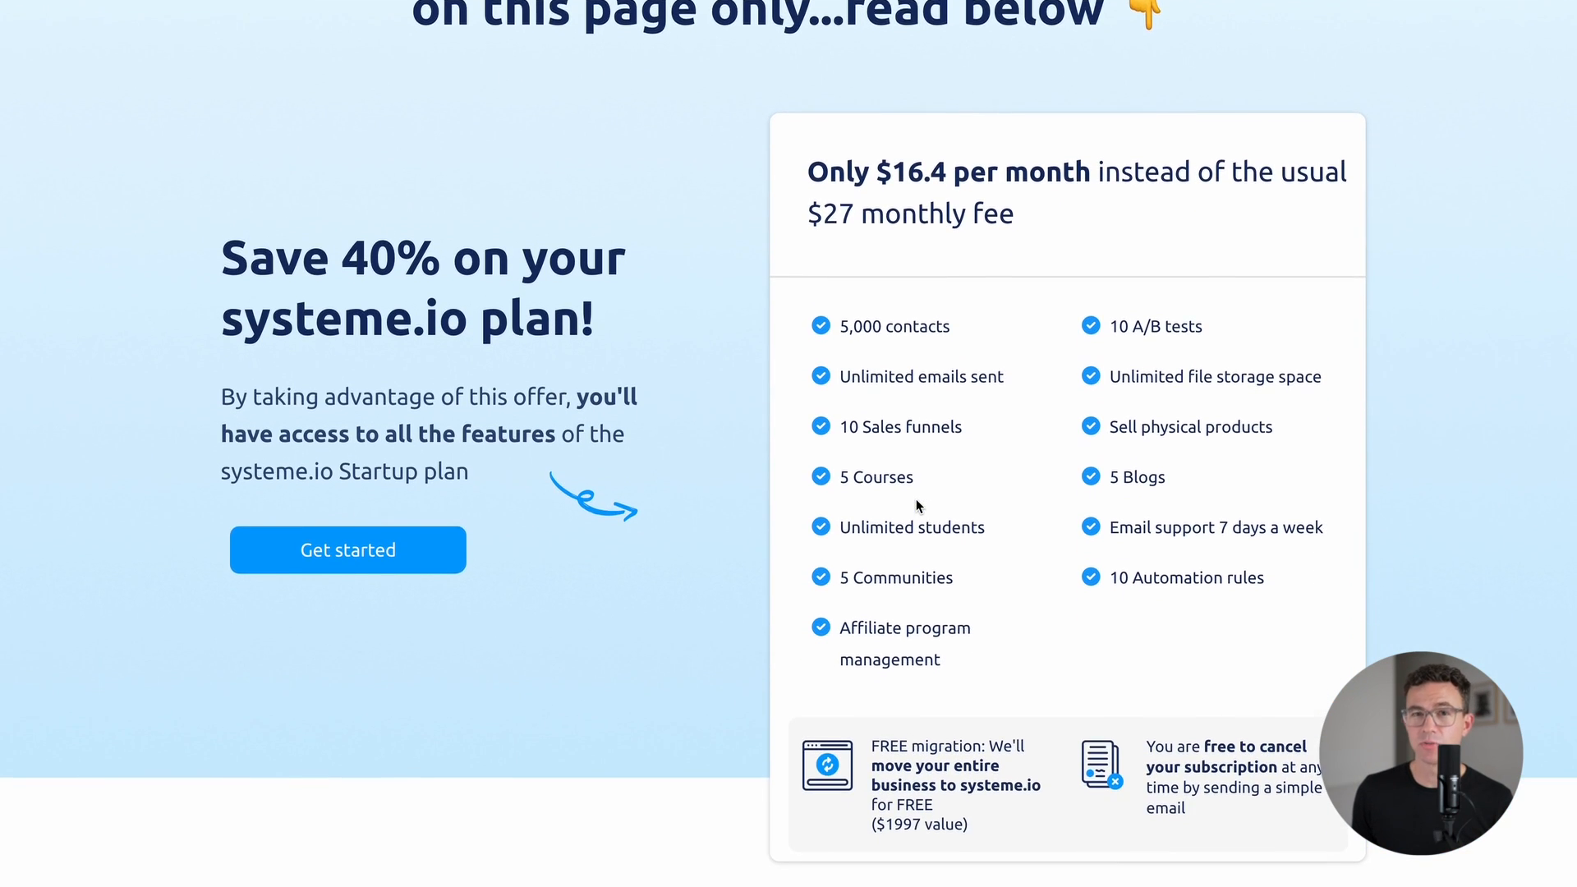
scroll(down, 3)
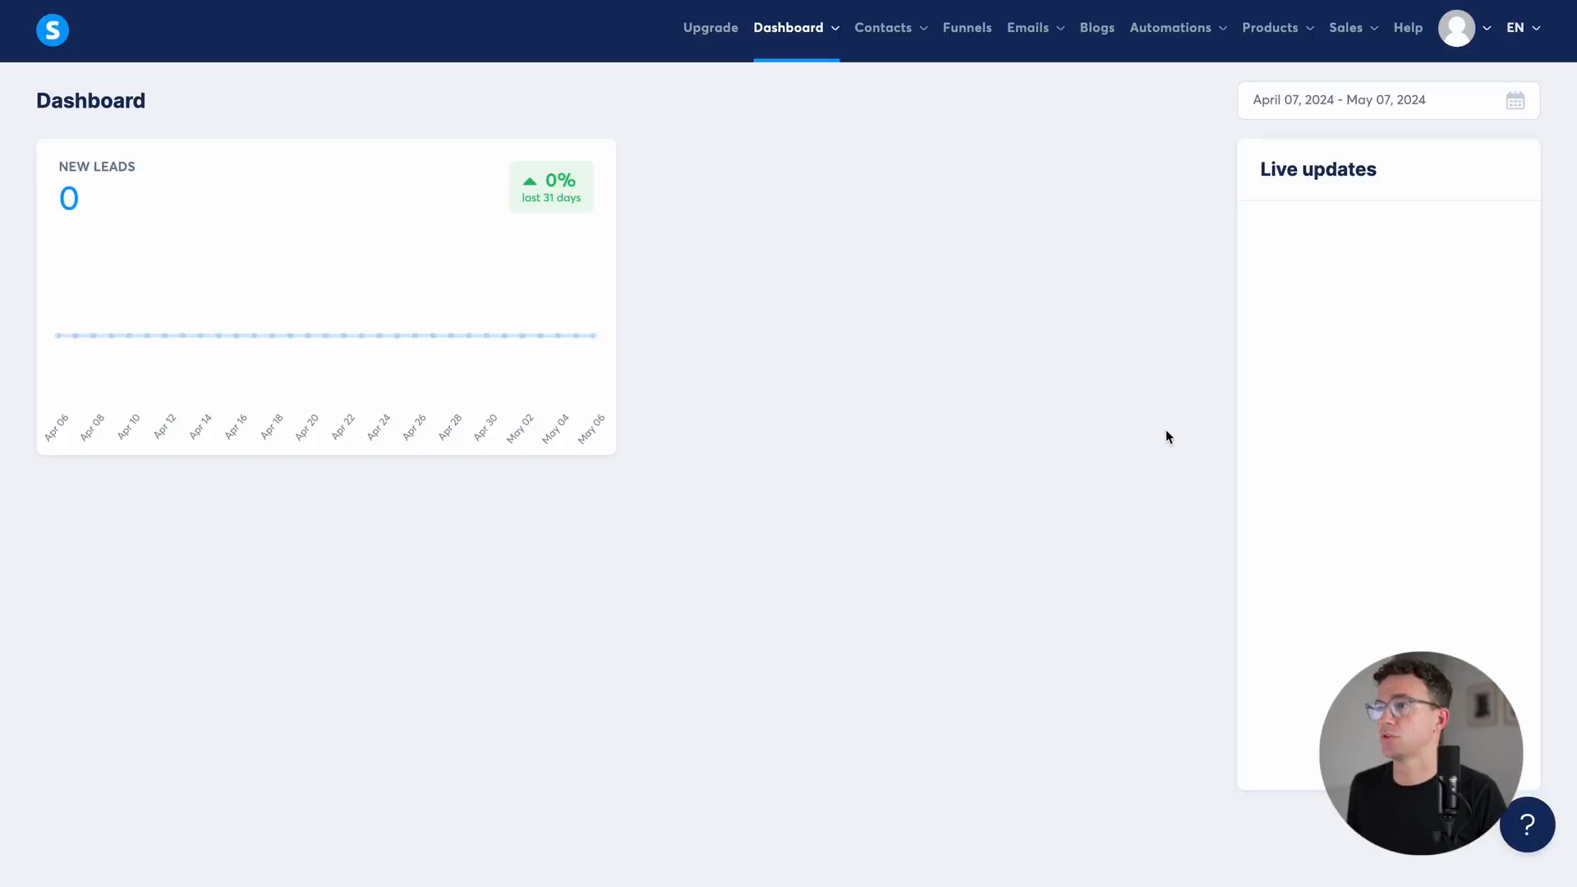
click(1271, 28)
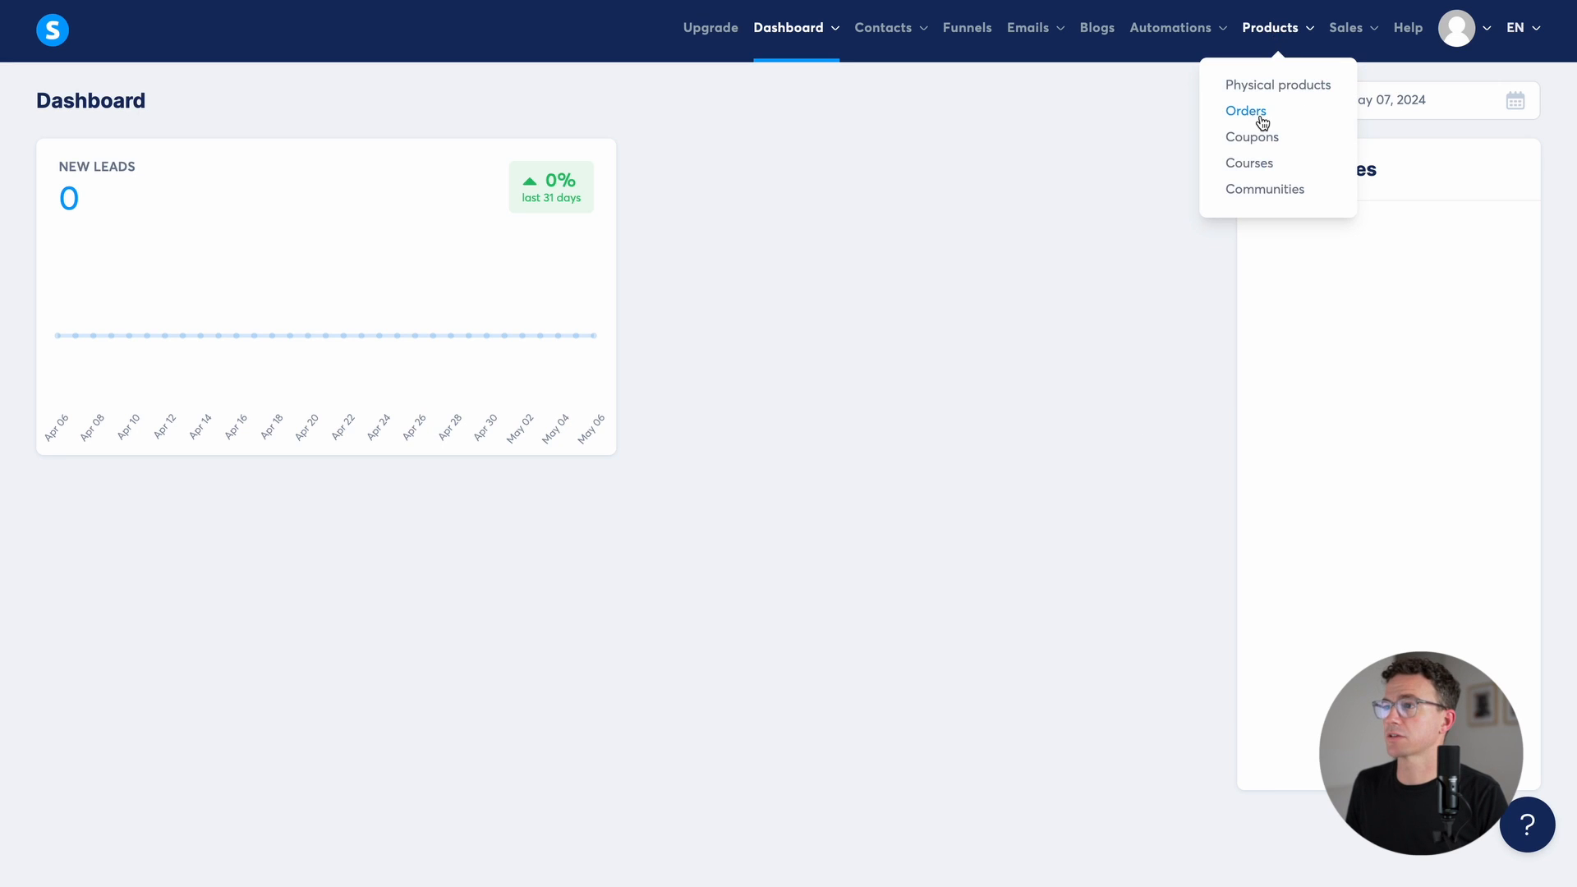
click(1248, 162)
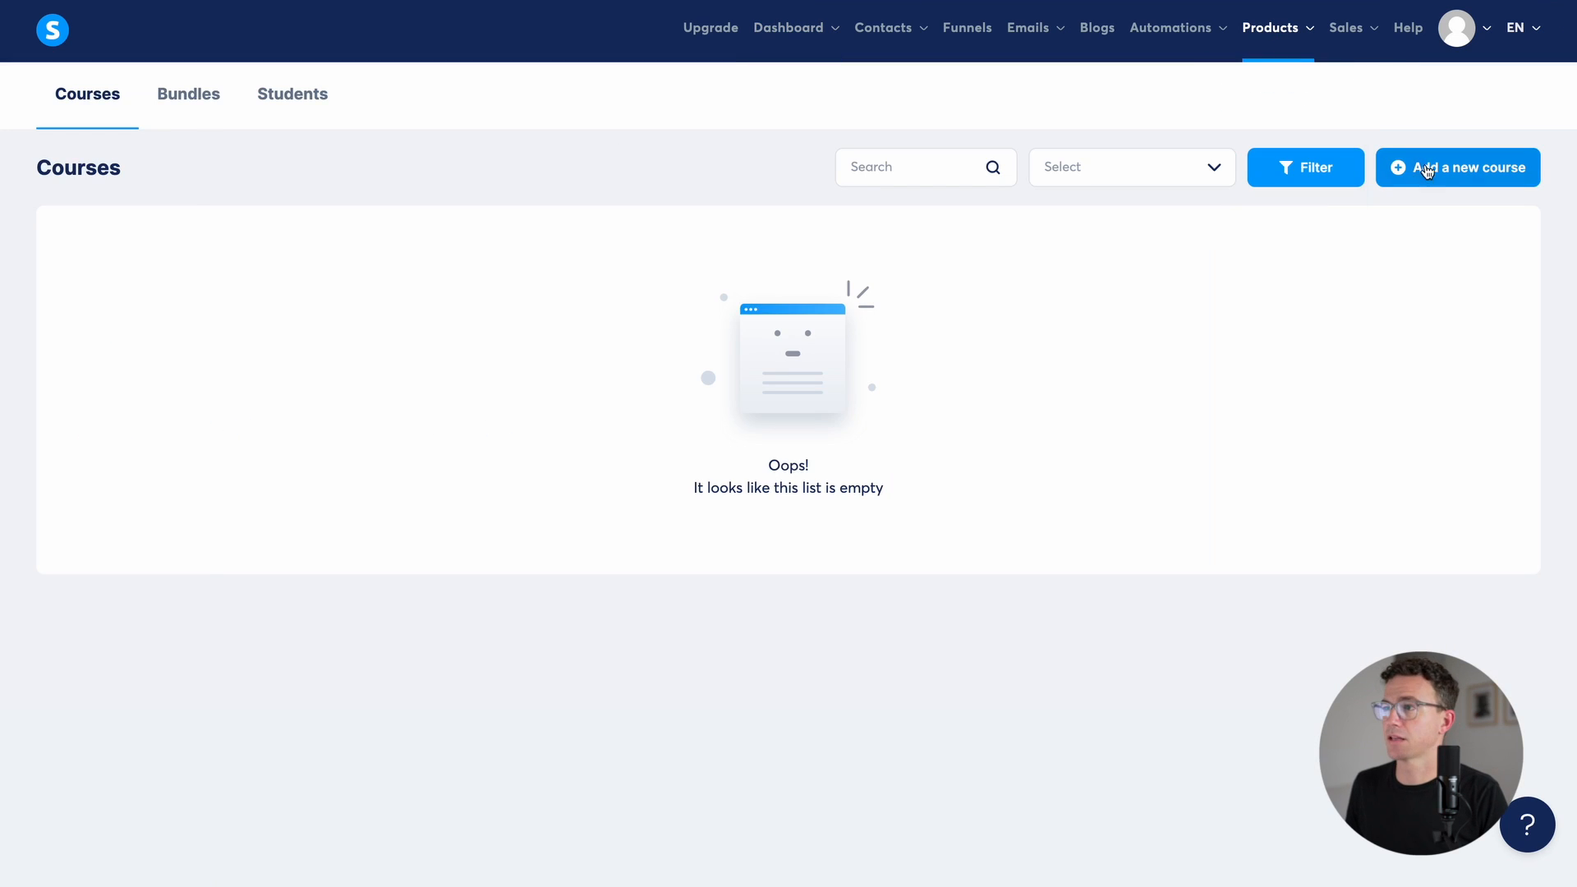
Step: Create the course Channel Launch Roadmap with URL path channel-launch-roadmap and save it
click(1457, 167)
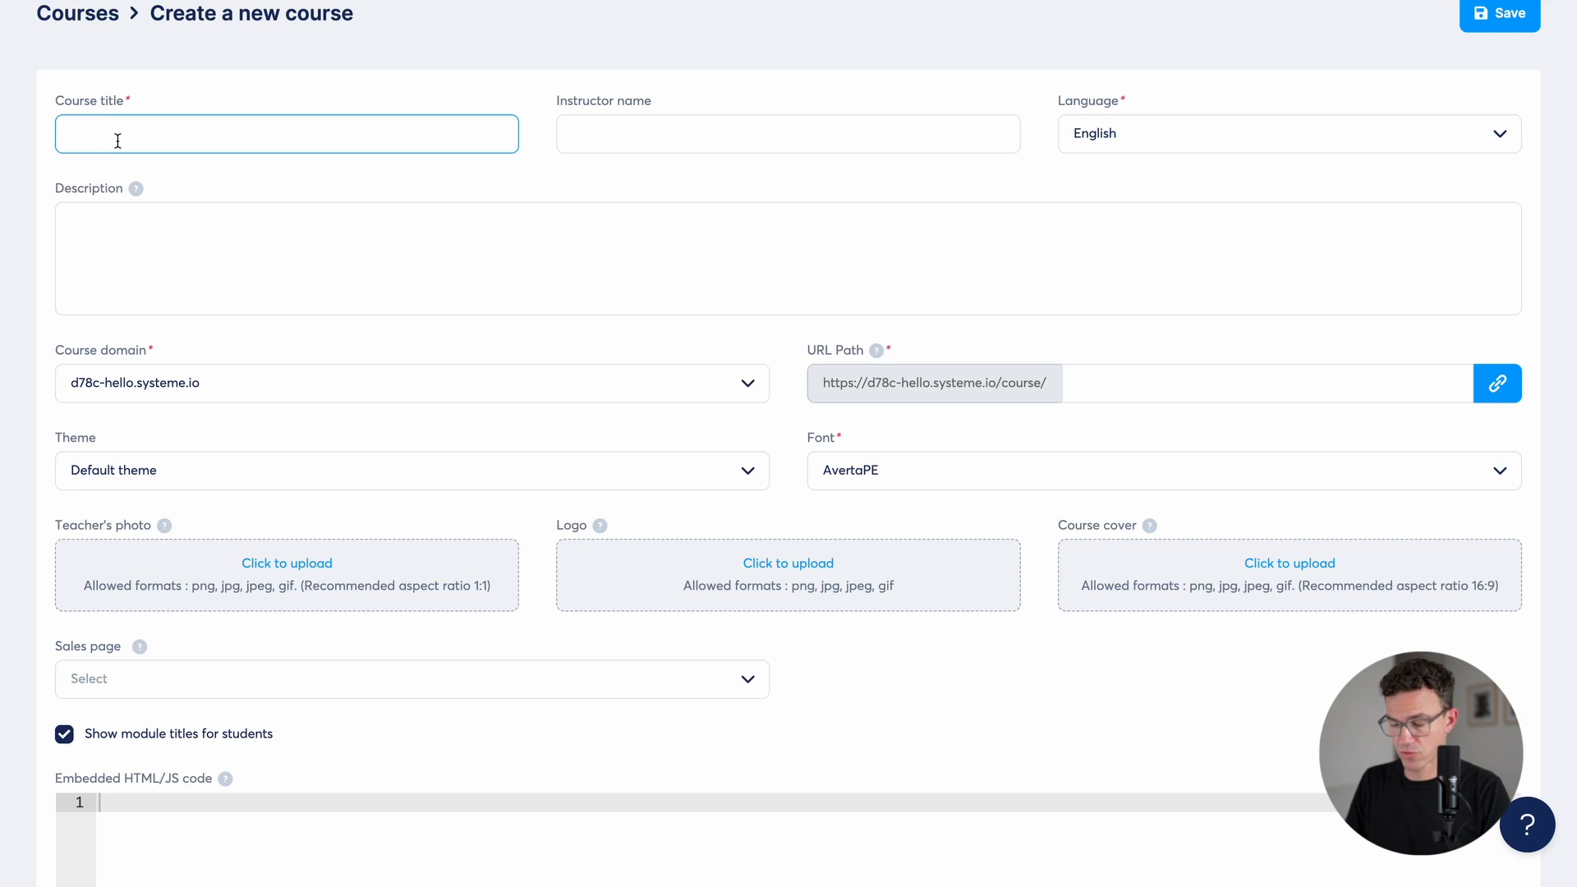
text(Channel Launch Roadmap)
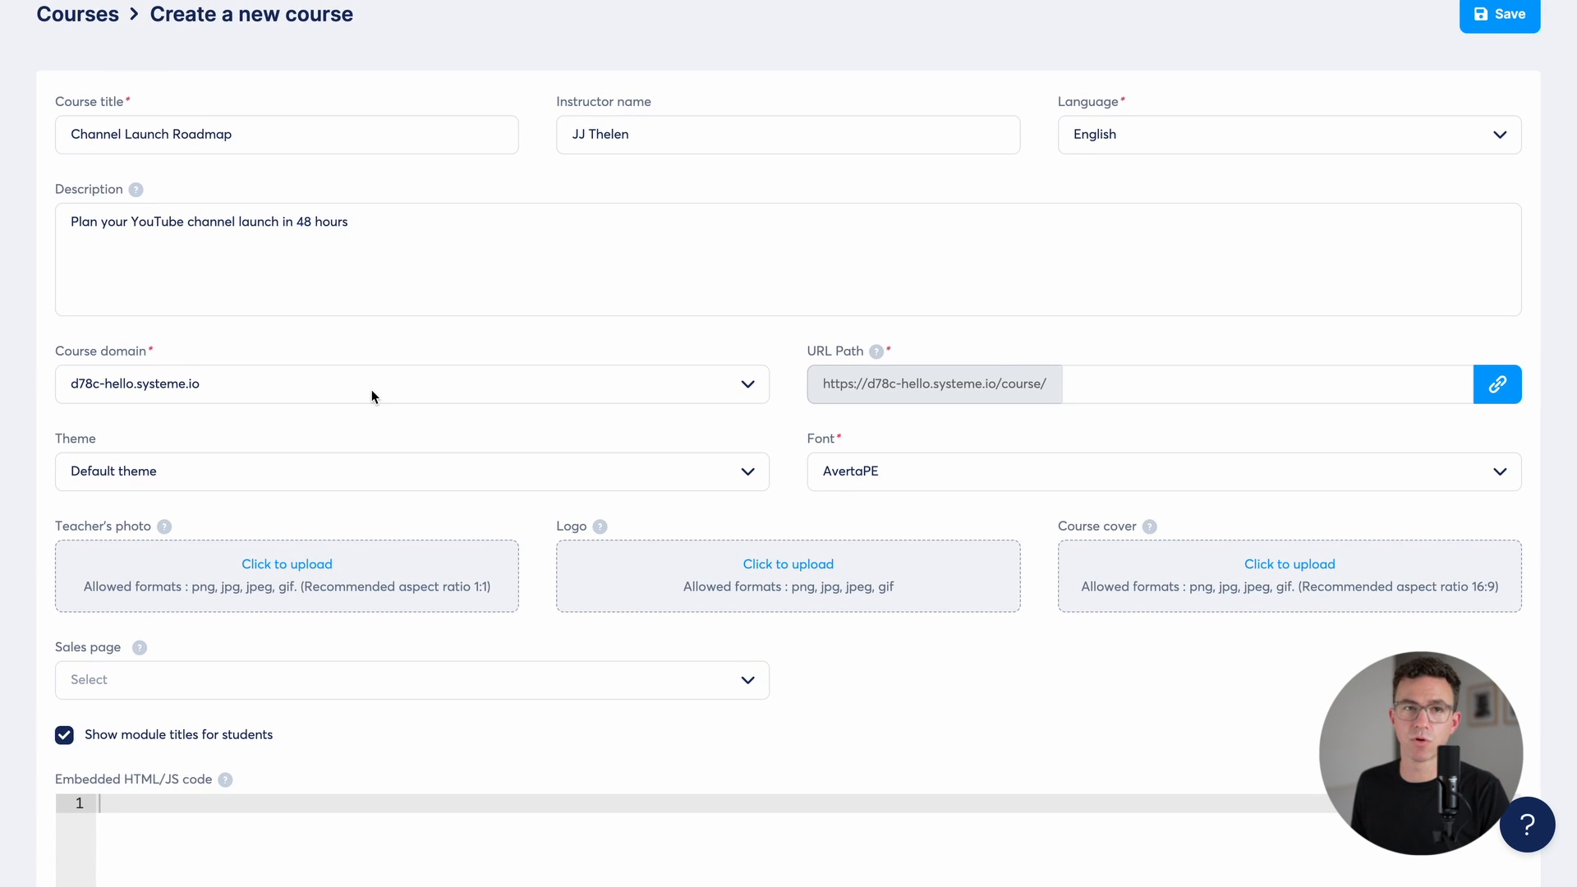
text(channel-launch-roadmap)
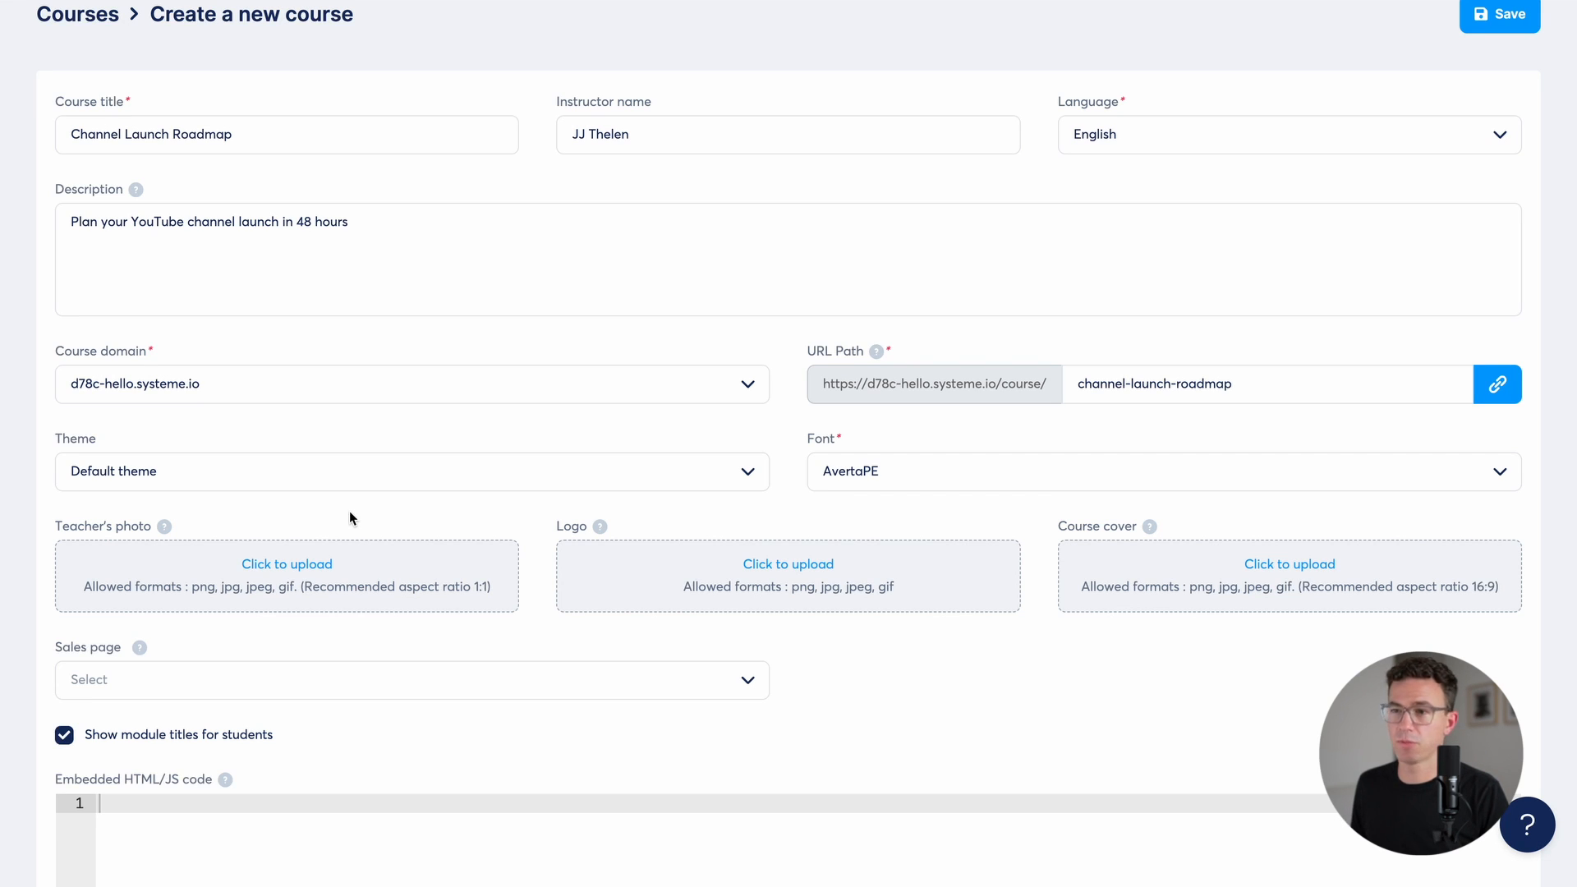
mouse_move(306, 570)
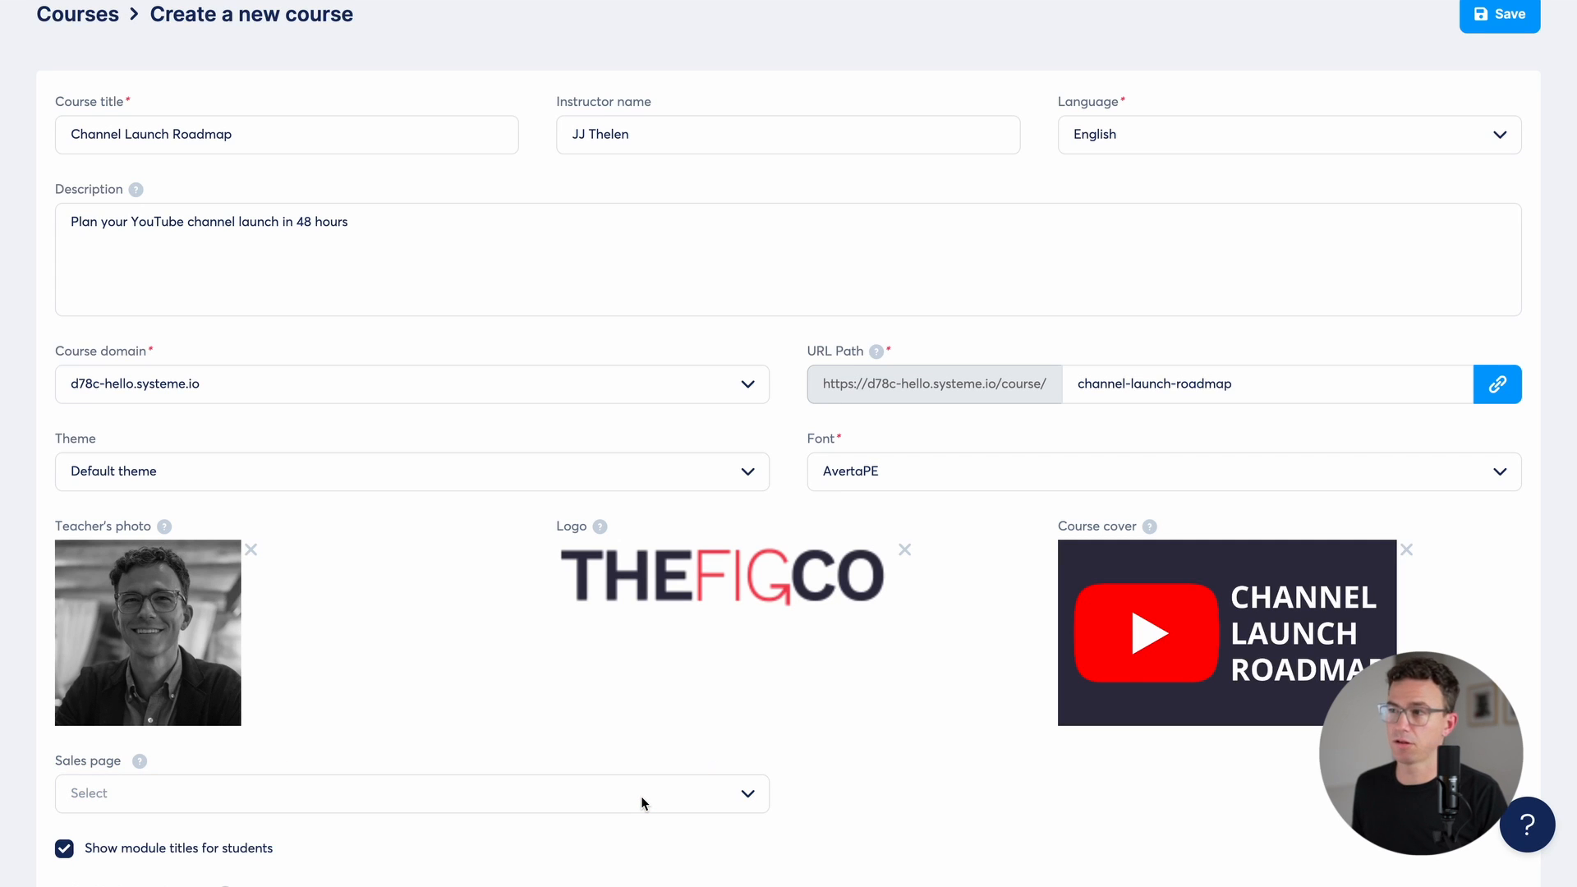
click(1500, 14)
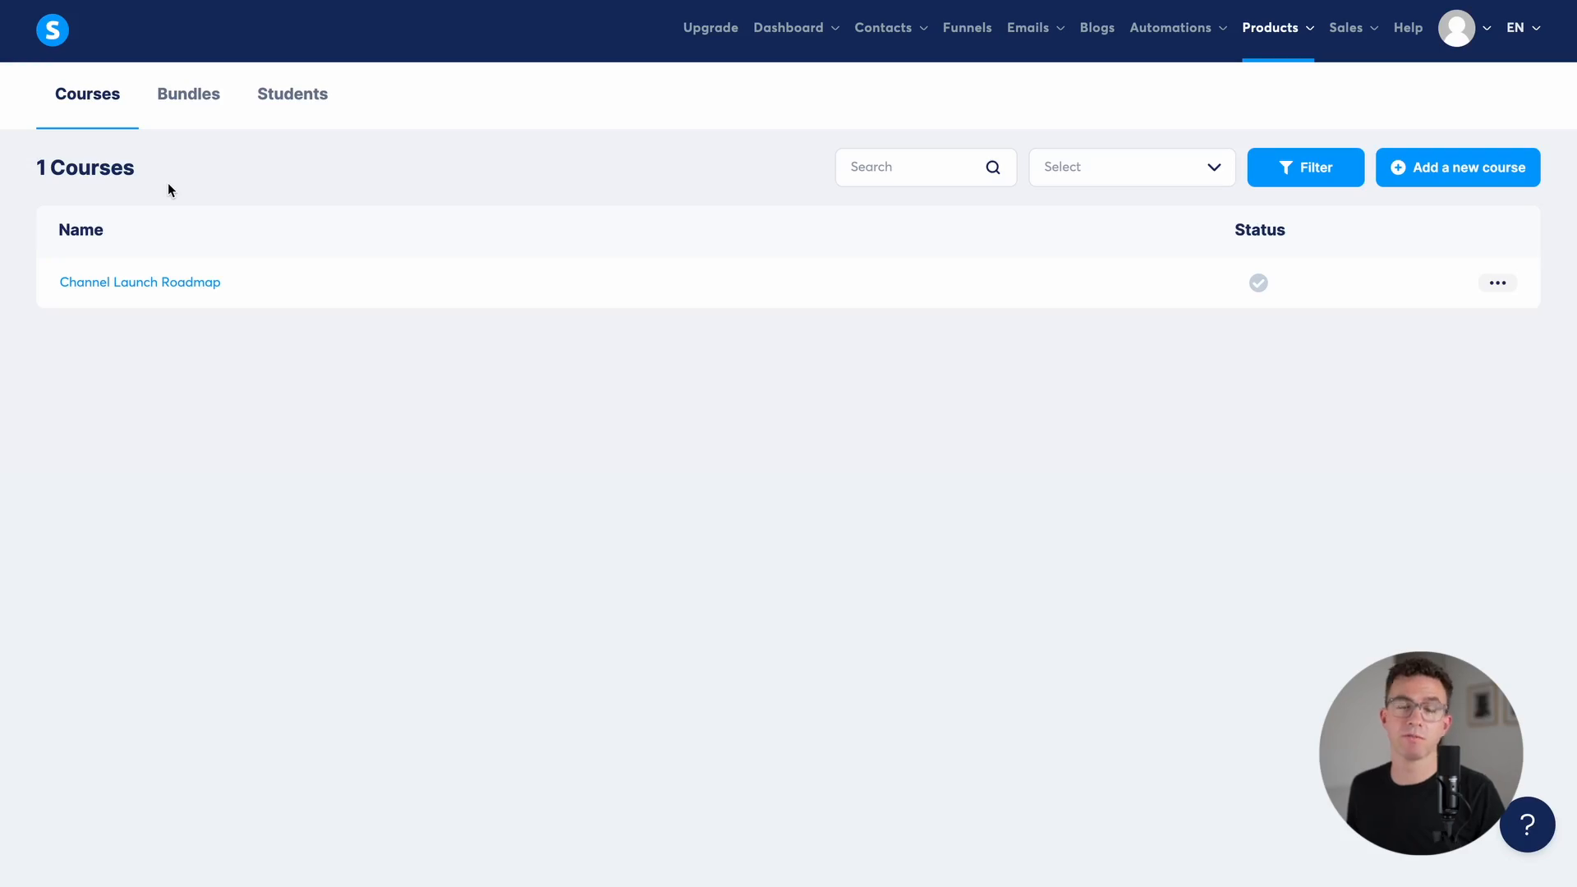
Step: Add a Welcome module to the Channel Launch Roadmap course
click(138, 281)
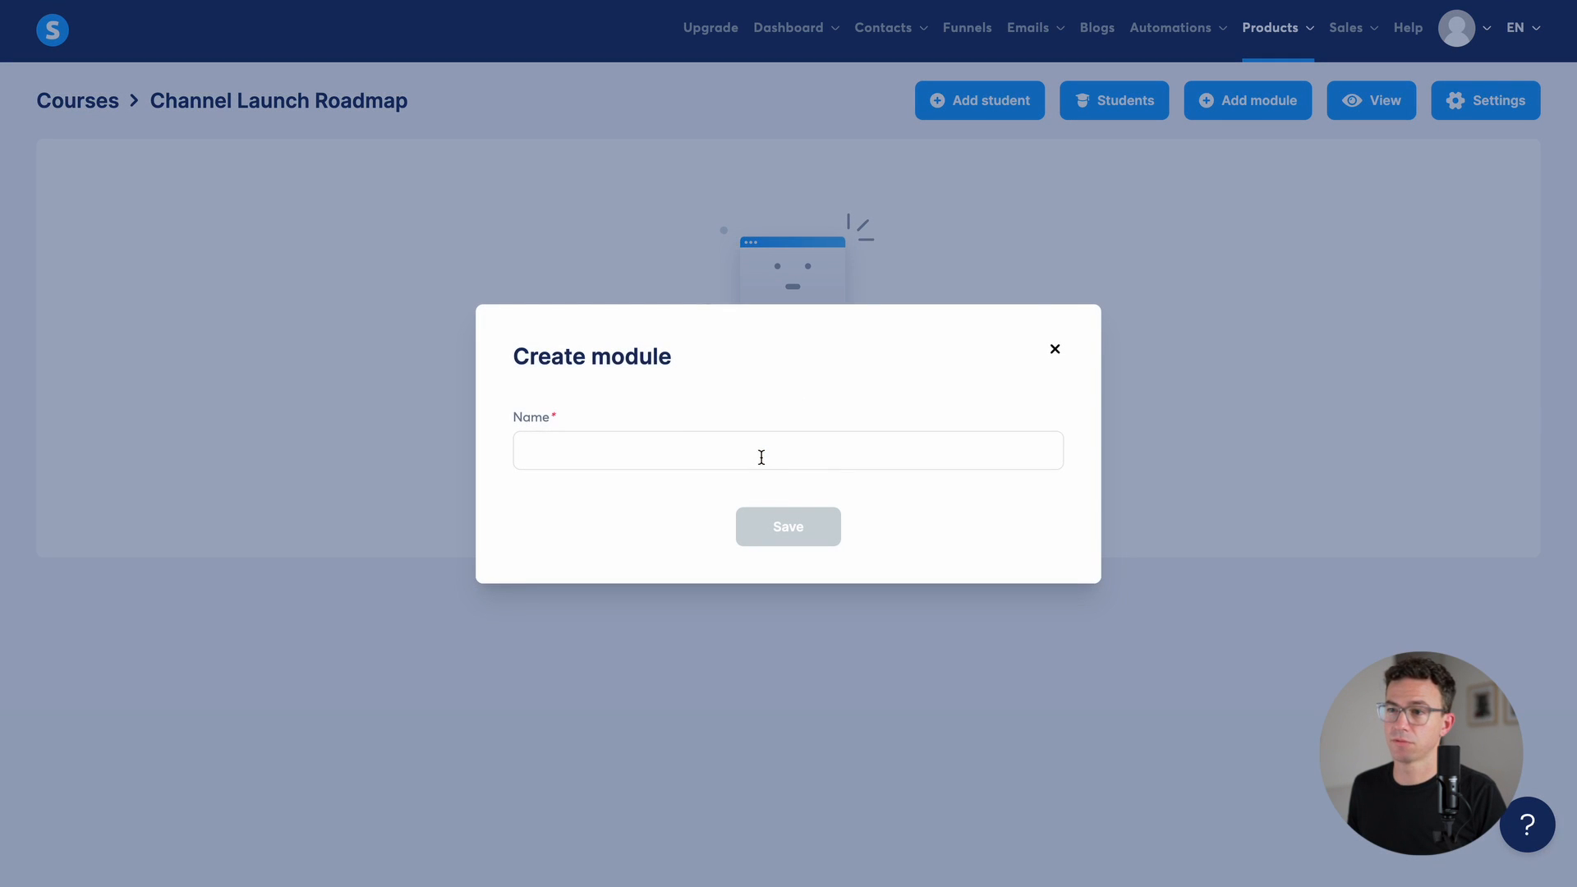
text(Welcome)
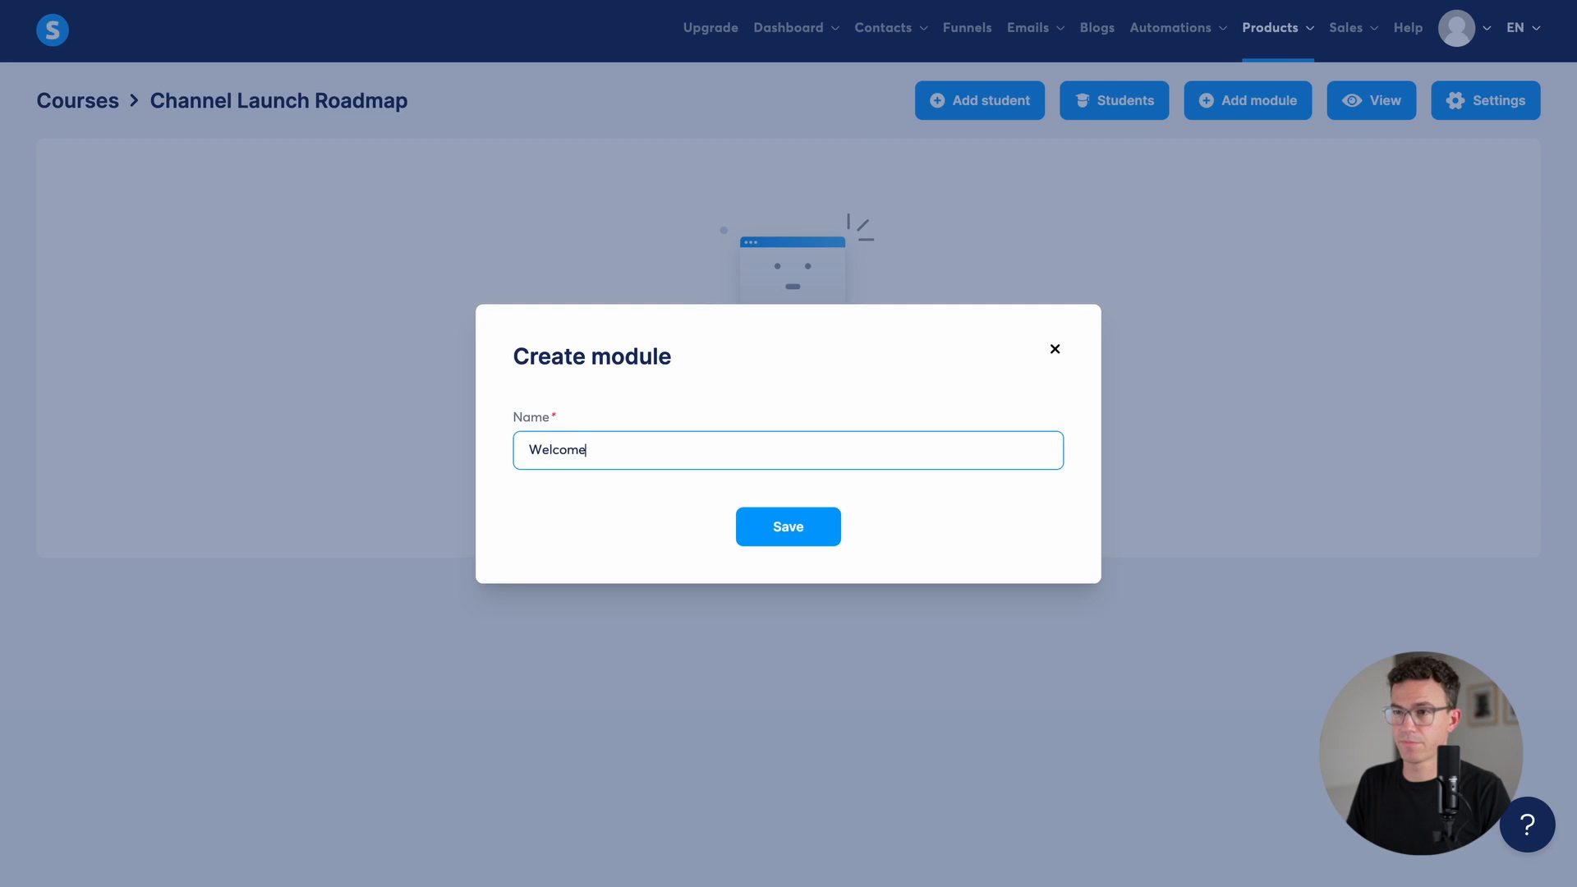
click(787, 525)
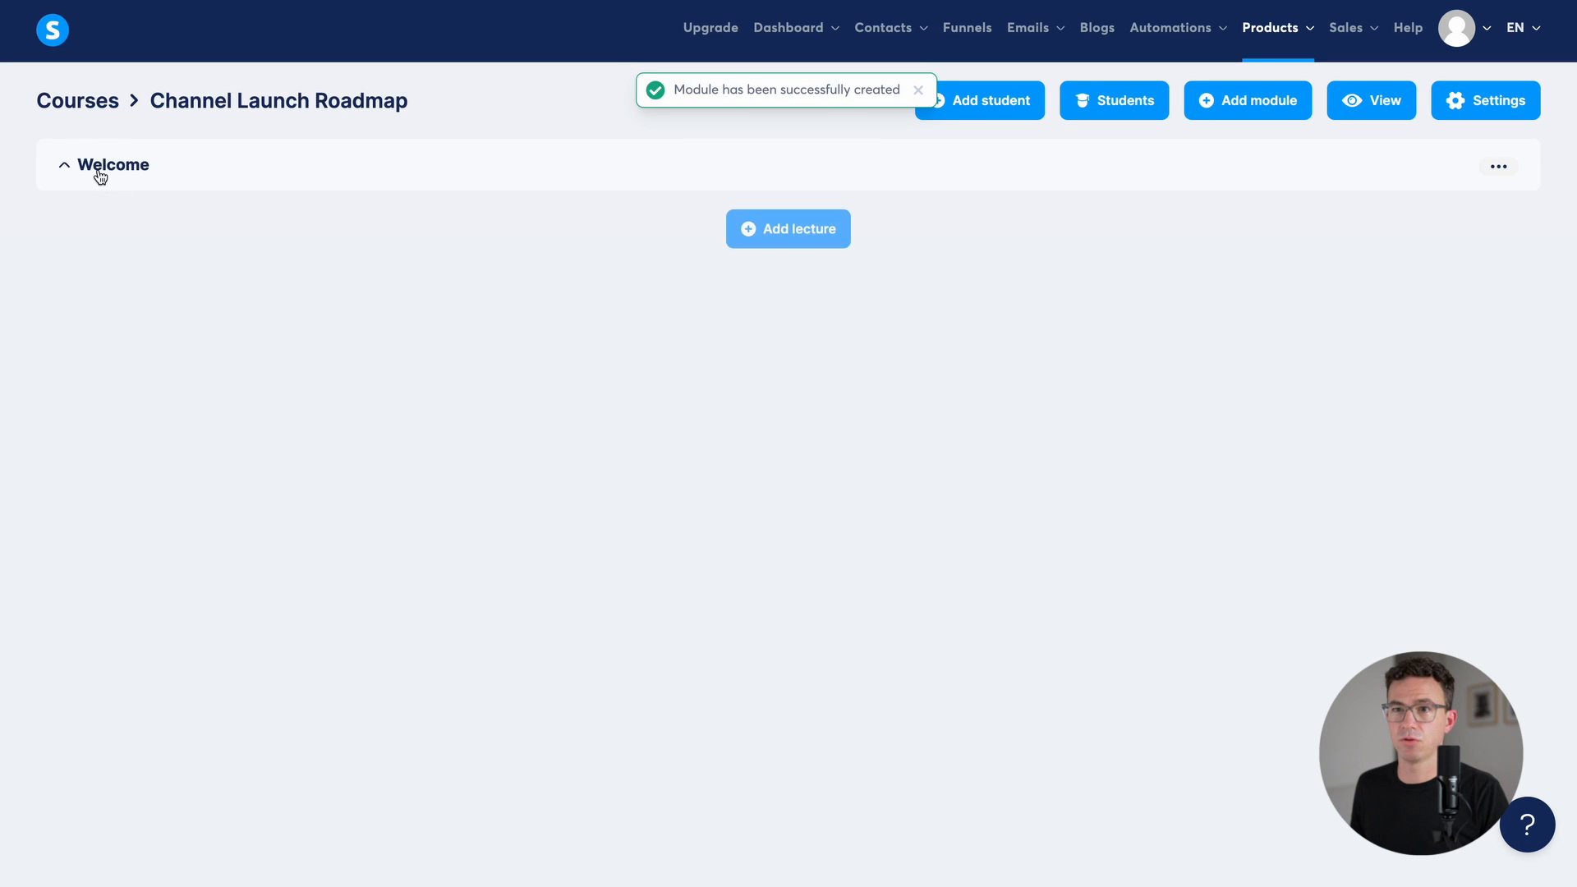
Step: Add a Welcome lecture to the module using the video template
click(787, 228)
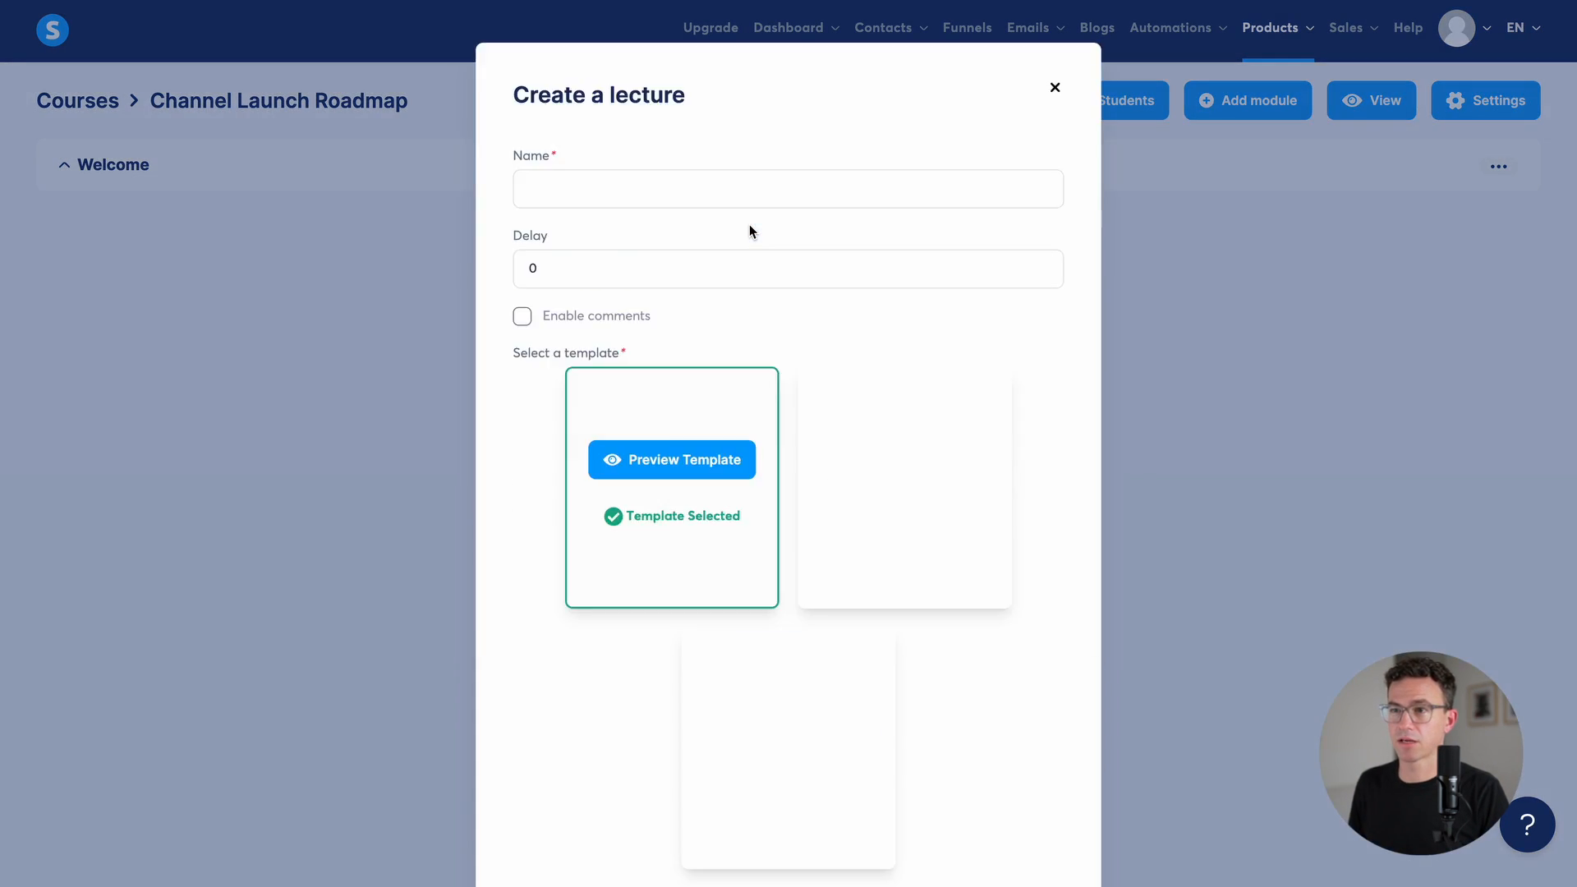
text(We)
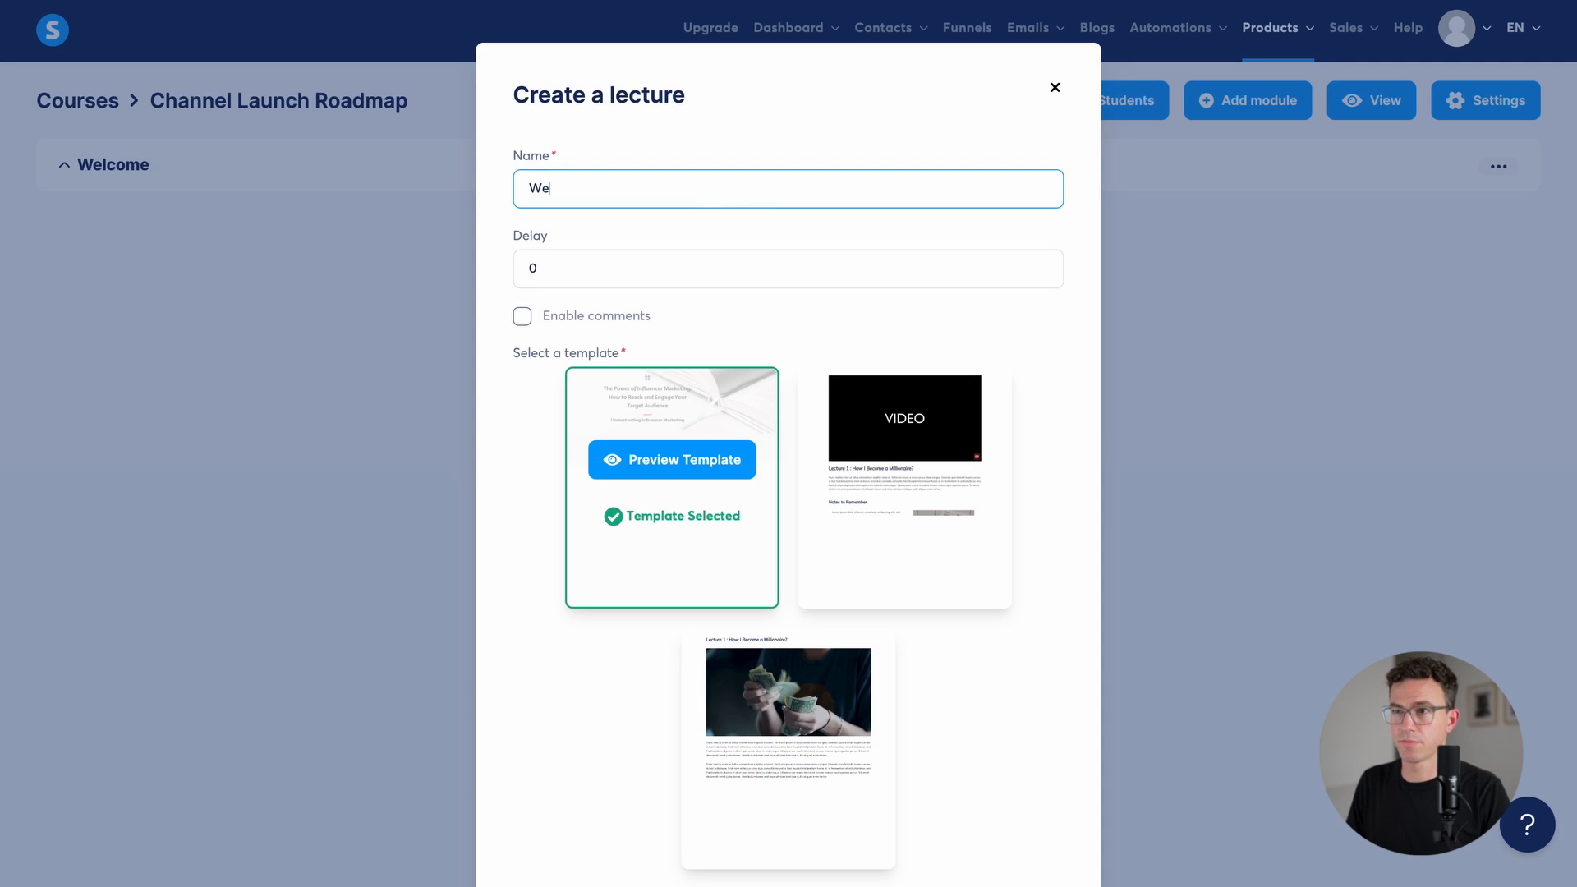
text(lcome)
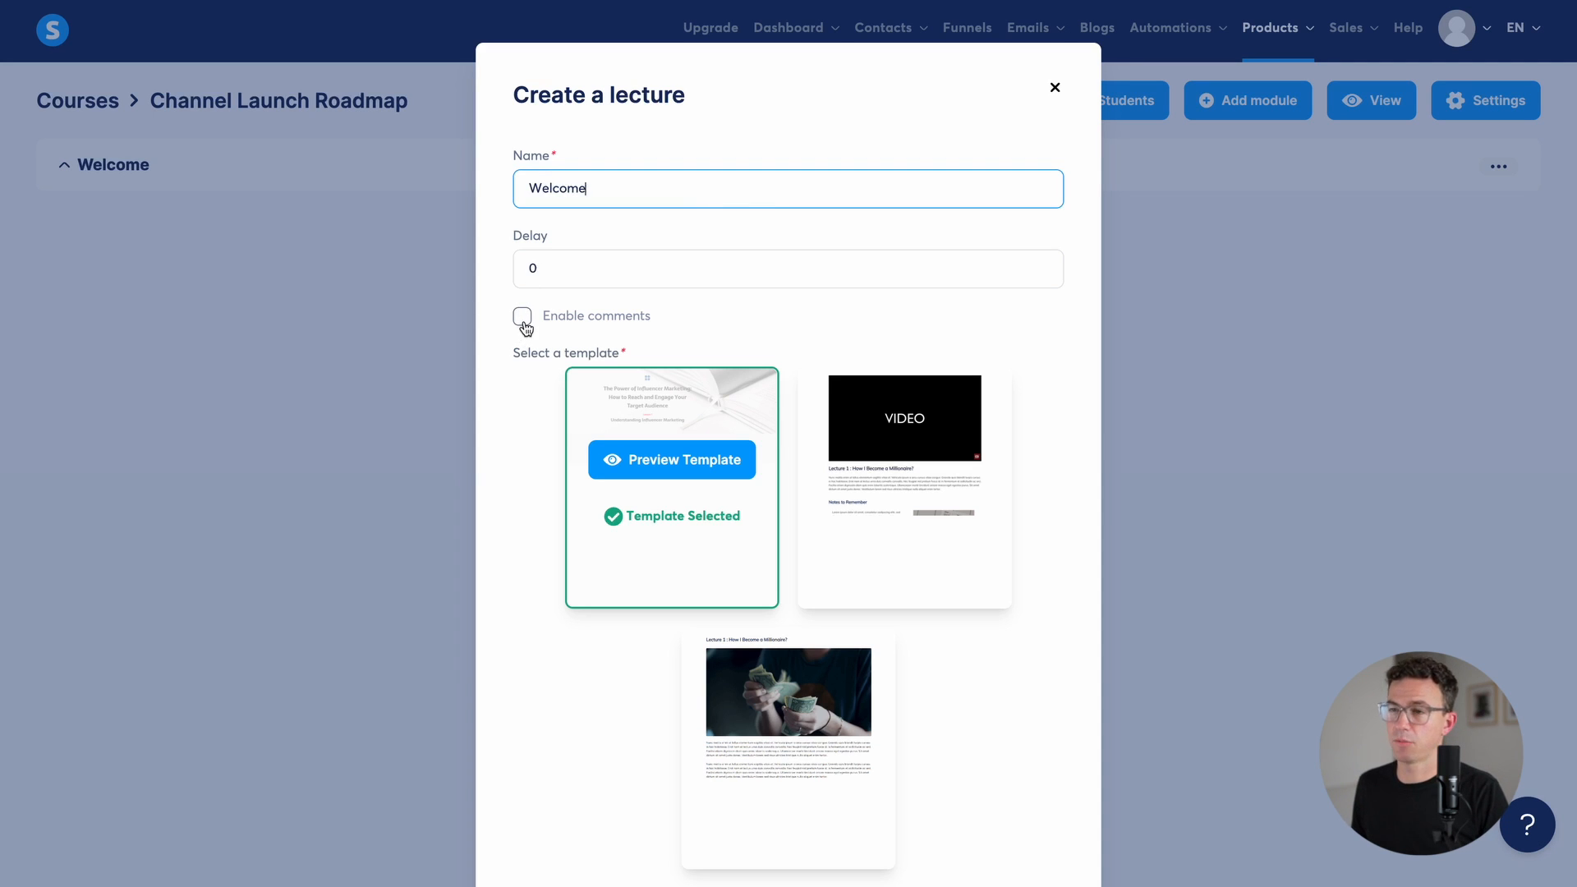
mouse_move(904, 464)
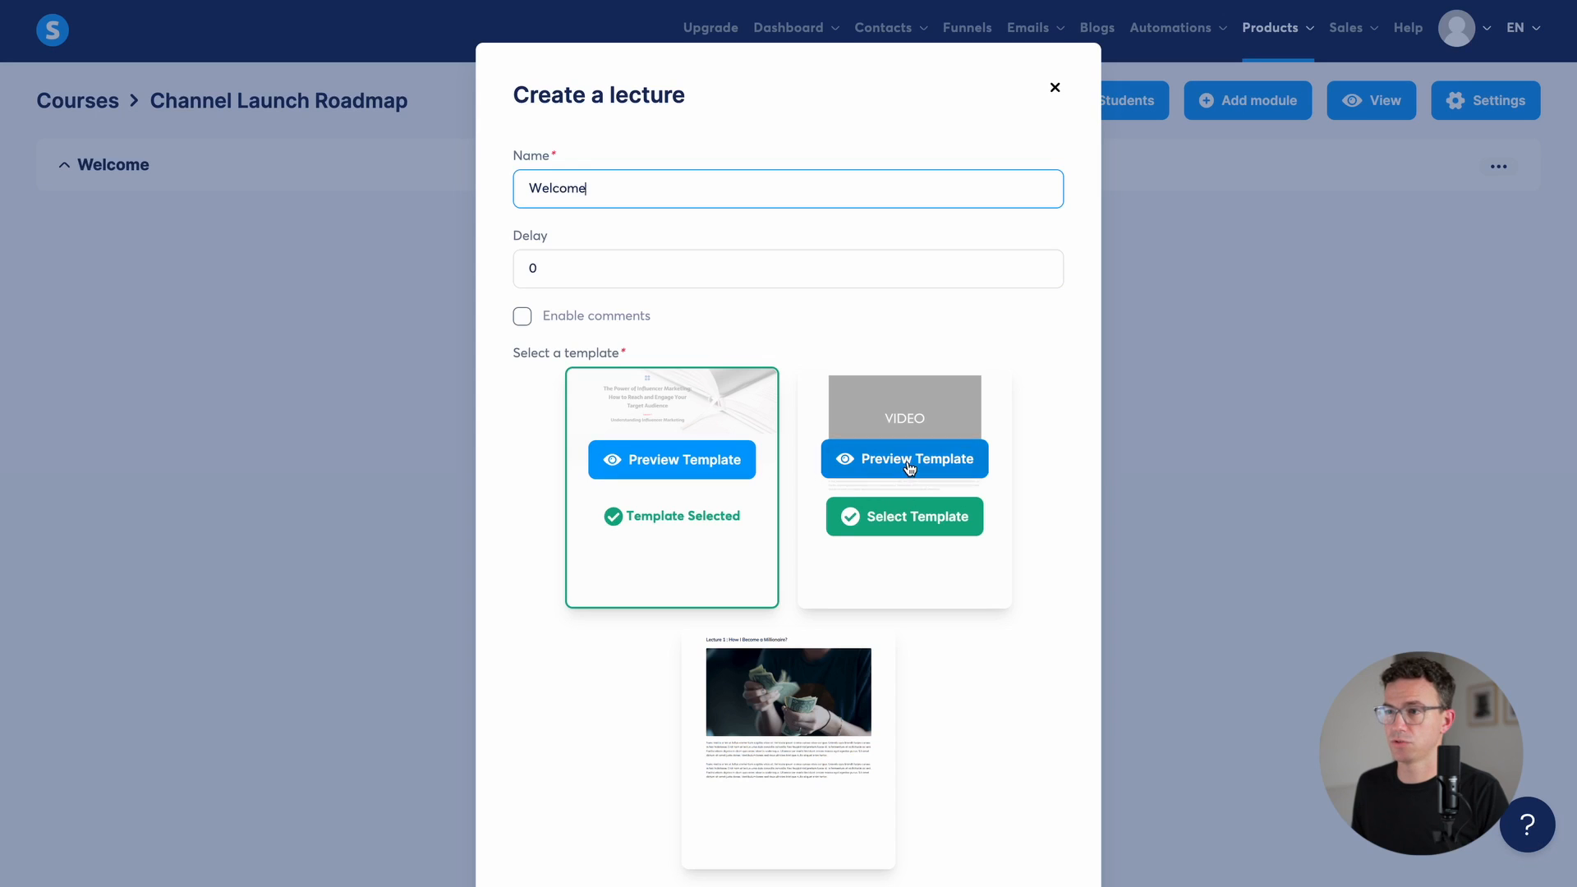
click(903, 515)
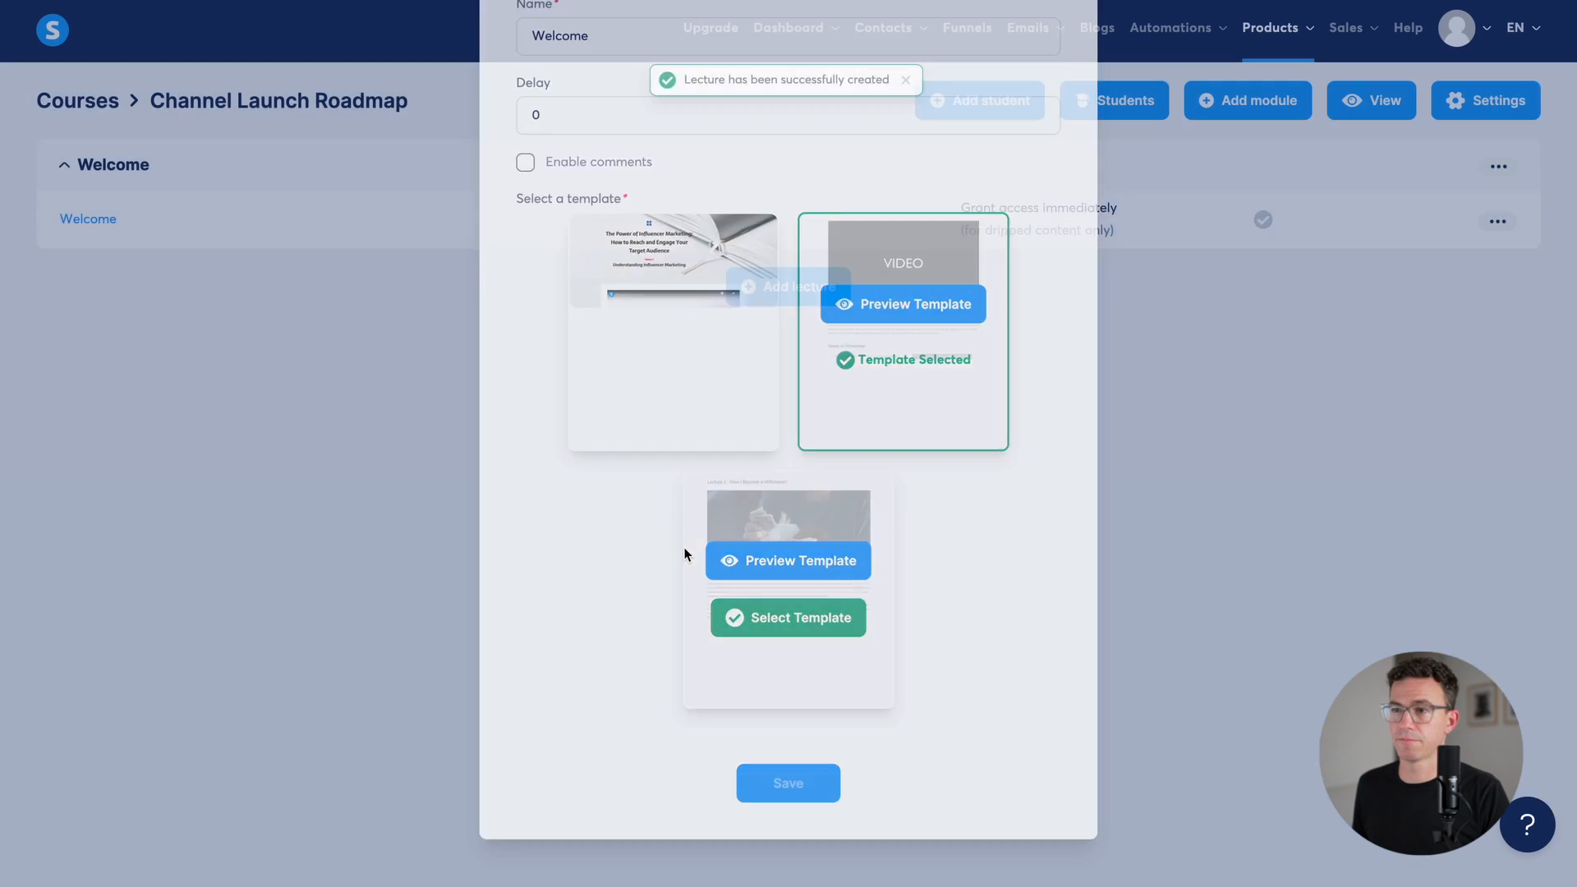
Step: Replace the Welcome lecture's sample YouTube video with the uploaded welcome.mp4 file
click(787, 616)
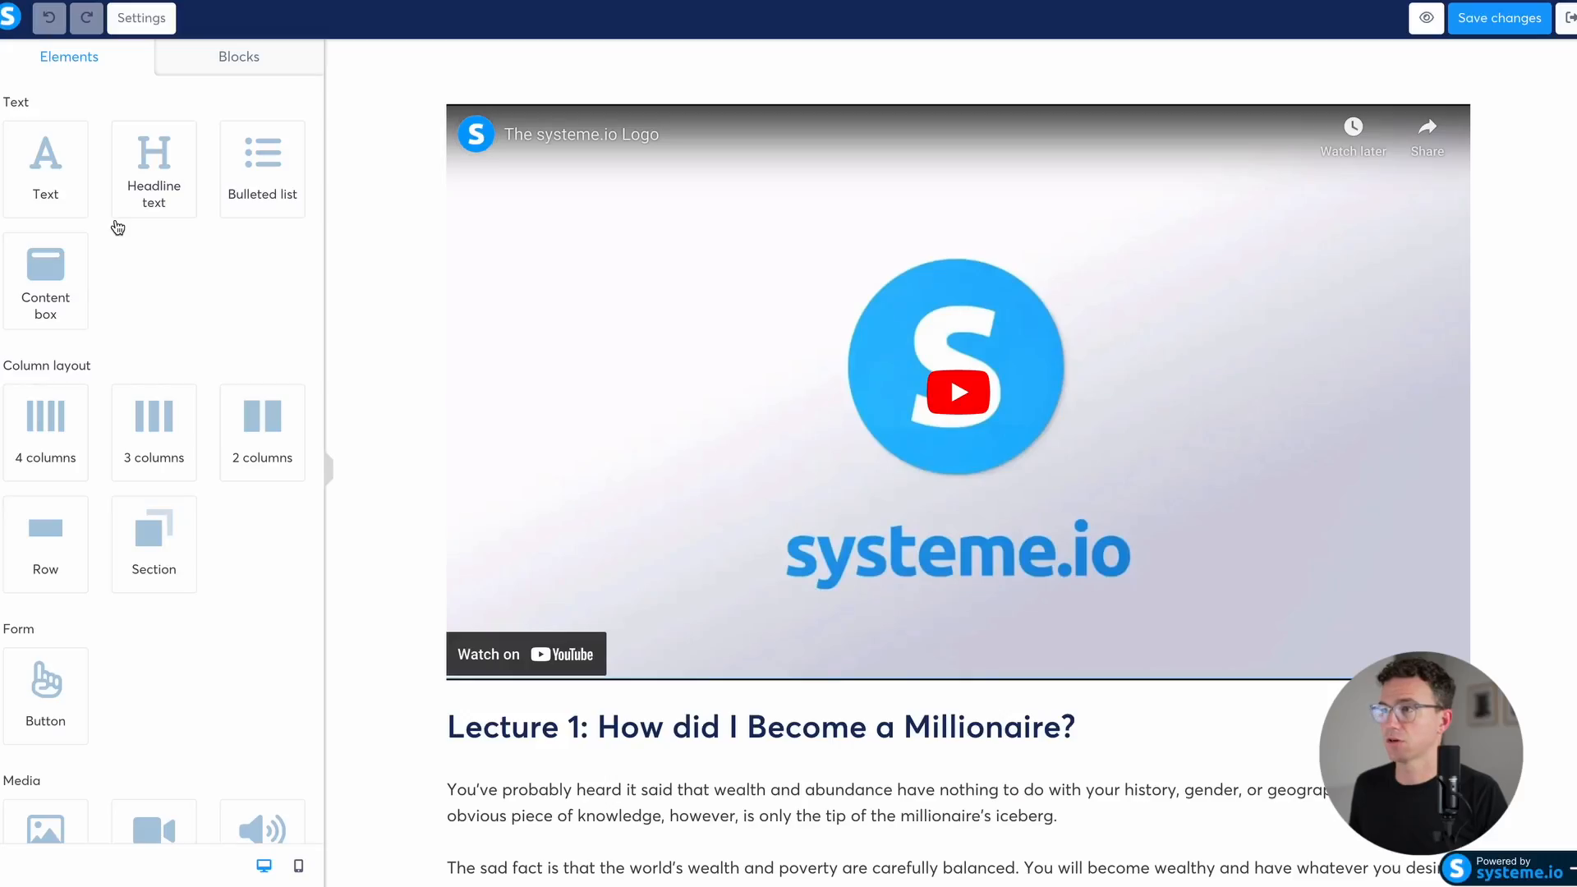
click(760, 345)
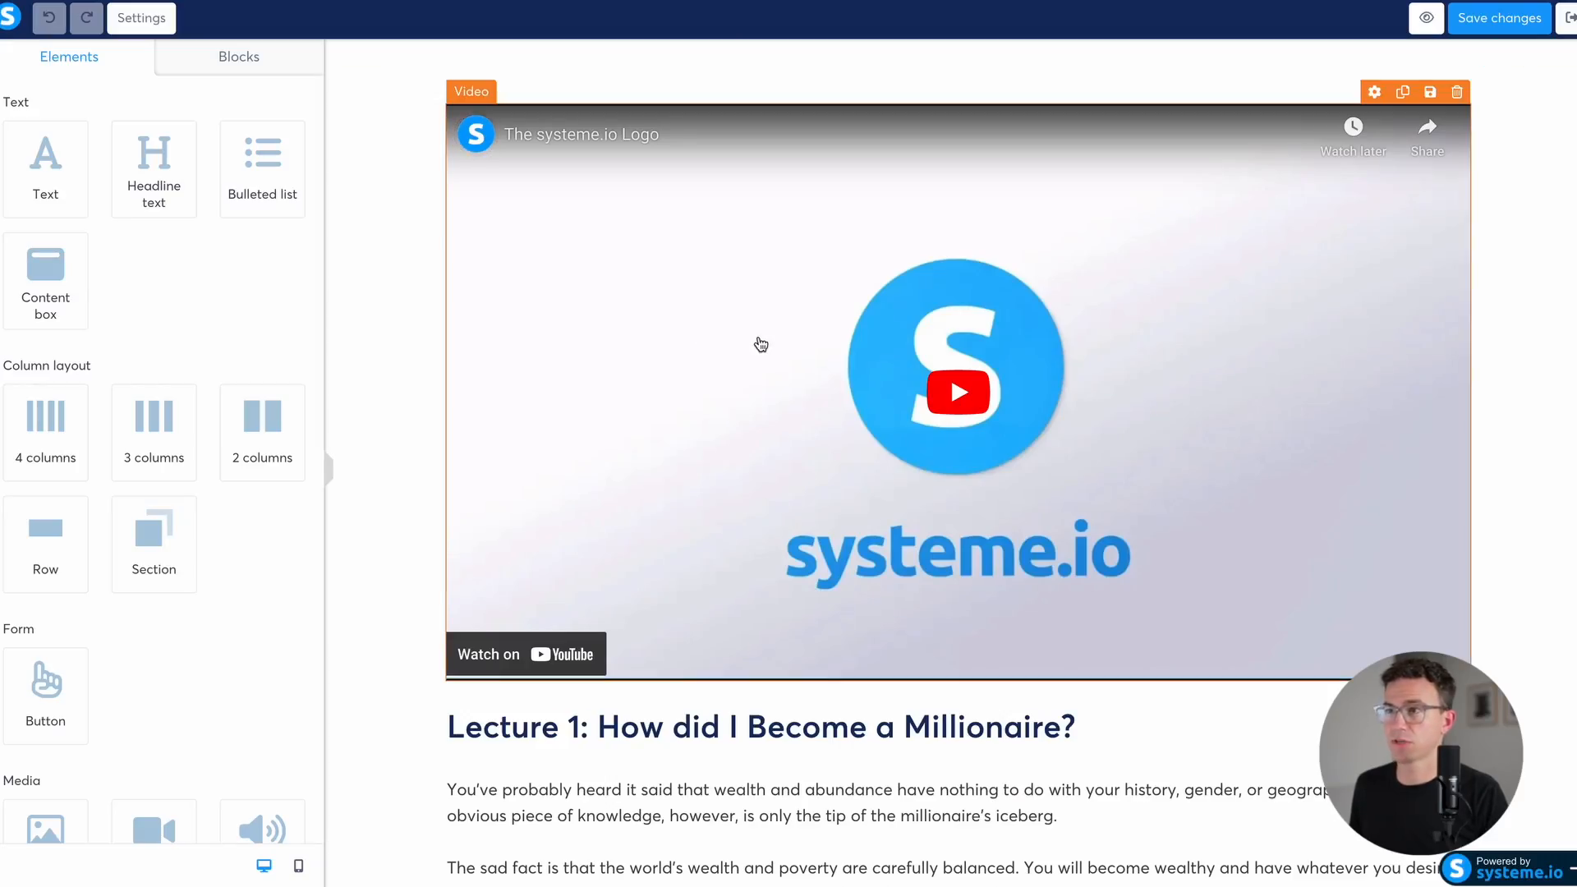
mouse_move(1350, 182)
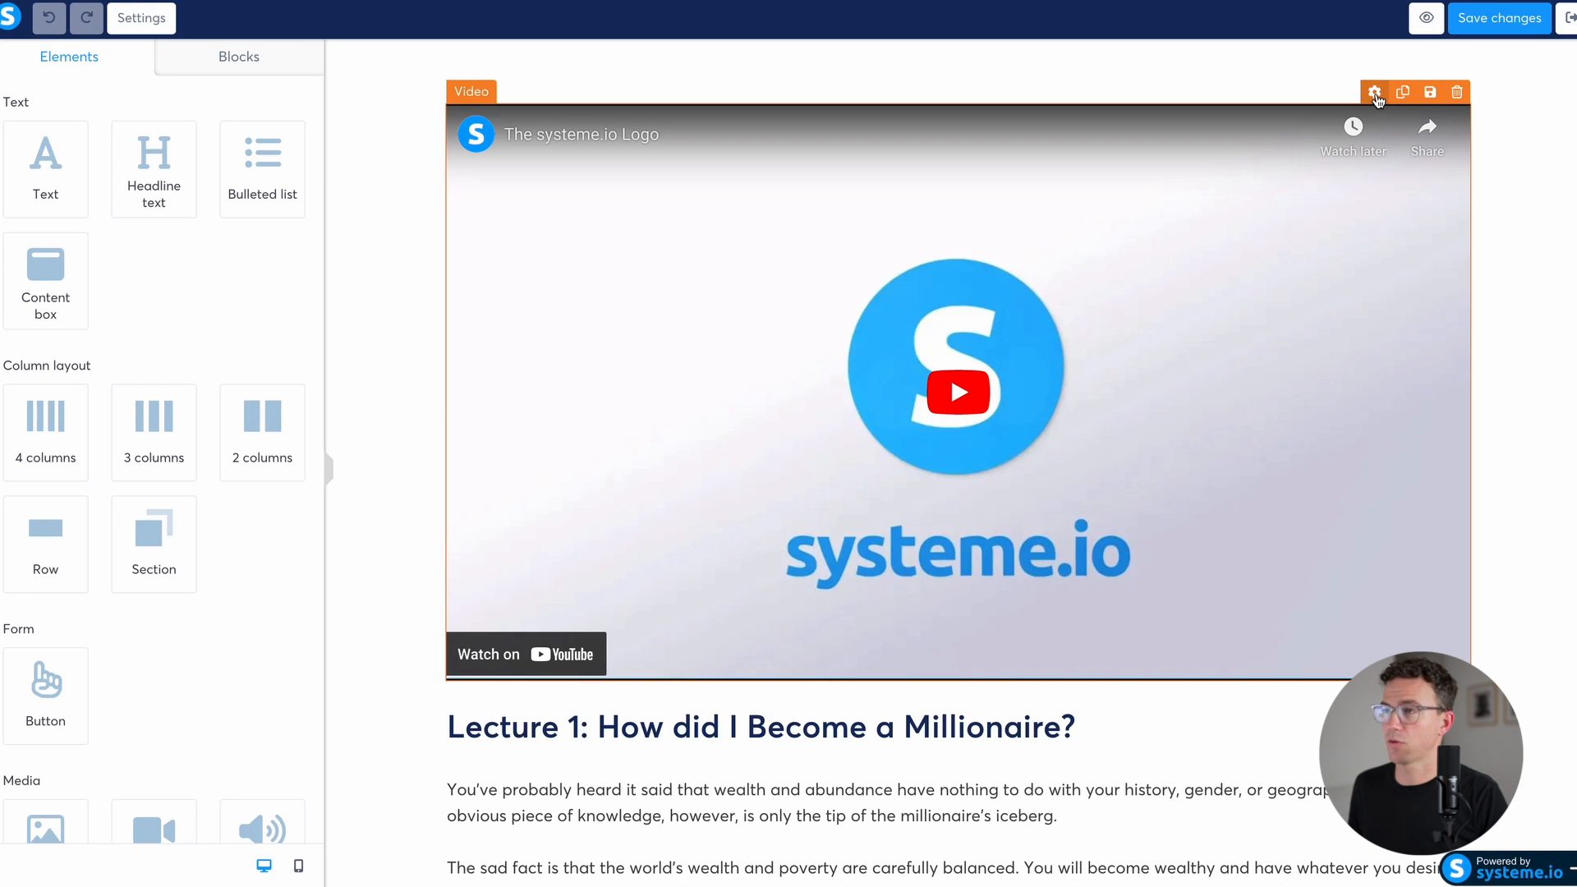
click(1374, 92)
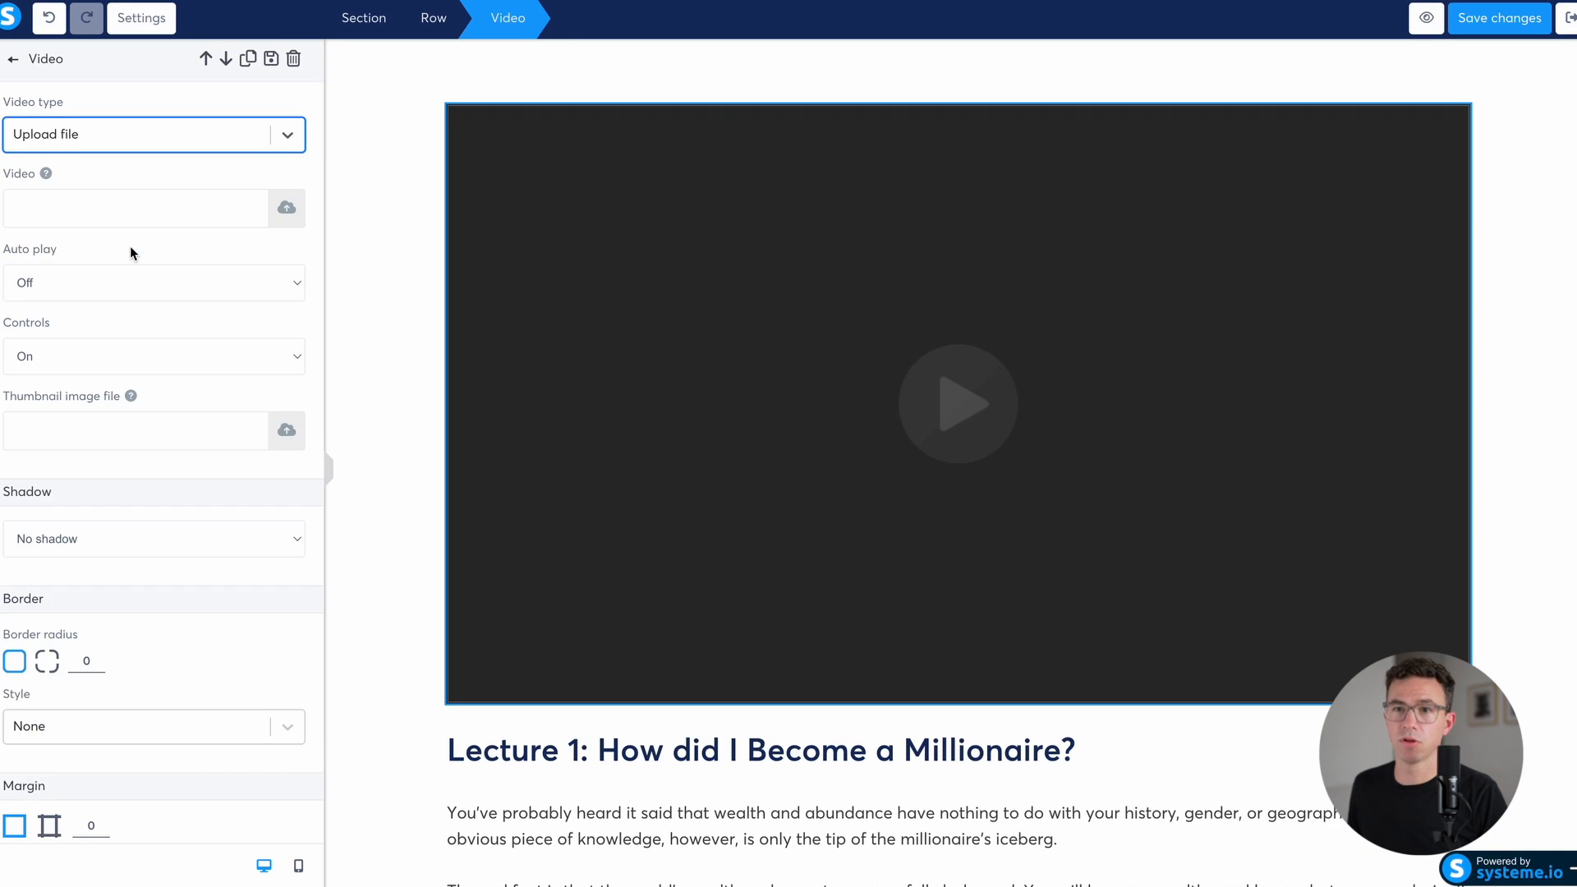
click(286, 209)
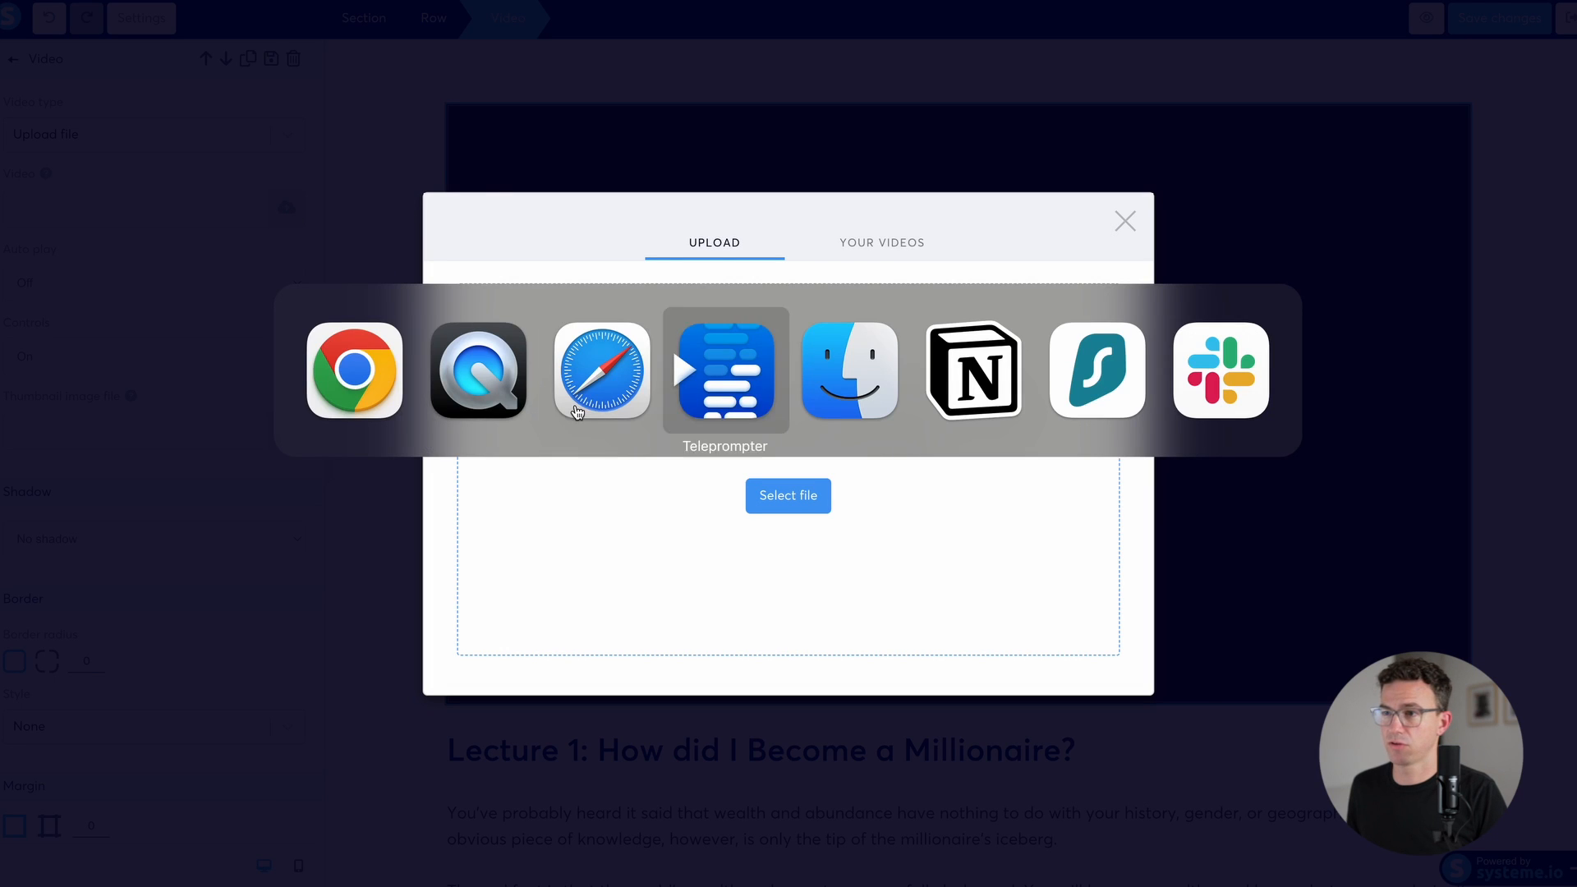
click(787, 494)
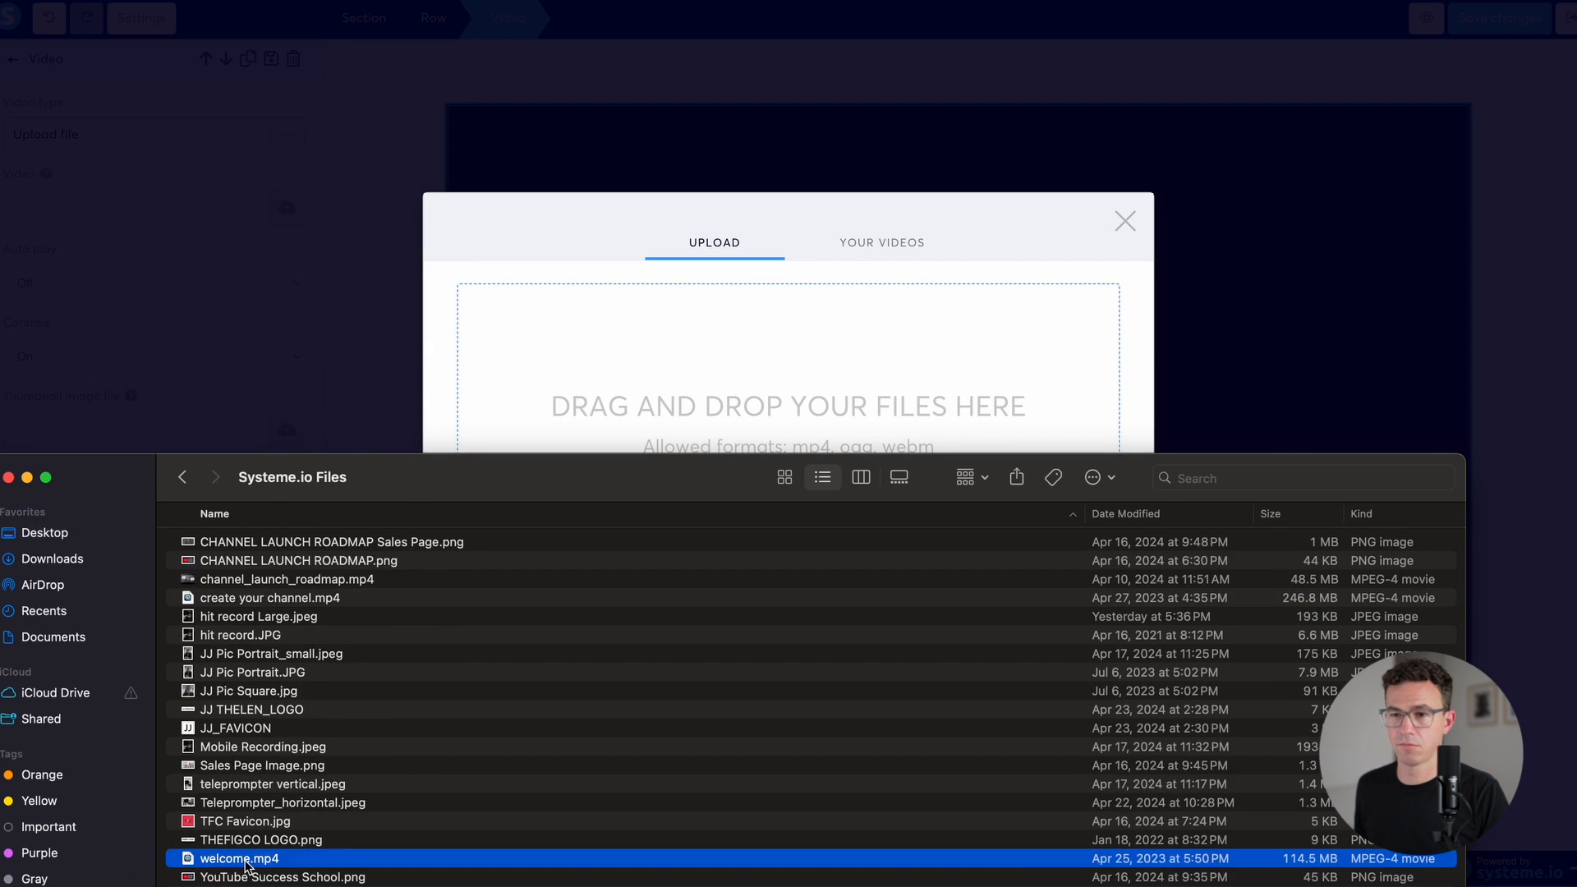
double_click(238, 858)
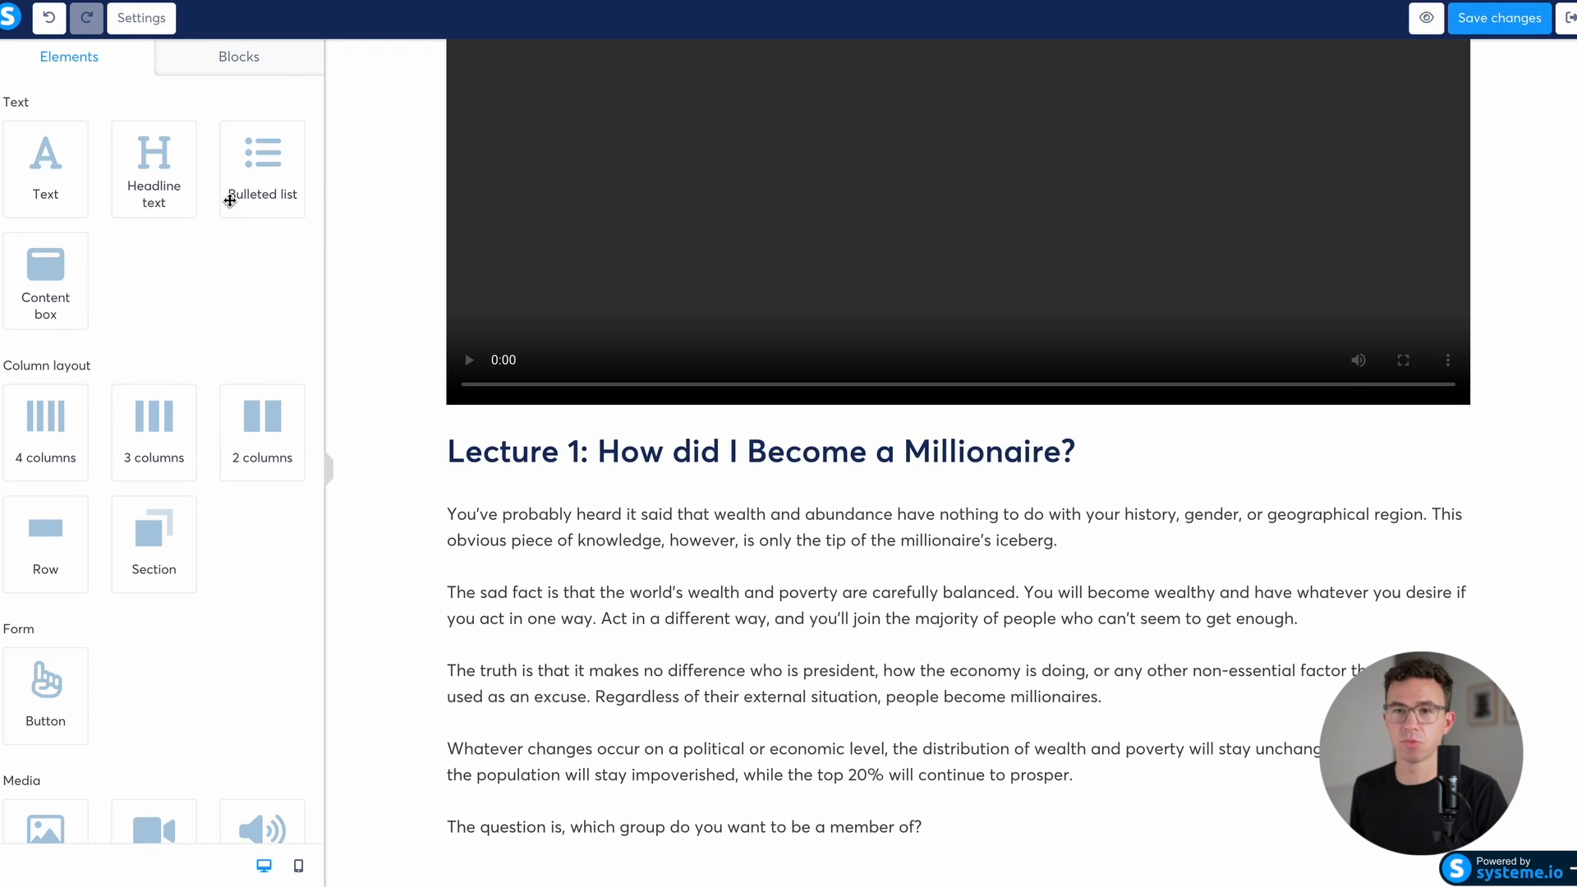
Step: Delete the Lecture 1 heading and sample text rows, then save the lecture page
scroll(down, 3)
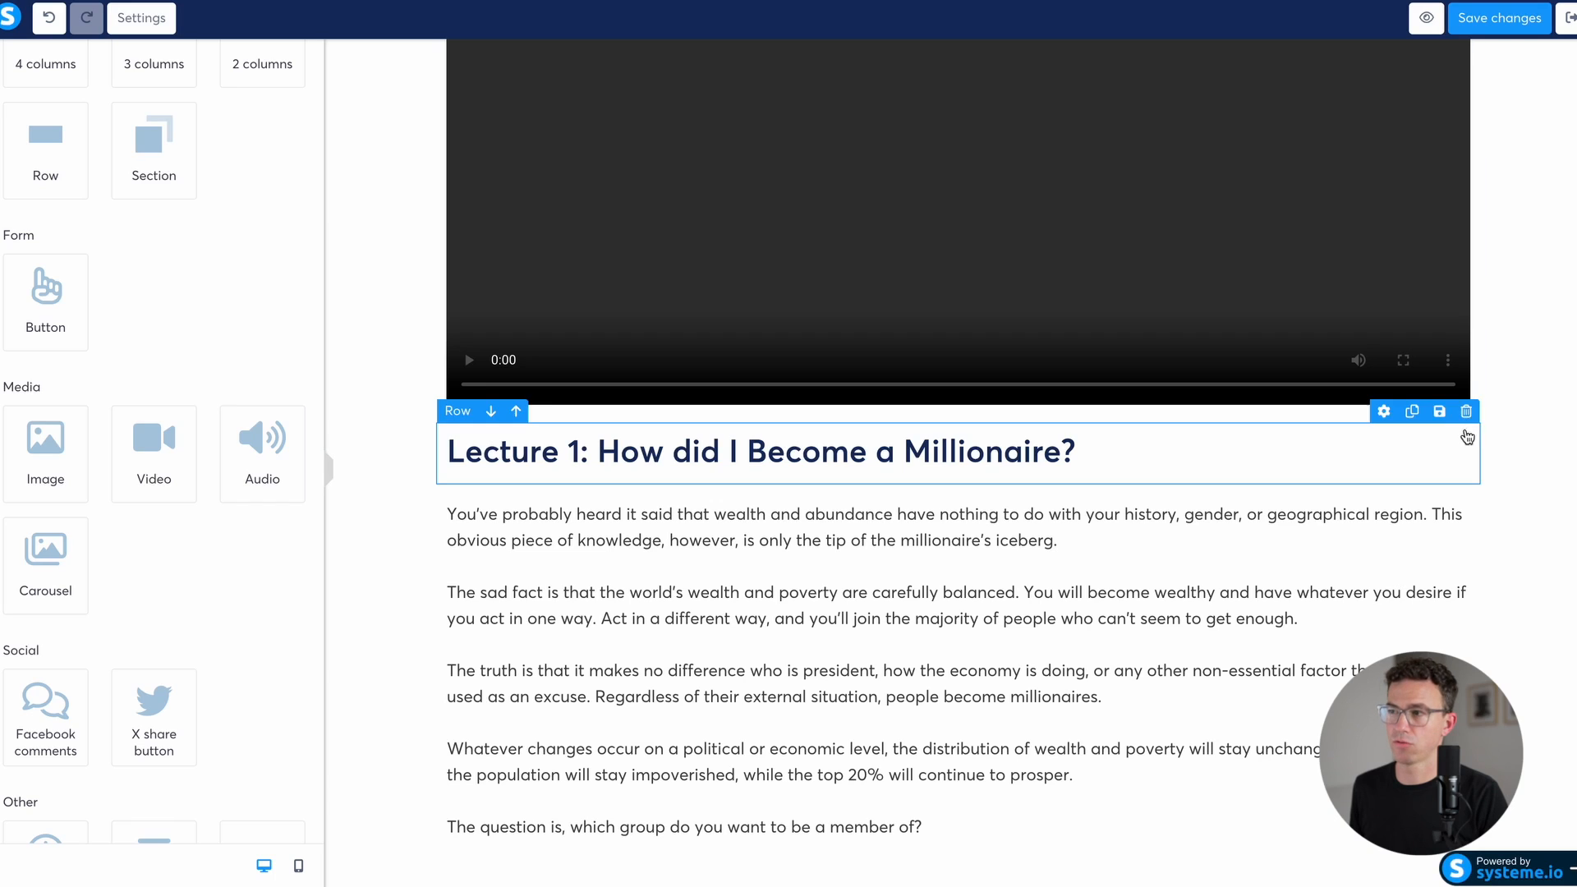
click(1467, 411)
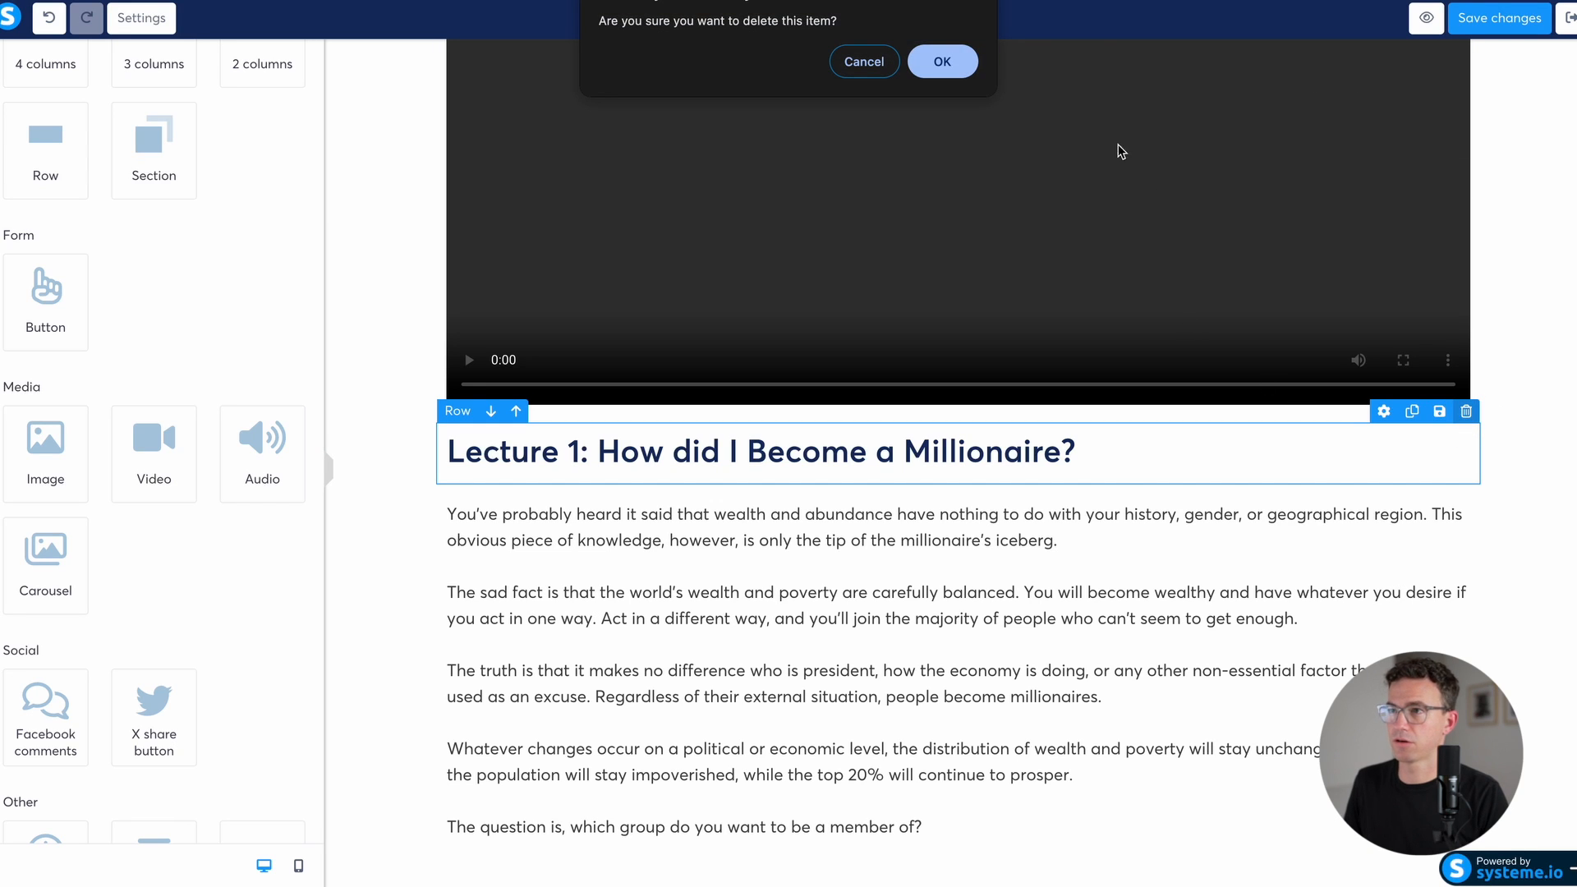
click(939, 61)
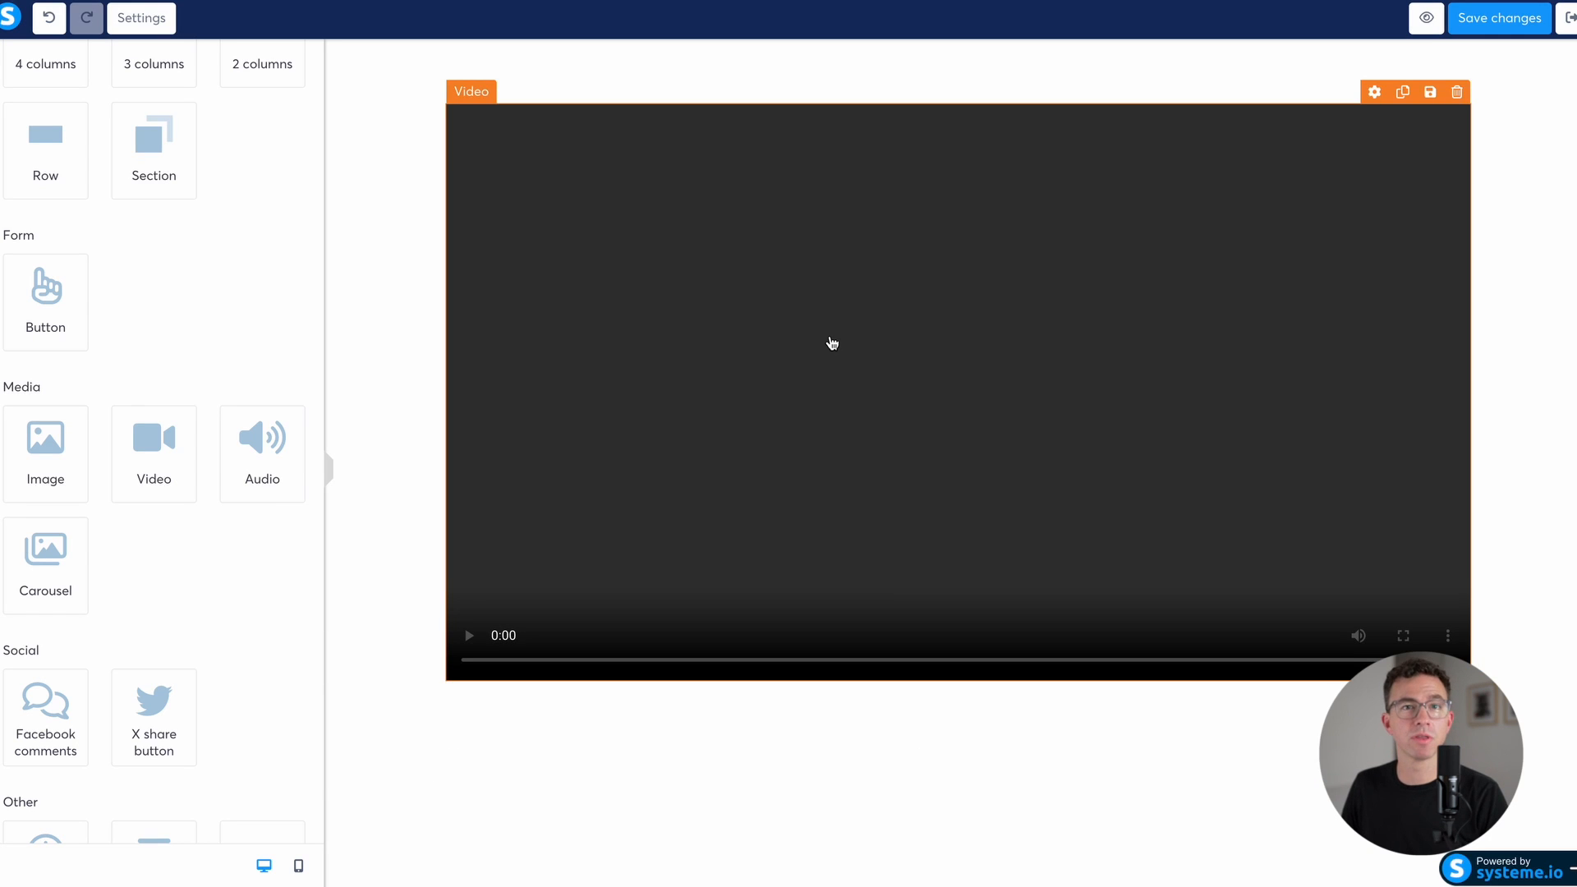
click(1498, 18)
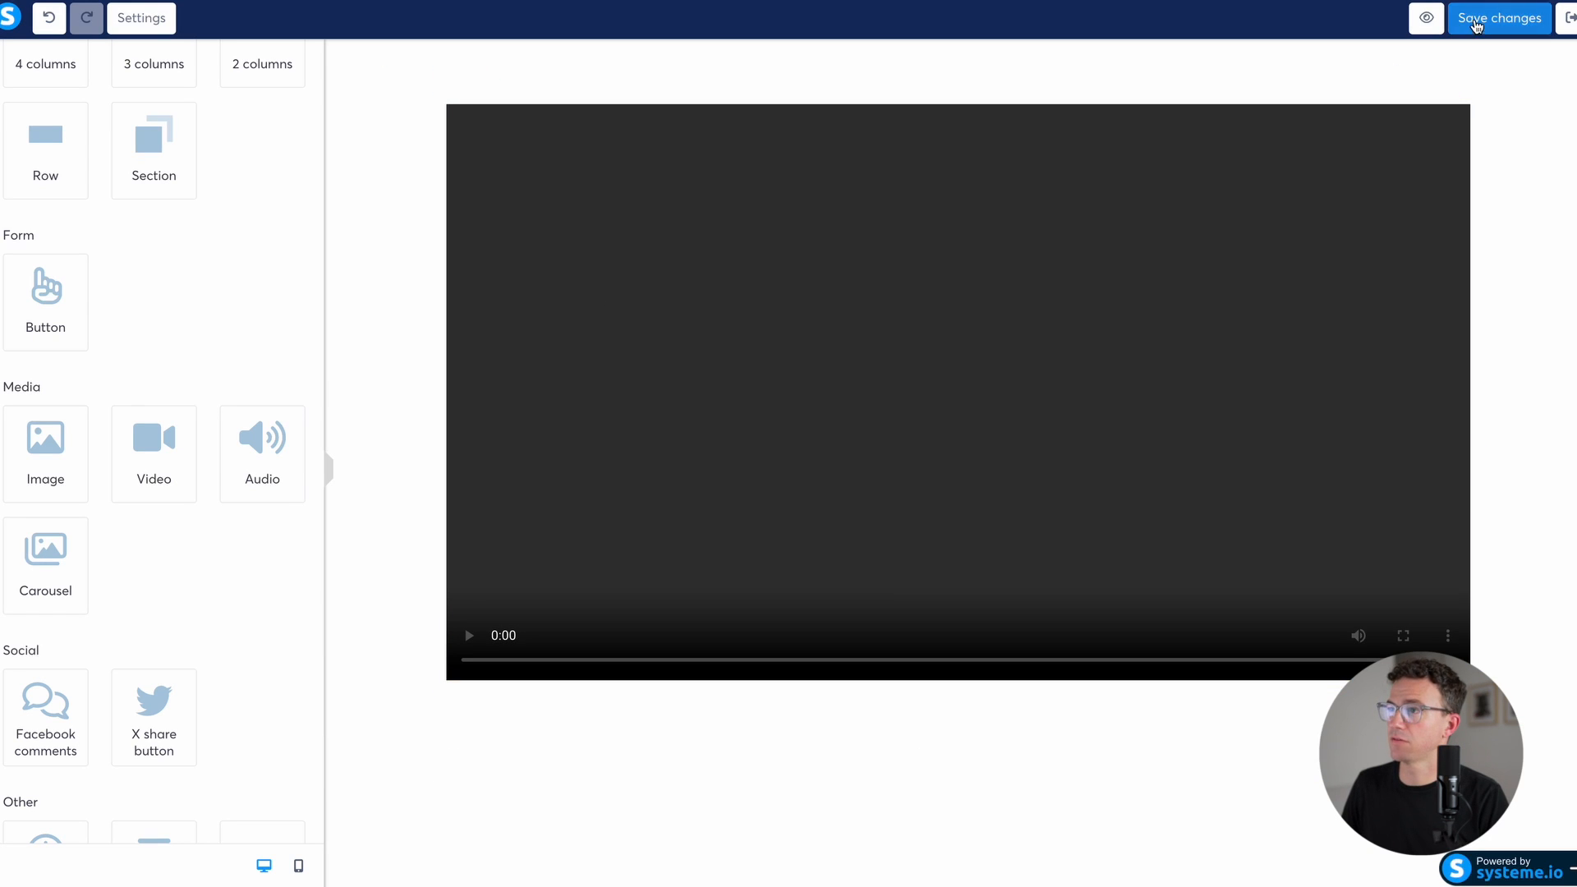
click(1498, 18)
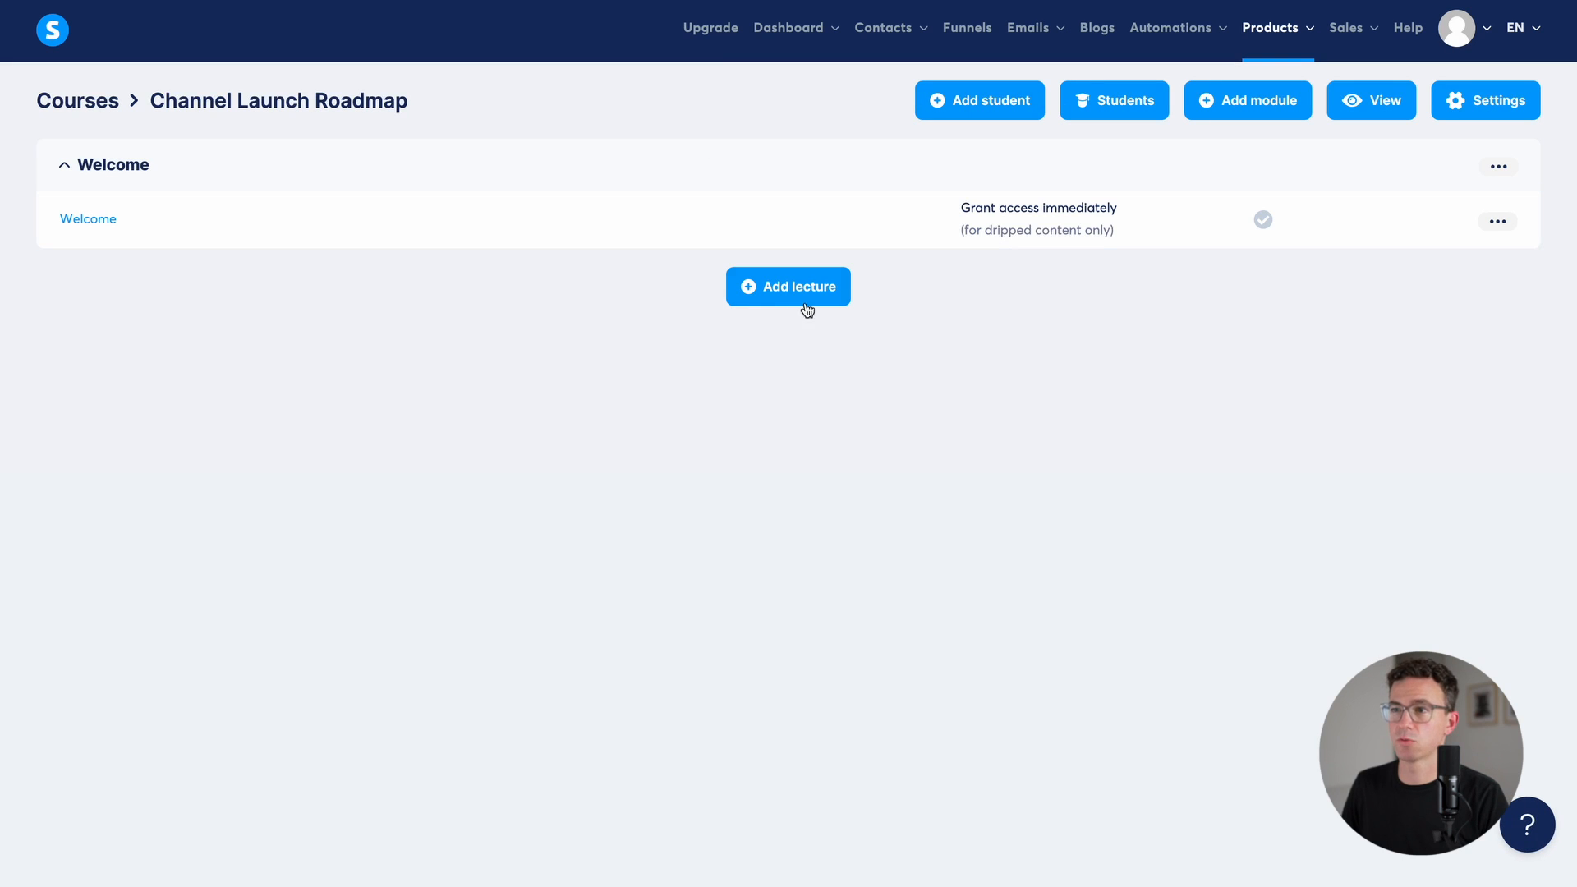
mouse_move(787, 285)
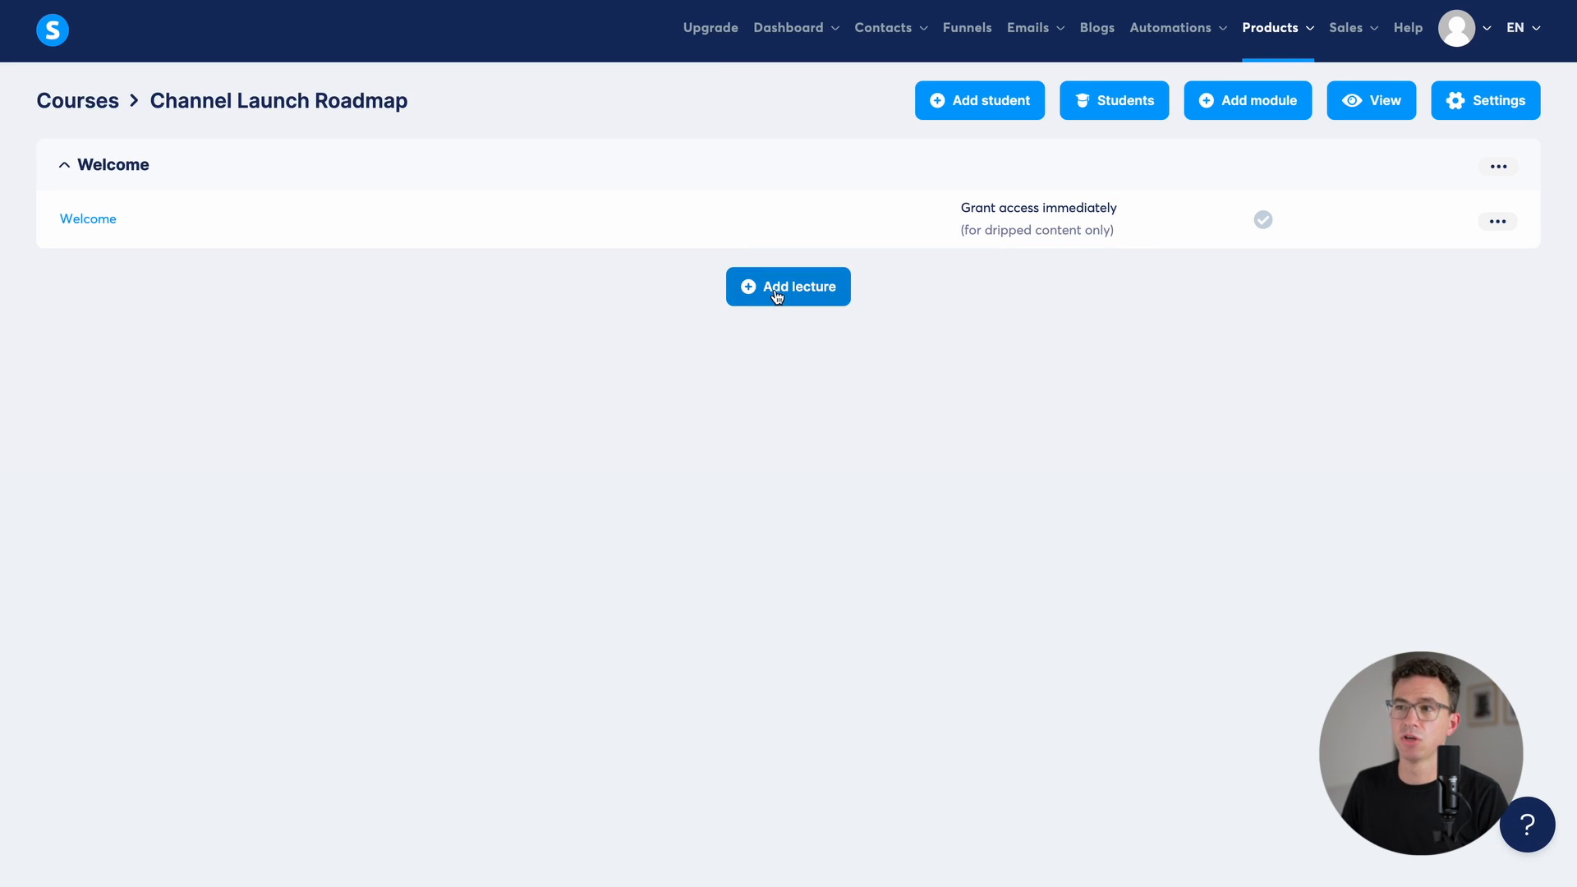
Step: Add a Video Ideas module to the course
click(1247, 100)
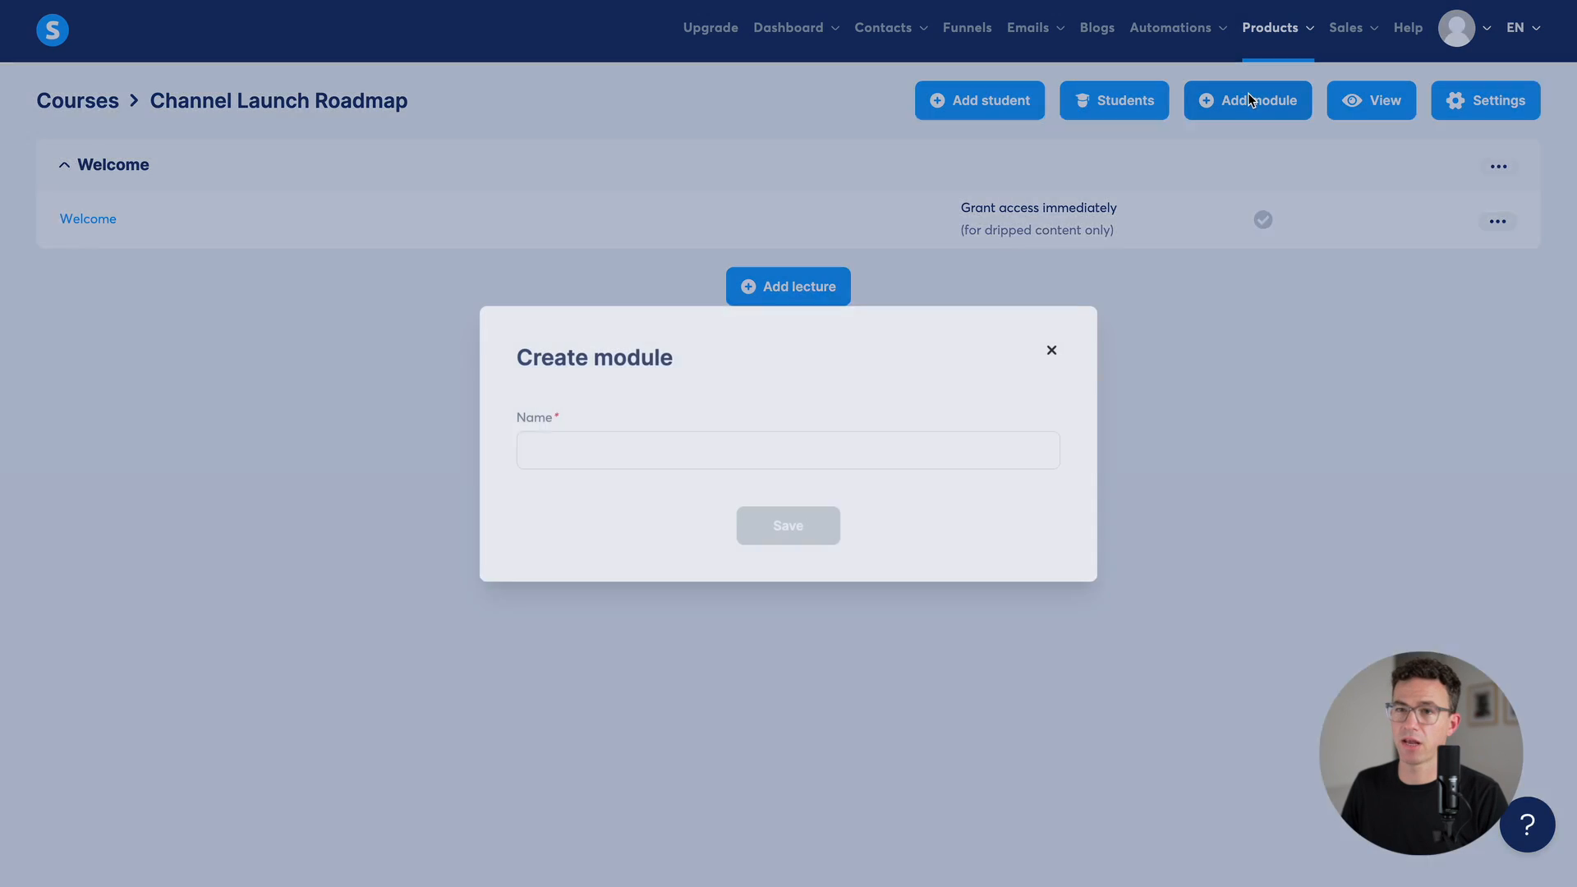
text(V)
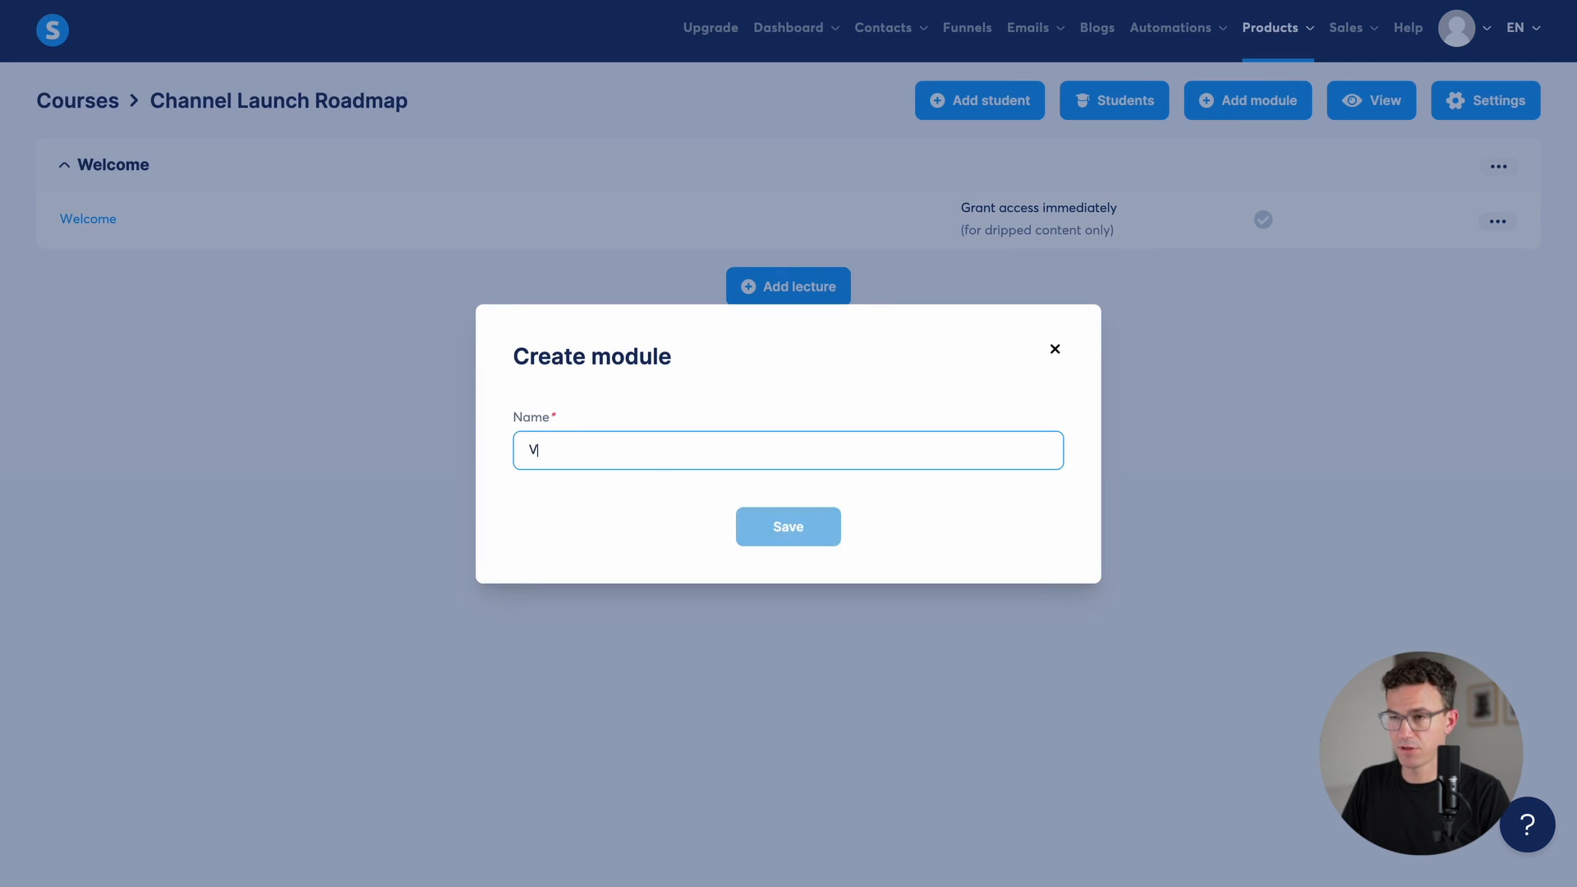
text(ideo Ideas)
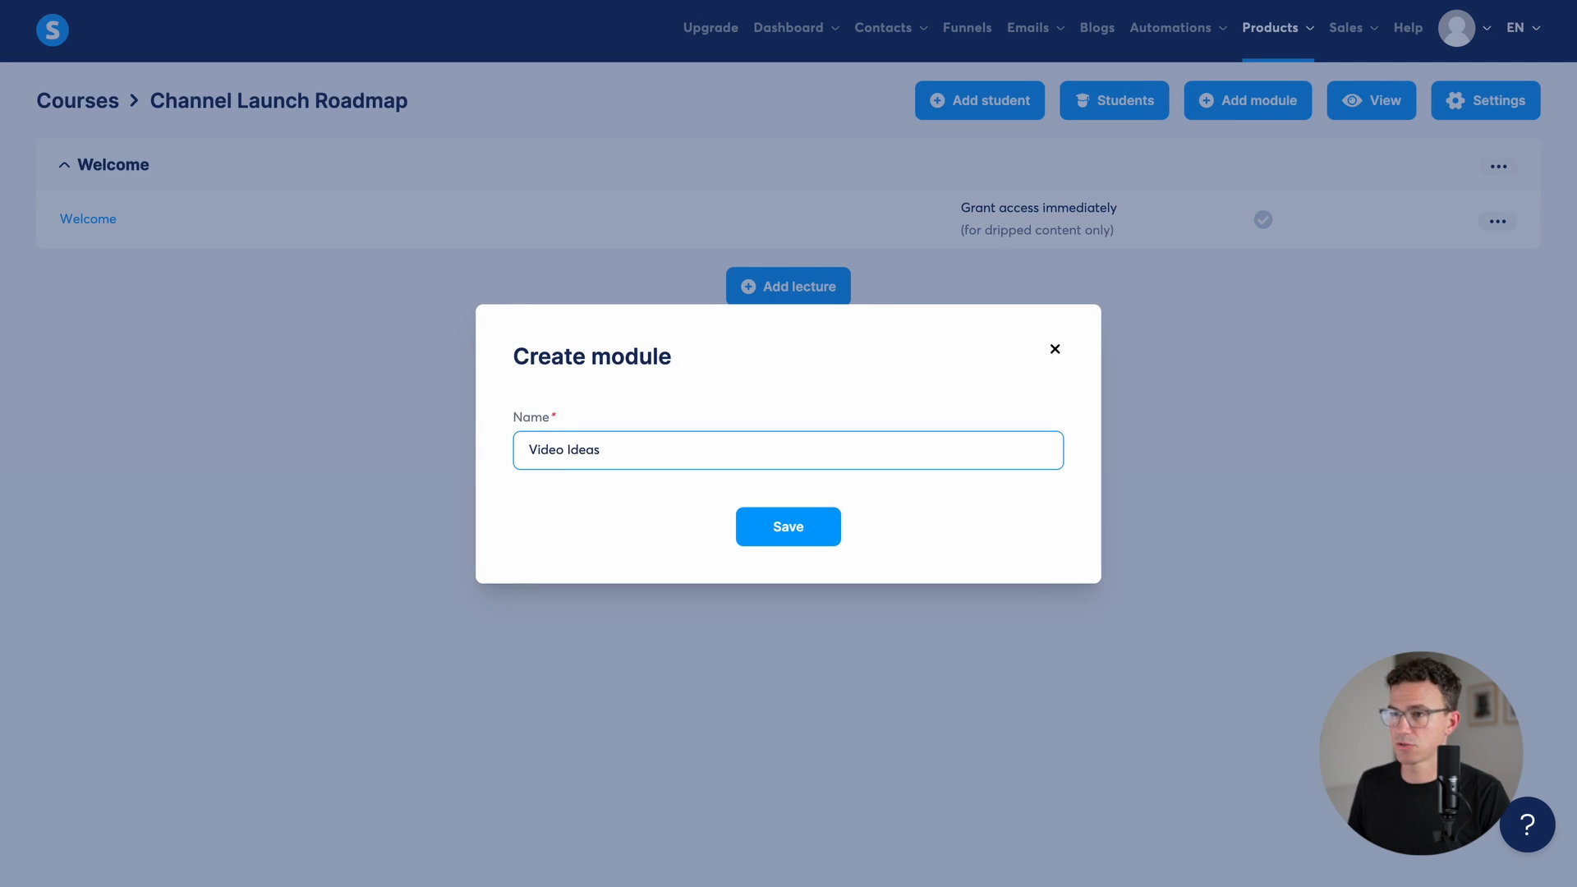
click(787, 526)
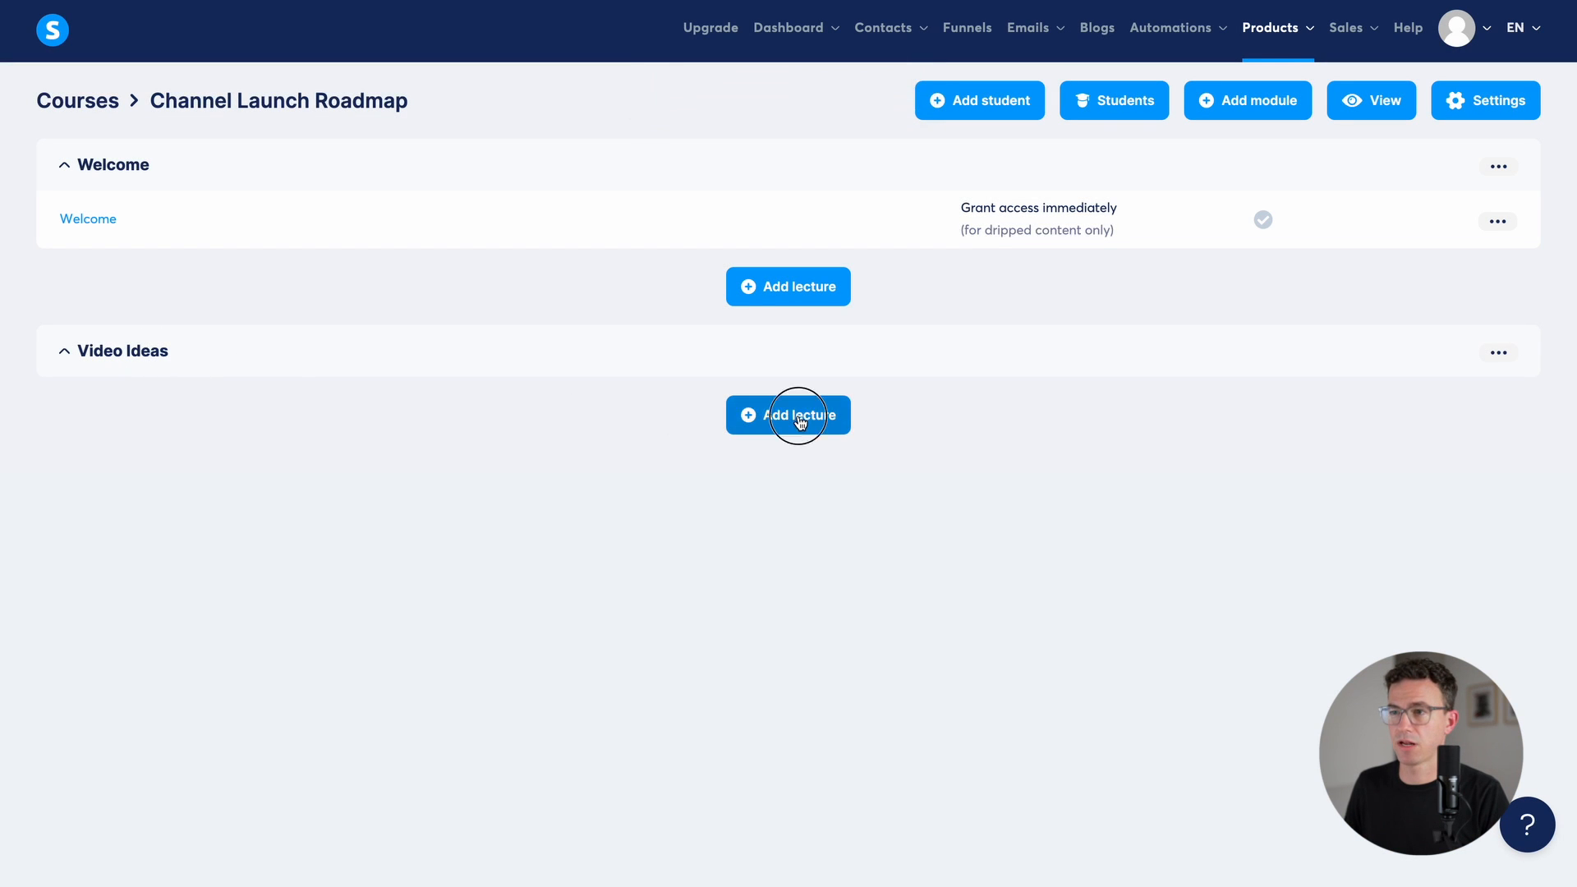
Step: Start a lecture named Infinite Video Ideas inside the Video Ideas module
click(787, 415)
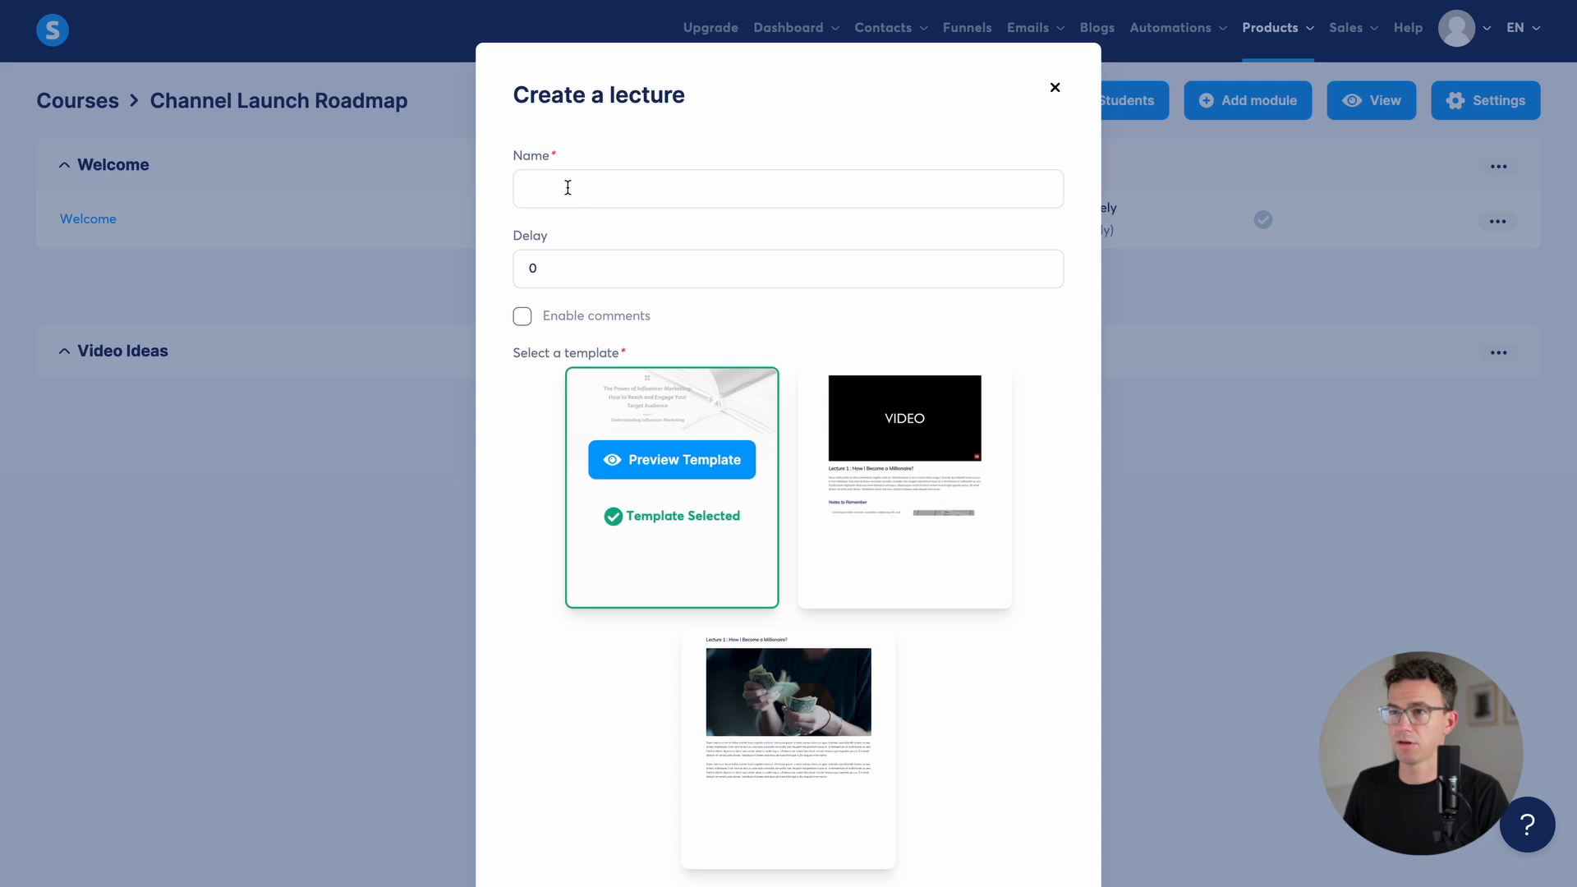
text(Infinite Video Ideas)
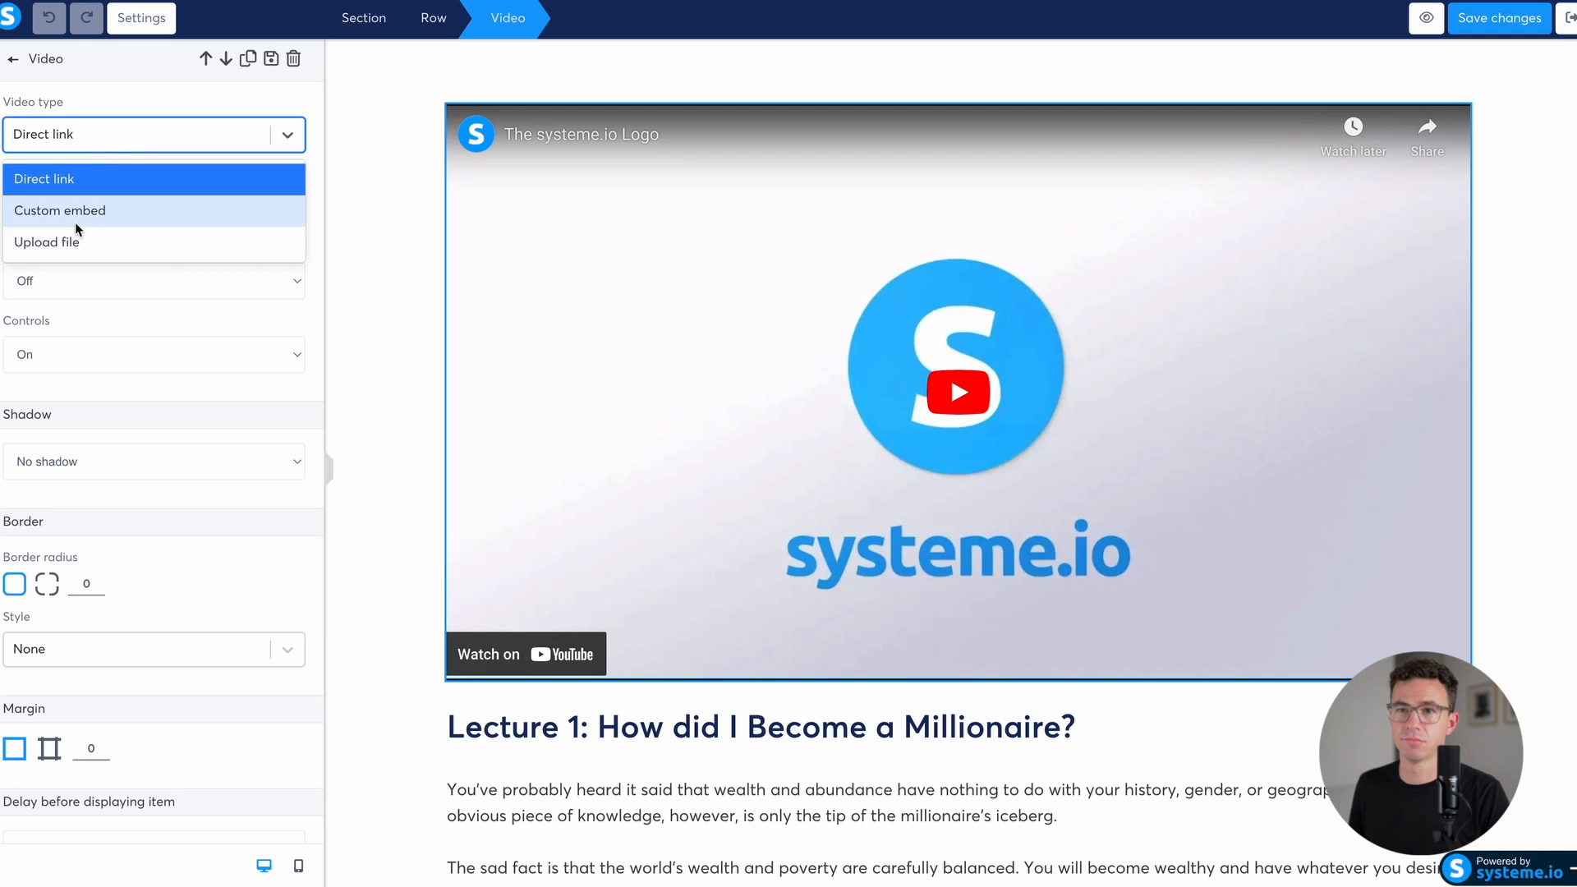
Step: Insert the uploaded youtubevideoideas1.mp4 as the lecture video and save it
click(48, 242)
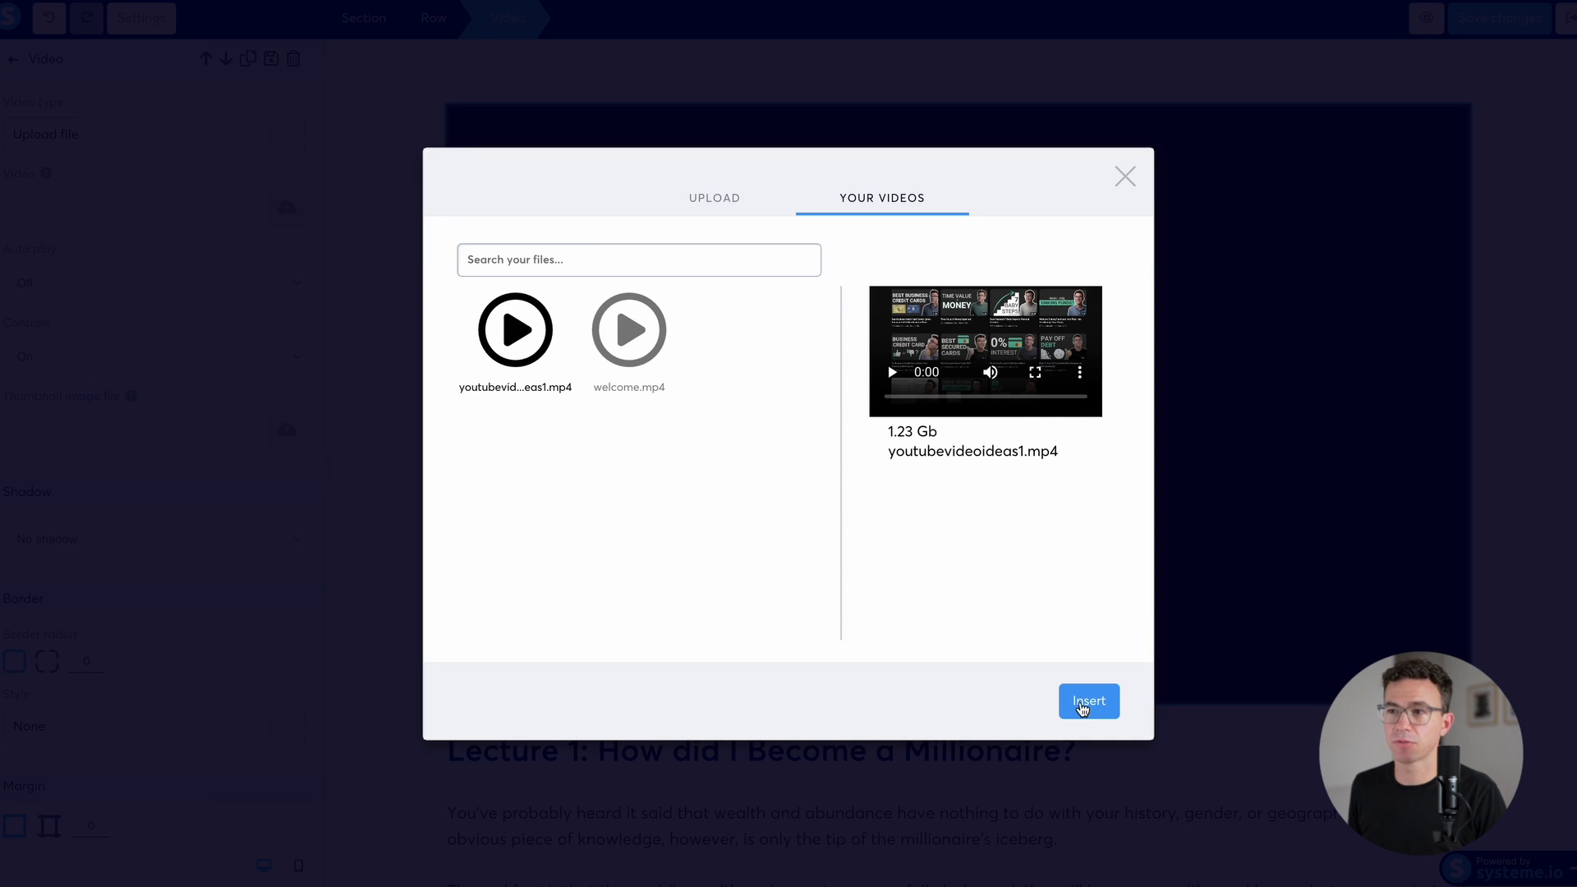
click(1087, 702)
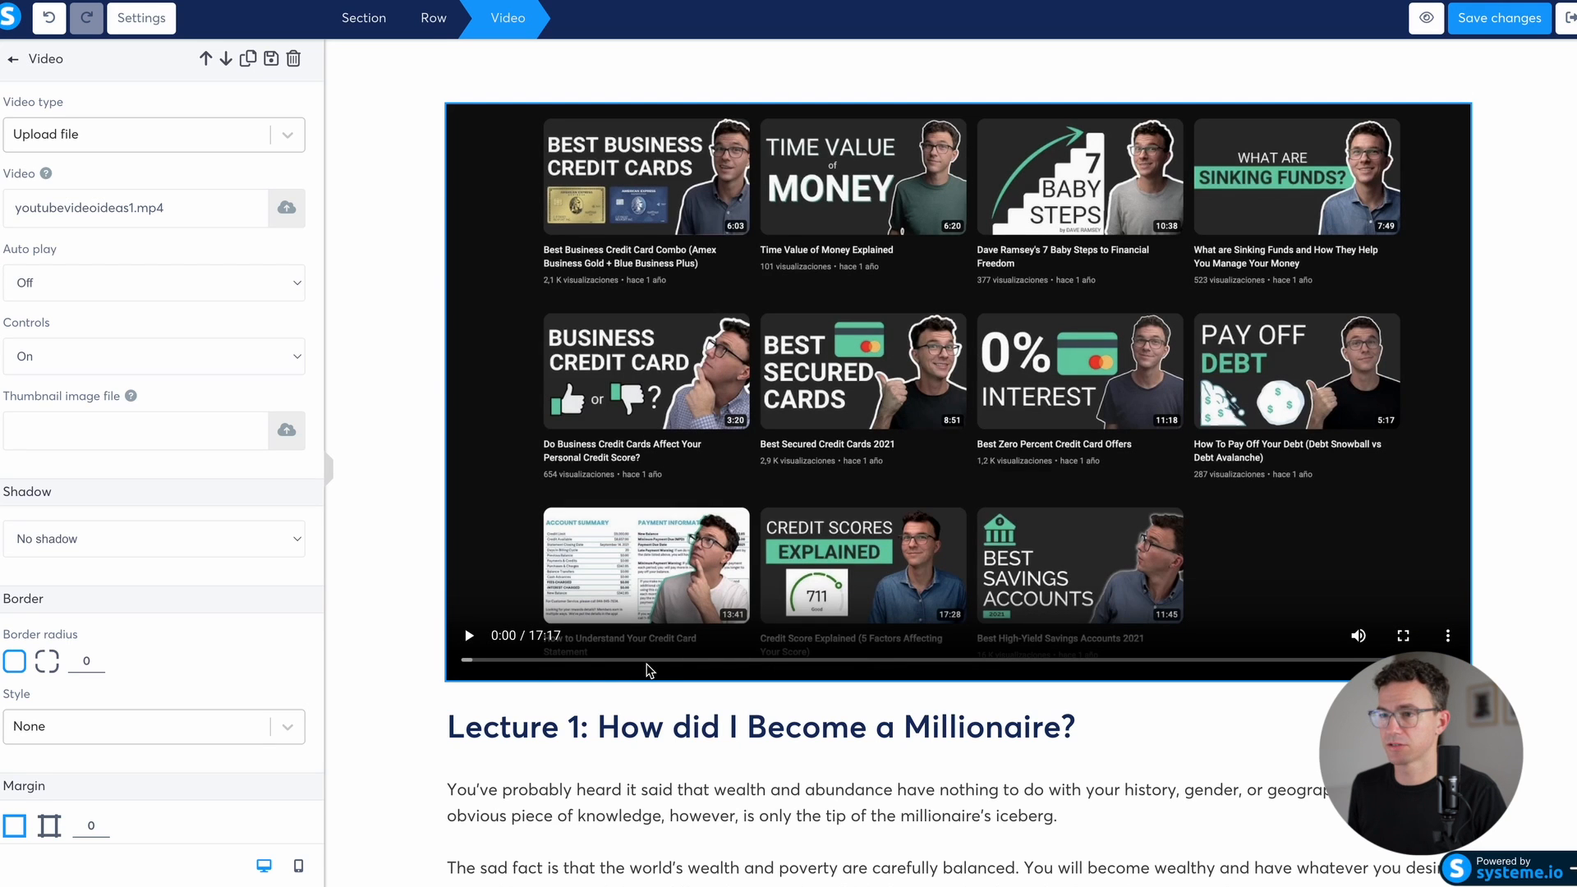
mouse_move(835, 768)
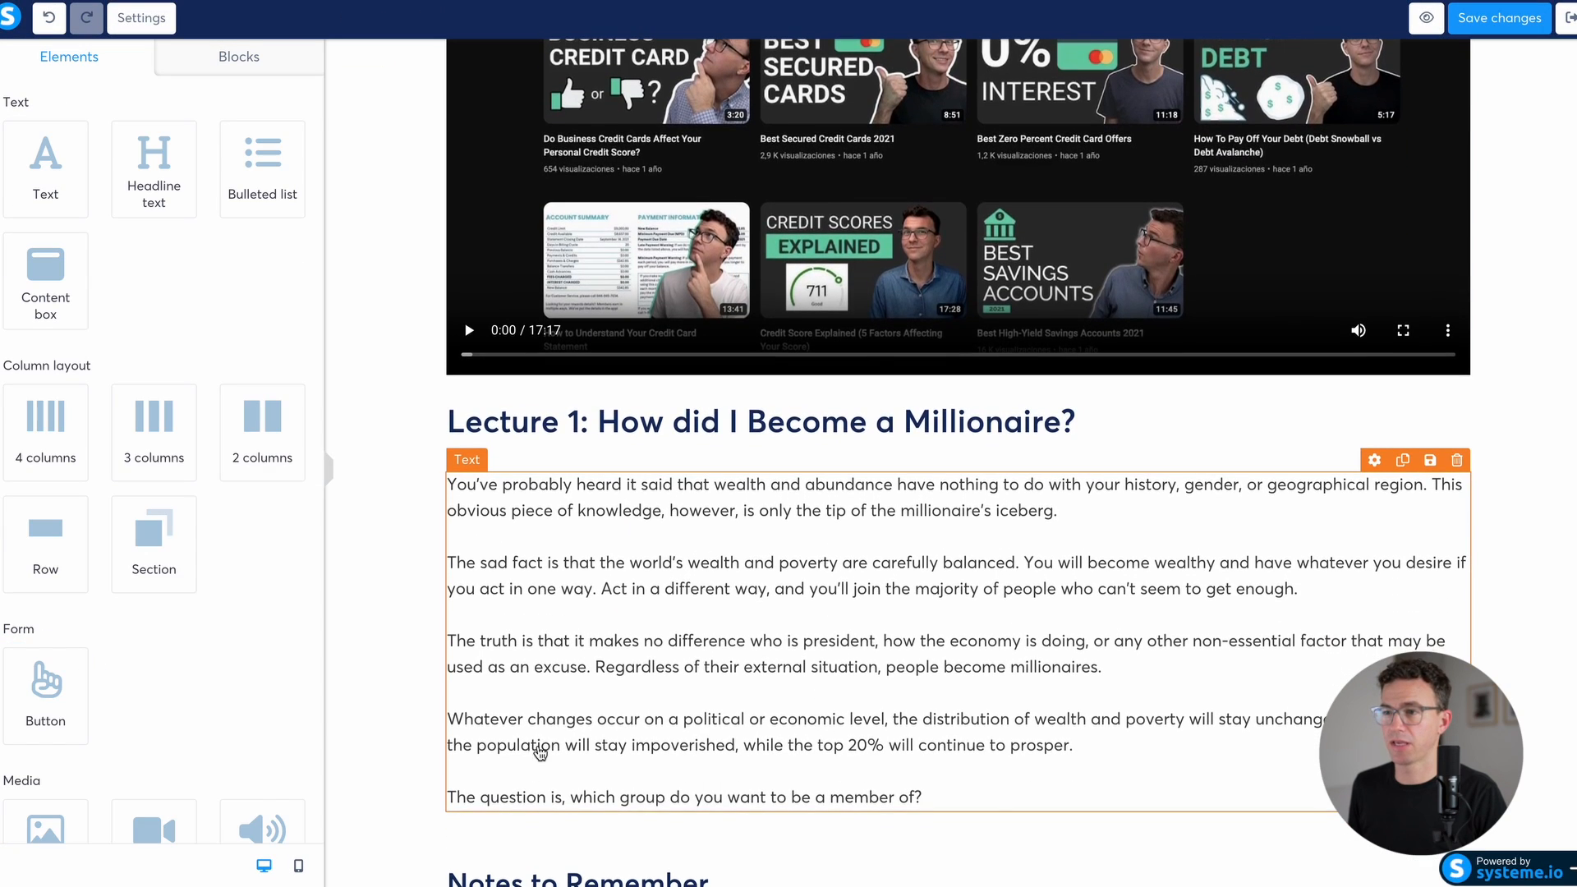
scroll(up, 3)
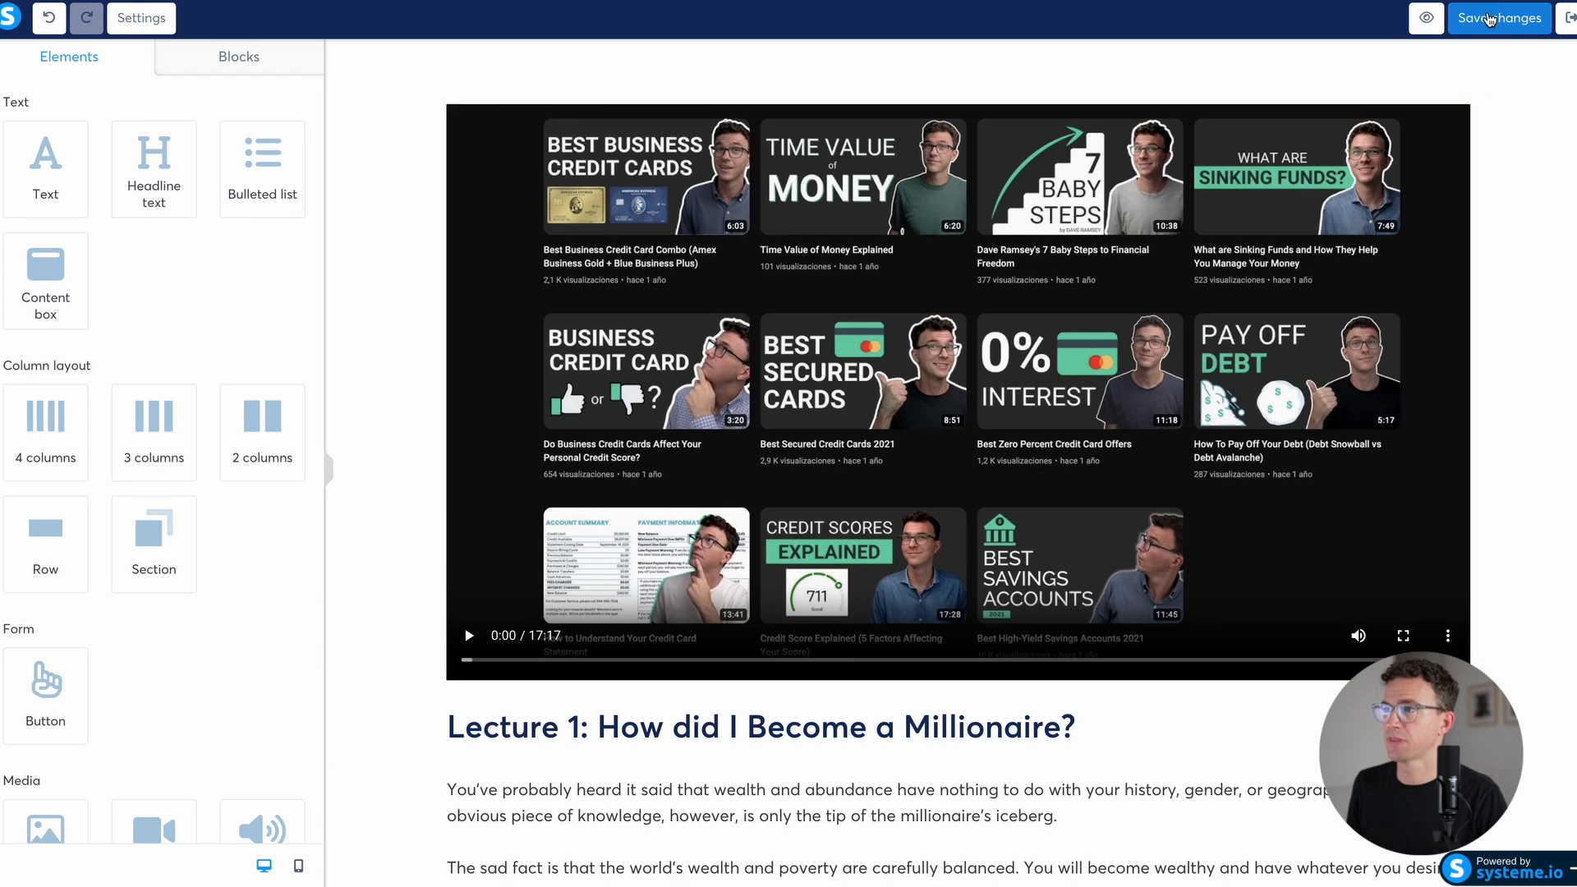
mouse_move(1567, 22)
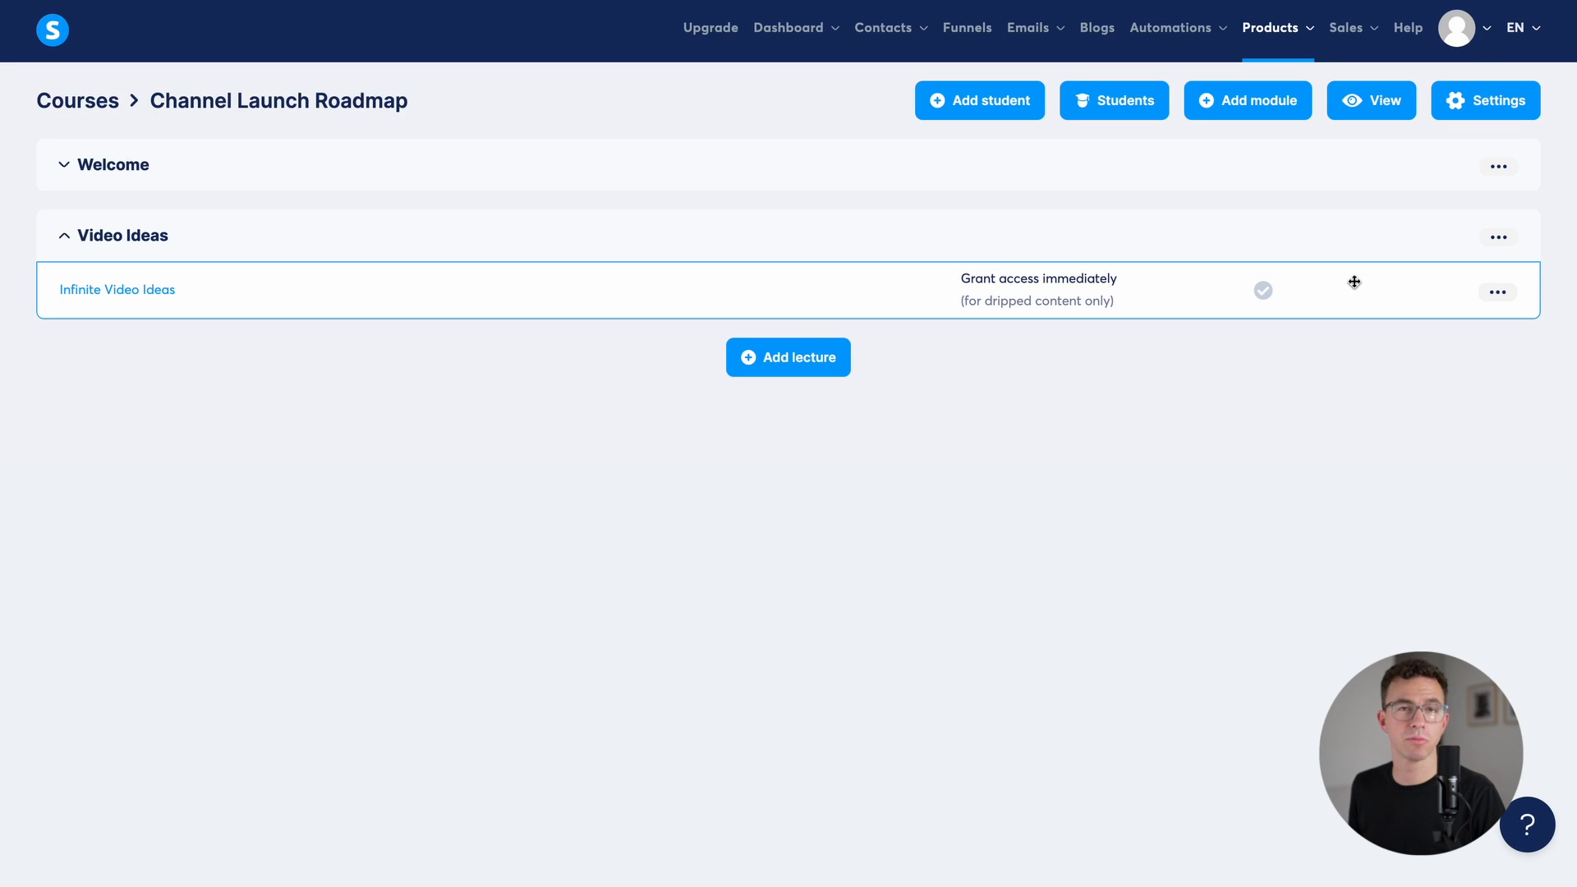
mouse_move(1393, 343)
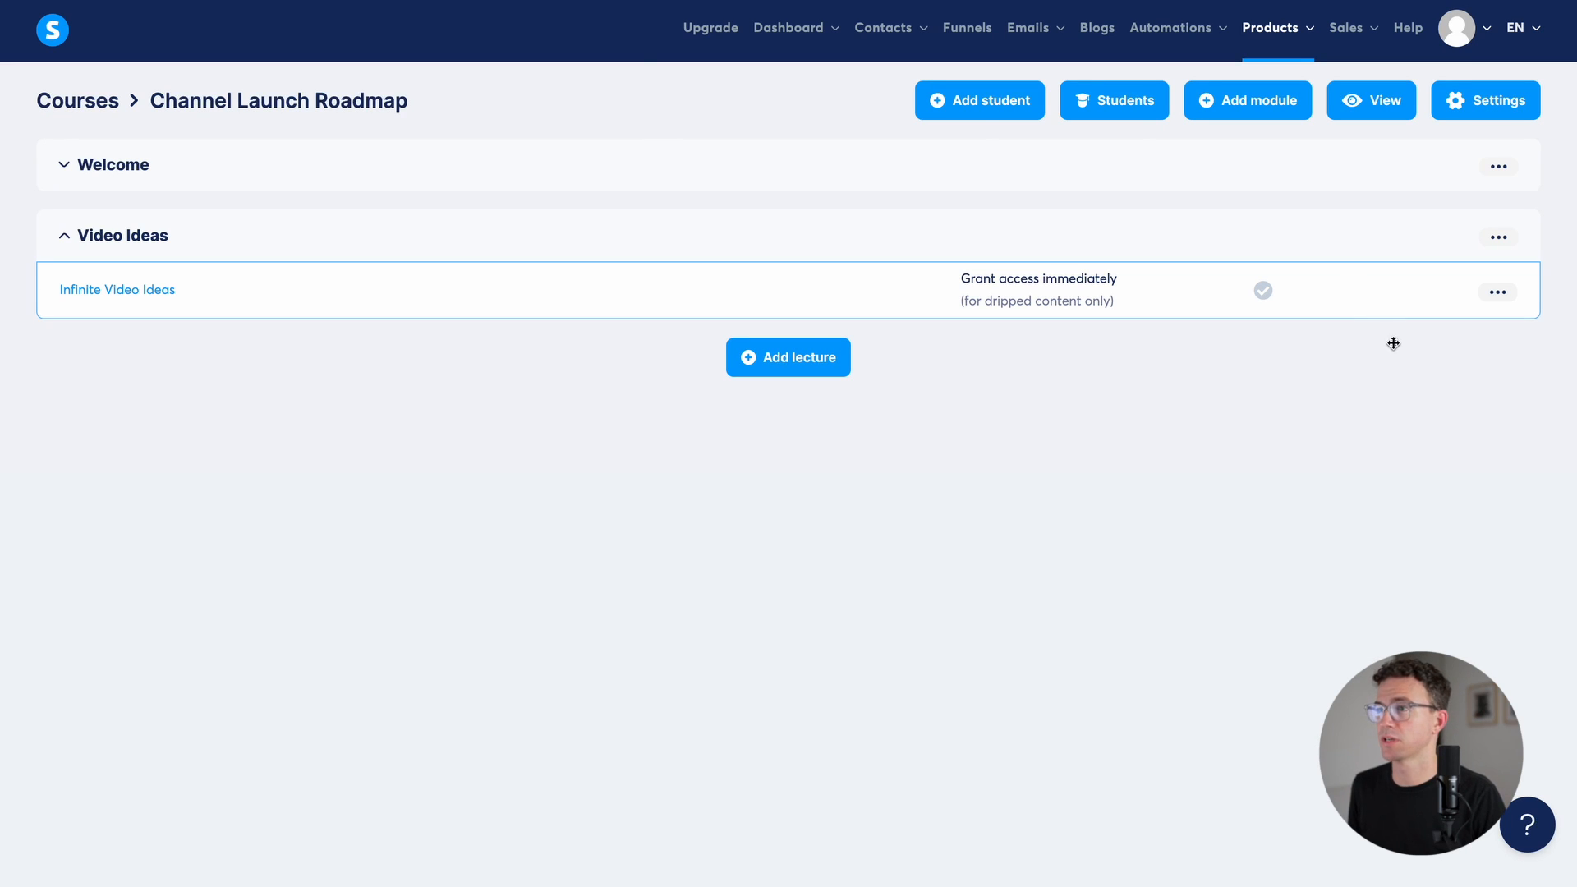
Step: Activate the Infinite Video Ideas lecture and expand the Welcome module to show both active
click(1497, 292)
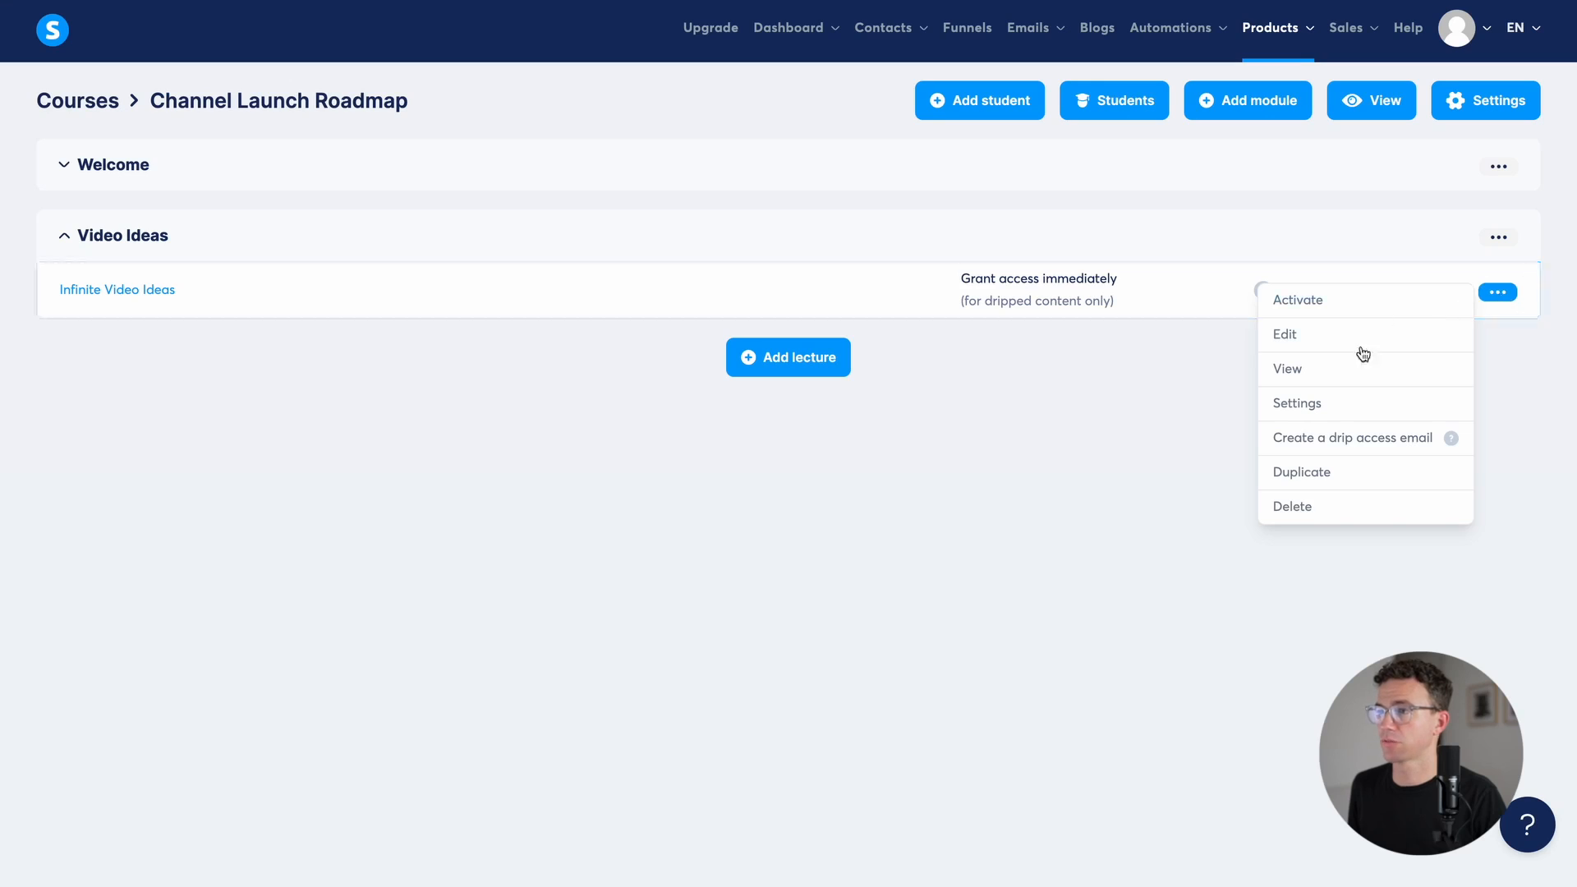
click(1297, 299)
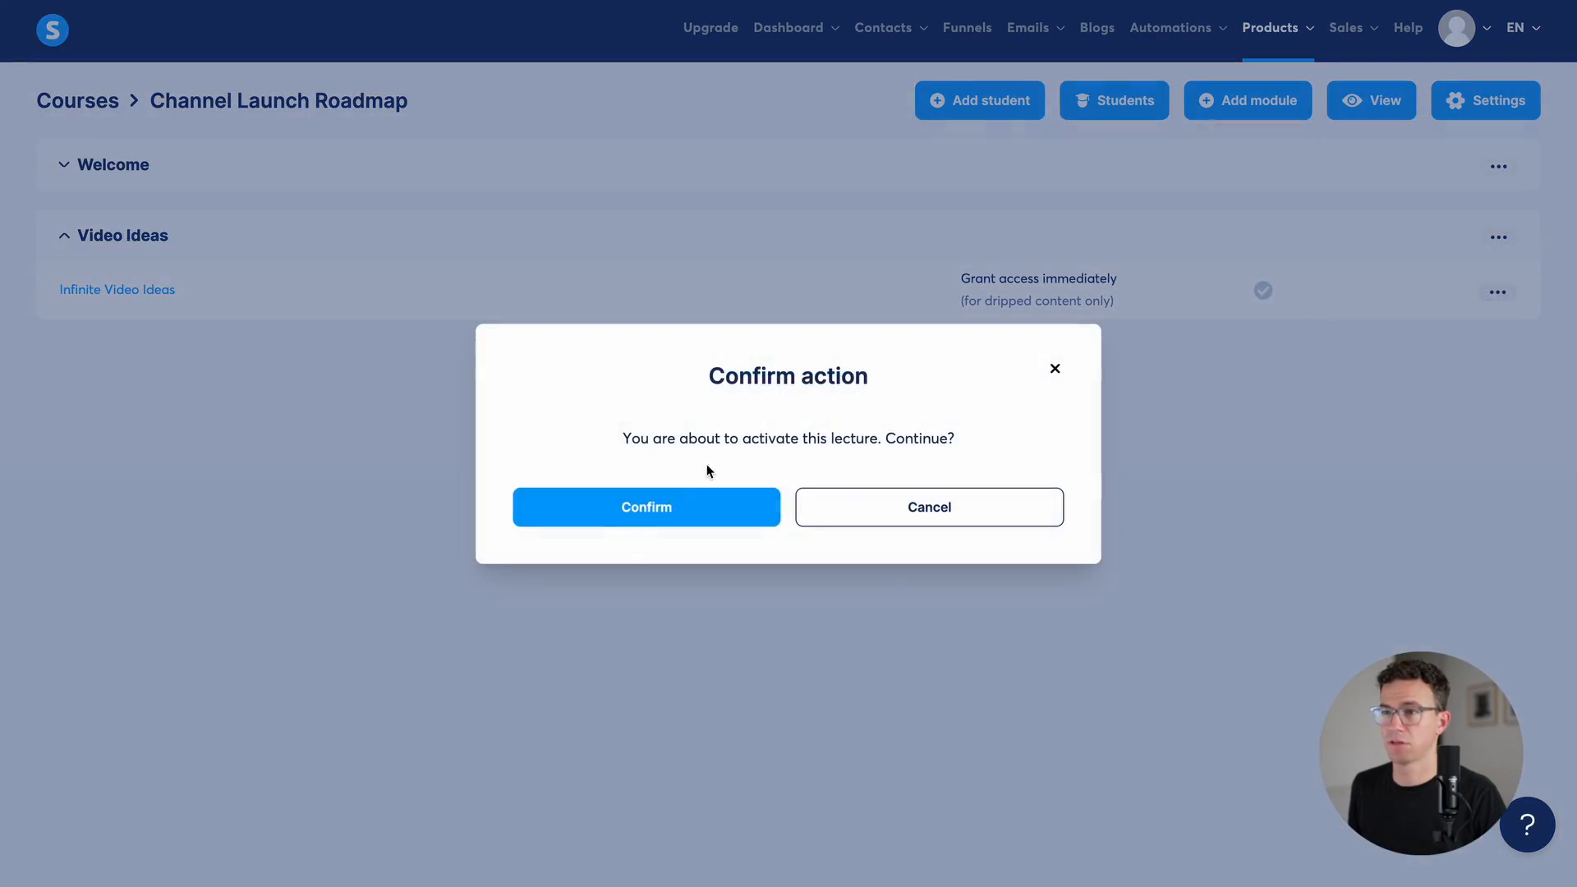
click(646, 507)
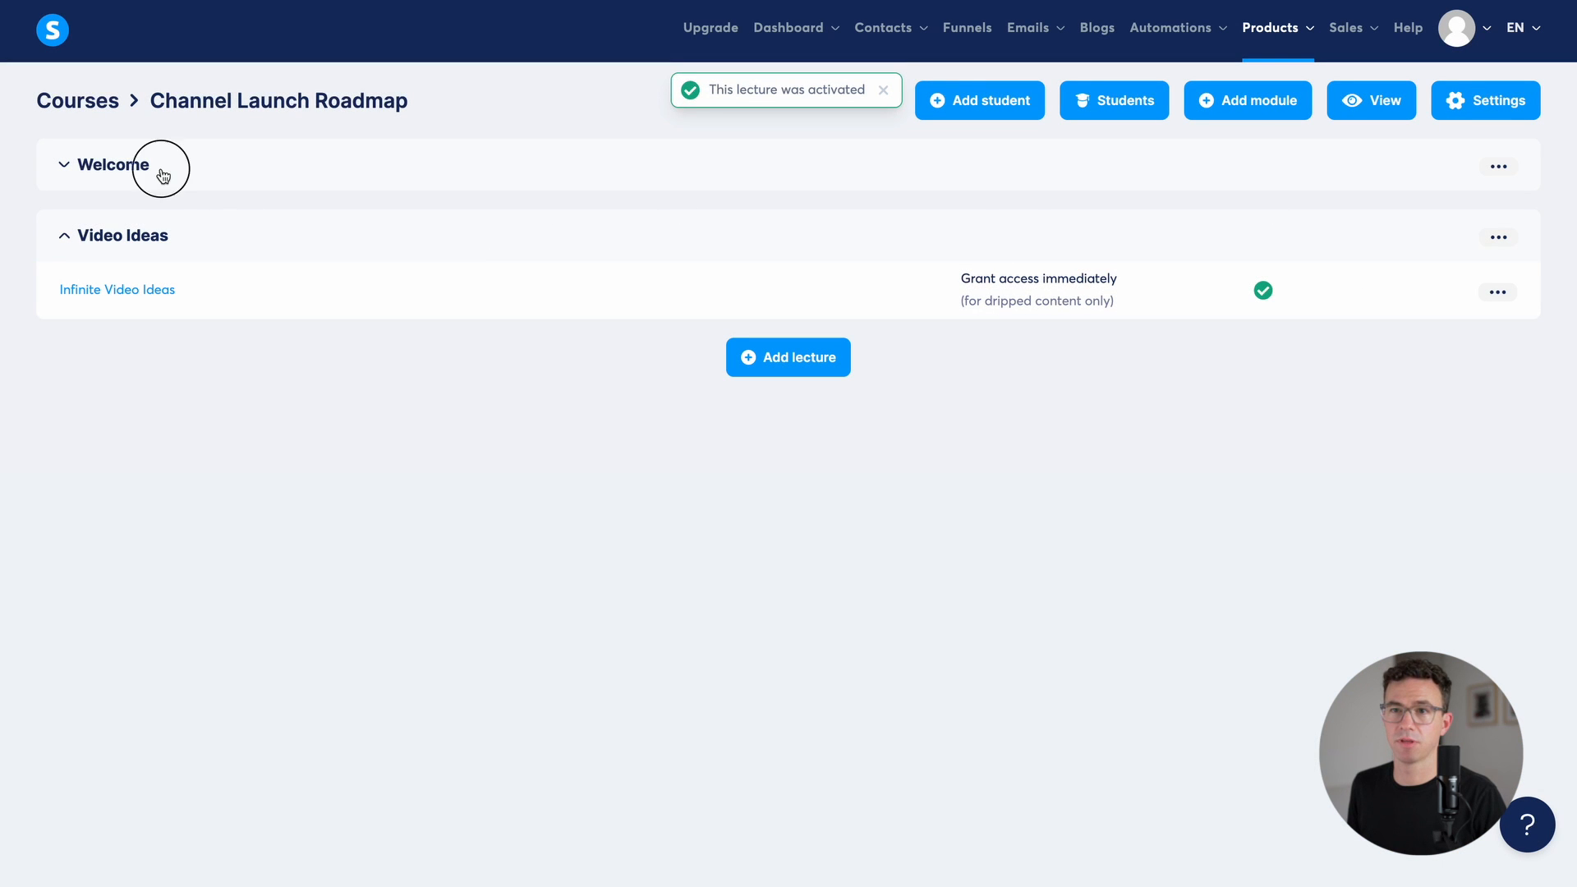
click(113, 164)
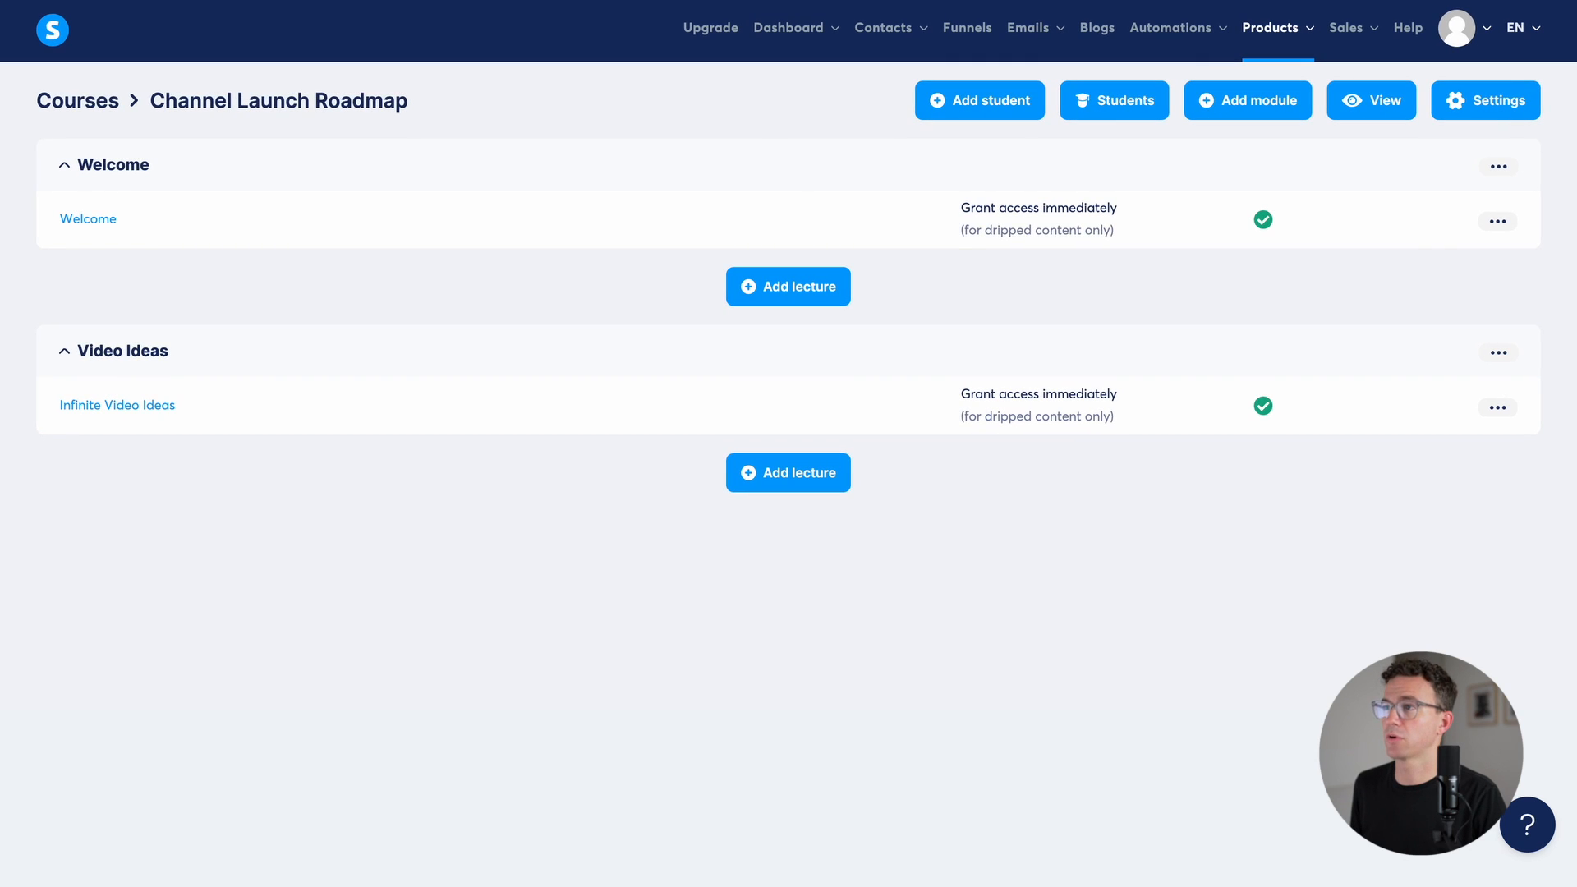
Step: Go to the account's Custom domains settings
click(1456, 28)
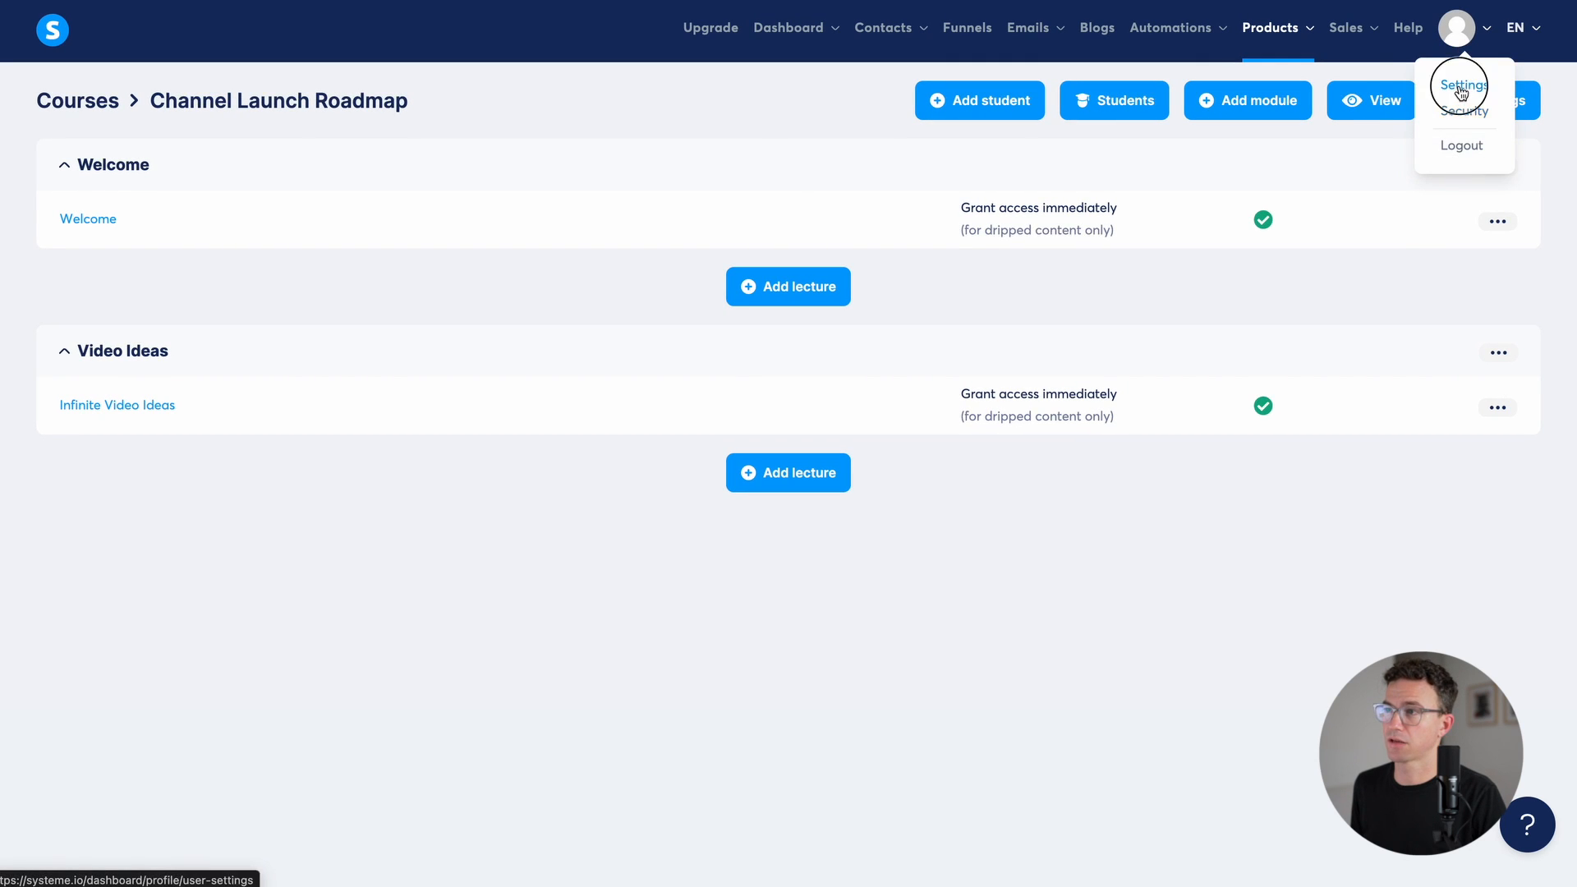
click(1462, 83)
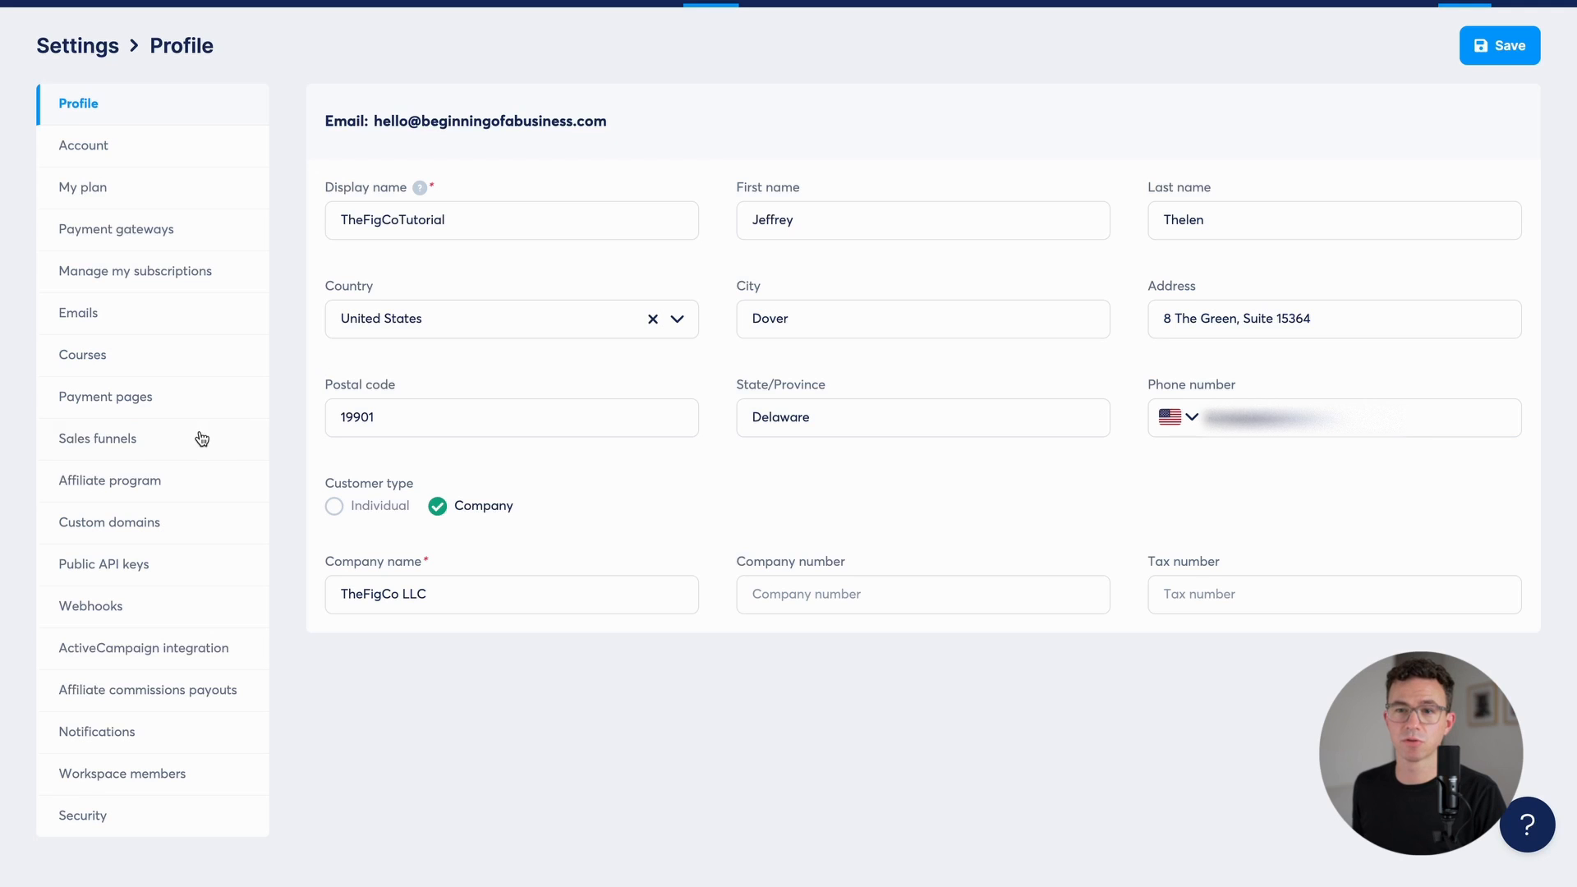
click(110, 522)
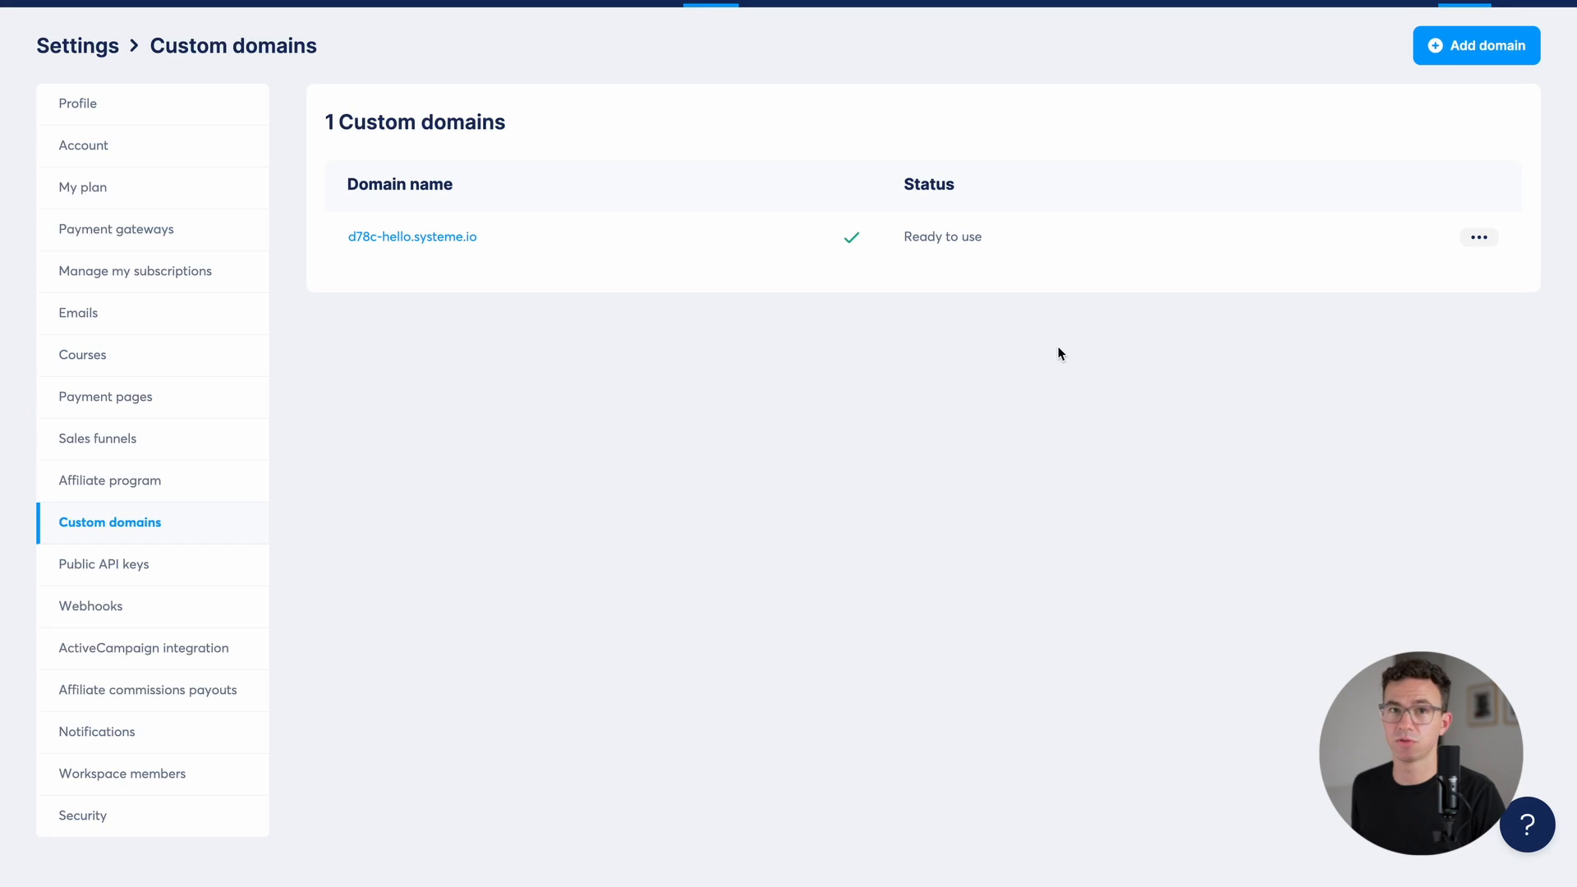
mouse_move(1444, 284)
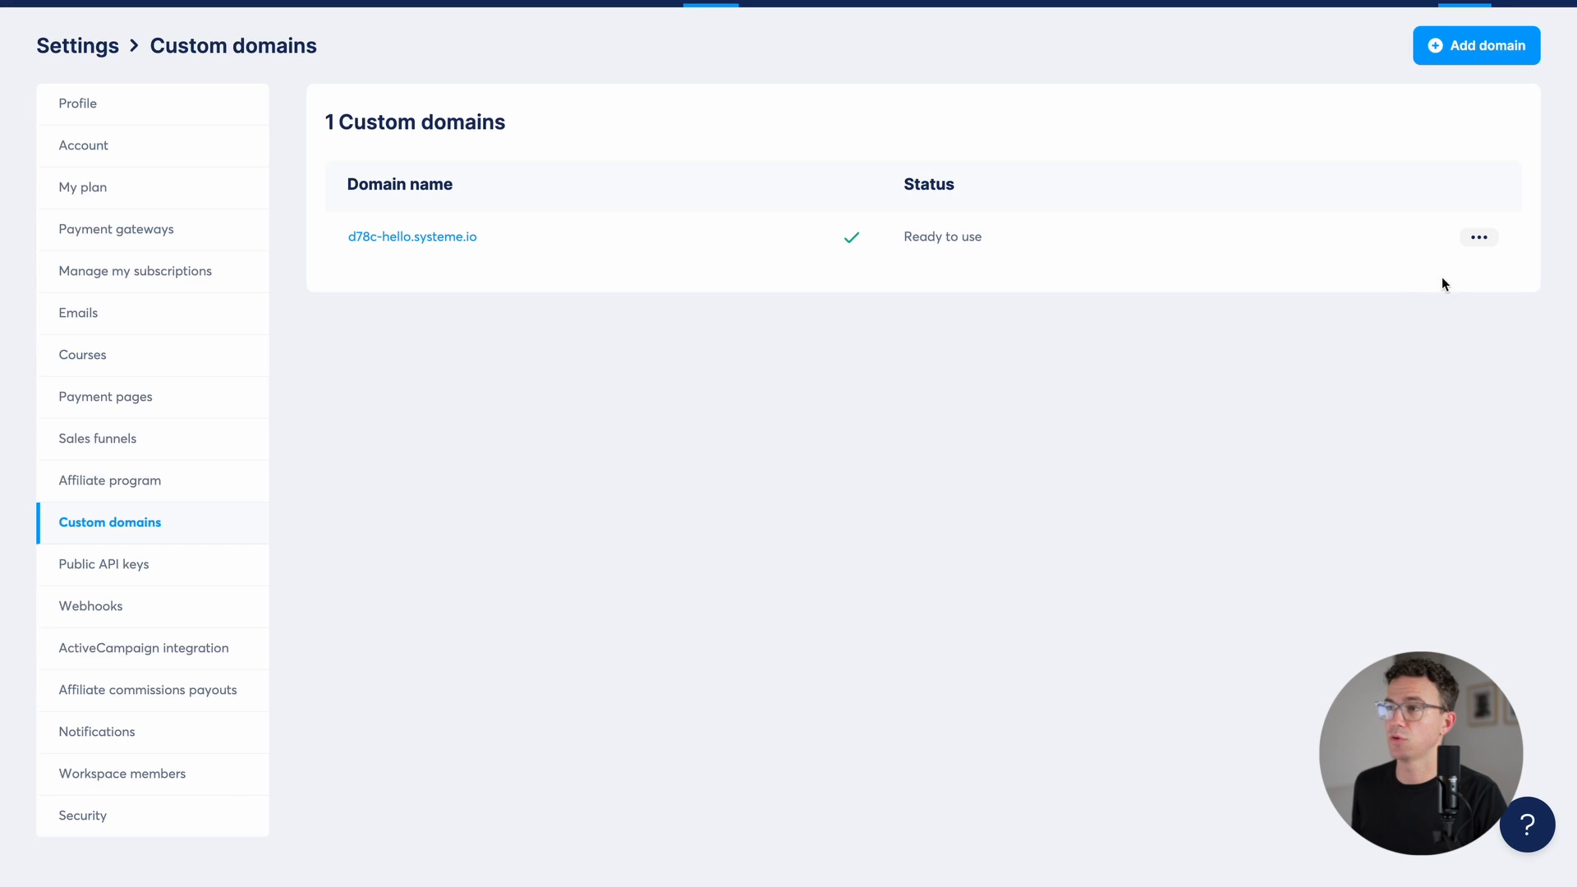
Step: Rename the free subdomain to thefigcotutorials.systeme.io and save
click(1478, 237)
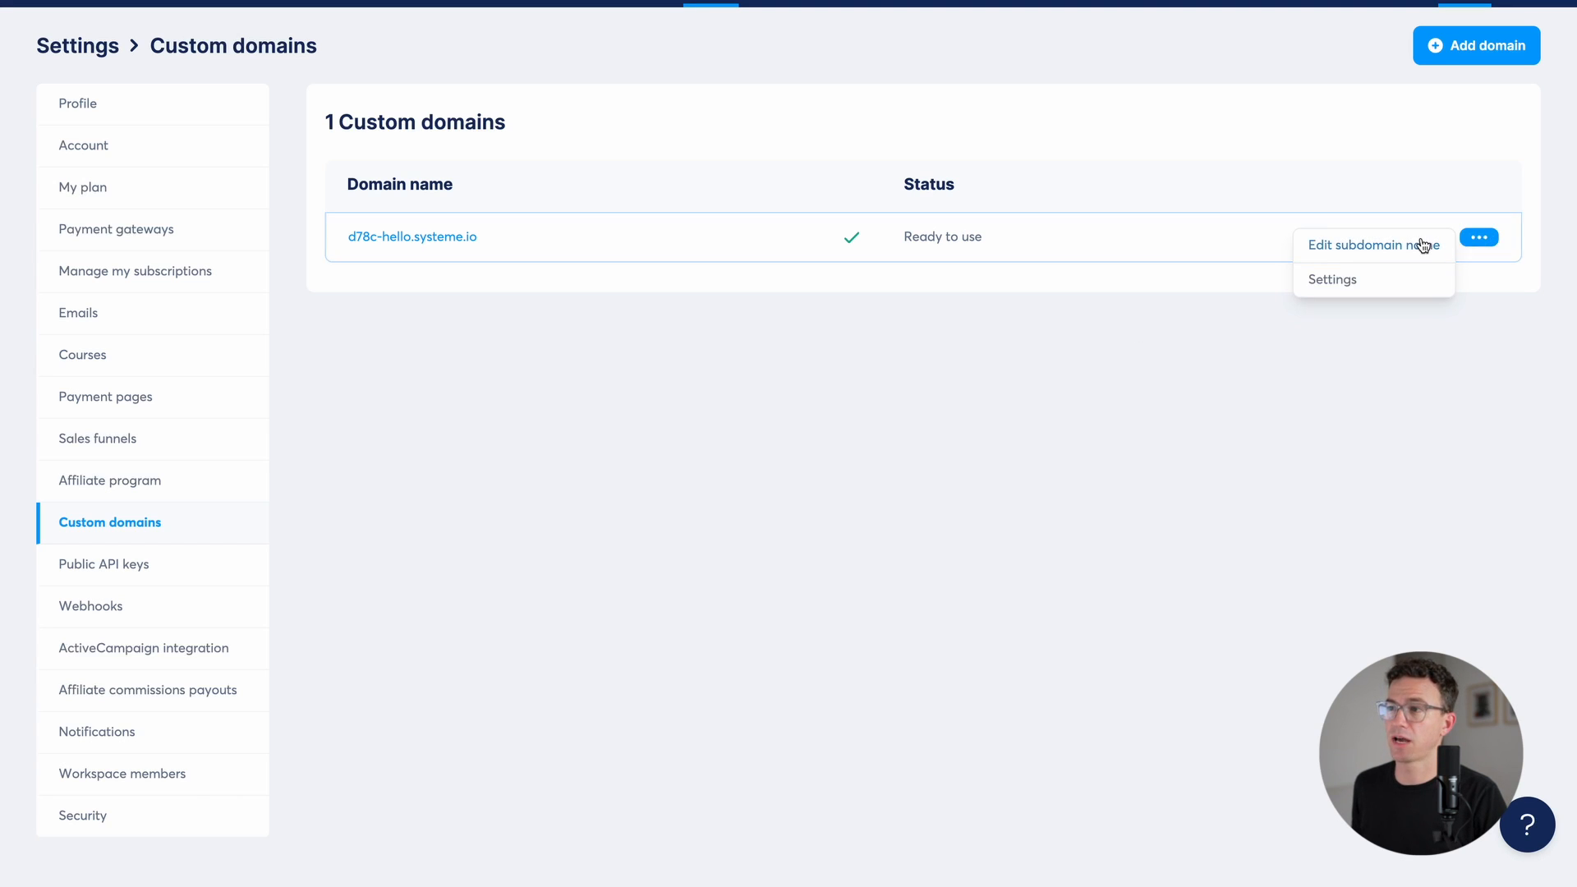
click(1371, 245)
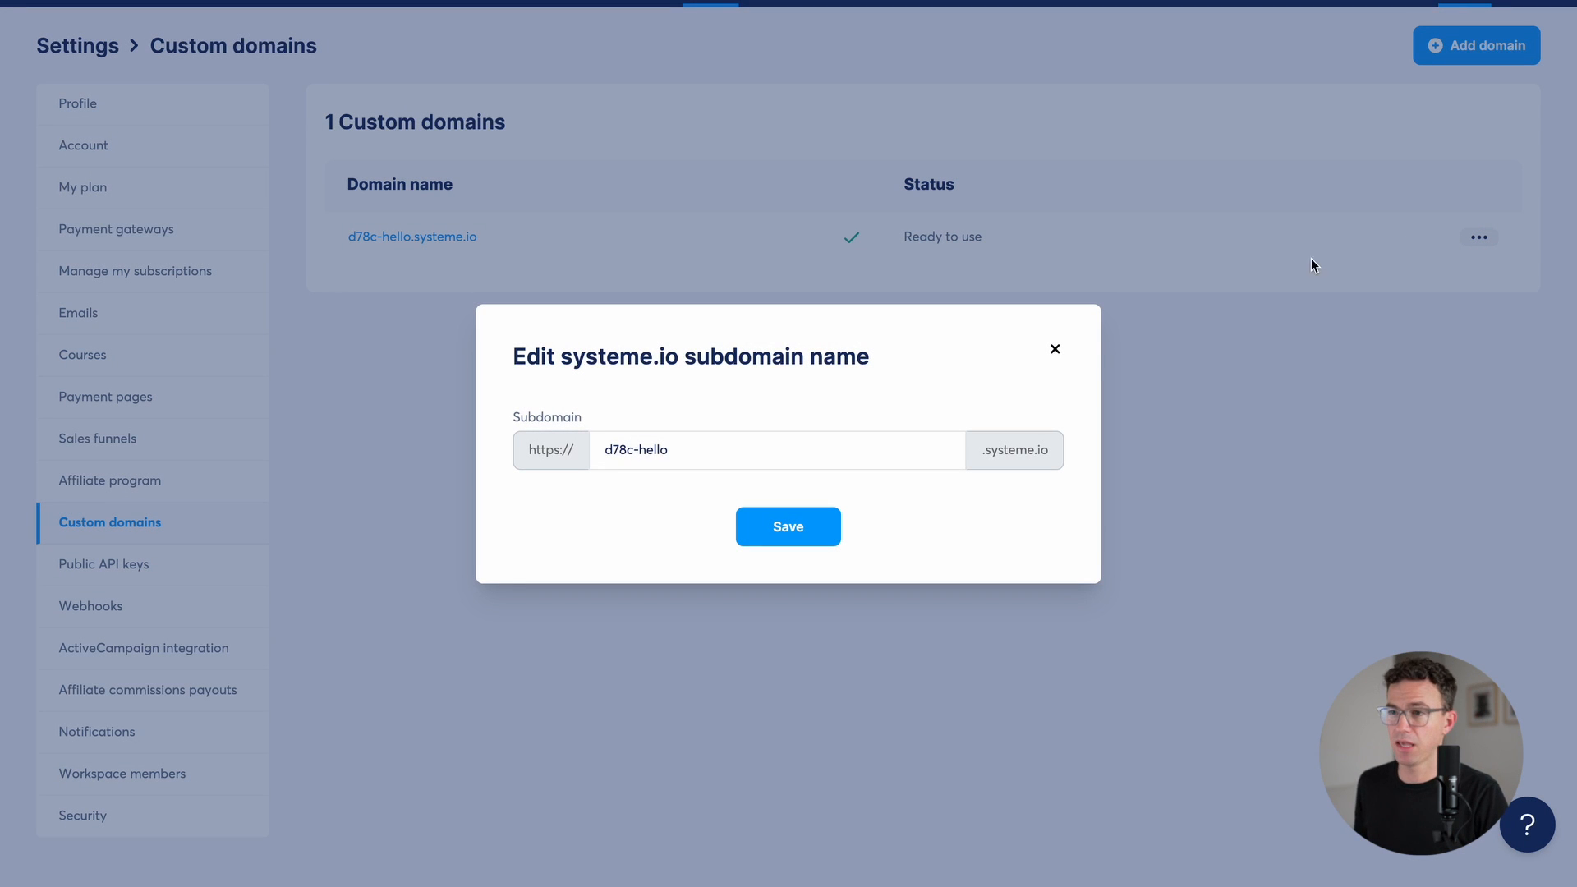
text(thefigco)
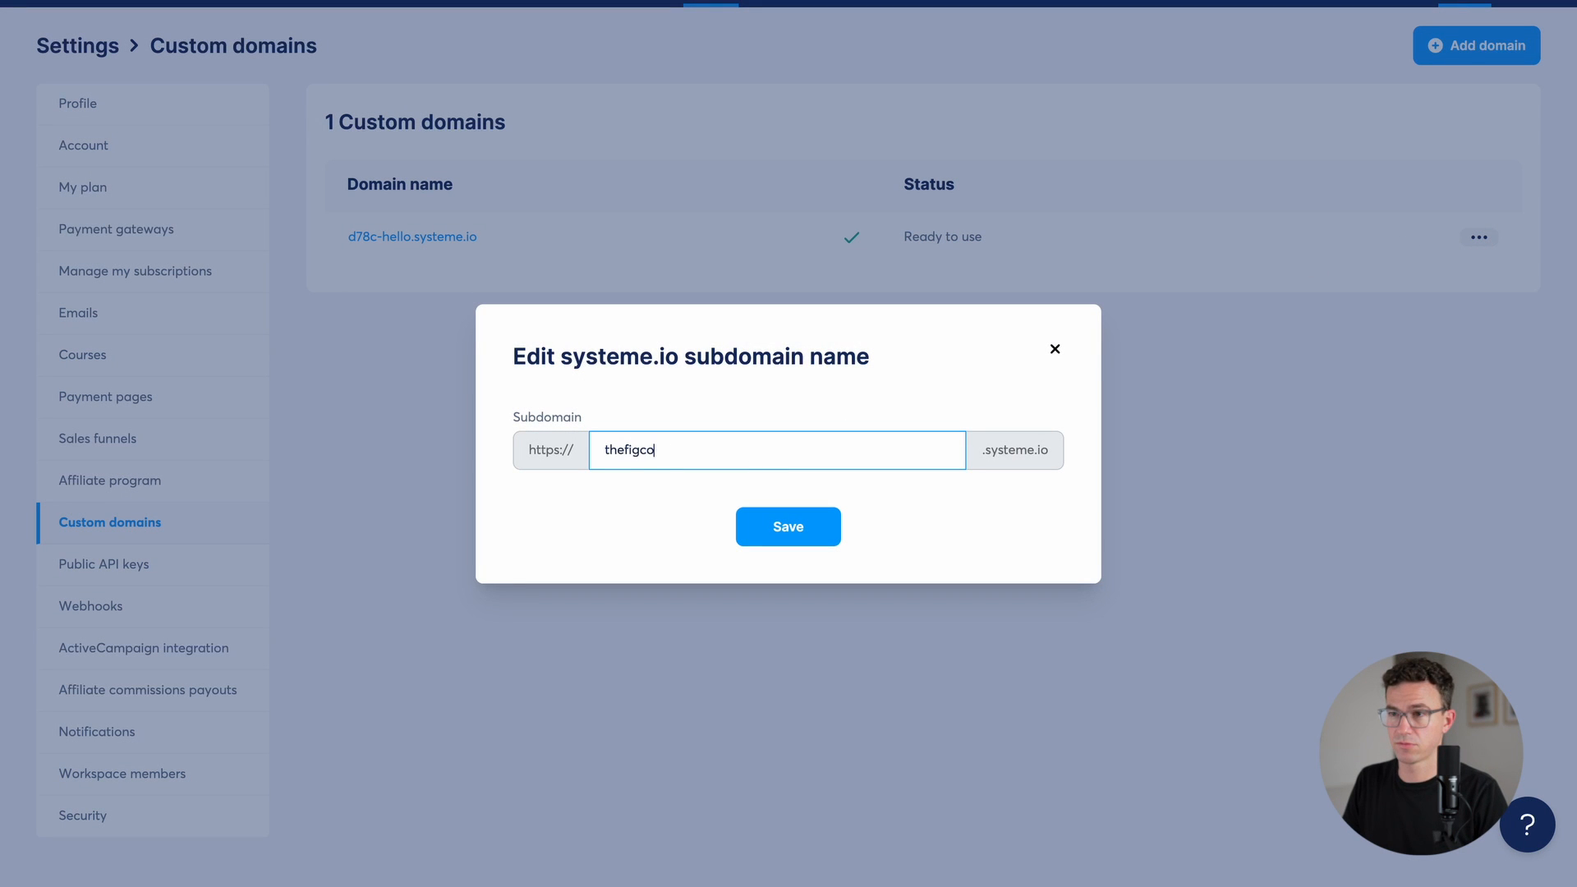
text(tutorials)
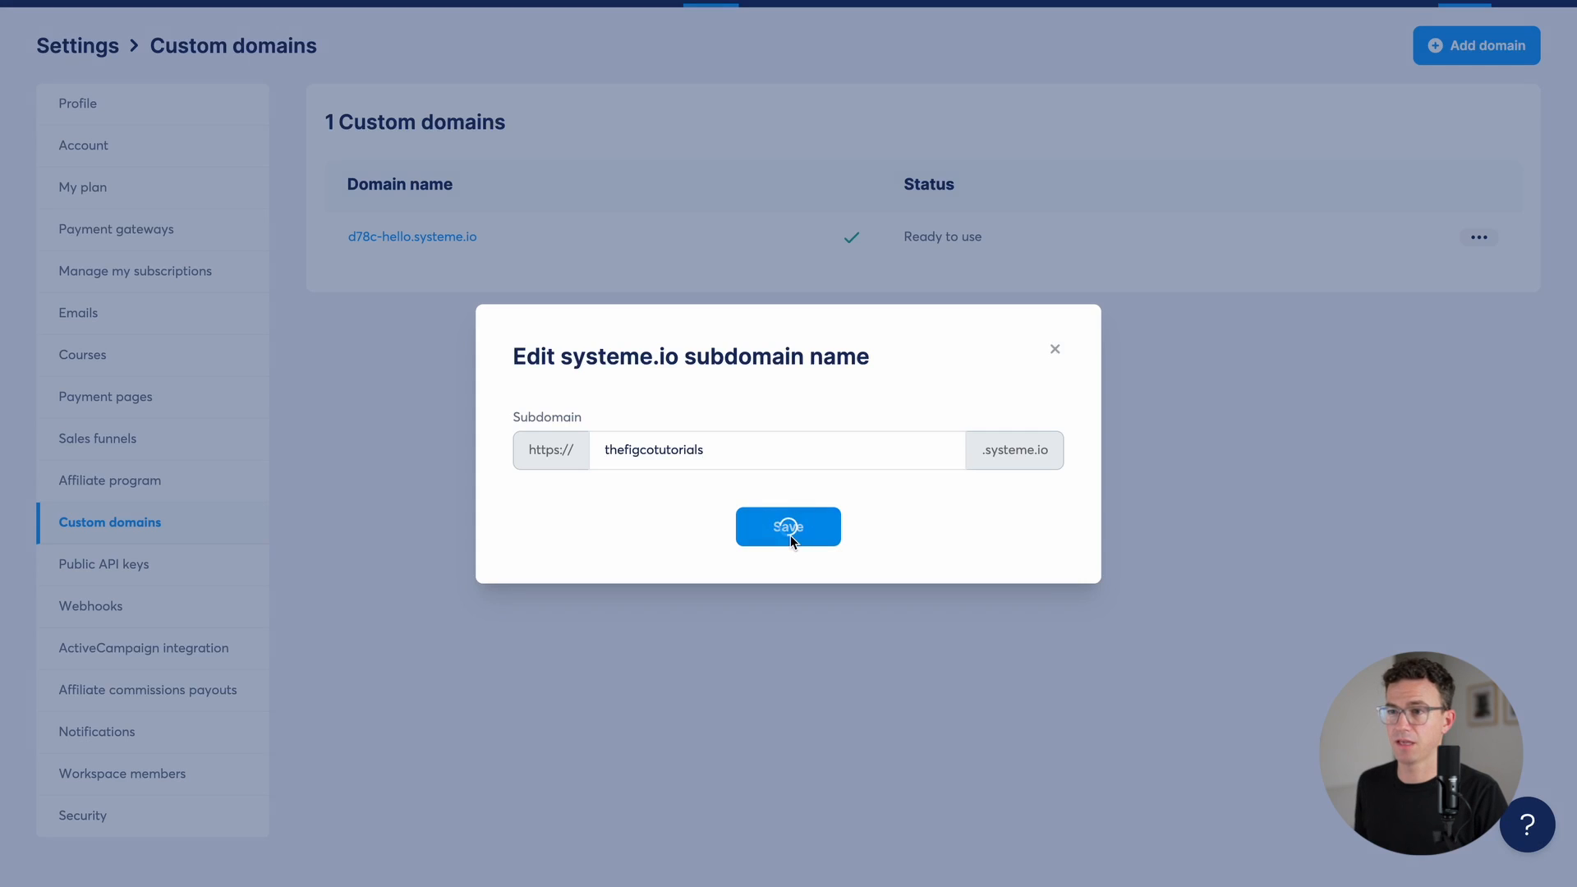
click(787, 526)
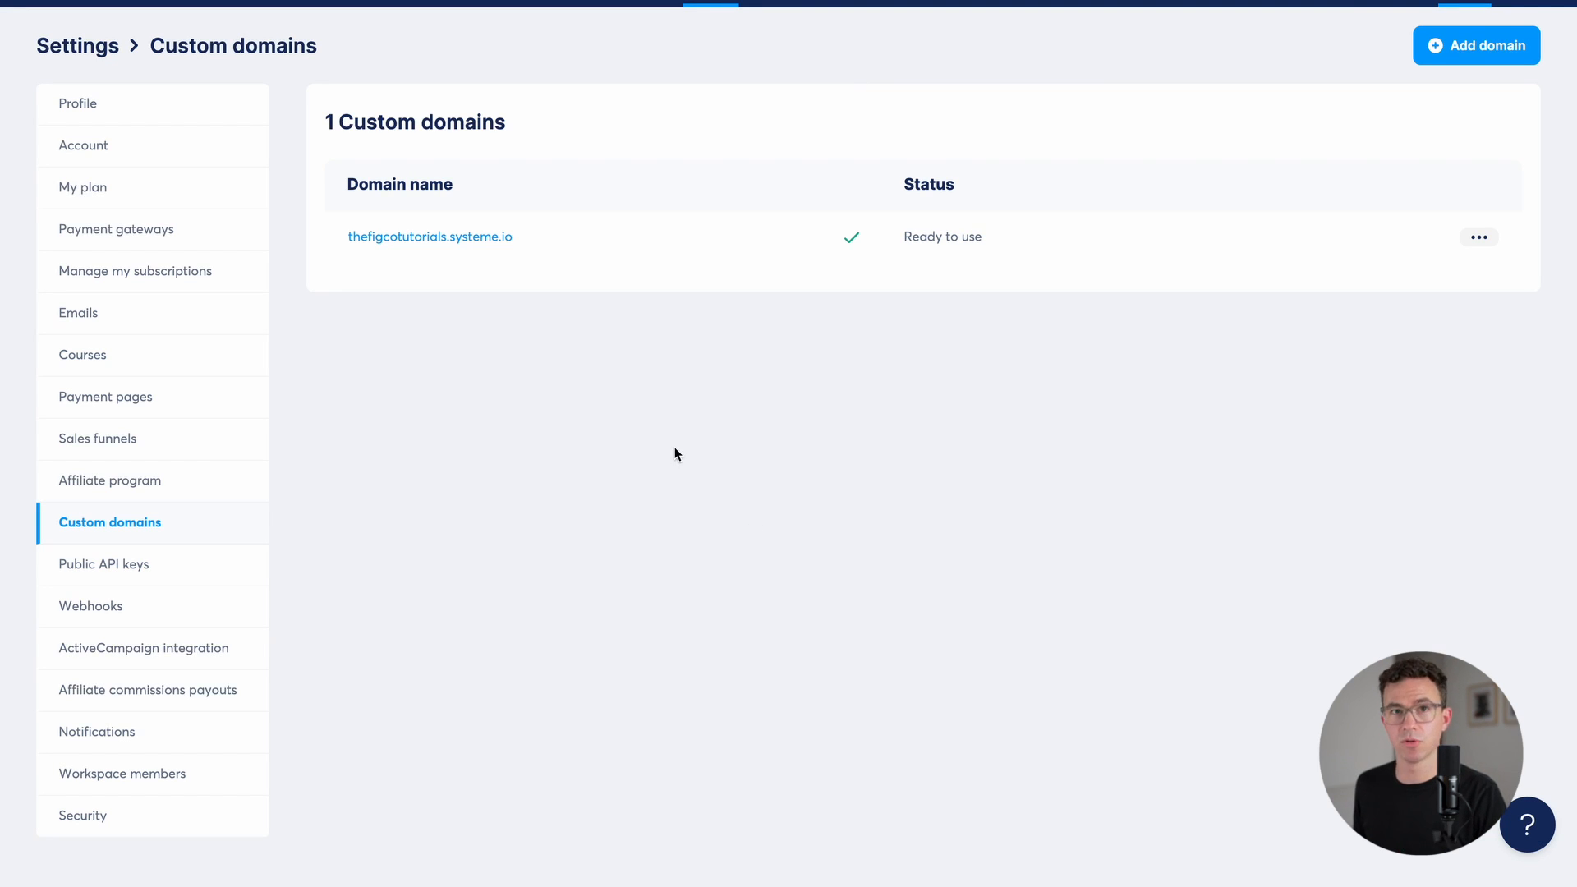
Step: Start adding a courses subdomain of an owned domain as a systeme.io custom domain
click(1475, 46)
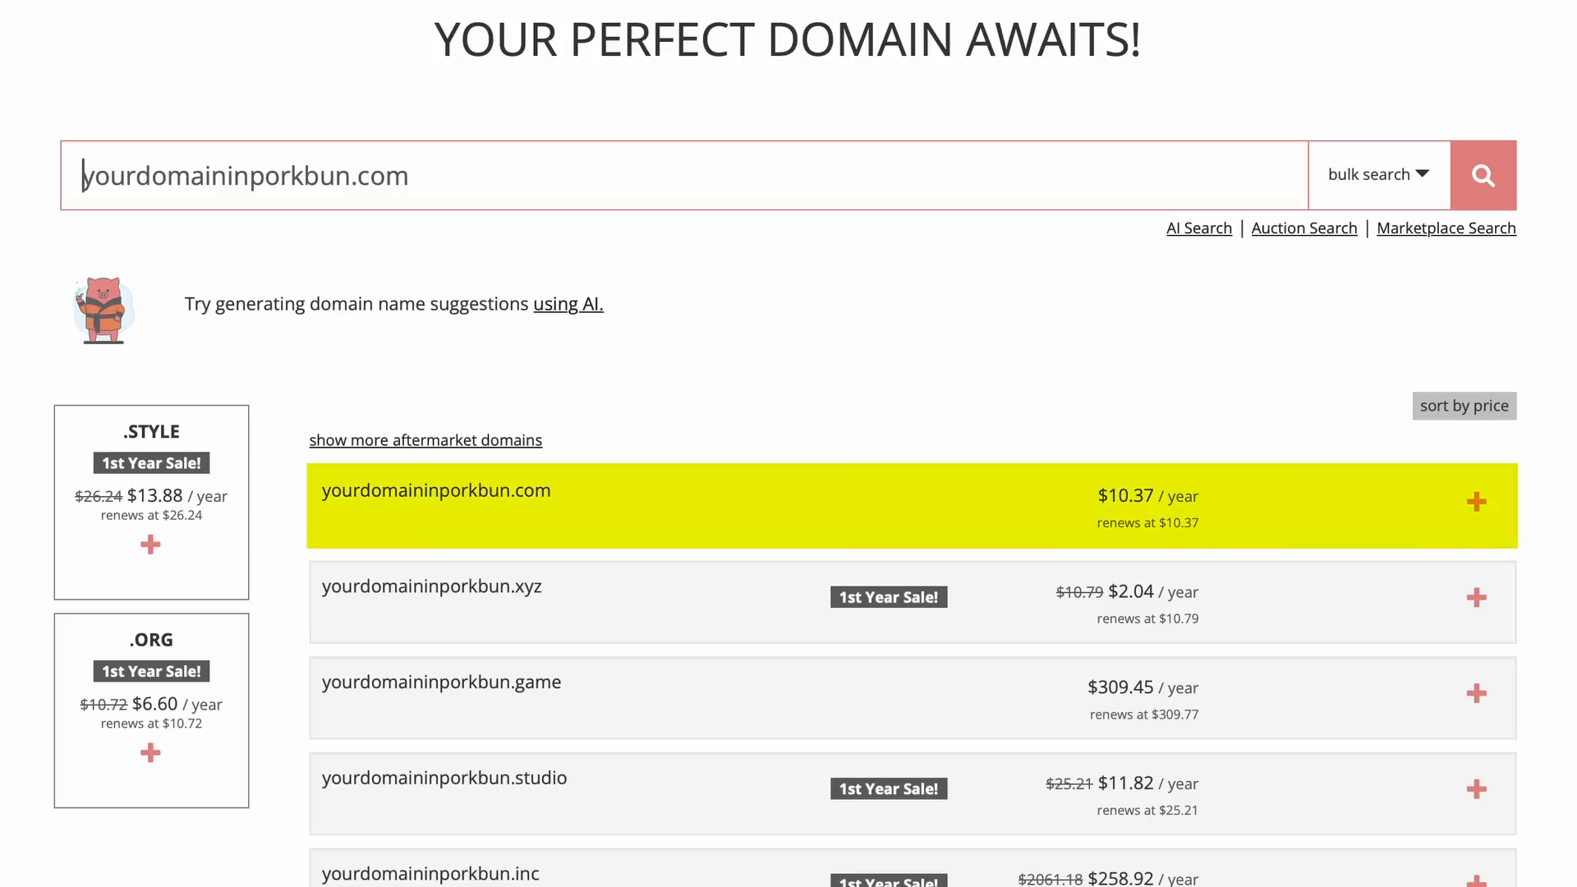
scroll(down, 3)
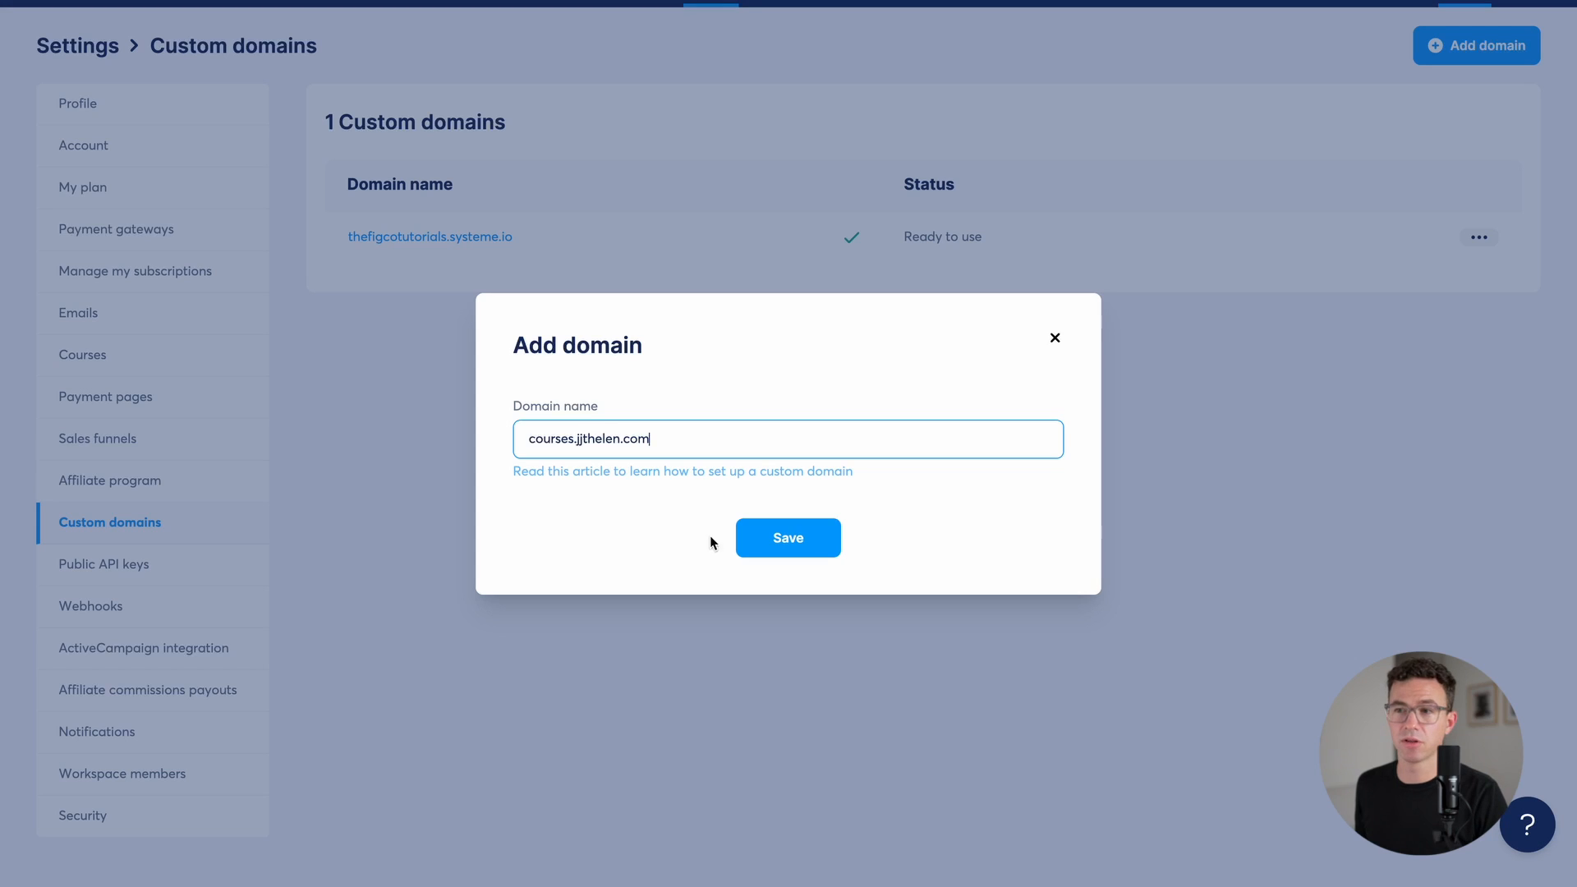
Step: Save the courses custom domain, review its DNS setup guide, and close the DNS configuration dialog
click(786, 538)
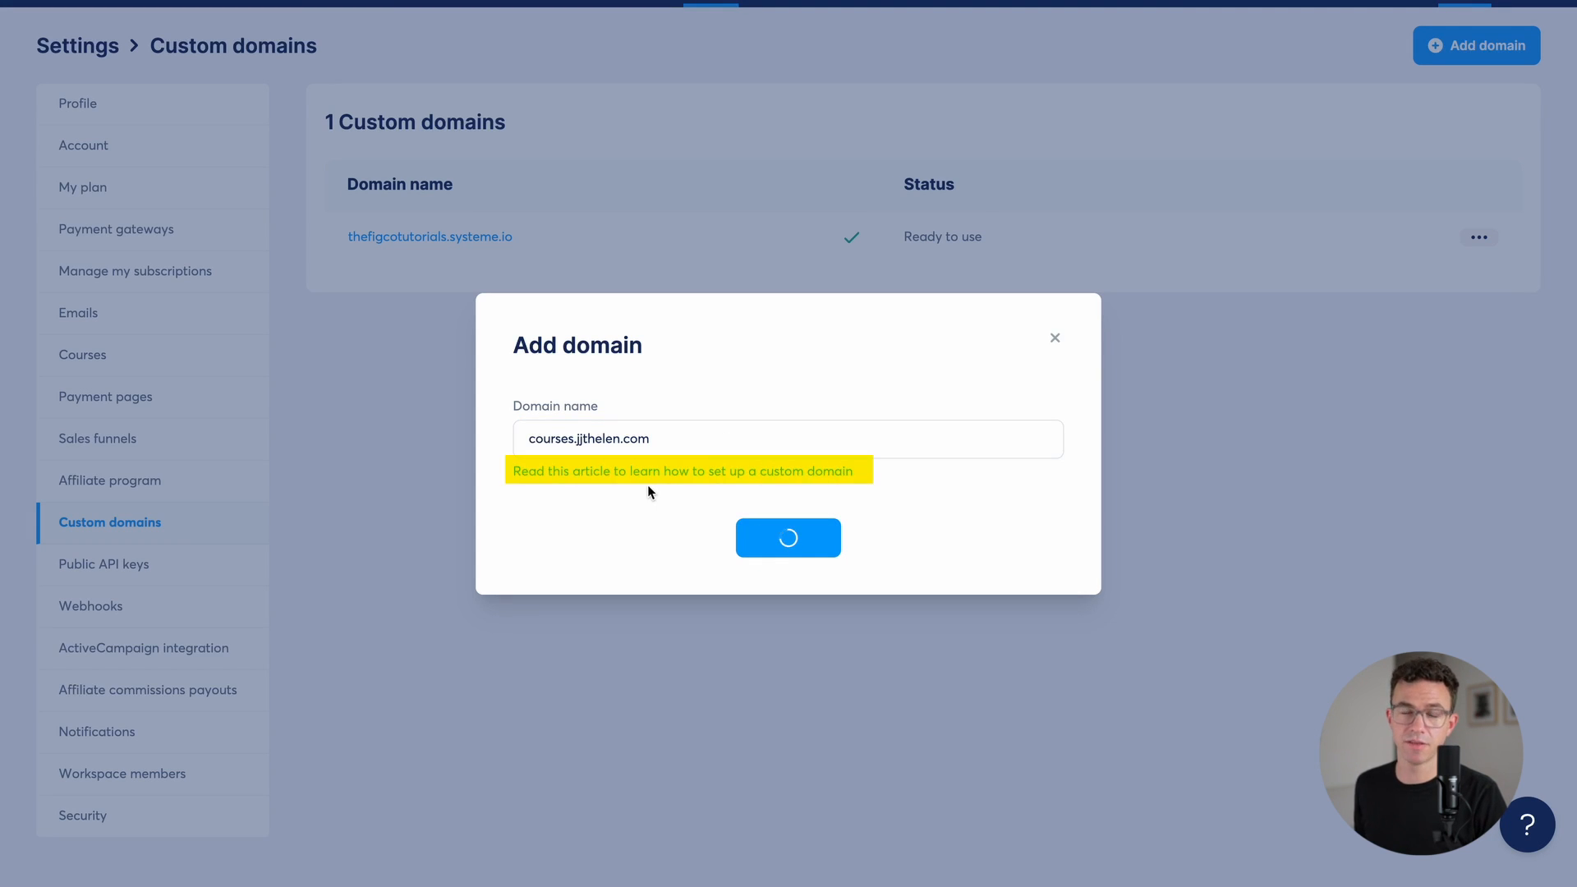
click(786, 537)
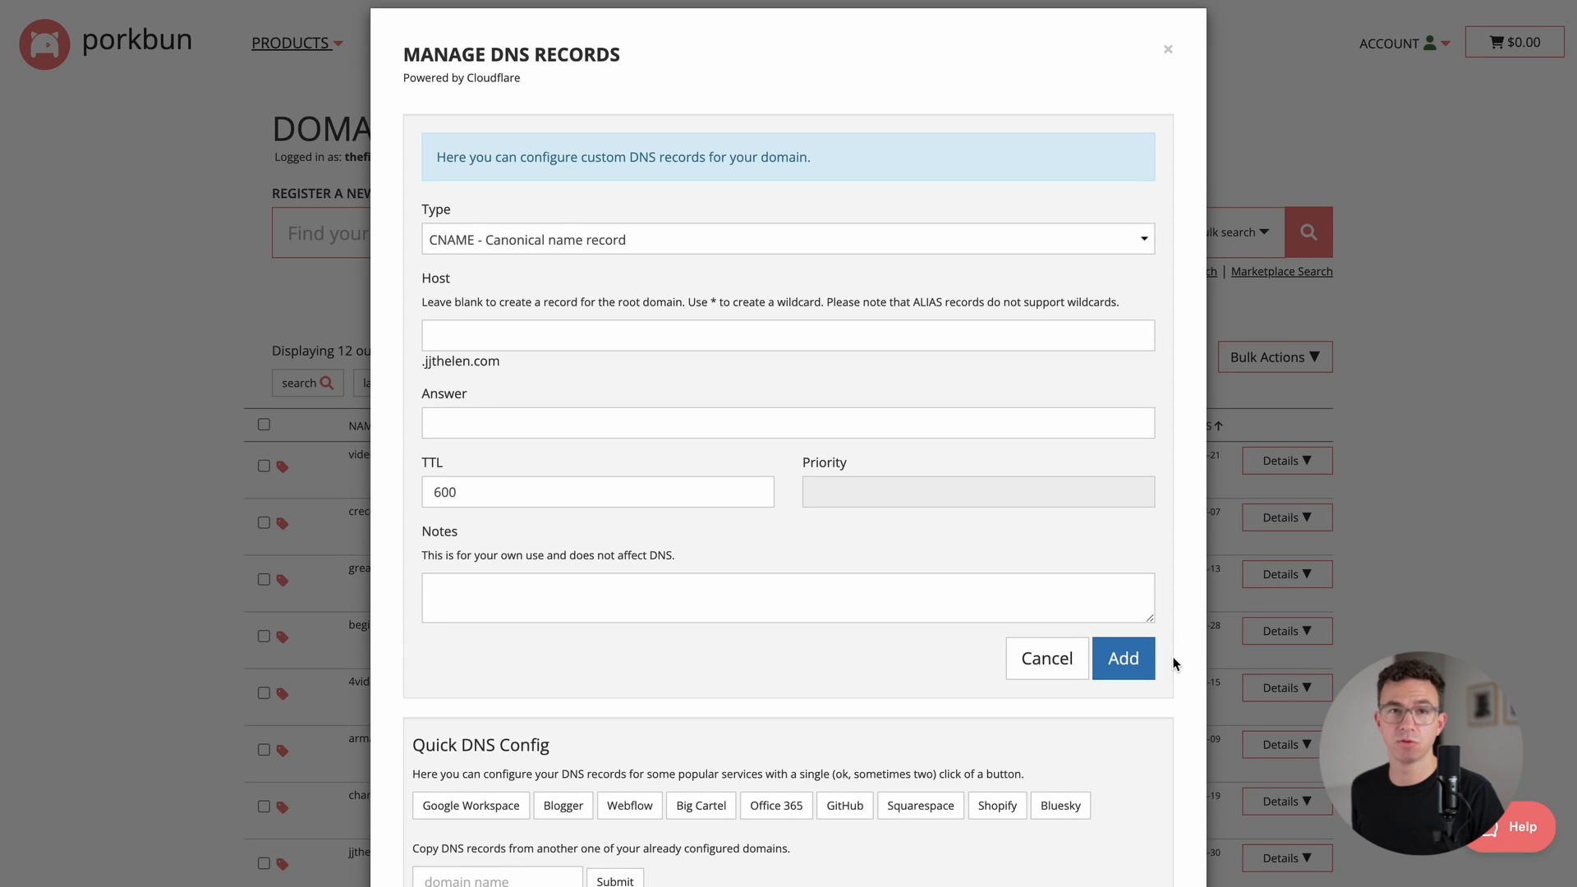
scroll(down, 3)
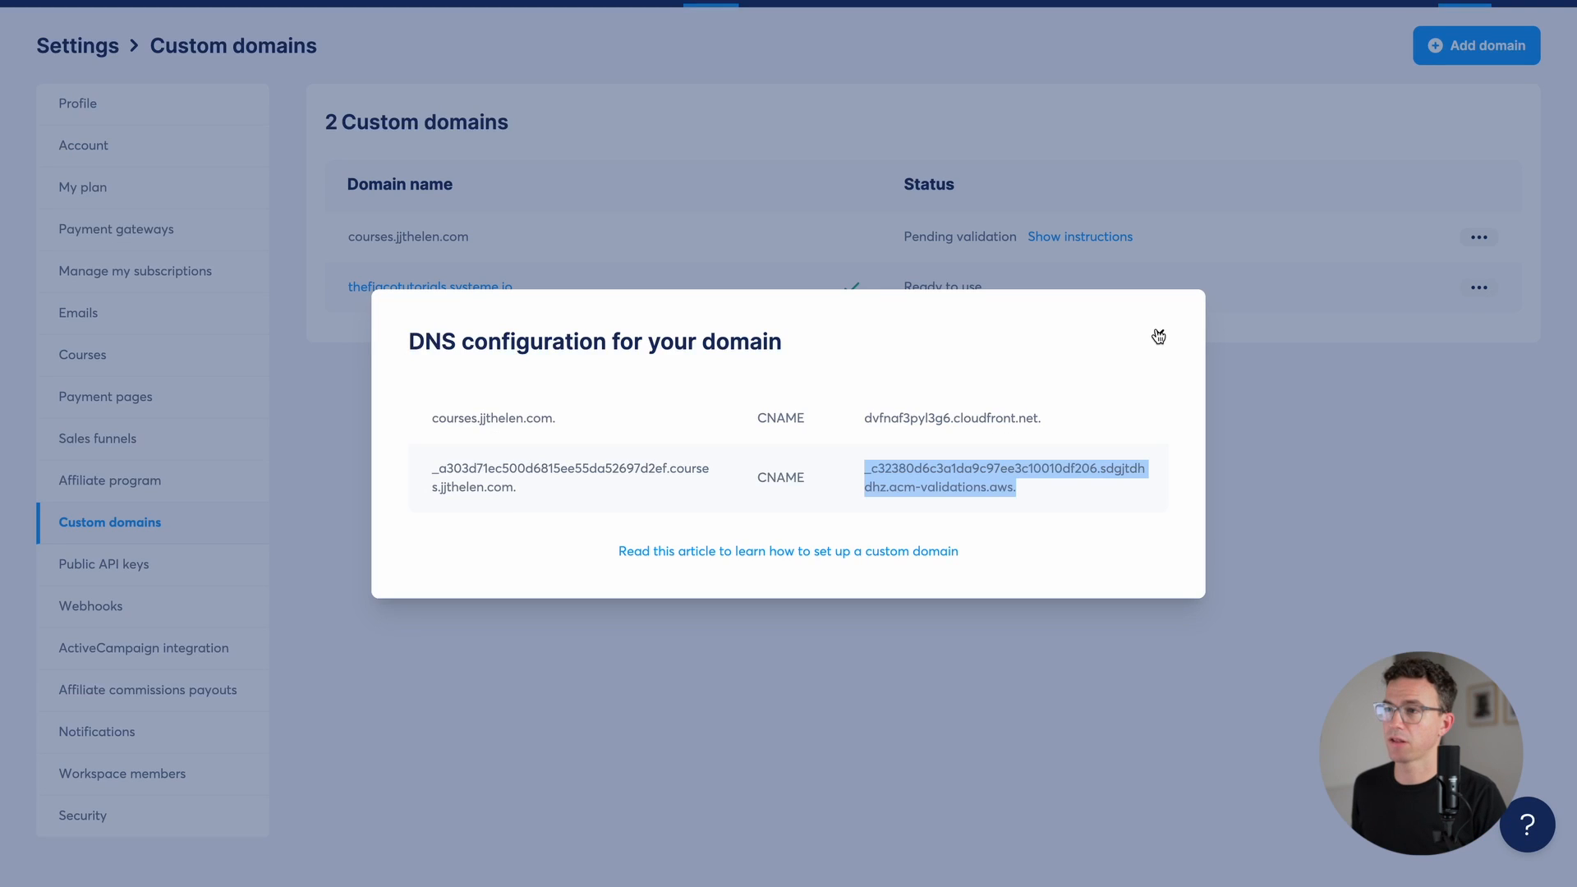
click(1158, 335)
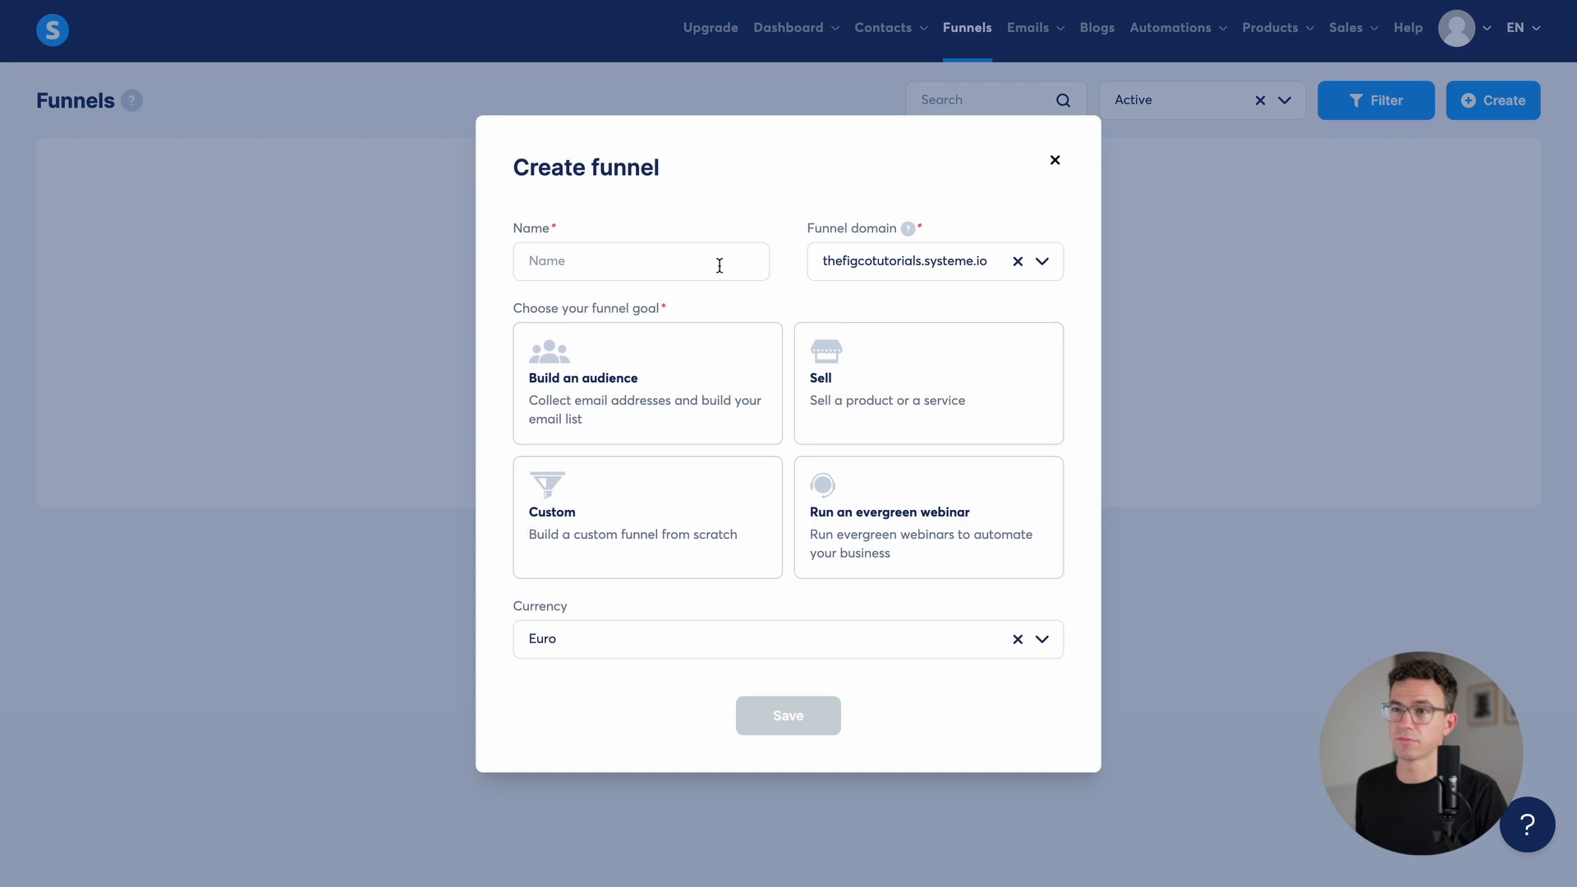
Step: Create the Channel Launch Roadmap funnel with the Sell goal and U.S. Dollar currency, then enter it
text(Channel Launch Roadmap)
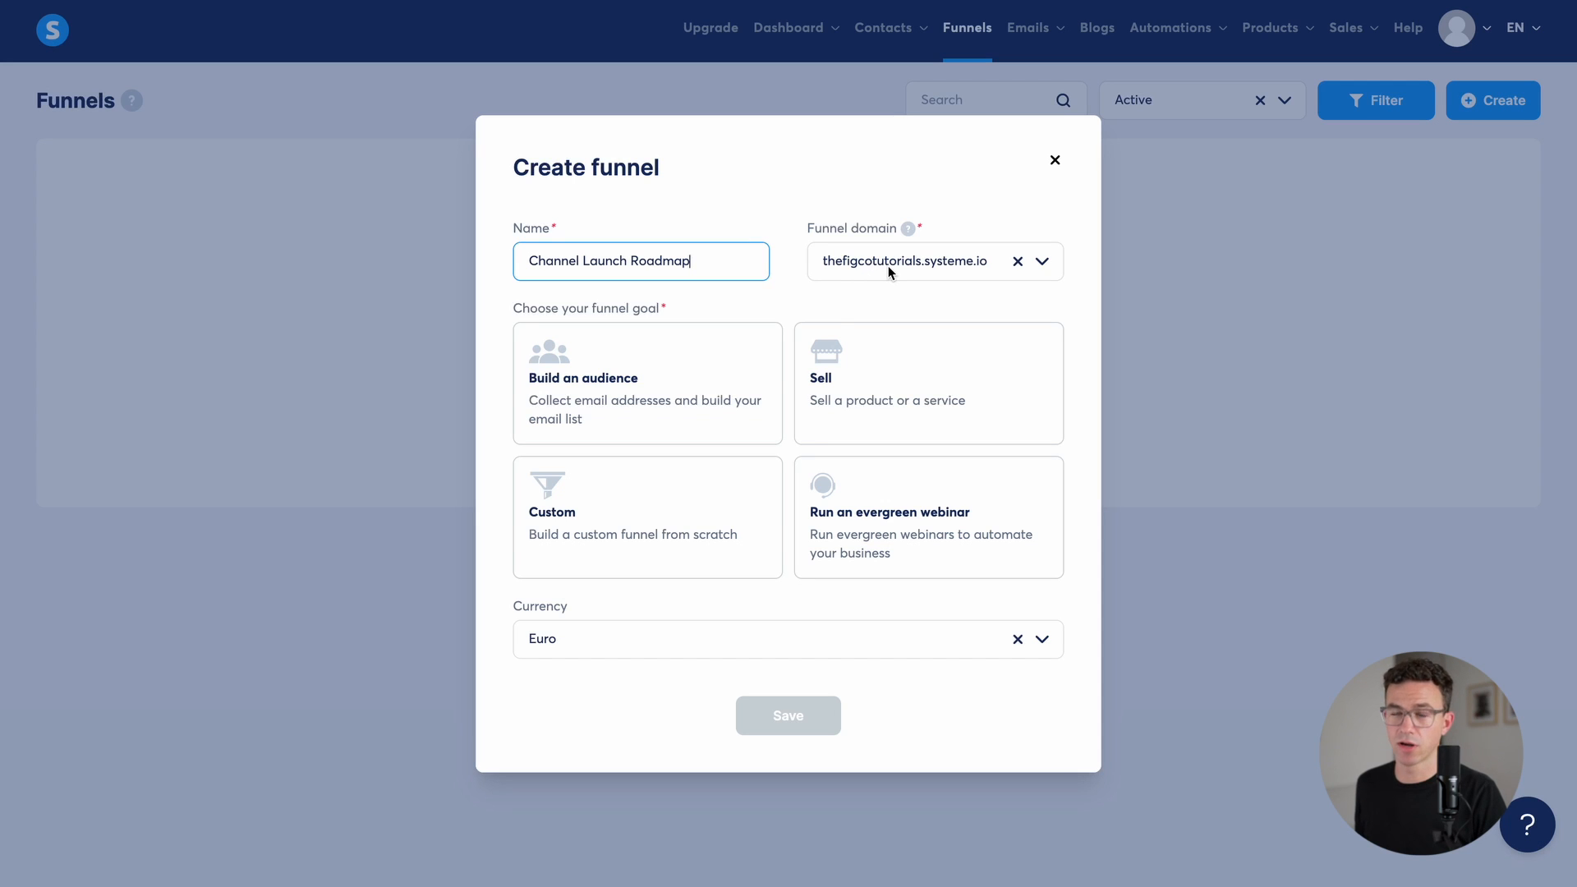
mouse_move(729, 306)
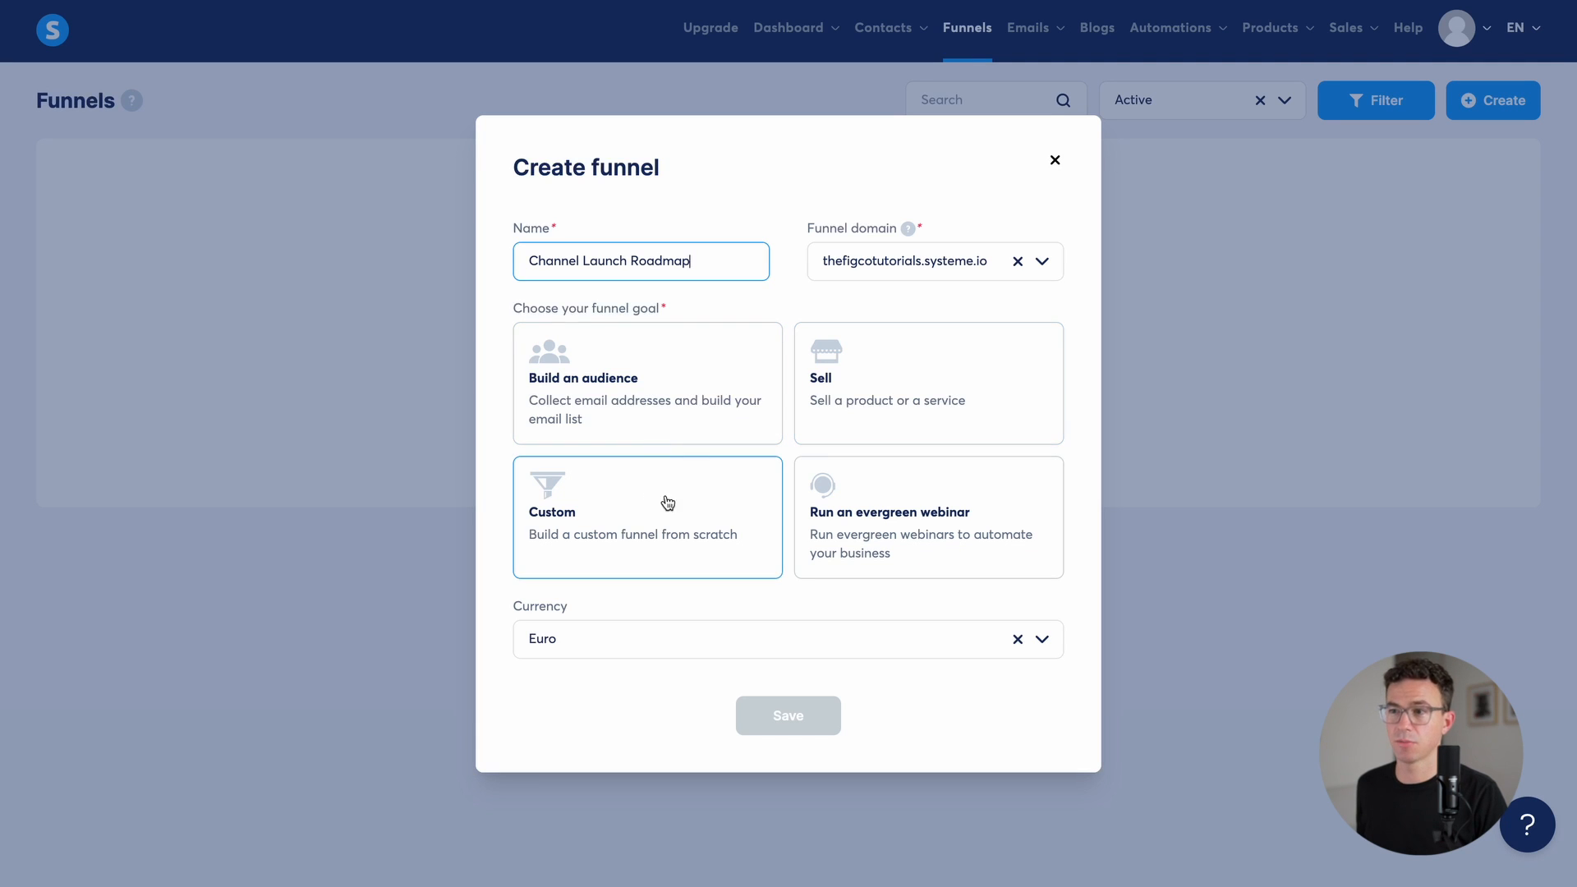
click(927, 383)
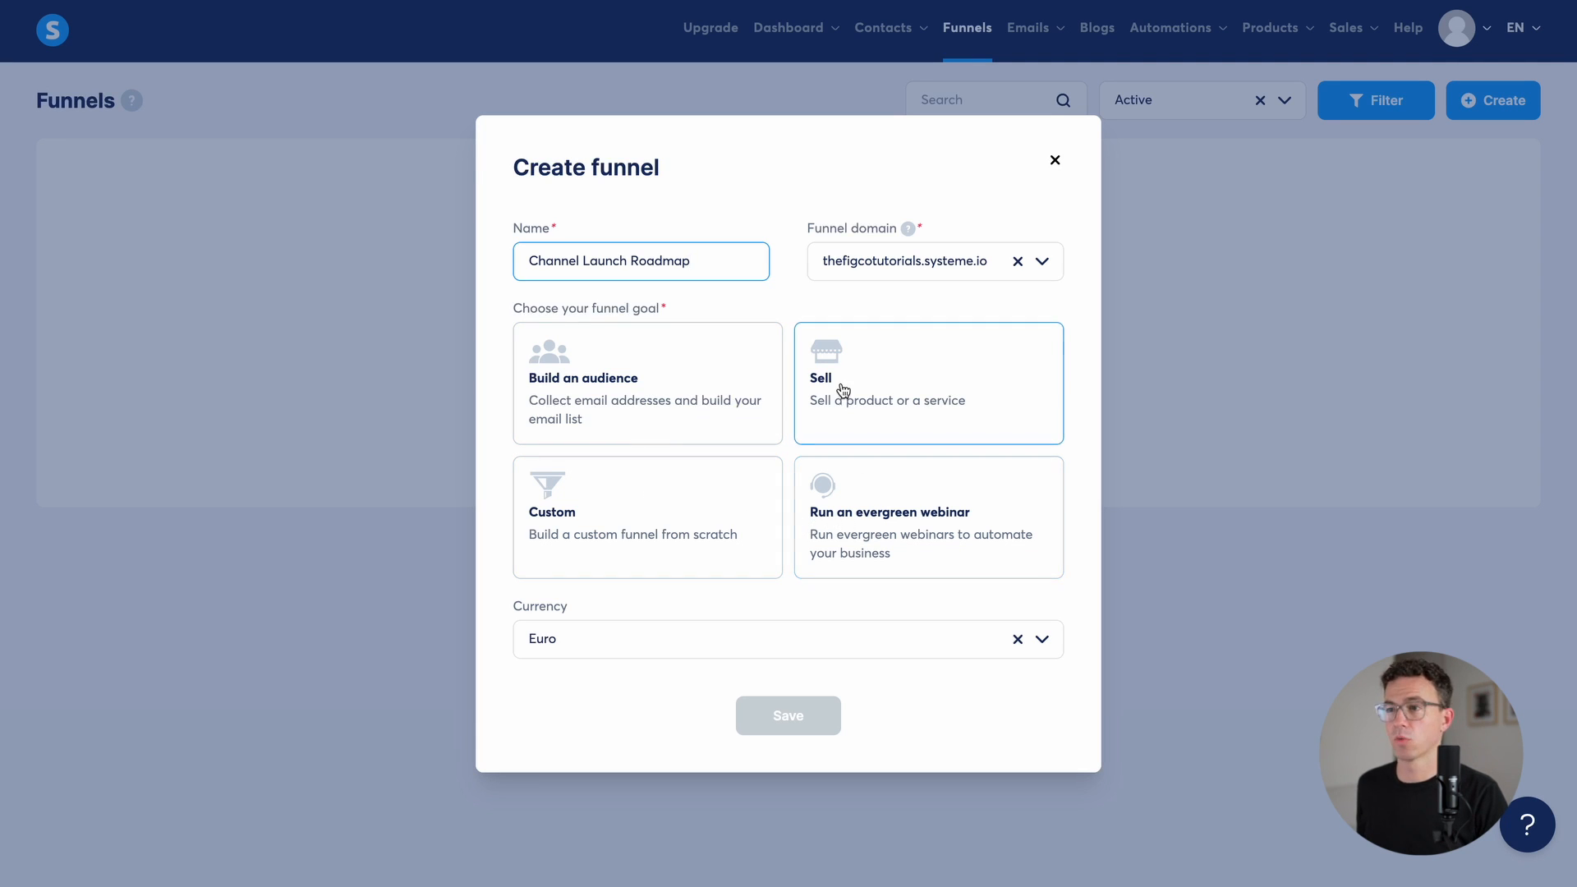
click(926, 383)
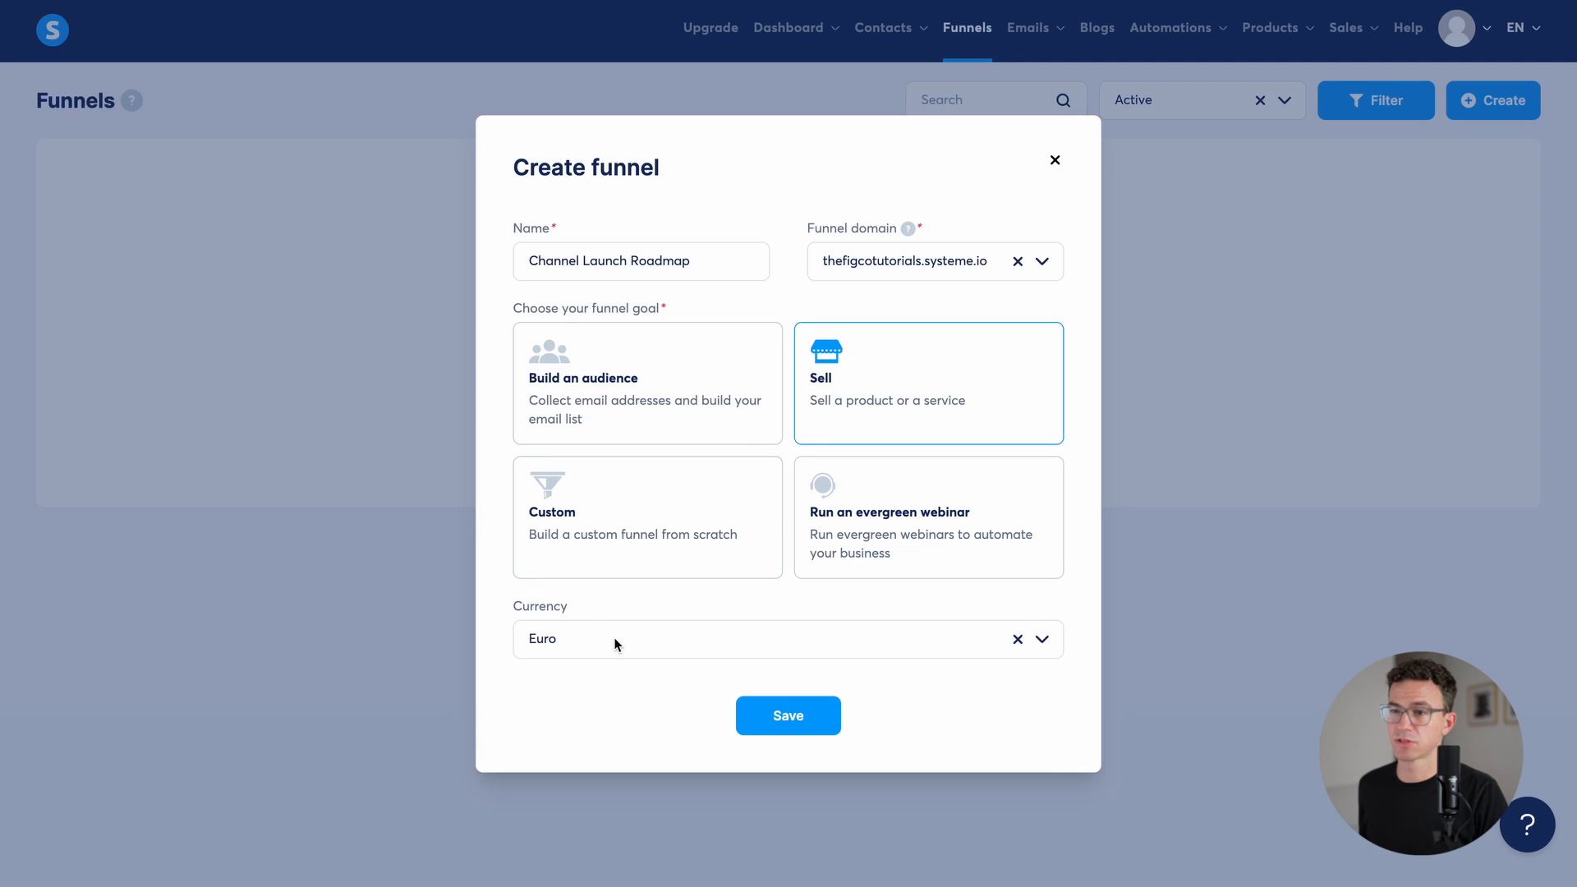
text(u.s)
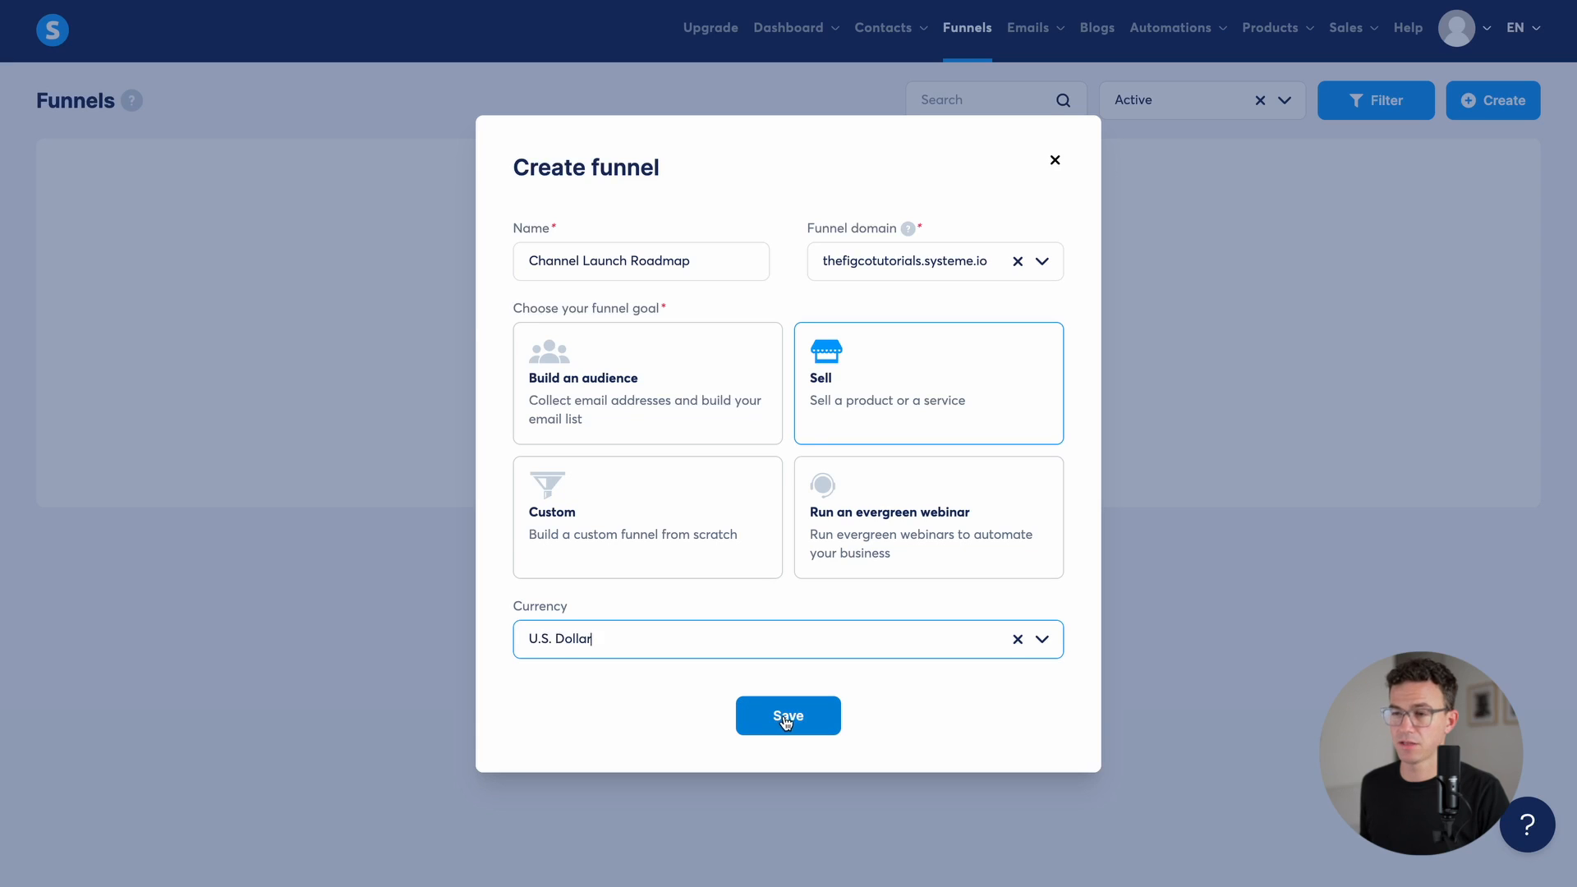
click(787, 715)
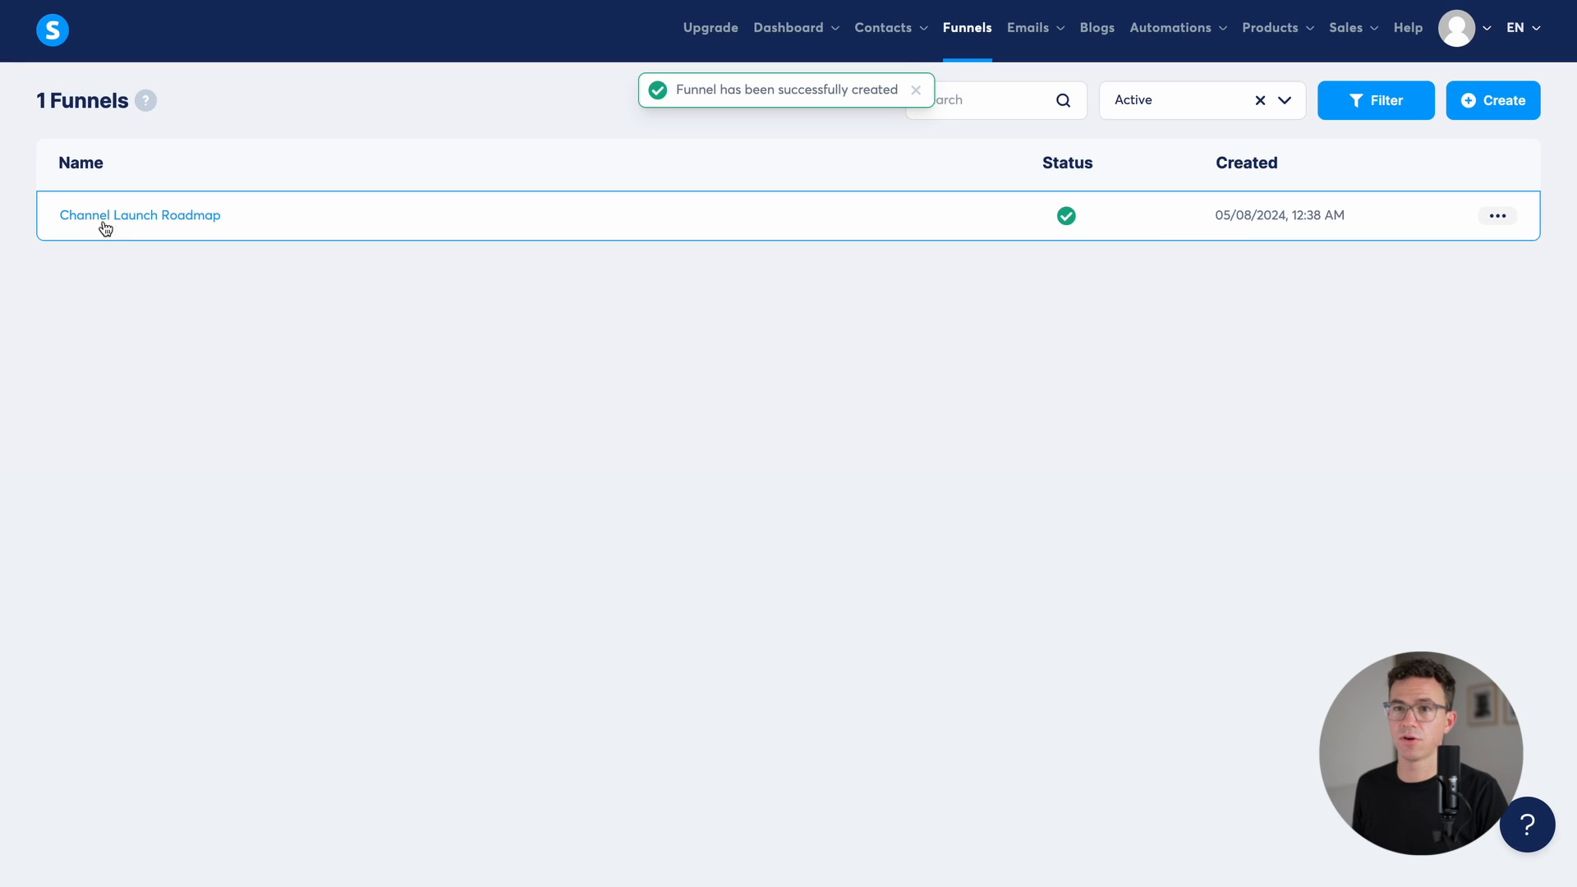
click(140, 215)
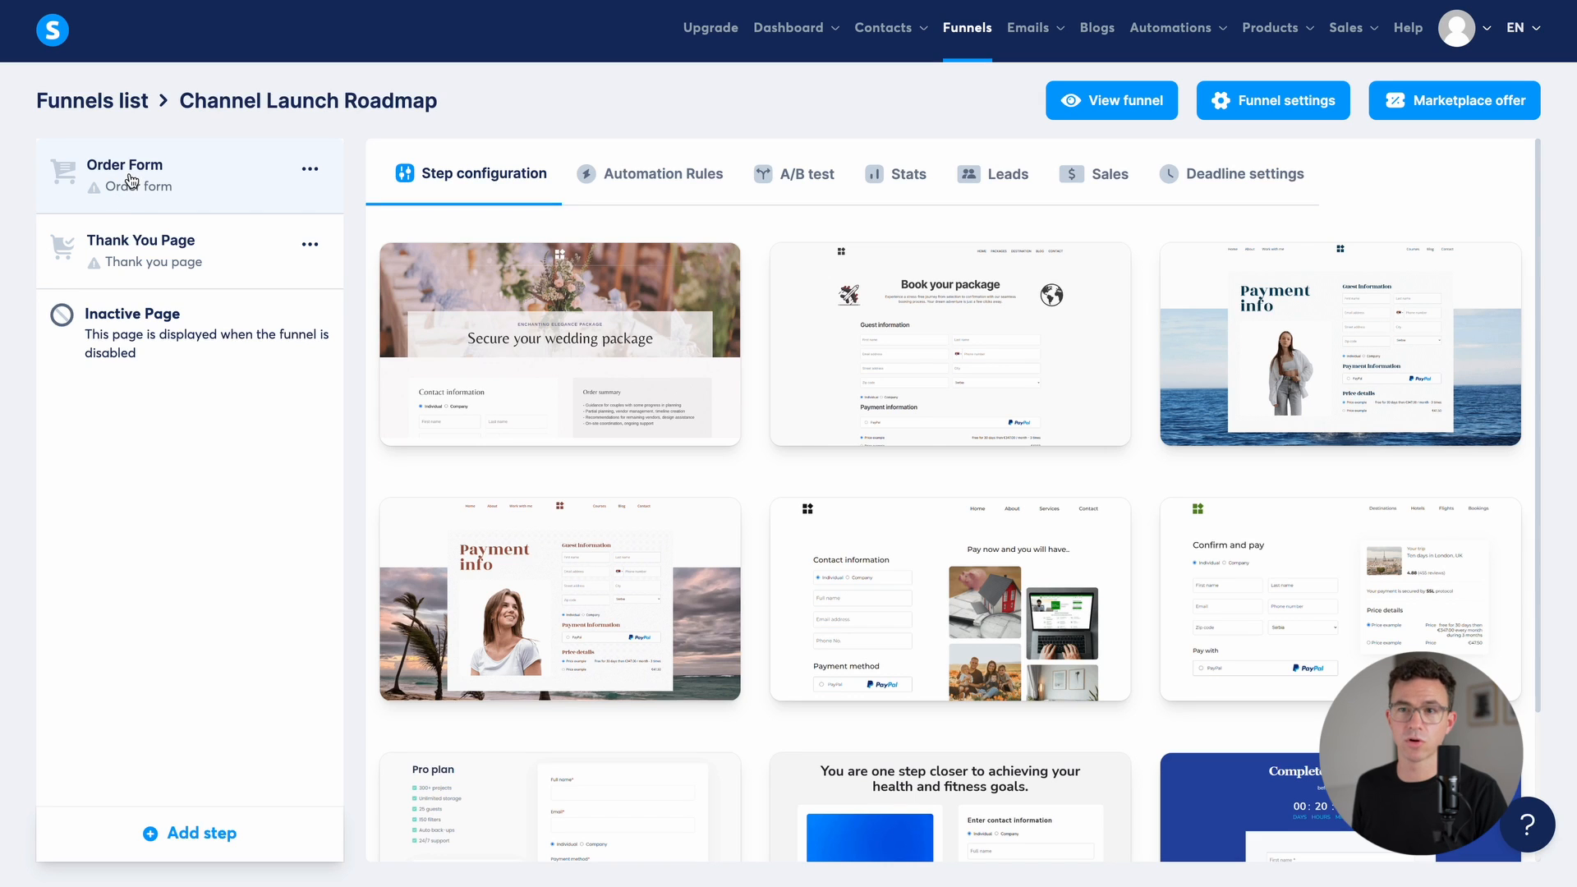
mouse_move(165, 764)
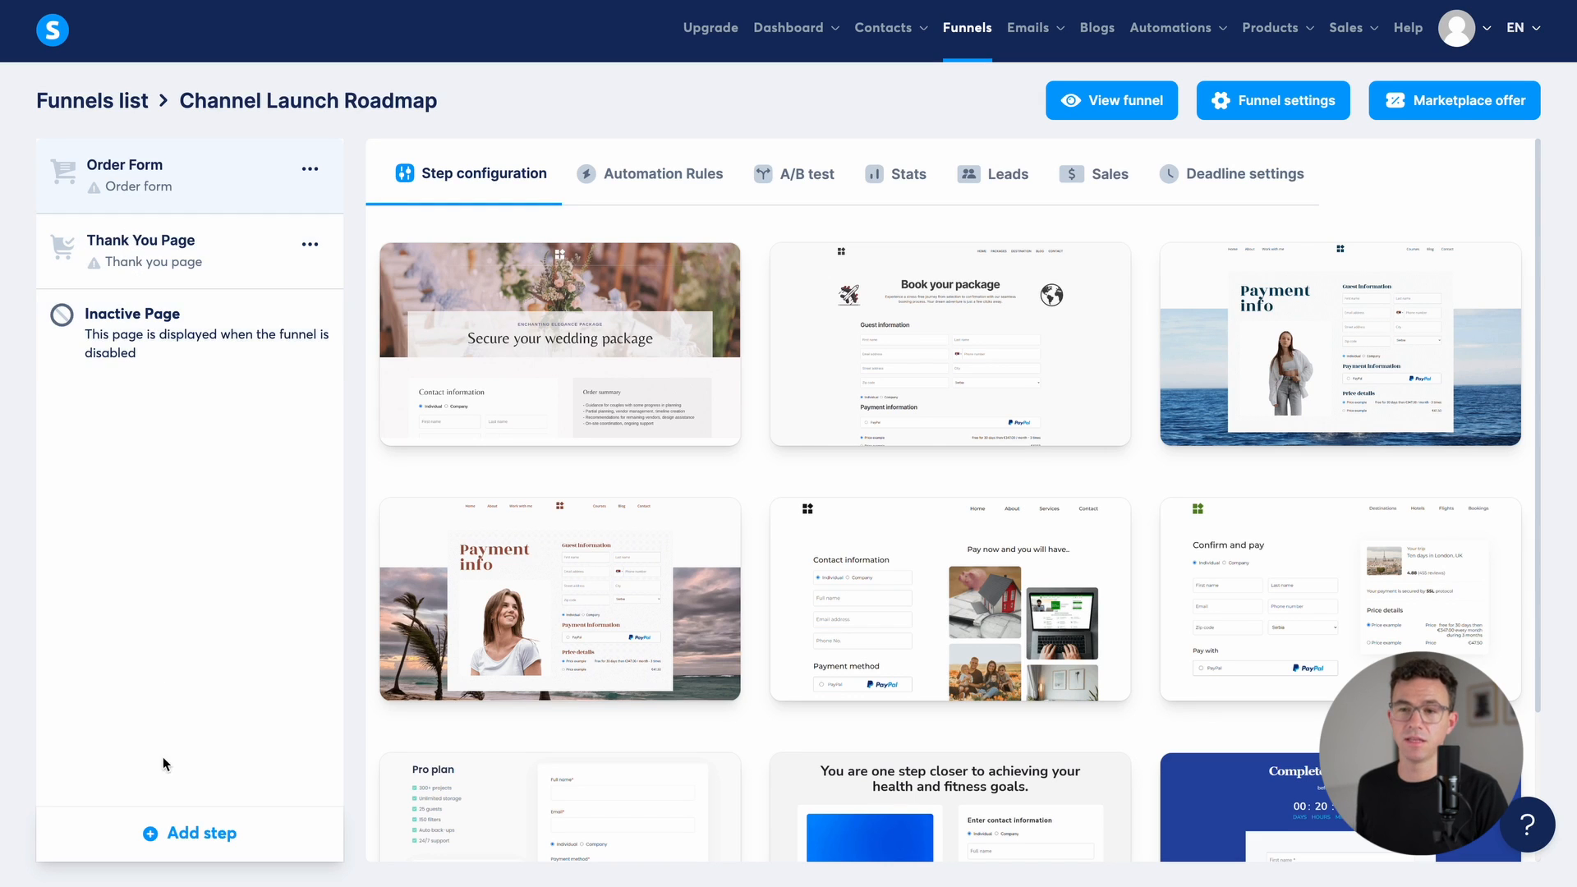
mouse_move(191, 833)
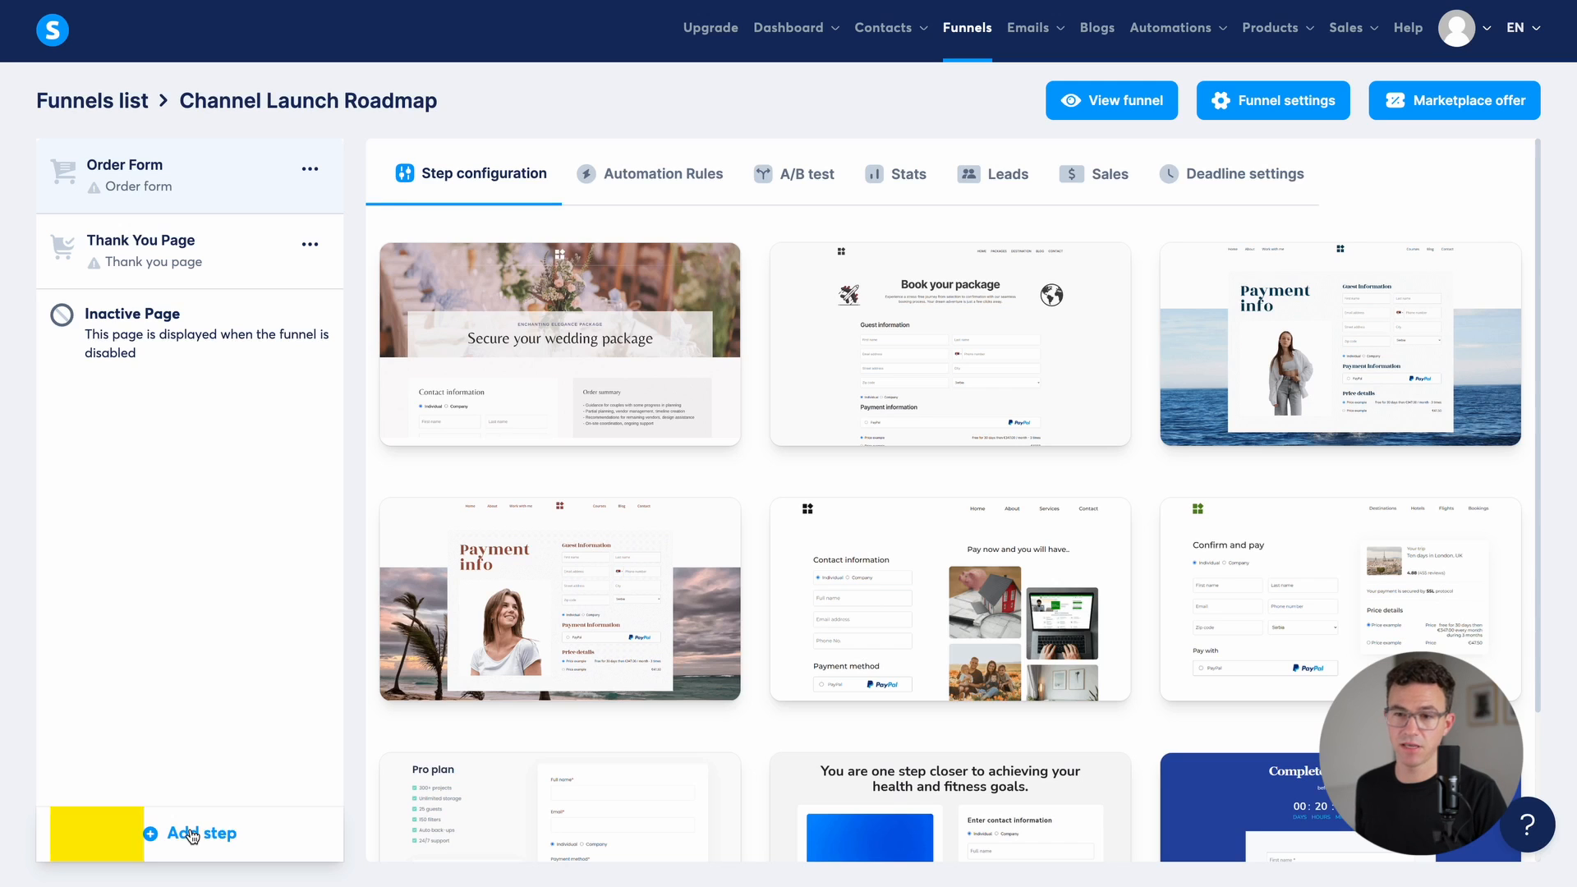
Step: Add a Sales page step named Channel Launch Sales Page to the funnel
click(201, 833)
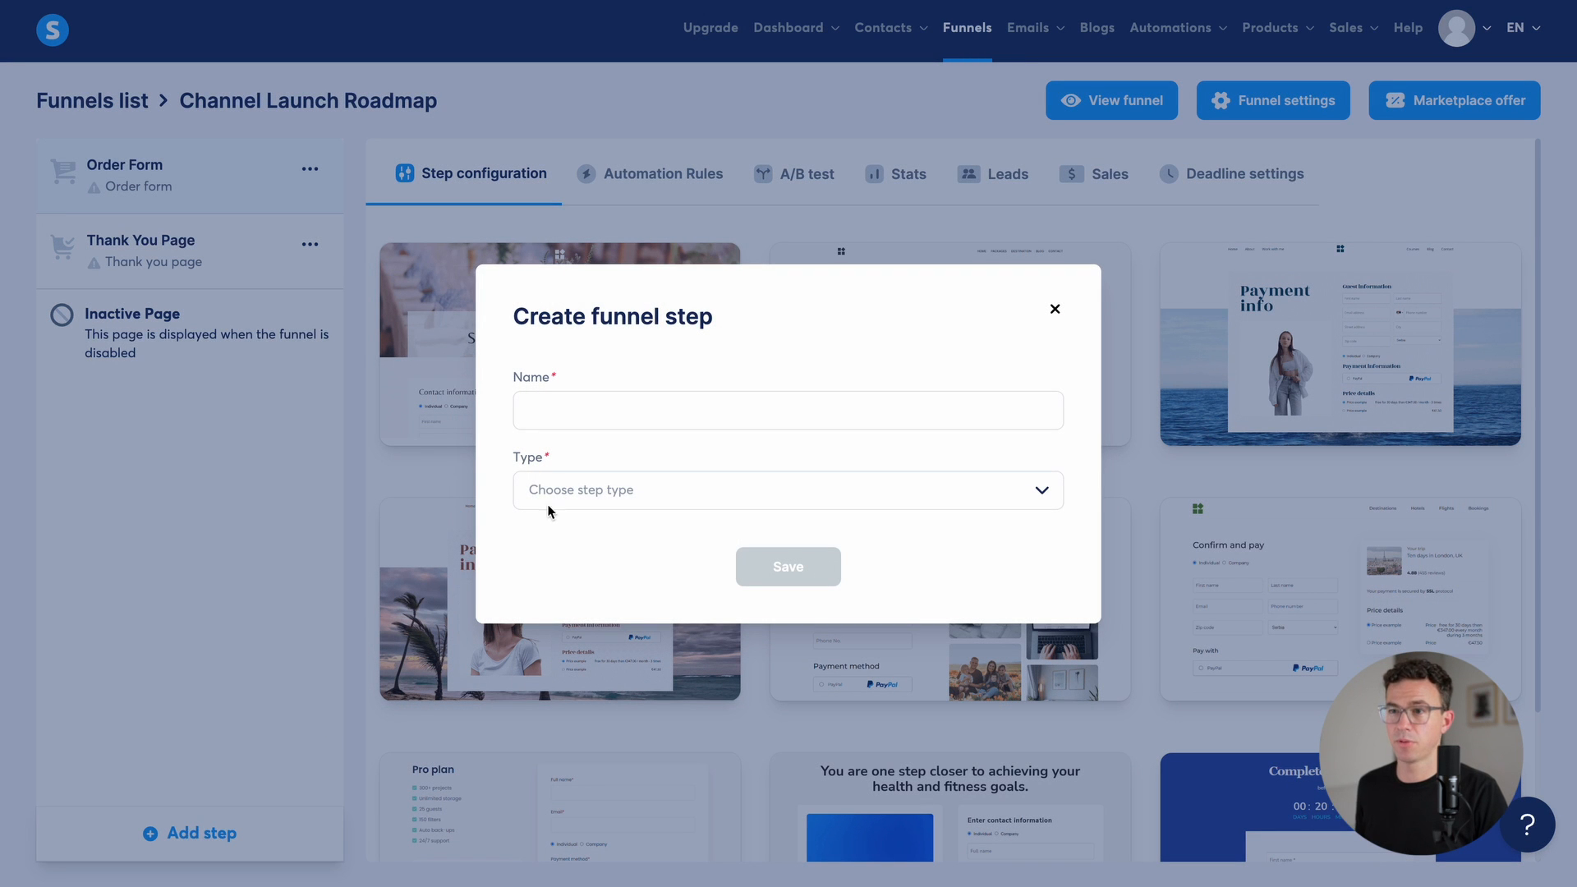
text(Channel Launch)
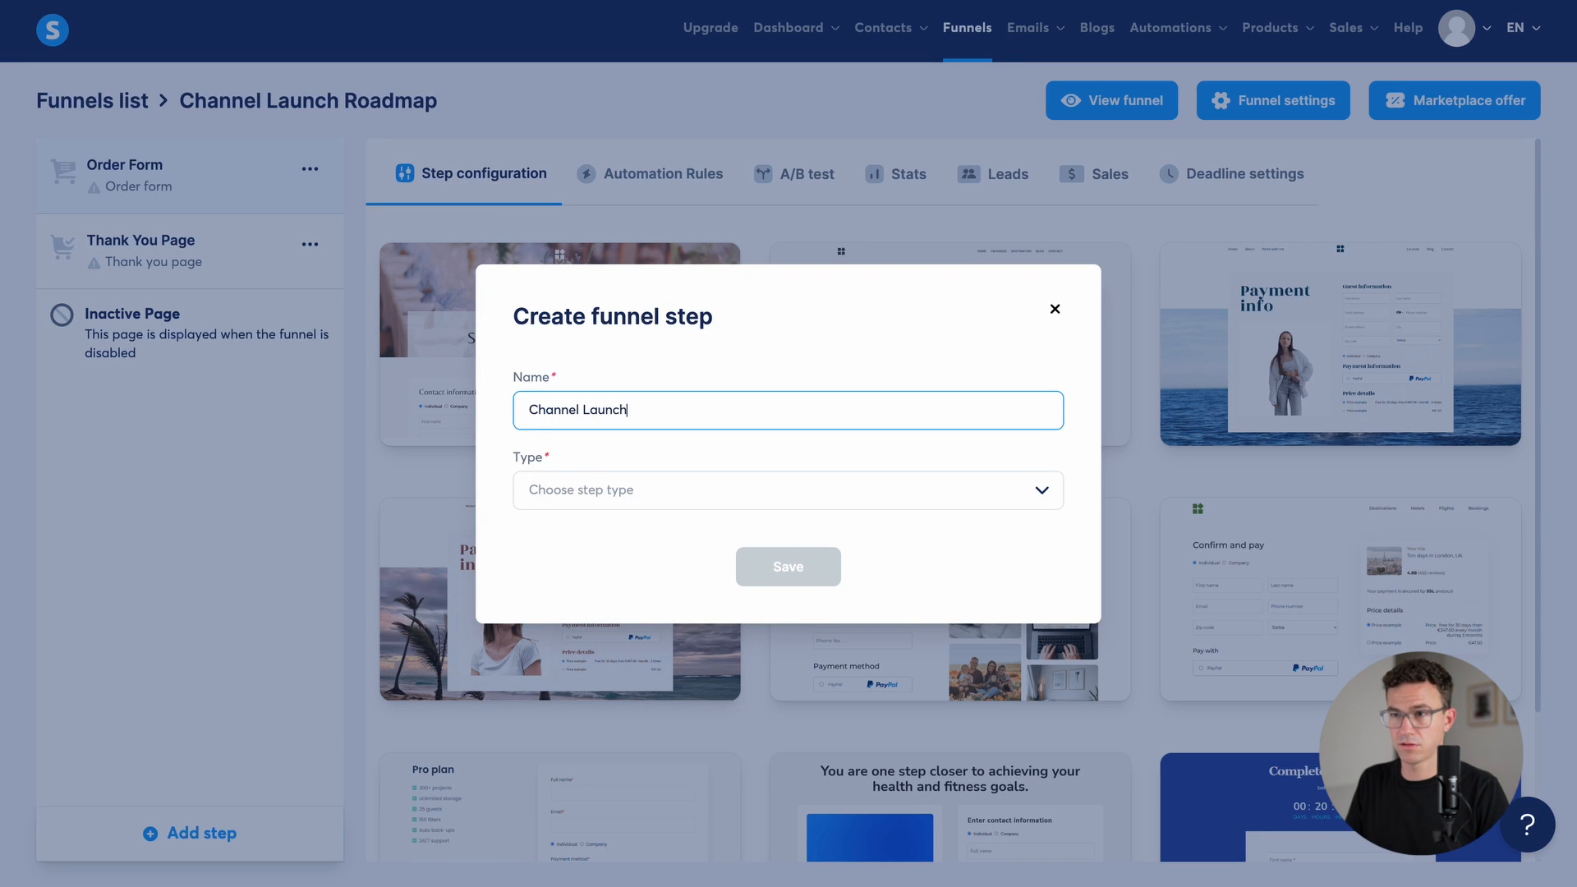
text(Sales Page)
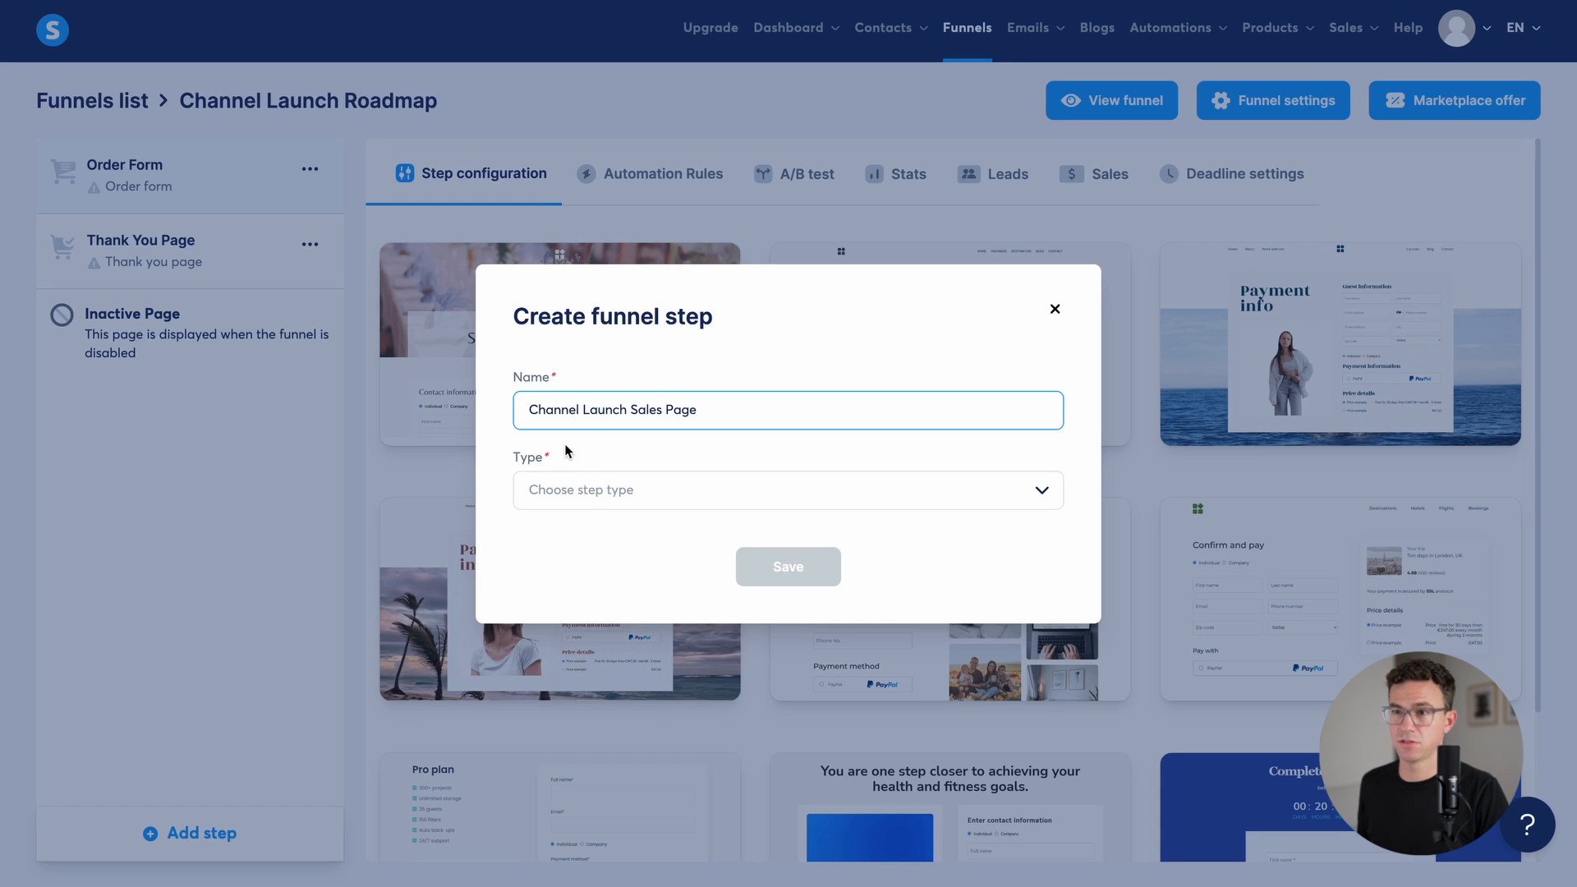
click(787, 491)
text(Sales page)
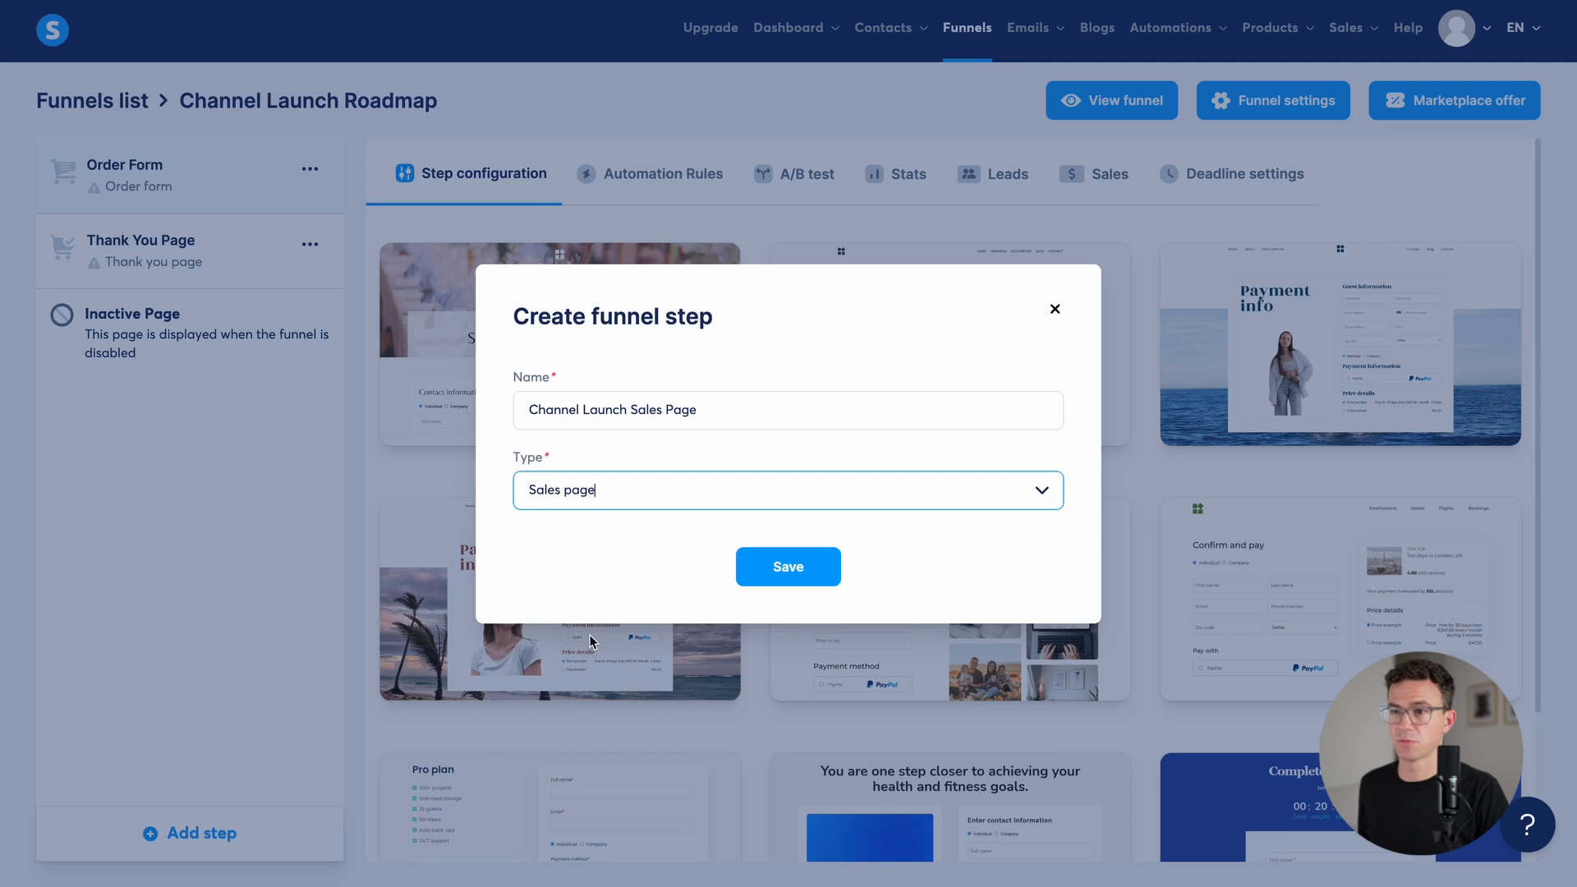
click(787, 566)
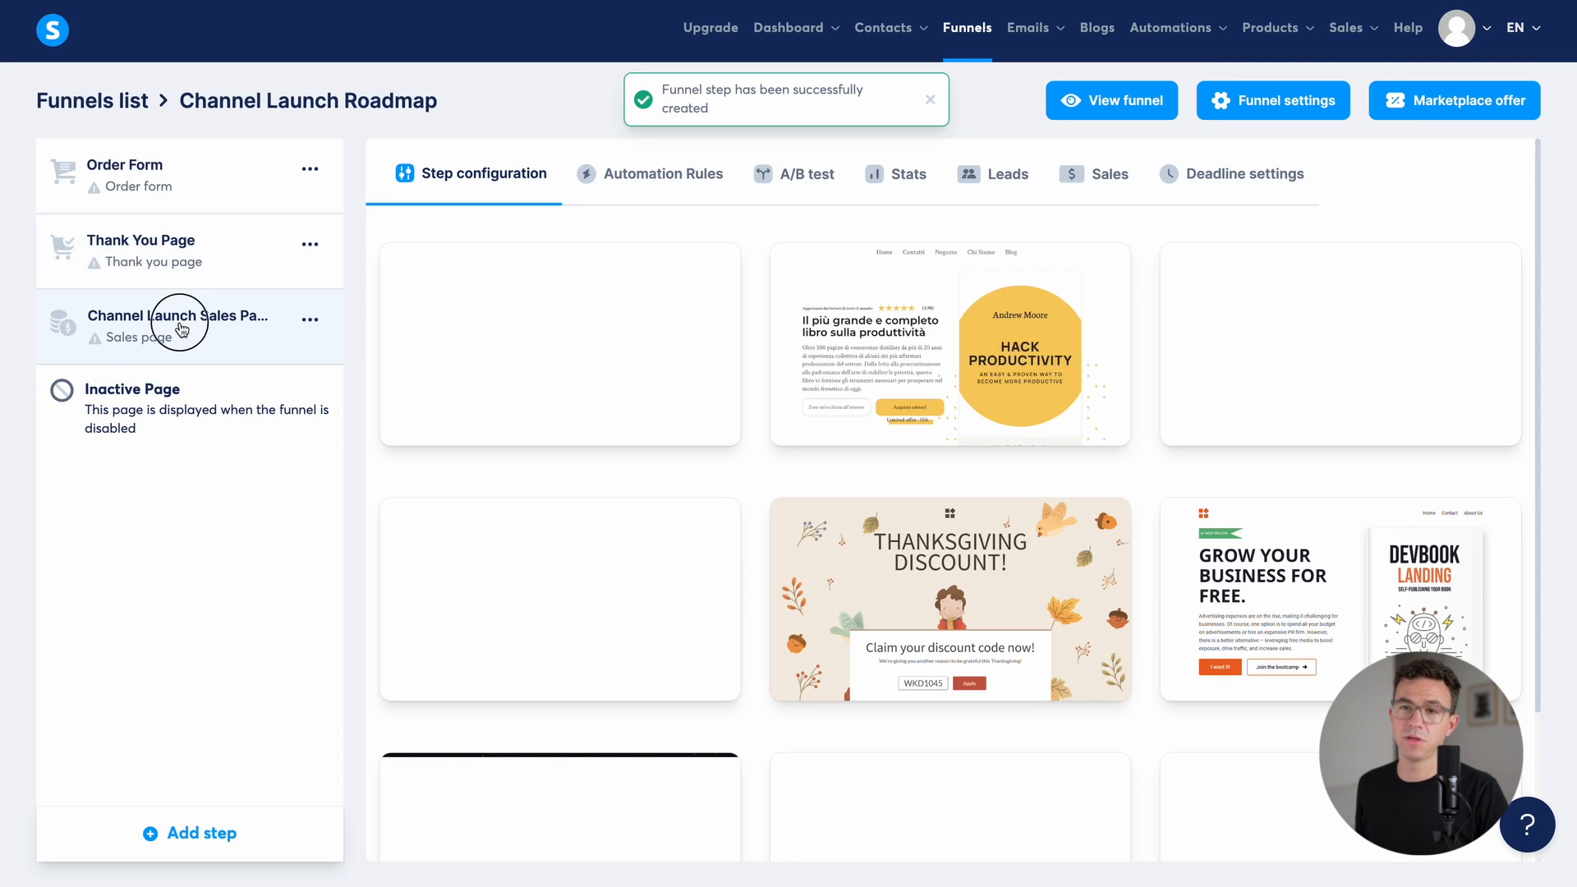
click(180, 327)
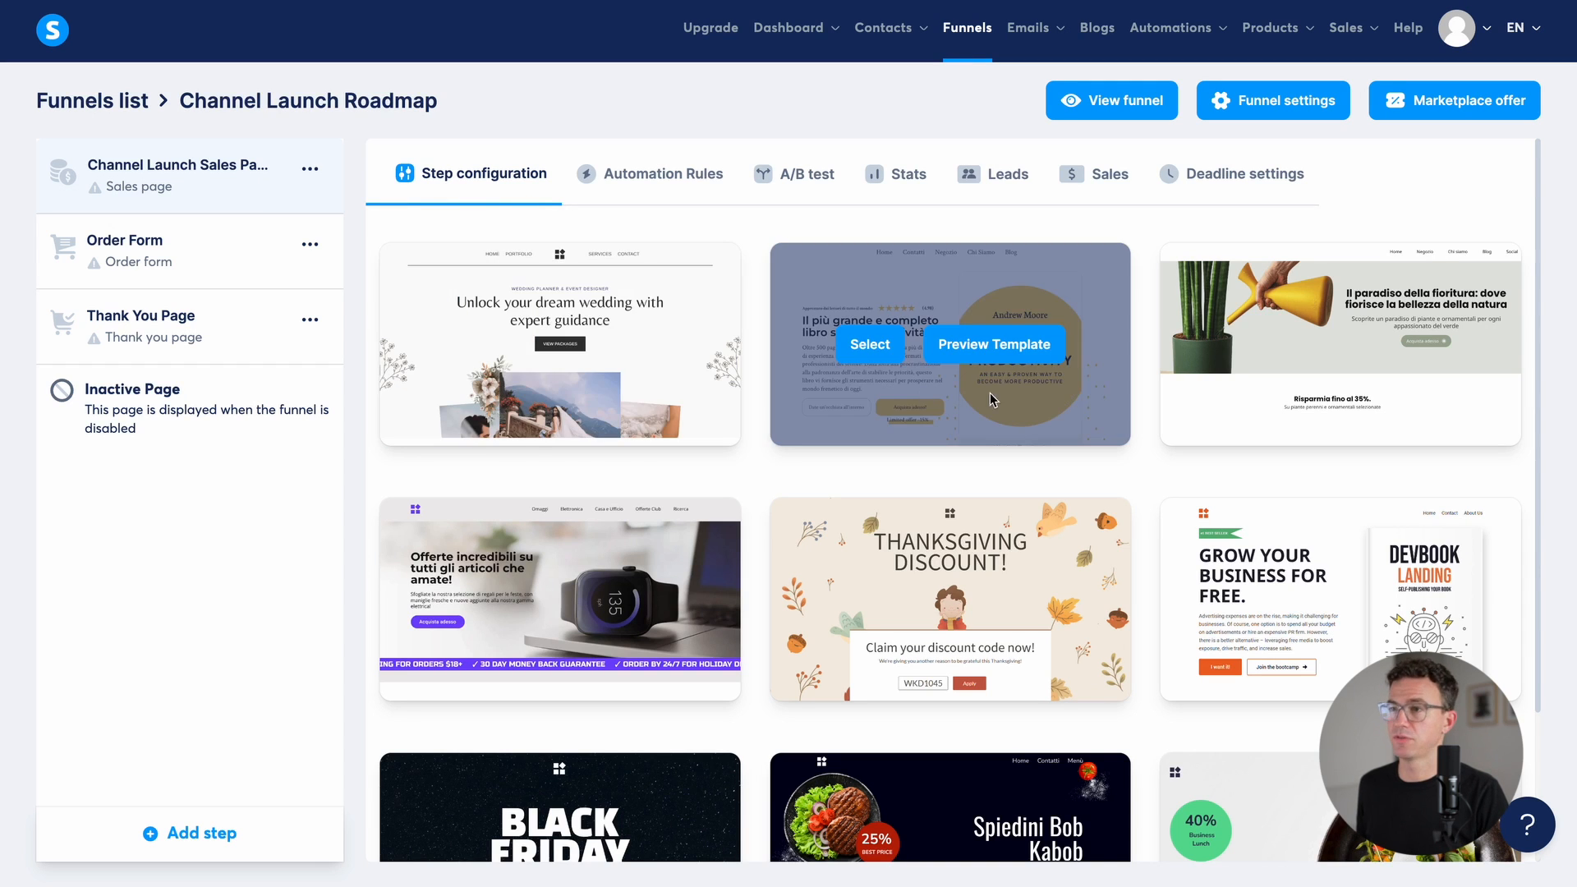
Step: Browse the sales page template gallery, showing more templates per page
scroll(down, 3)
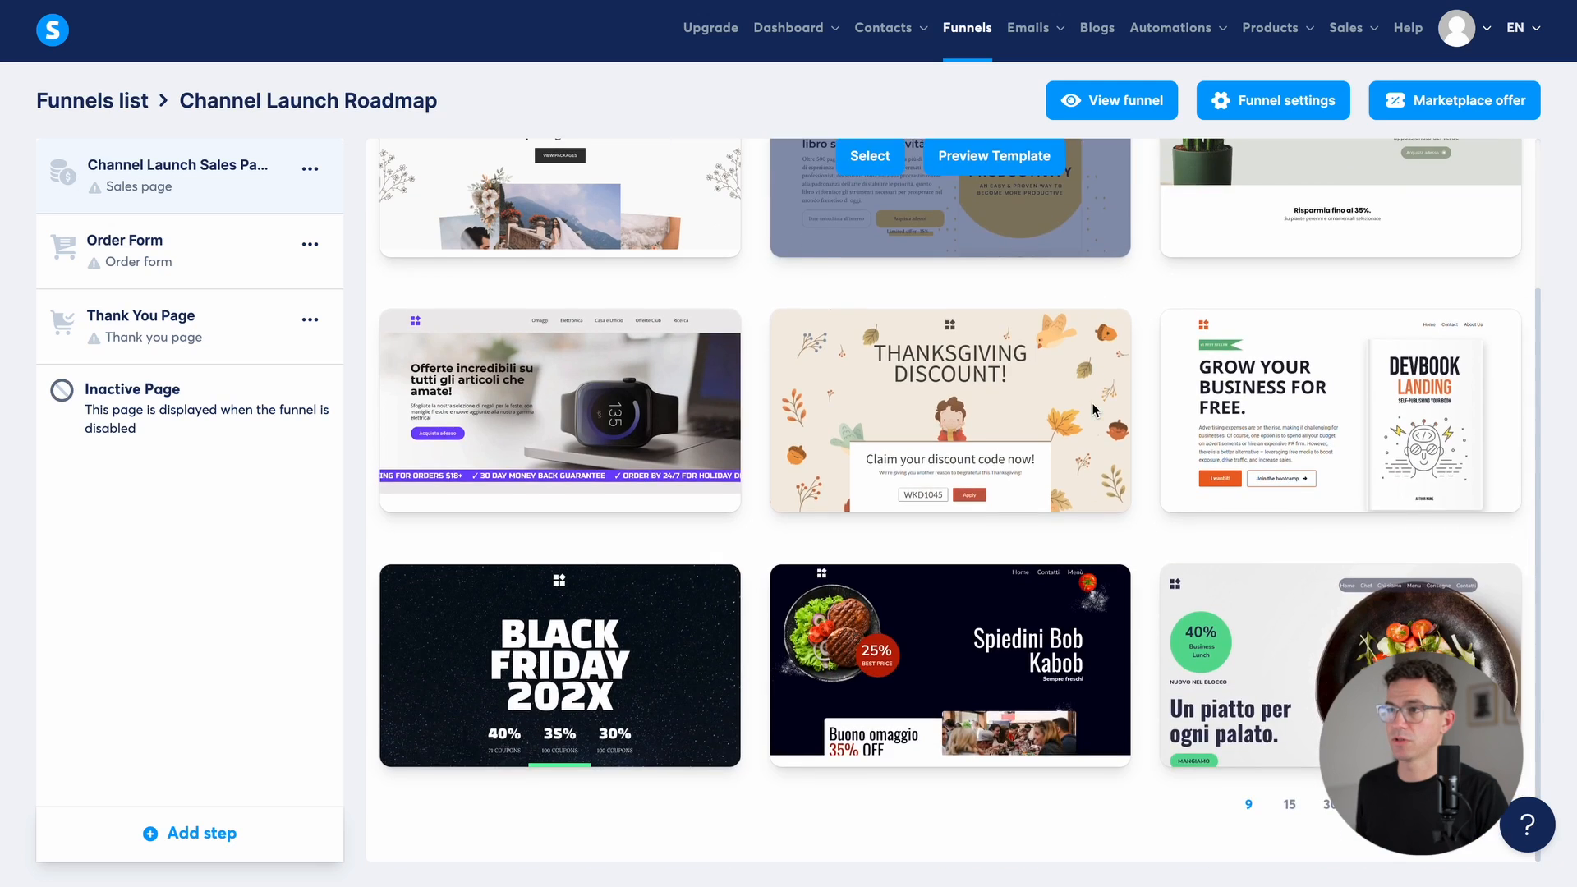
scroll(up, 3)
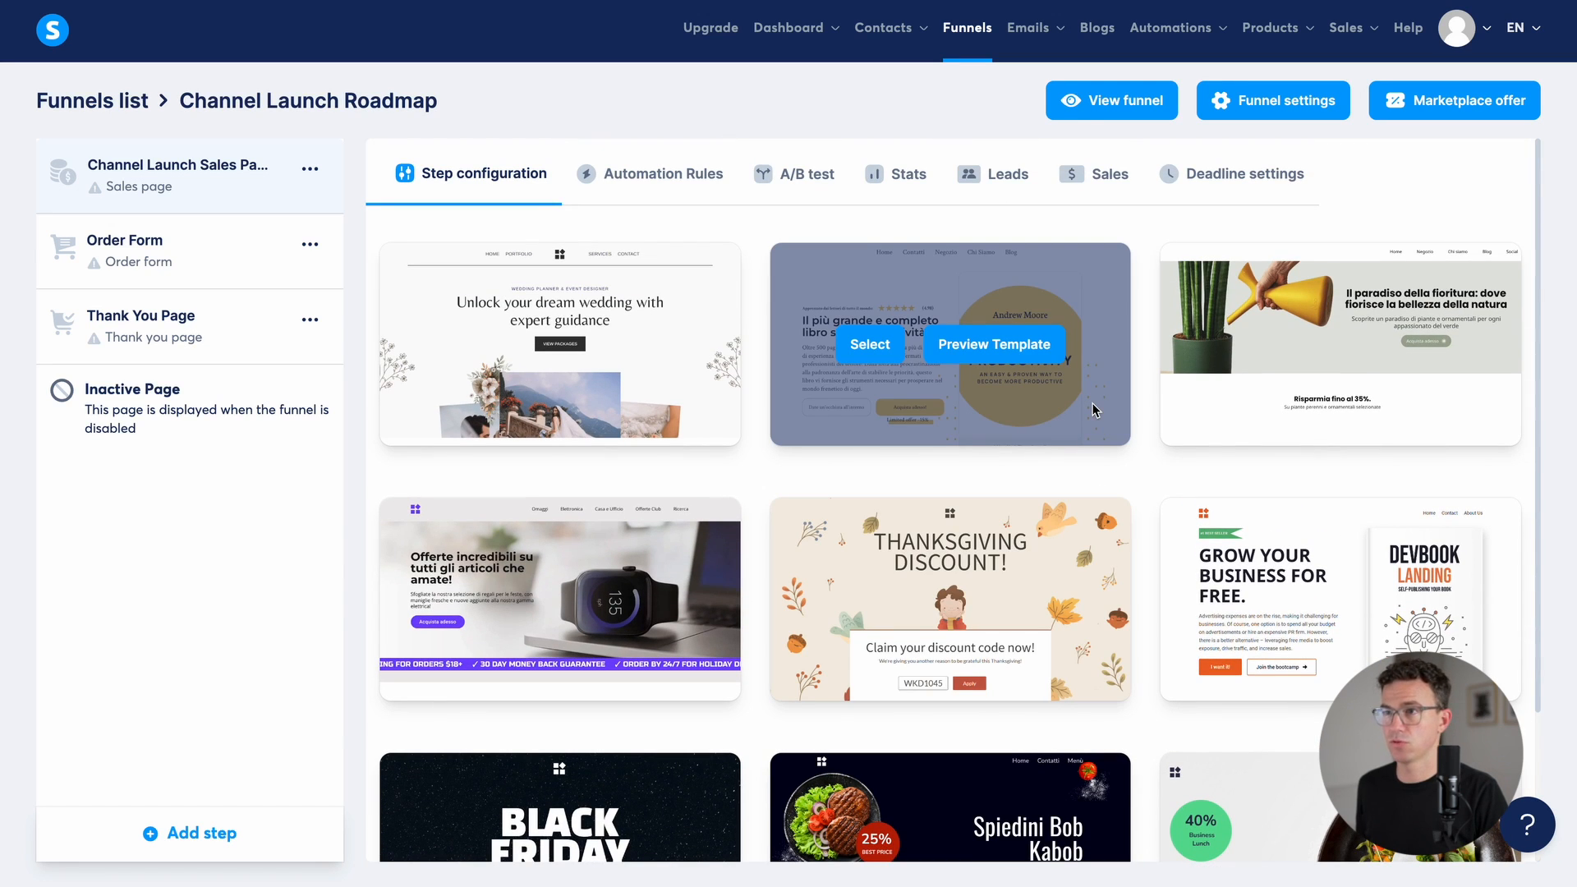
scroll(down, 3)
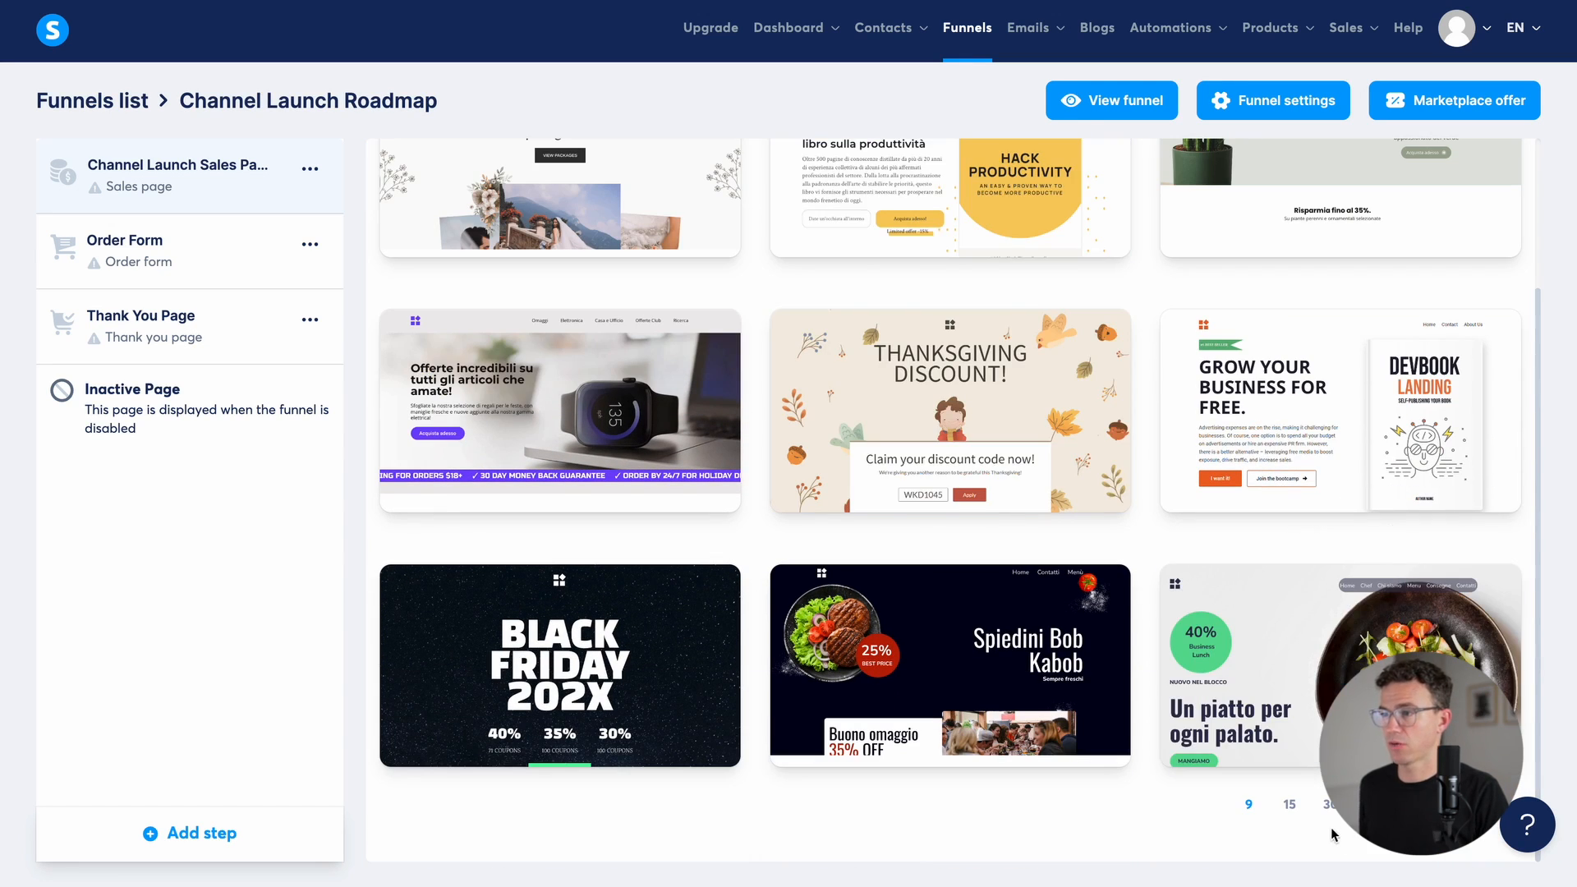
click(181, 176)
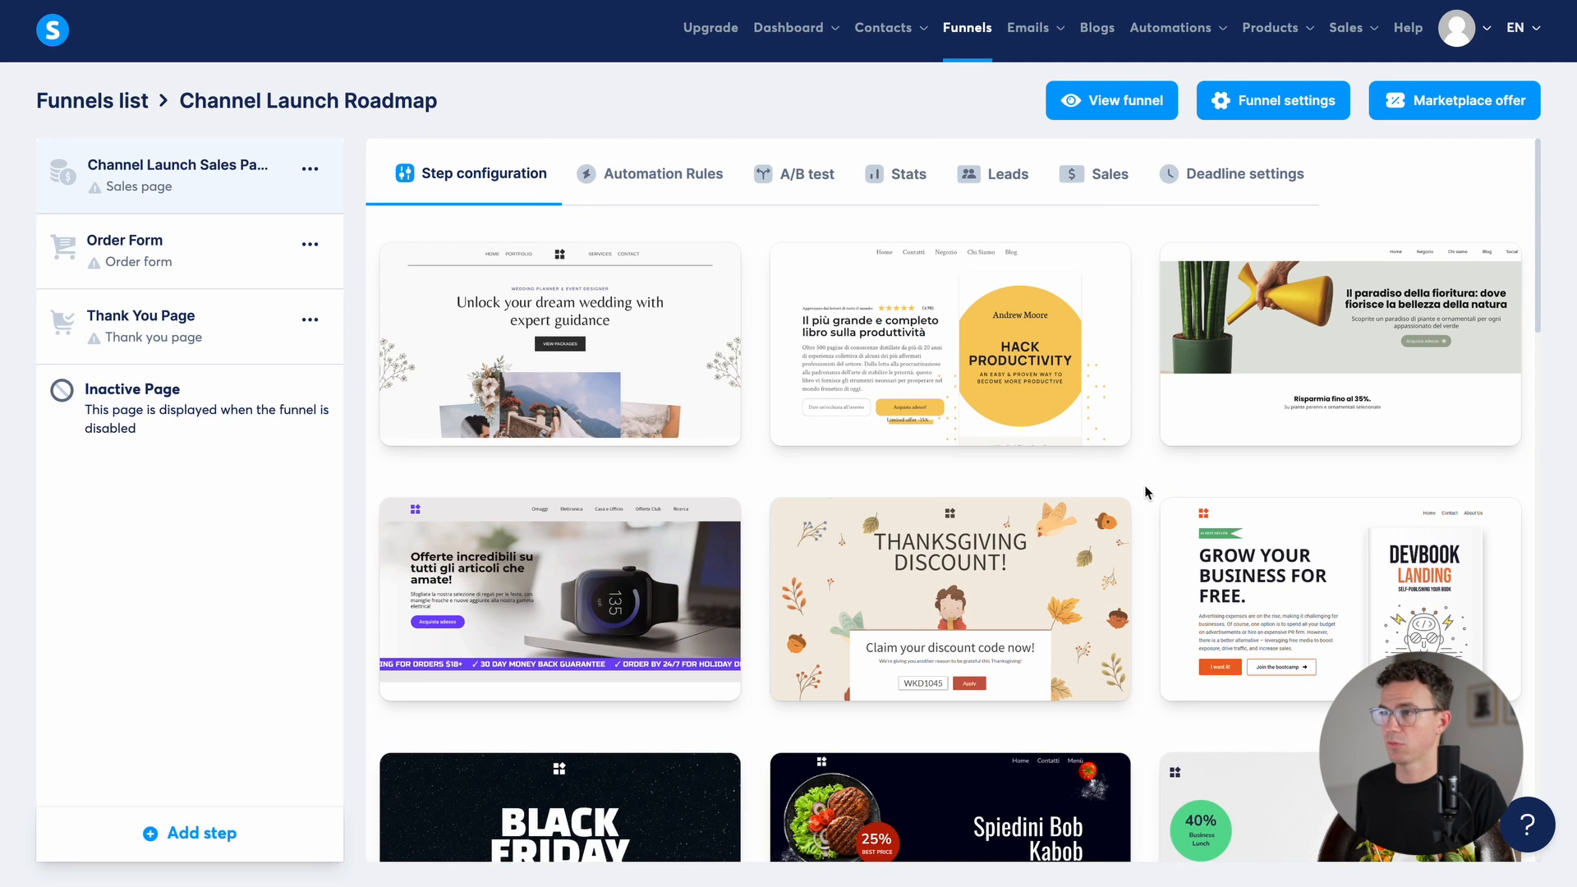
scroll(down, 3)
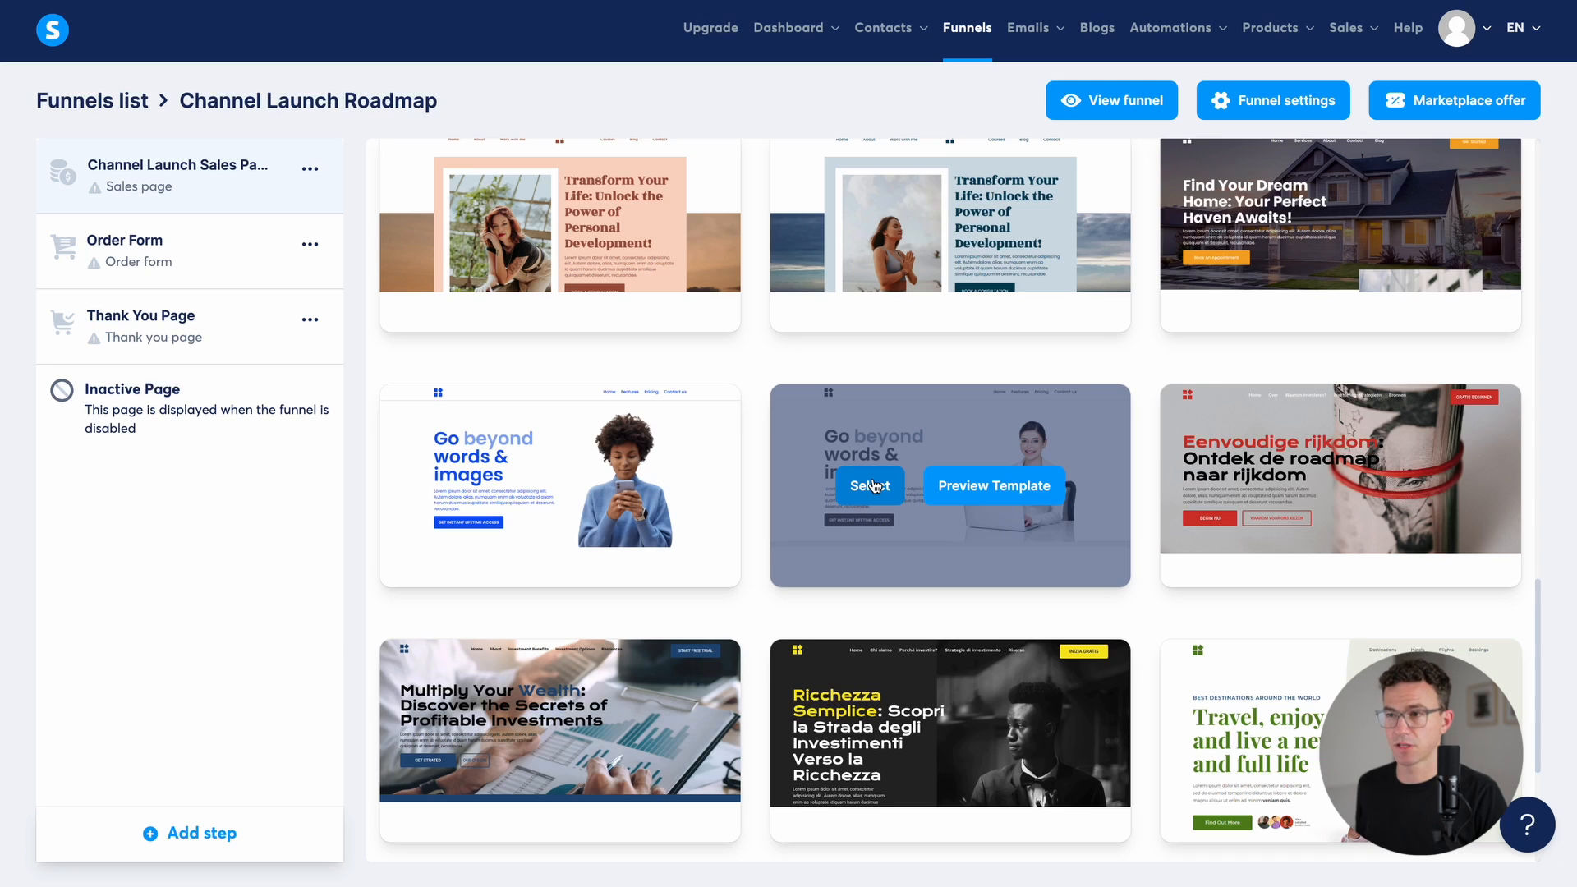
Step: Apply the Go beyond words & images template, set URL path channel-launch, and enter the page editor
click(869, 487)
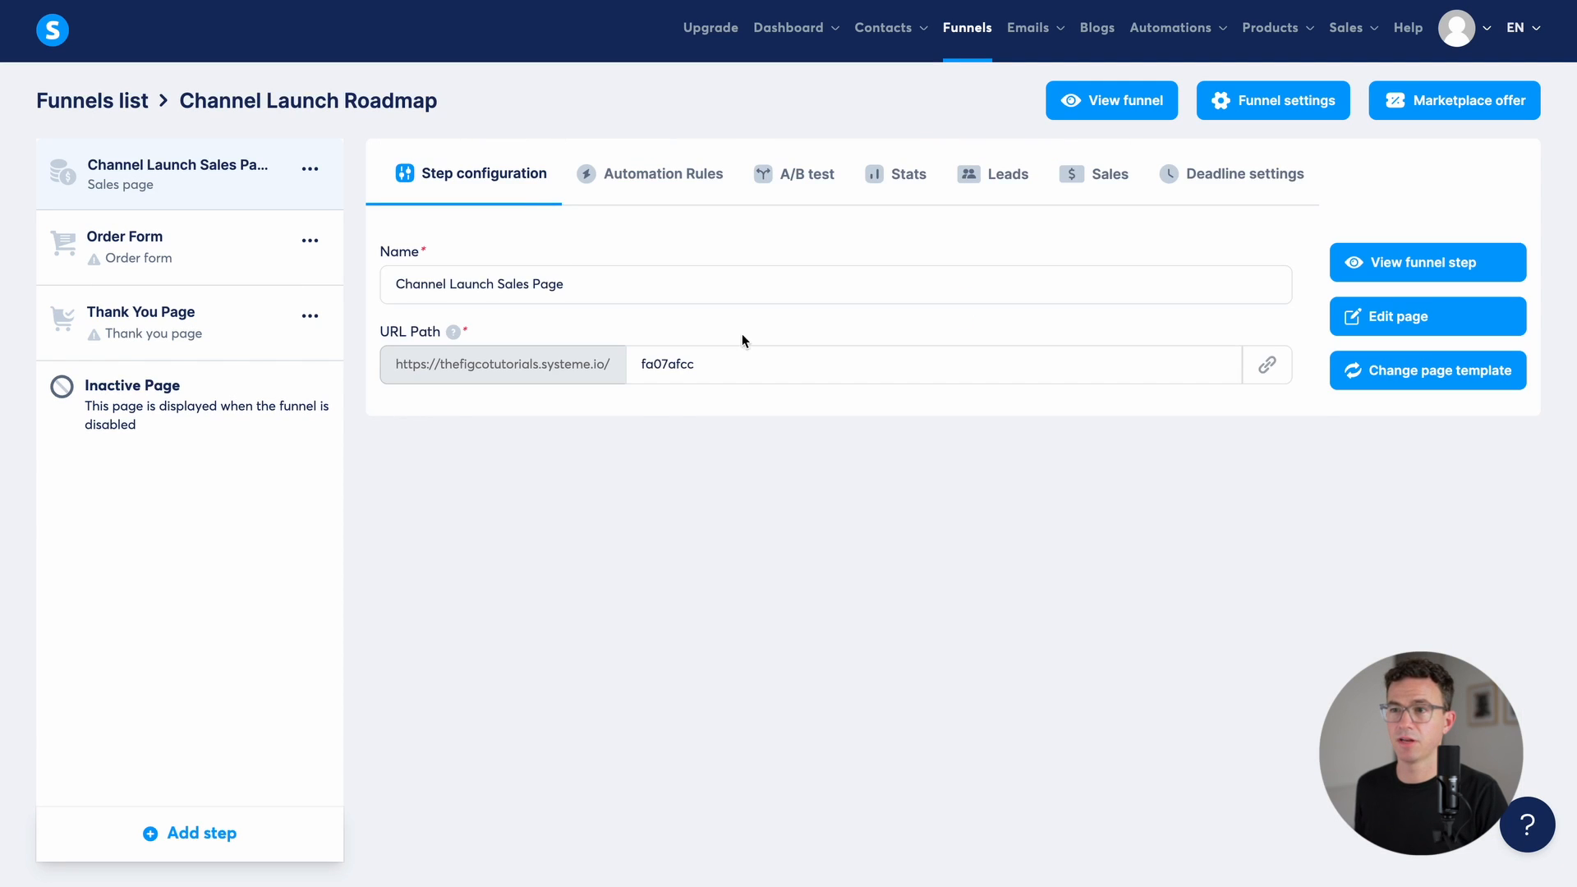
double_click(667, 365)
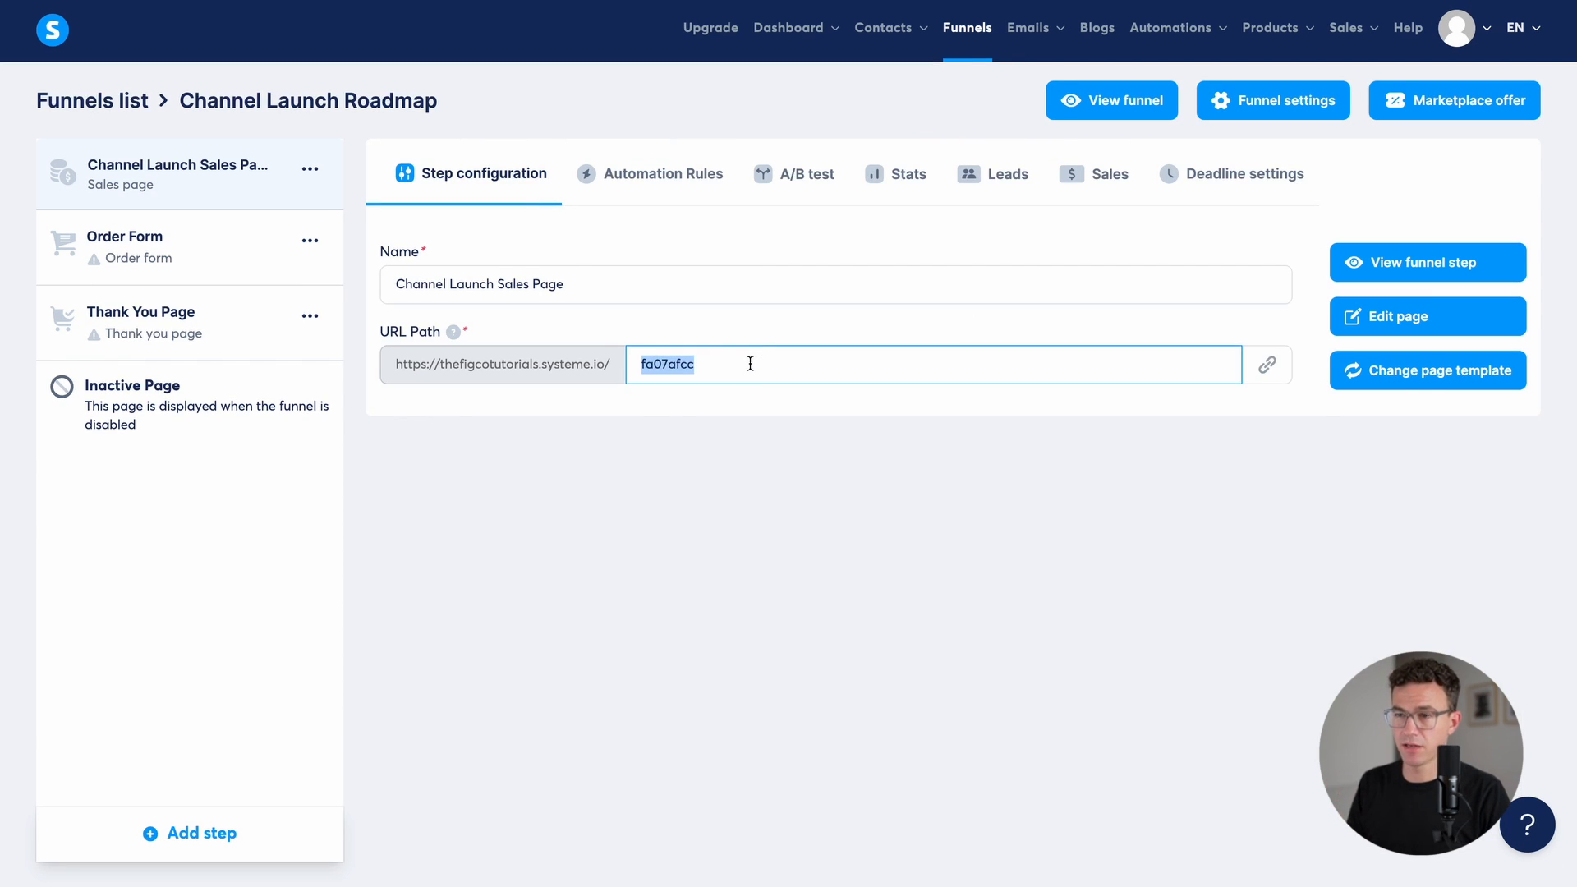
text(channel-launch)
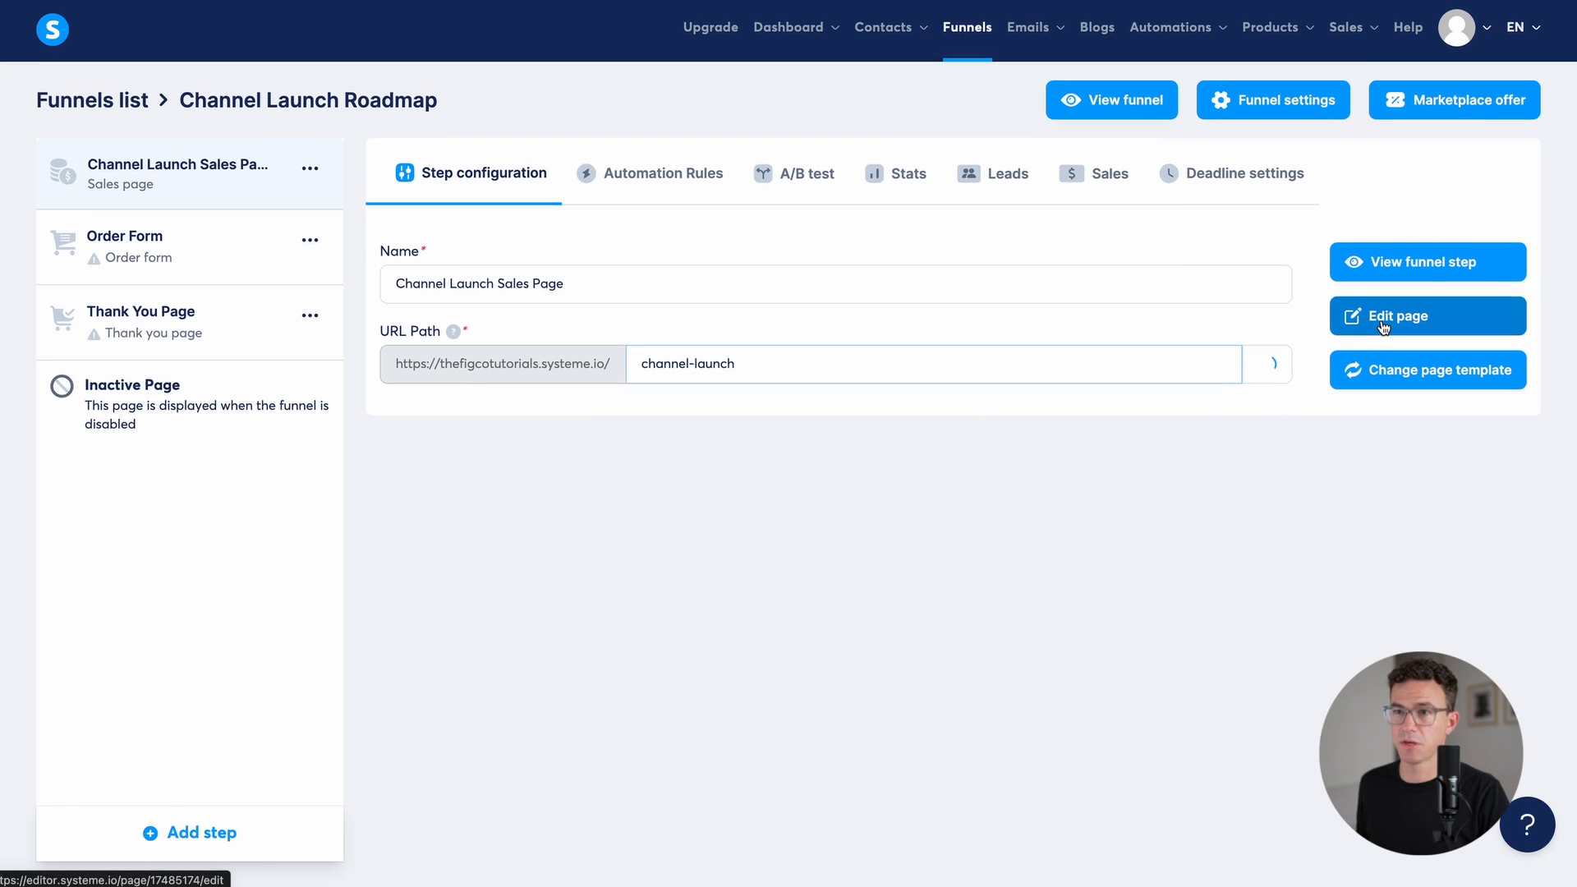
click(1396, 316)
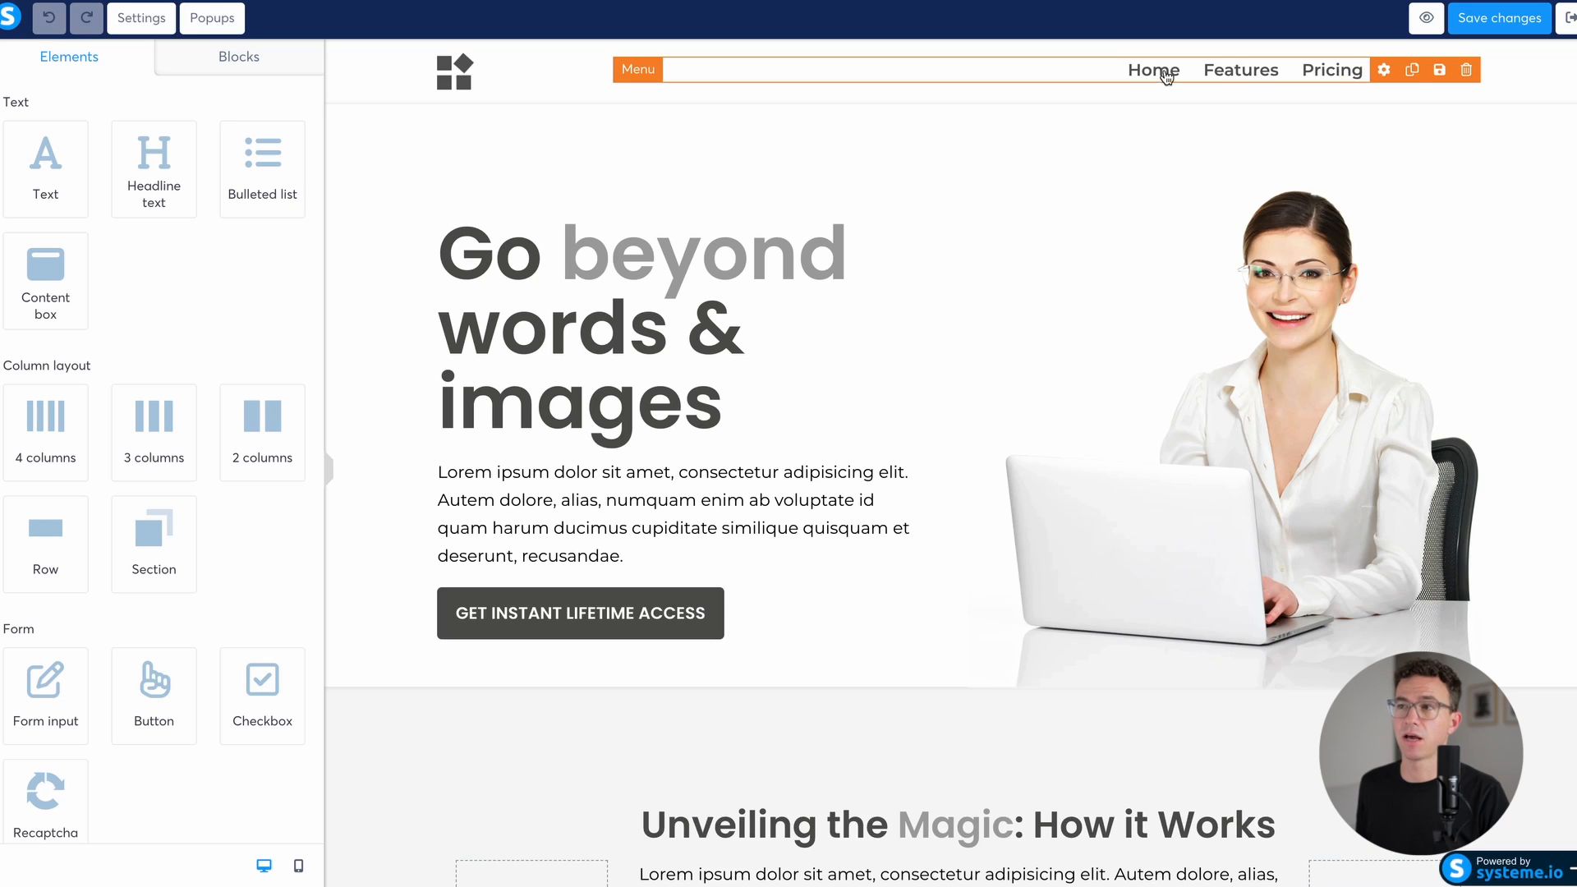
Step: Delete the header navigation section and the woman-with-laptop hero image
click(1466, 69)
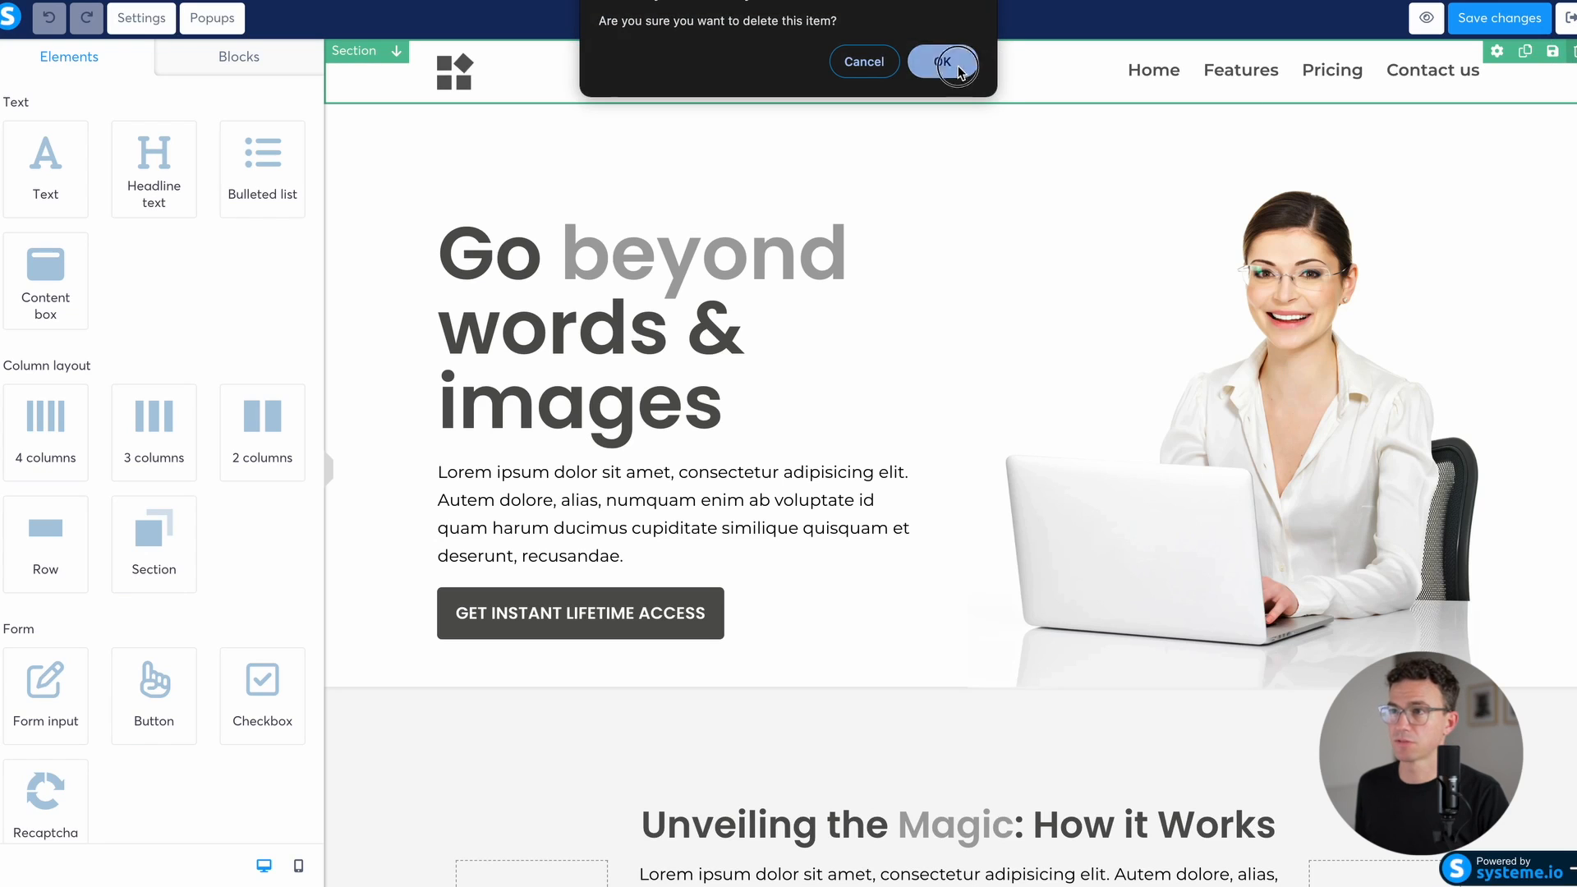
click(942, 61)
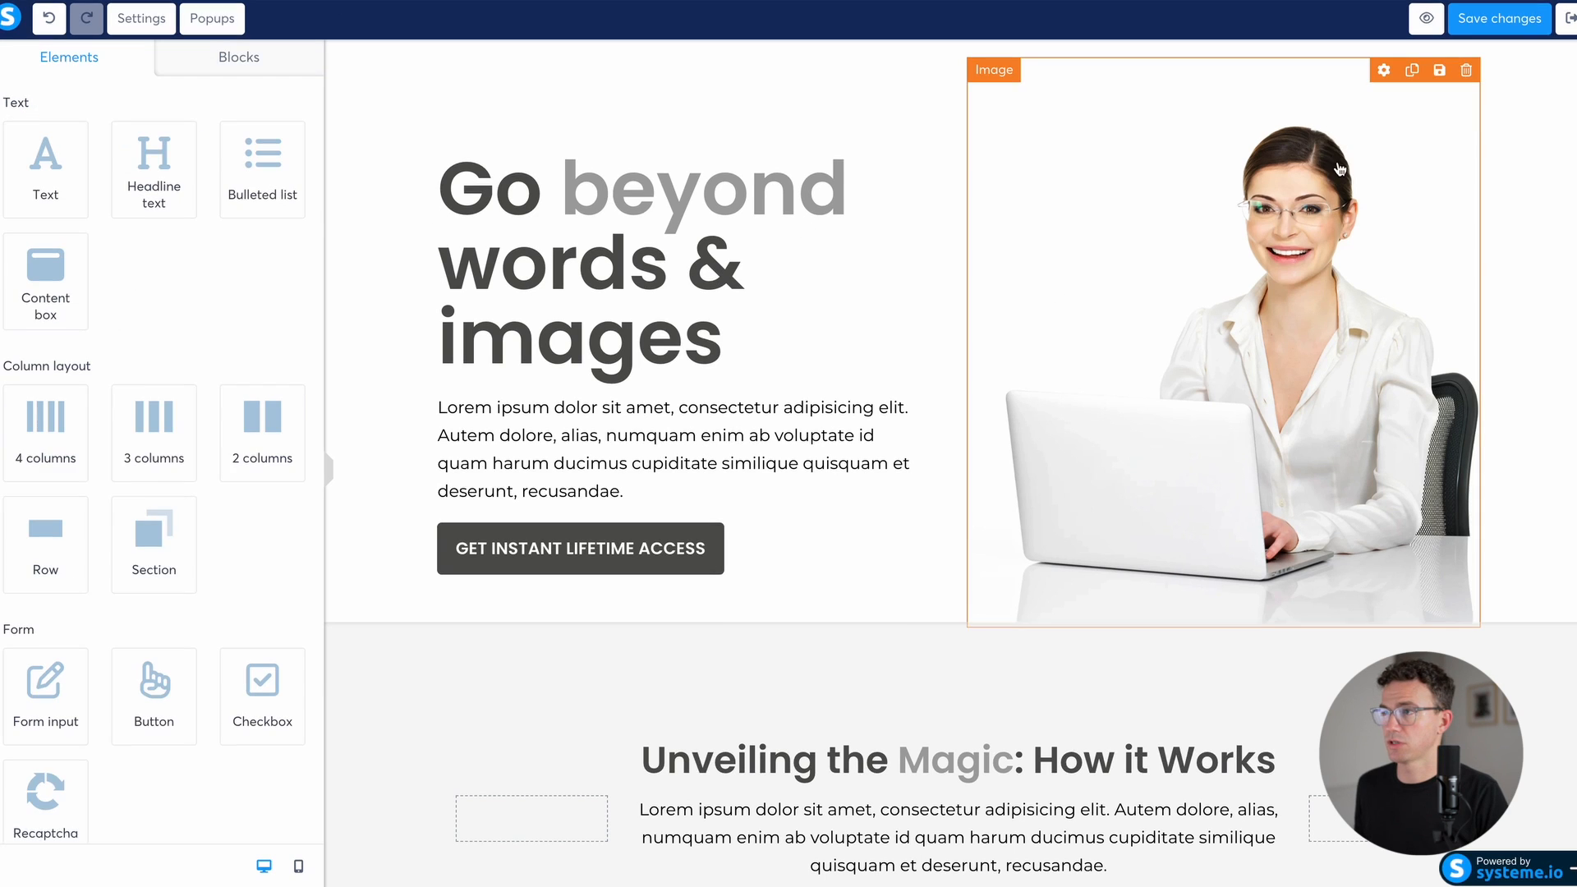
click(1465, 69)
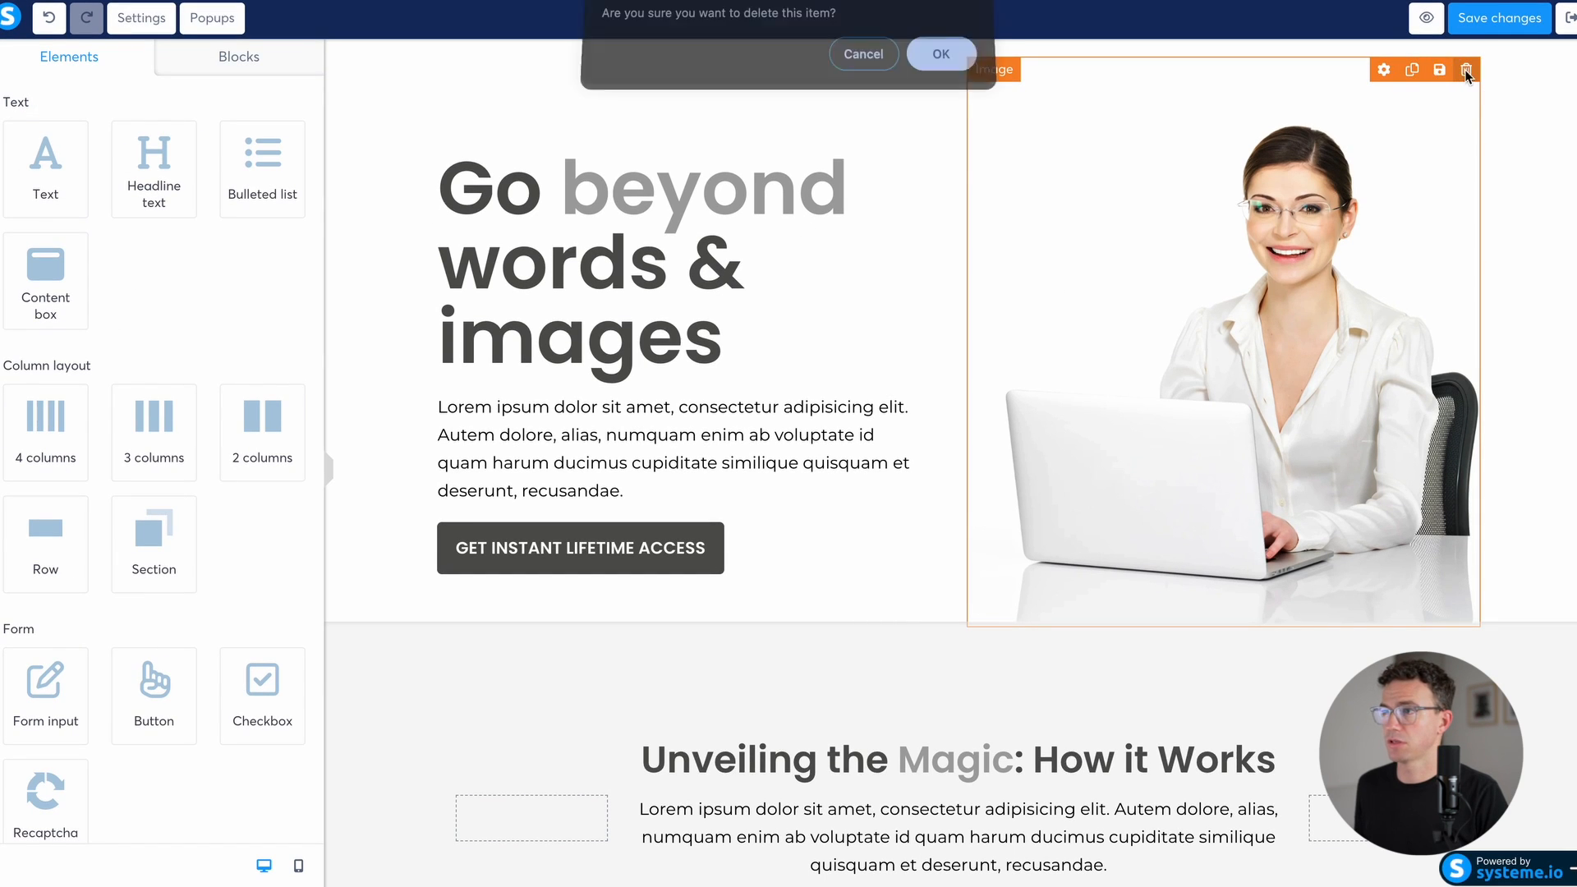
click(939, 53)
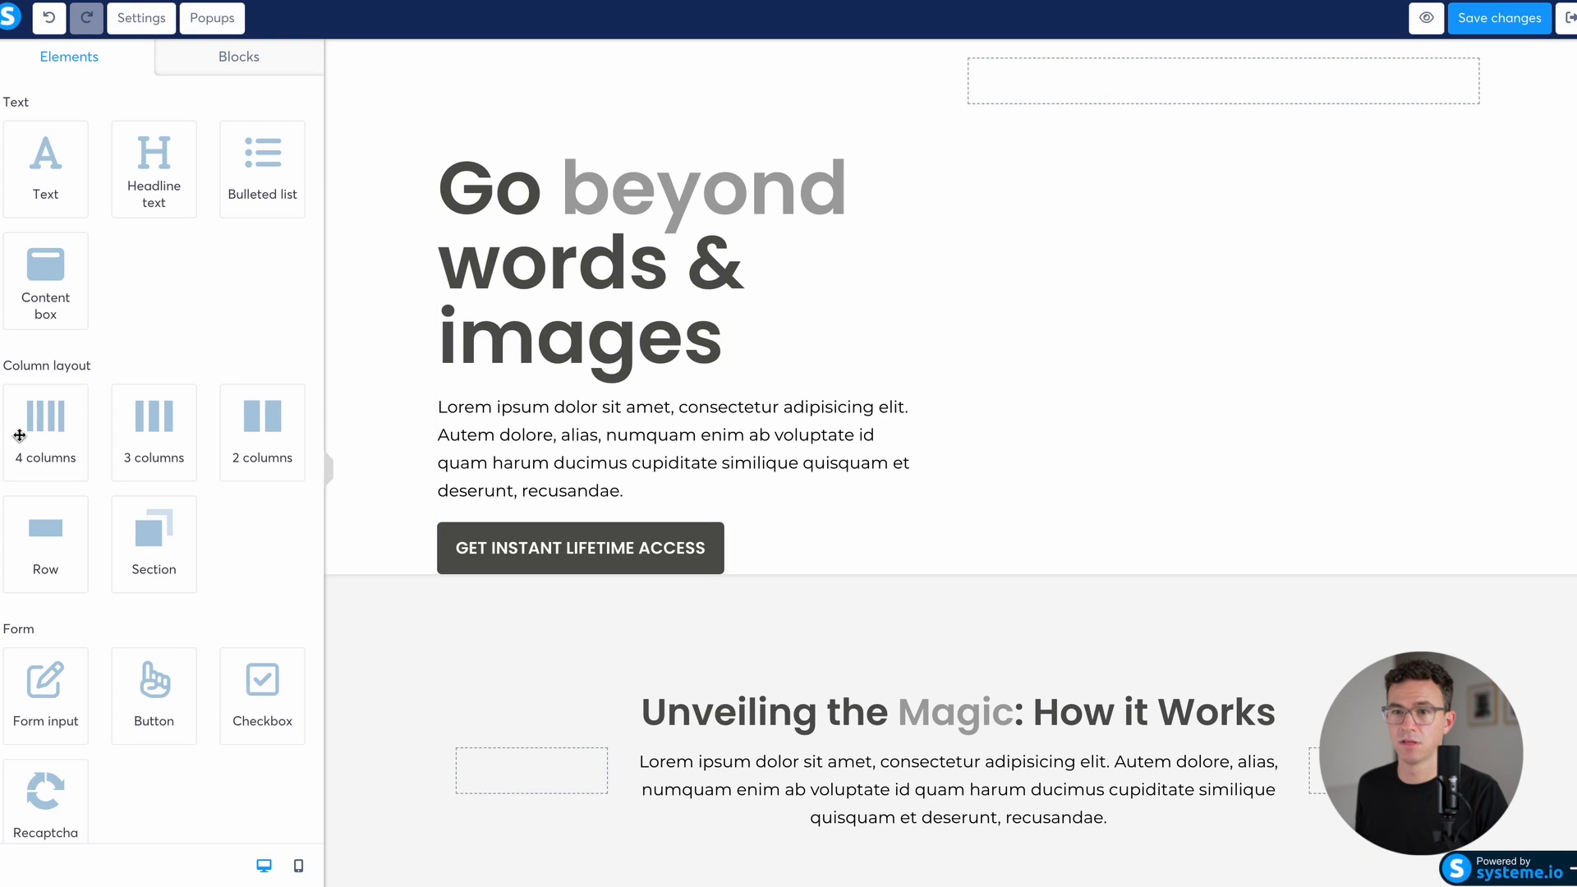
Step: Place a video element in the hero, set its type to Upload file, and show the uploaded videos library
scroll(down, 3)
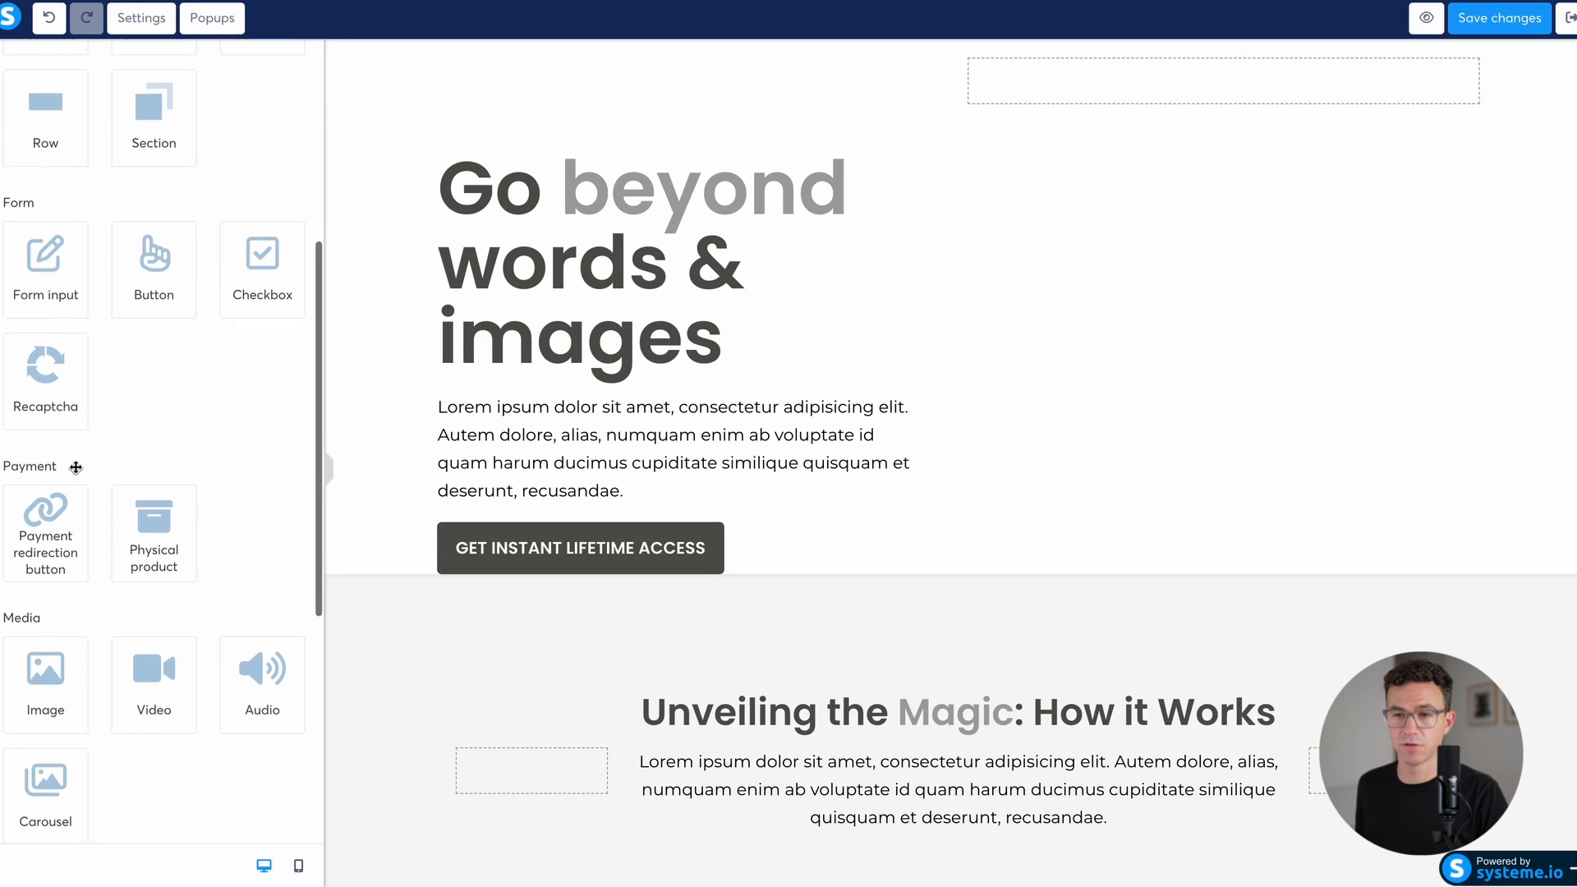
scroll(down, 3)
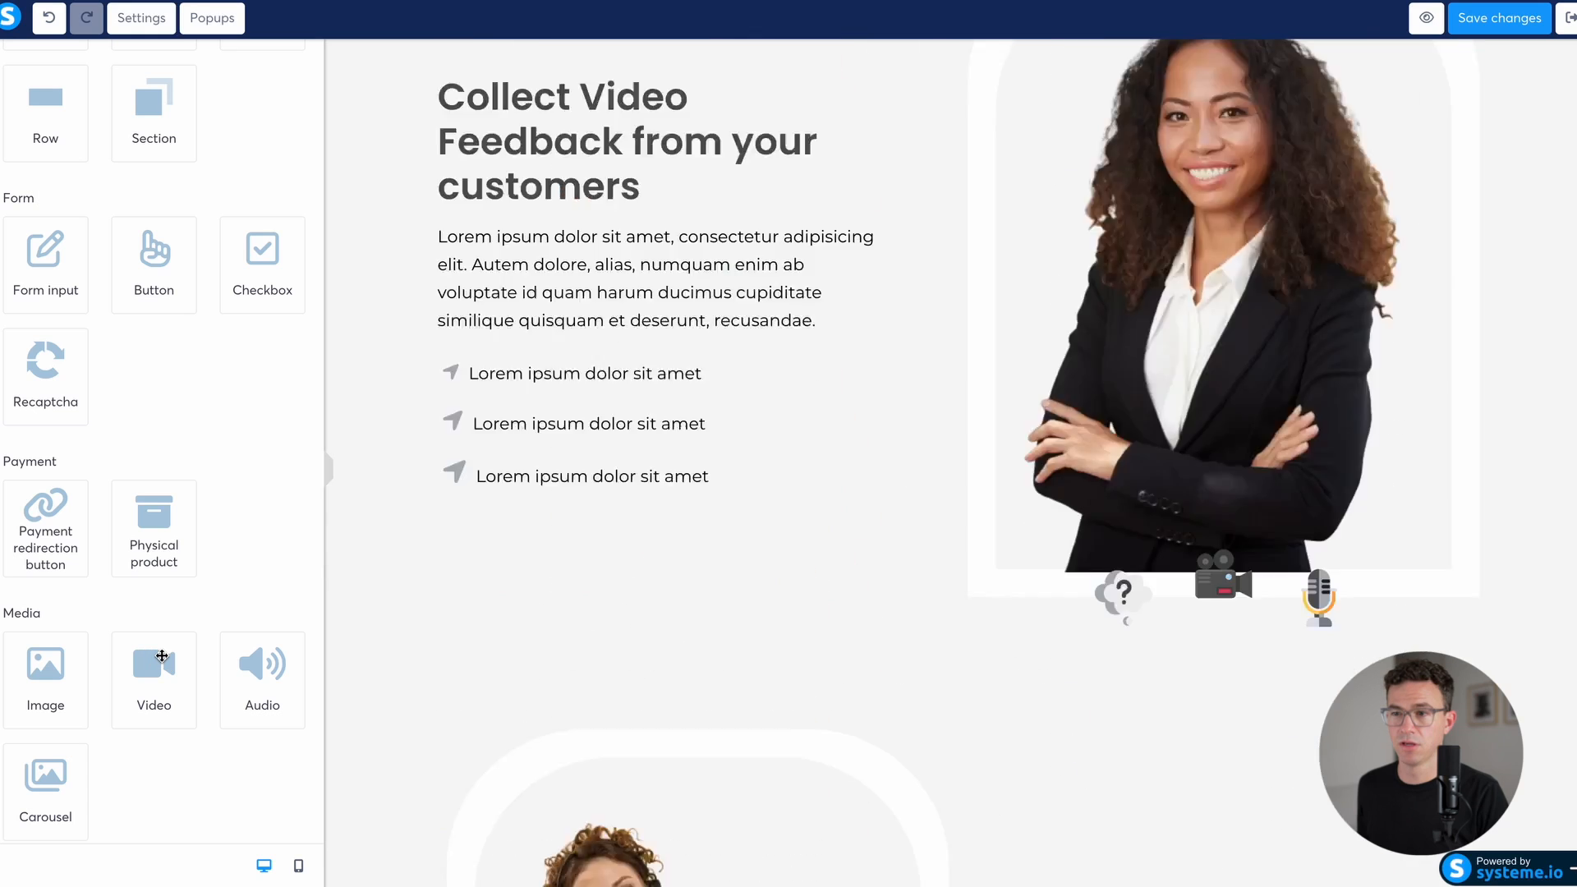
scroll(down, 3)
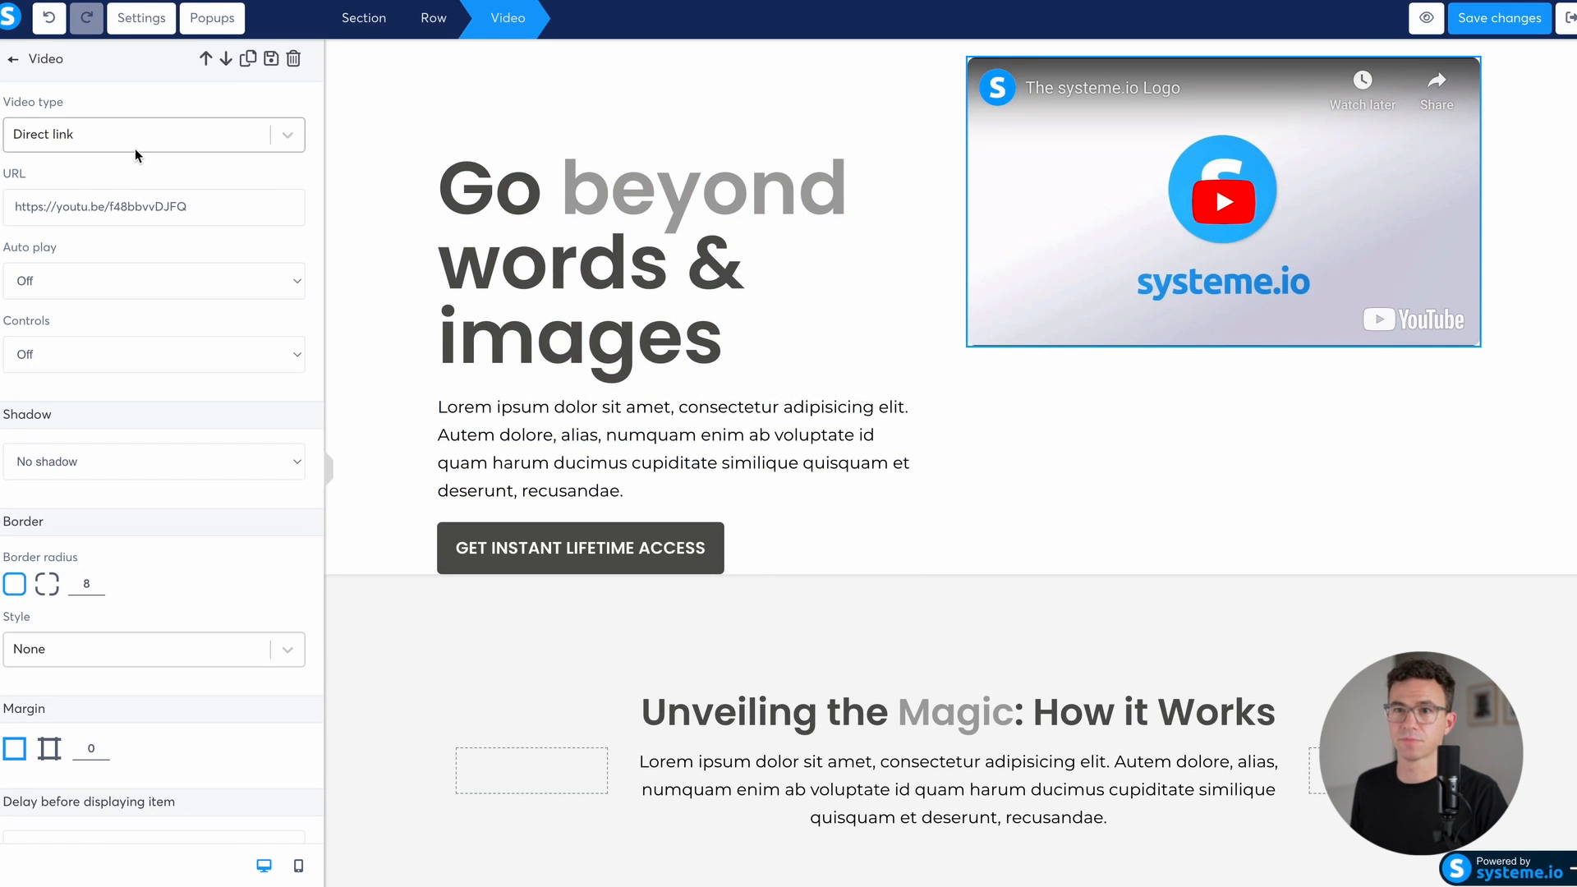
click(151, 133)
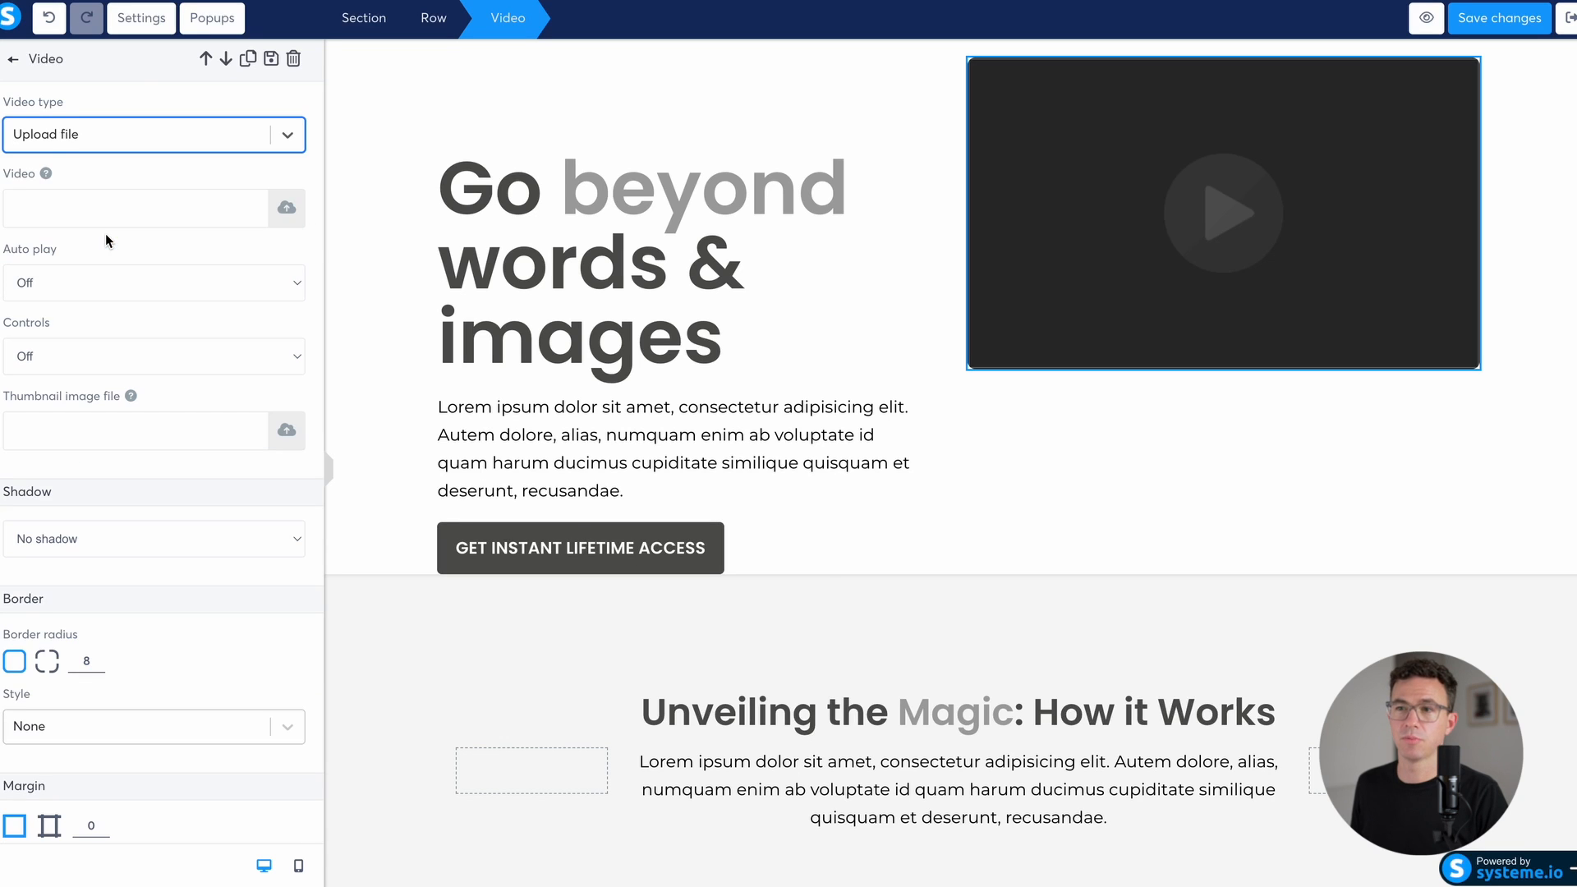
click(286, 209)
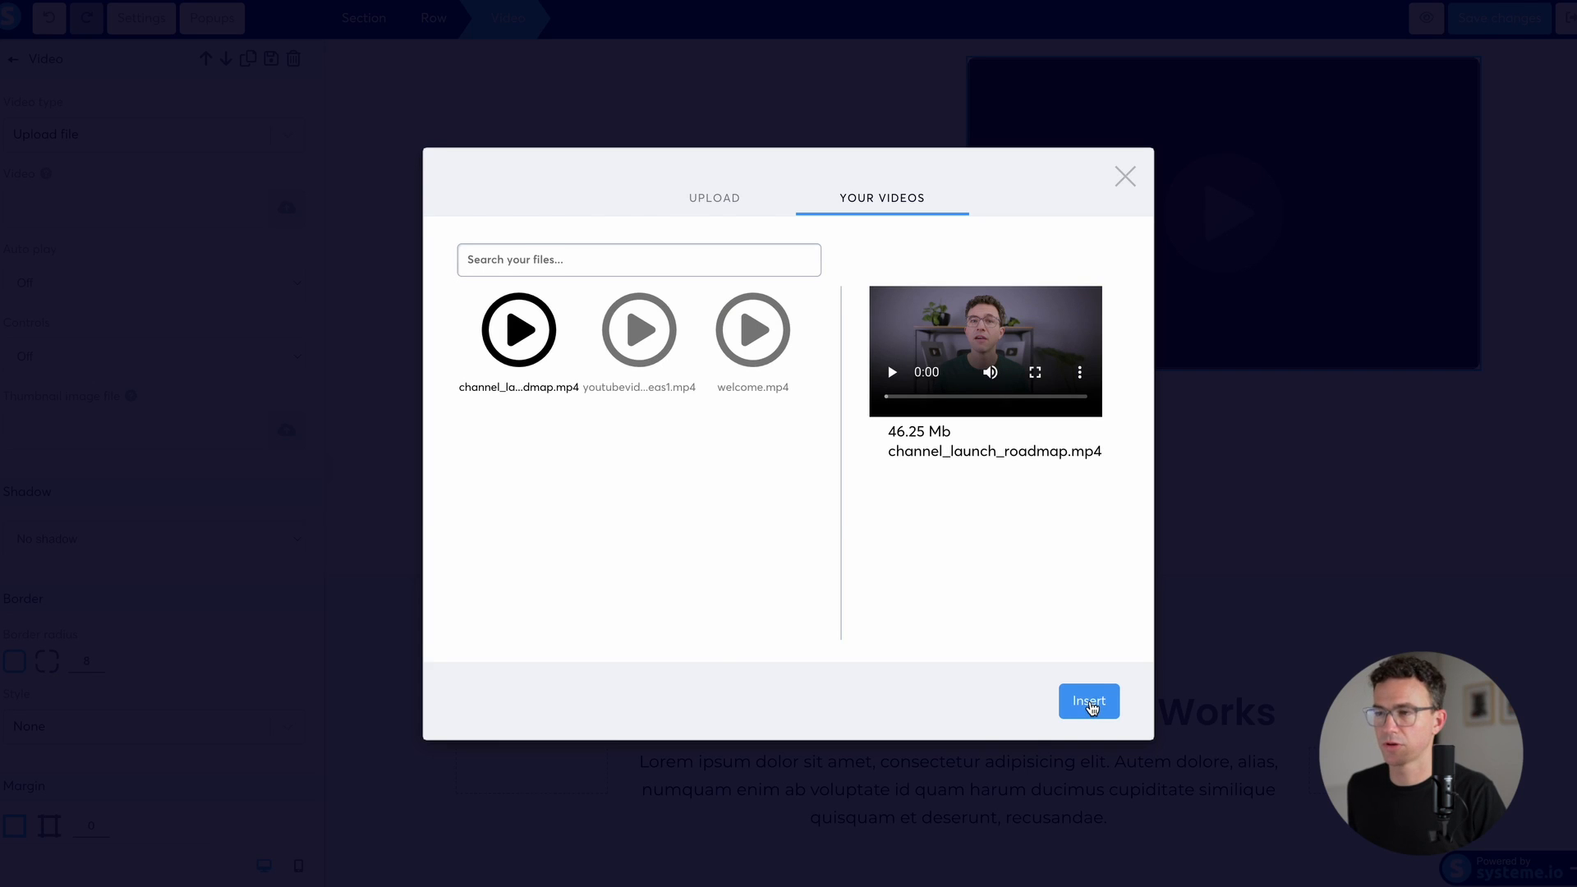
Step: Insert channel_launch_roadmap.mp4 and rewrite the hero headline and subtitle about launching a YouTube channel
click(1087, 701)
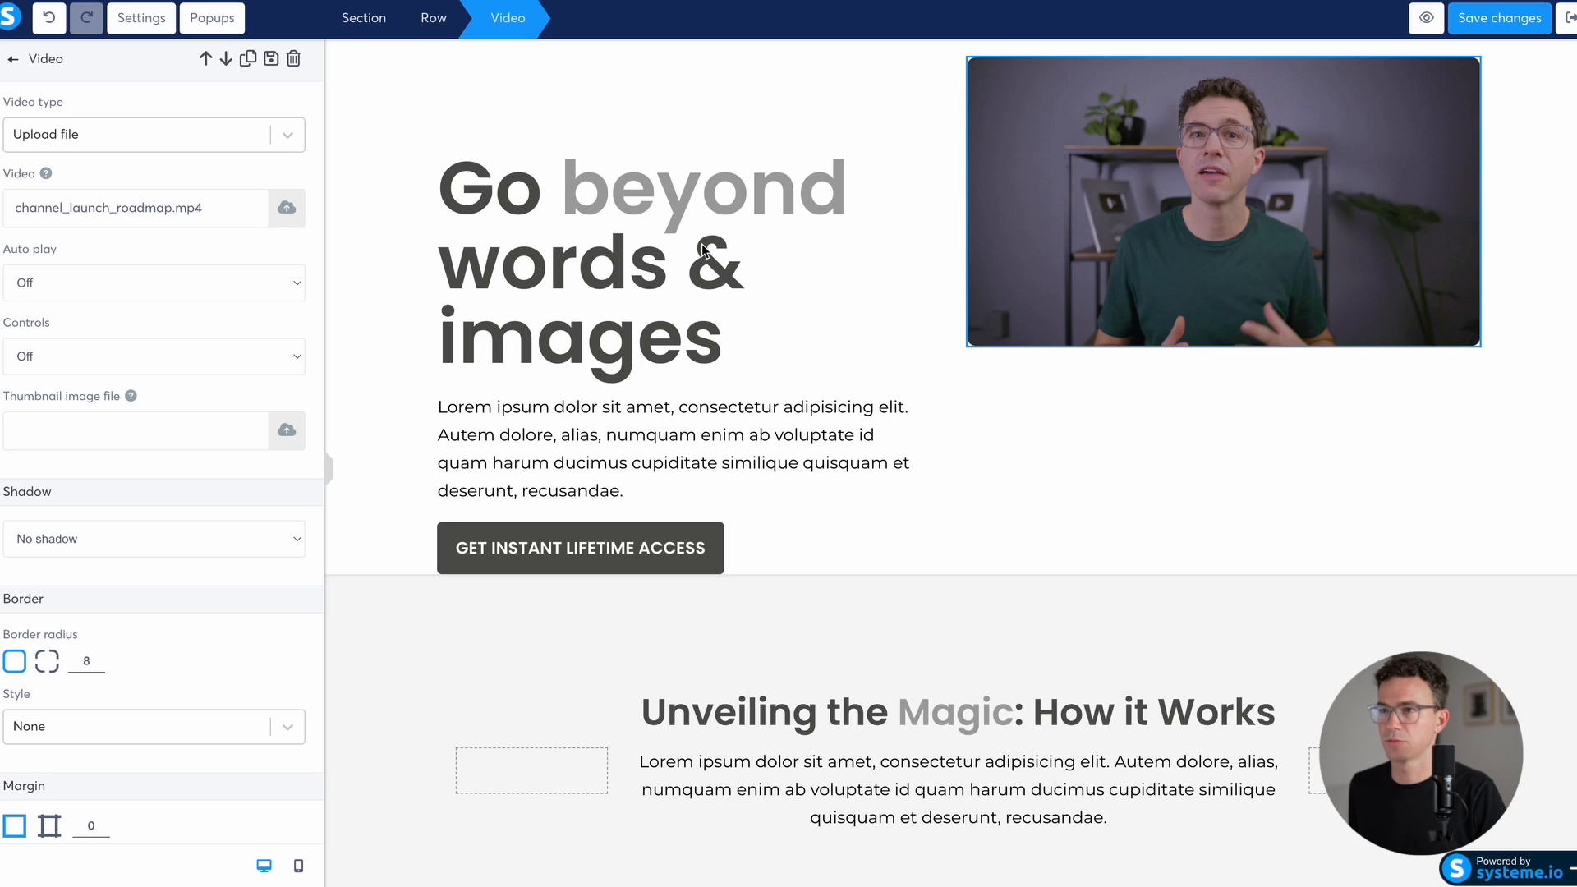
click(644, 261)
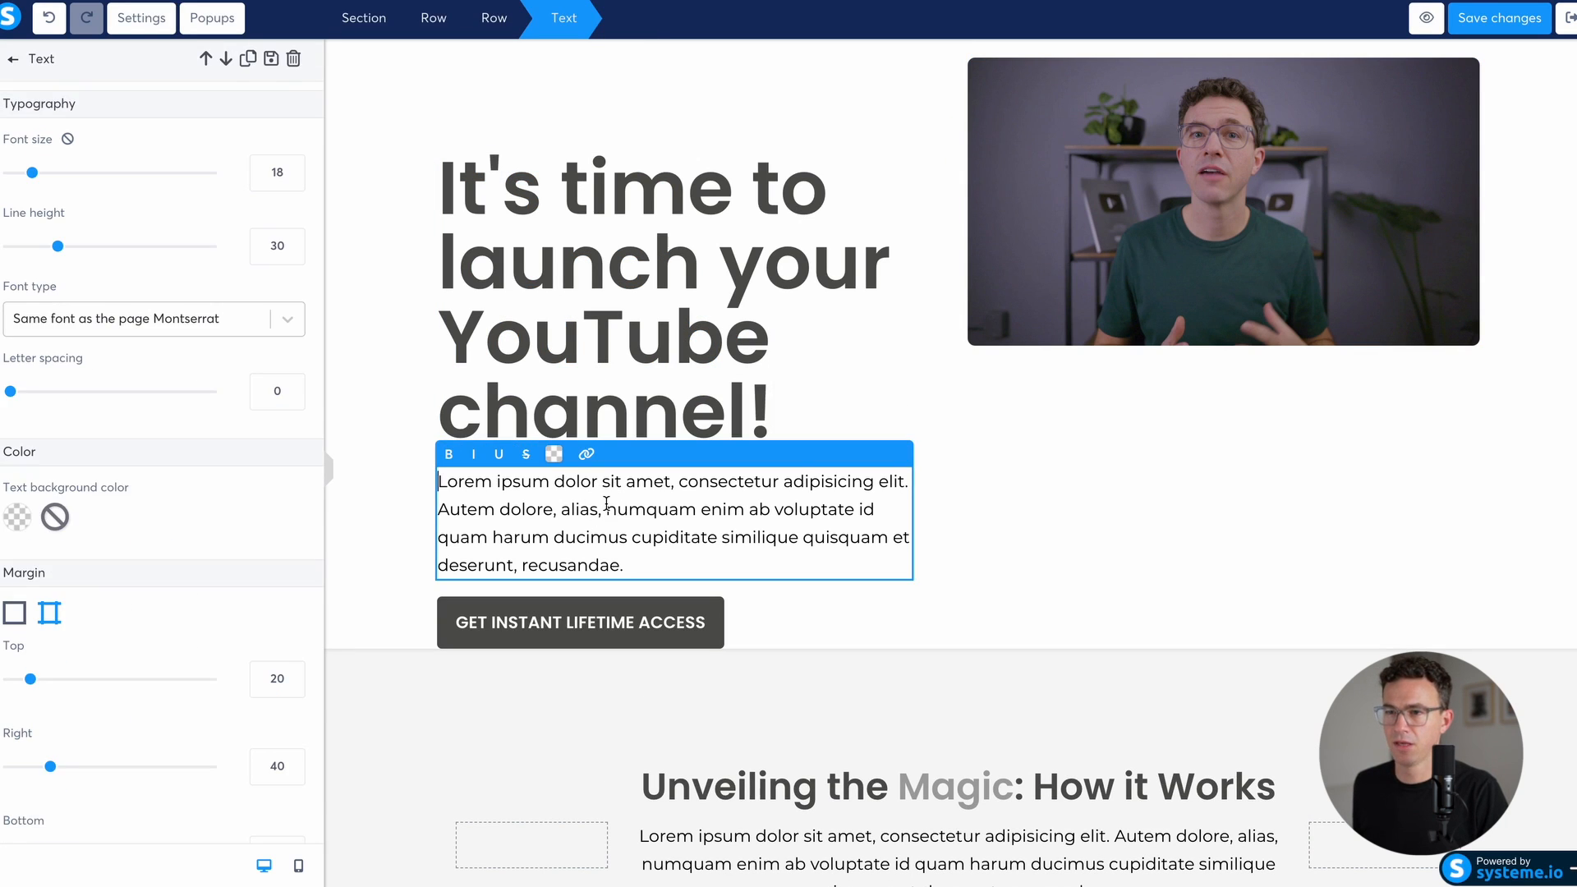
click(580, 621)
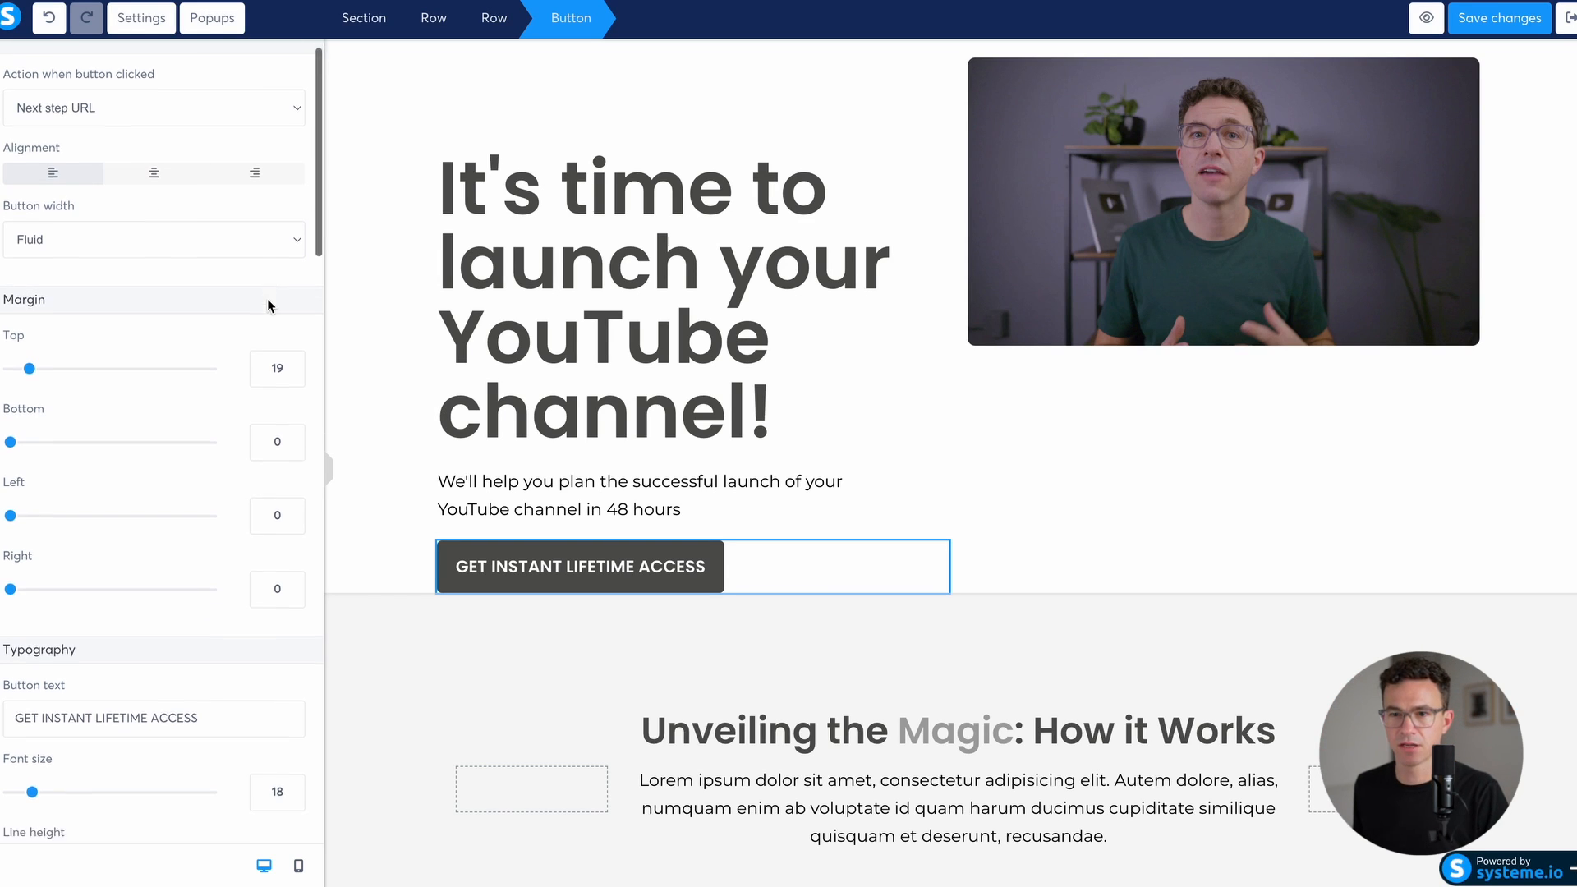
scroll(down, 3)
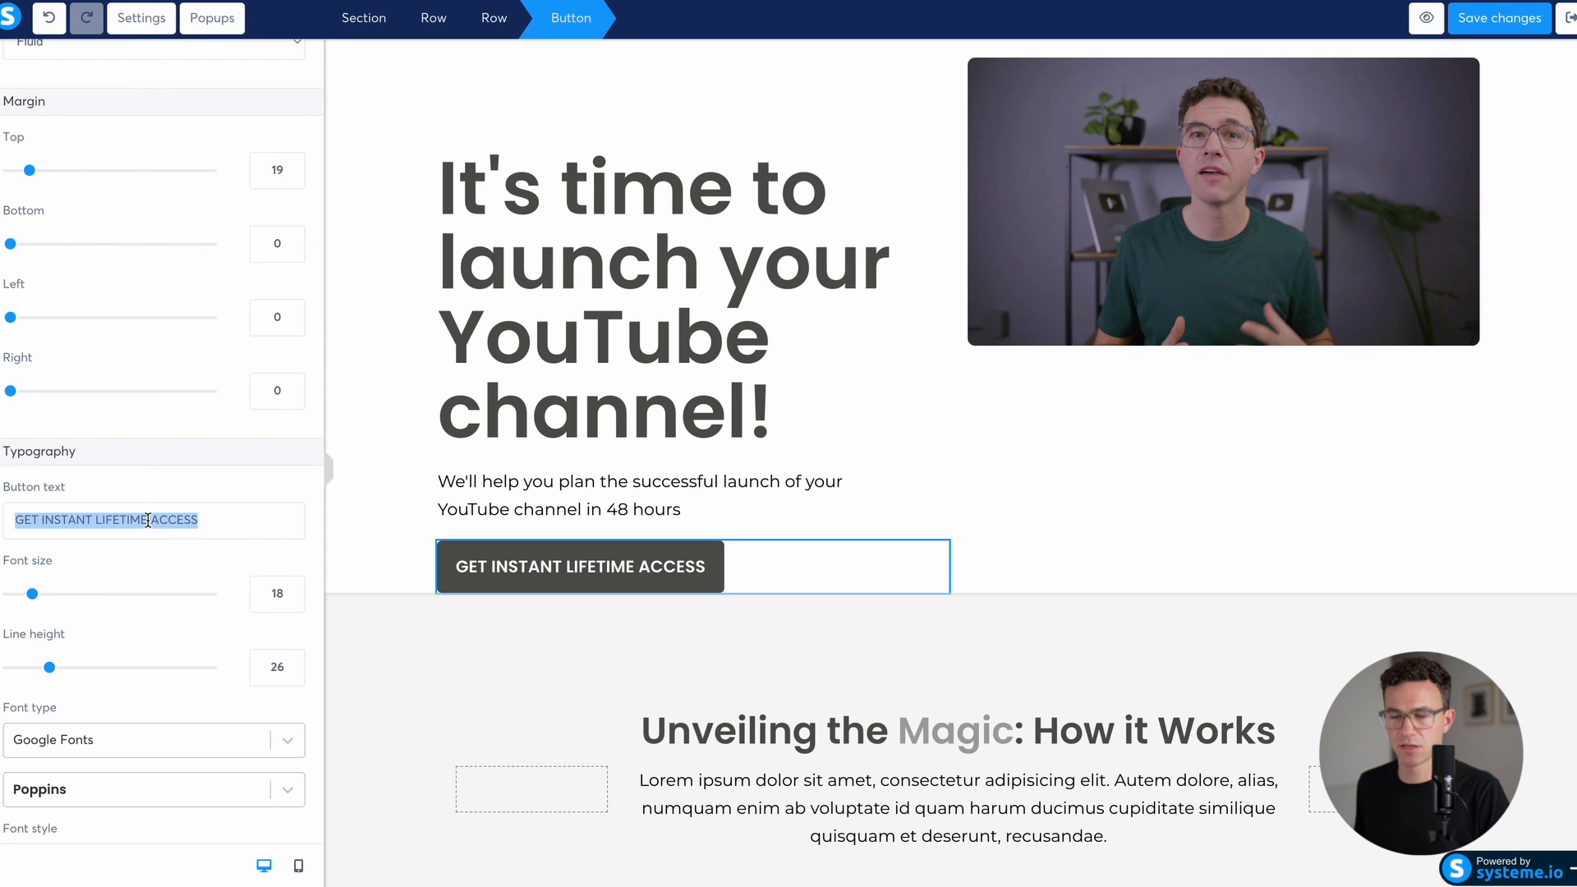
Step: Set the hero button text to Ready For Takeoff! with a red background
text(Ready F)
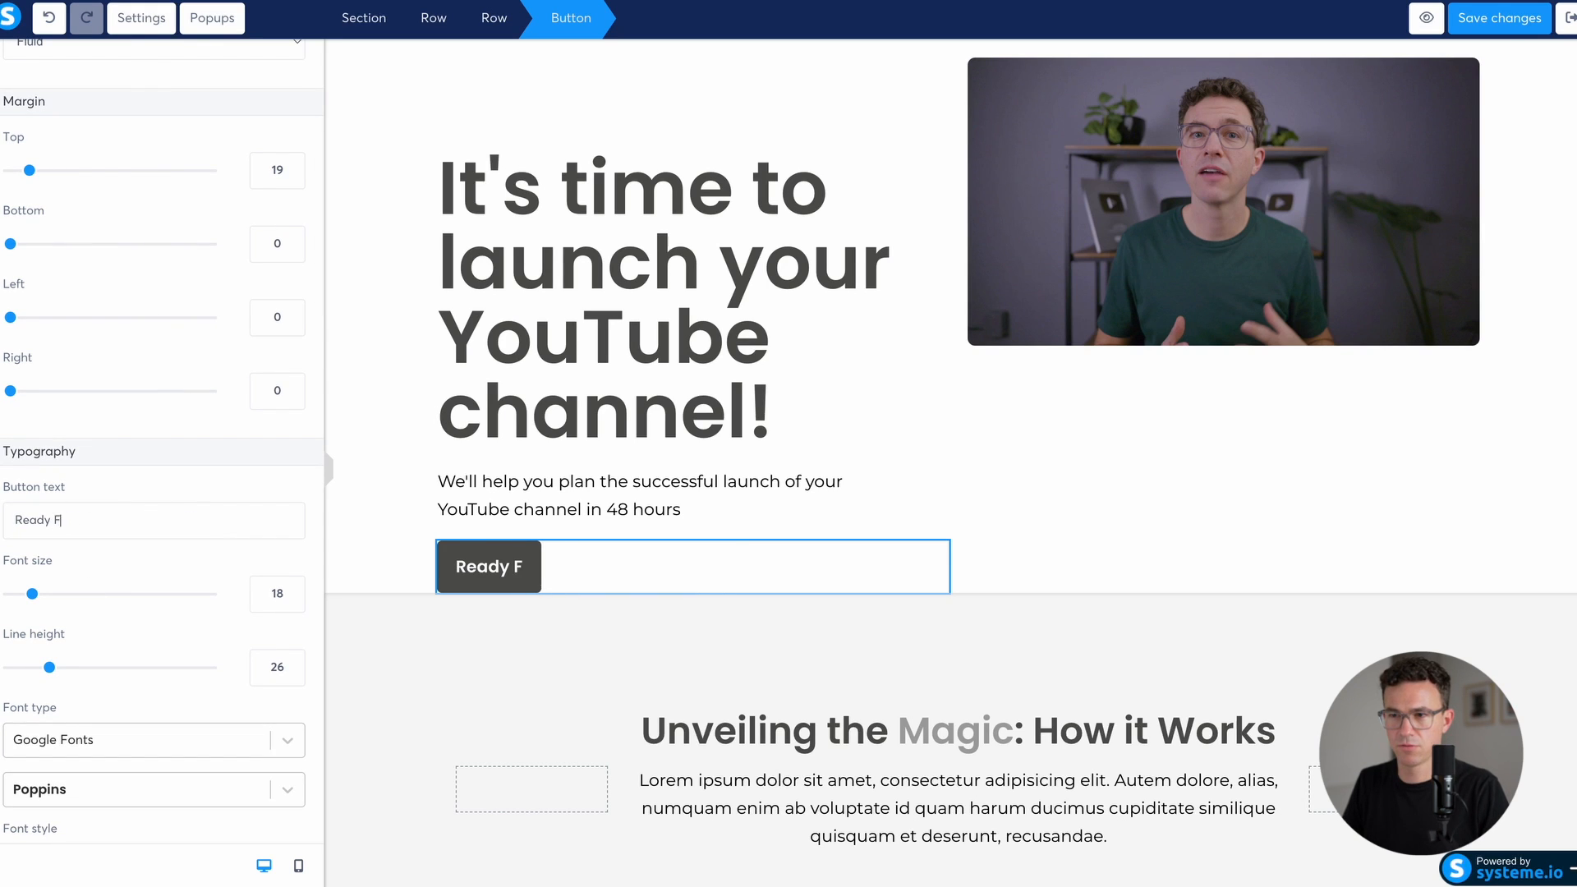
text(or Takeoff!)
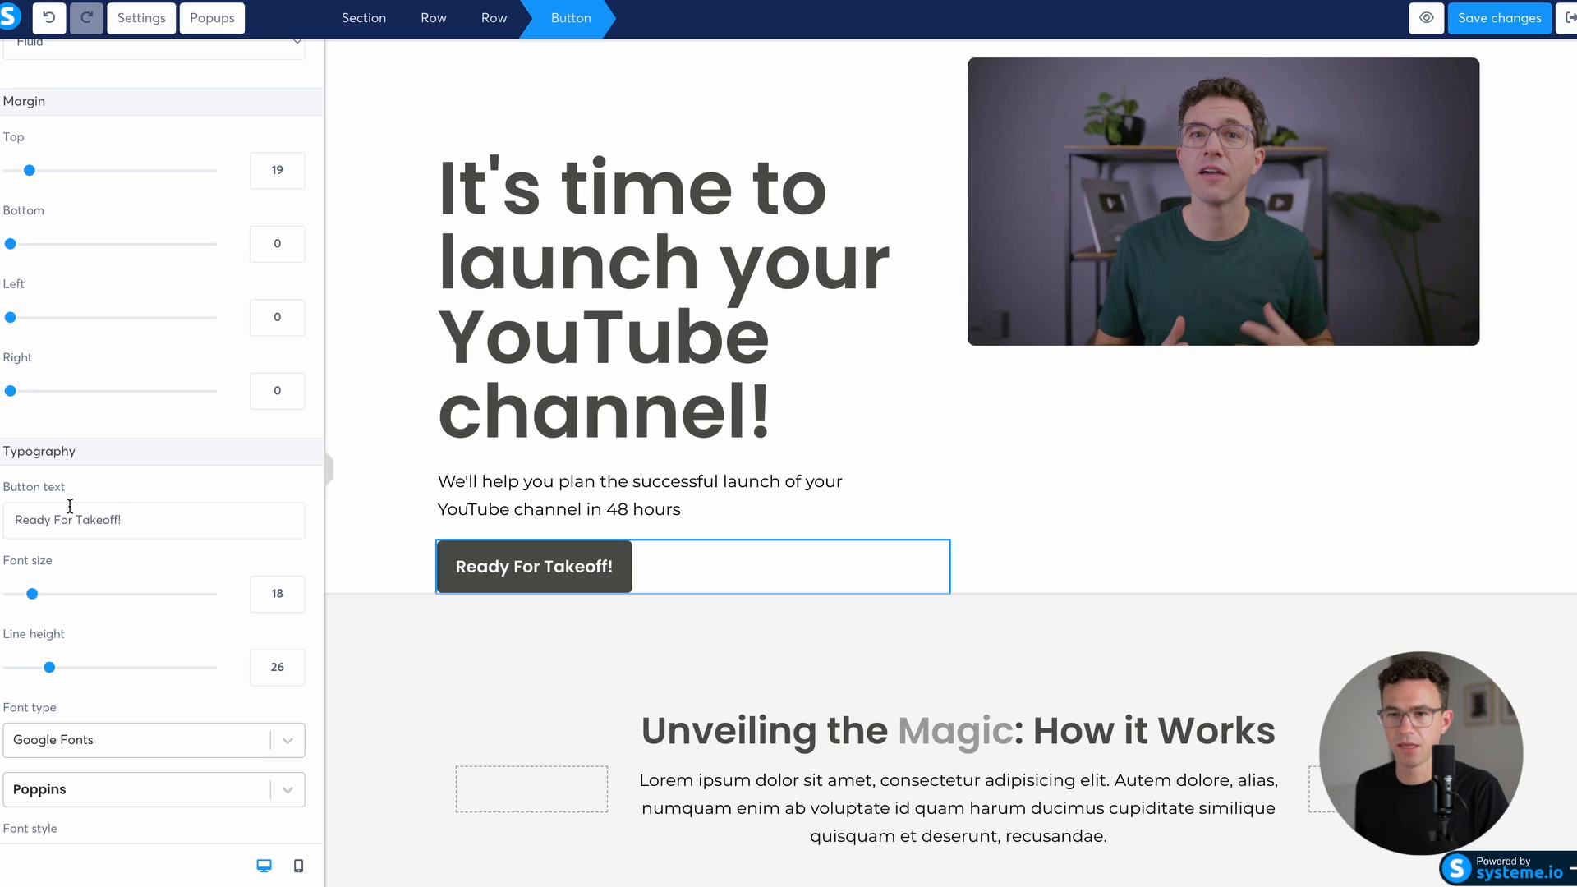
scroll(down, 3)
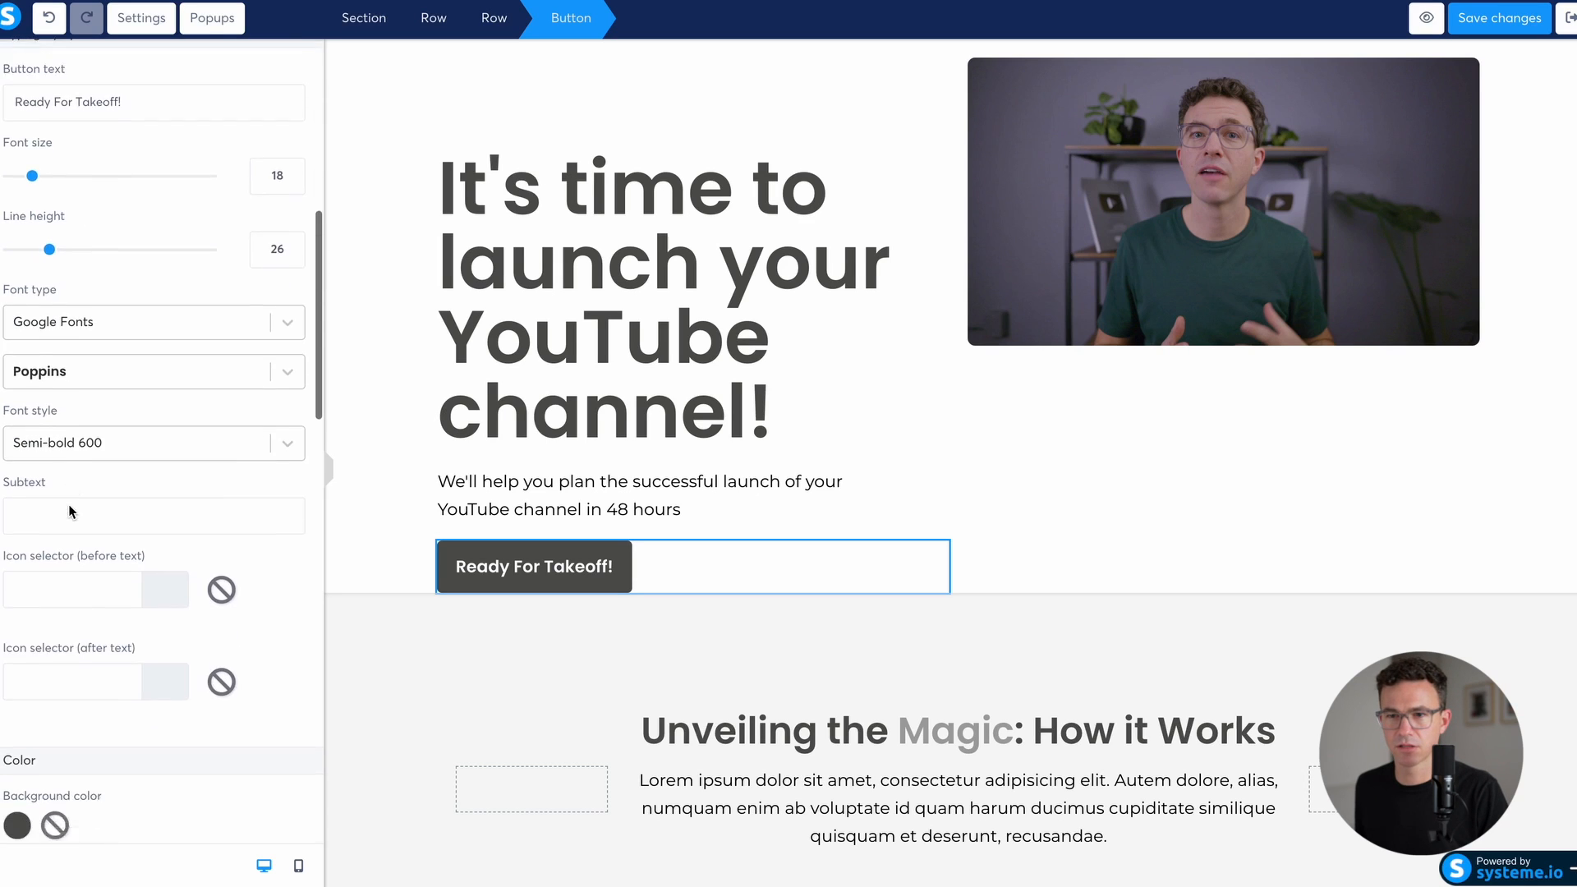
scroll(down, 3)
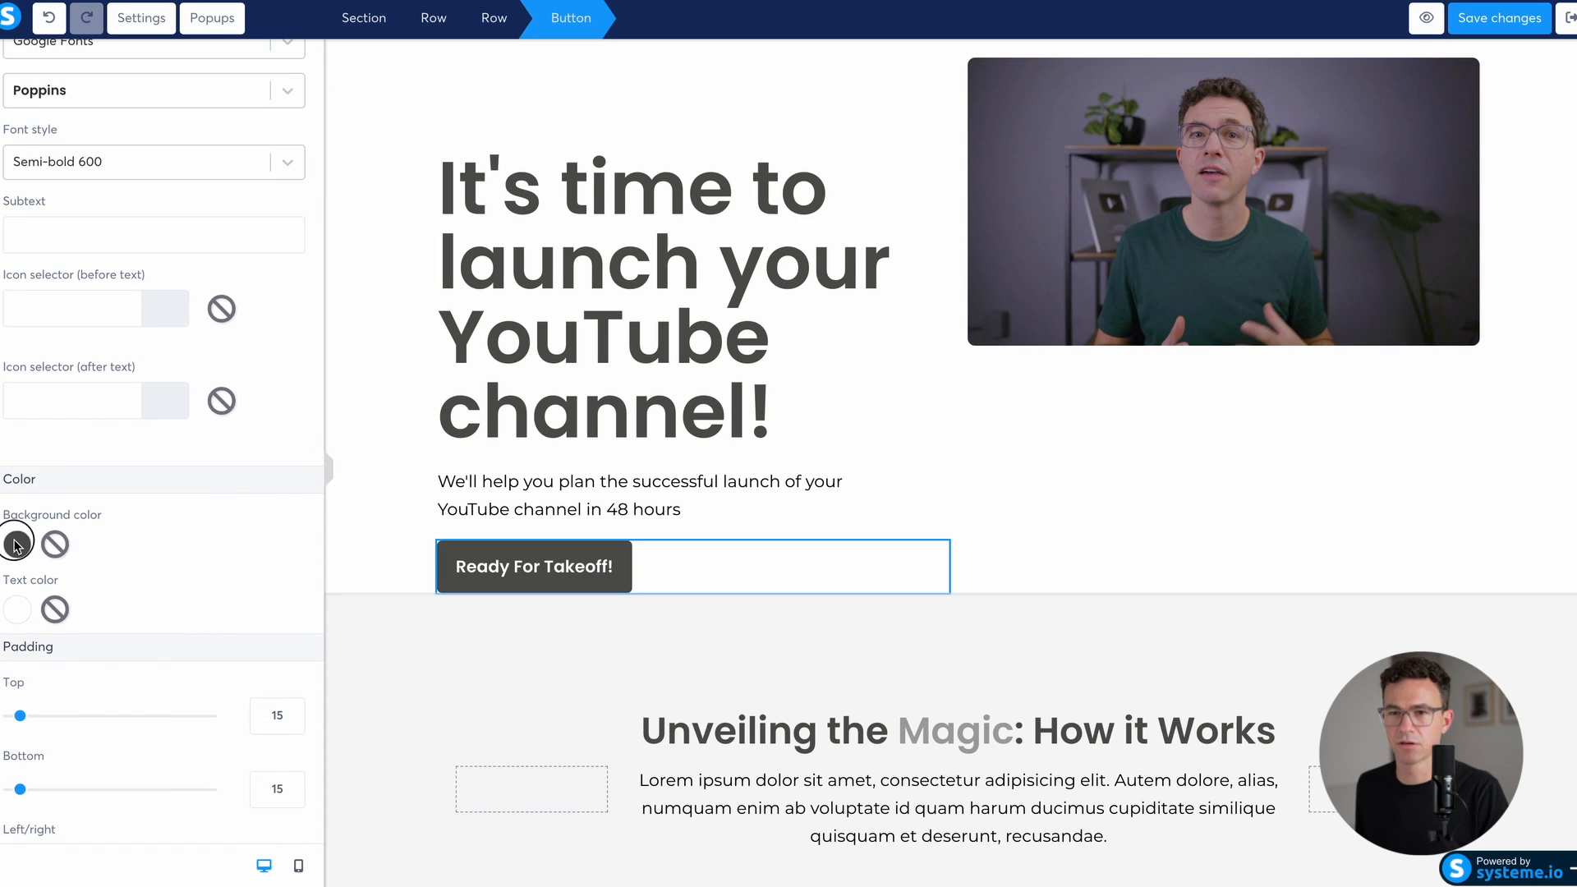
click(17, 539)
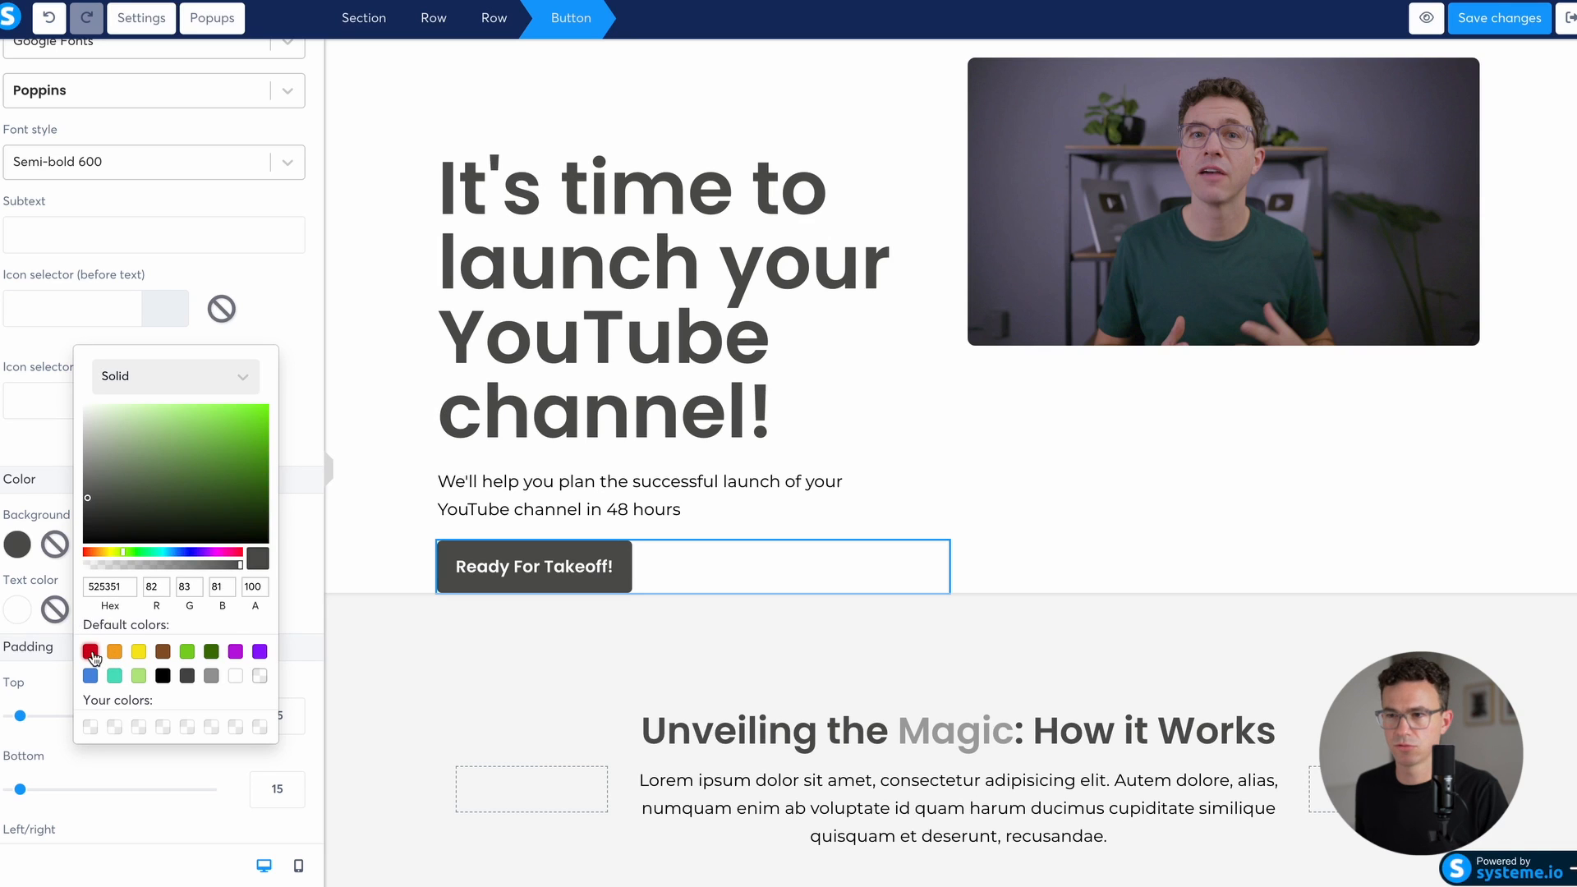
click(89, 650)
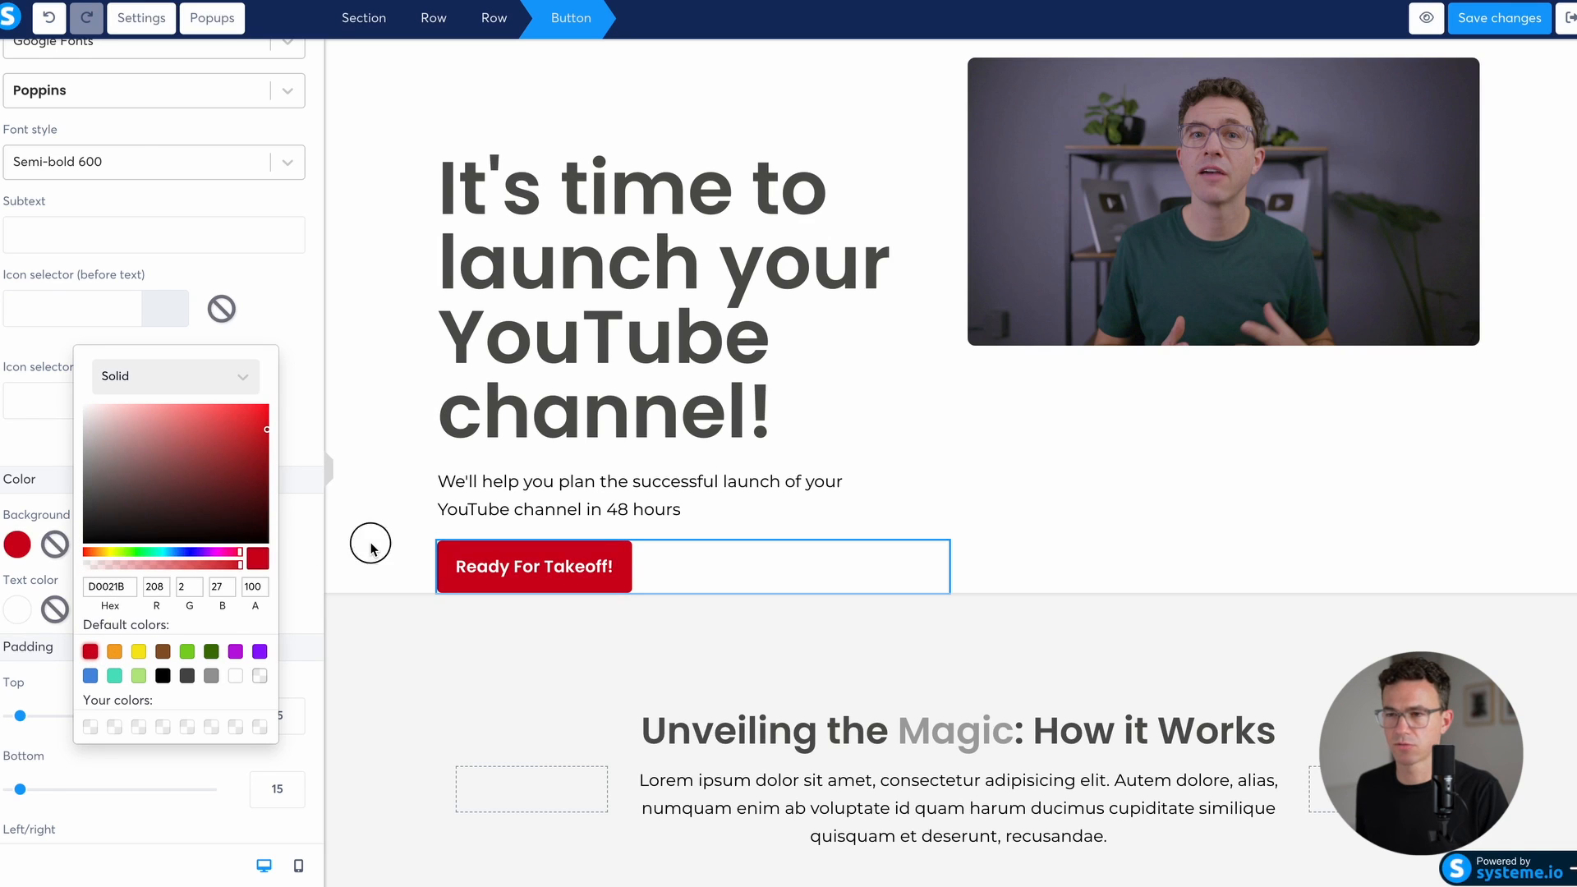
click(777, 626)
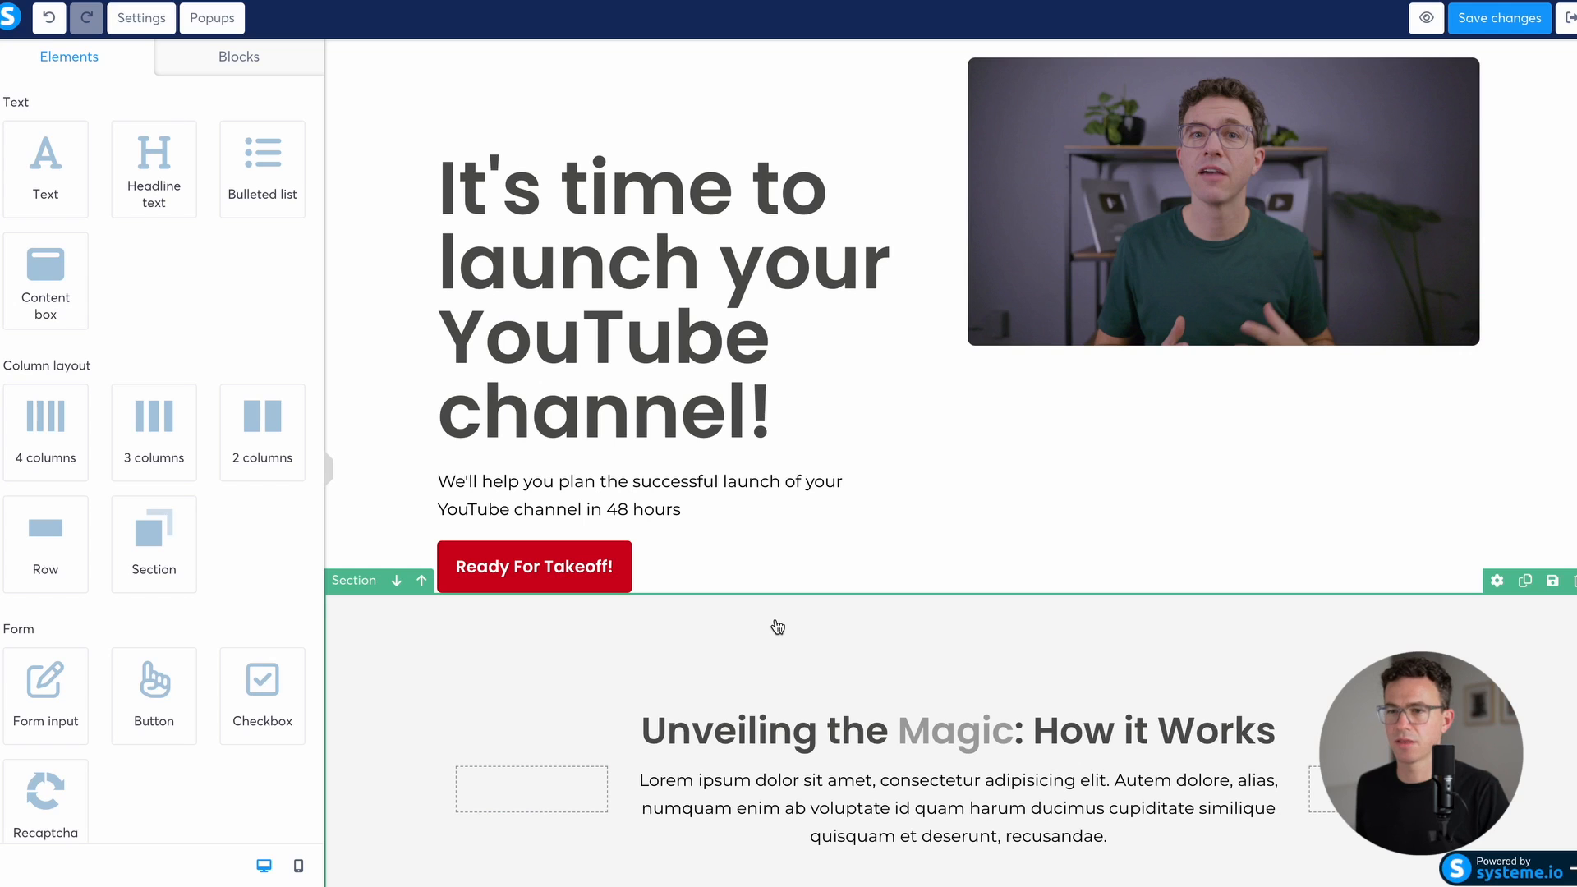
mouse_move(584, 637)
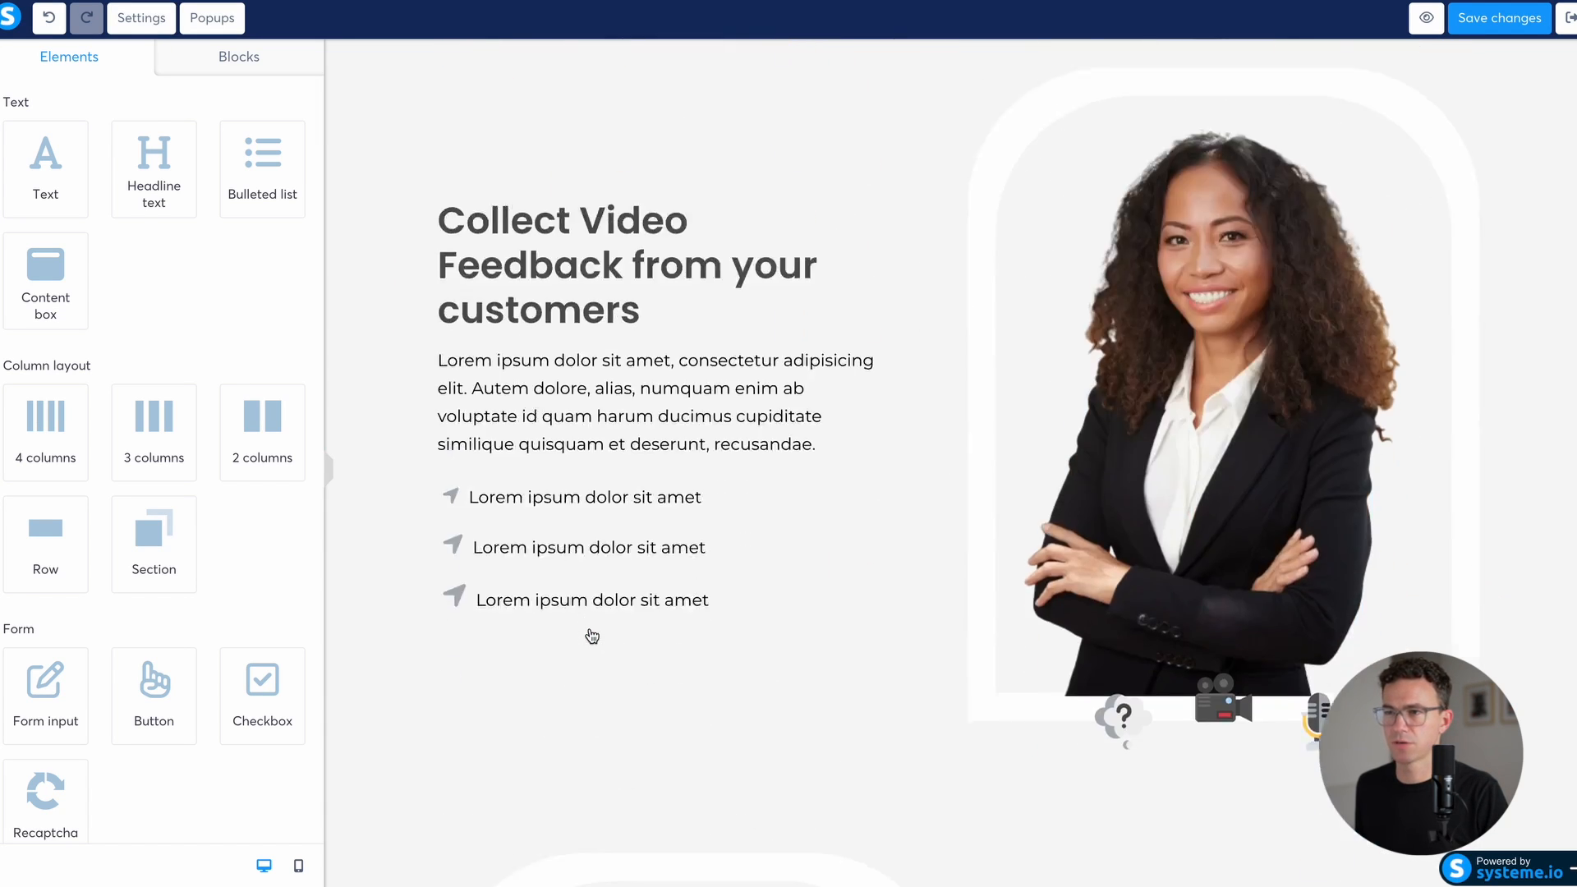
Step: Delete the Choose Excellence services section from the sales page
scroll(down, 3)
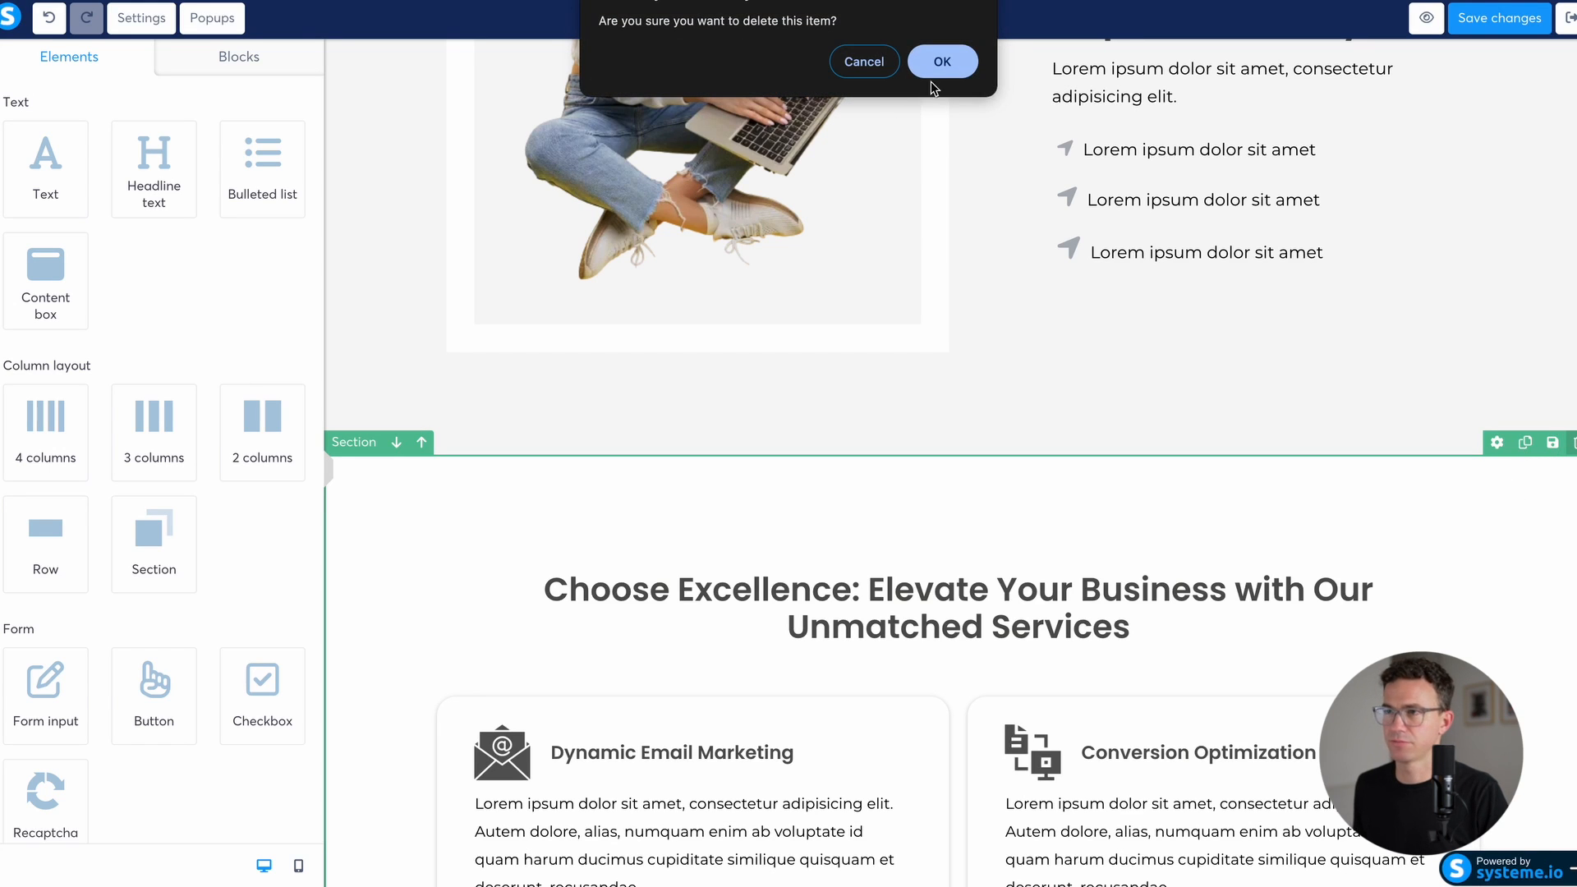
click(941, 61)
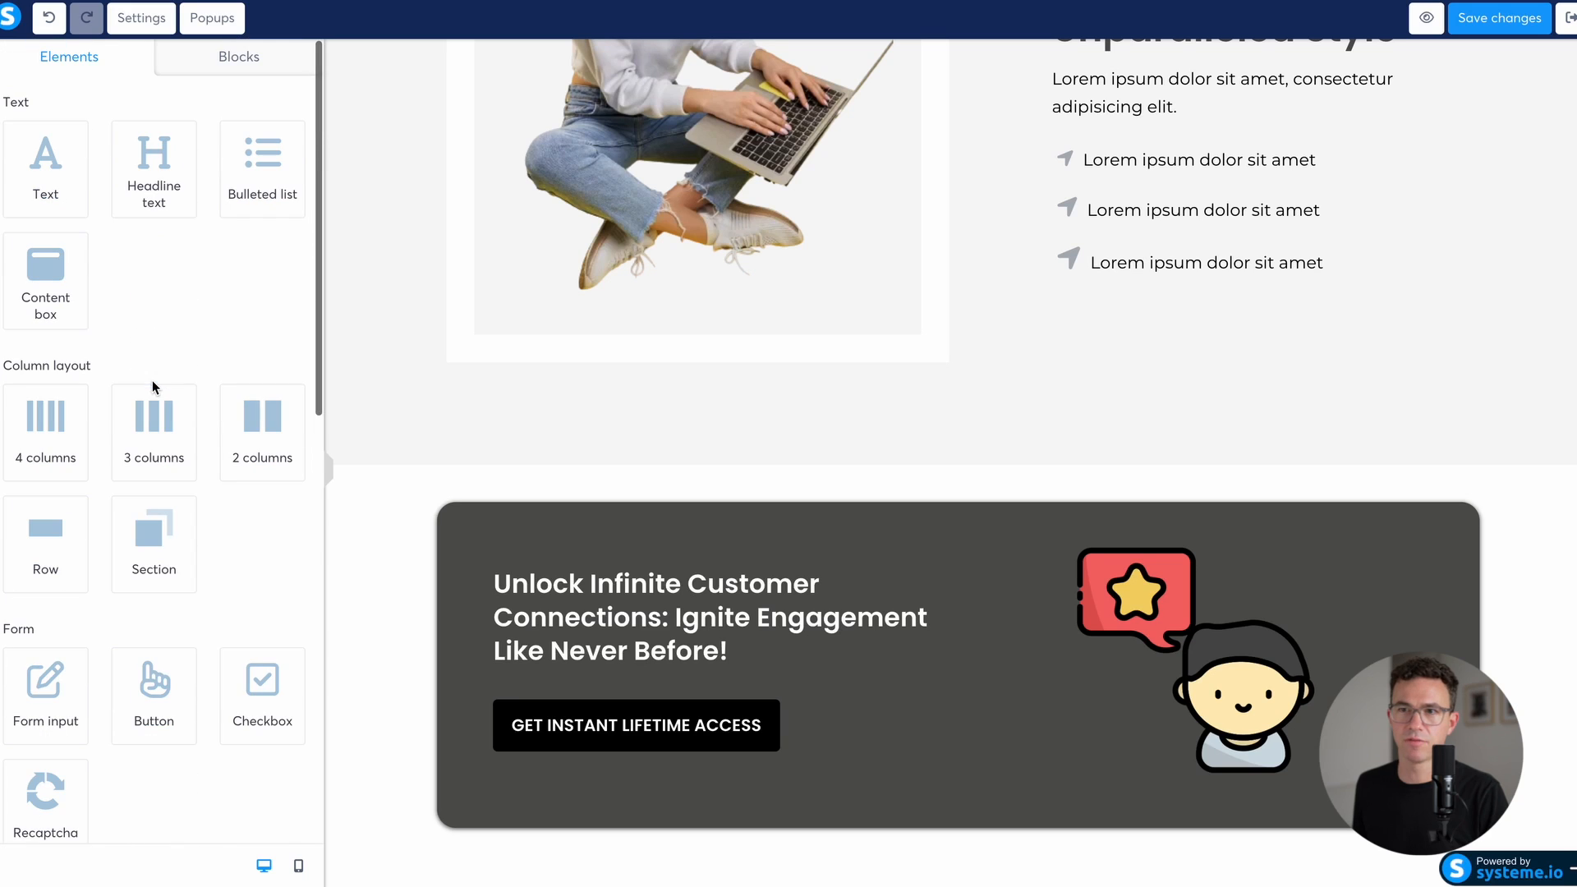
click(238, 56)
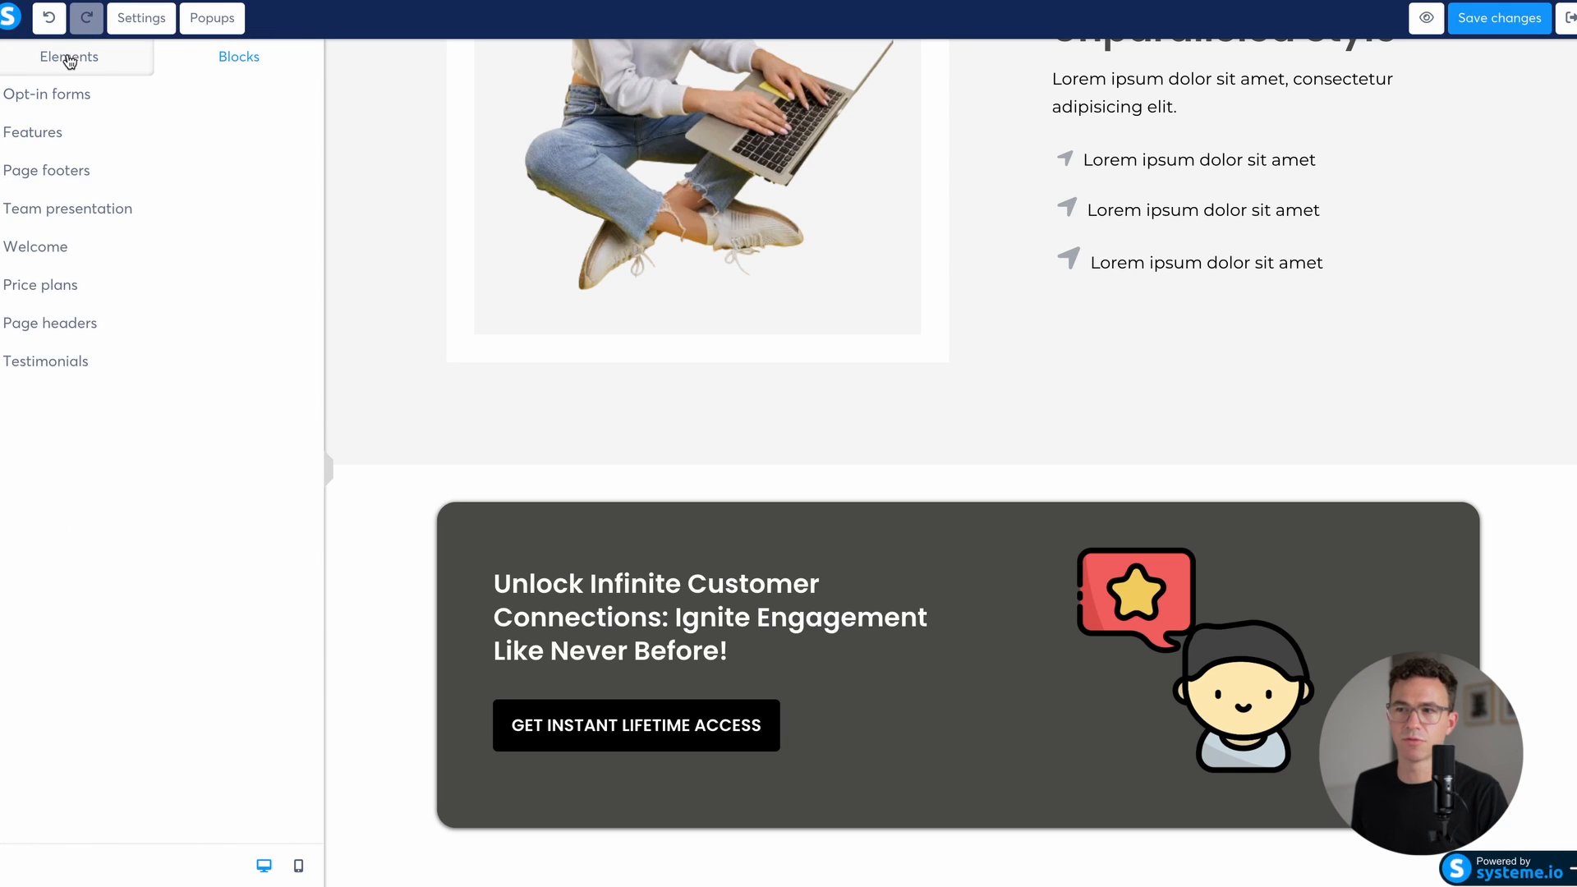
click(69, 56)
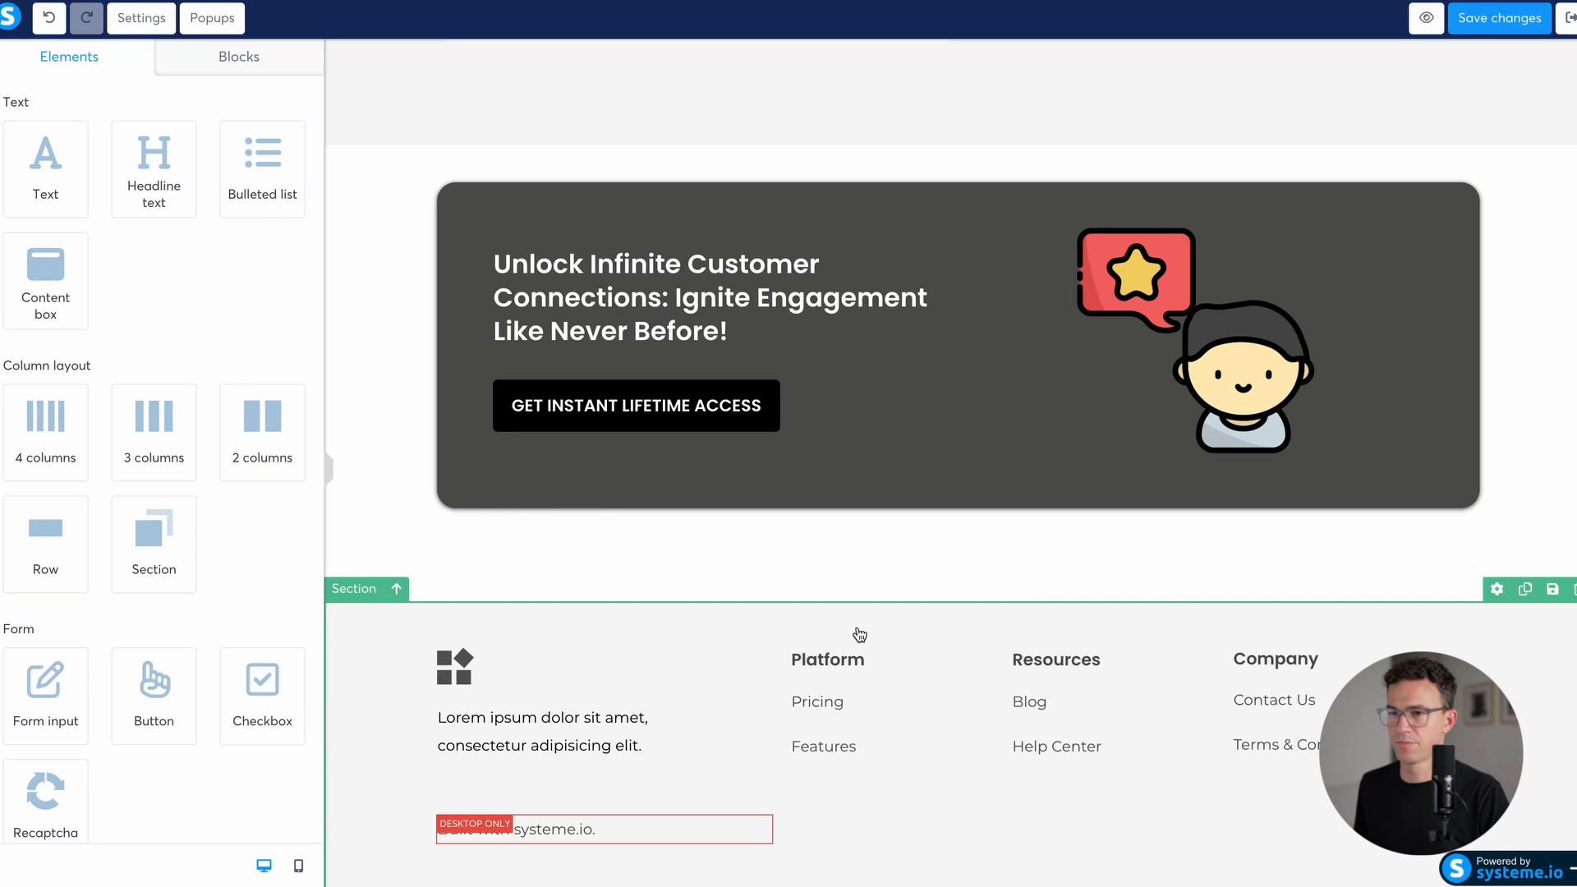
Step: Remove the Company heading from the page footer
click(453, 667)
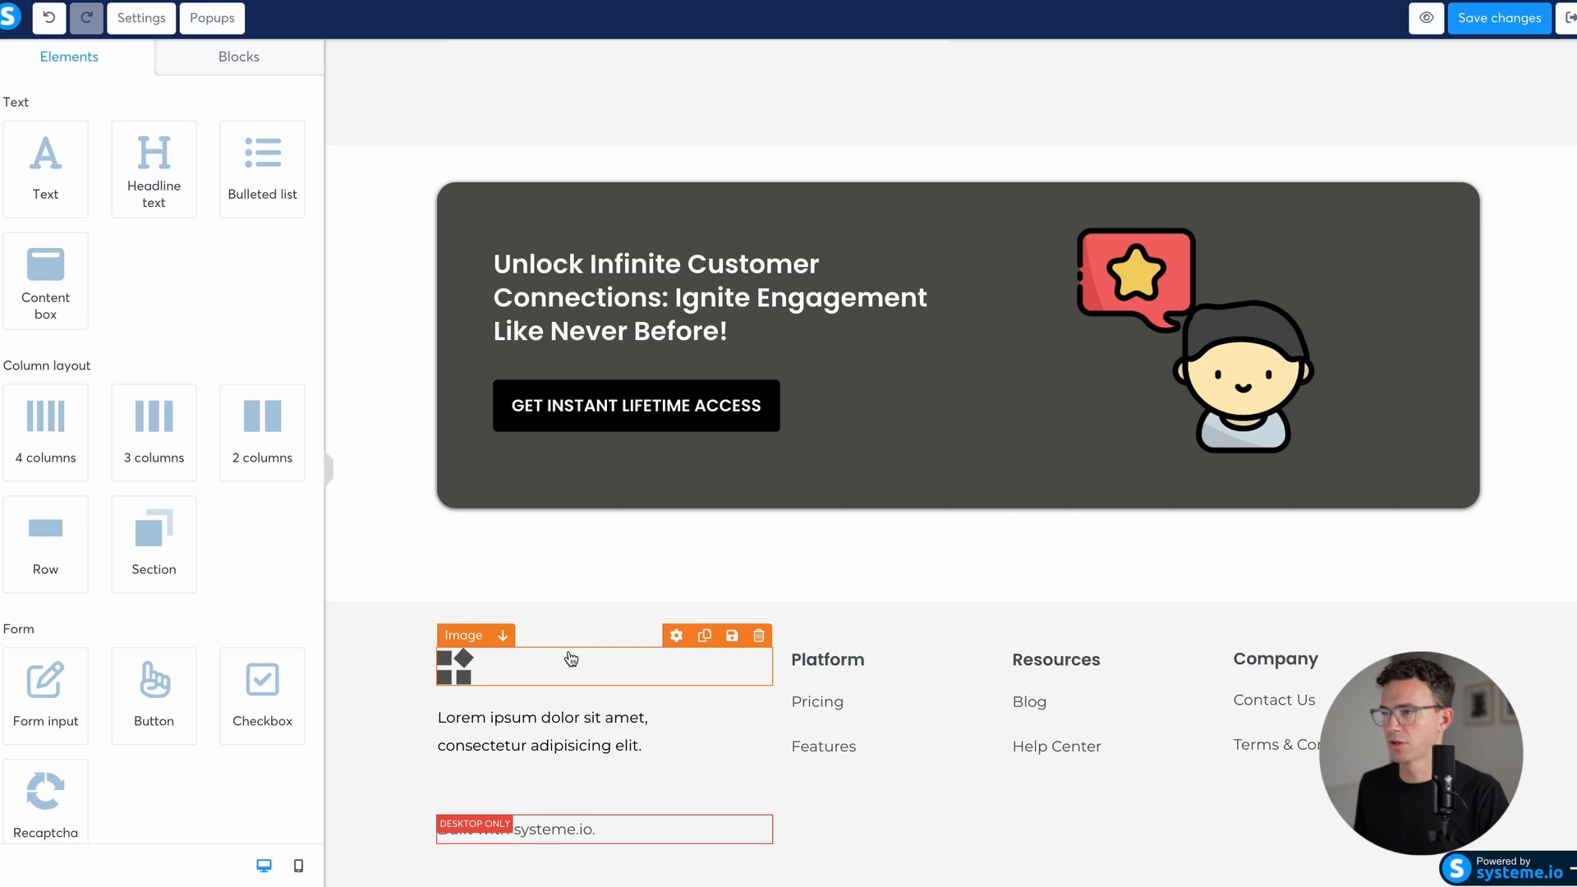
click(1275, 659)
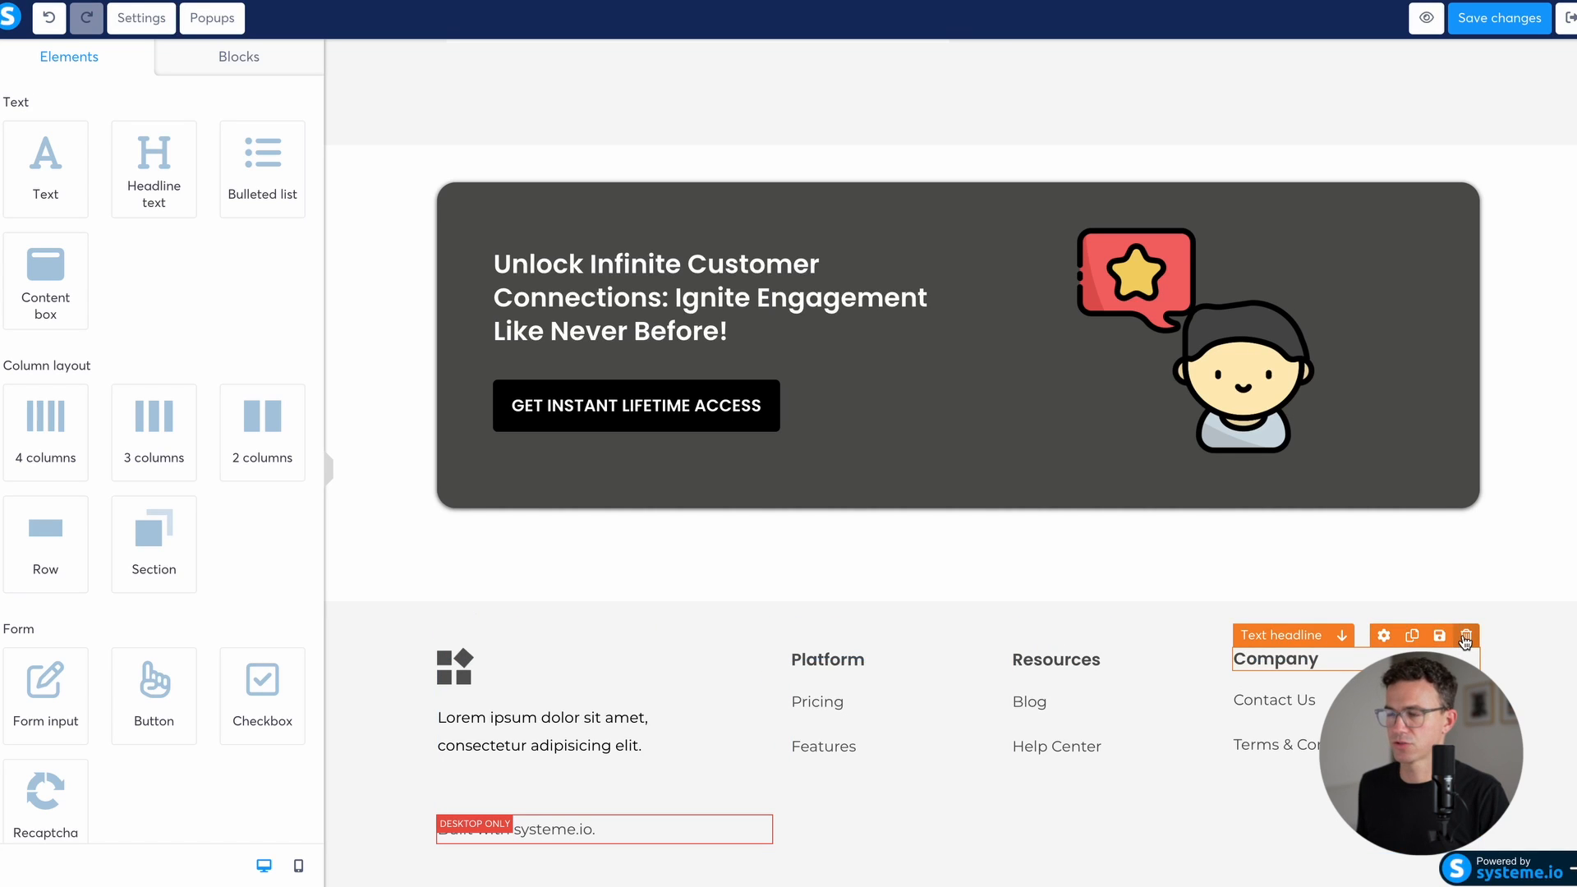
click(1465, 634)
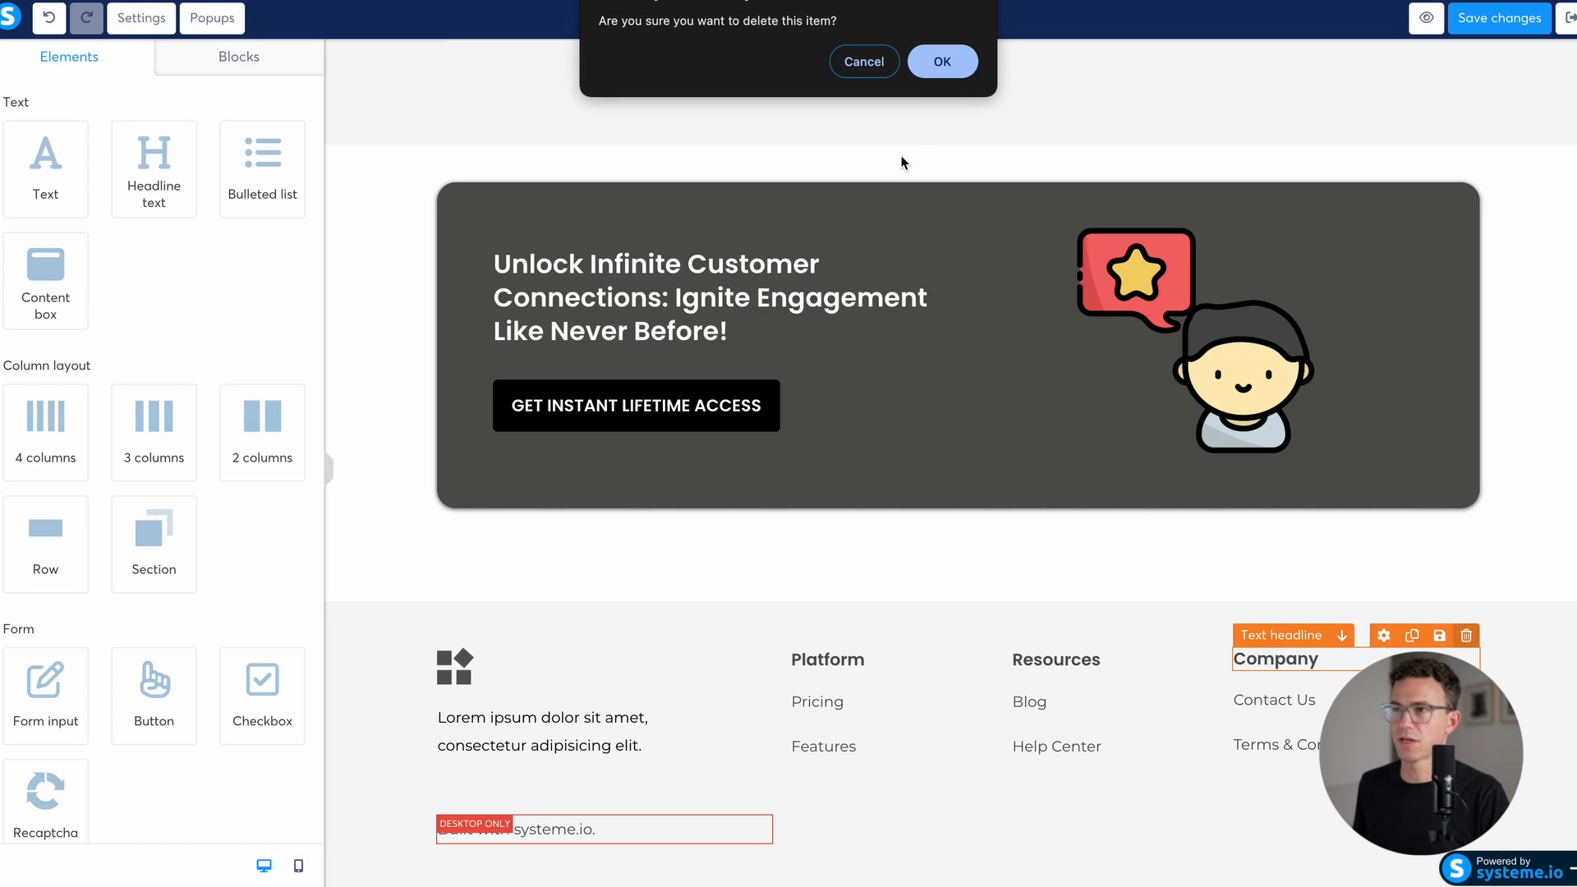
click(939, 61)
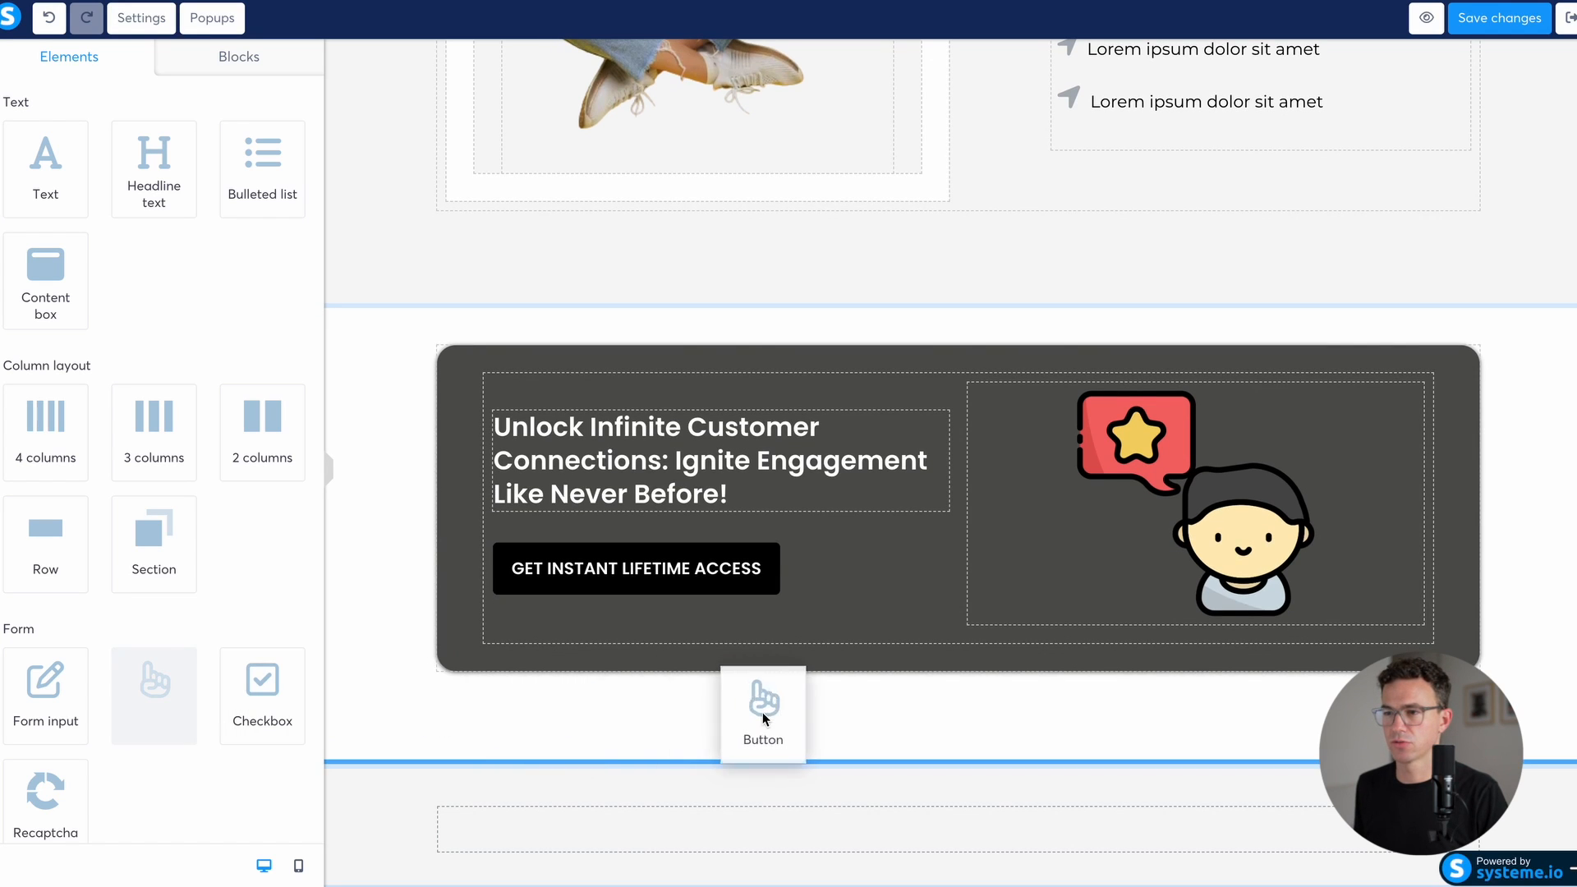
Step: Add a red Ready to Launch My Channel button under the hero with its click action set, and save the page
click(762, 699)
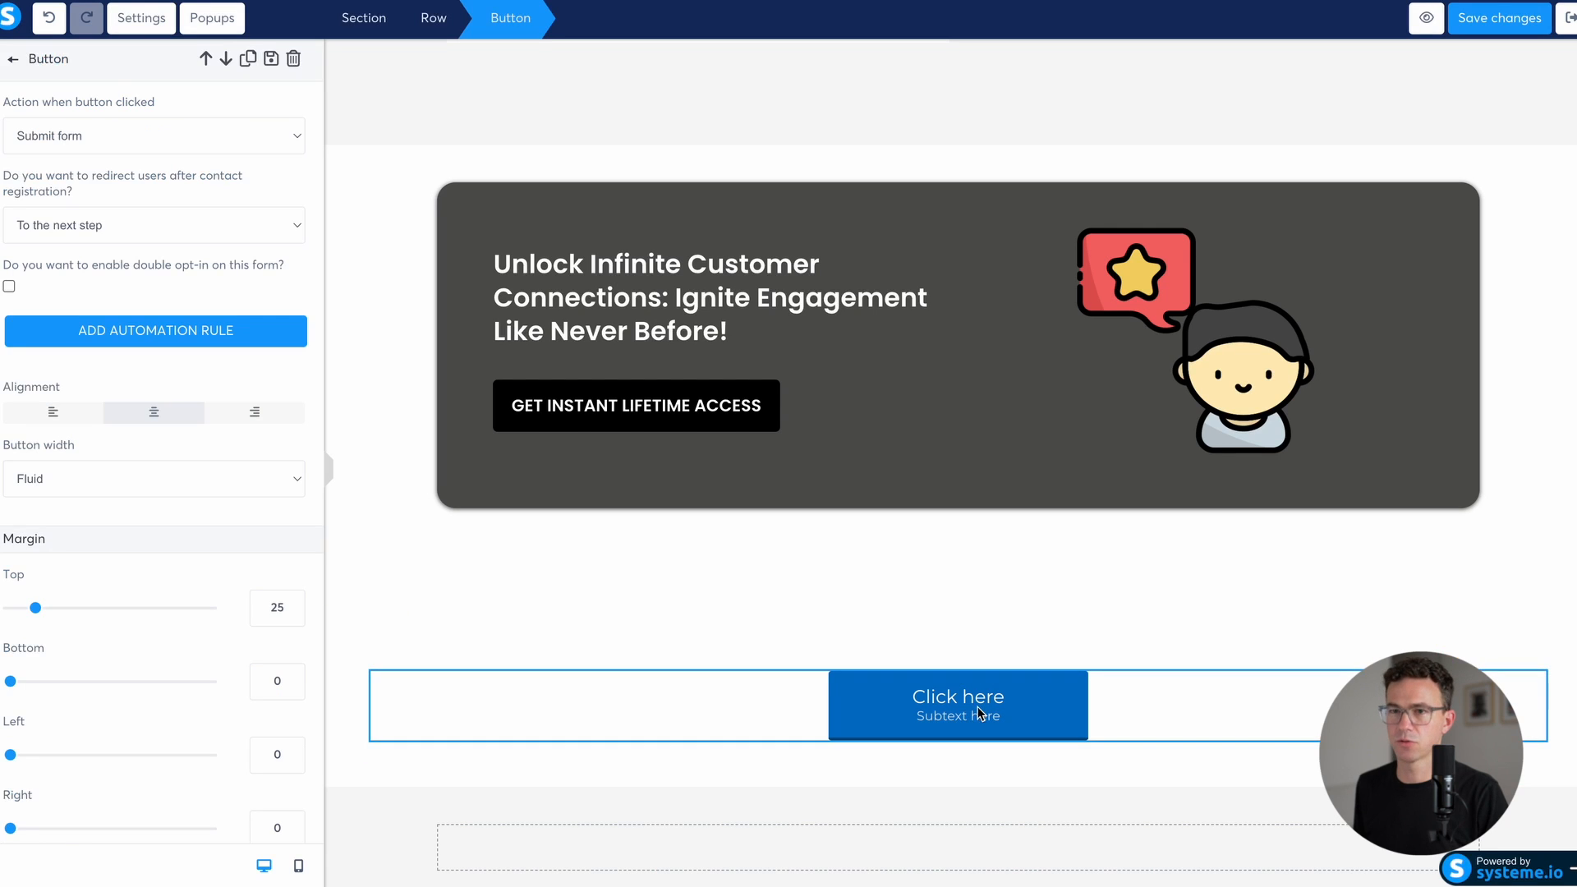
click(155, 136)
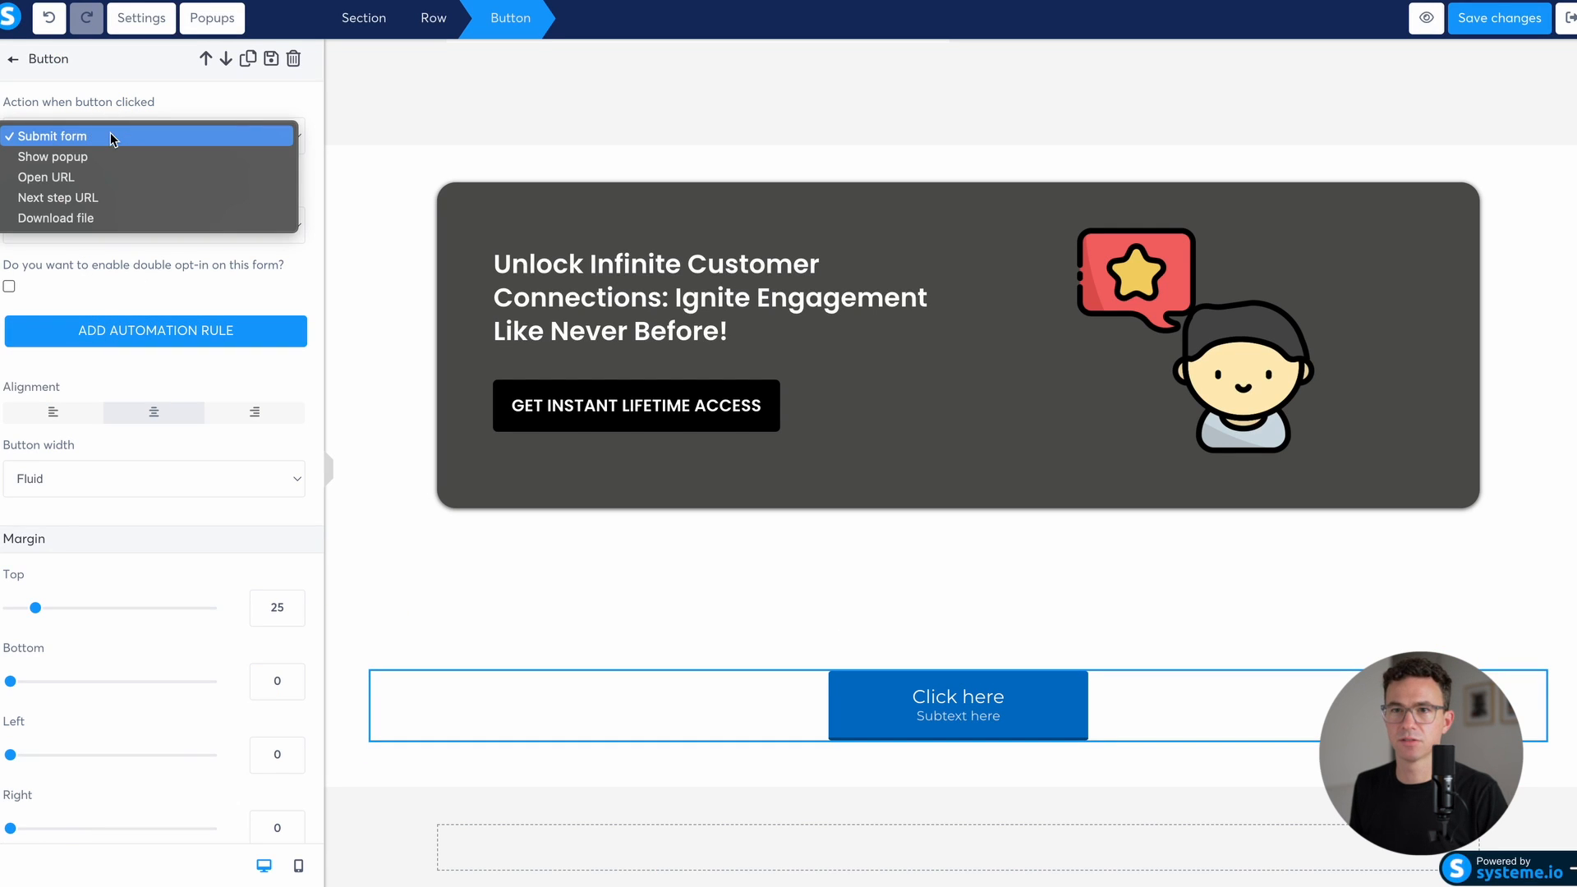
click(59, 197)
text(Ready to Launch My Channel)
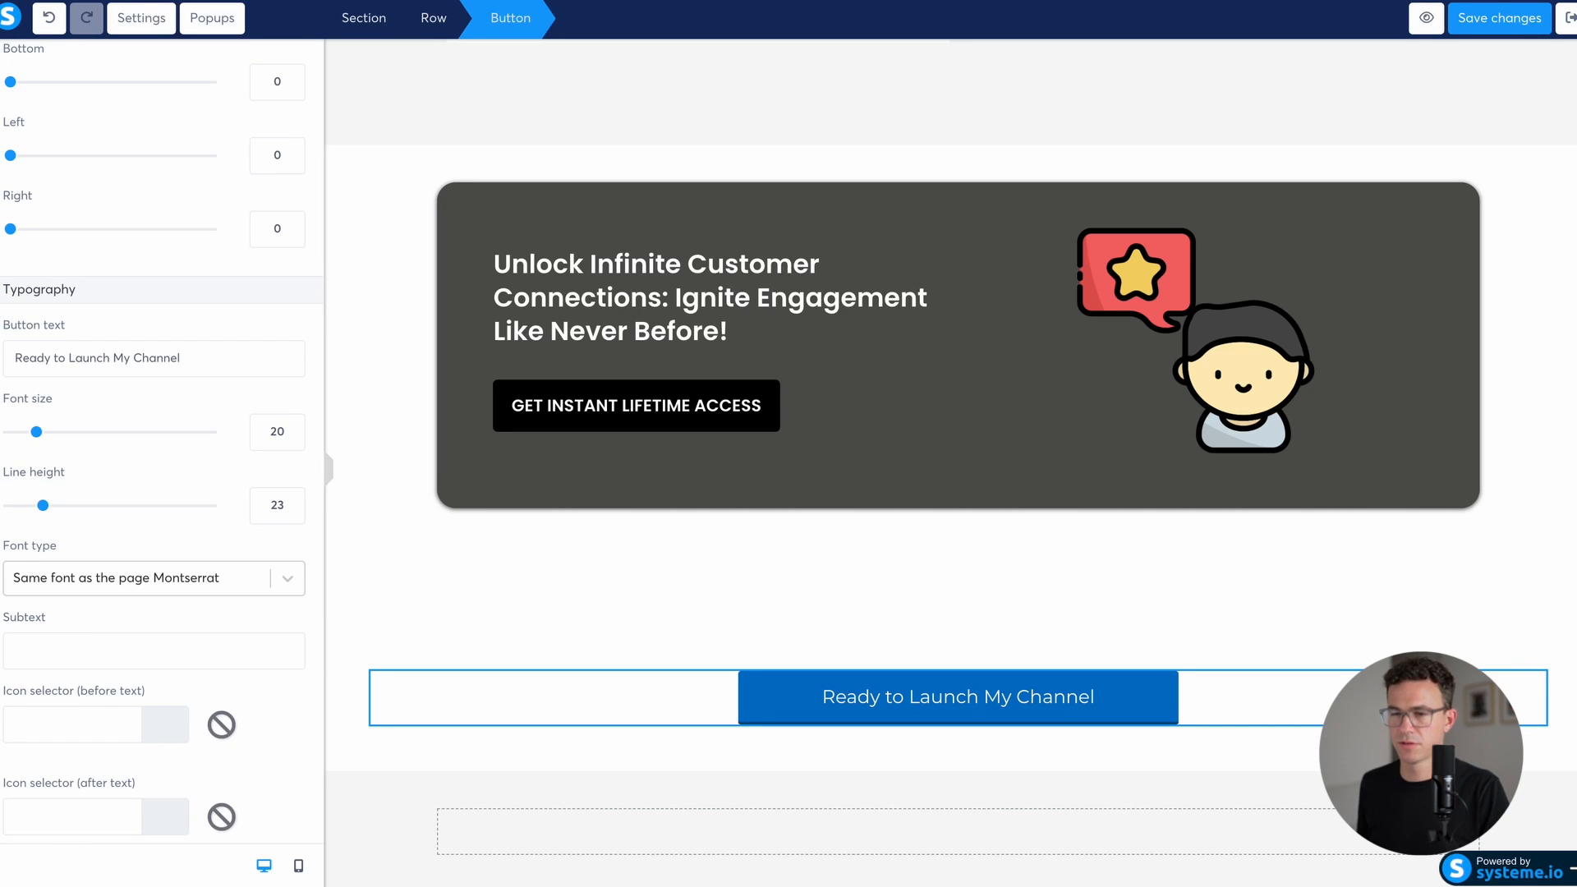
scroll(down, 3)
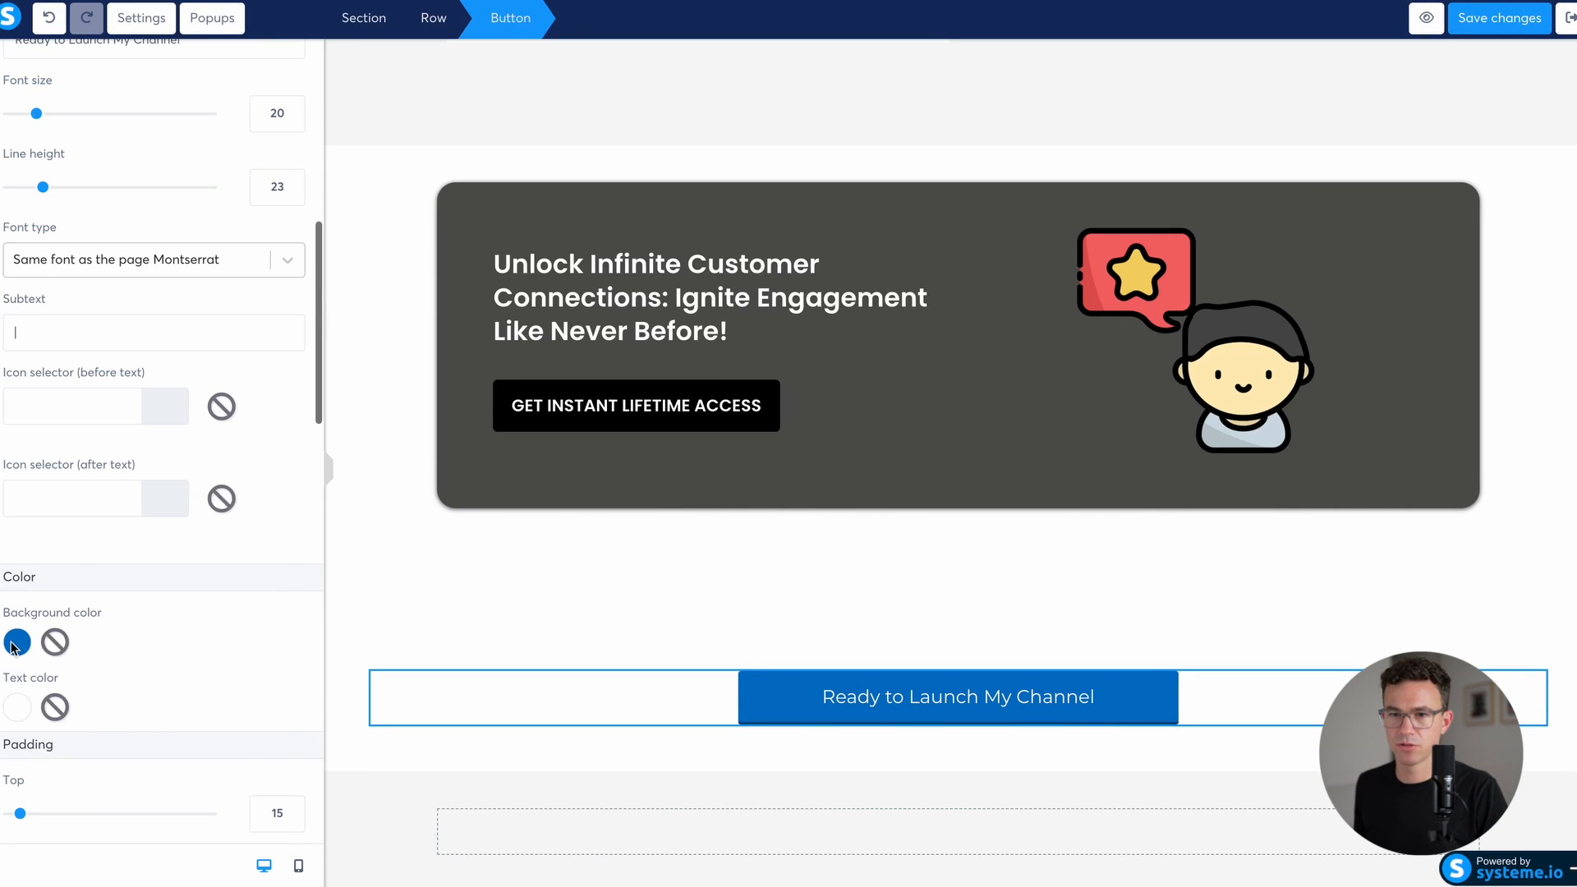
click(16, 643)
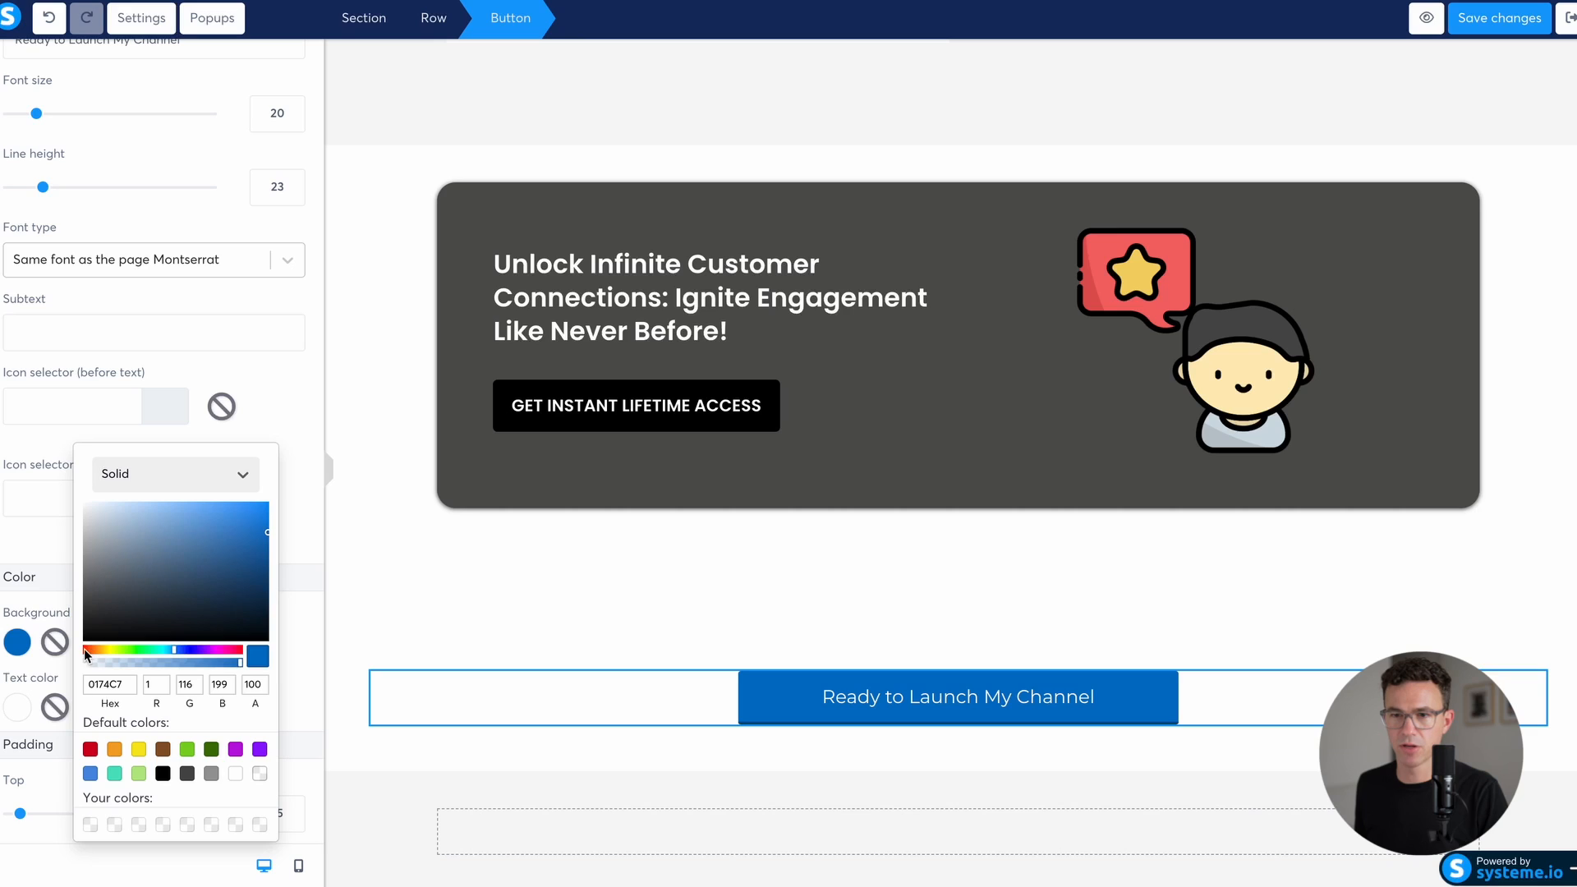
click(89, 749)
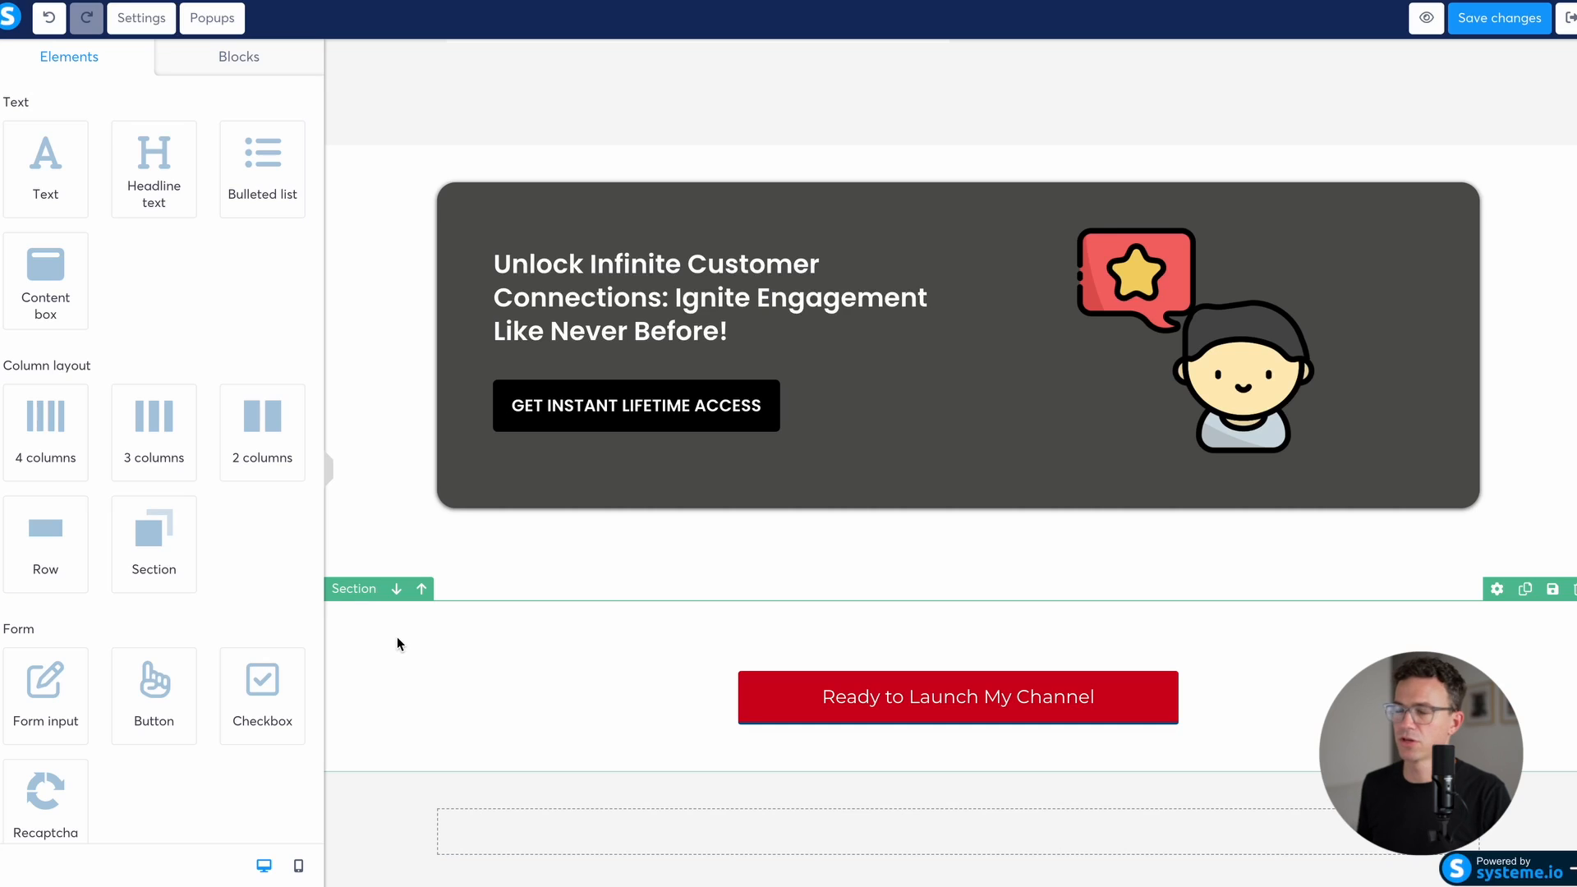
click(1498, 18)
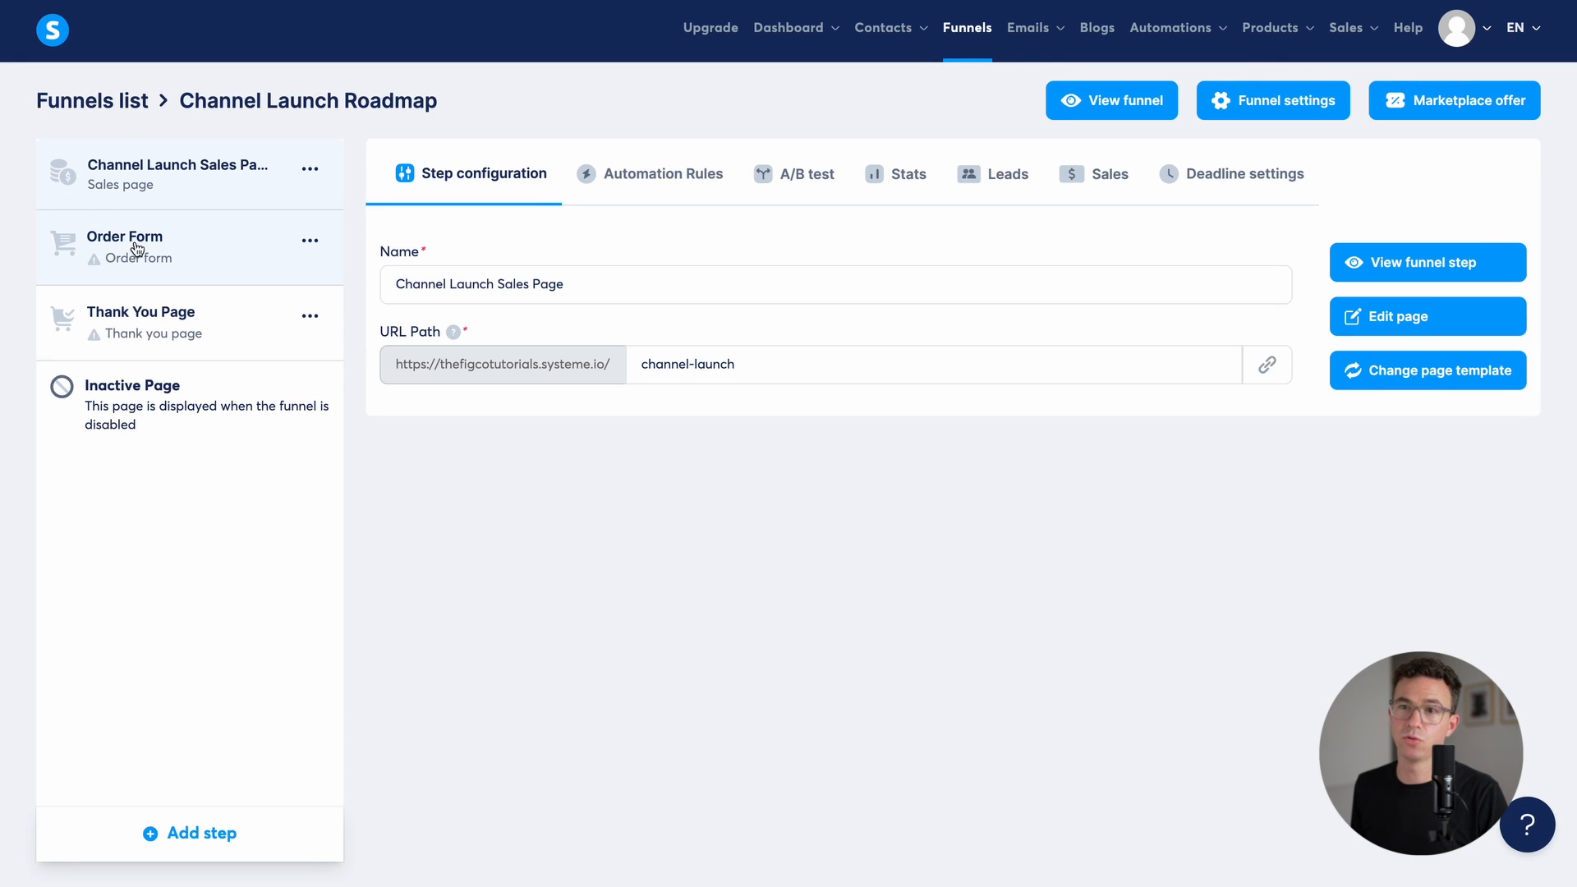
Step: Give the Order Form step the payment info template and URL path channel-launch-order
click(1426, 370)
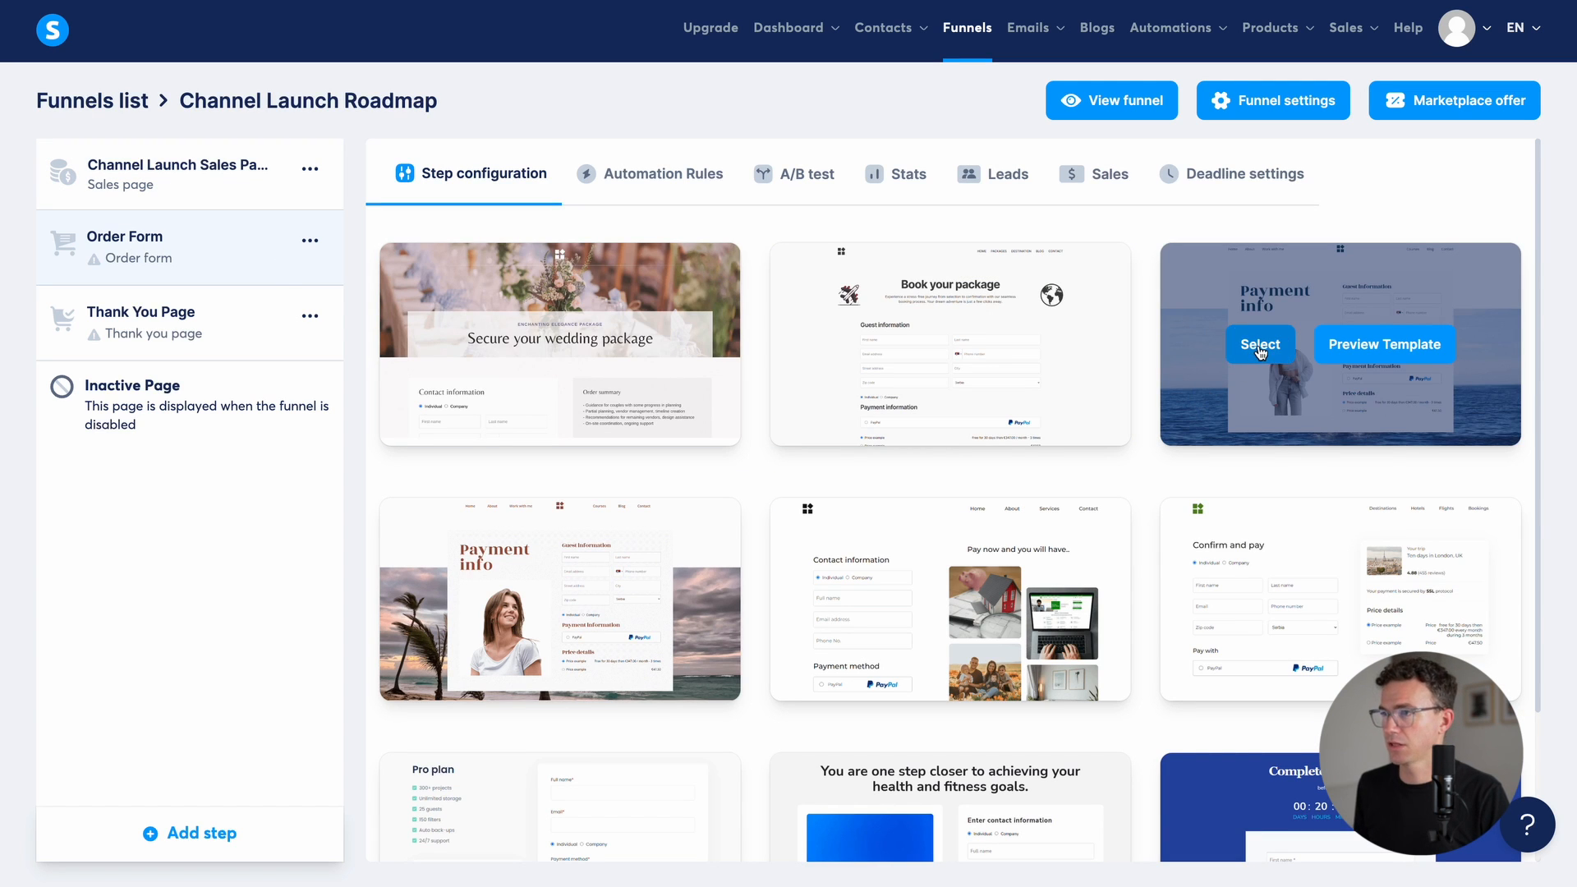
click(1260, 343)
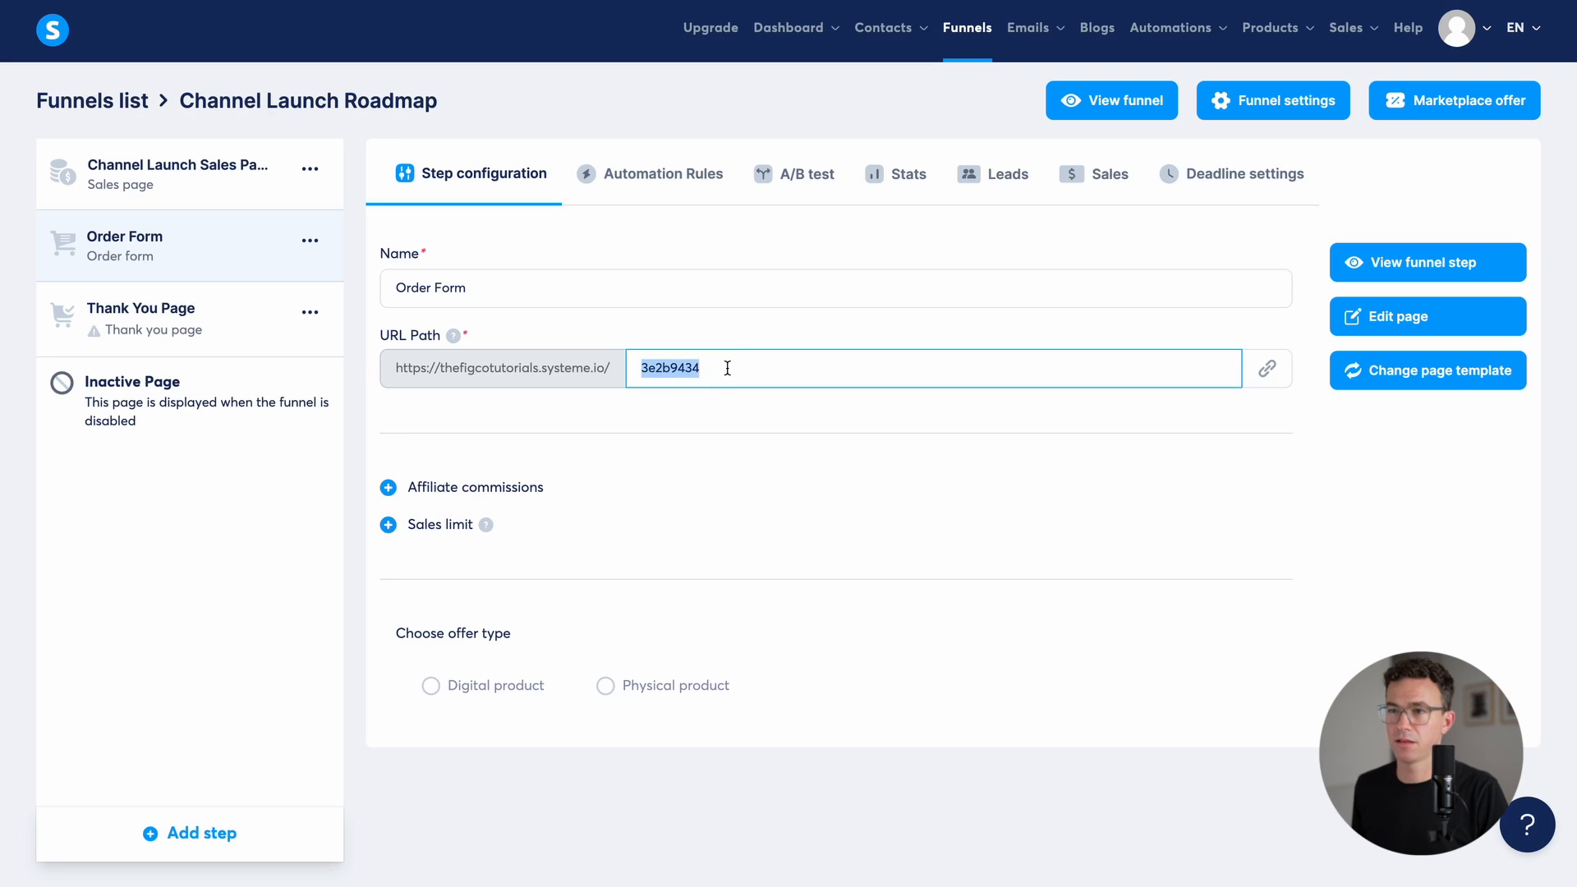
text(channel-launch-order)
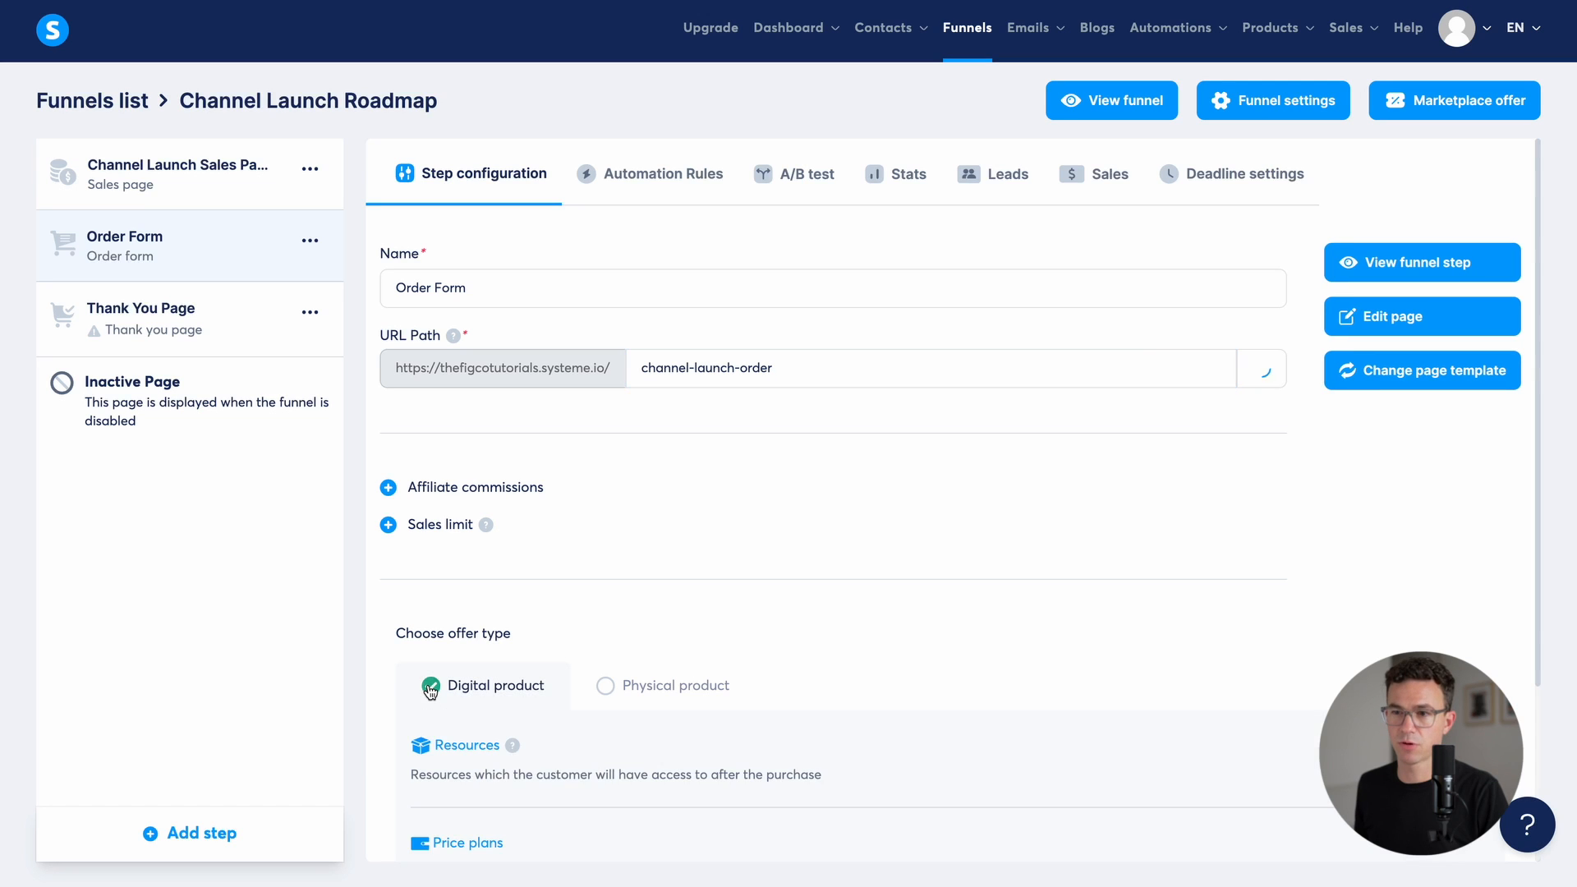
Step: Add the Channel Launch Roadmap course as a Full access resource and save it
scroll(down, 3)
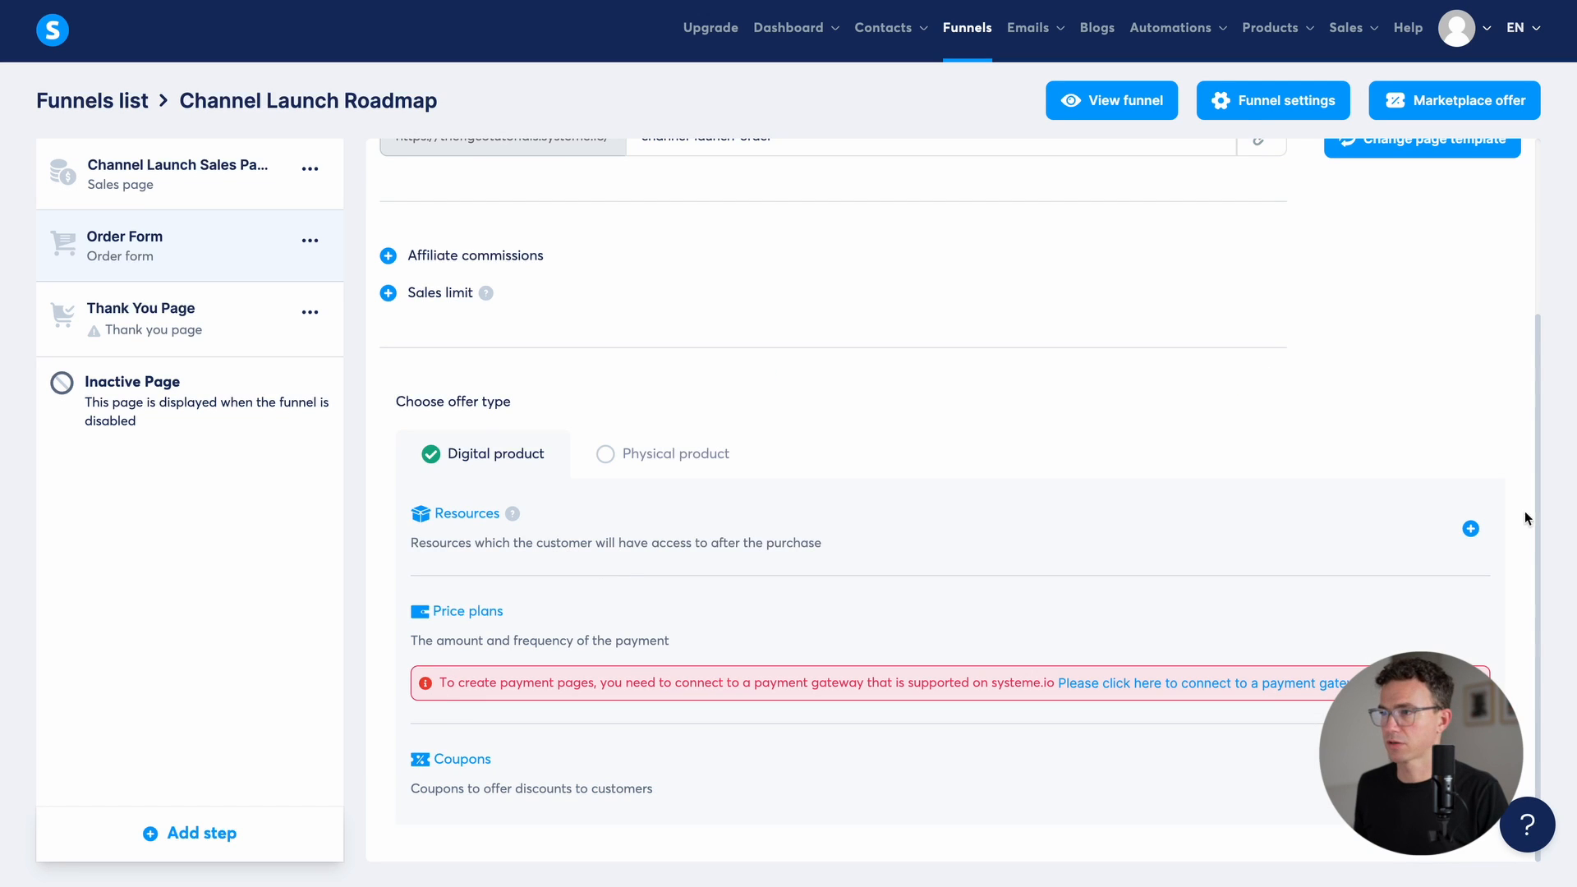
click(1468, 527)
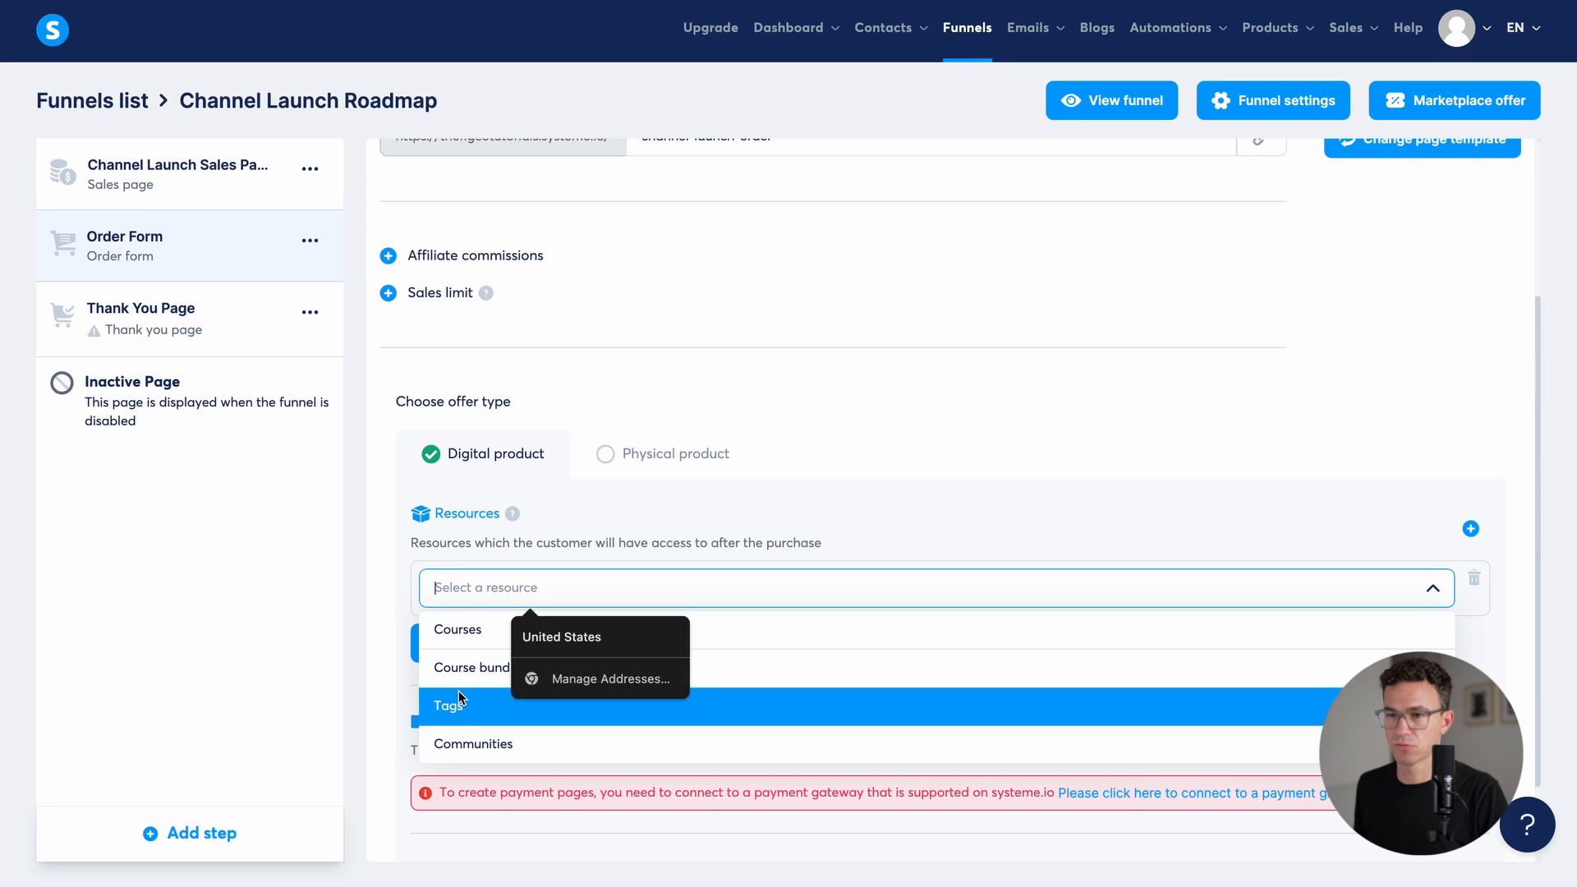
click(457, 629)
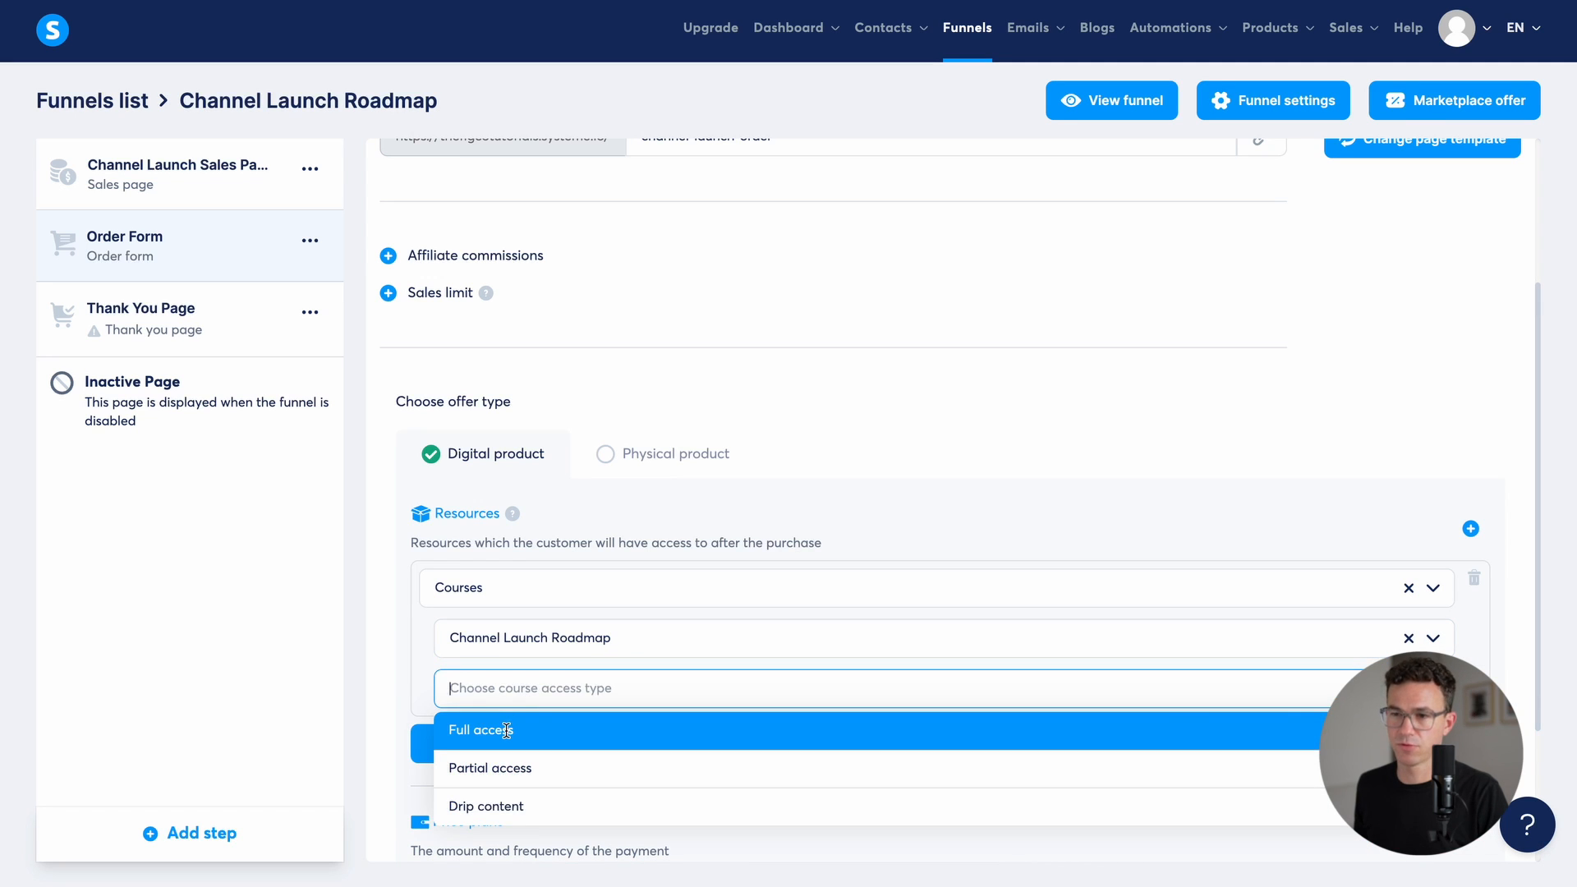
mouse_move(489, 767)
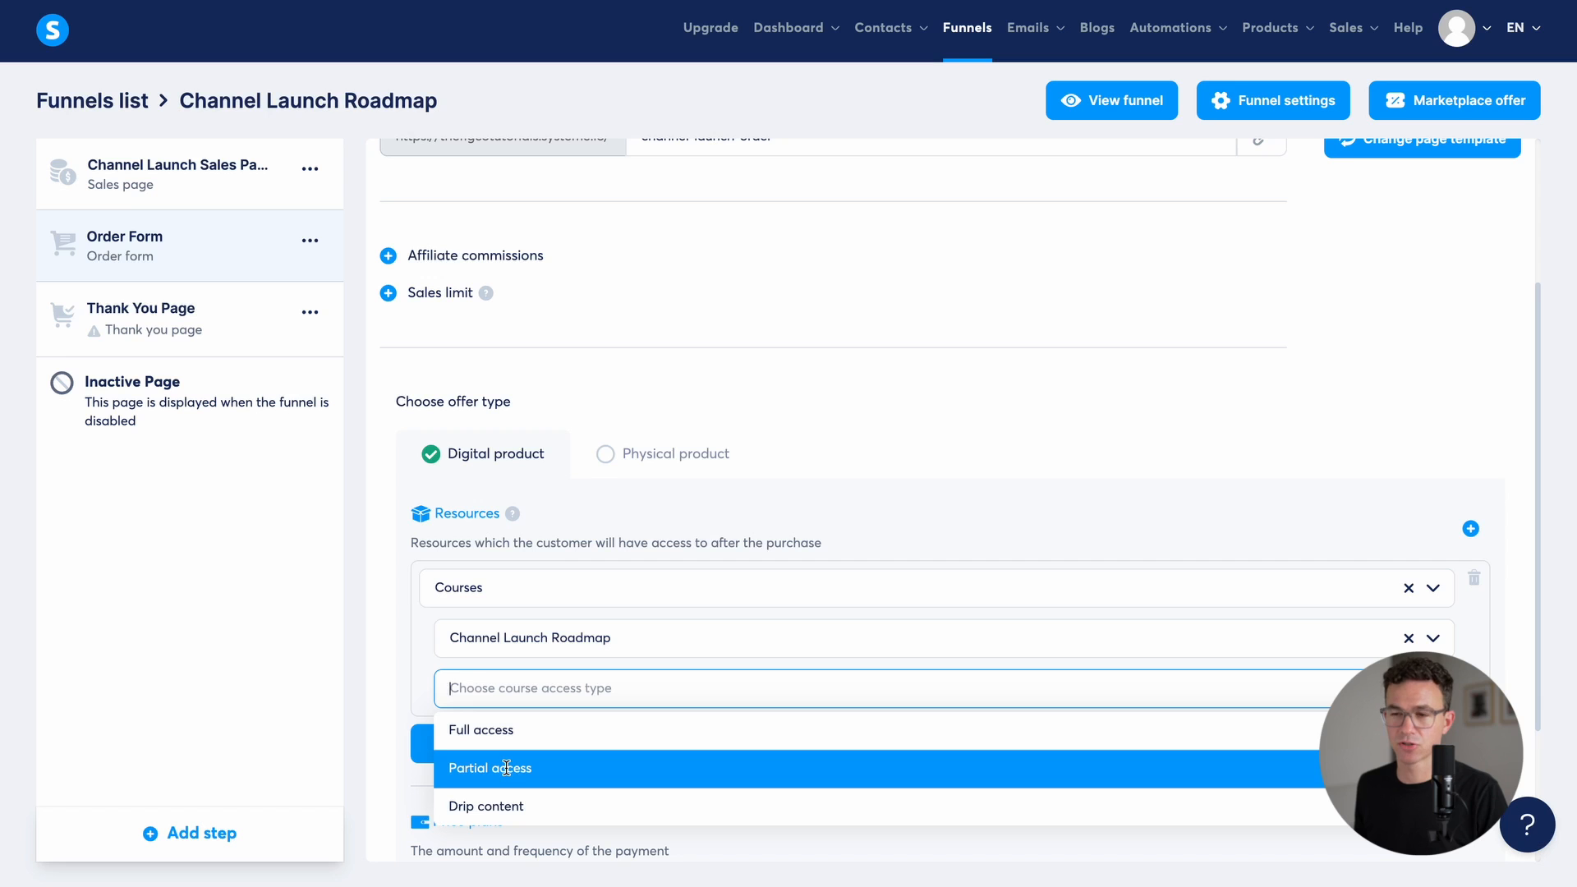
mouse_move(503, 729)
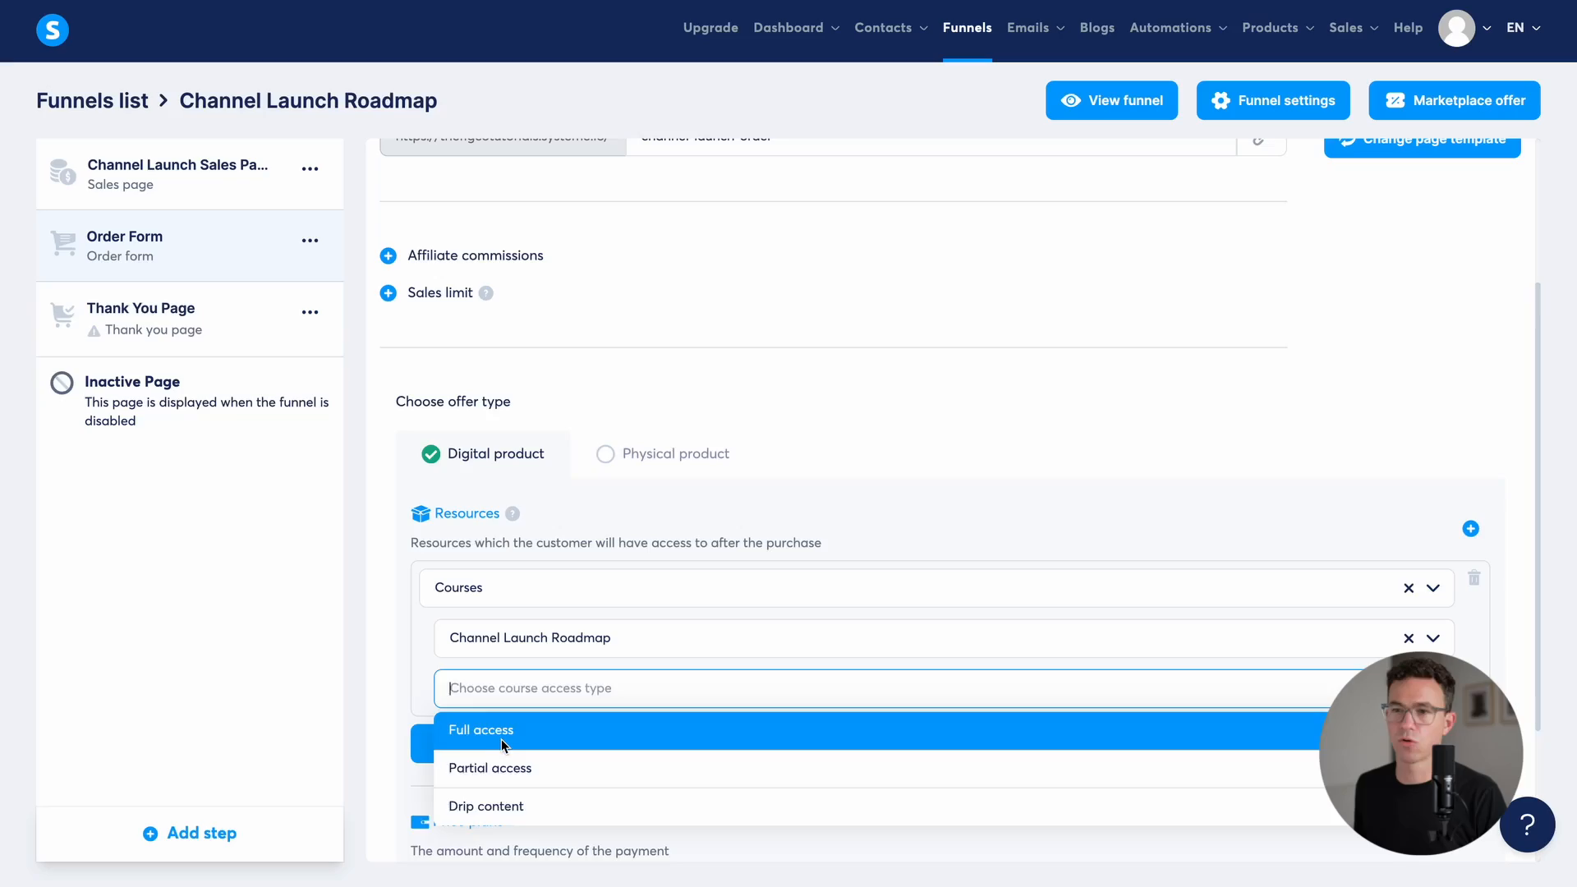
click(481, 729)
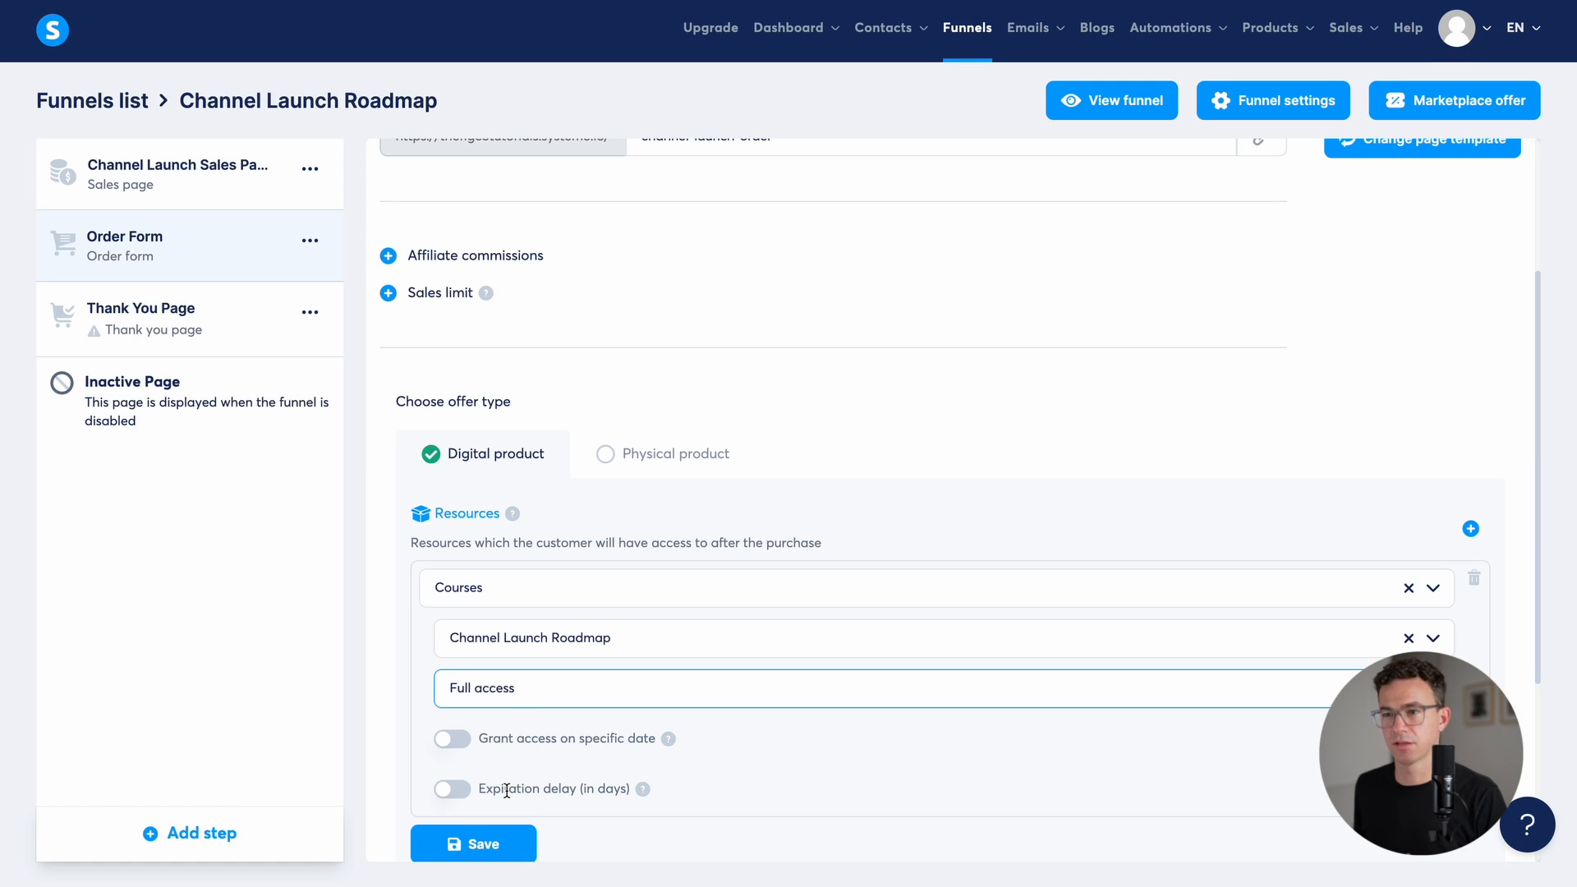
click(473, 843)
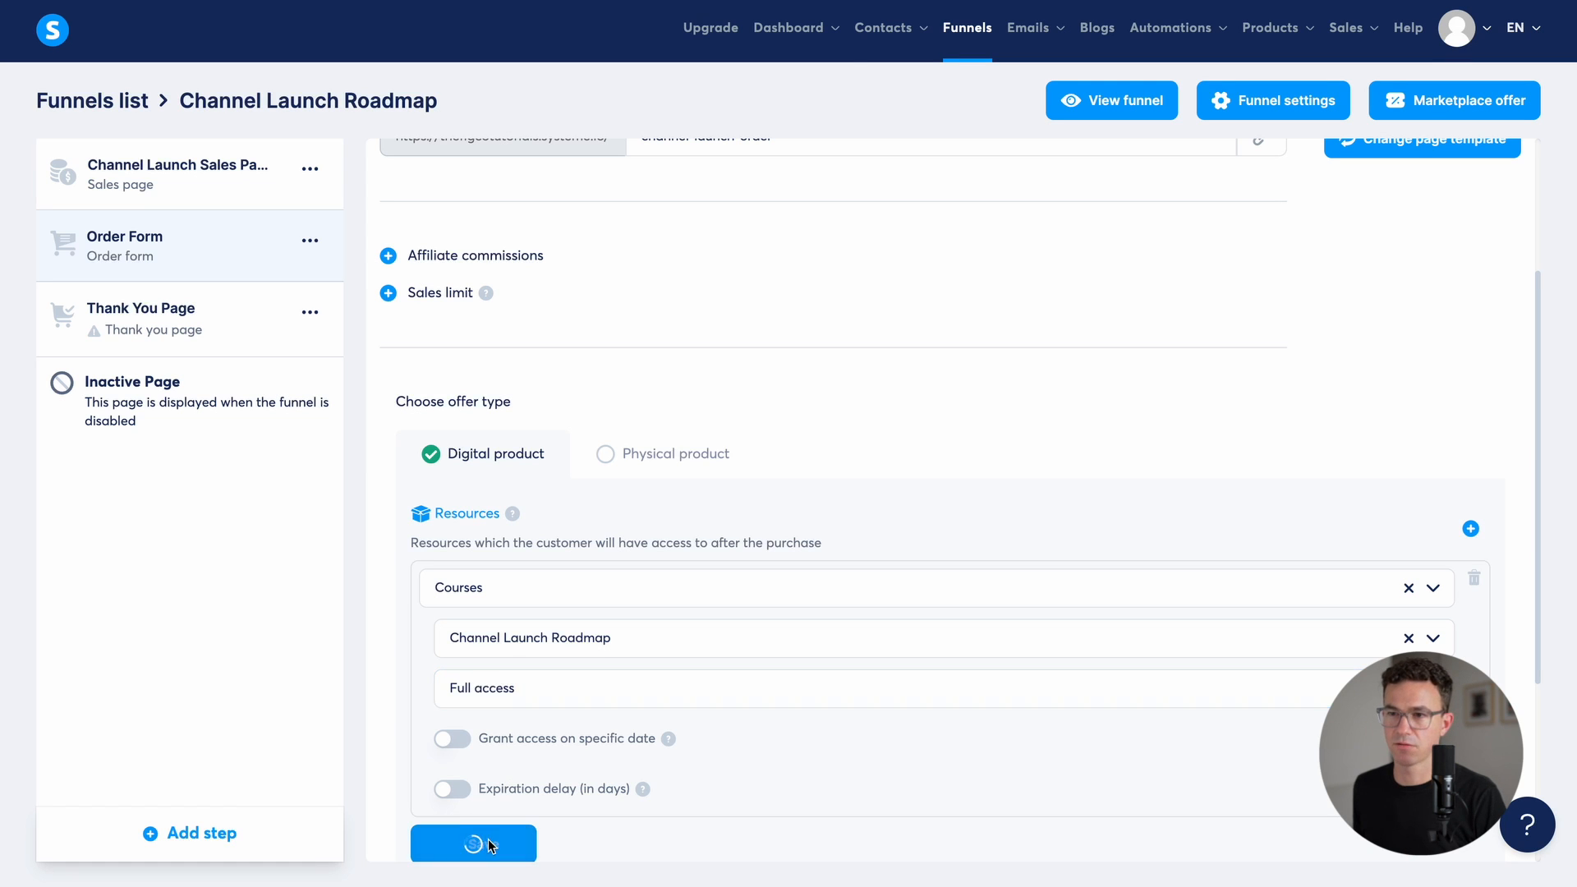
click(473, 843)
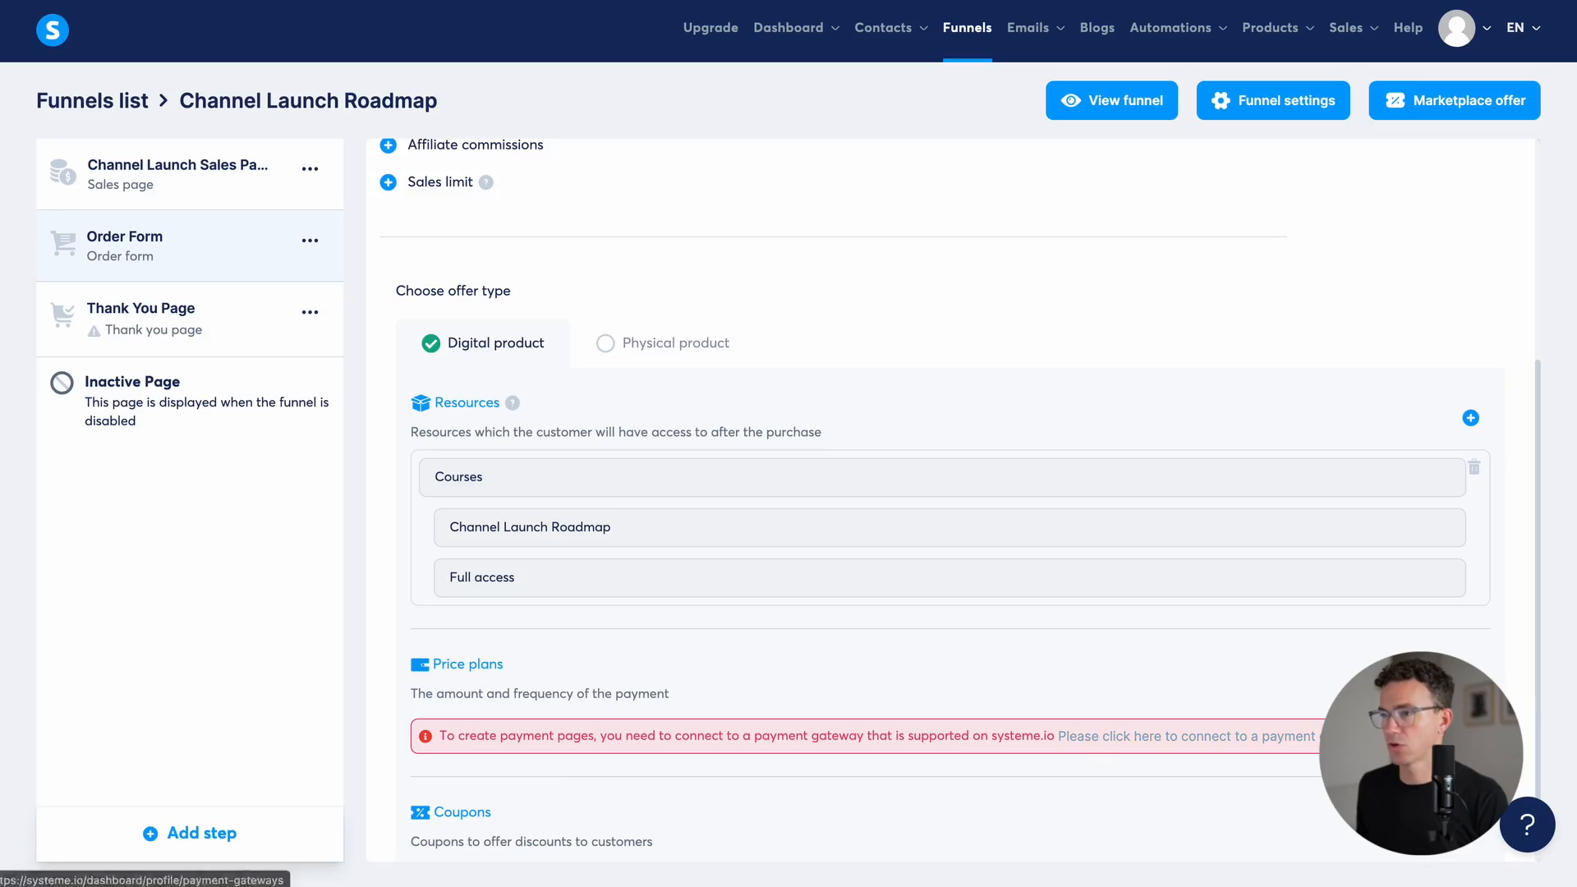
Step: Reach the payment gateways settings and start connecting a PayPal account
click(1141, 736)
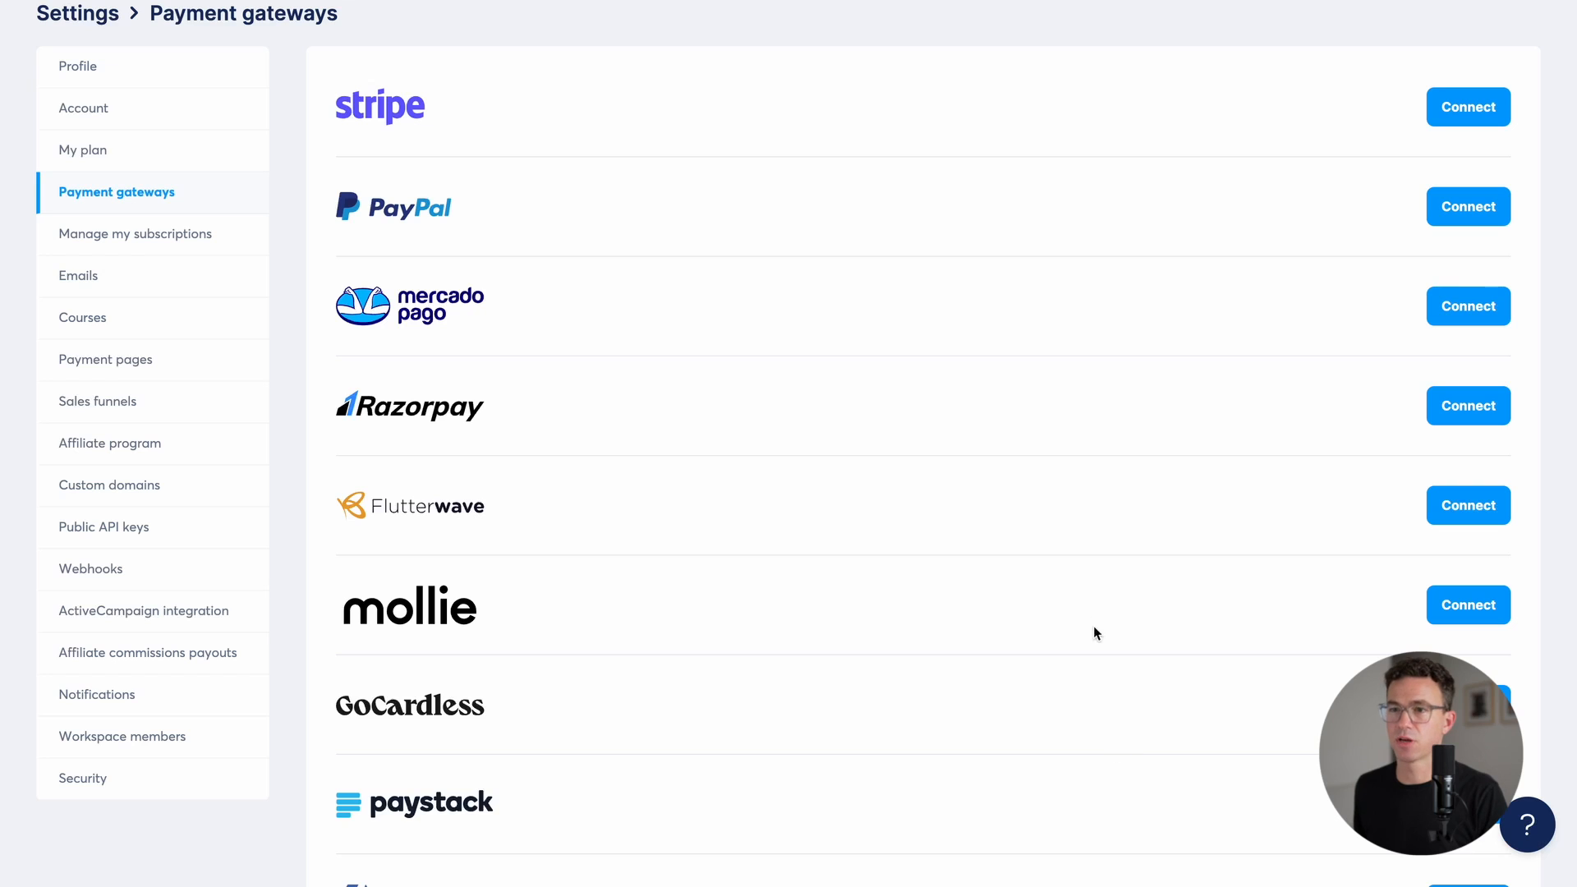
mouse_move(1081, 586)
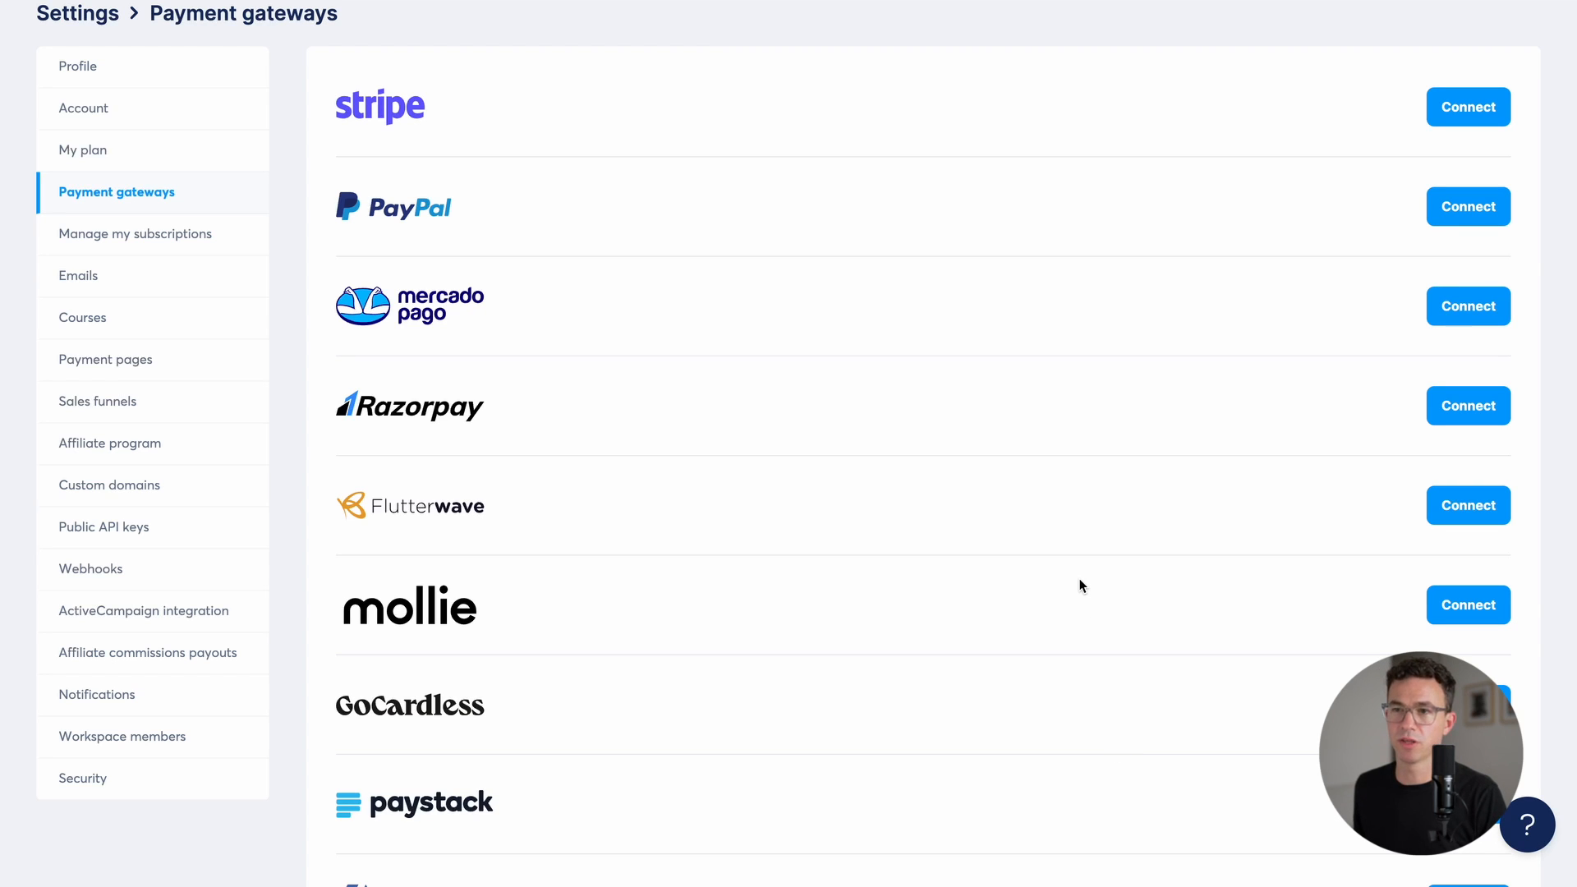
scroll(up, 3)
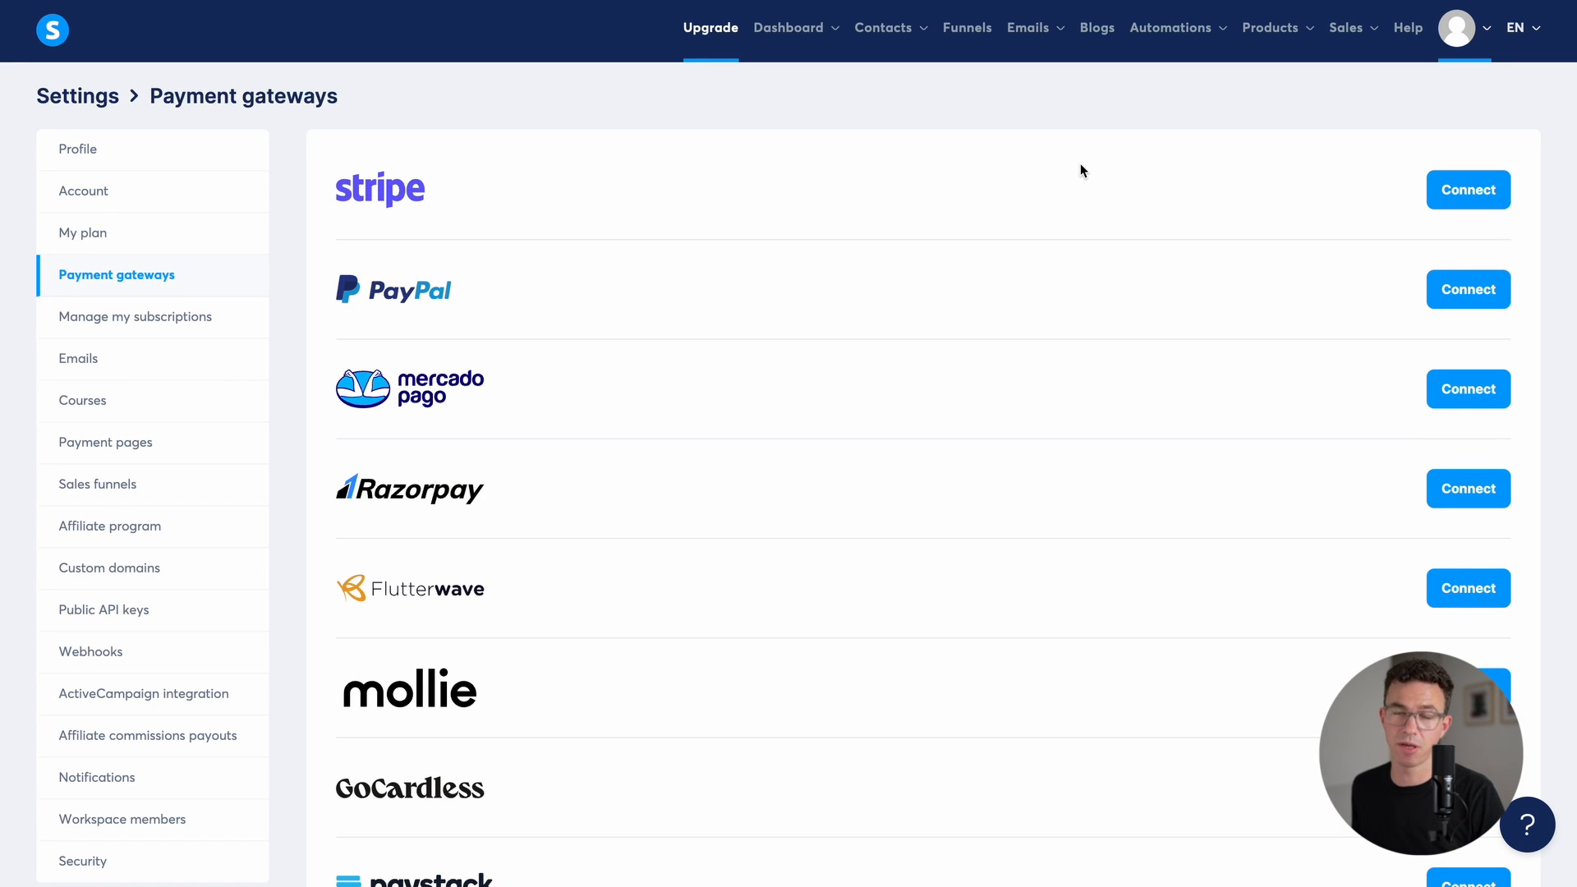
mouse_move(1467, 289)
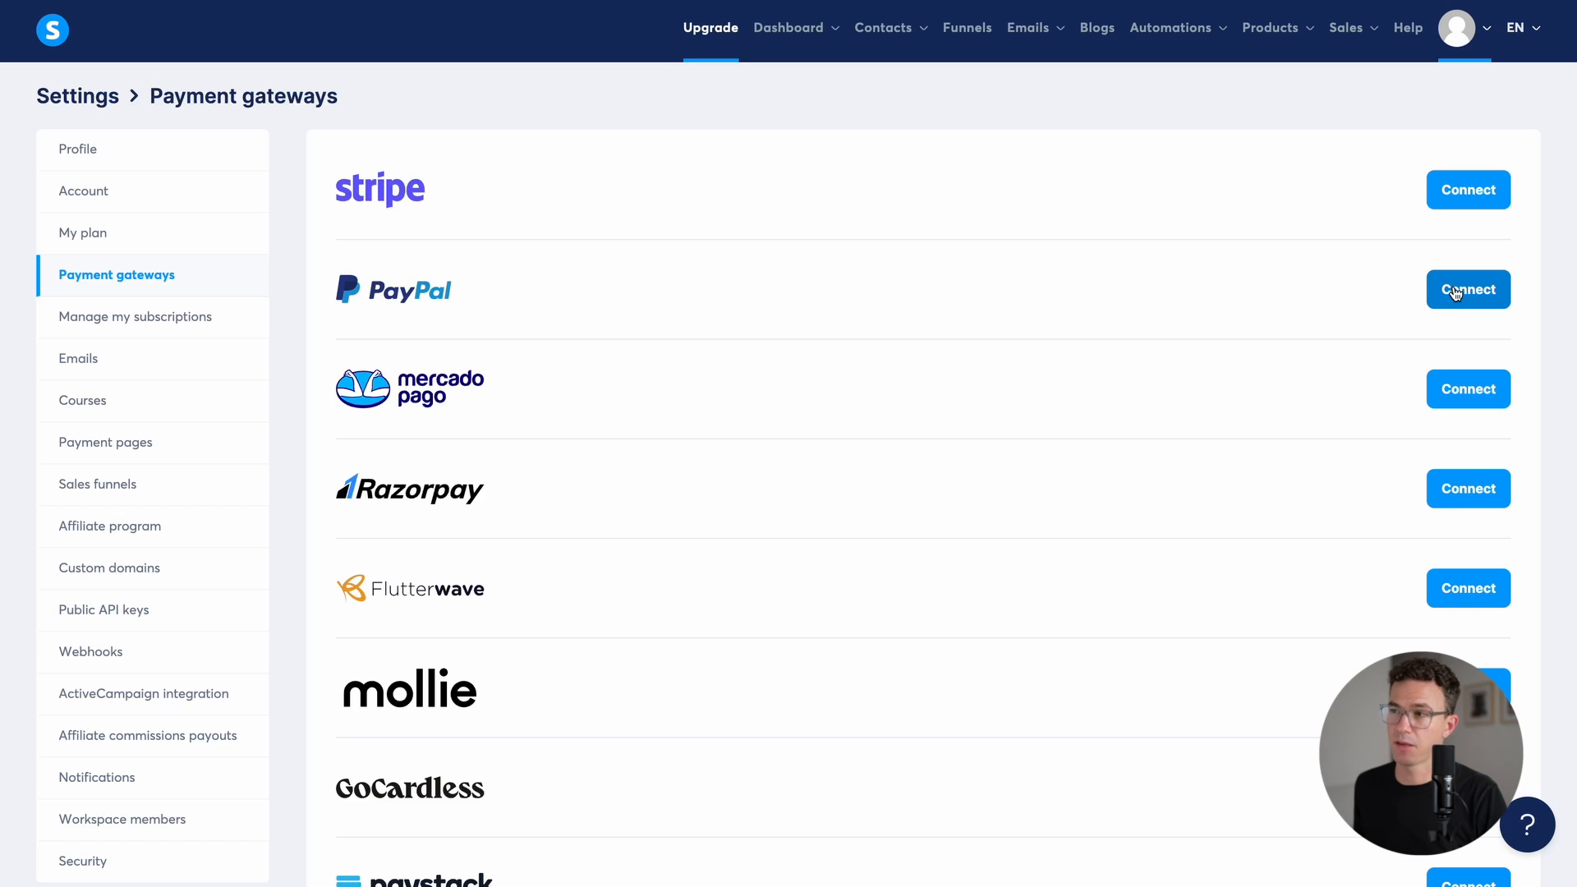
click(1467, 289)
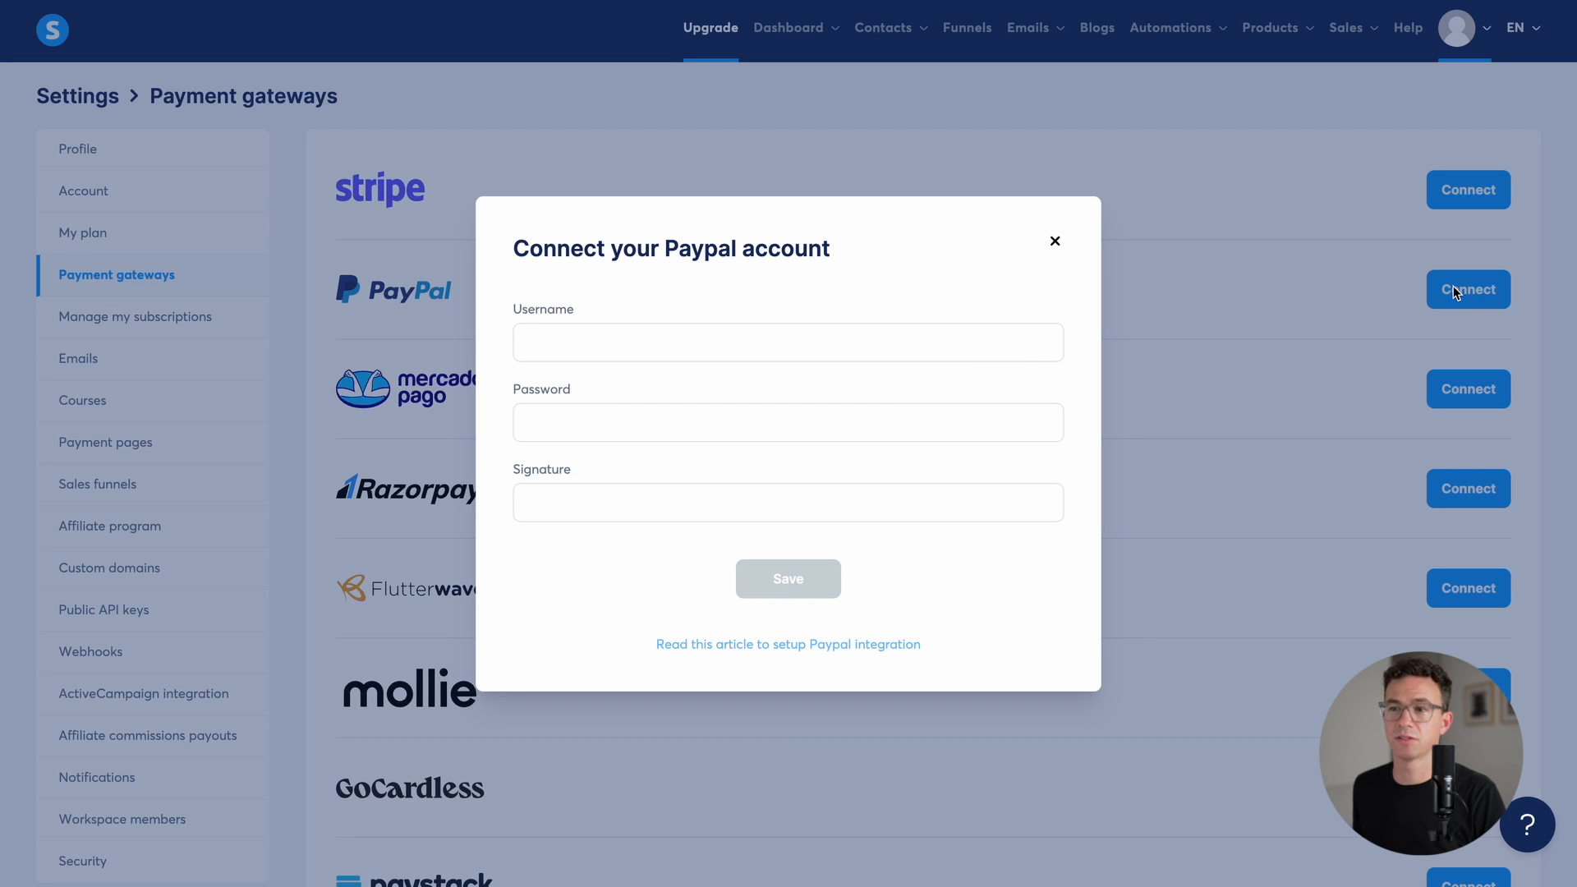
mouse_move(777, 611)
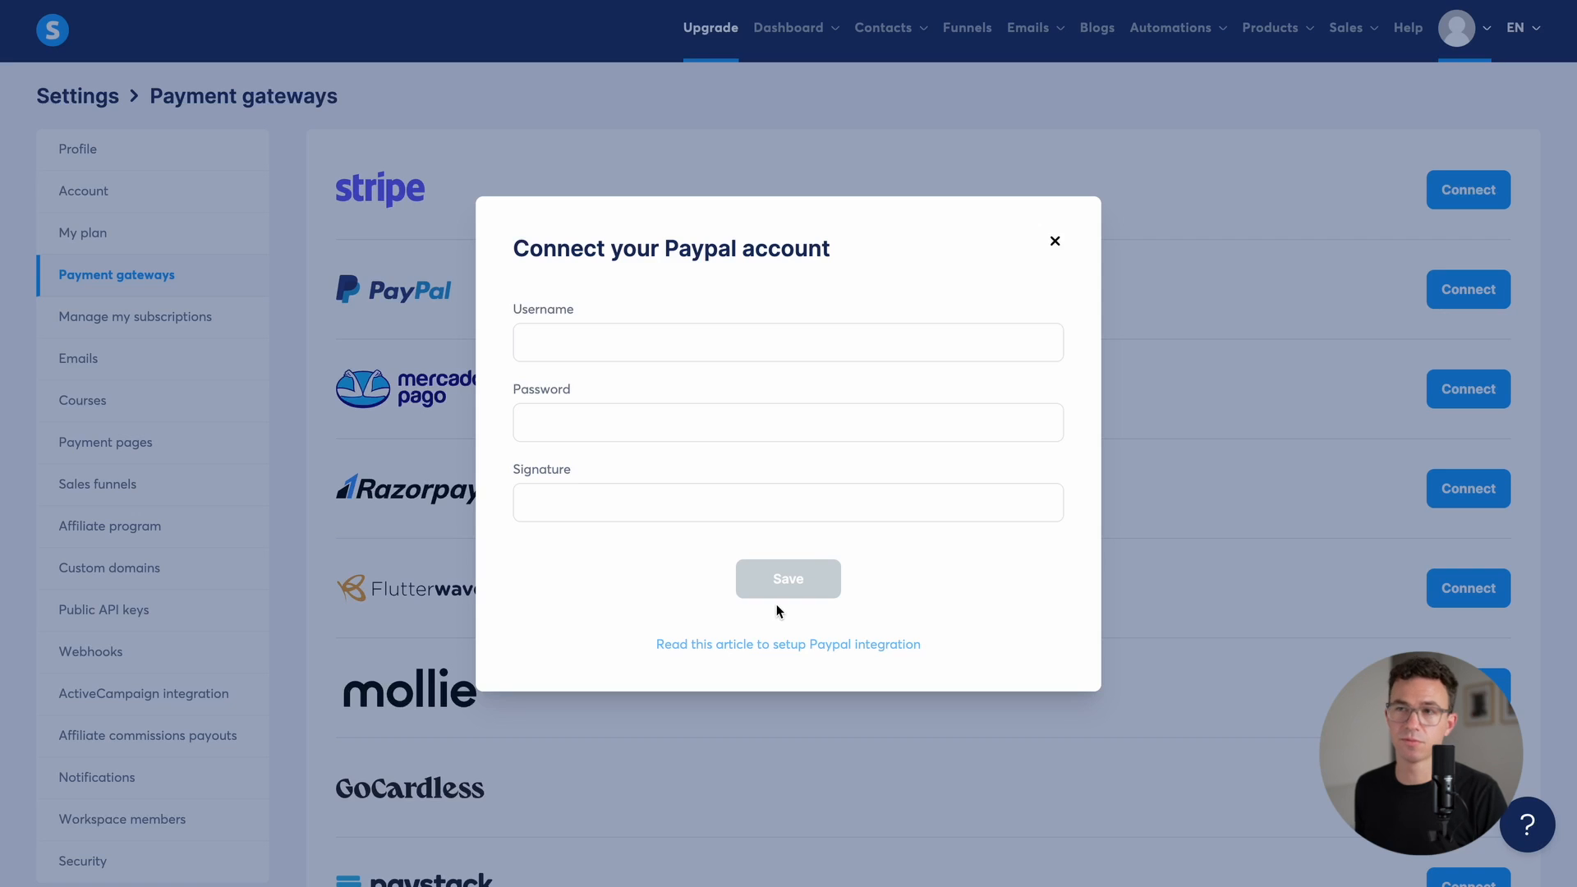
Step: Sign in to the PayPal business account and go to the API access credentials page
click(787, 644)
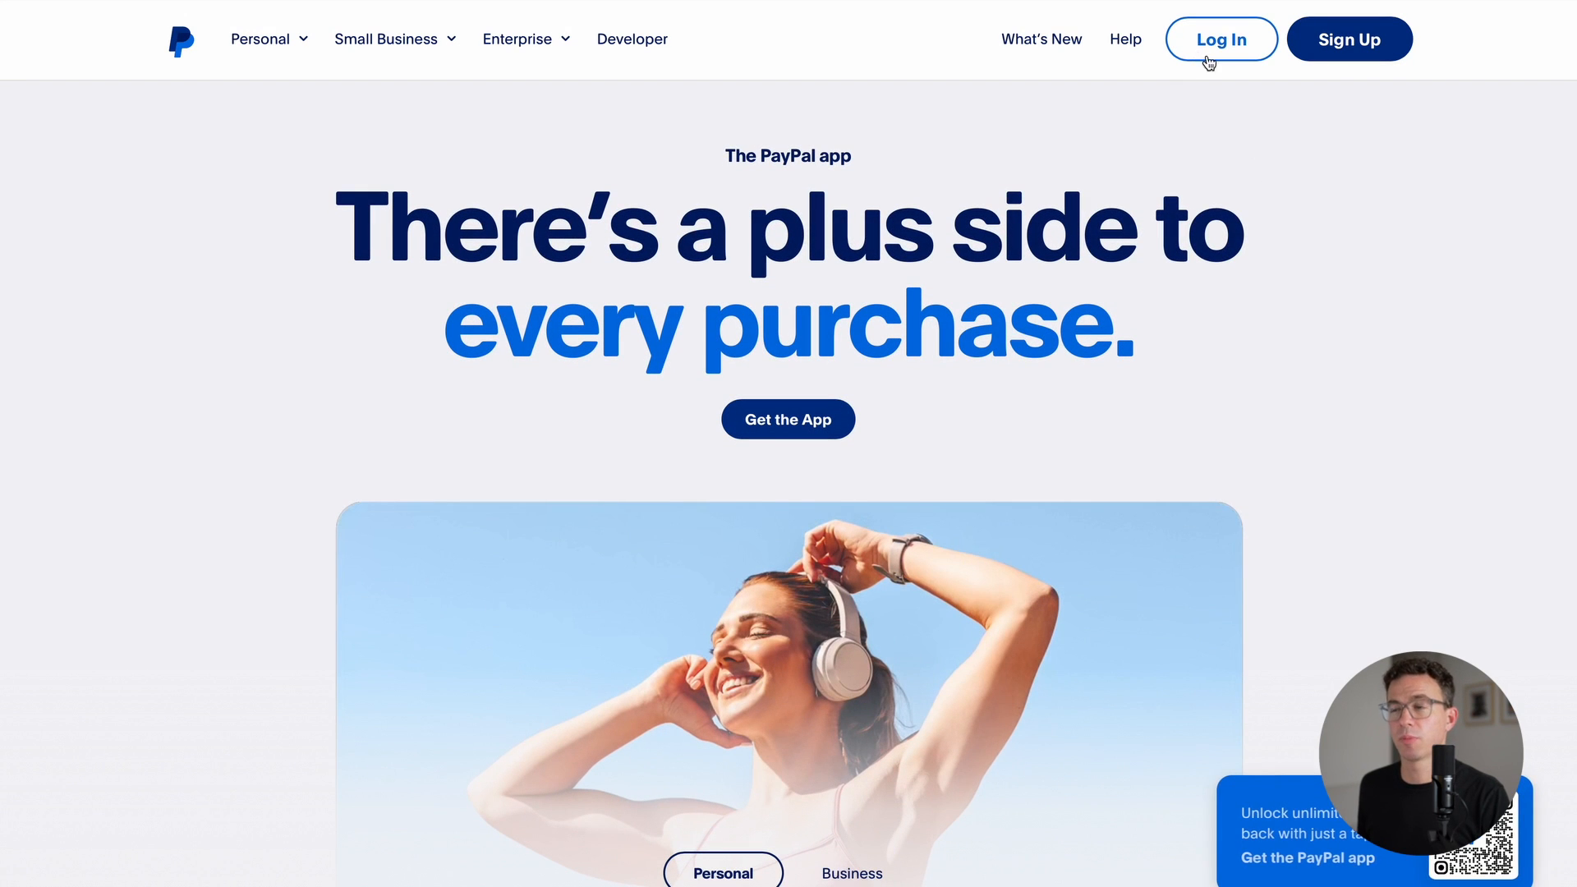
click(1221, 39)
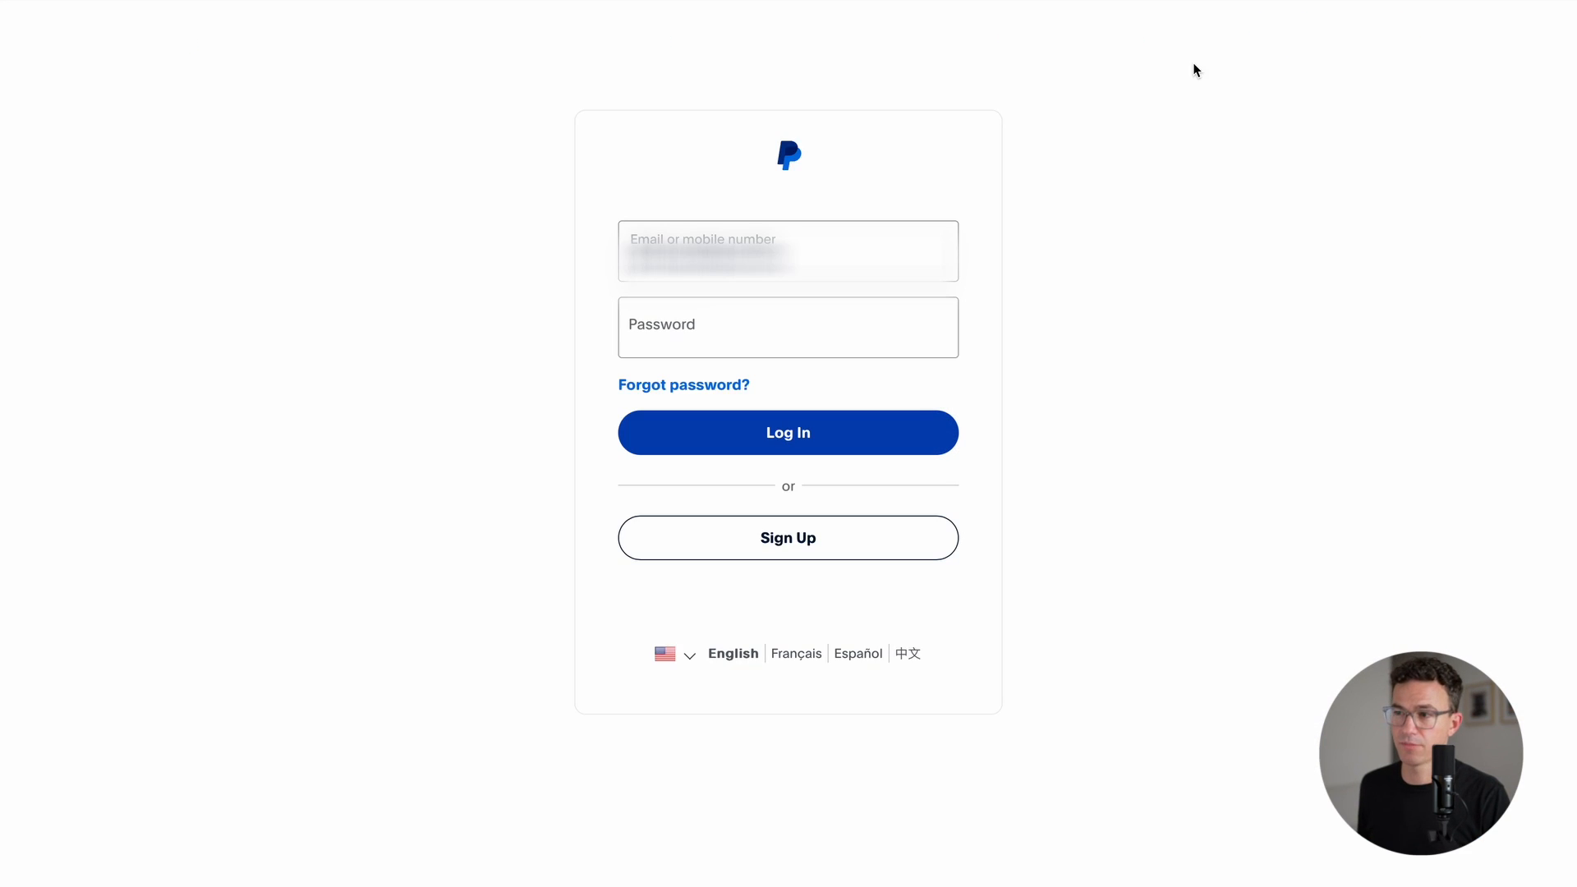
click(787, 432)
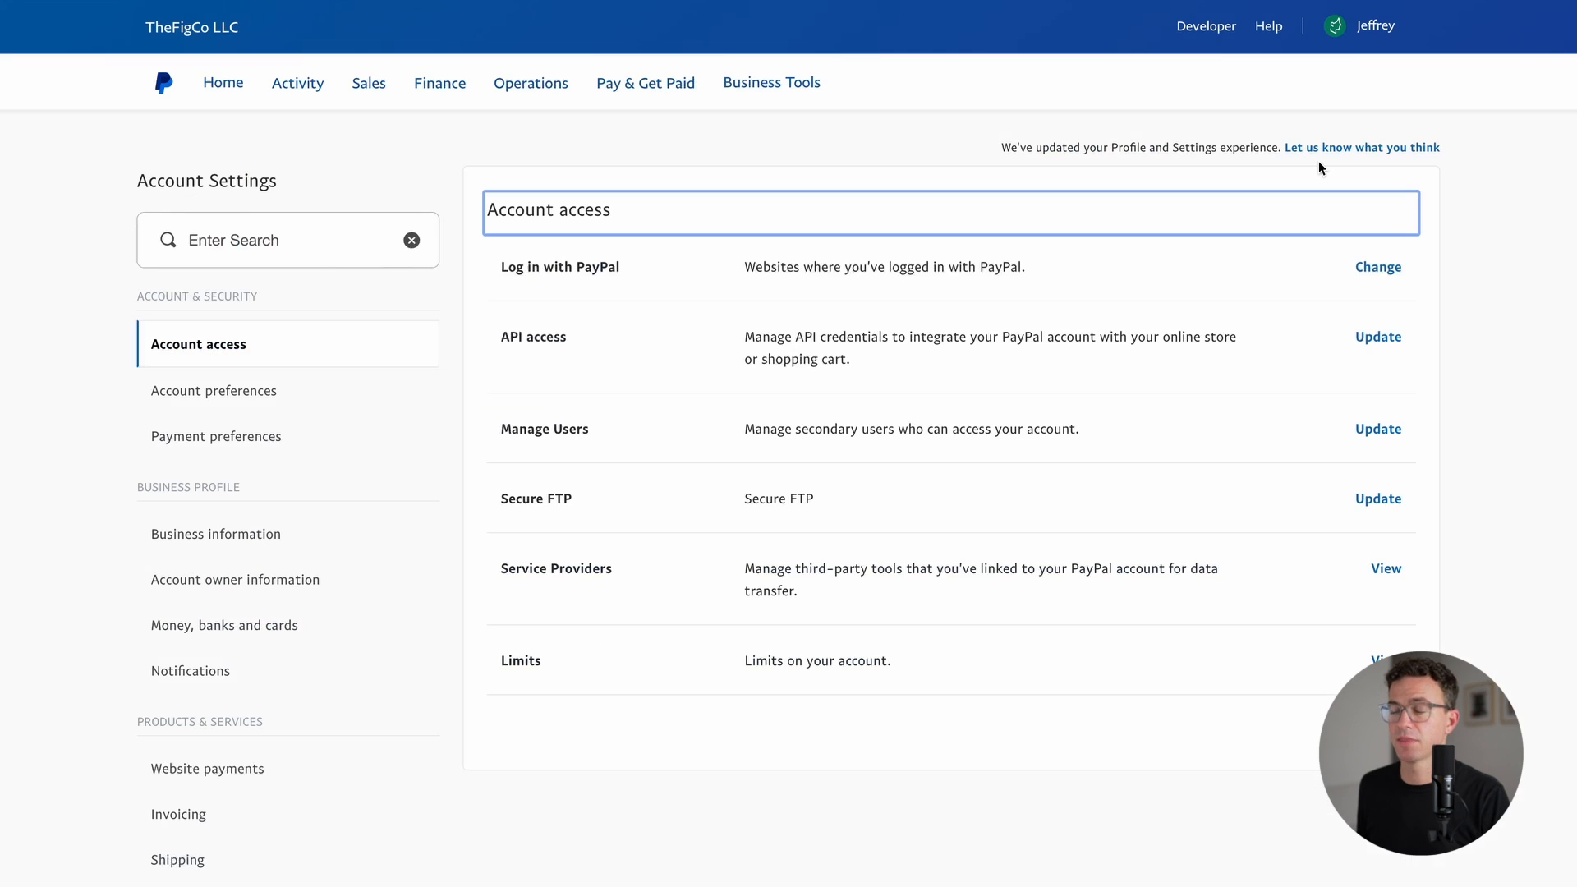
mouse_move(1378, 336)
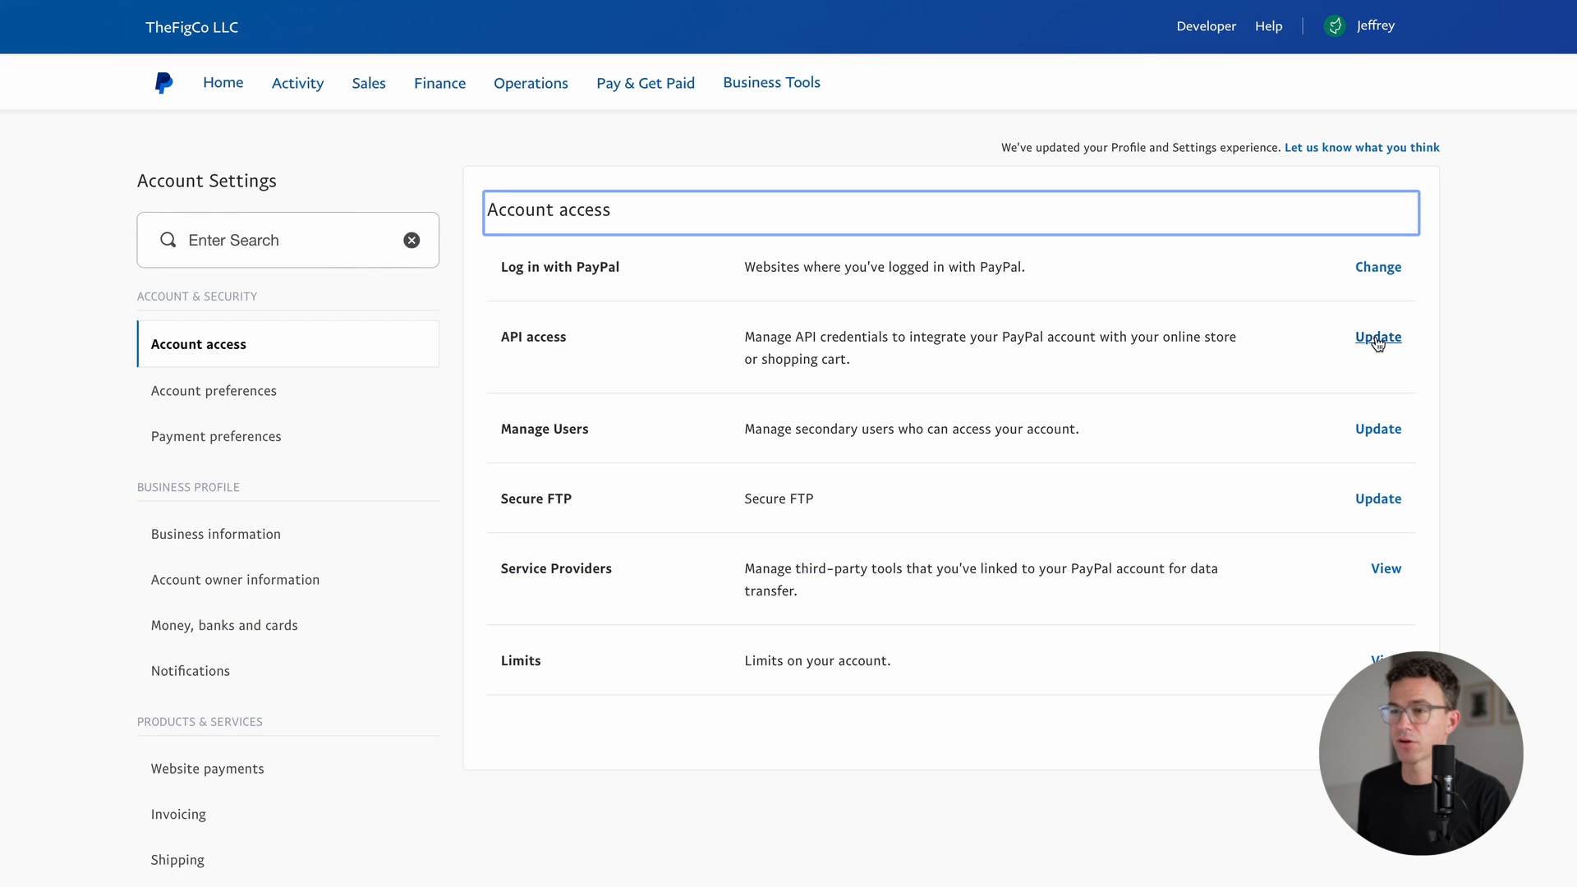
click(1377, 337)
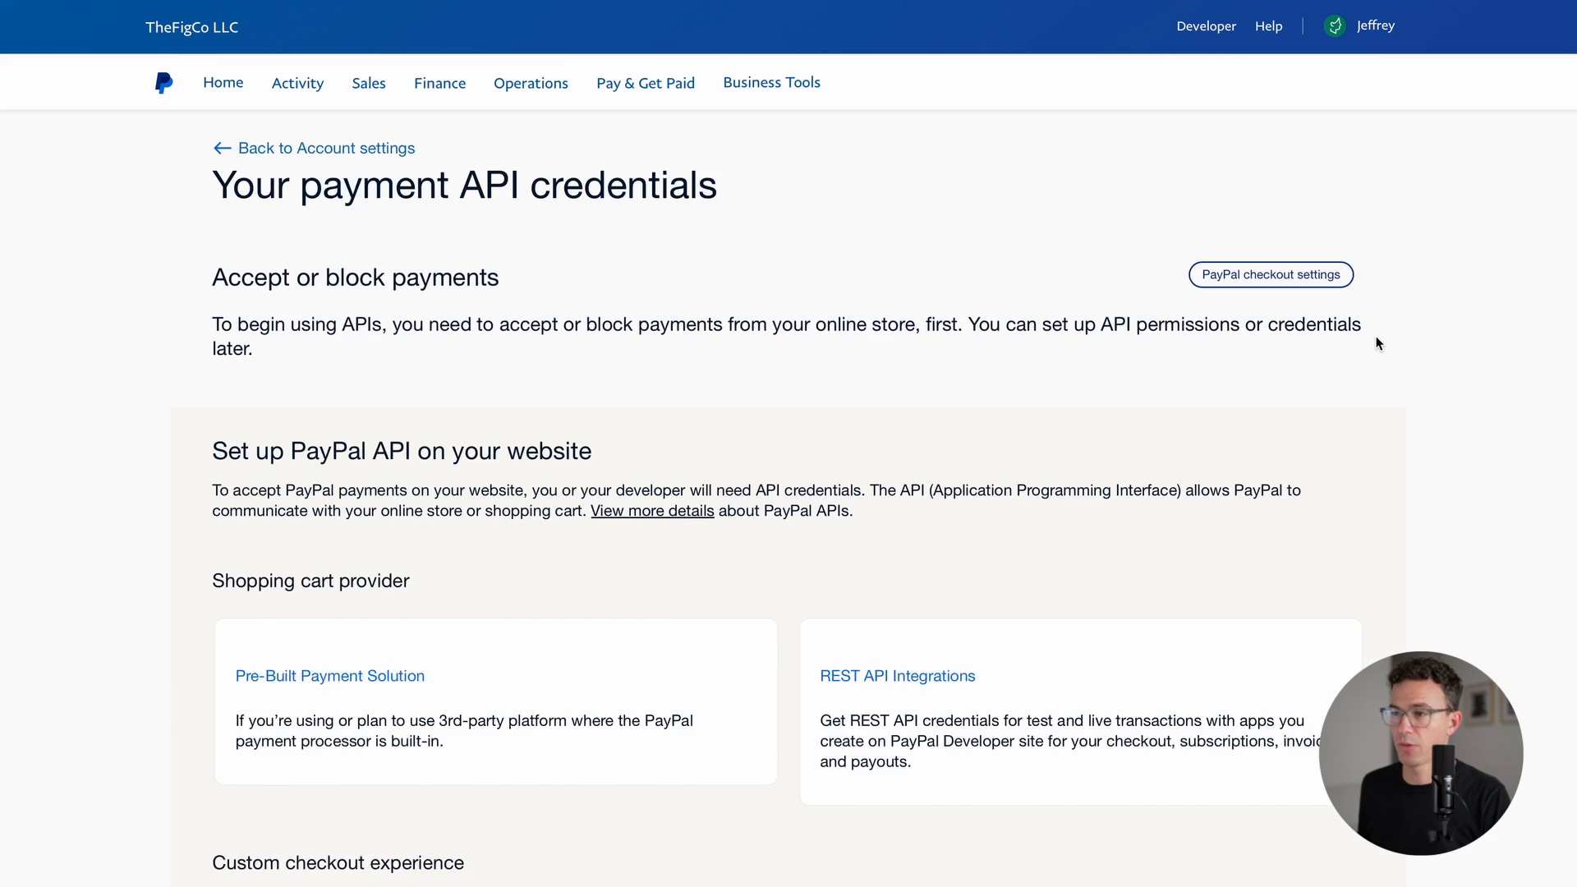
Step: Choose the classic NVP/SOAP API integration to get username, password and signature credentials
scroll(down, 3)
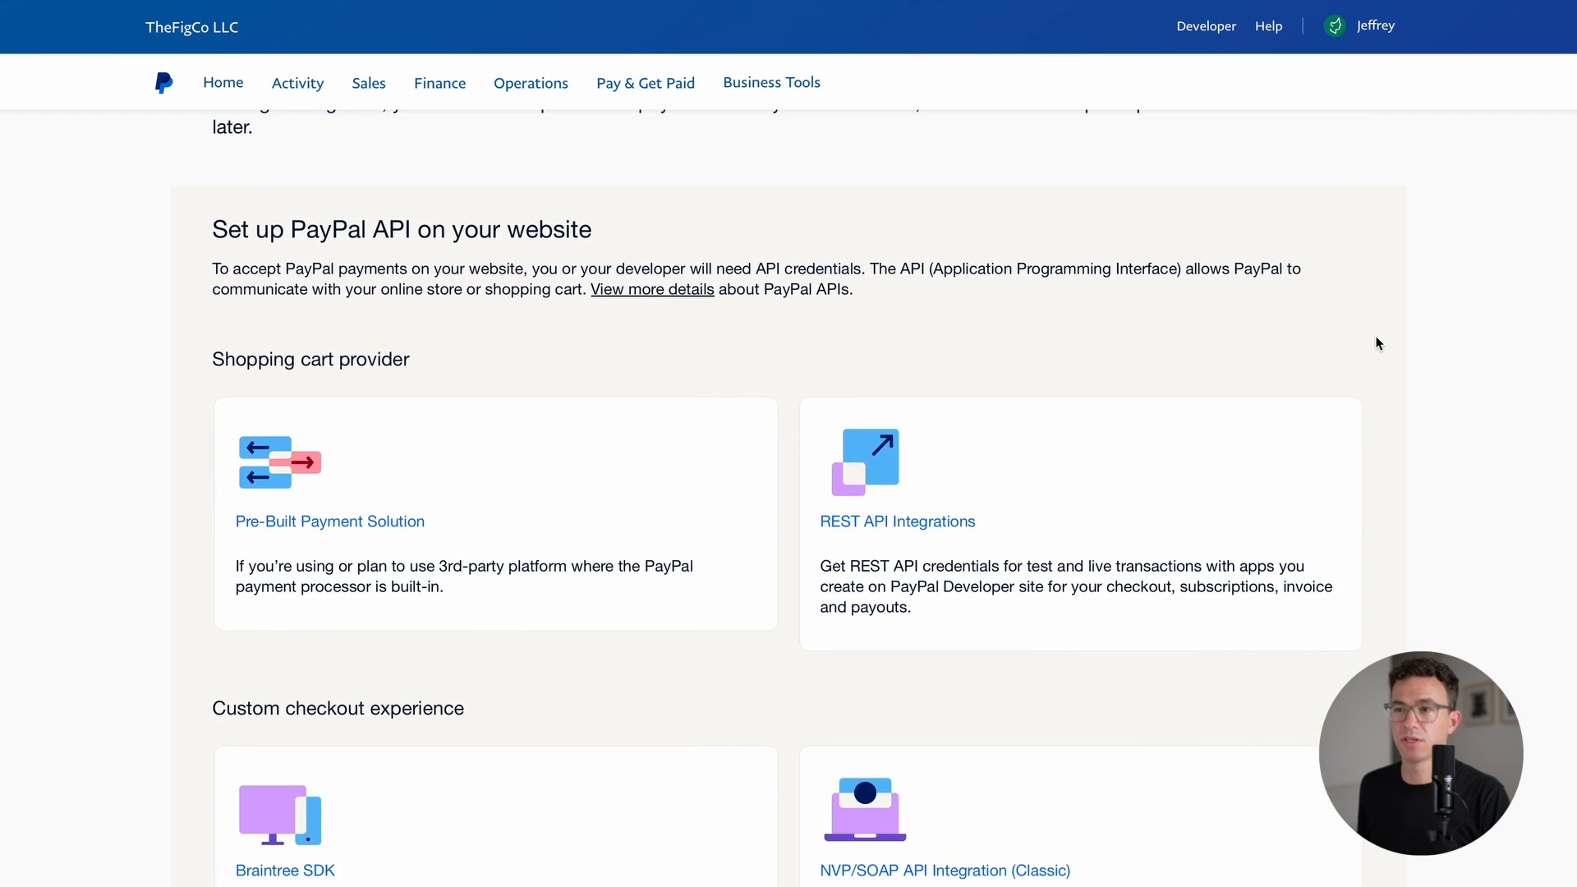
scroll(down, 3)
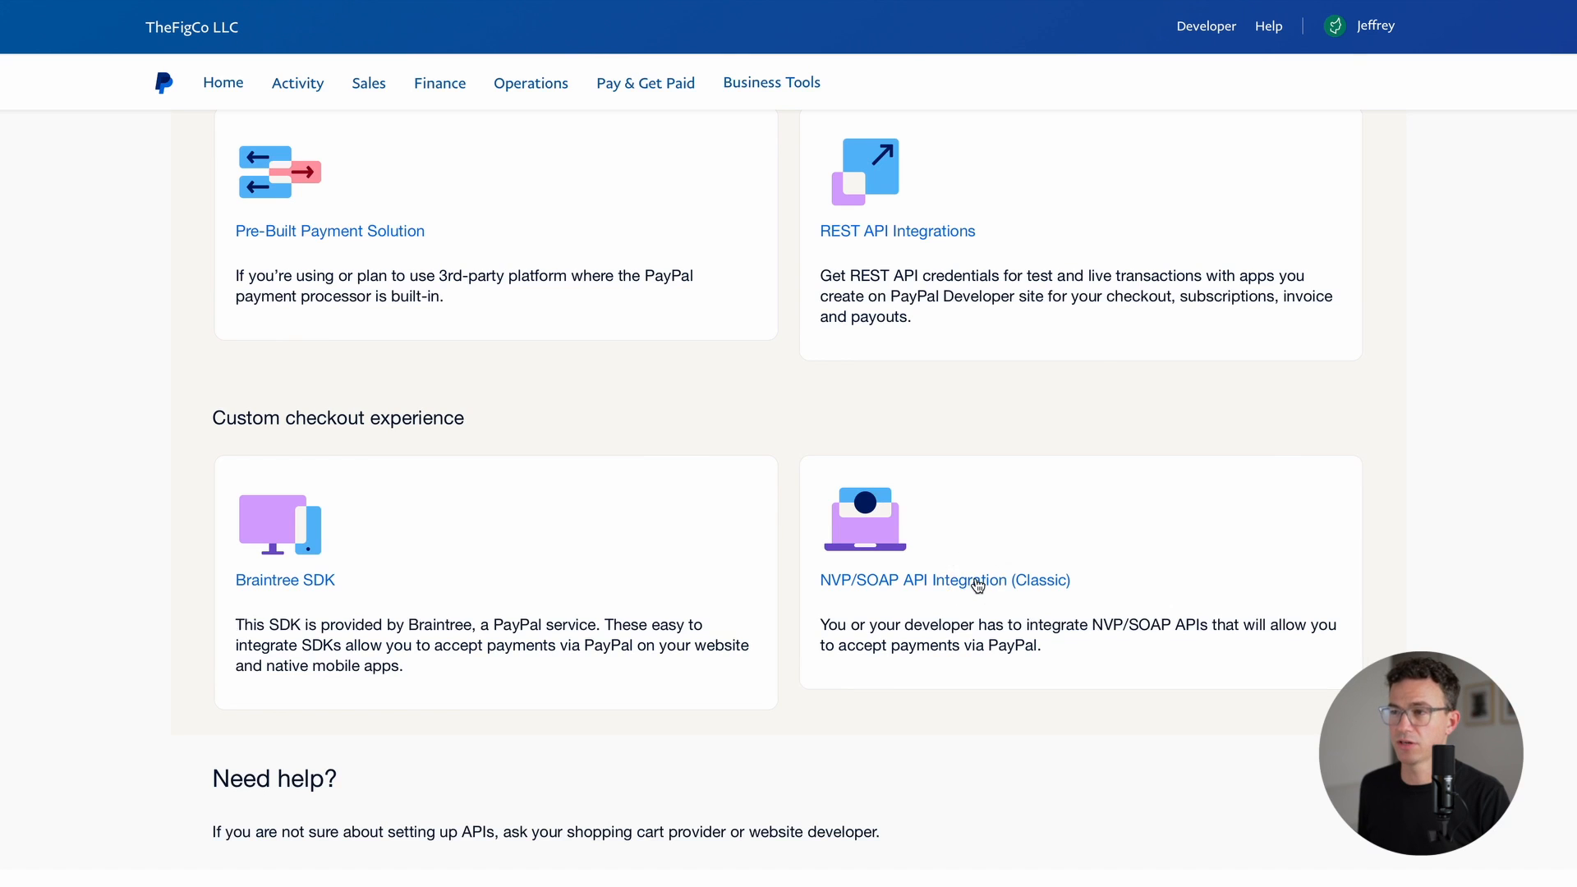
click(942, 580)
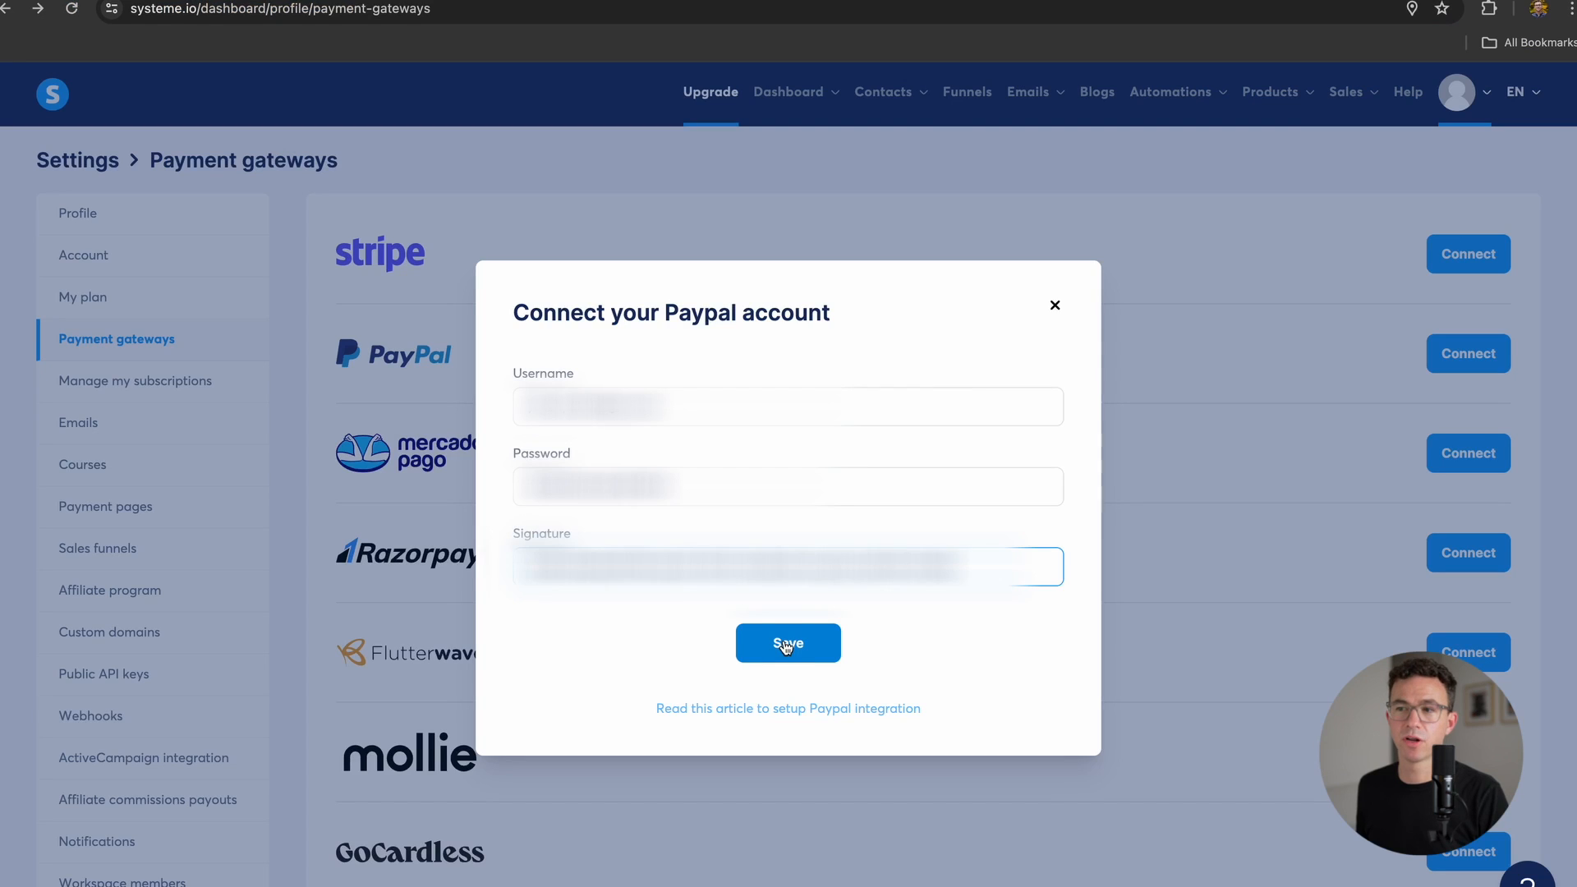
Step: Save the pasted PayPal credentials so PayPal shows as a connected gateway
click(787, 643)
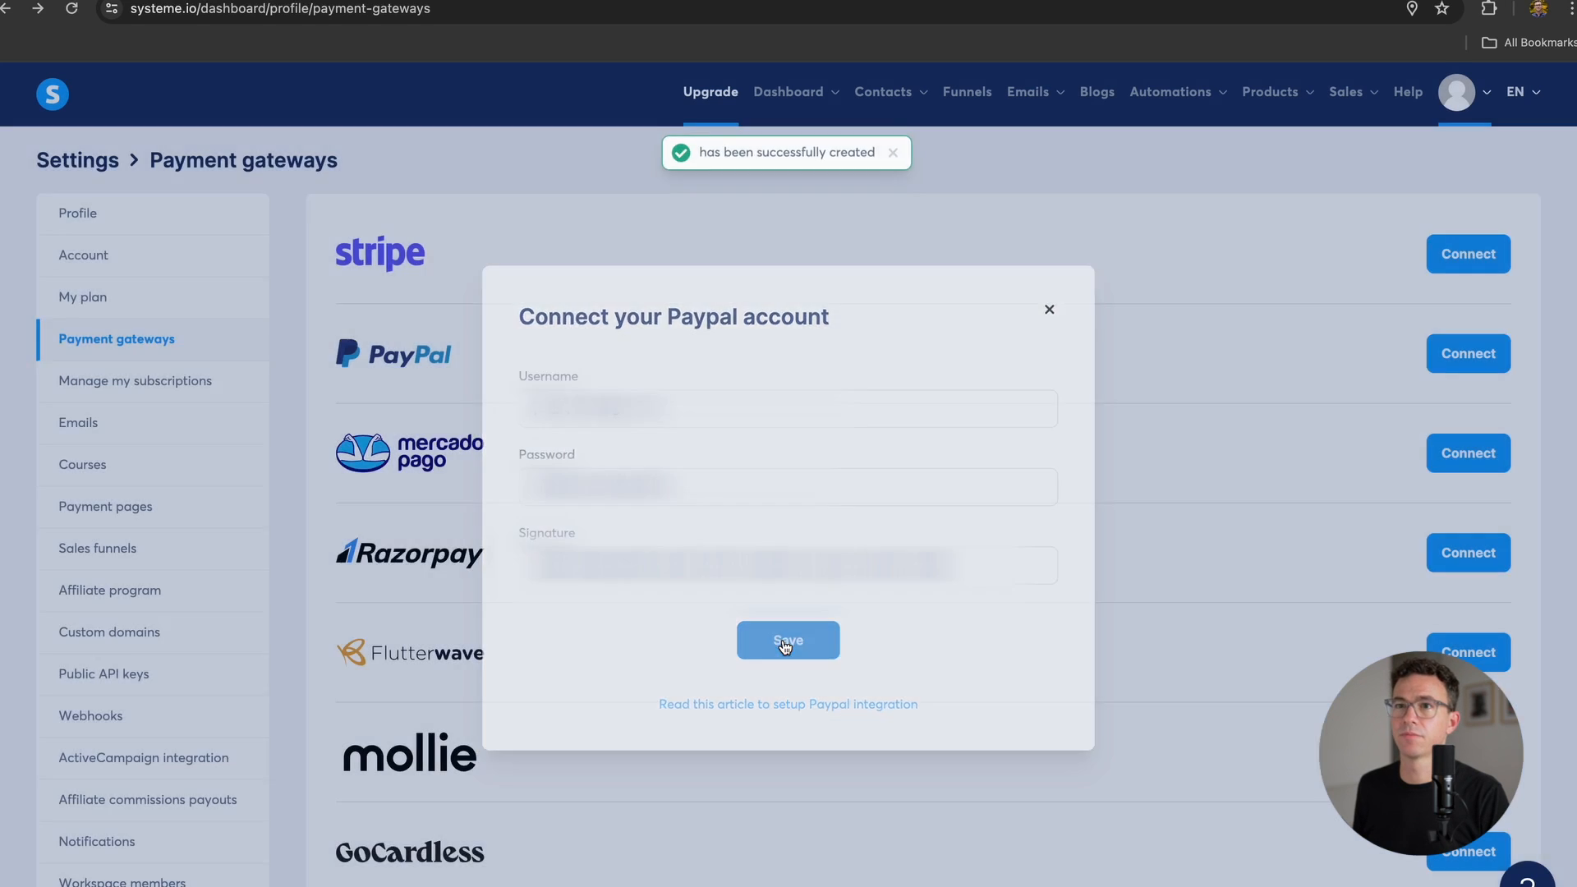
click(787, 639)
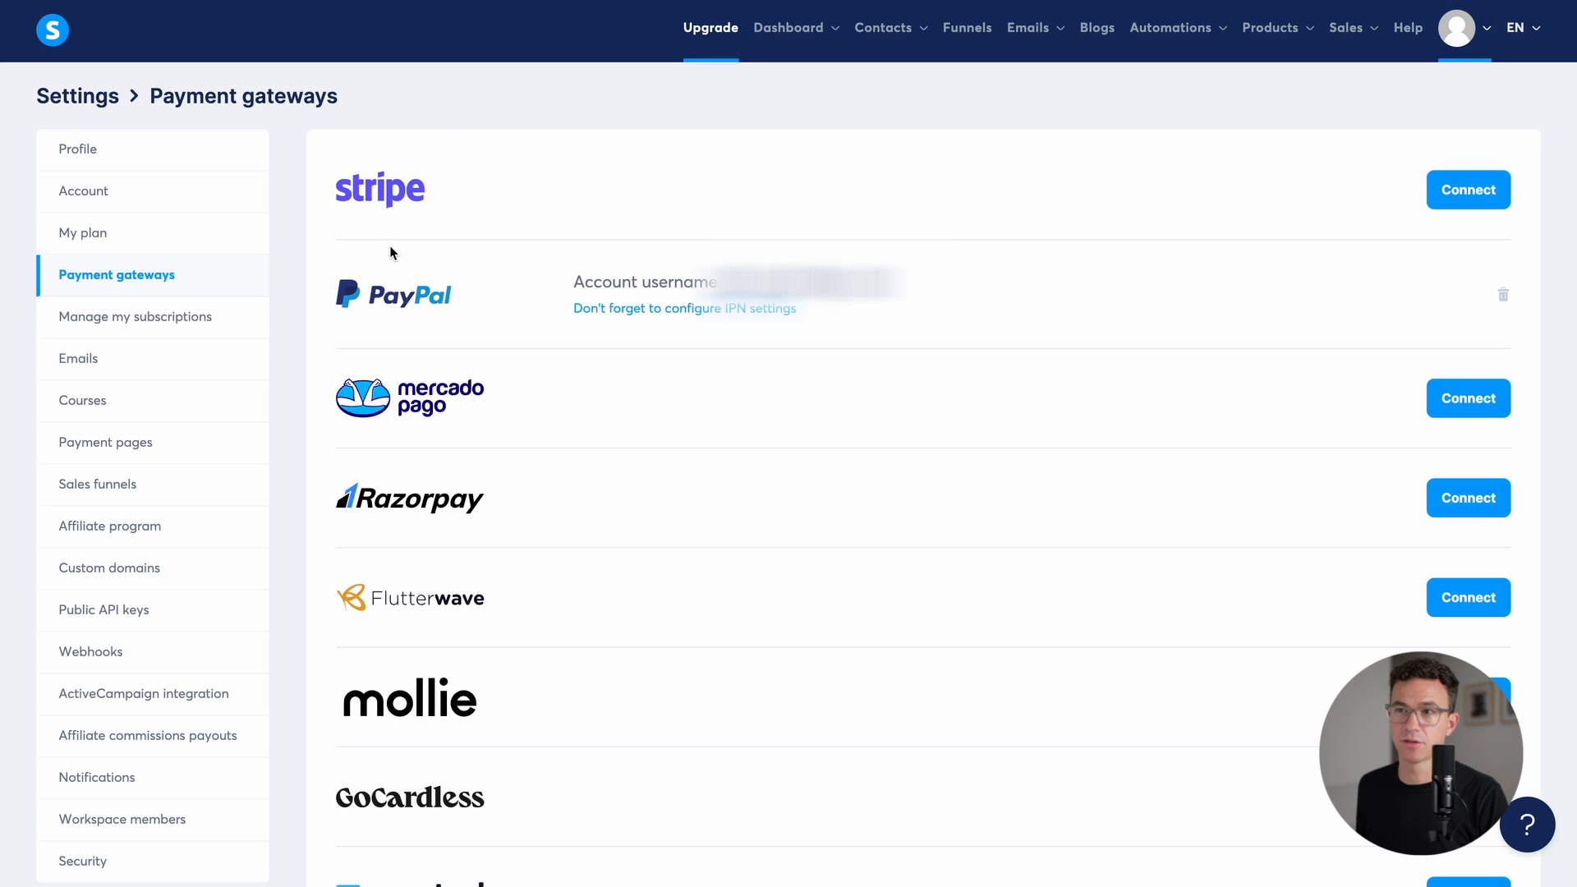
mouse_move(1039, 59)
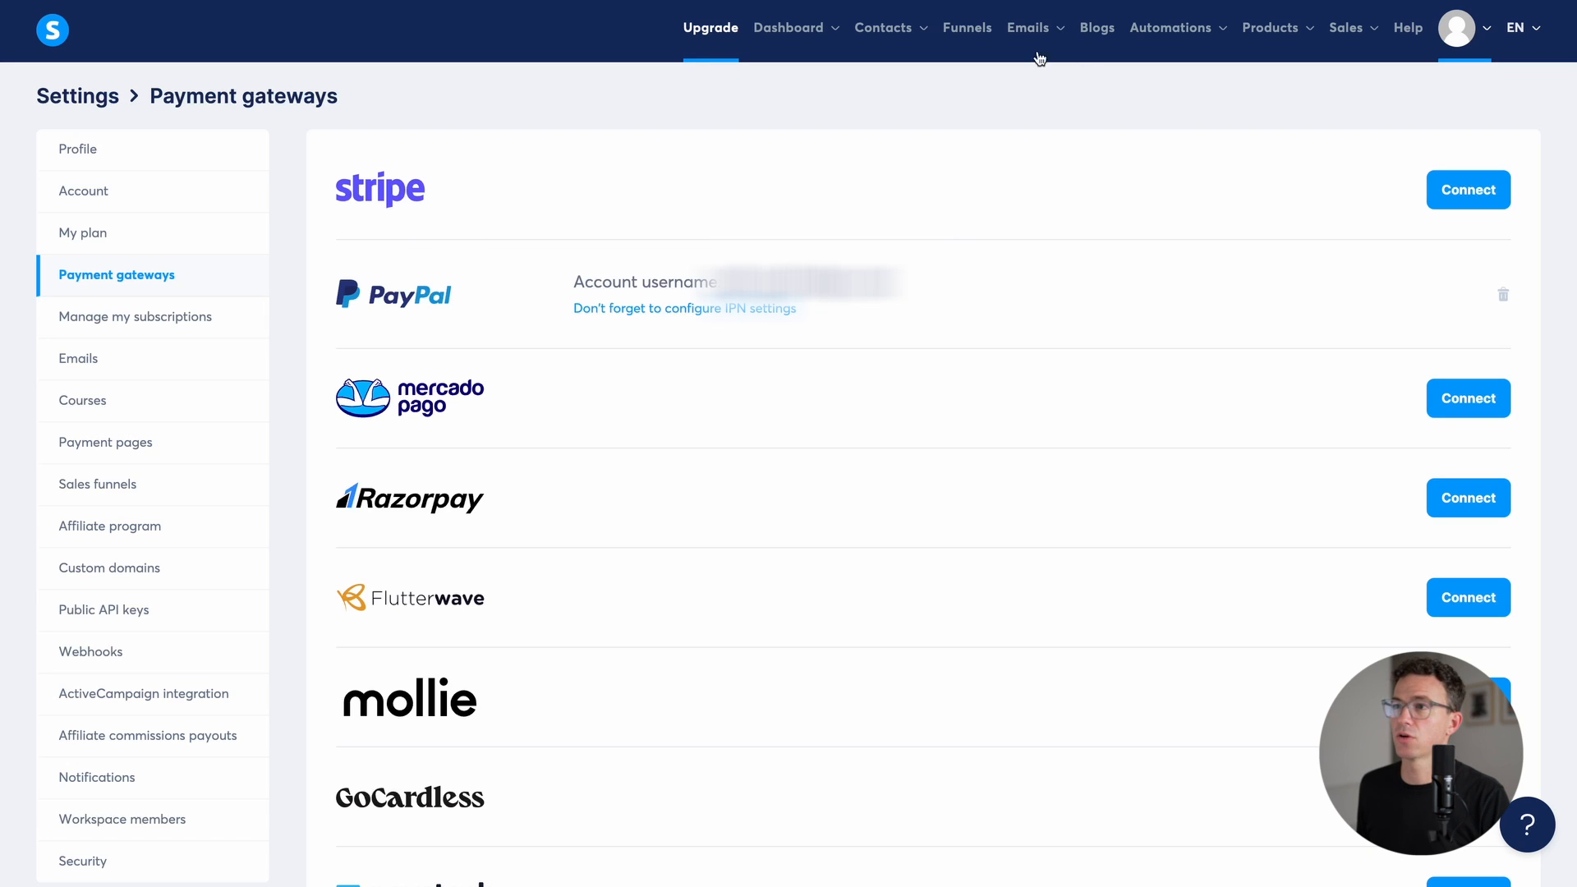
Step: Return to the Channel Launch Roadmap funnel's Order Form step and its Price plans section
click(966, 28)
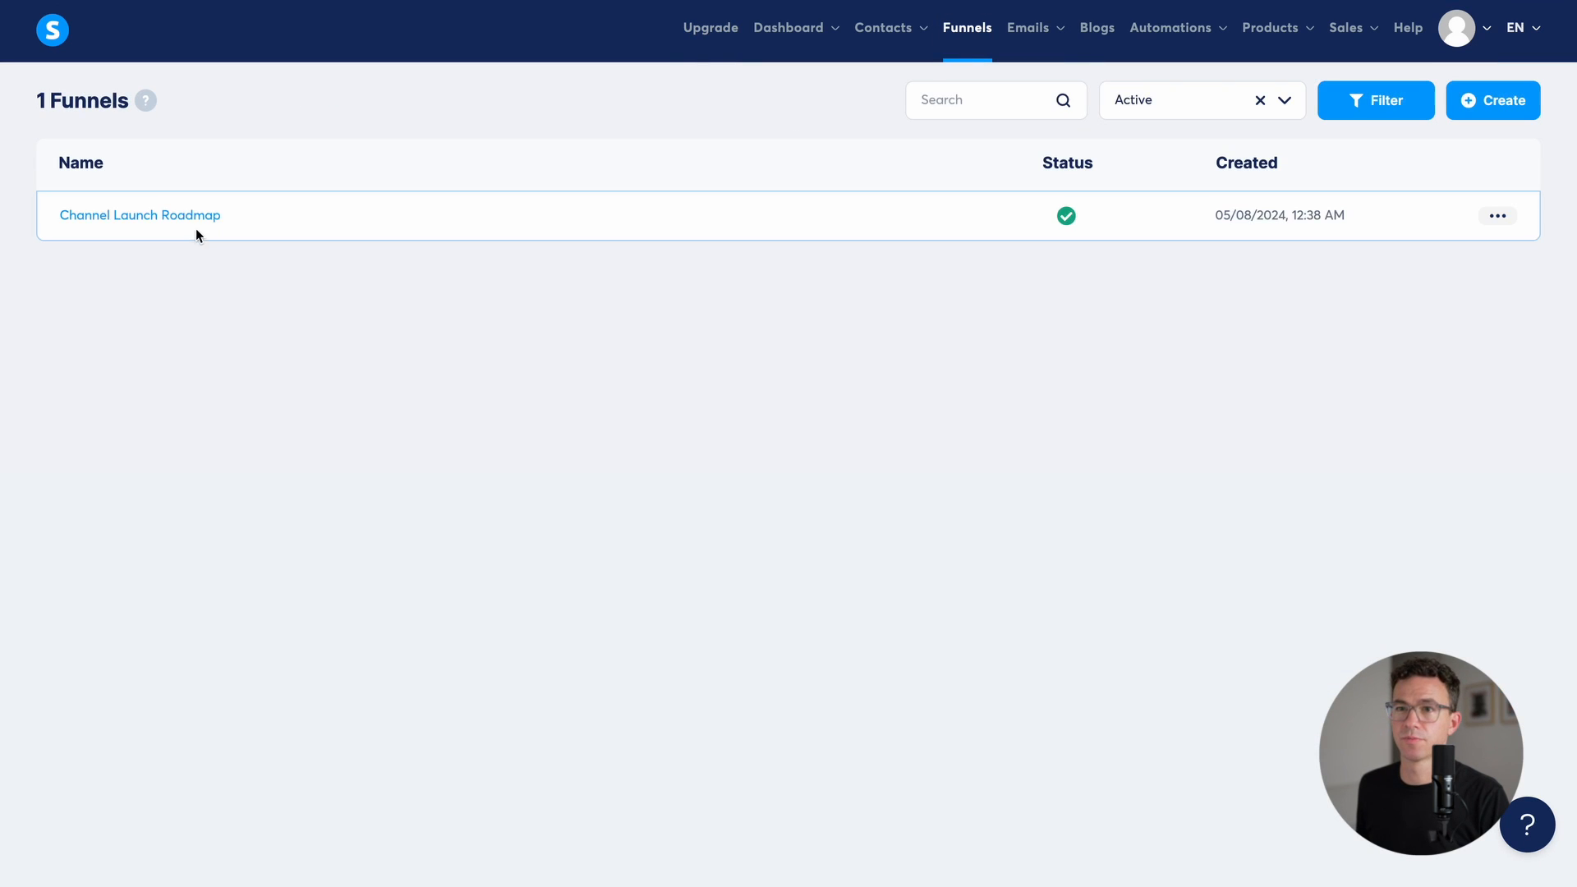
click(138, 214)
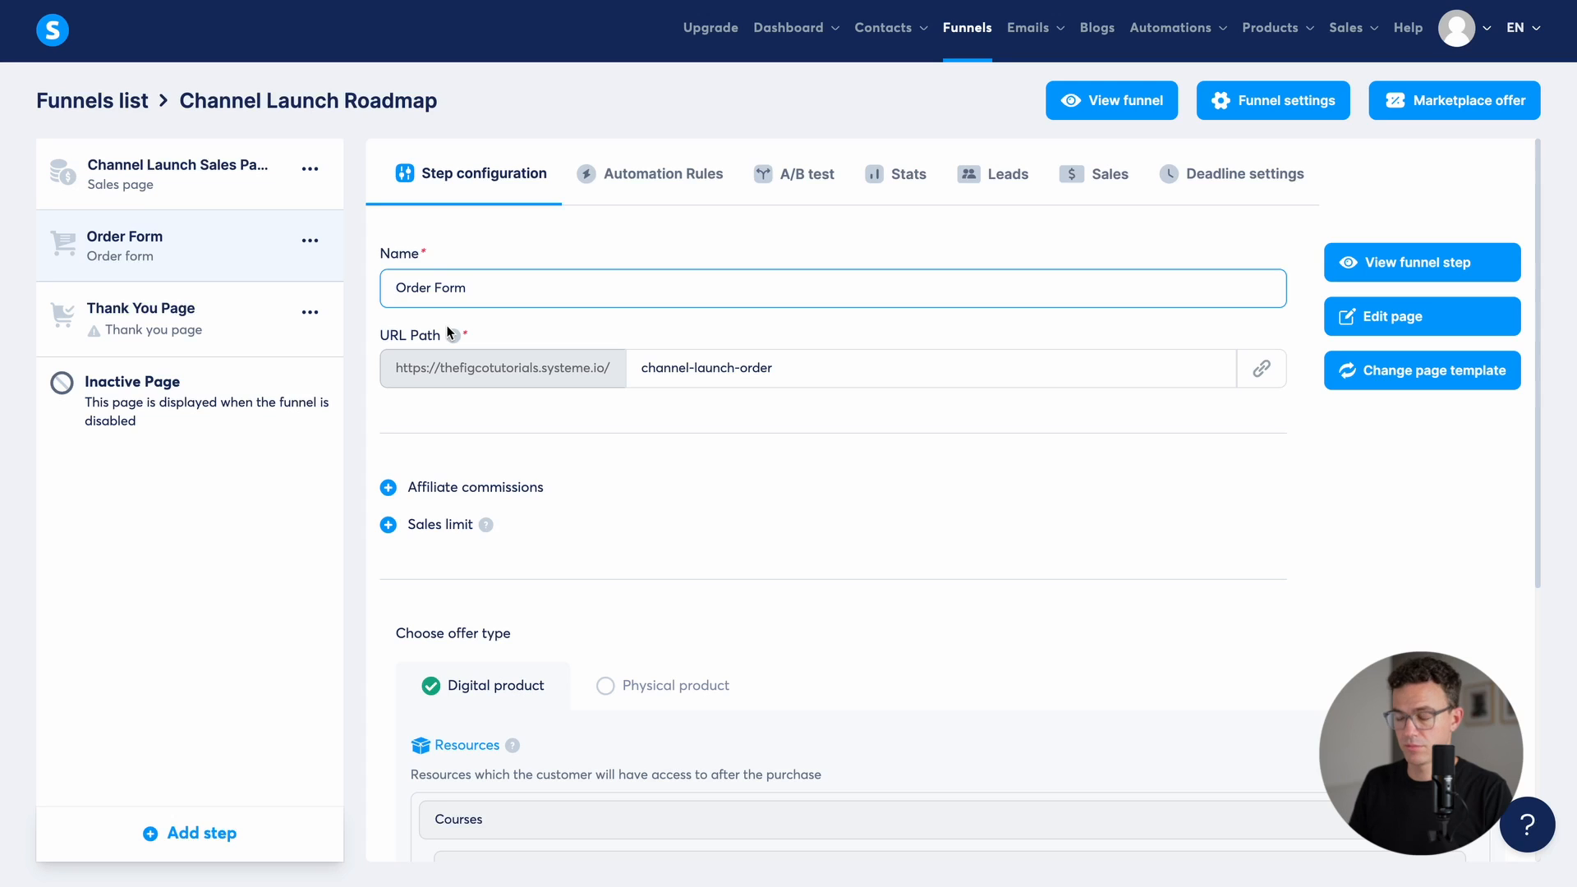
scroll(down, 3)
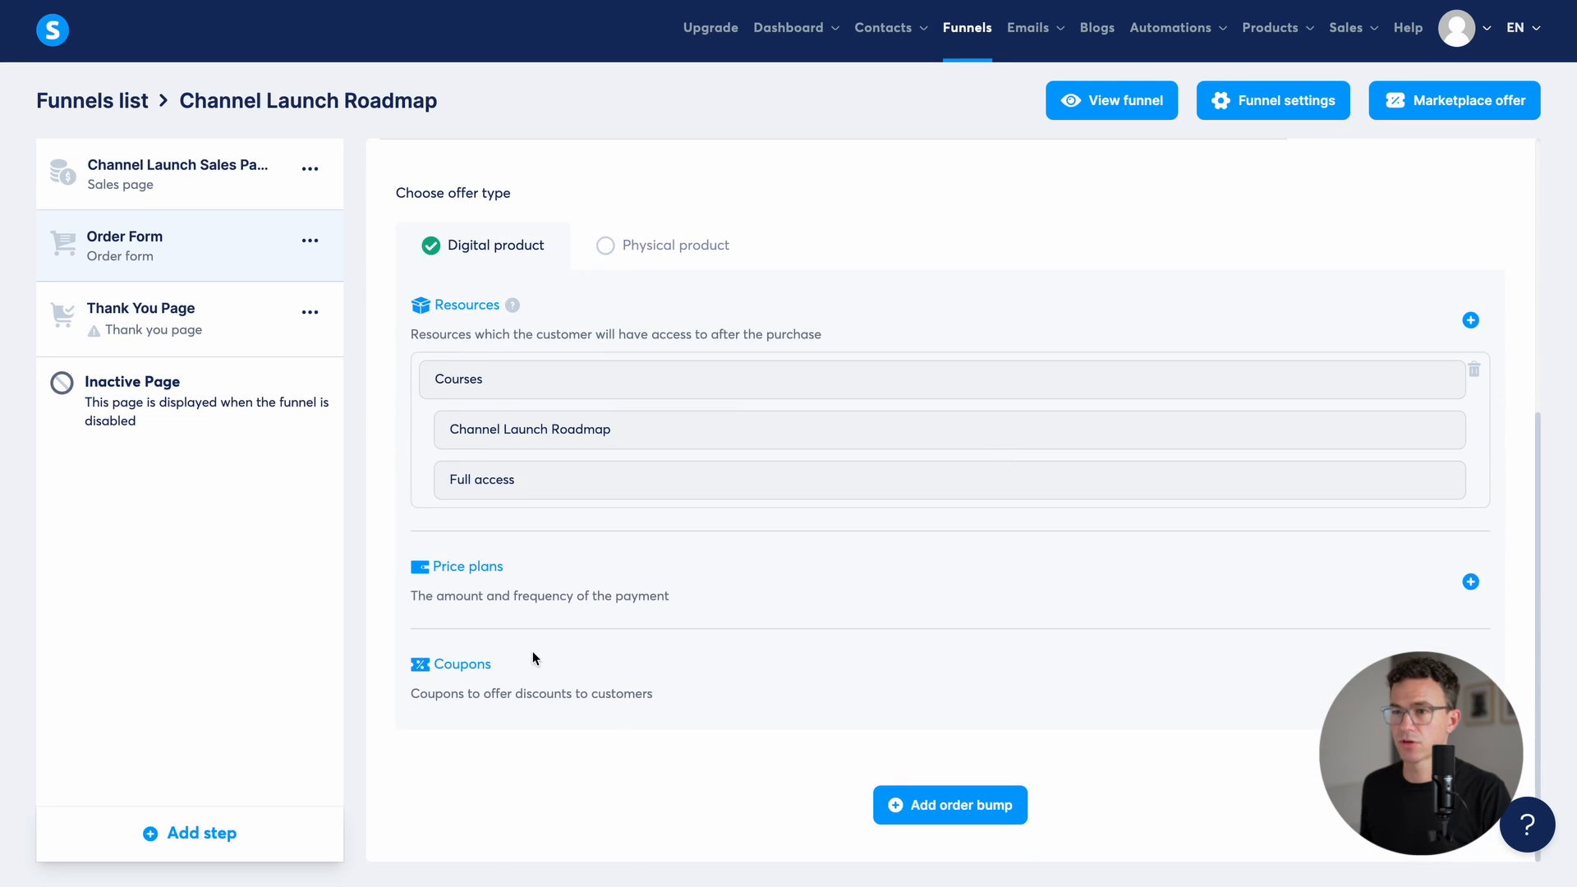
mouse_move(1469, 581)
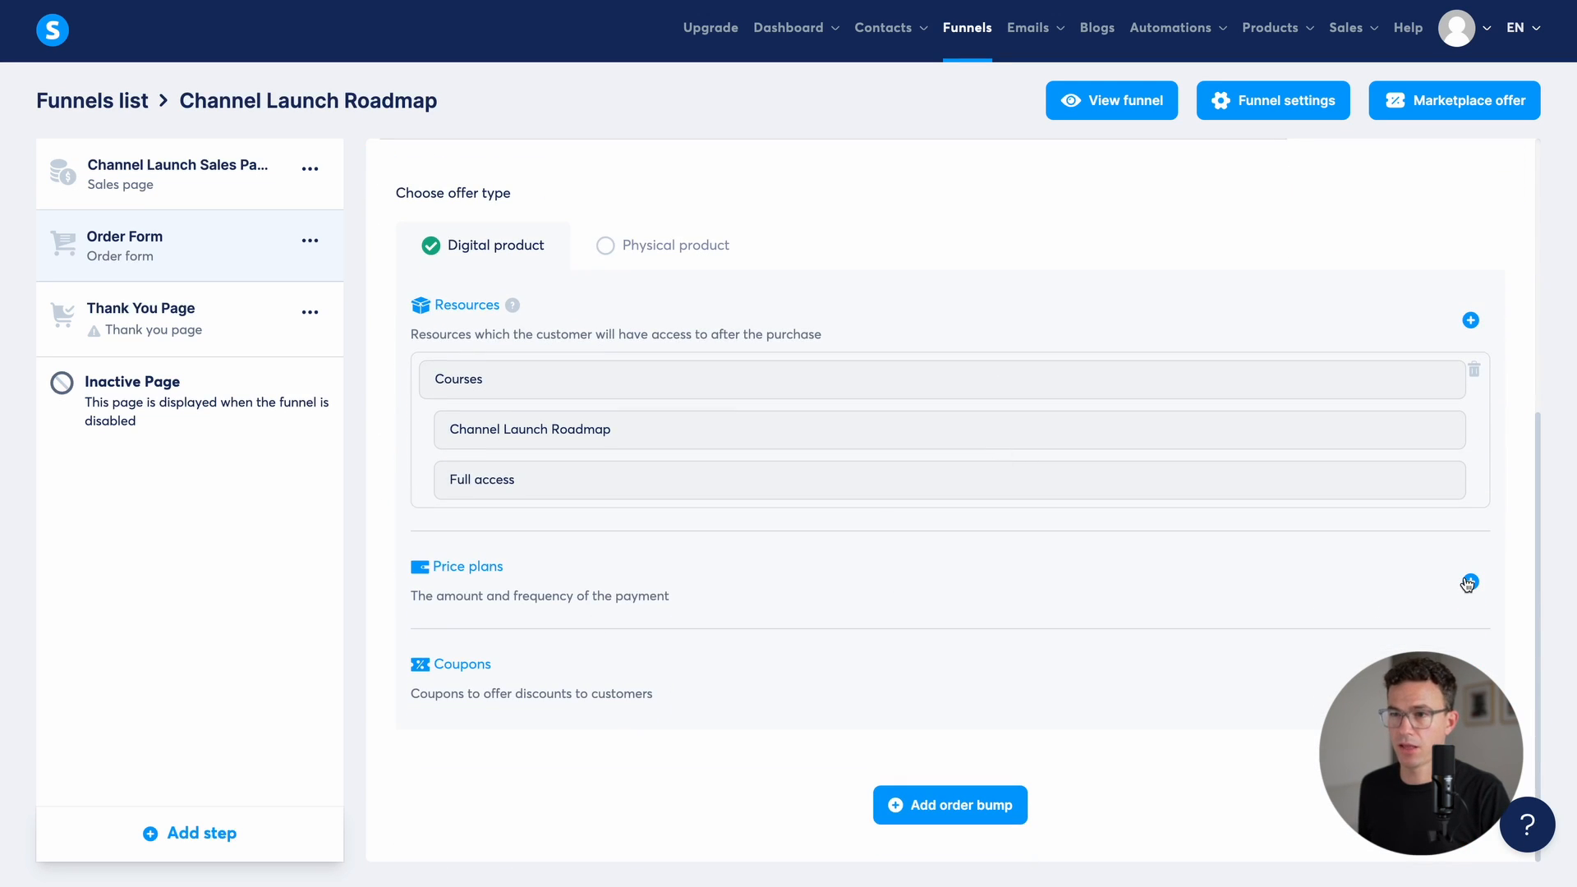
Step: Add a new price plan and choose One-time payment as its type
click(1469, 581)
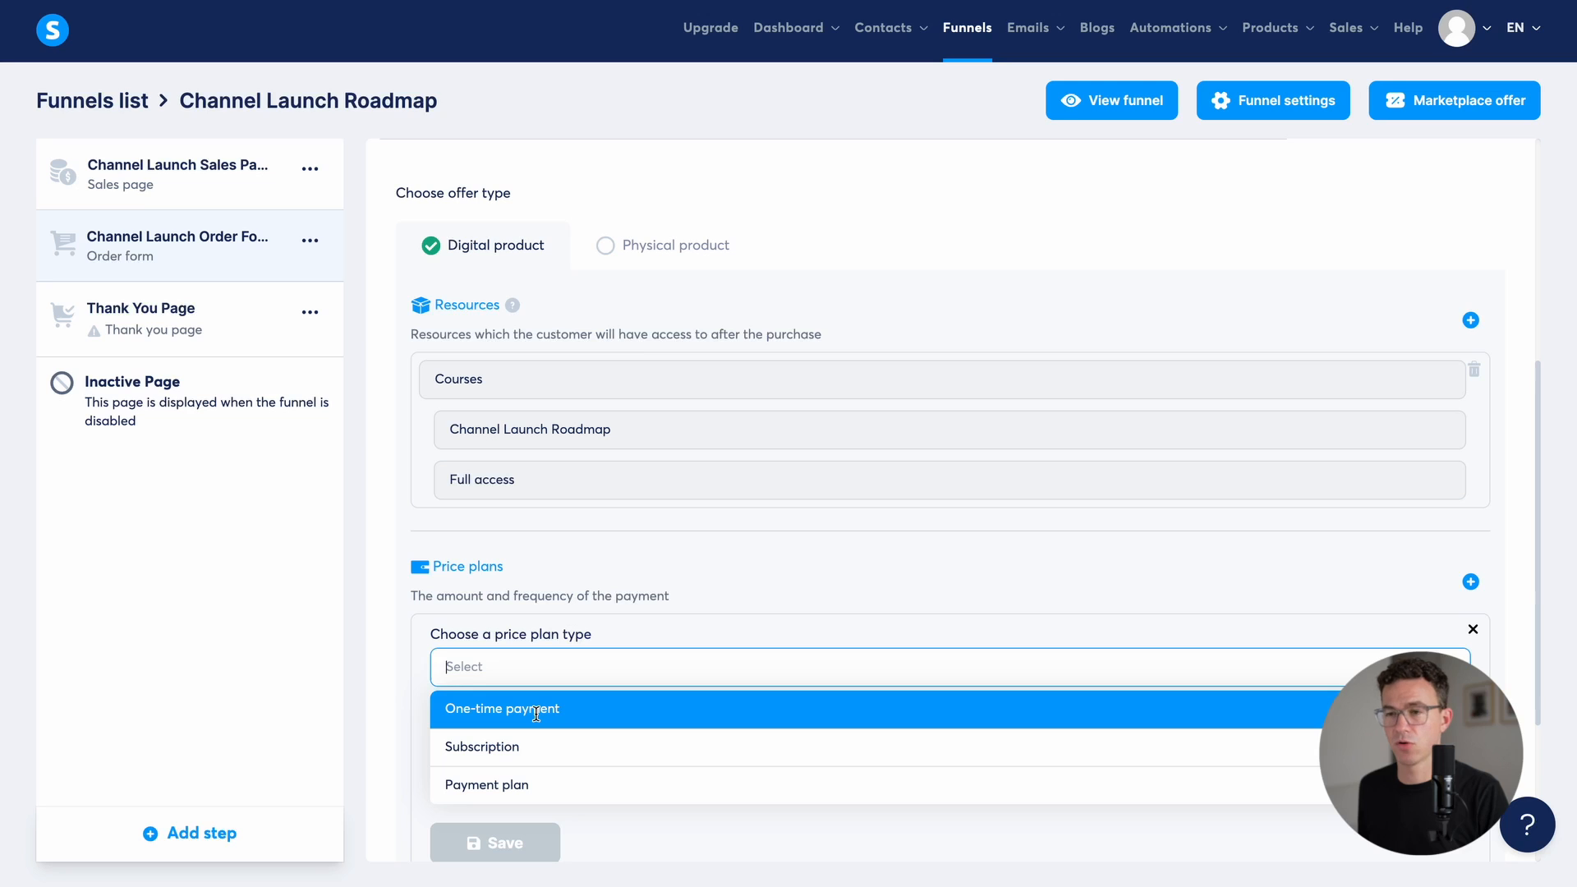
click(503, 710)
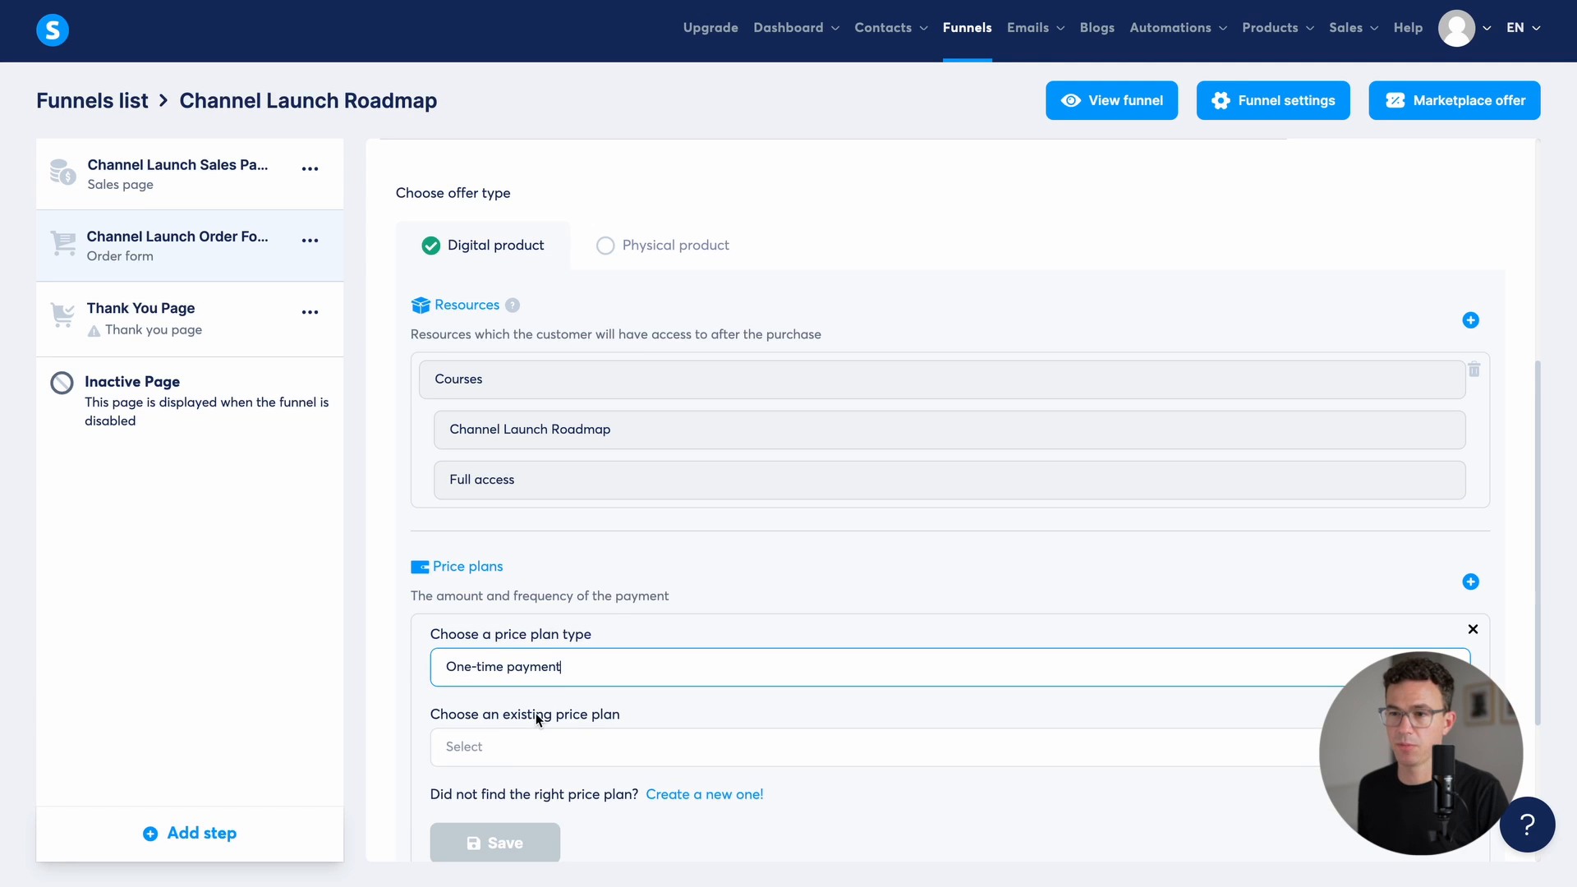
mouse_move(703, 718)
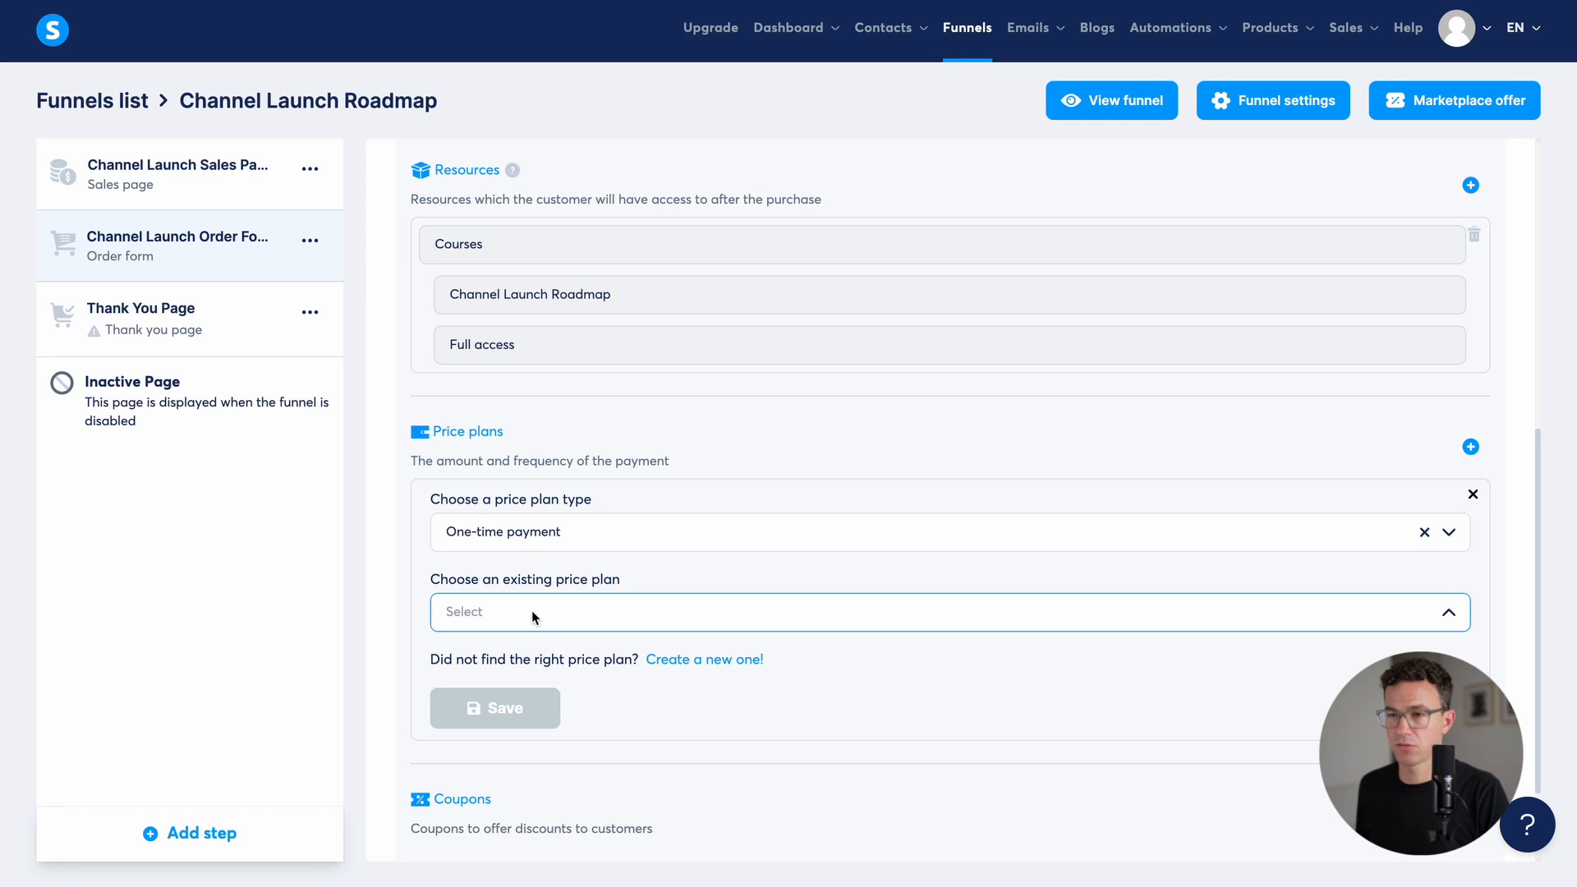
Step: Create a new price plan named Channel Launch, one-time payment of 47 USD, and save it
click(704, 659)
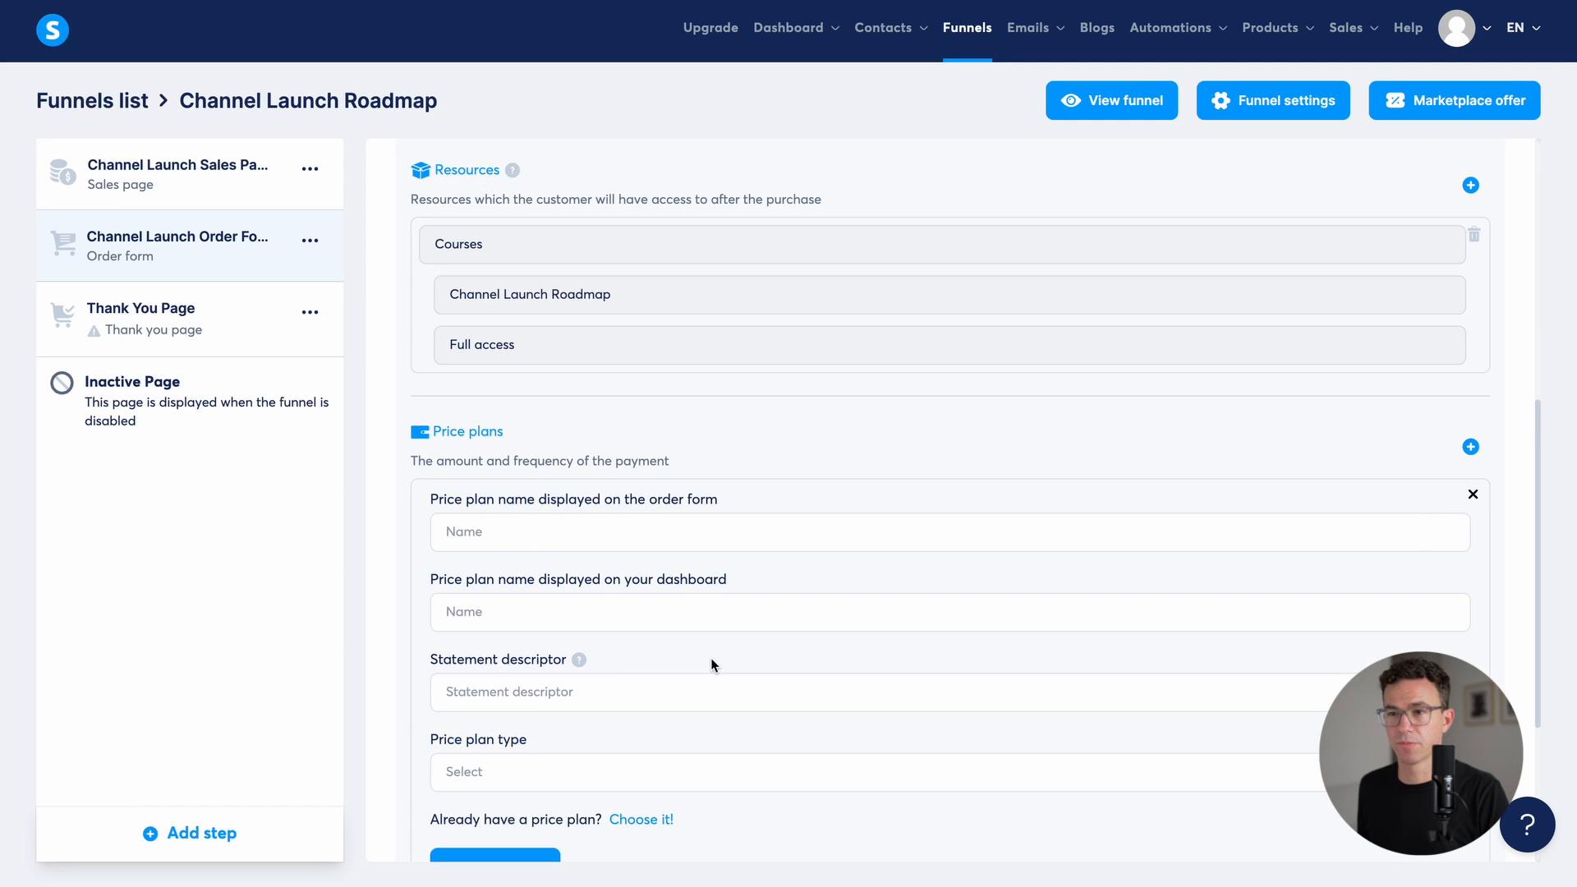
click(905, 531)
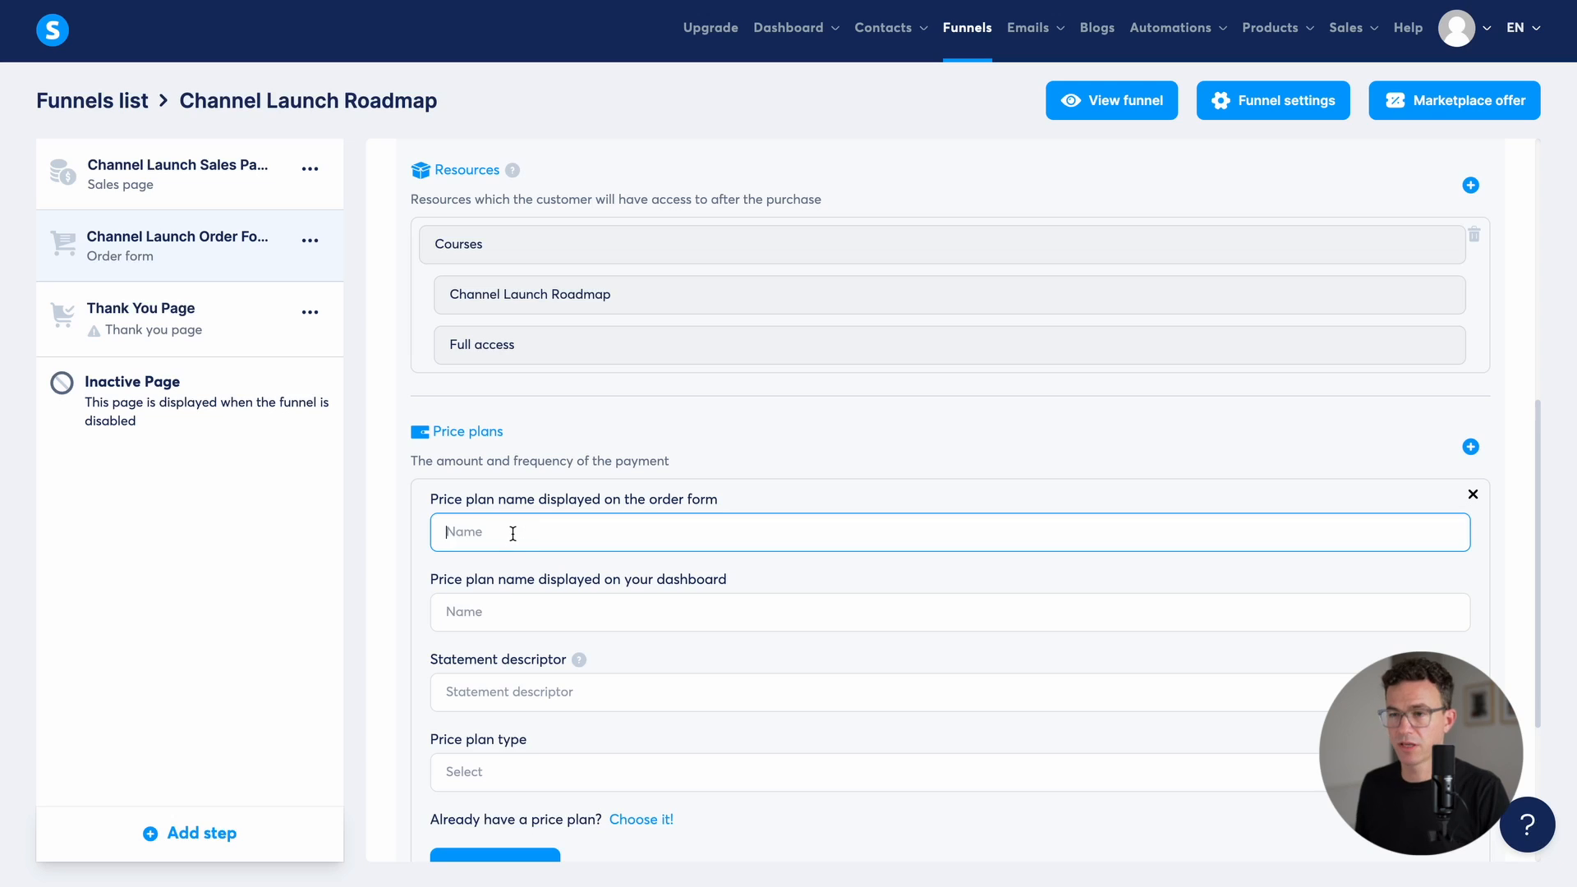
text(Channel Launch Roadmap)
click(951, 692)
text(TheFigCo)
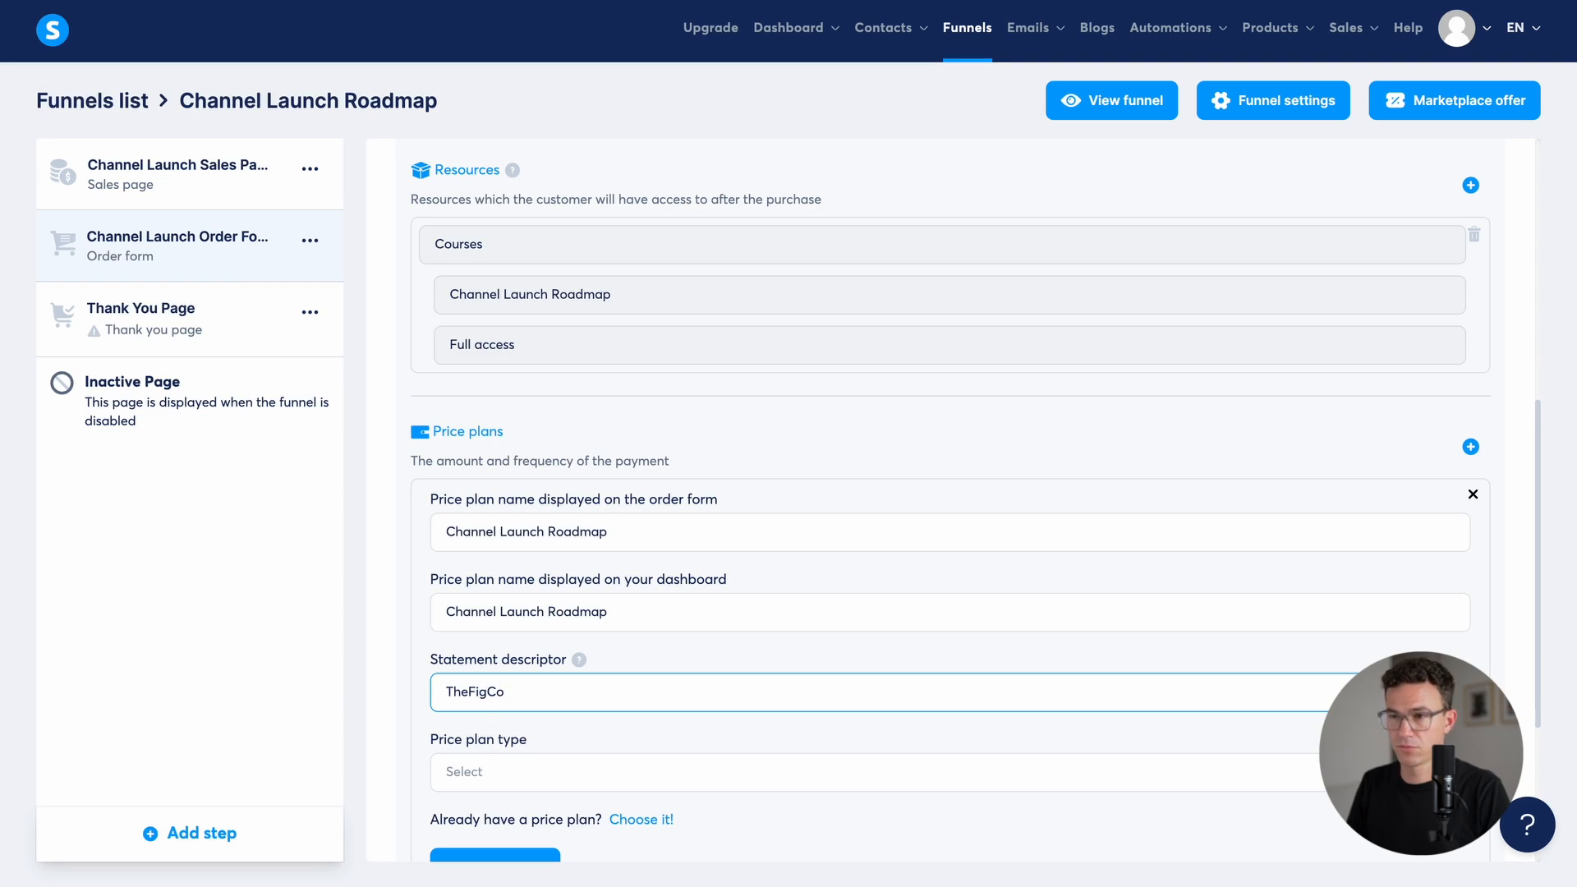
text(Chann)
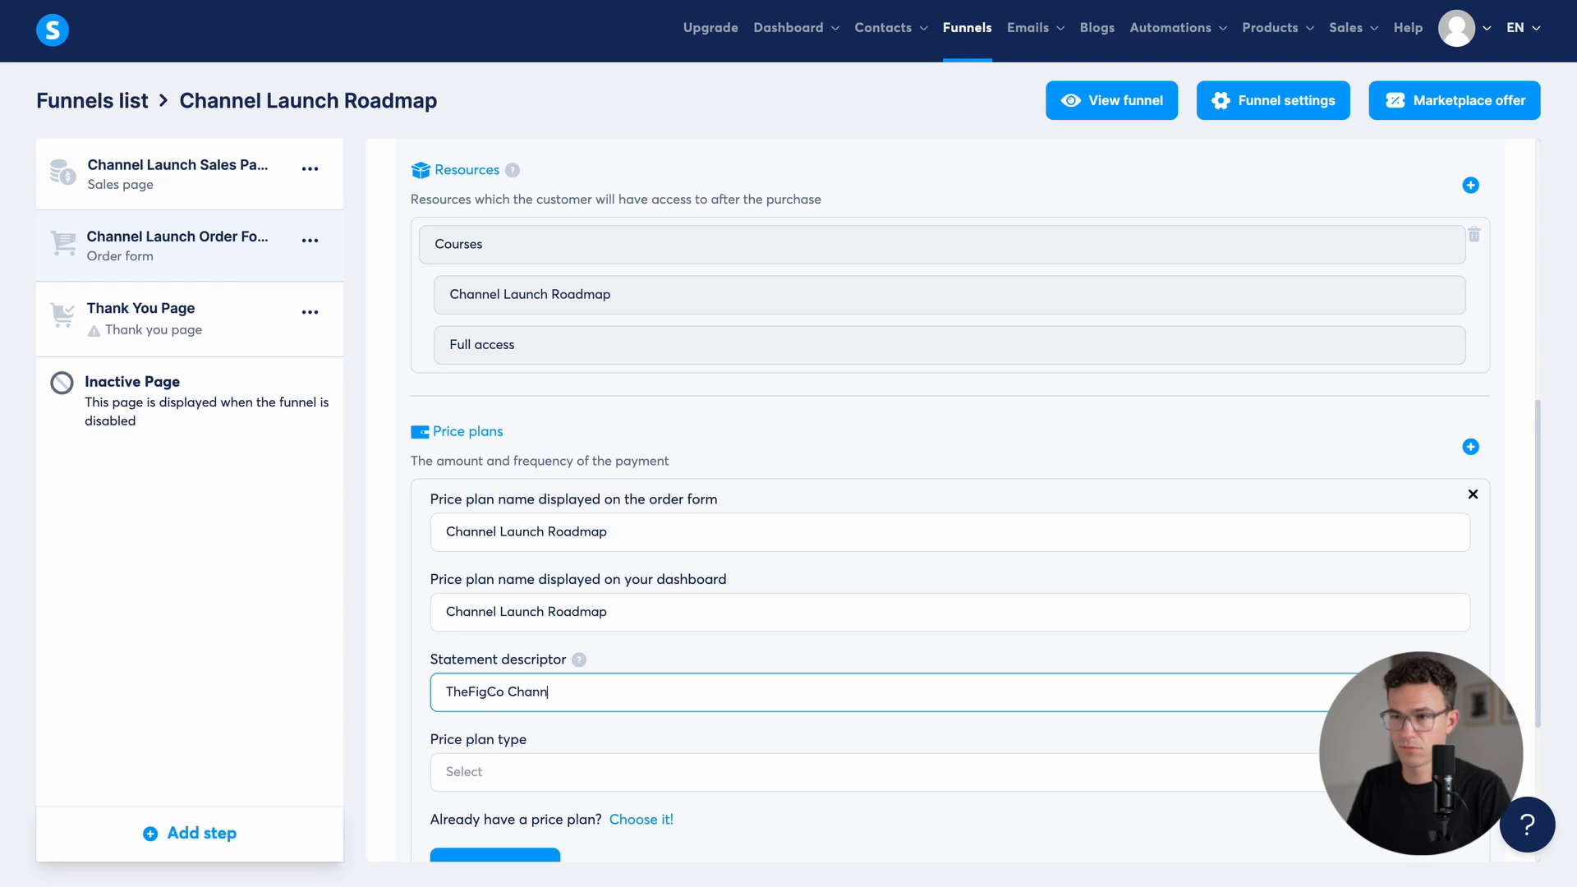
text(el Launch)
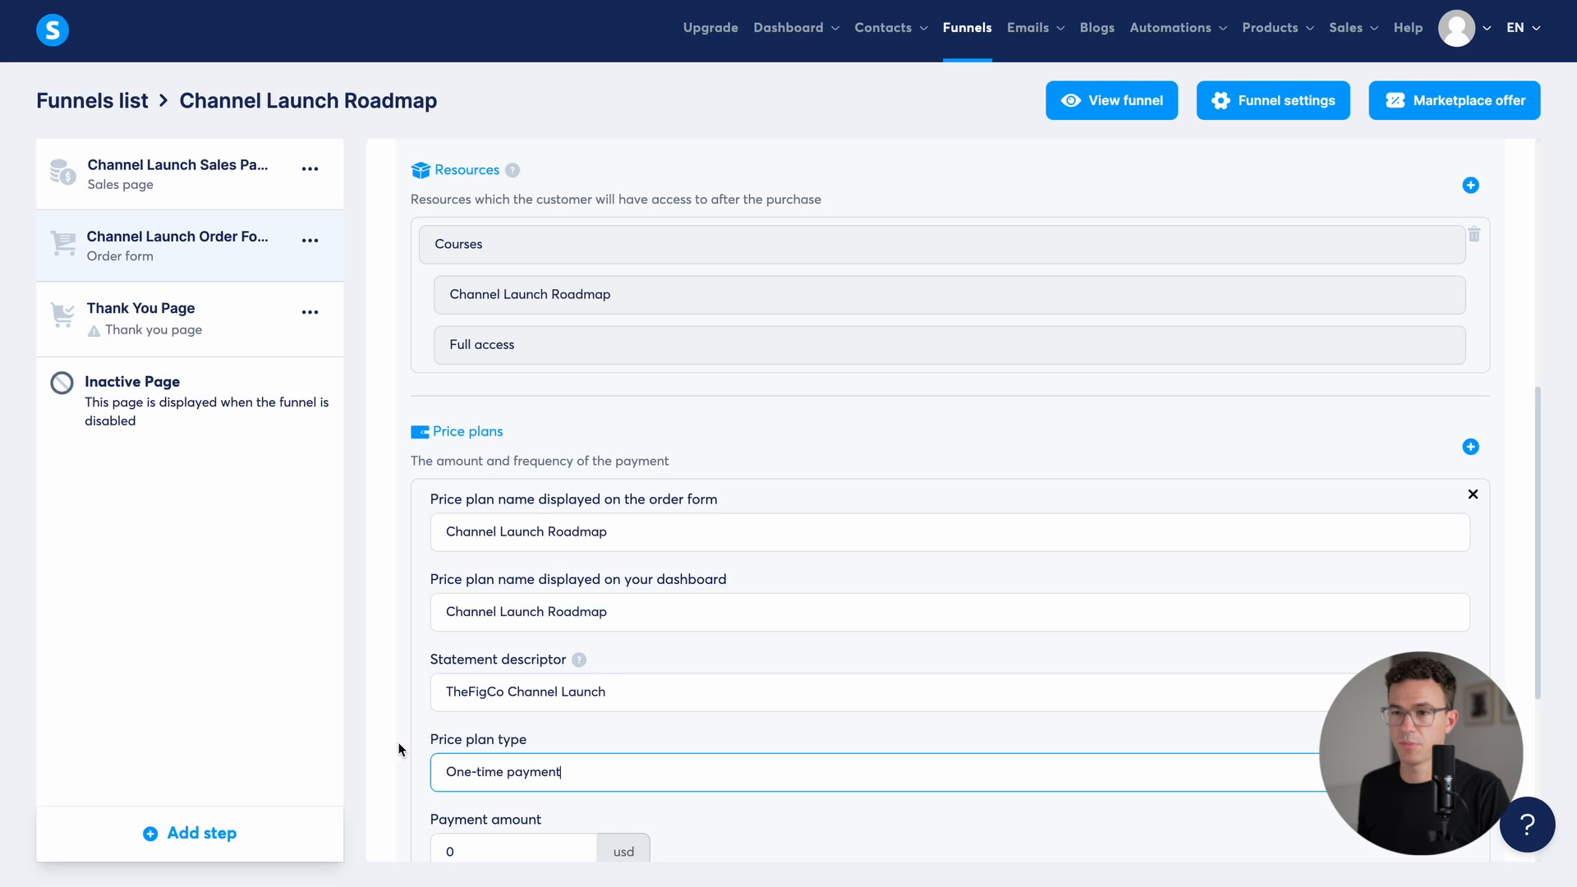
scroll(down, 3)
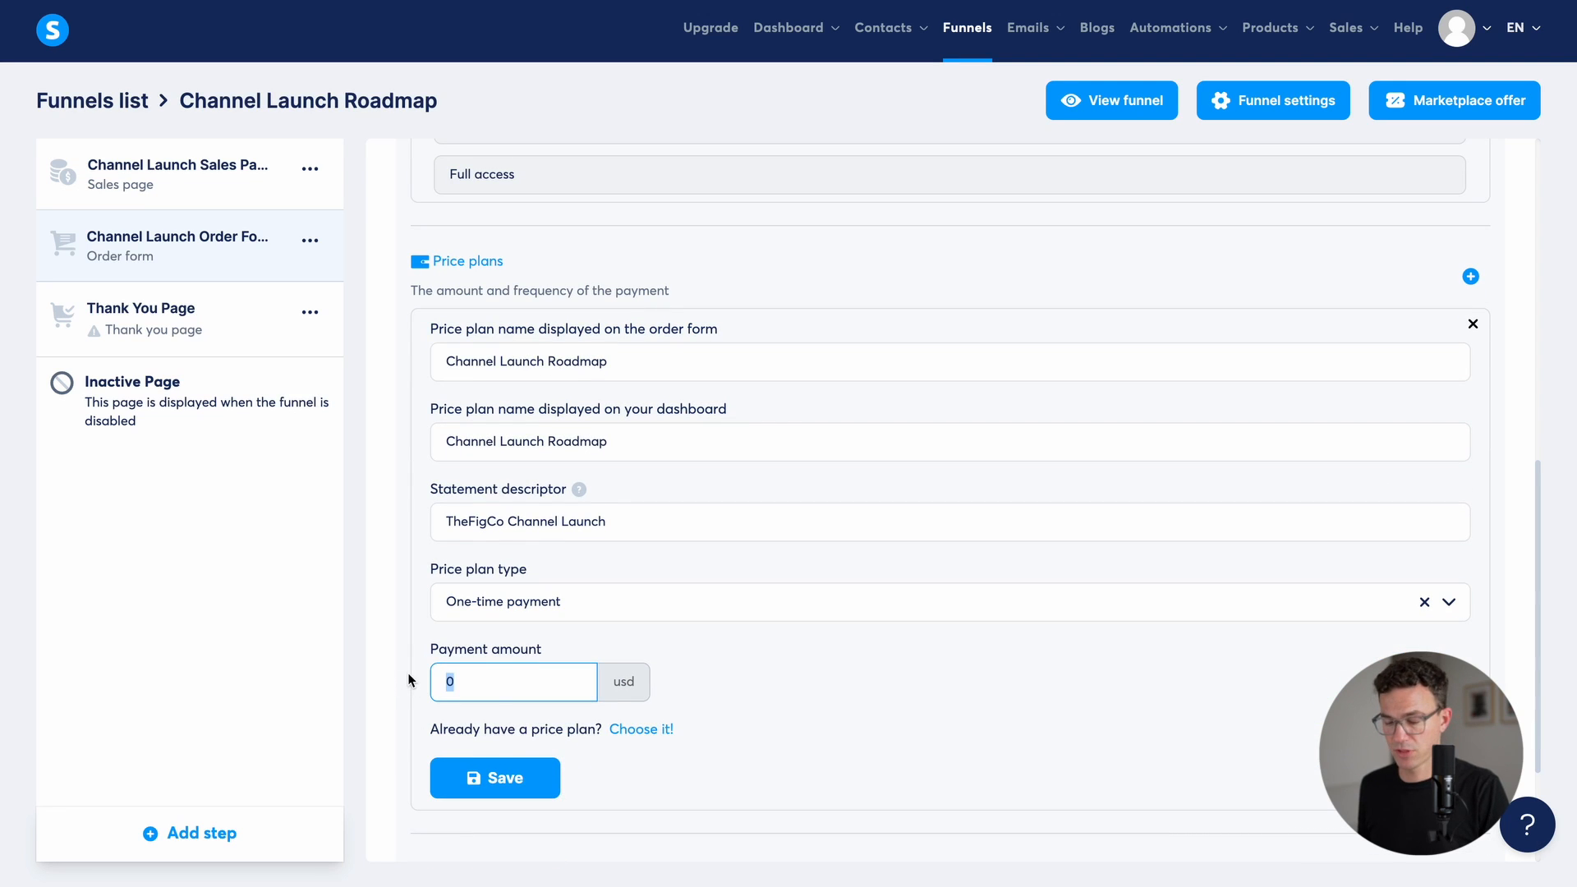
text(47)
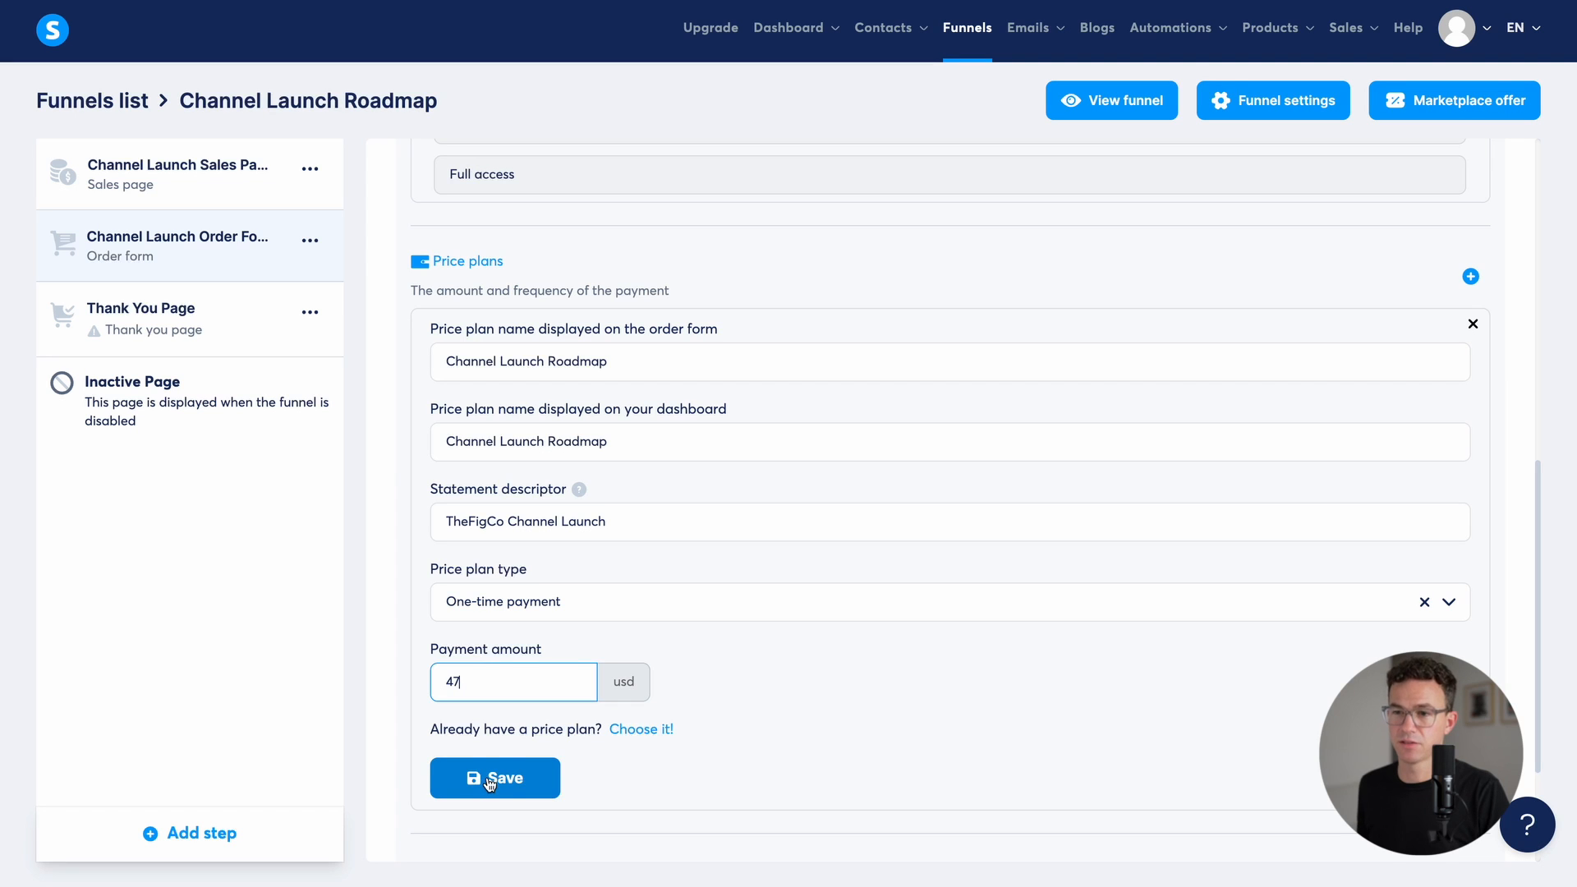
click(494, 777)
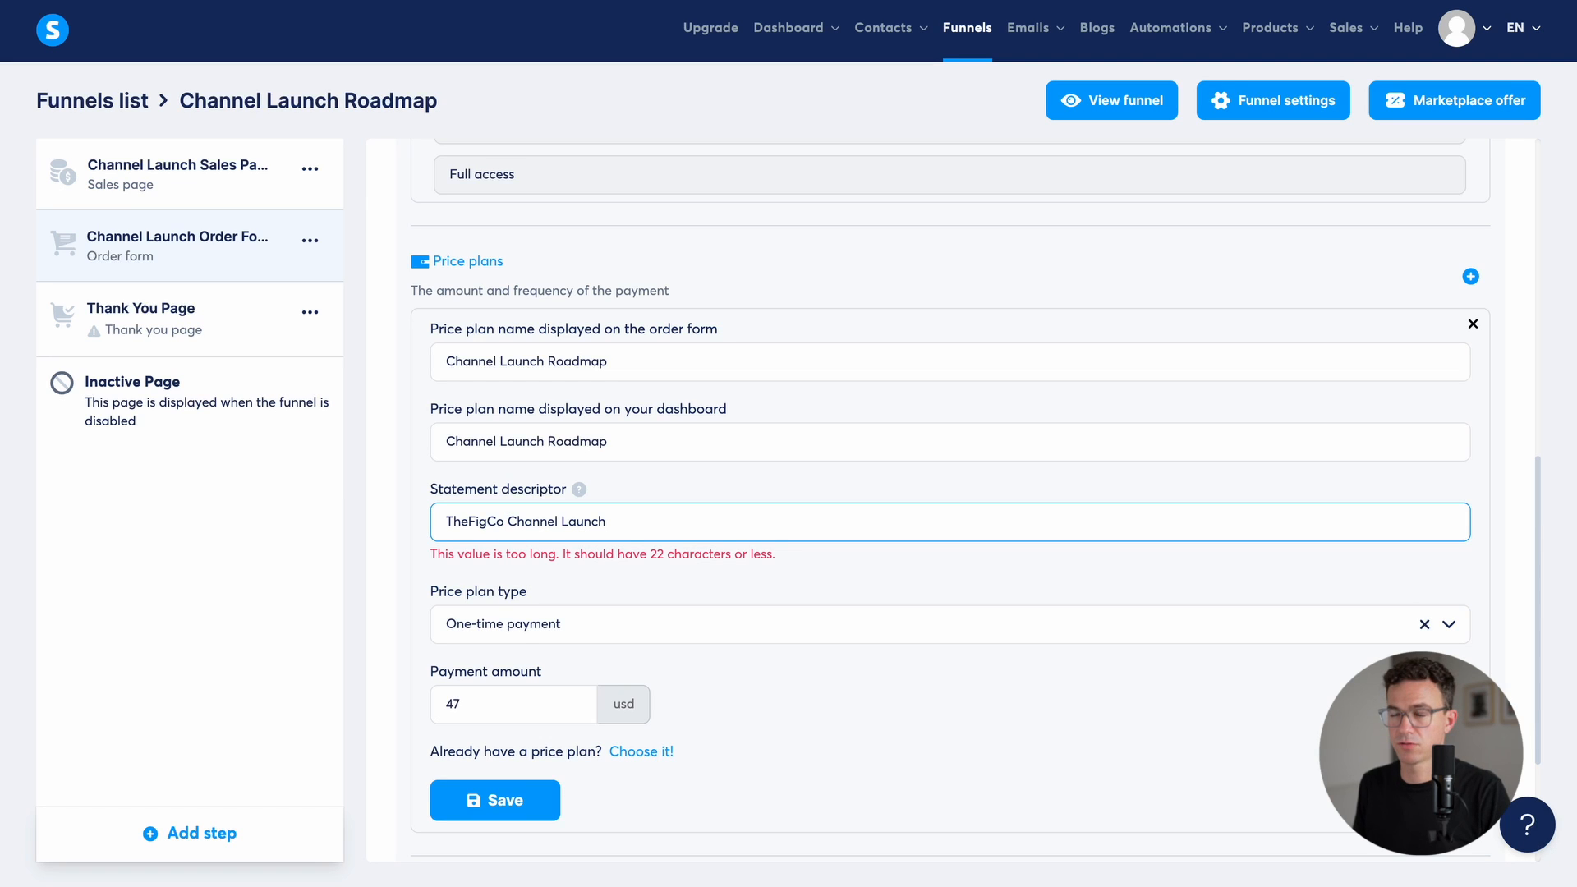
Step: Shorten the statement descriptor, resave the plan and attach it to the order form
double_click(534, 520)
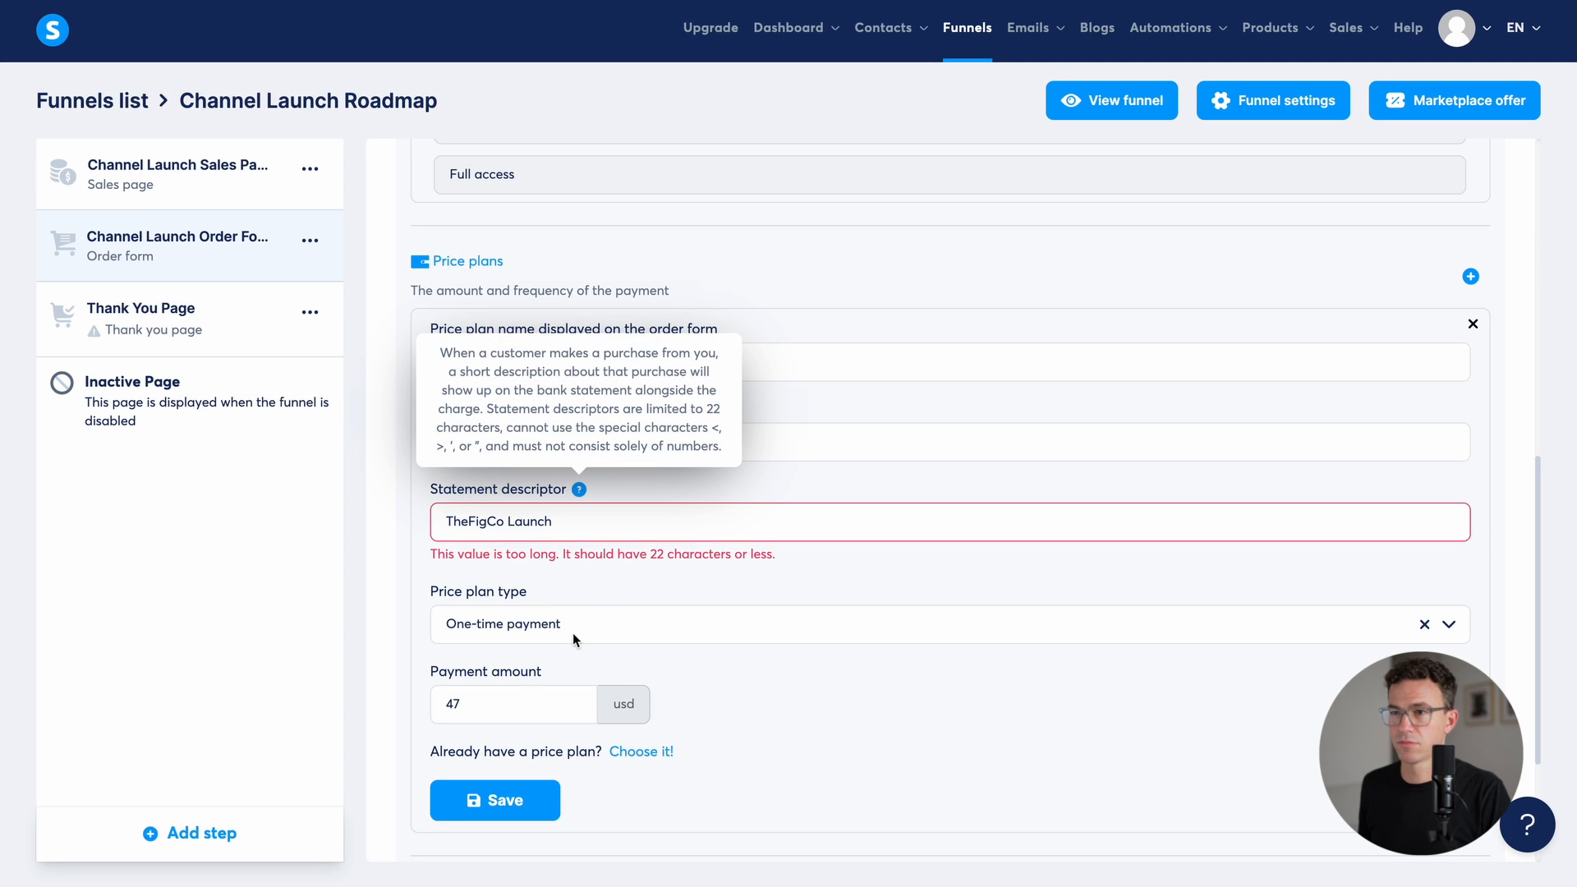
click(639, 751)
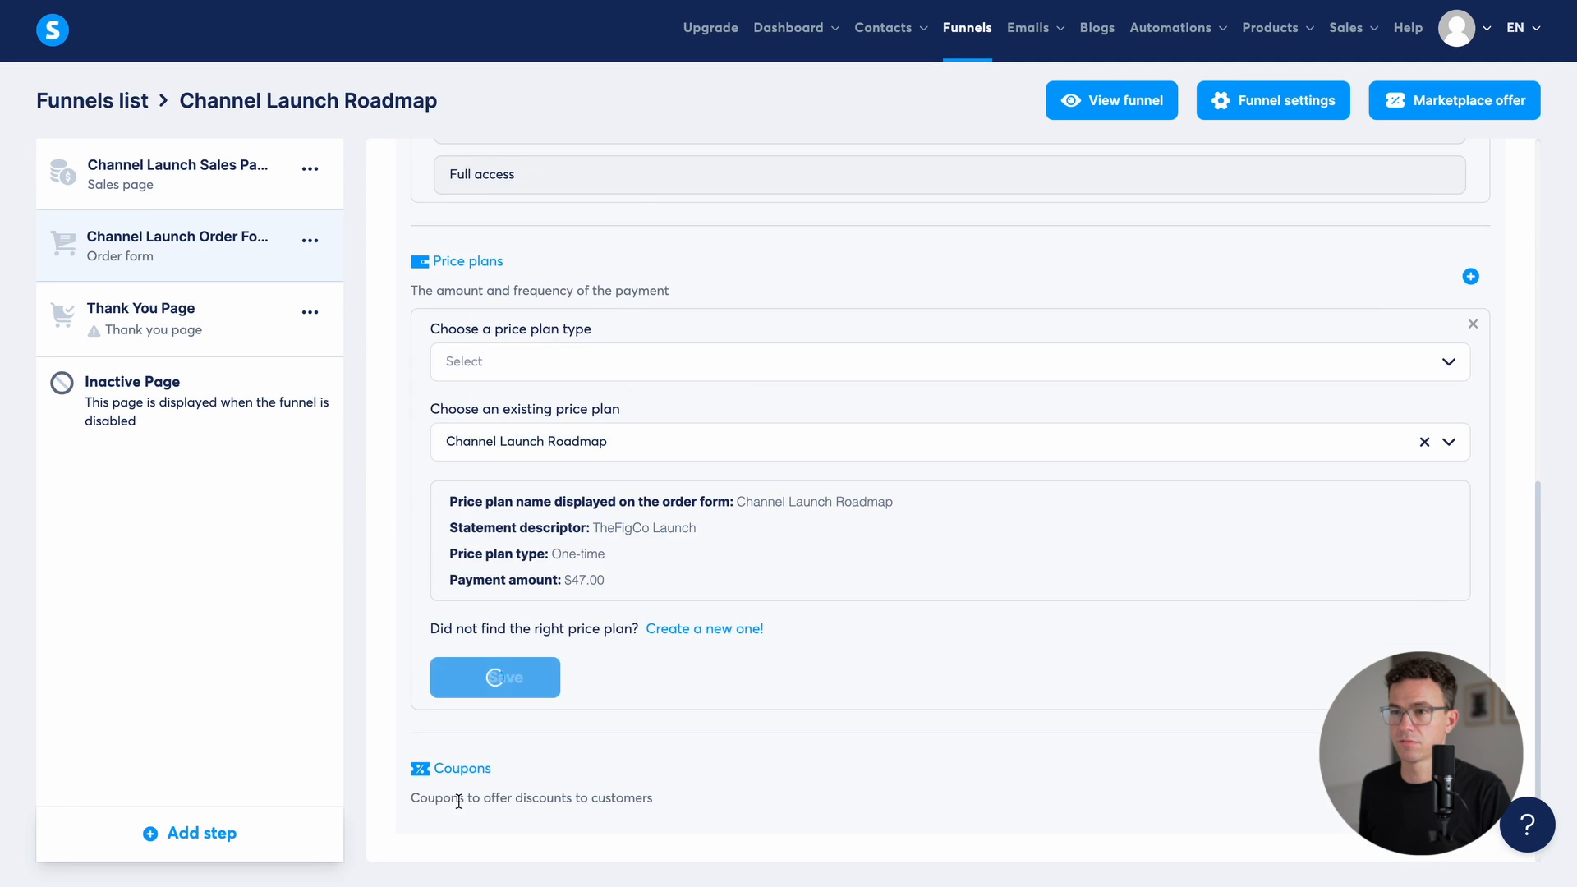
click(494, 677)
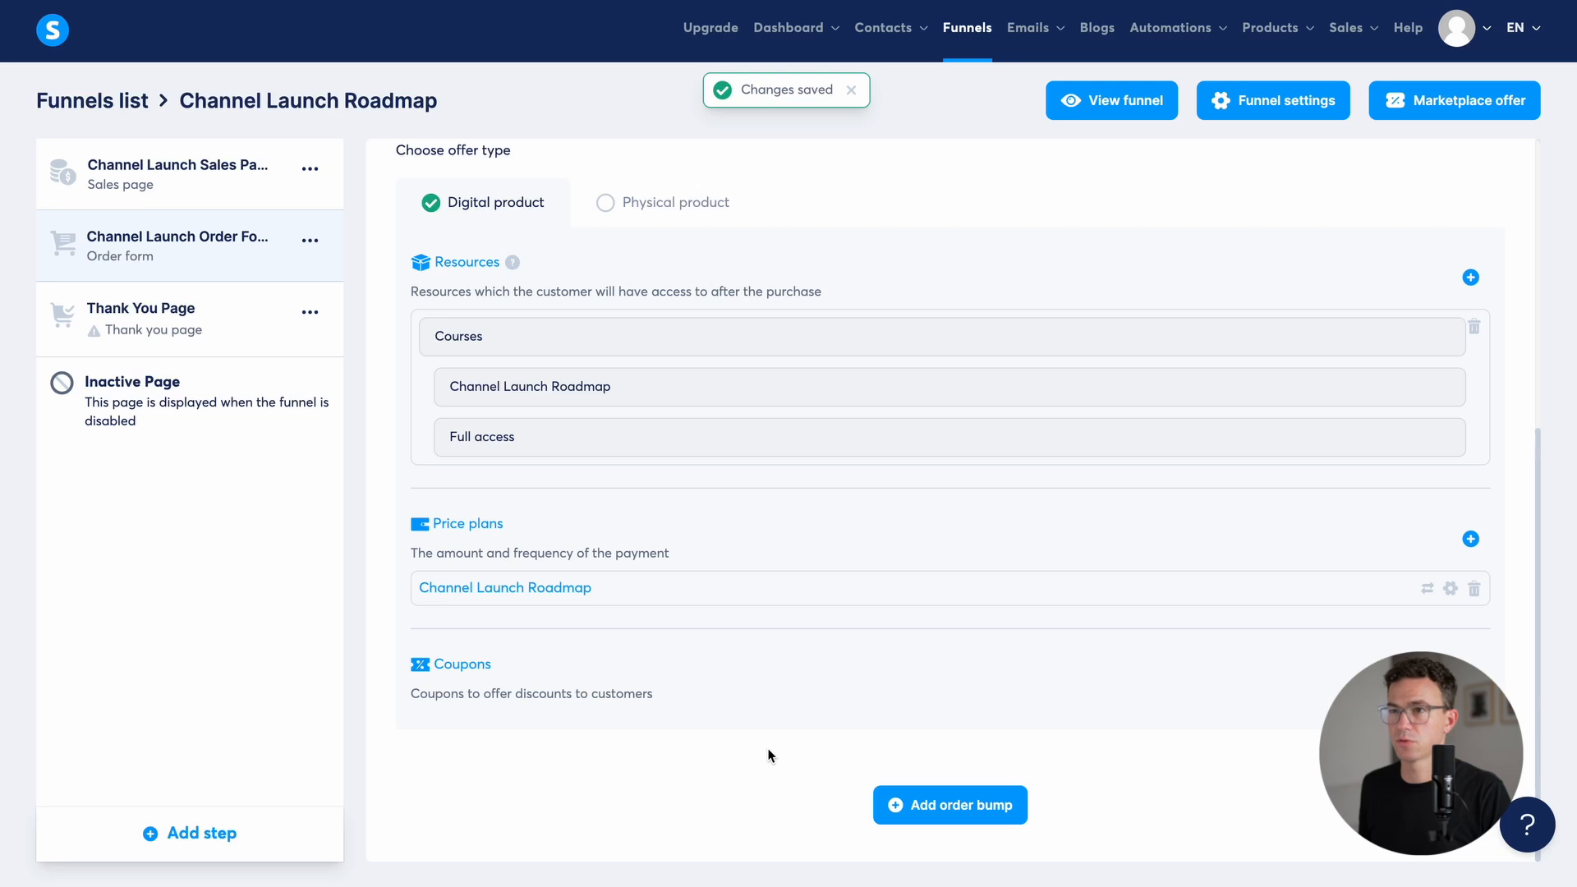
scroll(up, 3)
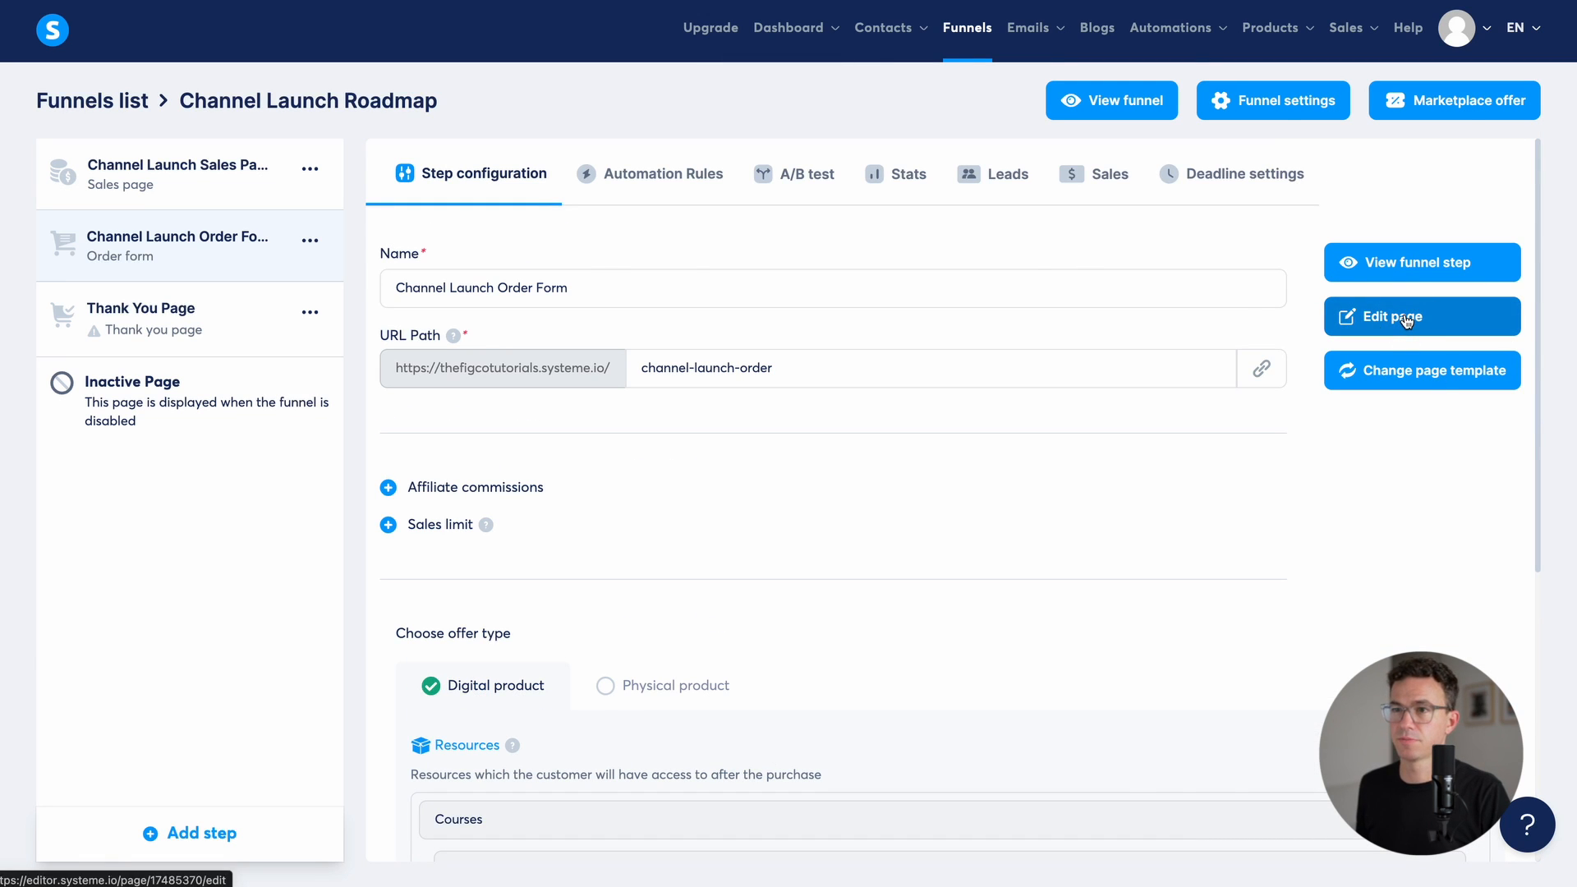
Step: Replace the photo beside Payment info with the vertical teleprompter image
click(1421, 315)
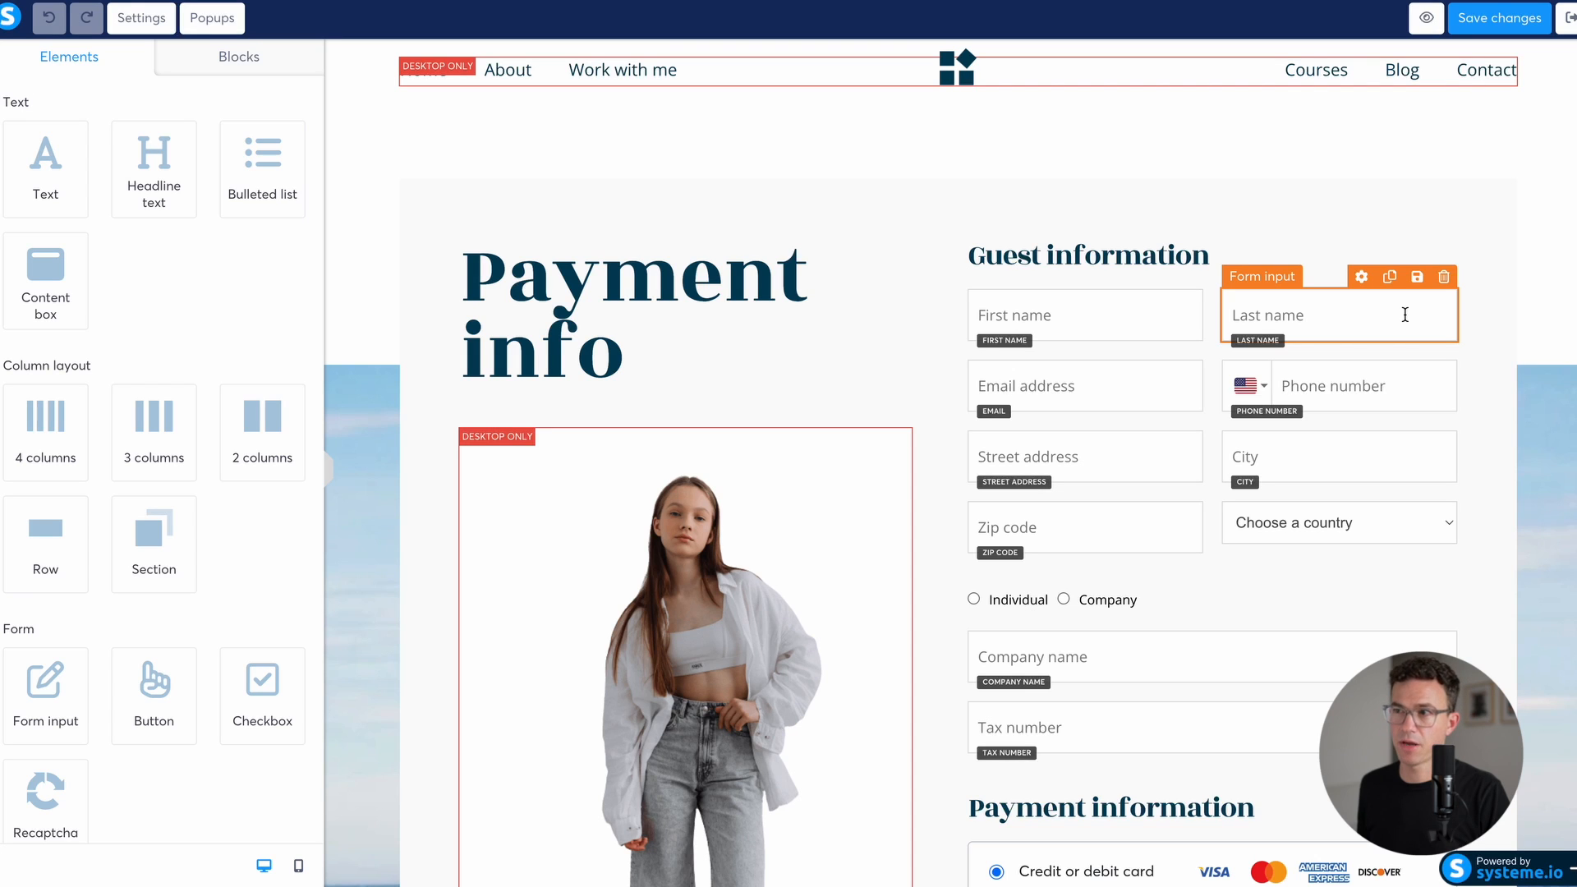
click(1086, 316)
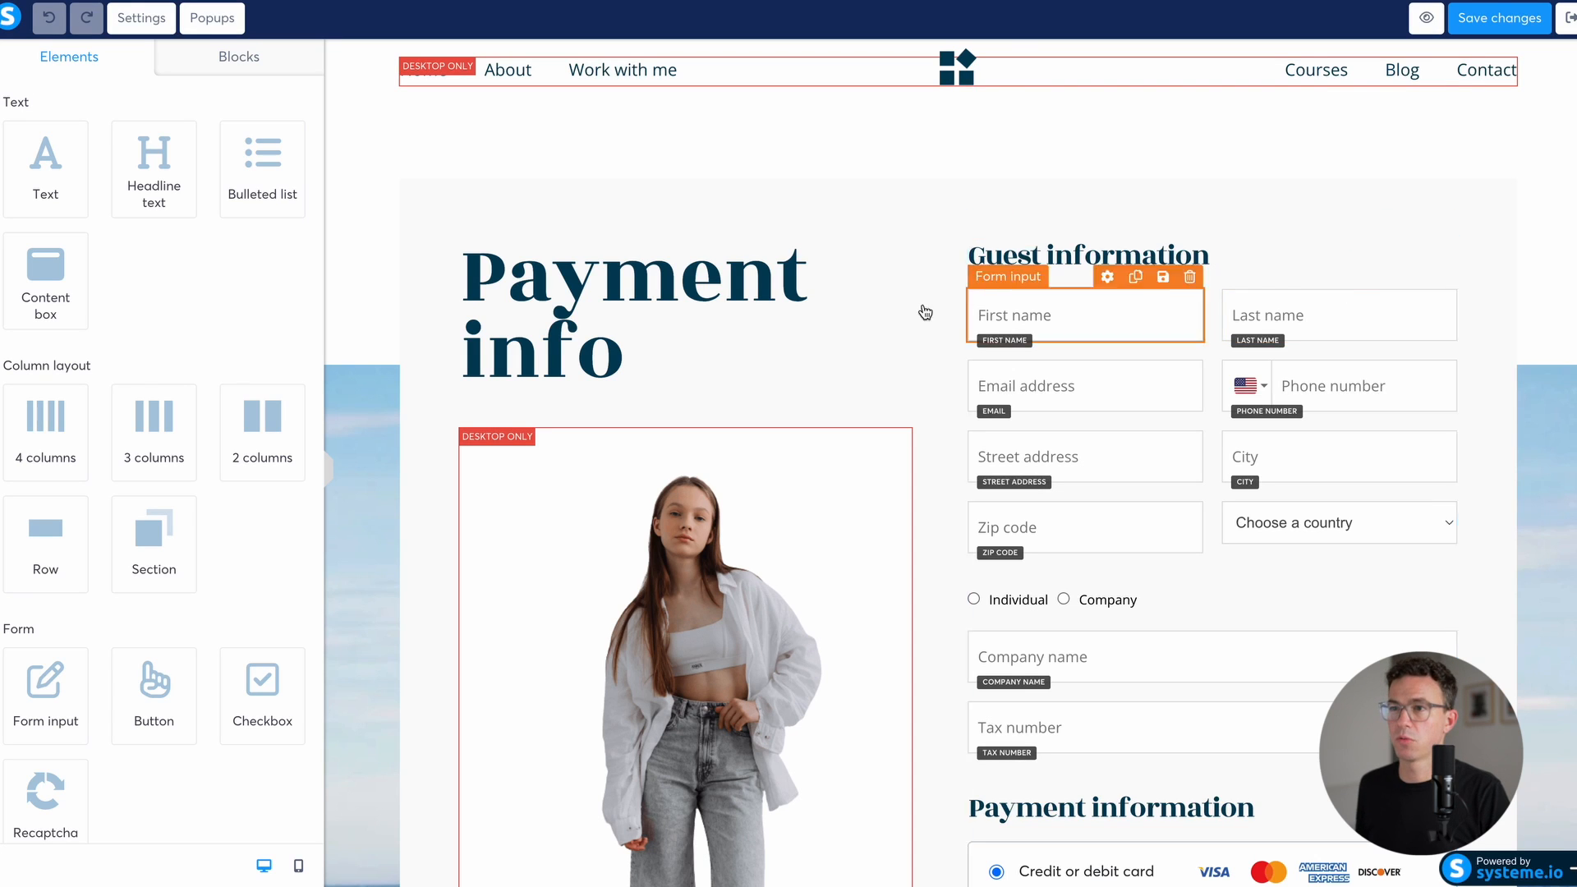
scroll(down, 3)
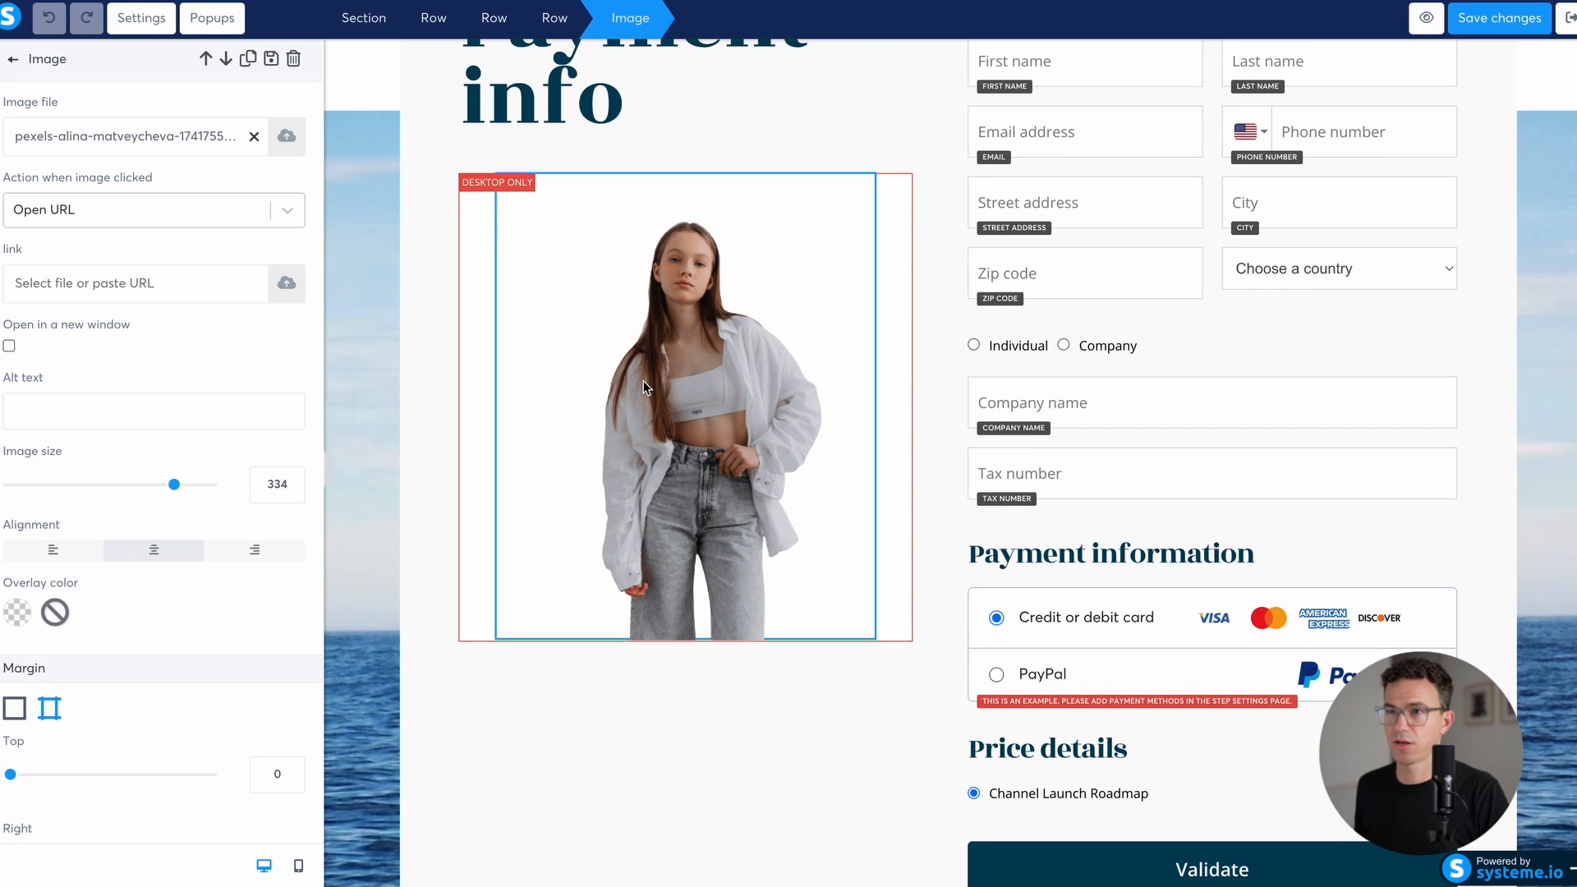
mouse_move(503, 334)
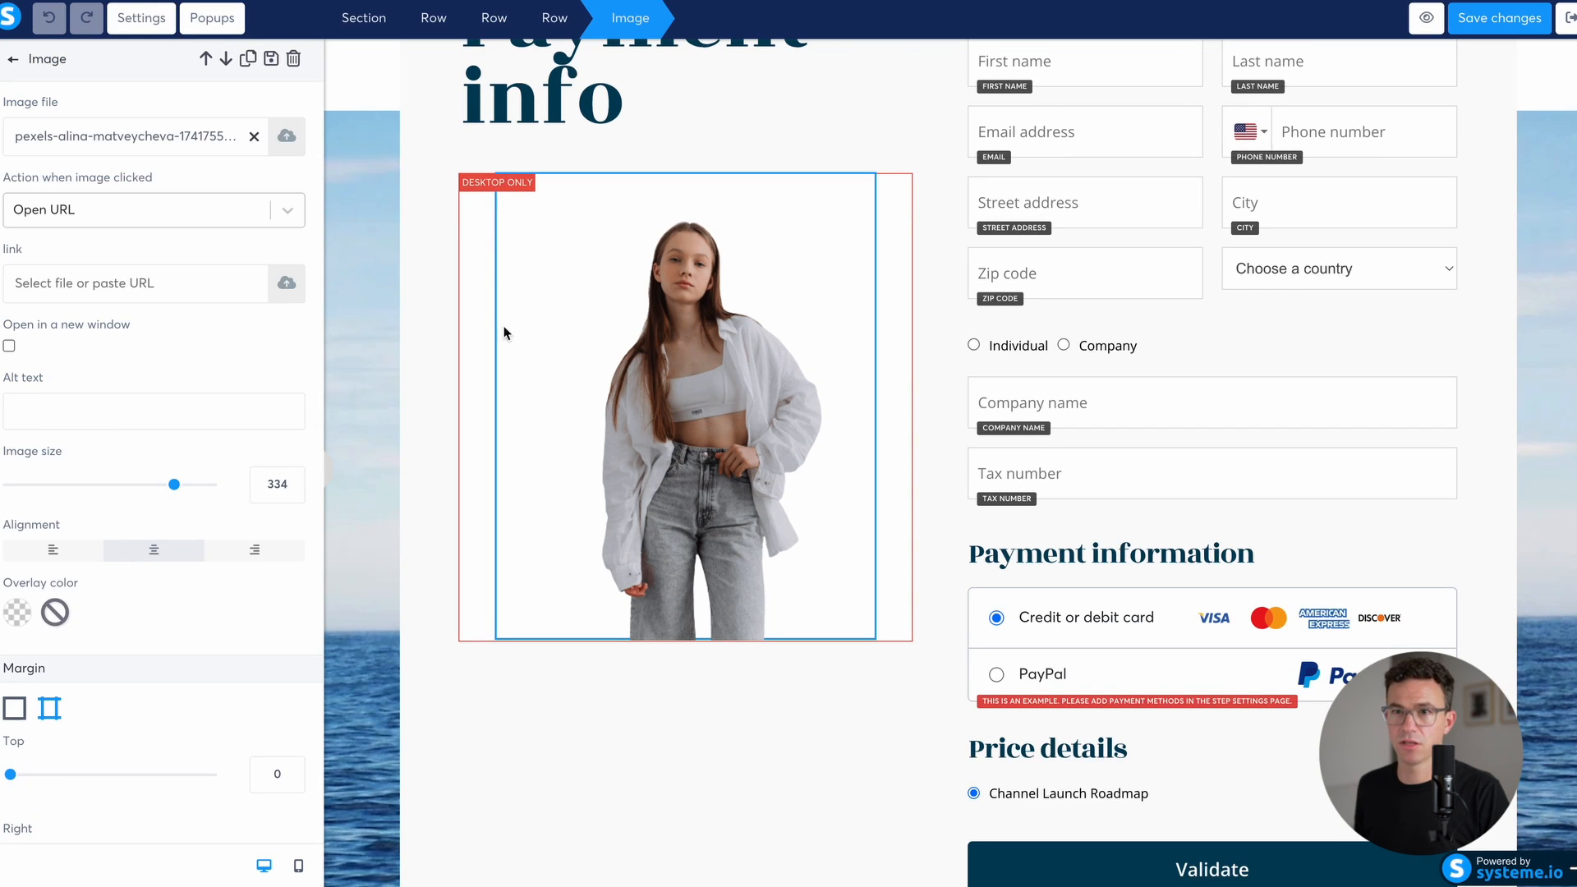
click(286, 136)
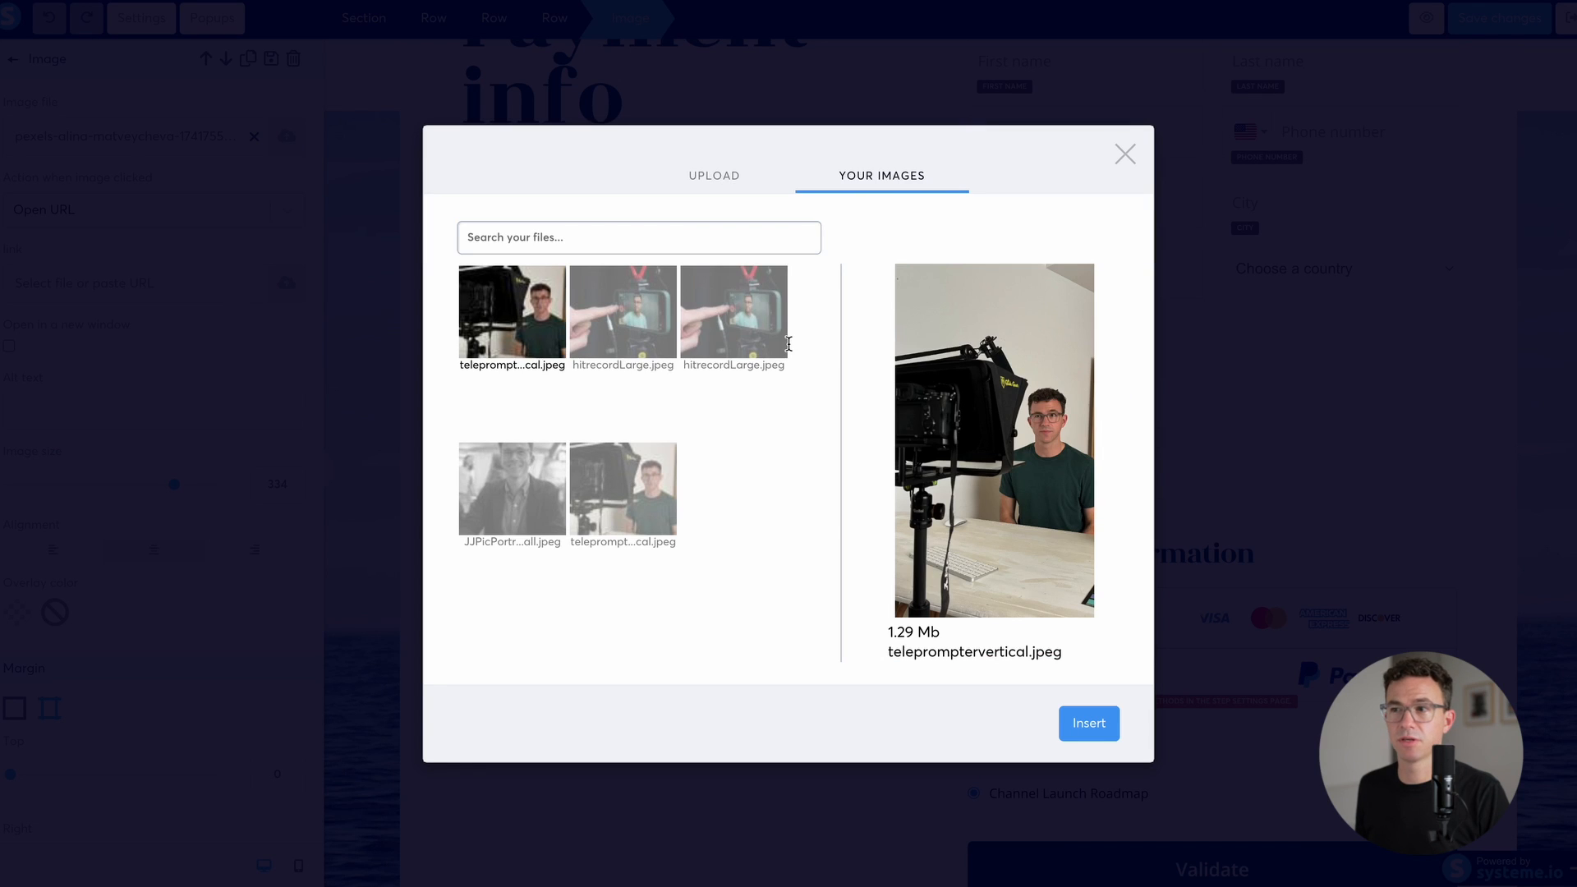
mouse_move(1088, 723)
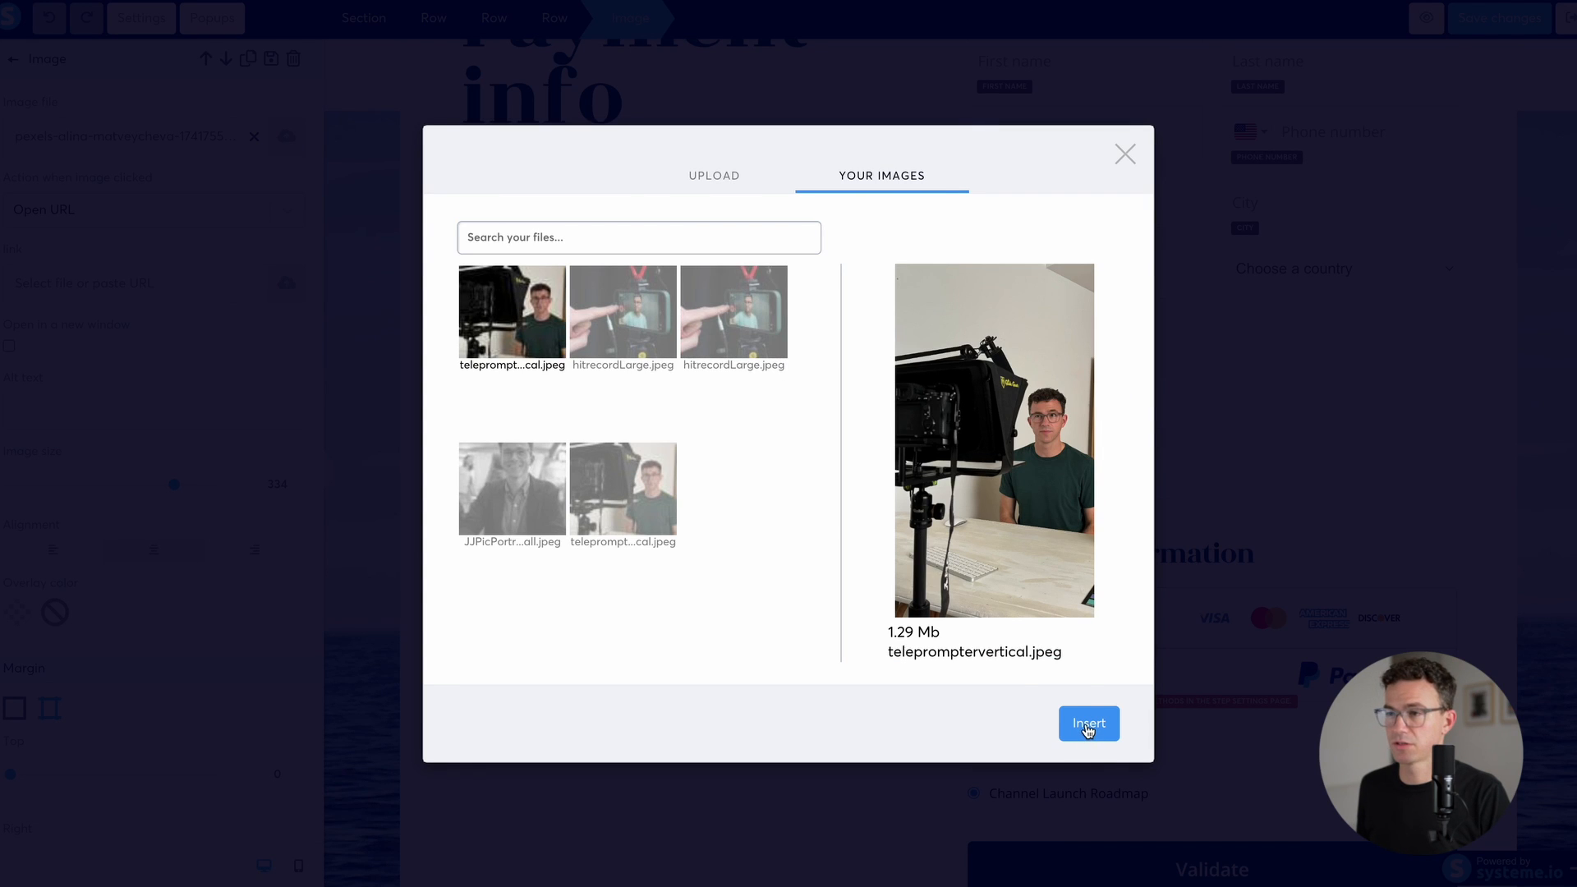
click(1087, 722)
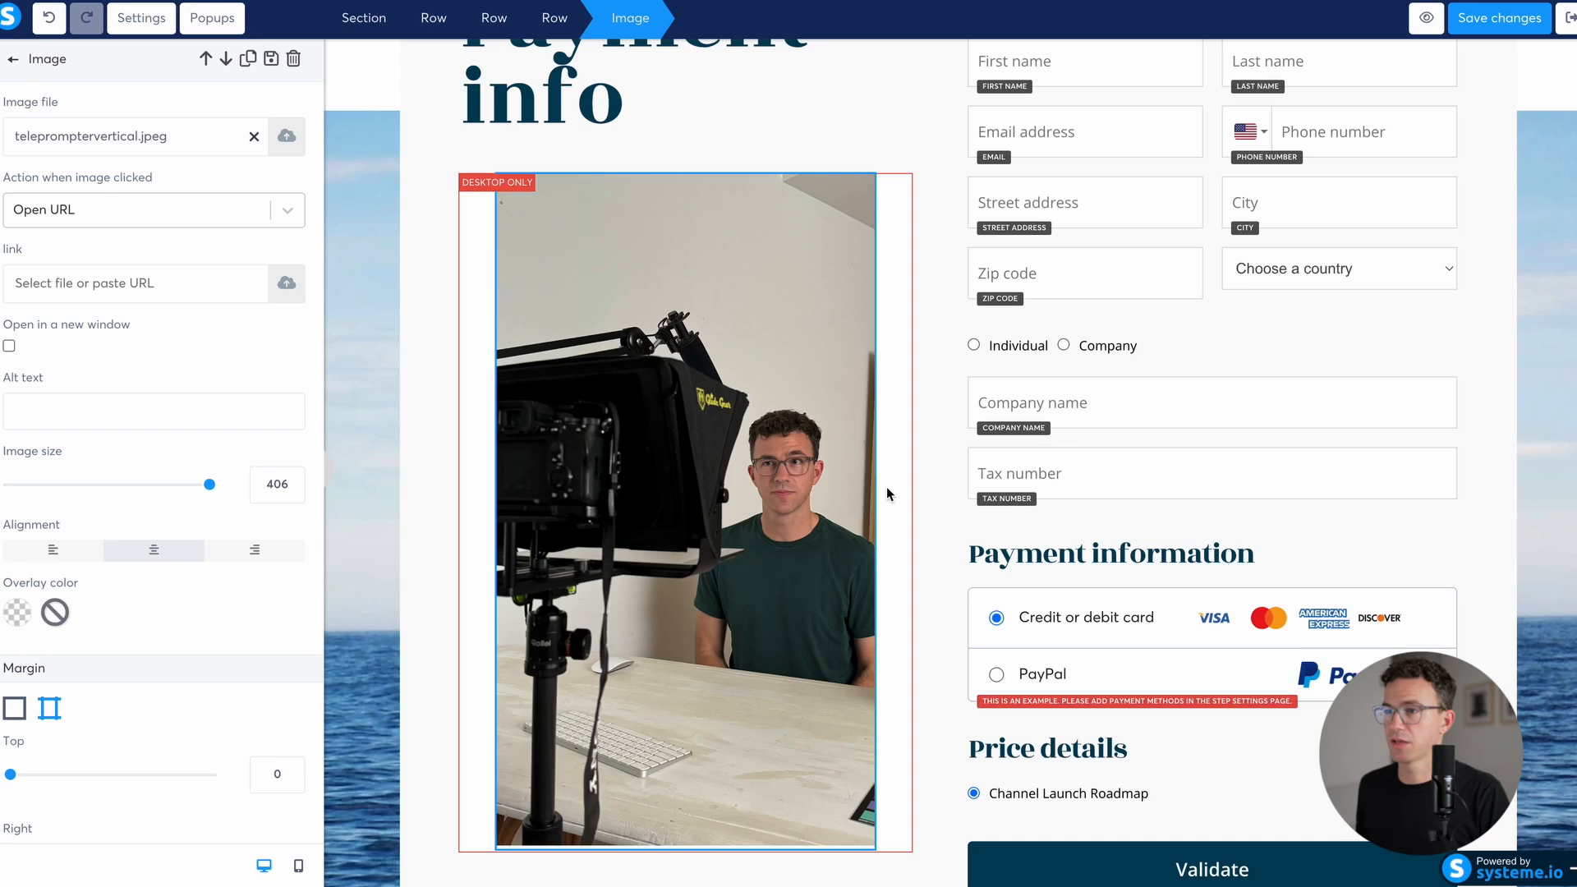
mouse_move(503, 191)
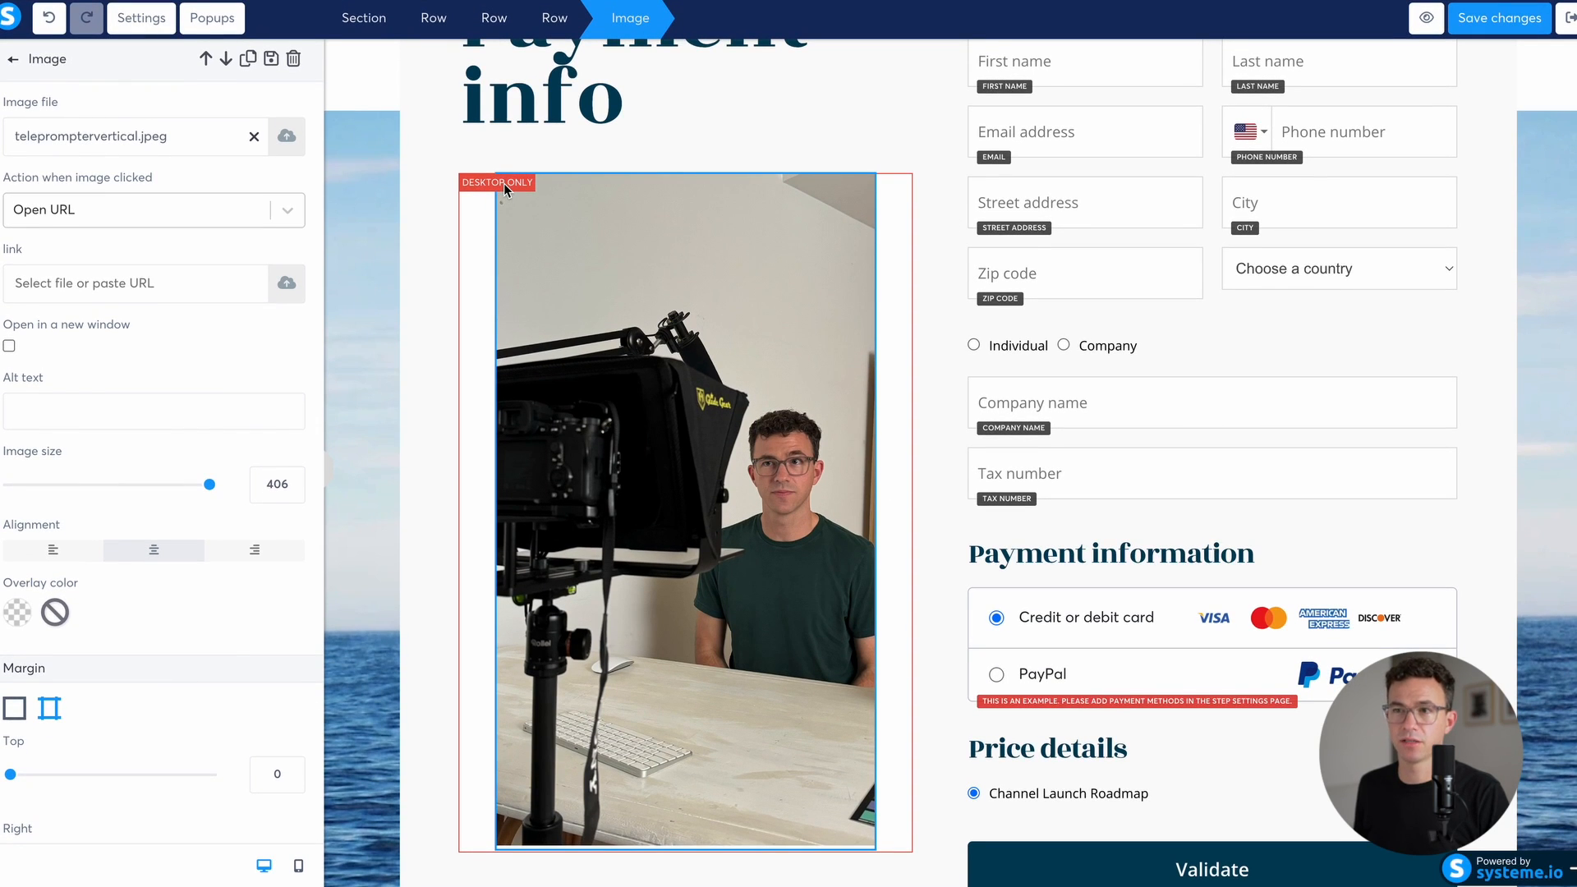
mouse_move(468, 234)
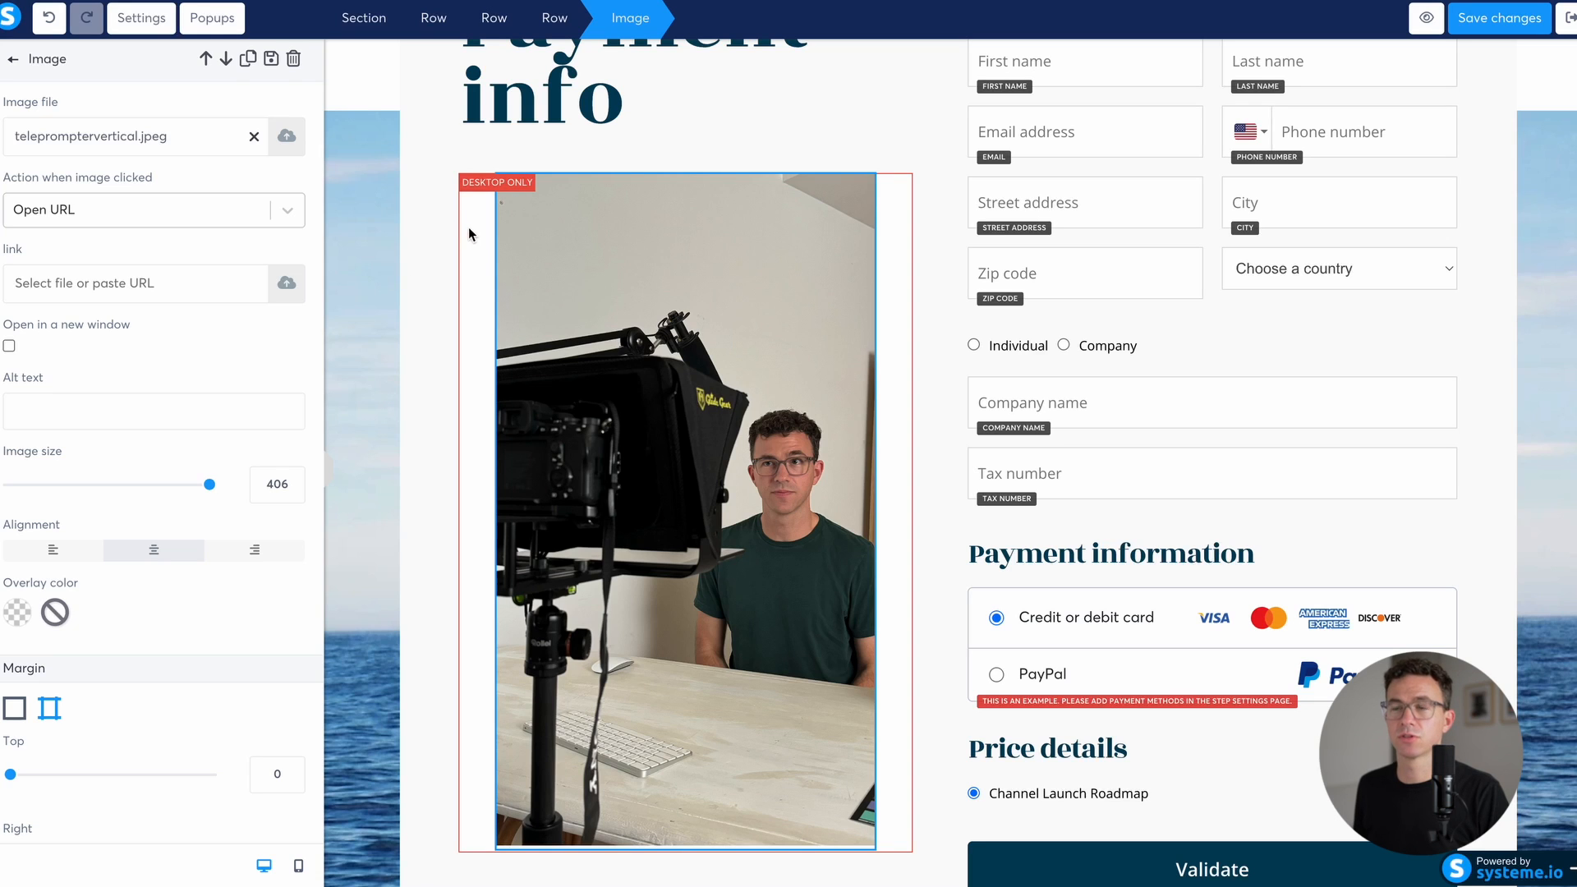
Step: Make the photo's parent row visible on mobile as well as desktop
scroll(down, 3)
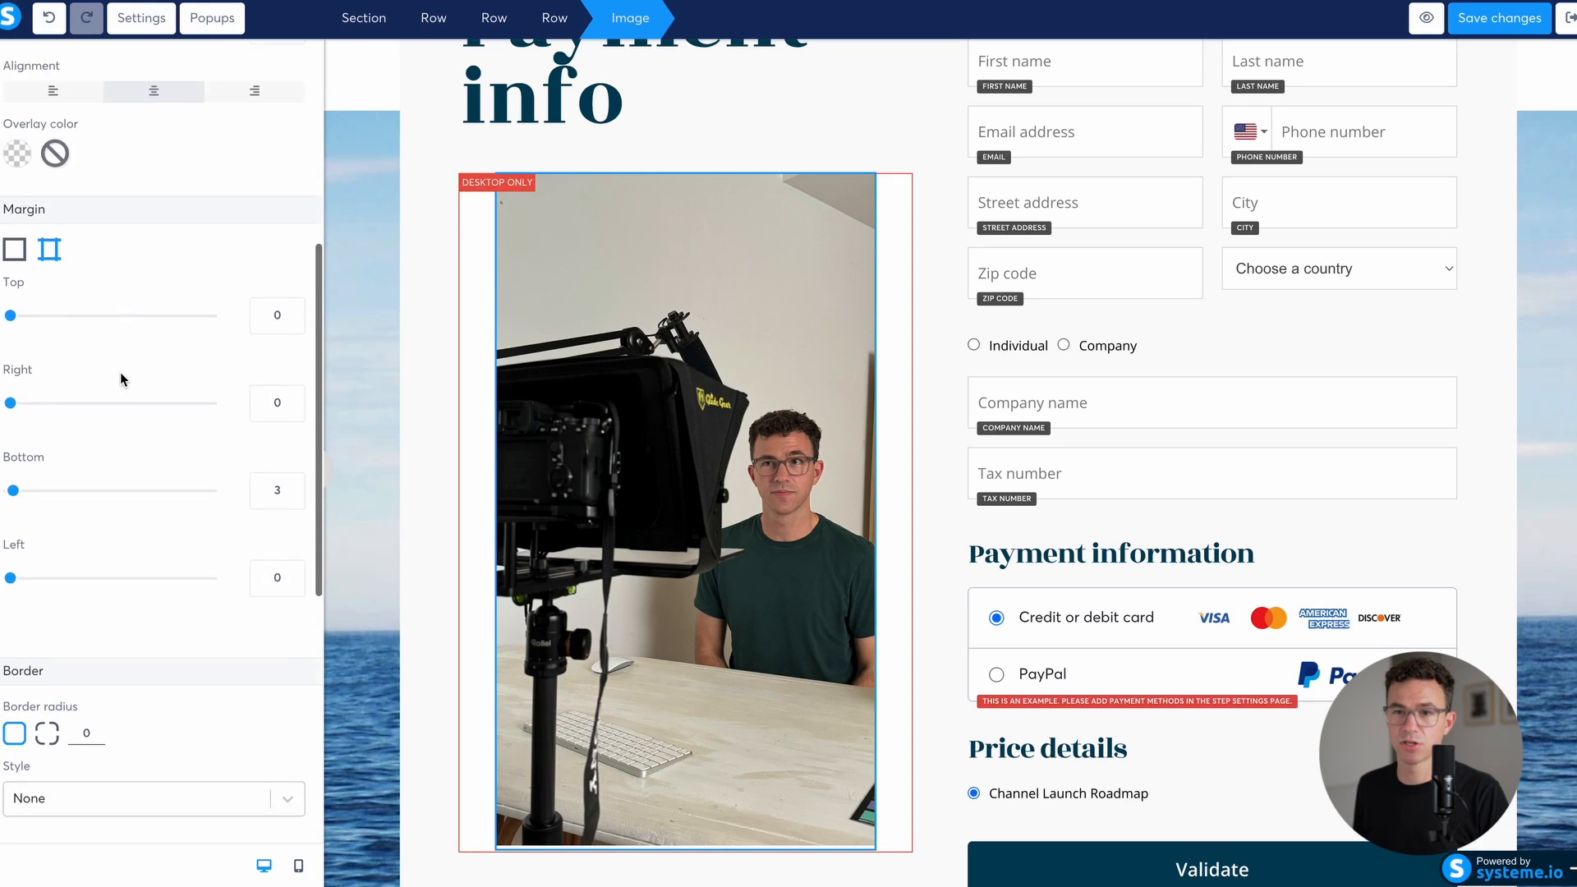
scroll(down, 3)
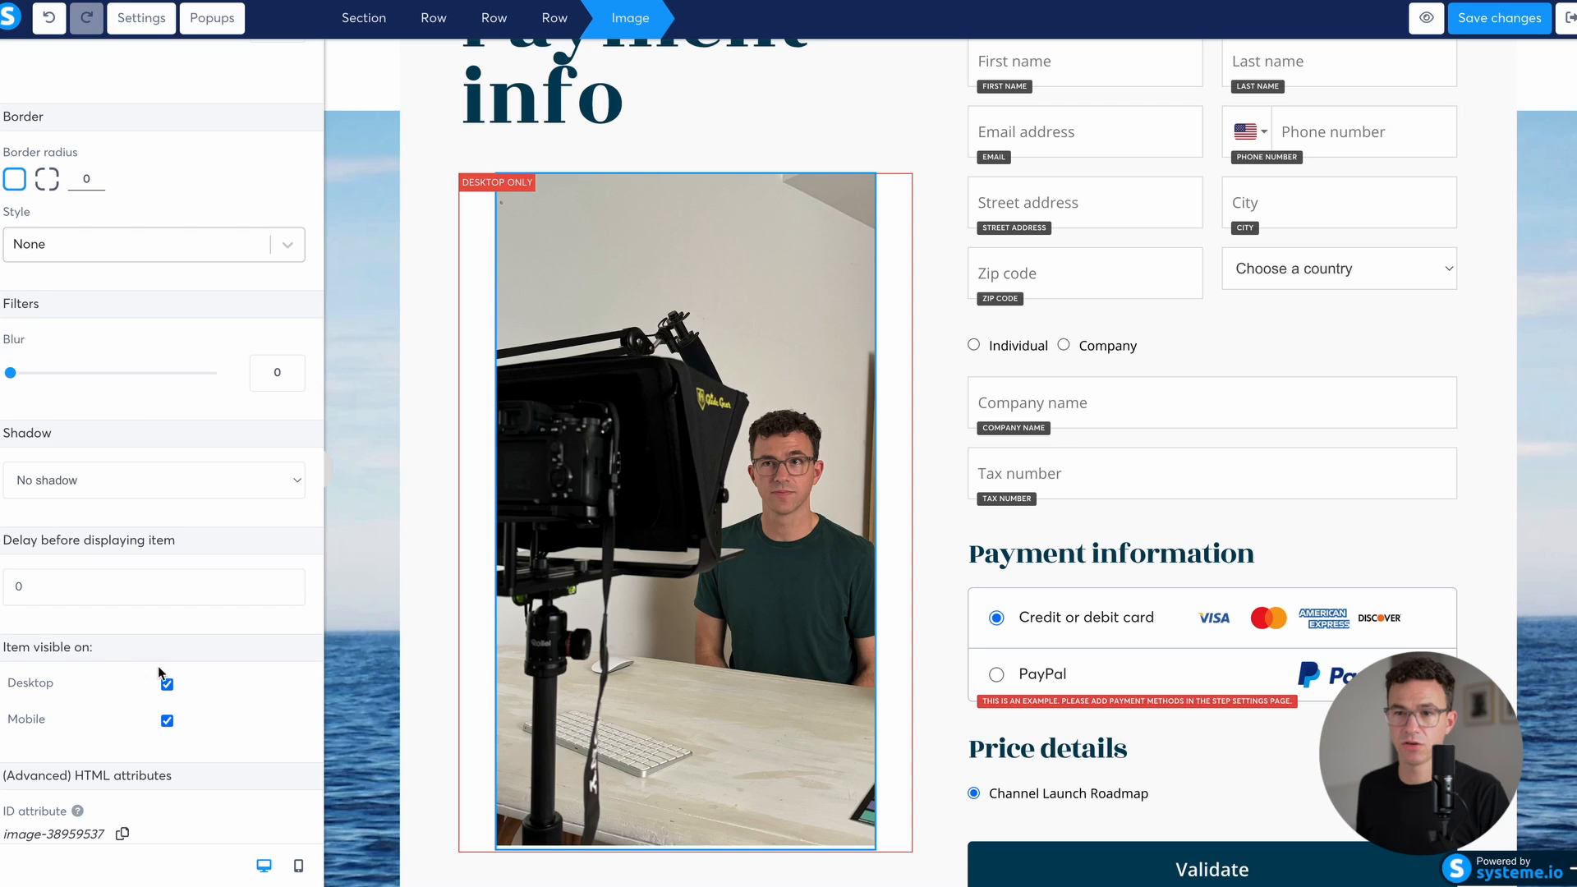
mouse_move(593, 498)
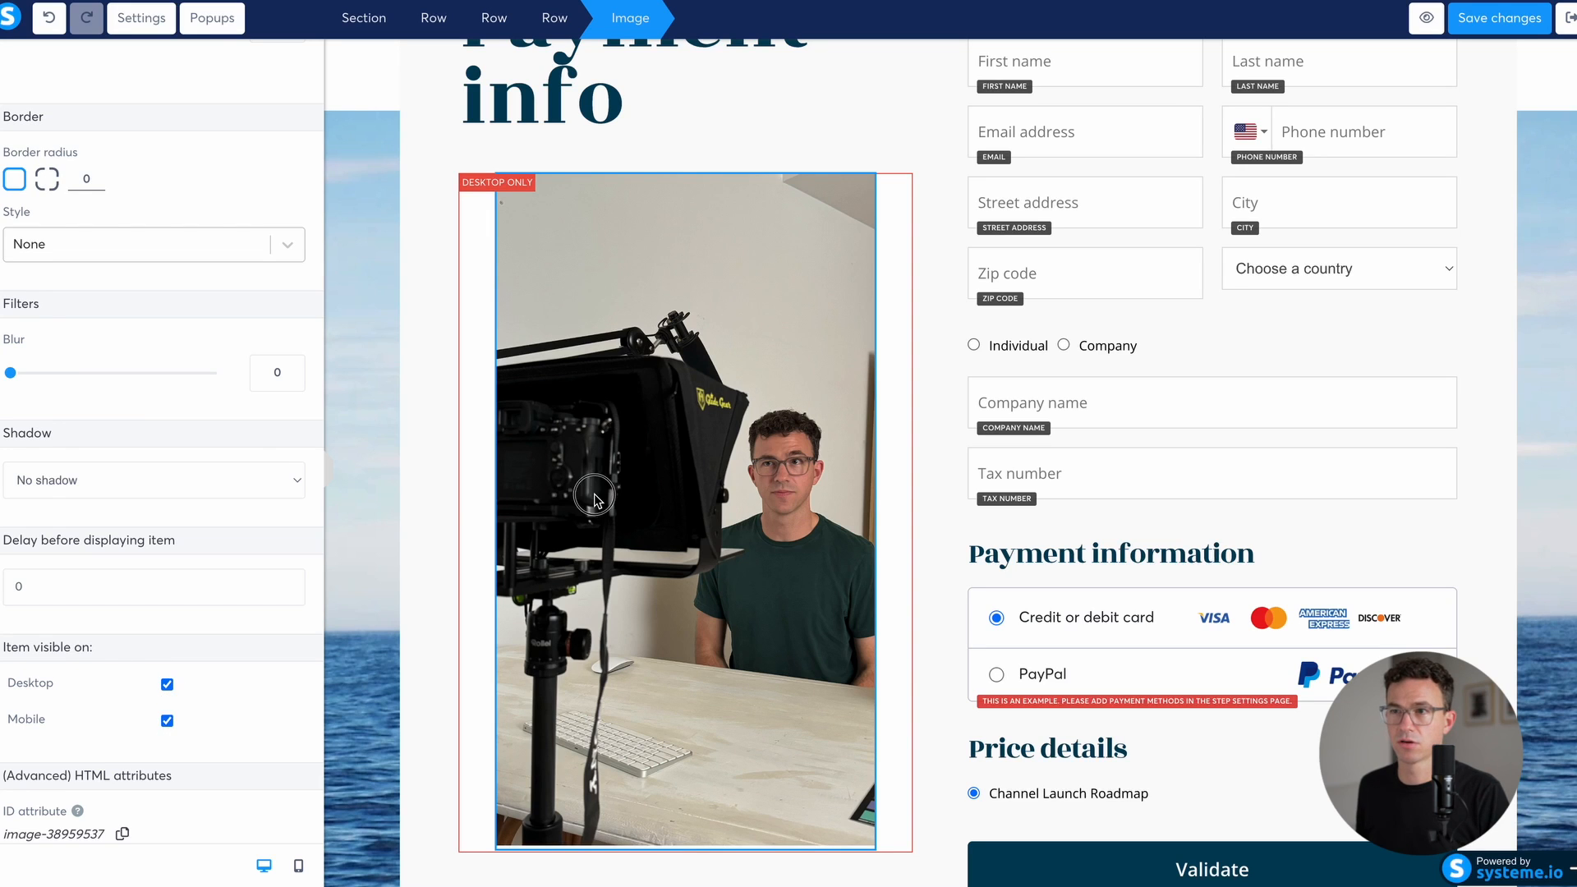
click(69, 56)
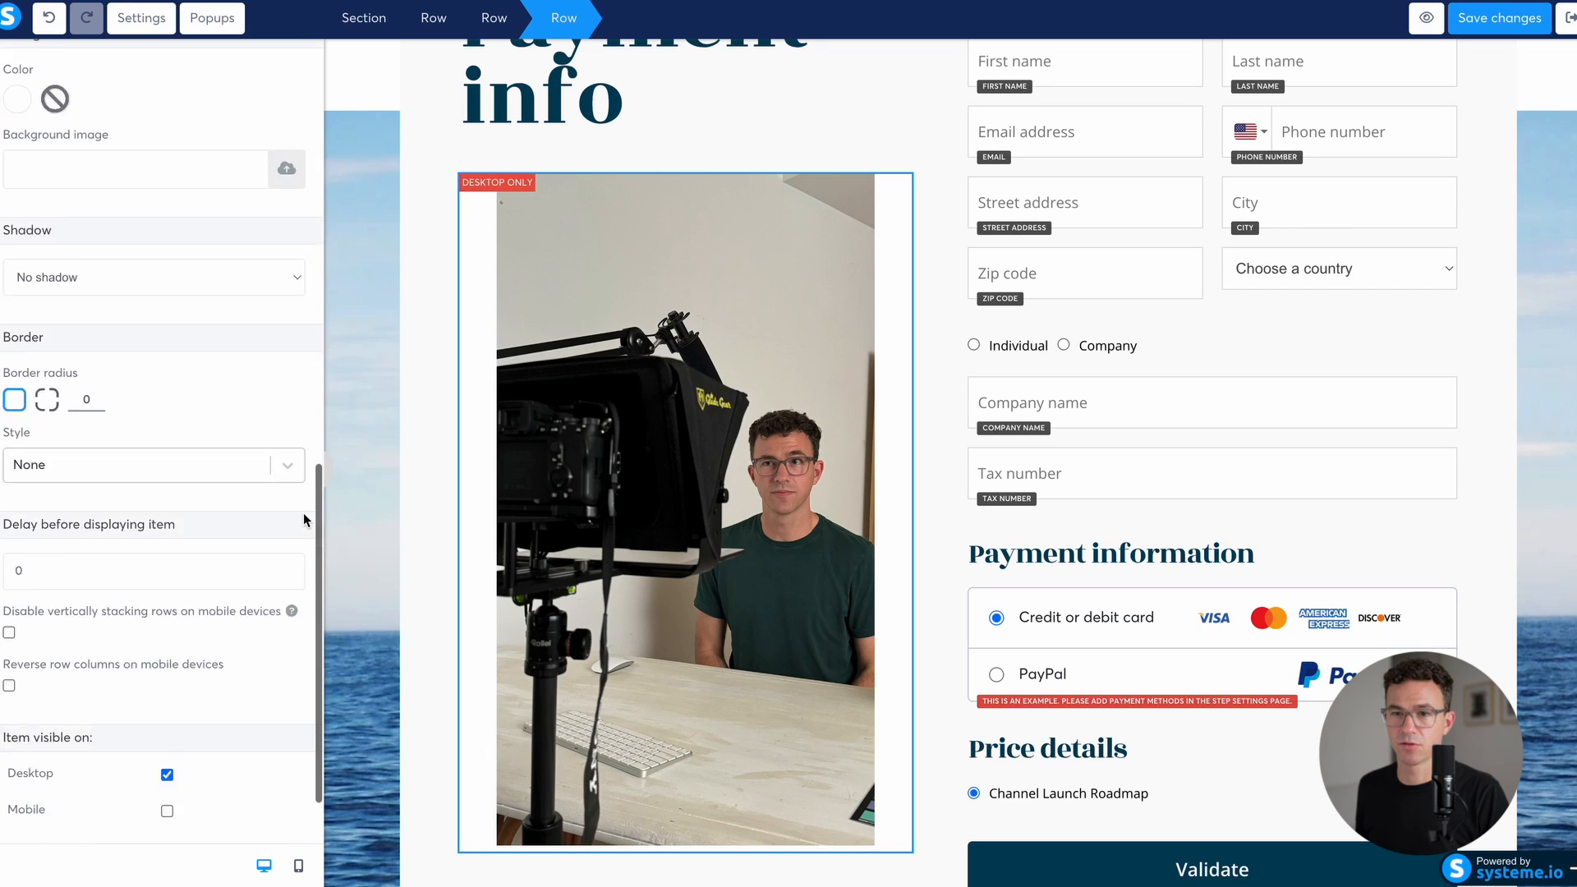
scroll(down, 3)
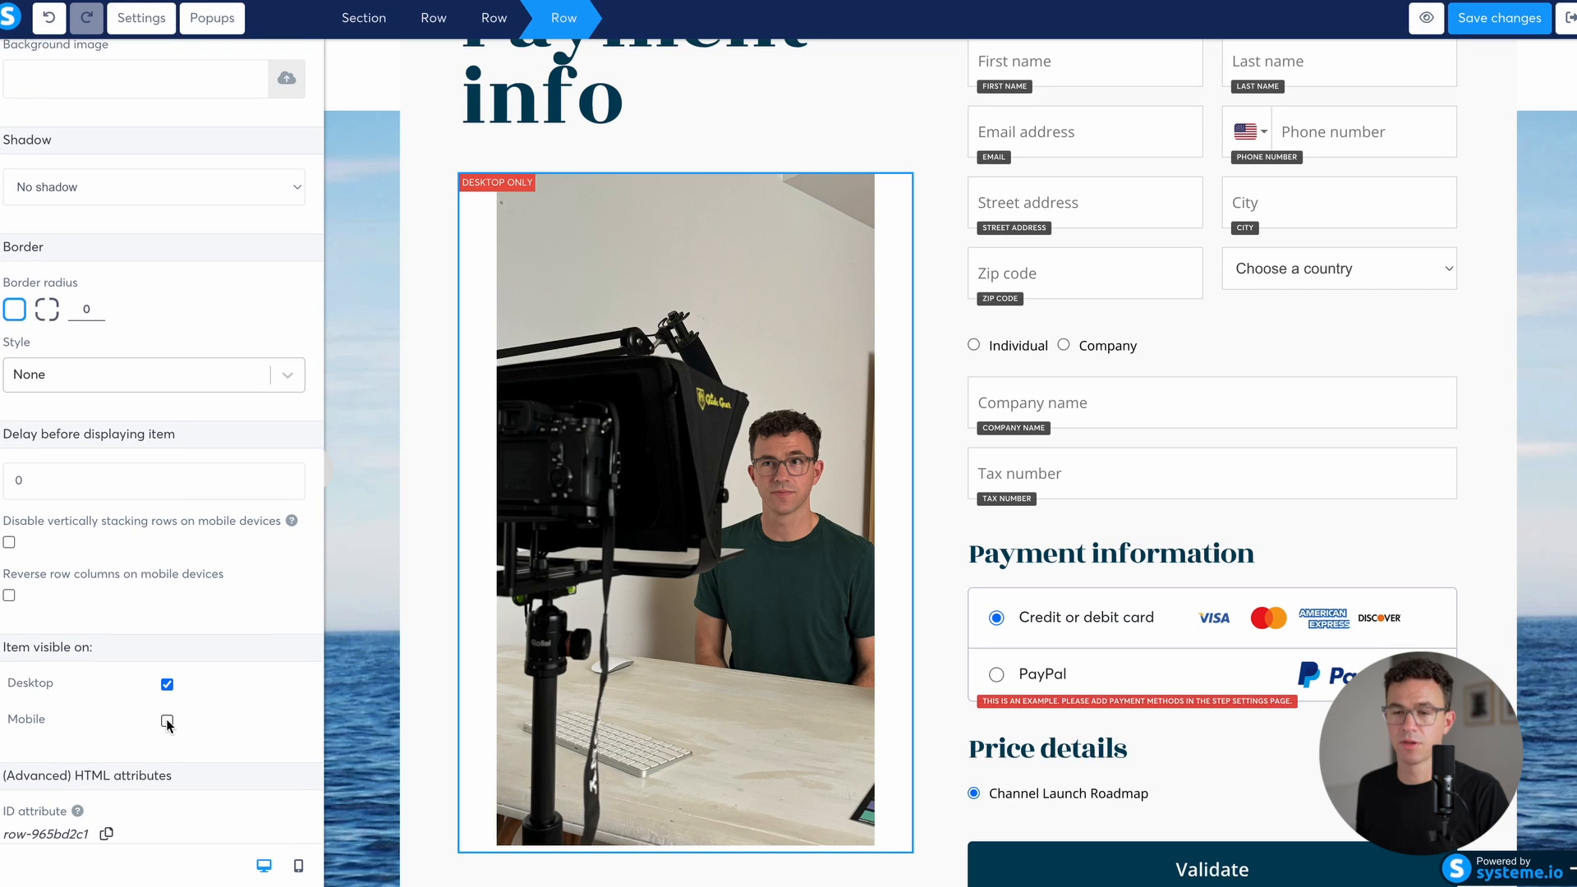
click(166, 720)
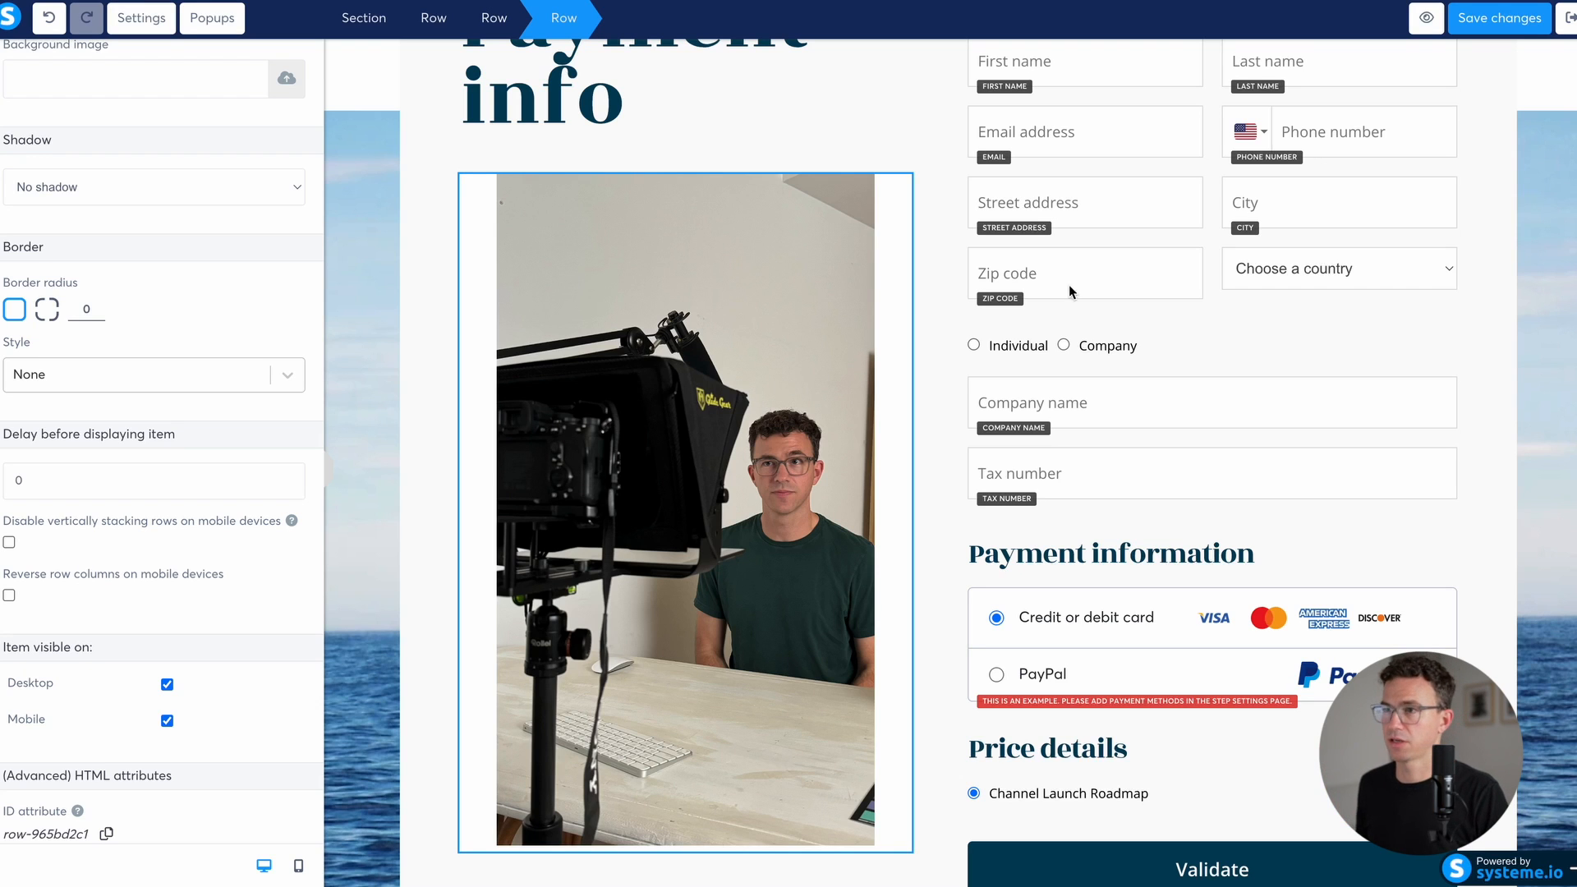
mouse_move(1475, 335)
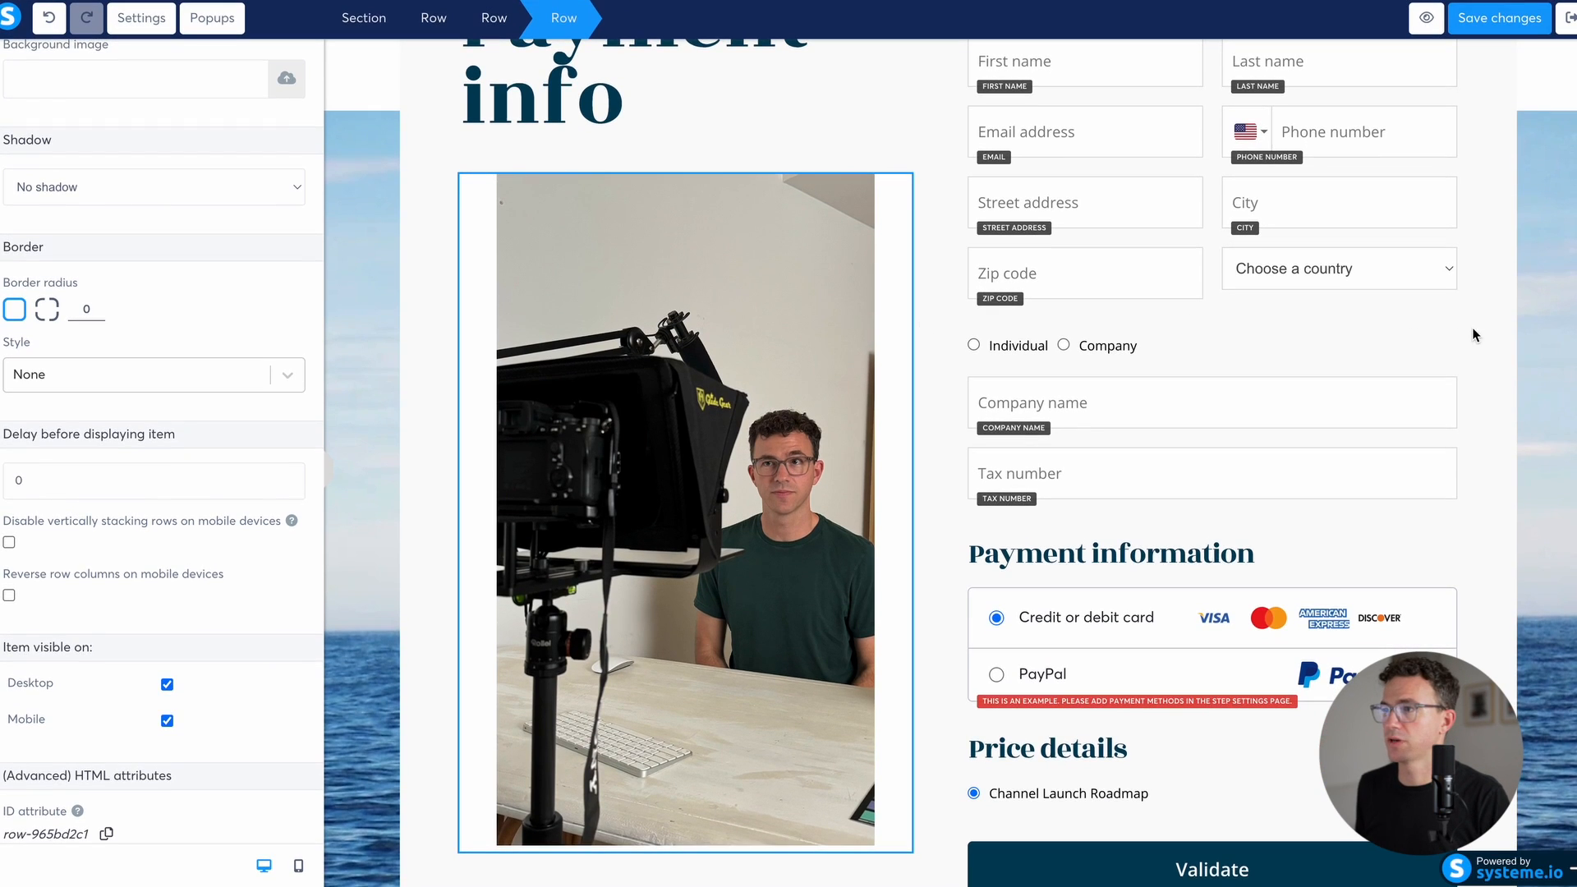
Step: Retitle the Guest information heading Student information and delete the phone number field
click(1089, 217)
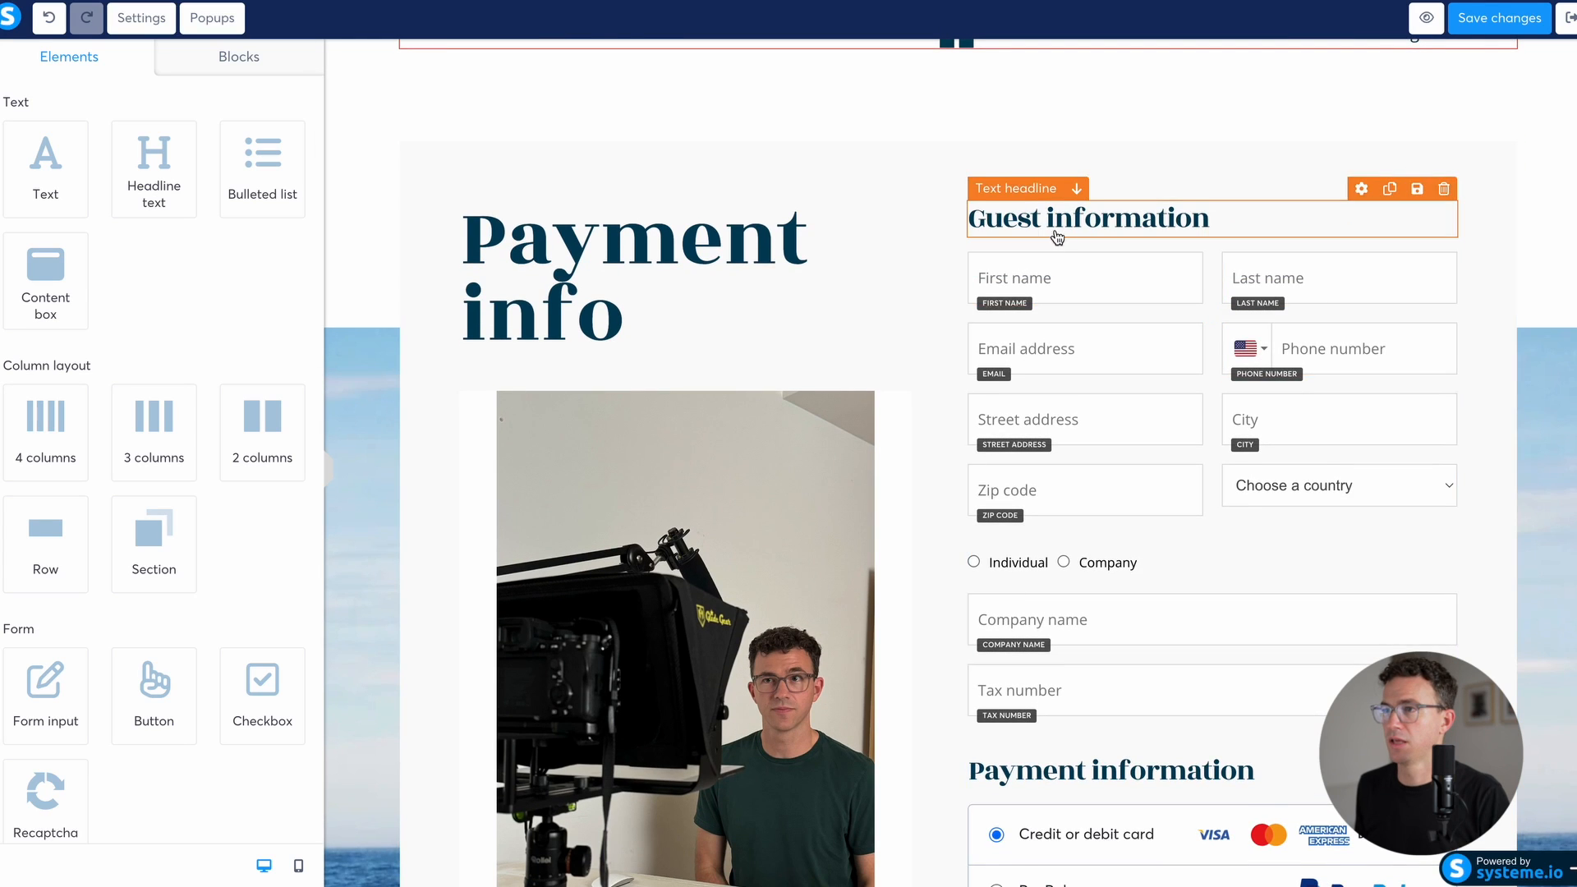
click(1088, 219)
text(Studen)
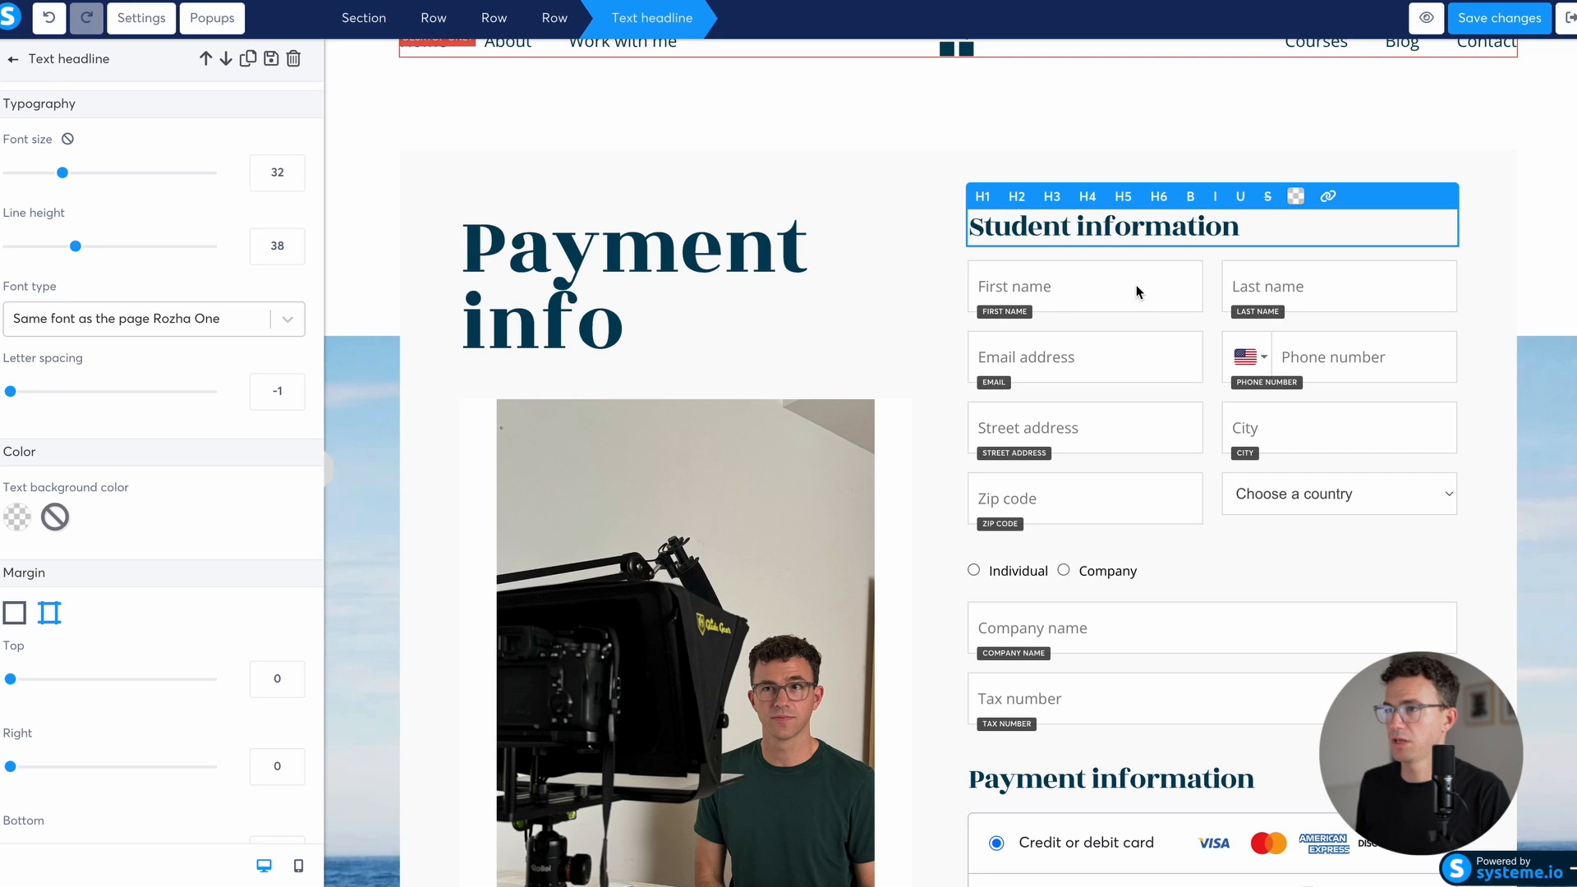
mouse_move(1393, 398)
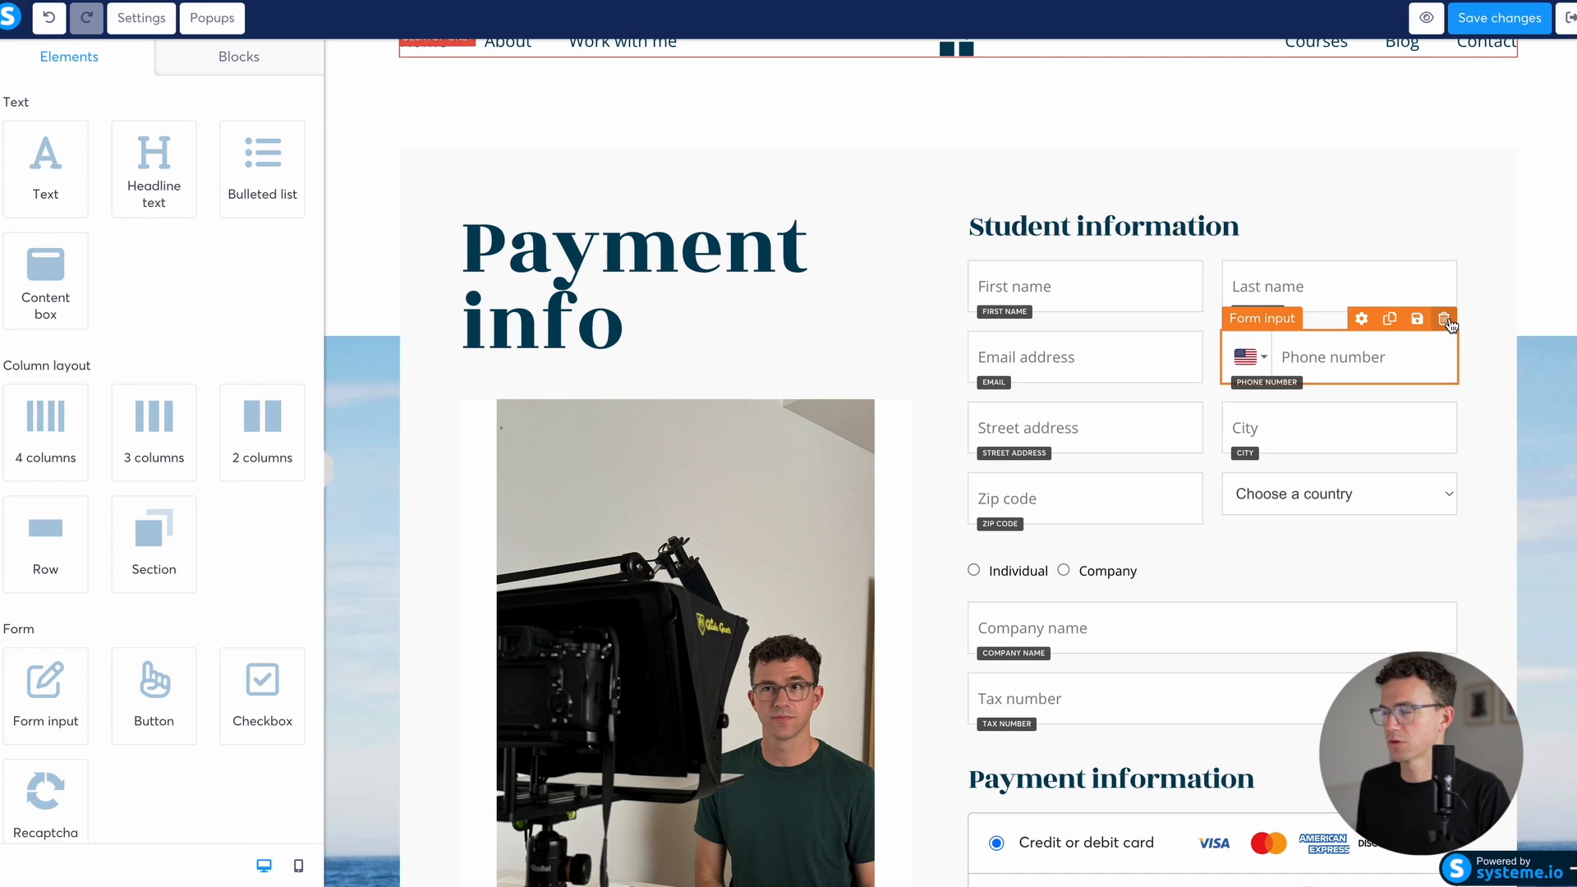
click(1445, 317)
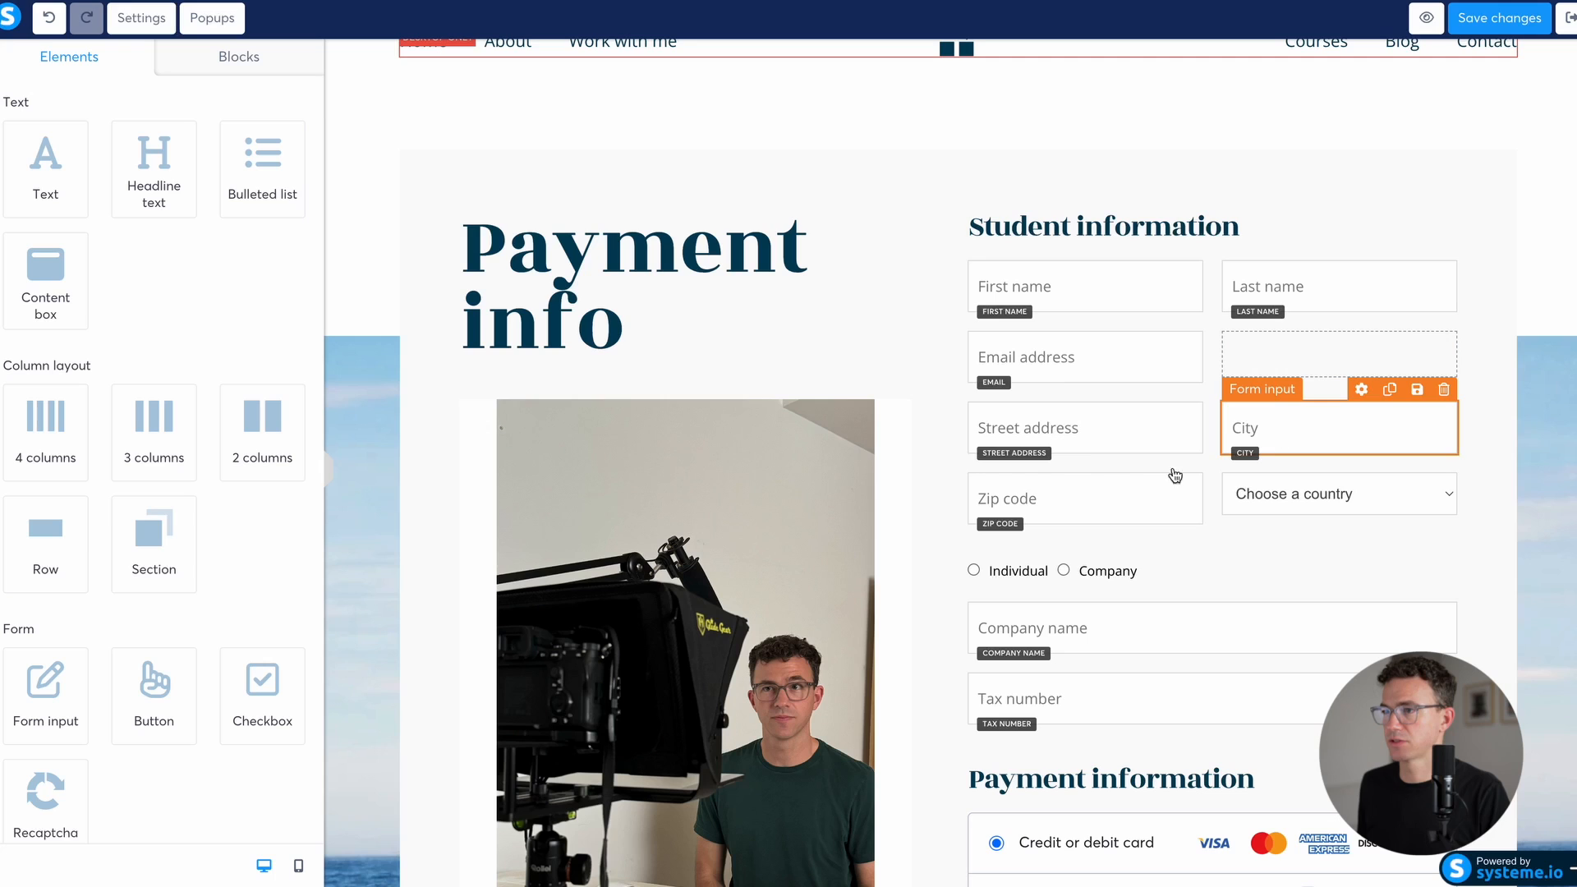
Step: Delete the customer type, company name and tax number fields from the form
click(1015, 570)
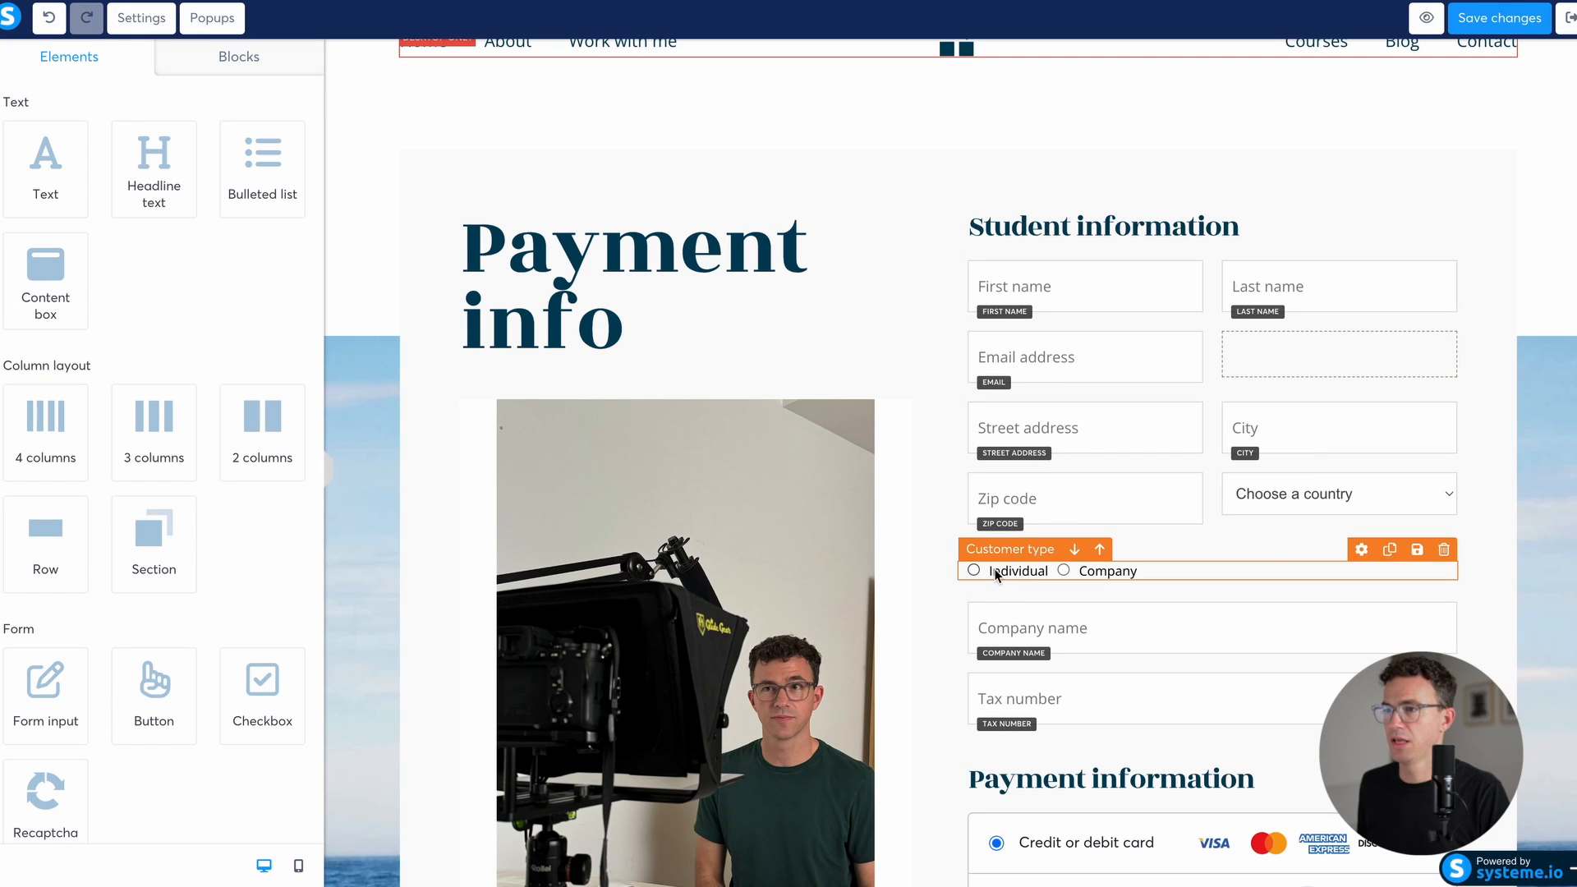
mouse_move(1445, 548)
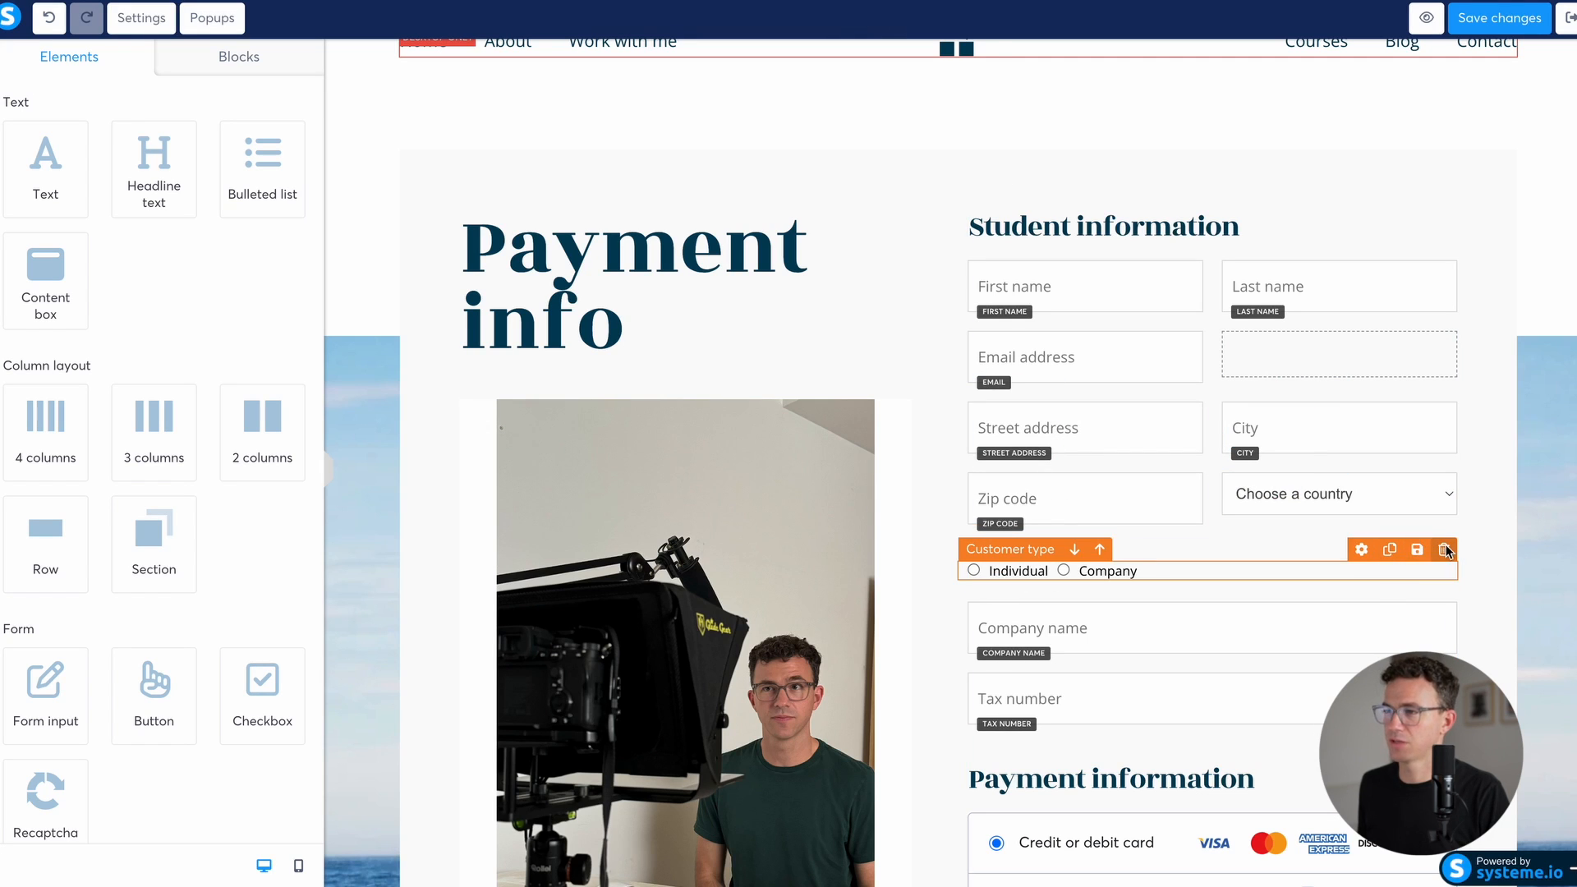
click(1445, 549)
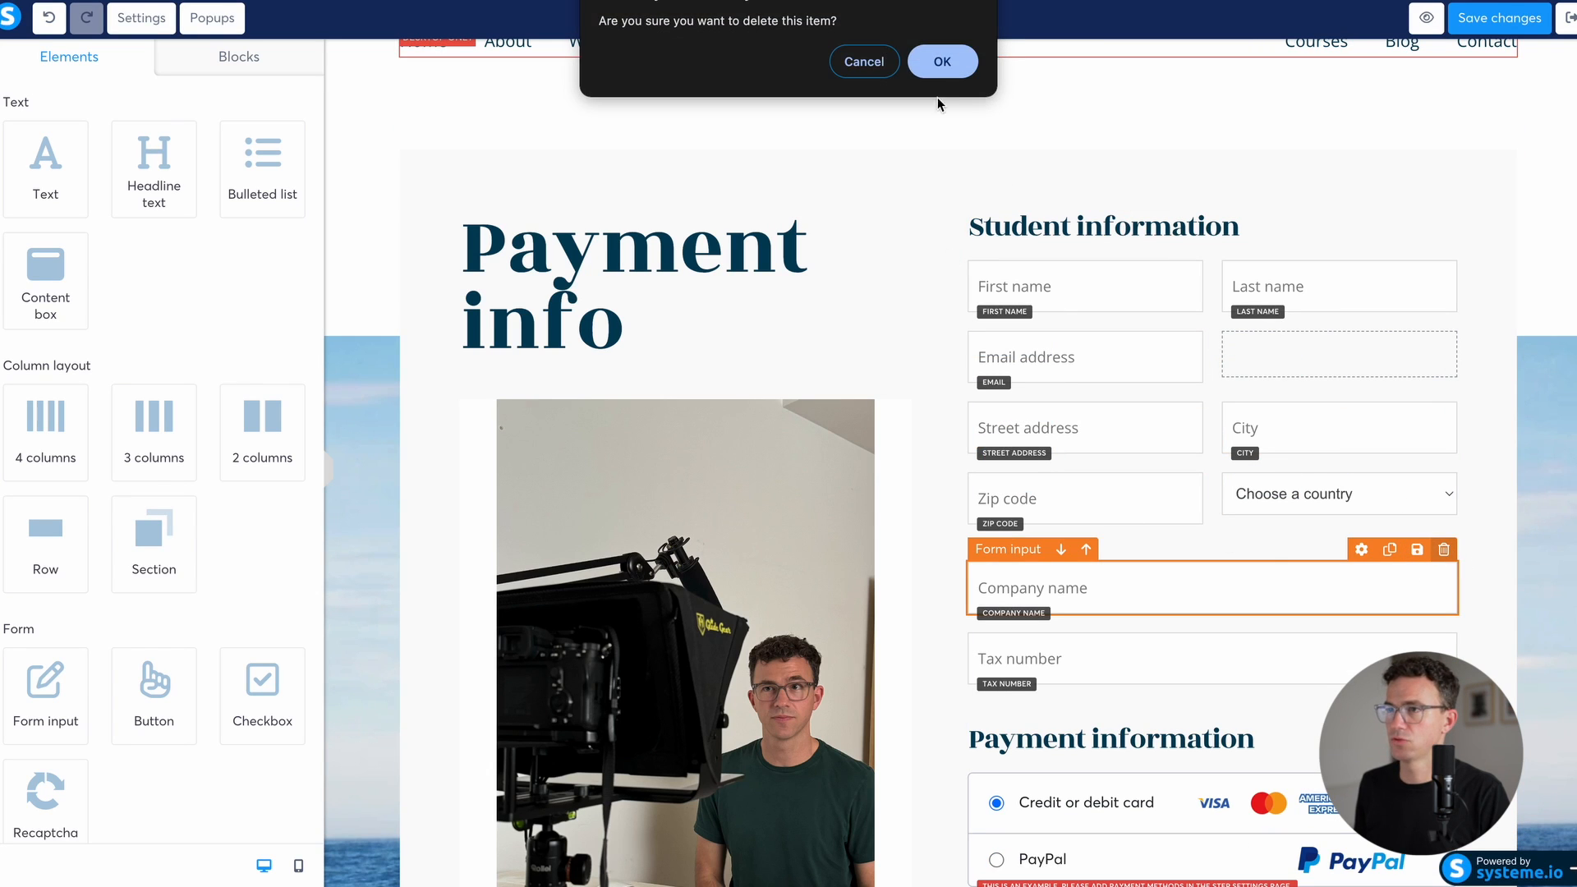
click(941, 61)
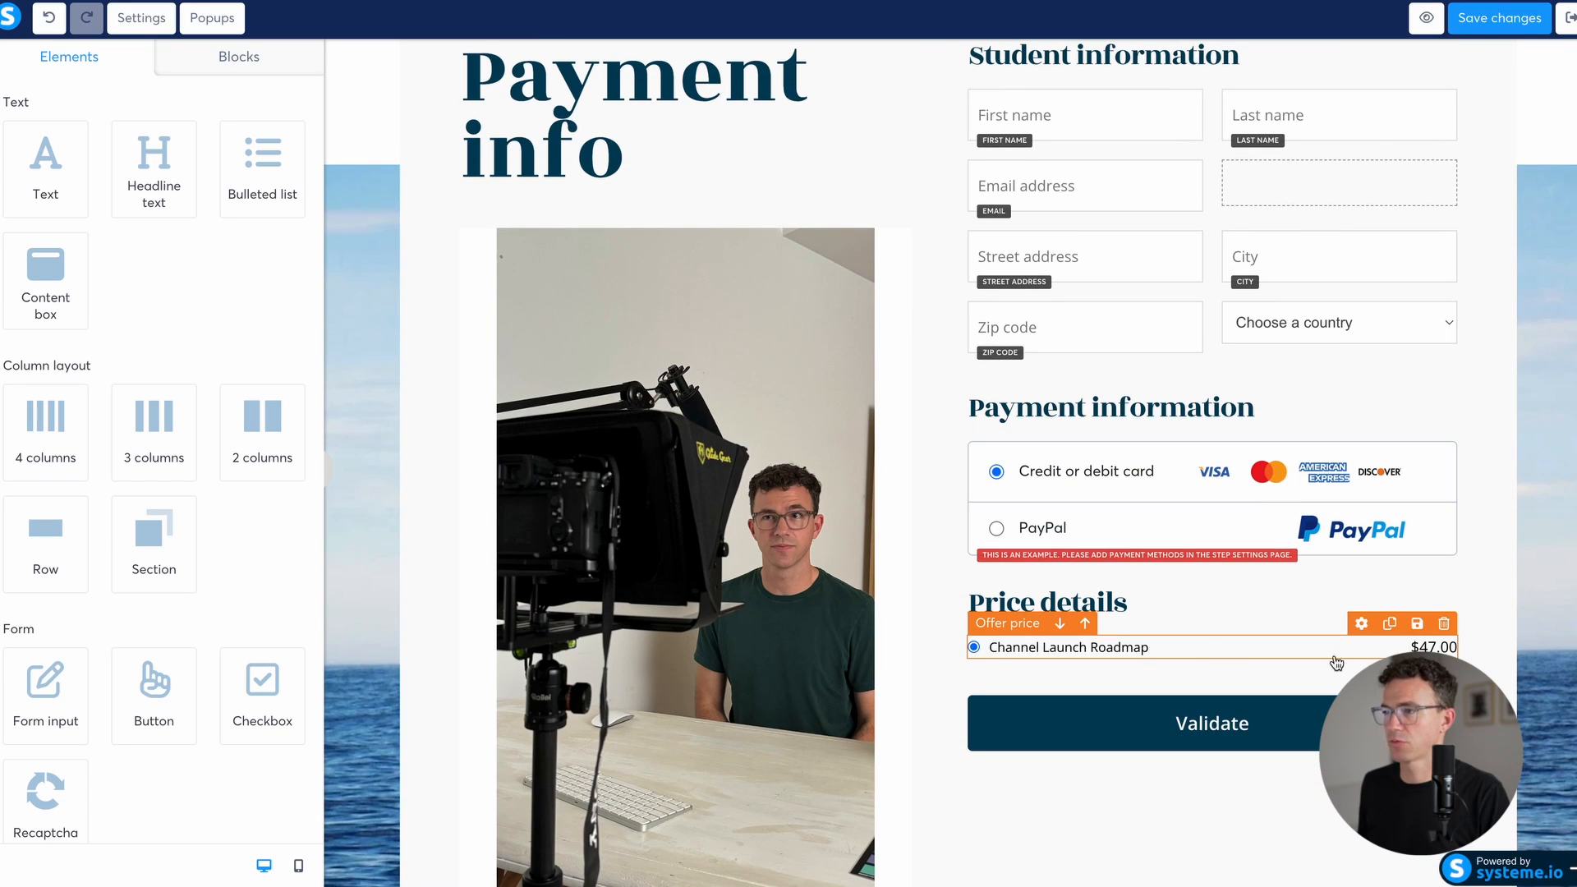
click(1213, 723)
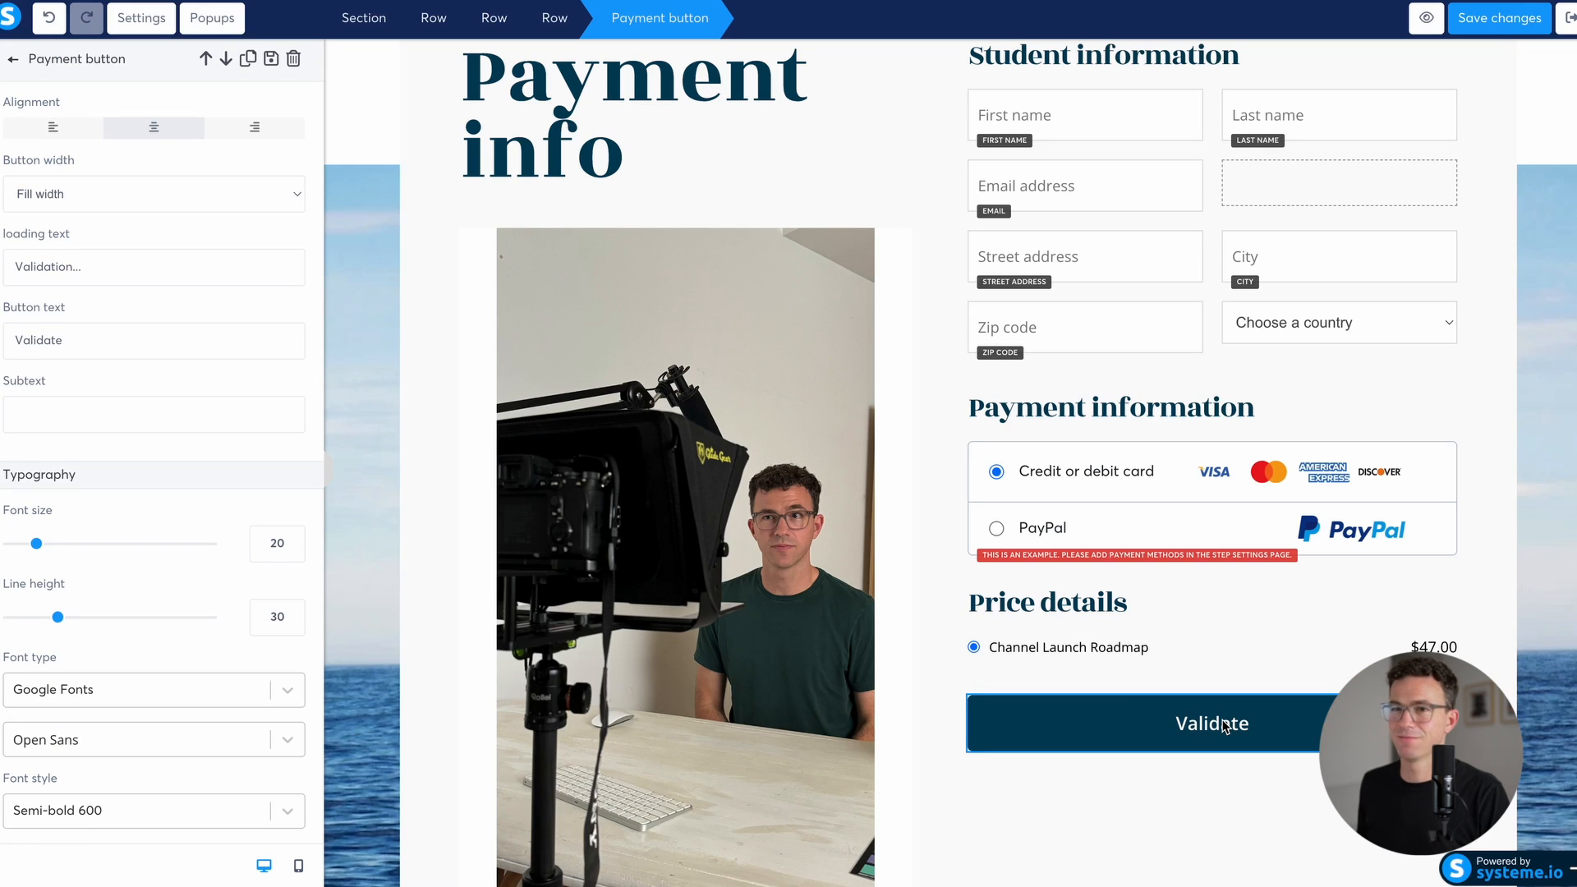
mouse_move(310, 522)
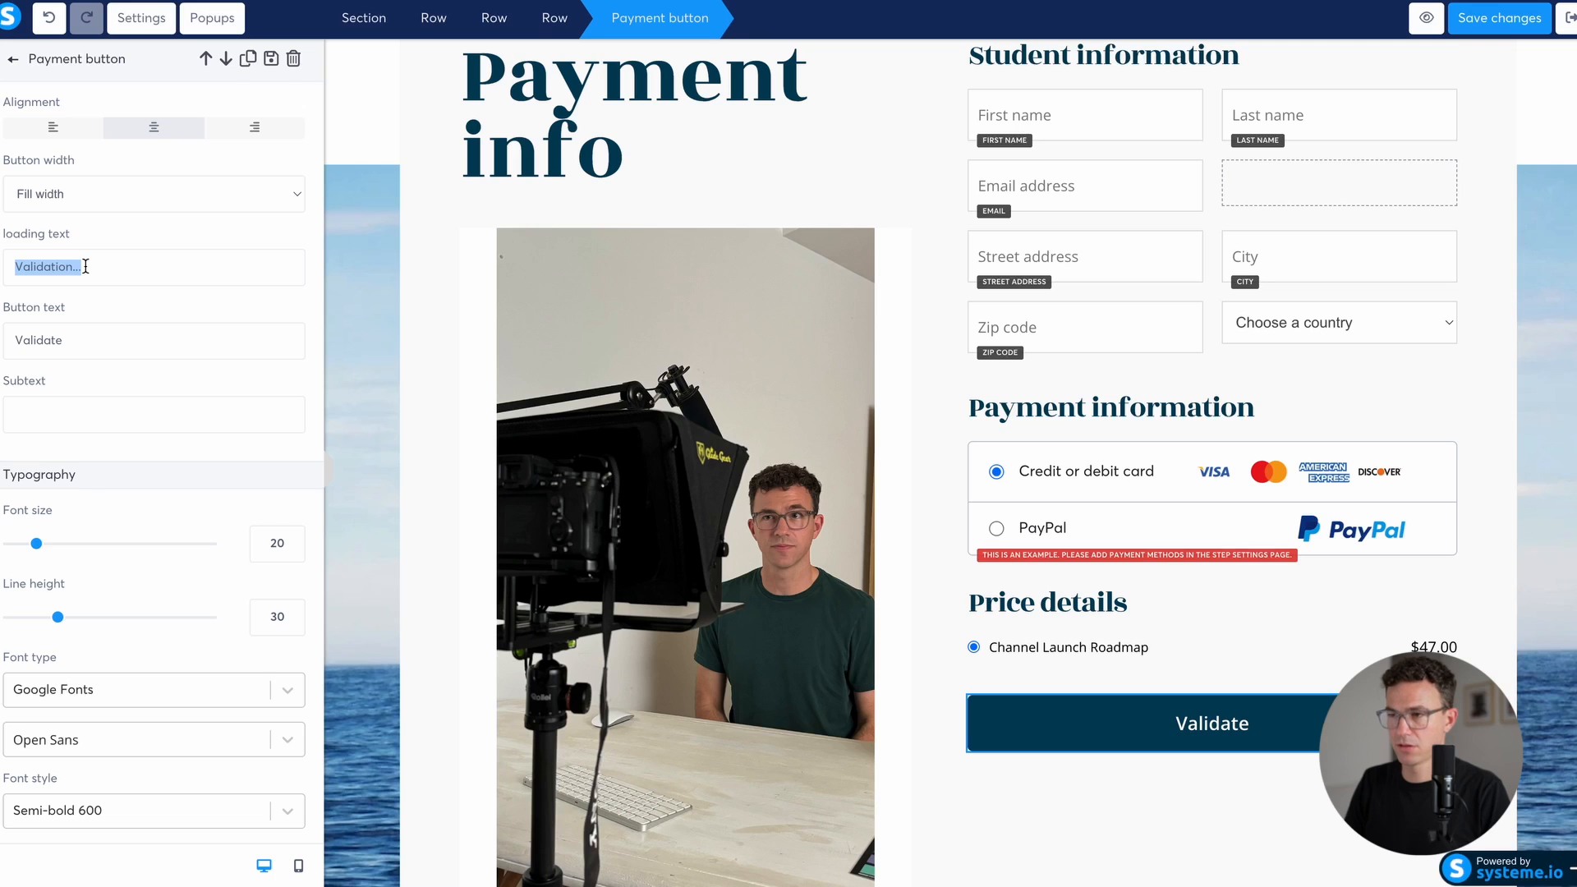
Step: Set the payment button's loading and button text to Purchase Now and its background to red #D0021B
text(Purchase Now)
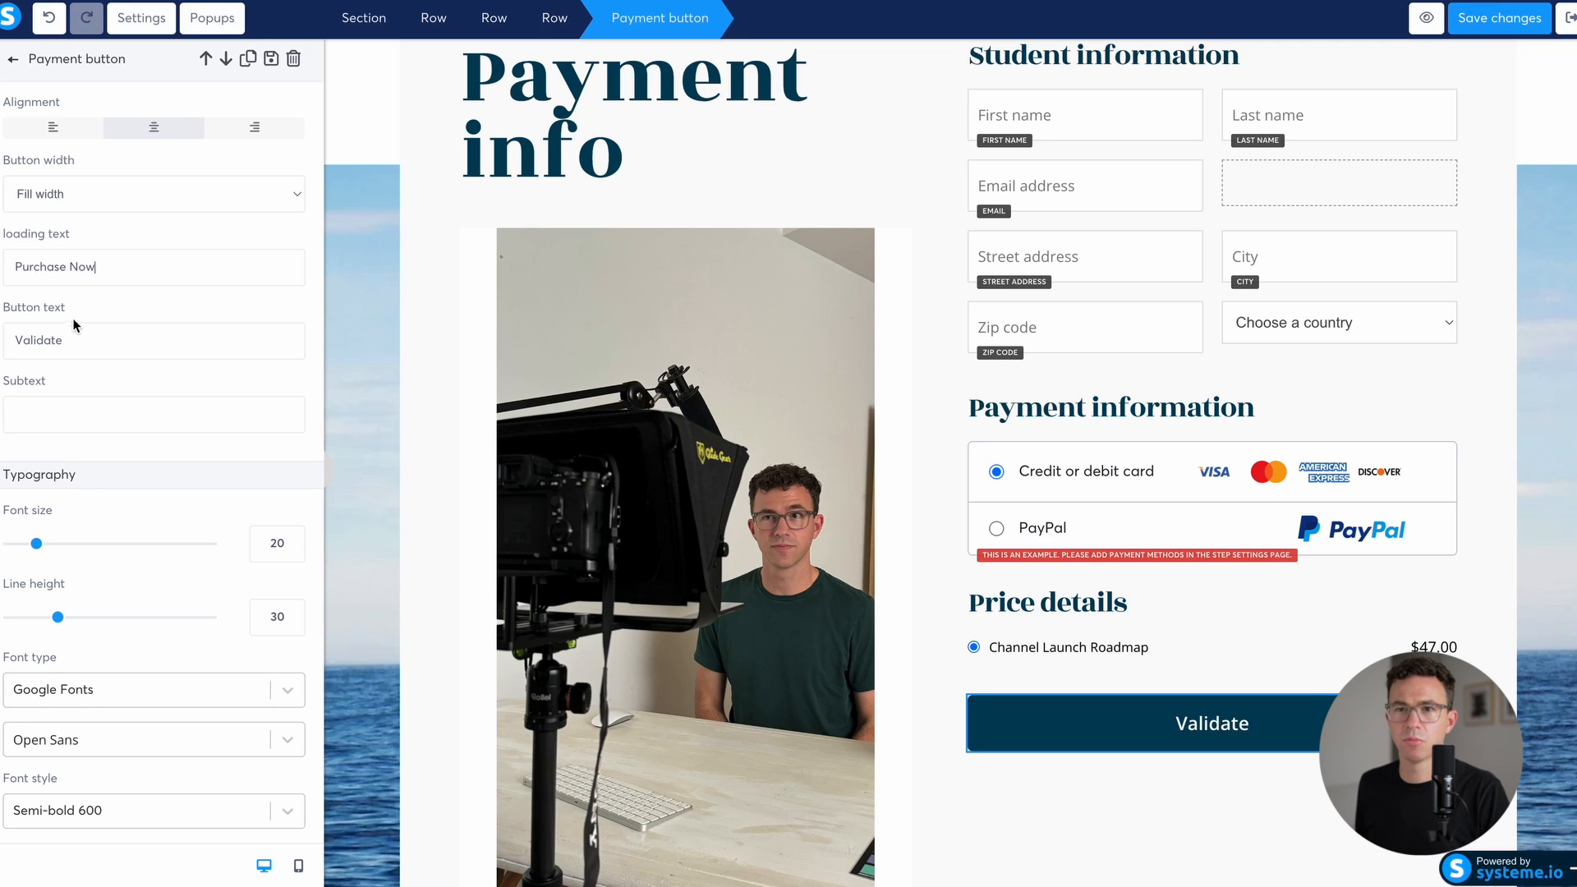
double_click(37, 340)
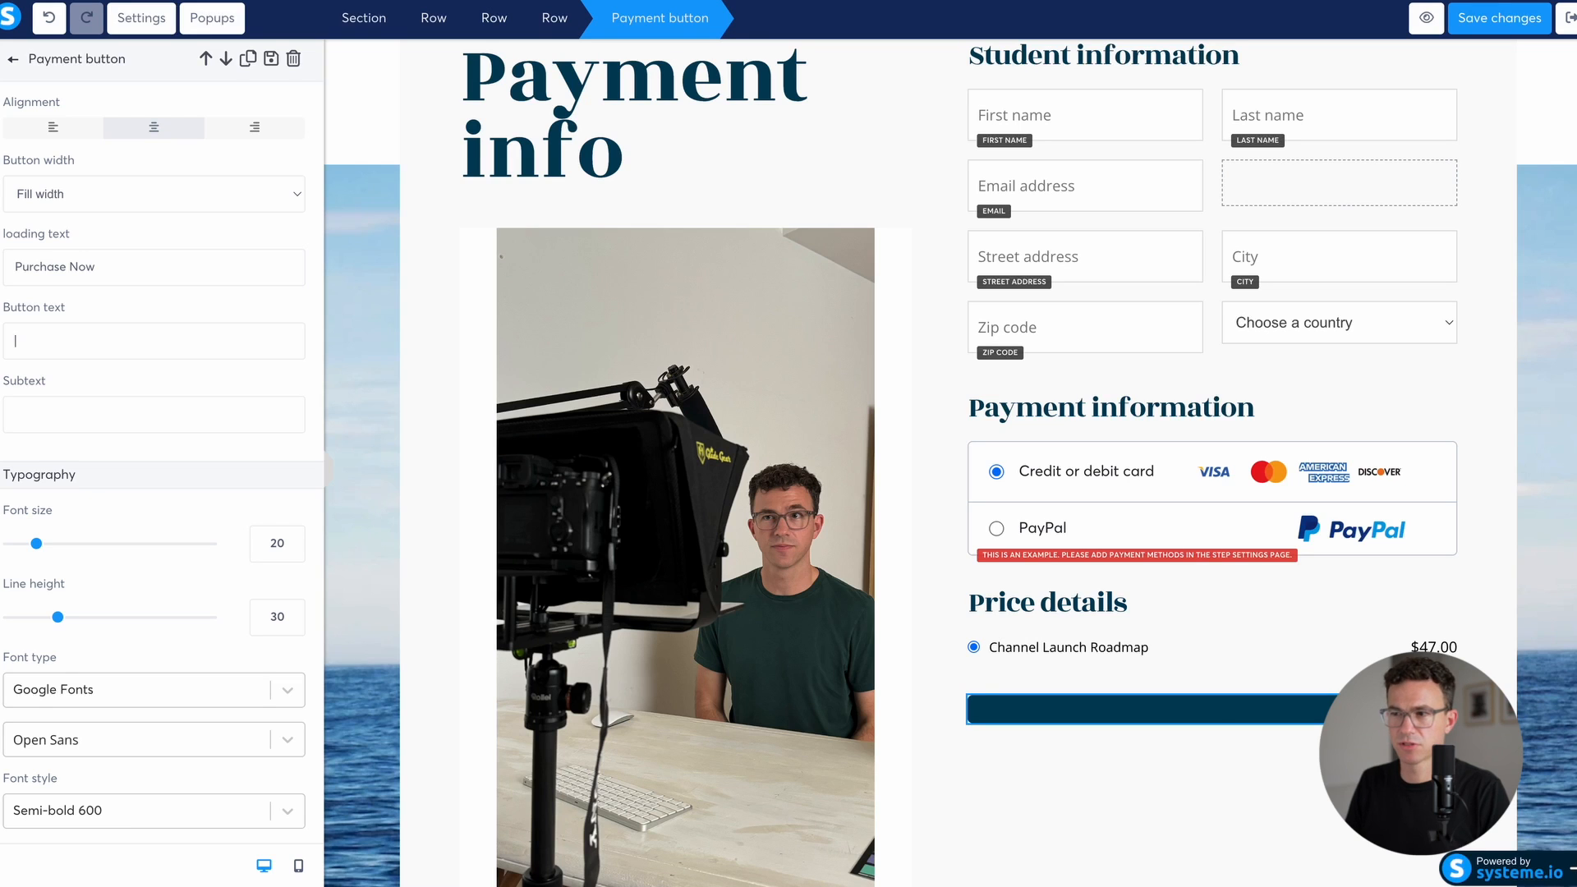
text(Purchase Now)
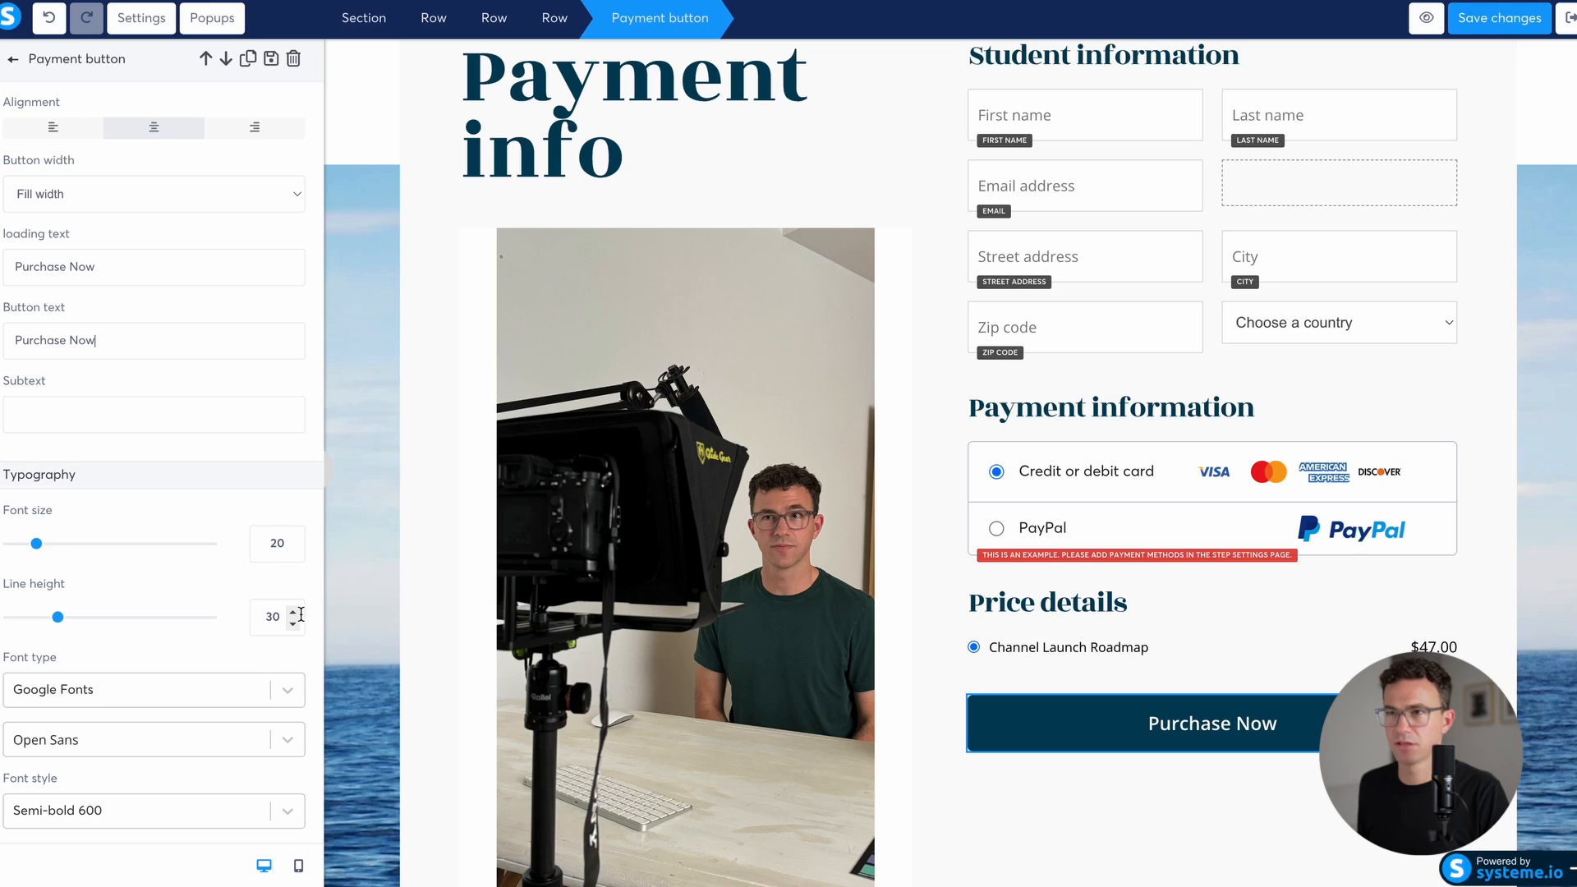
scroll(down, 3)
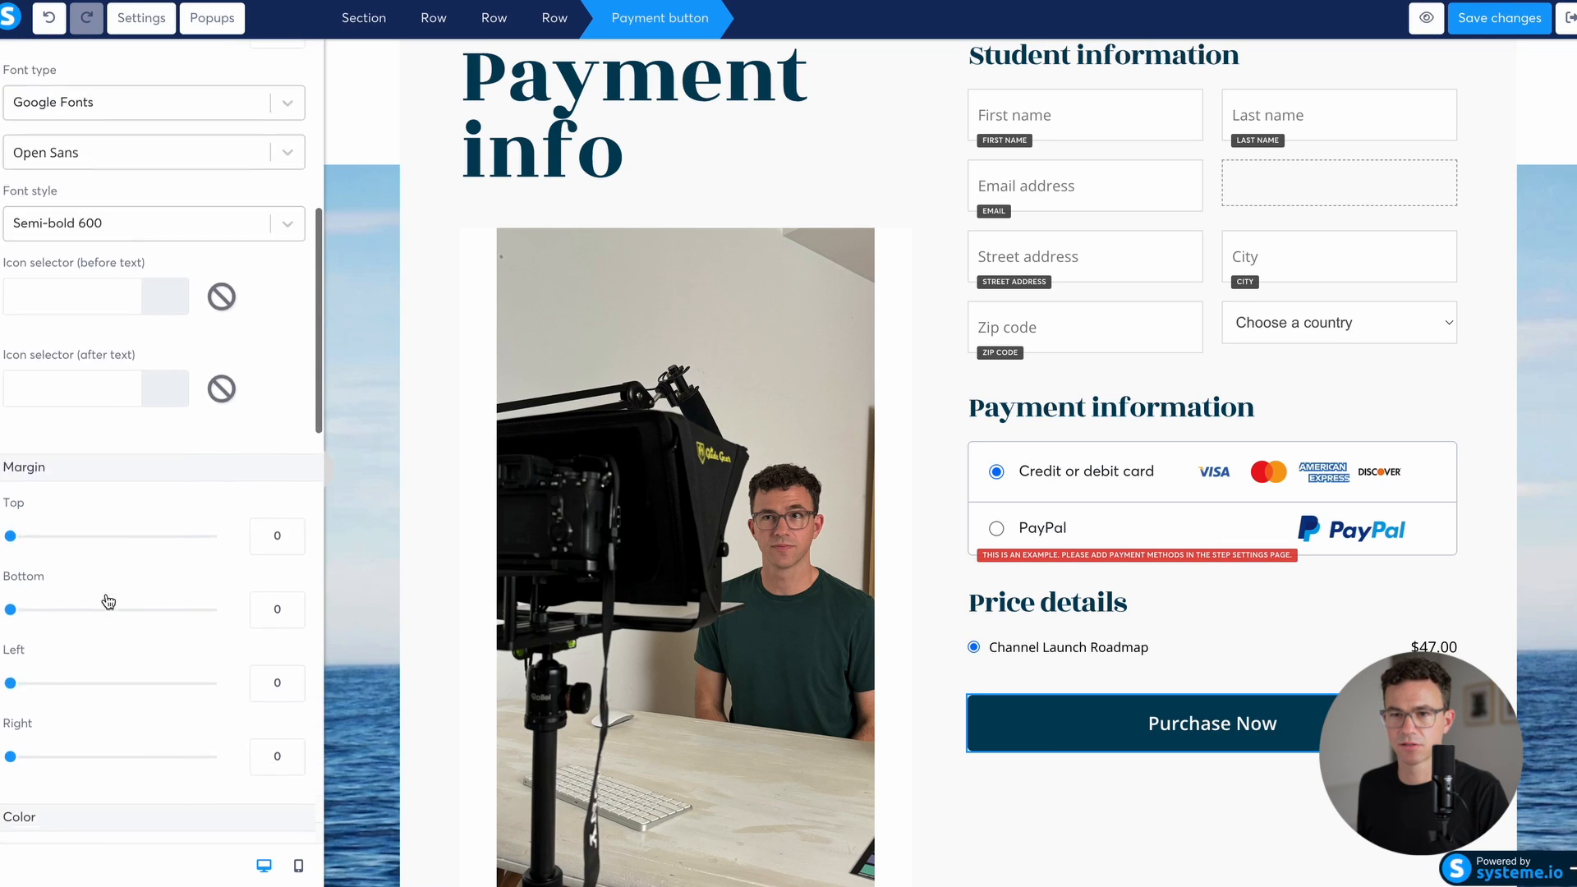
click(16, 565)
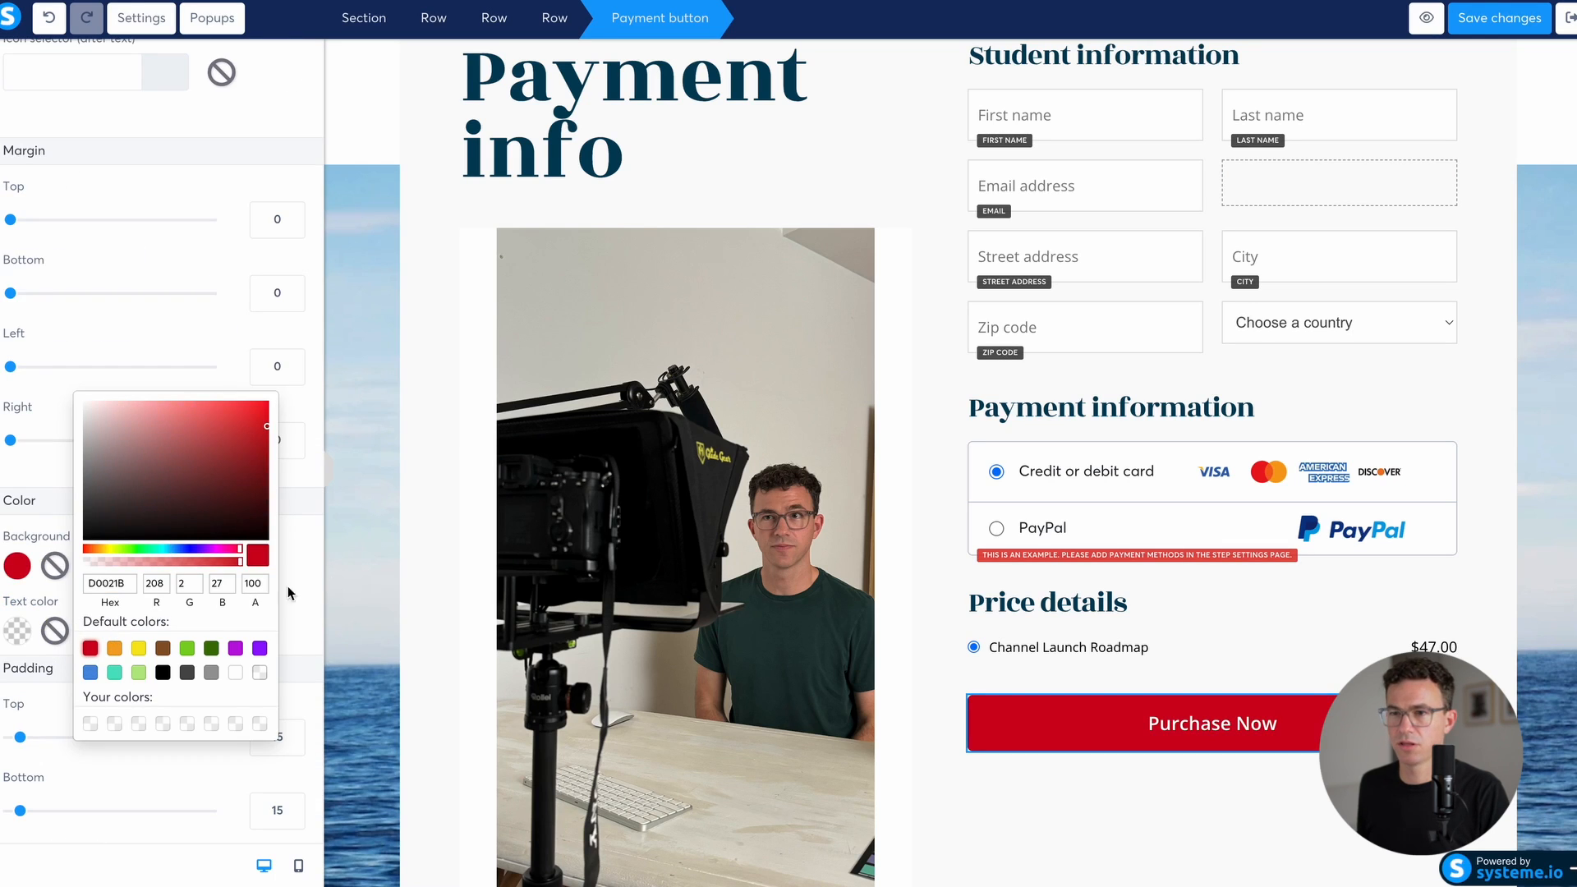
mouse_move(448, 575)
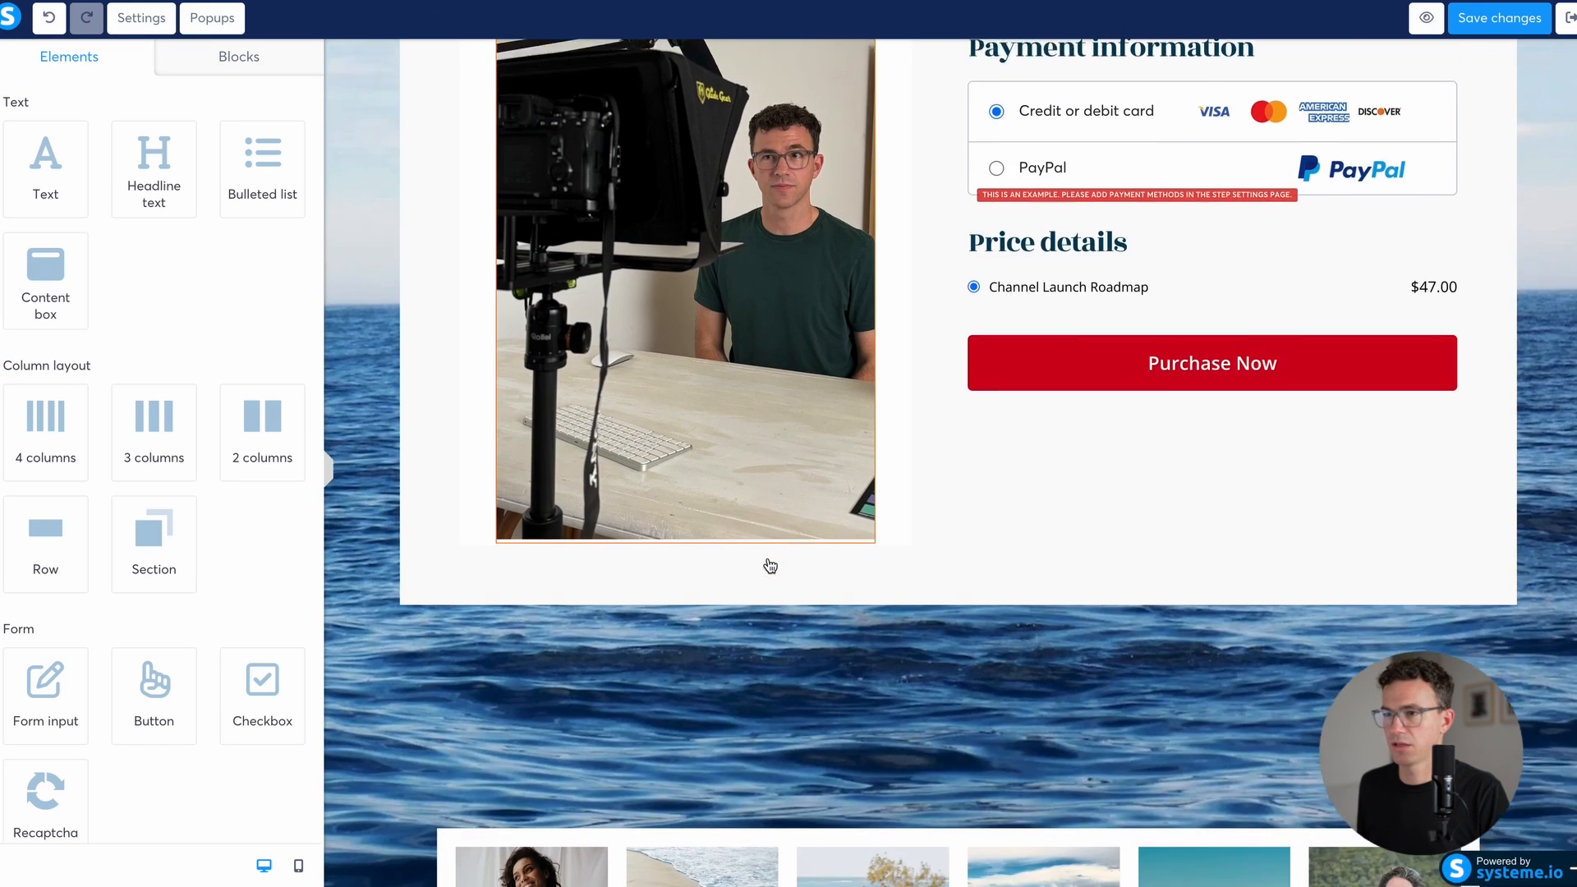
Step: Delete the top navigation menu from the order page
scroll(down, 3)
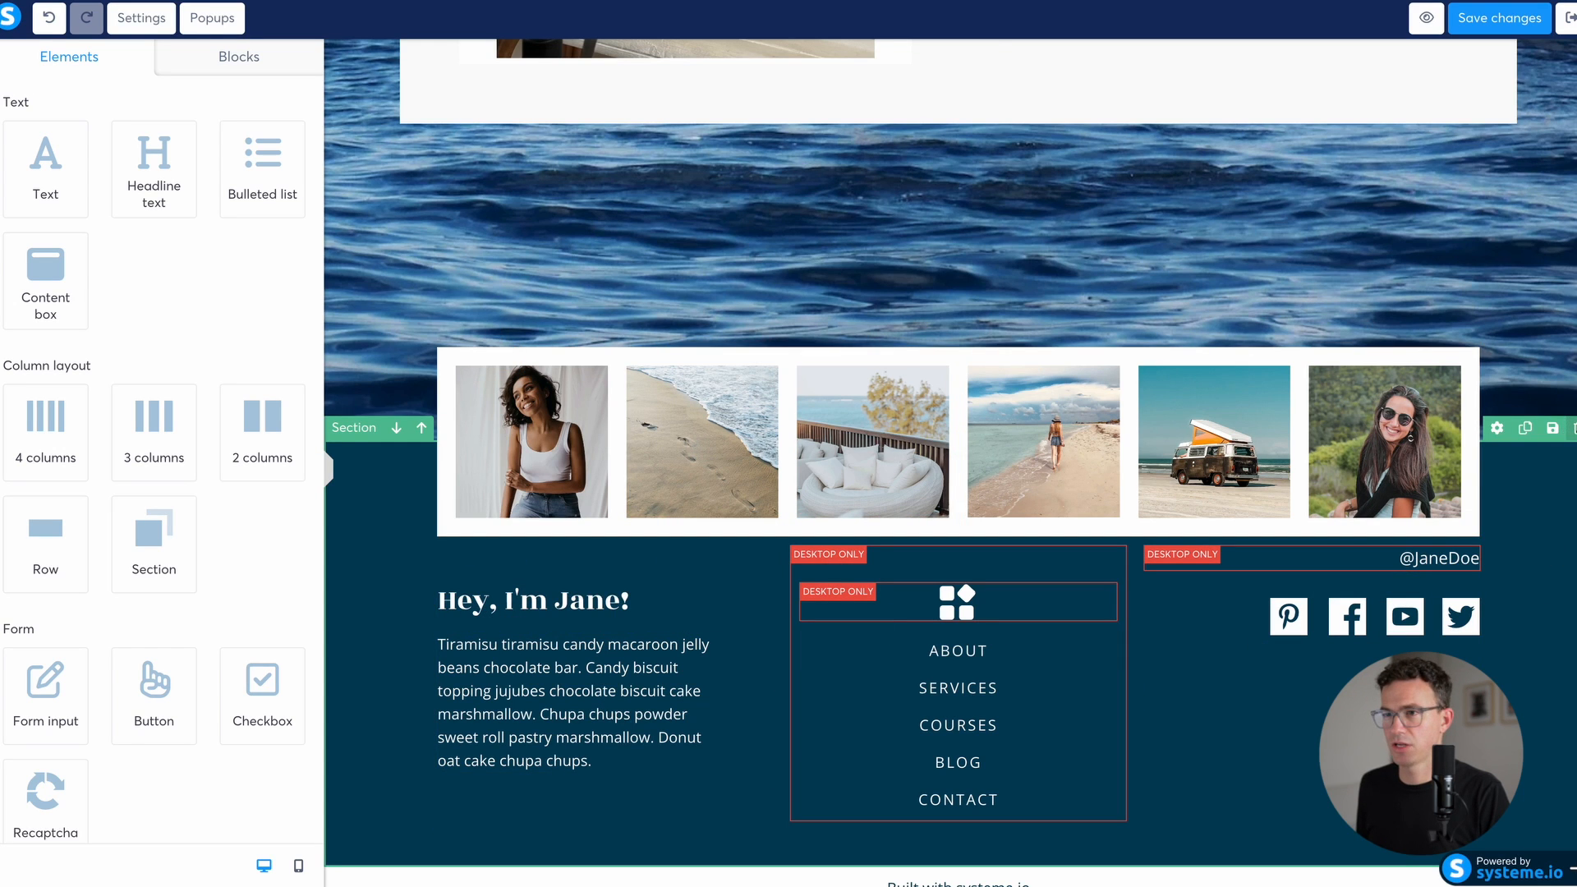
scroll(up, 3)
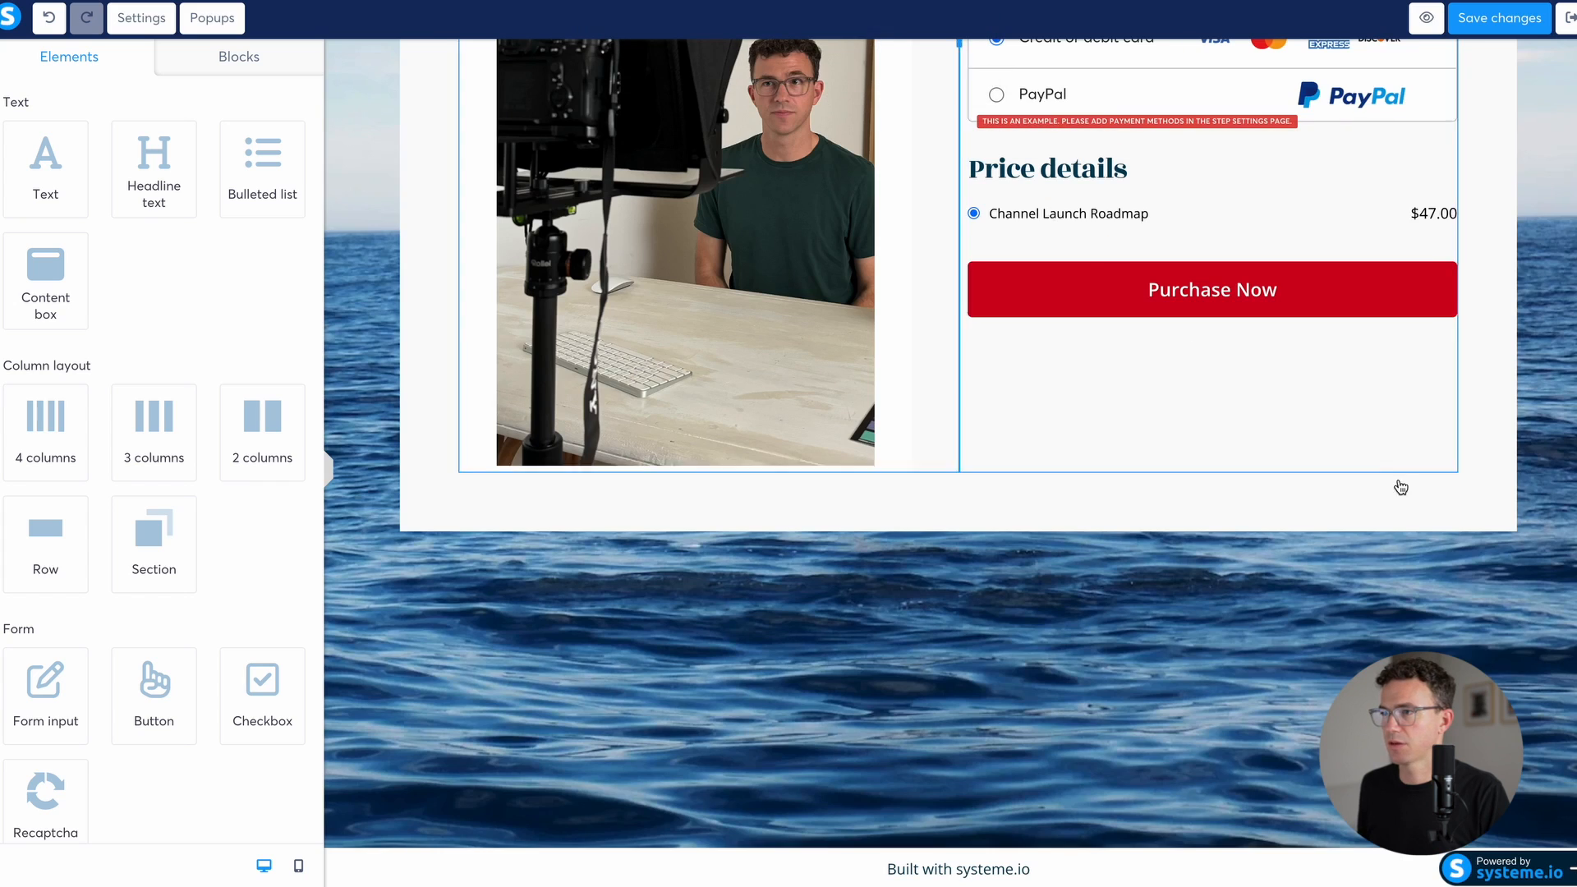
scroll(up, 3)
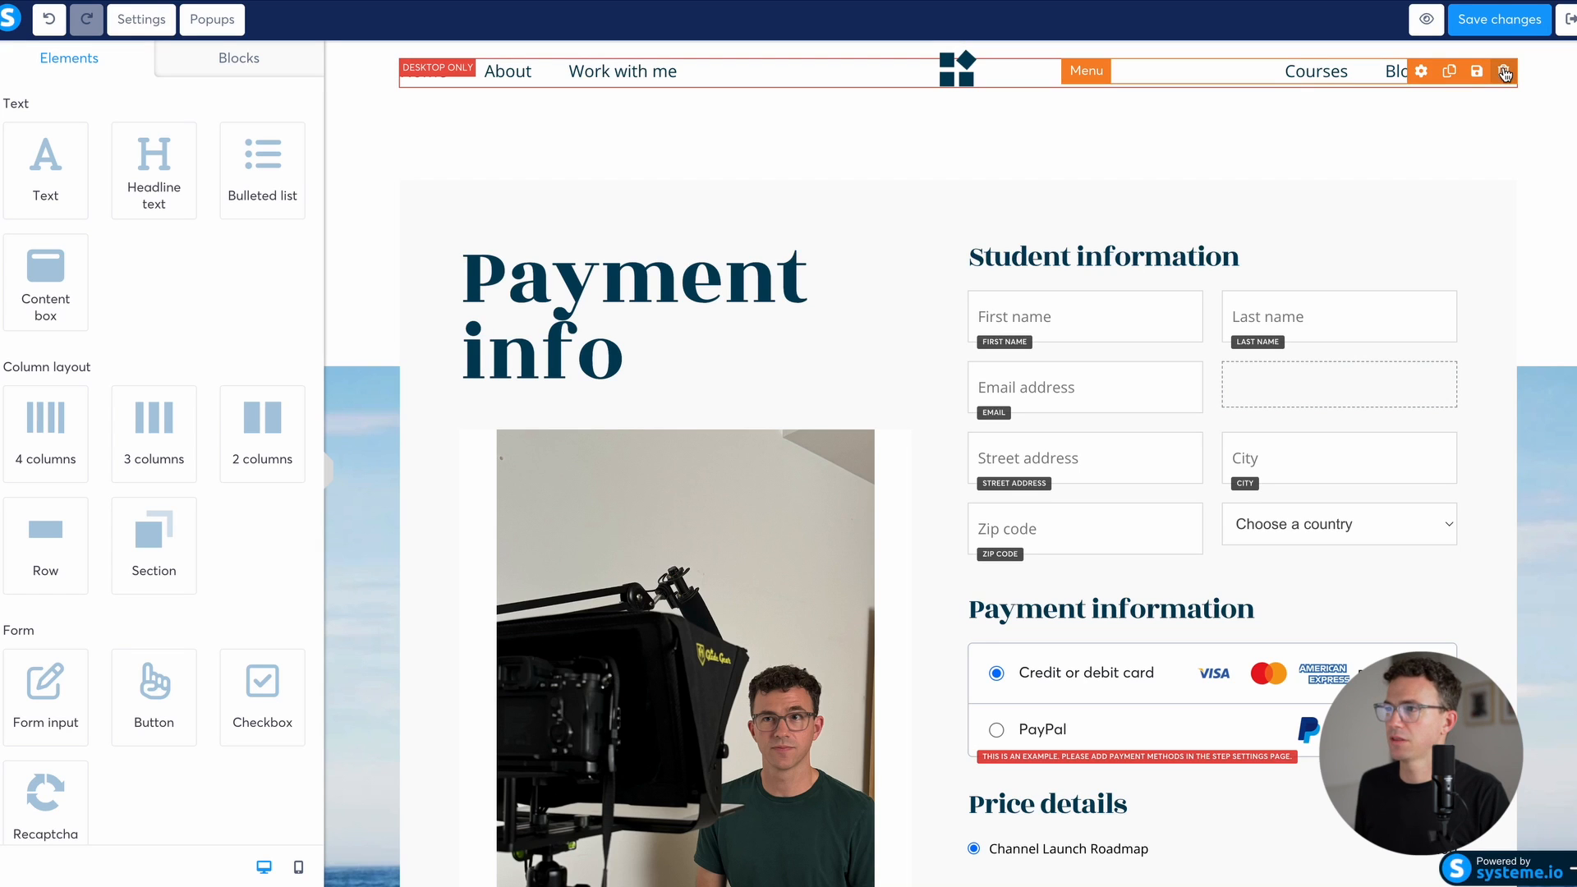
click(1502, 71)
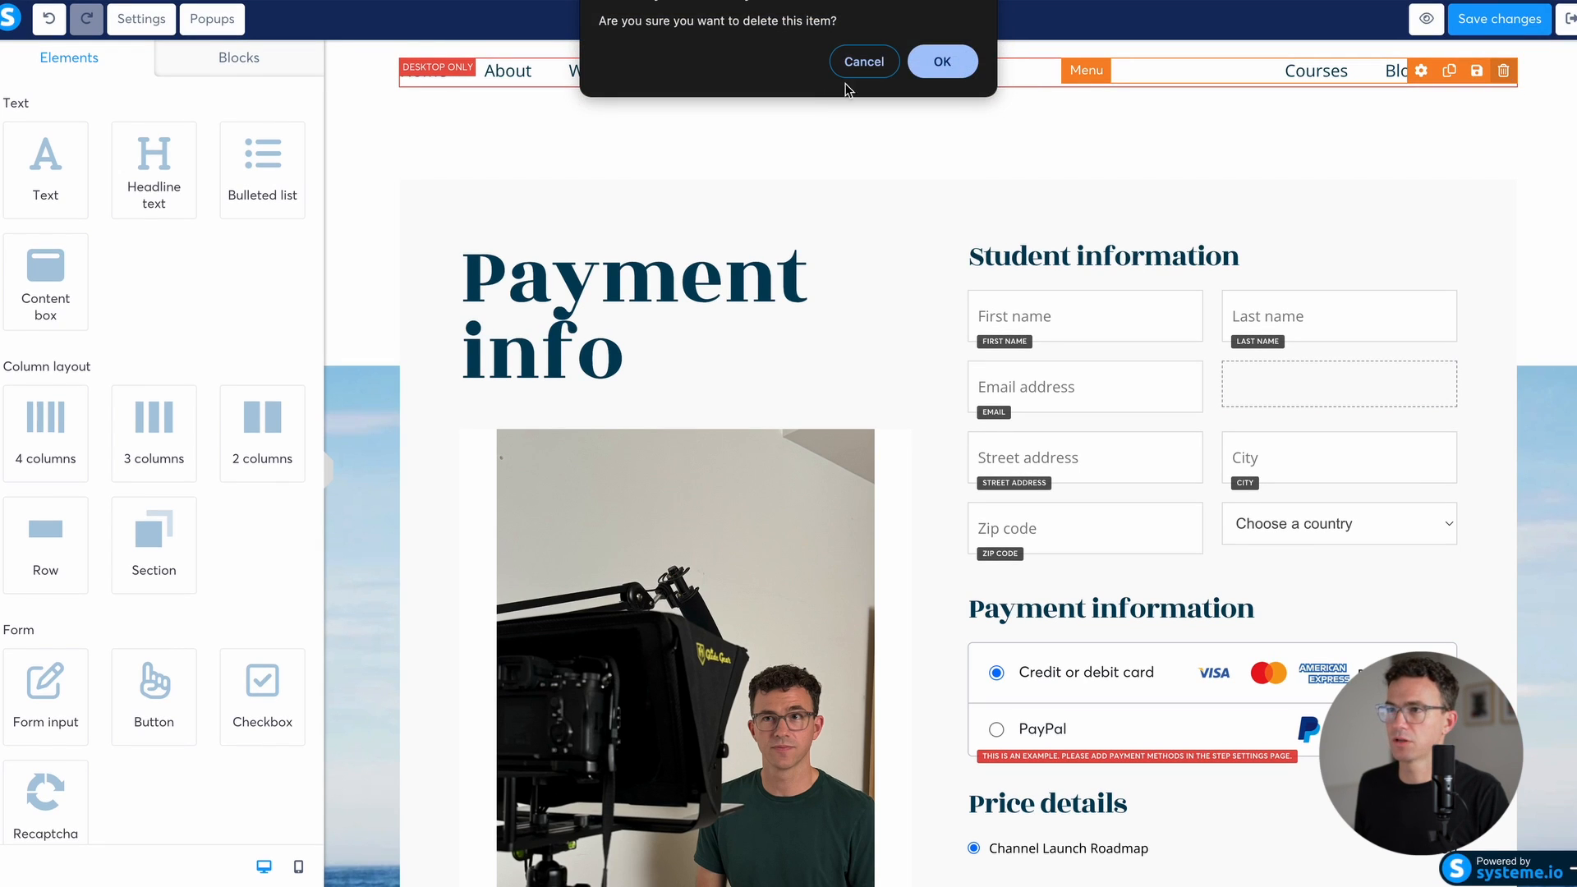
click(942, 61)
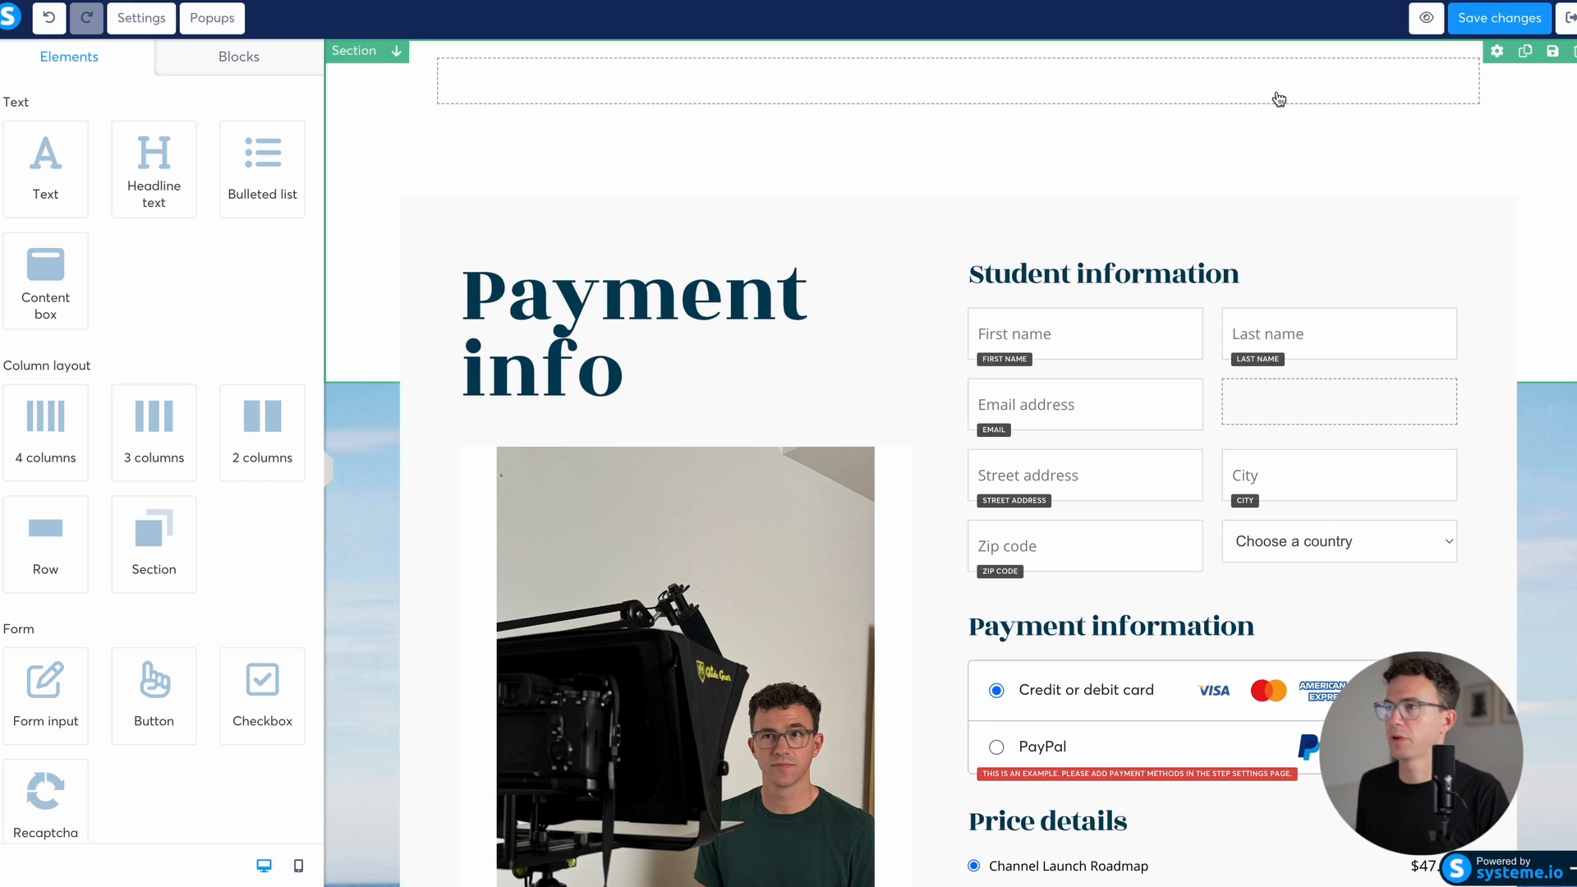
Step: Save the order page changes and return to the funnel step settings
click(1498, 18)
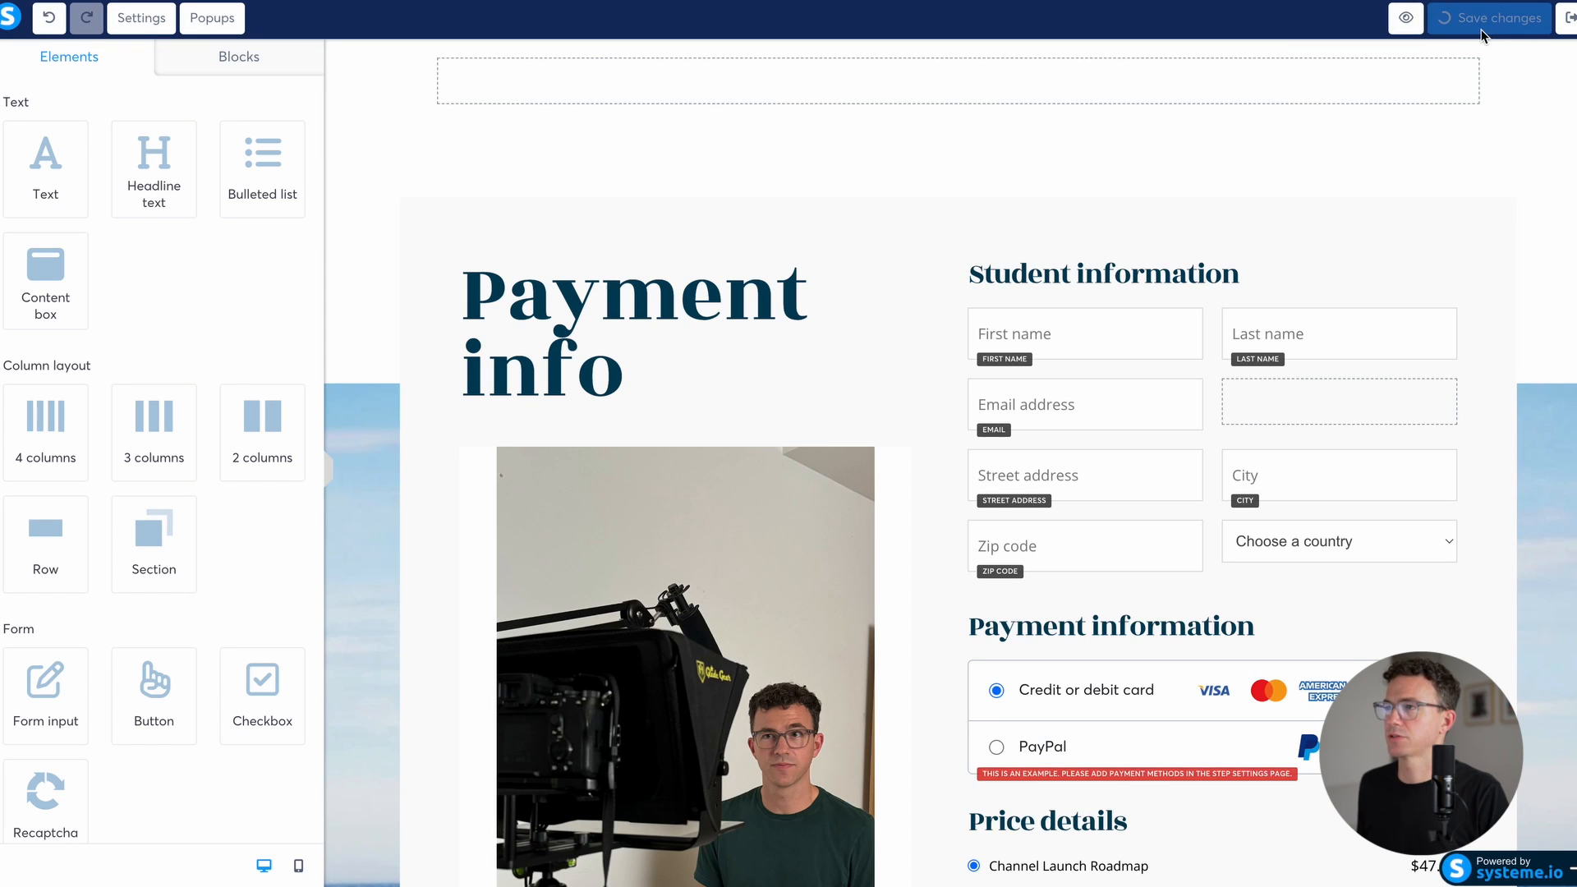
click(1488, 18)
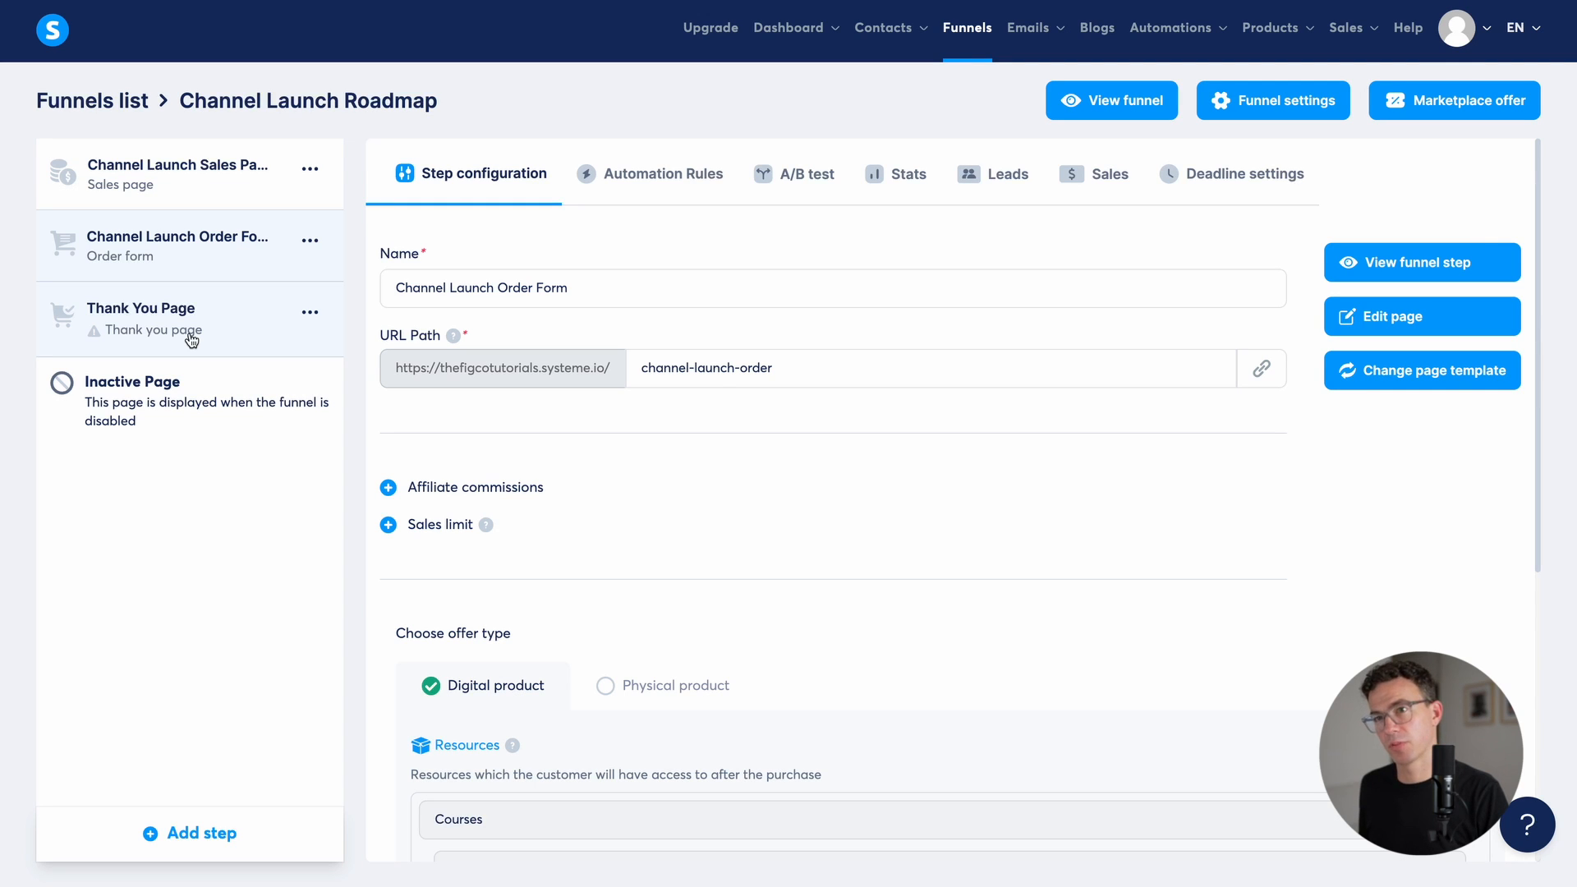
Step: Give the Thank You step the Thank you for registering template at channel-launch-thanks and begin editing it
click(141, 307)
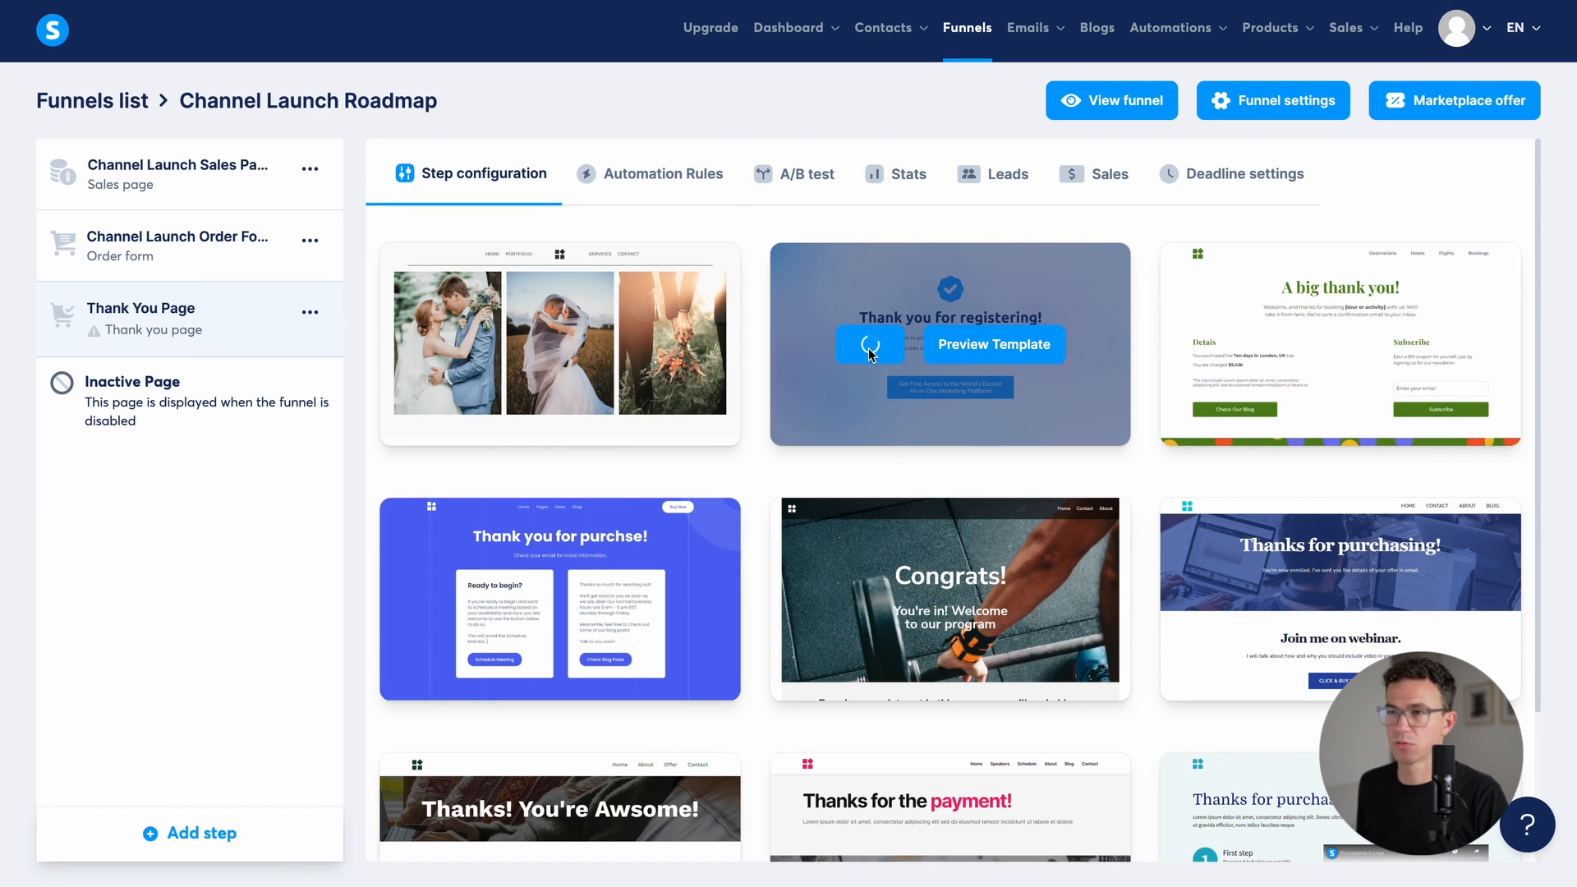
click(869, 343)
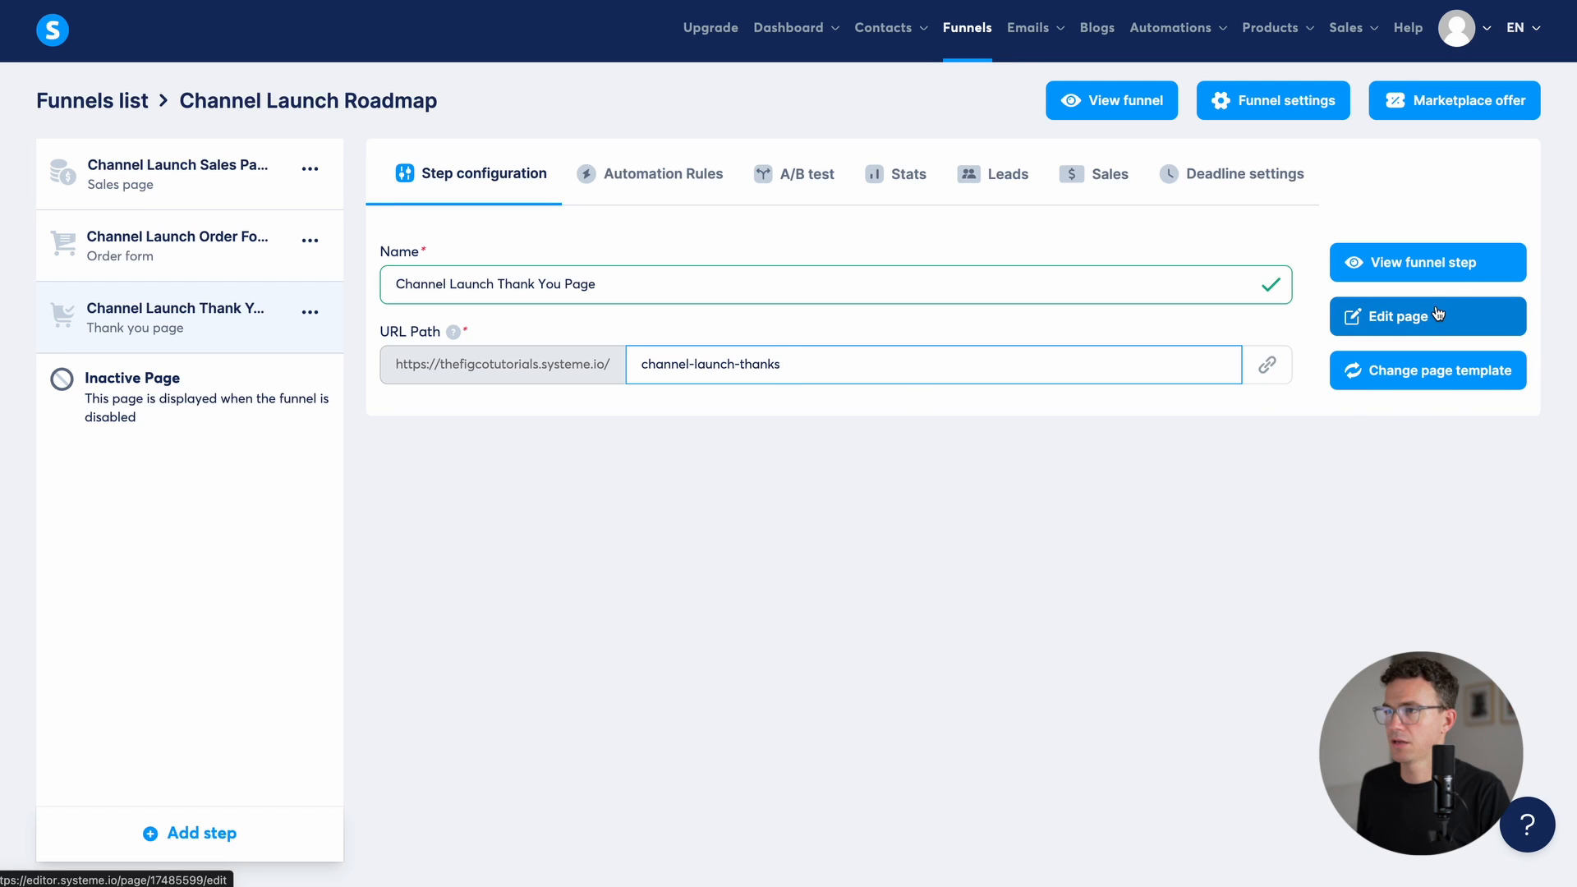
click(1396, 315)
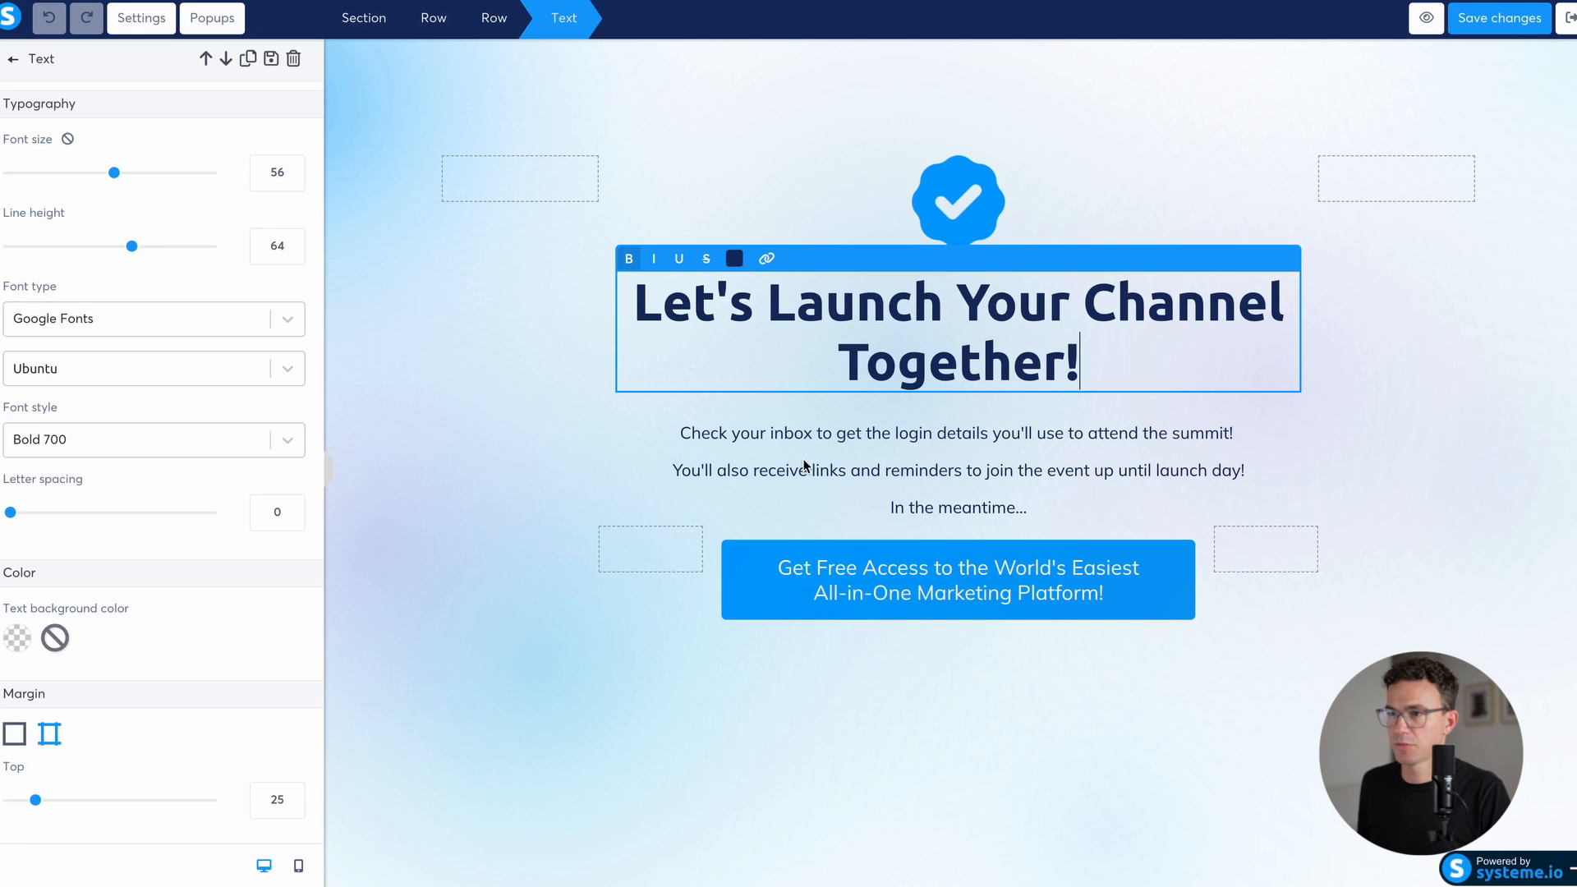
Step: Rewrite the intro paragraph beneath the headline and select the call-to-action button for editing
click(958, 470)
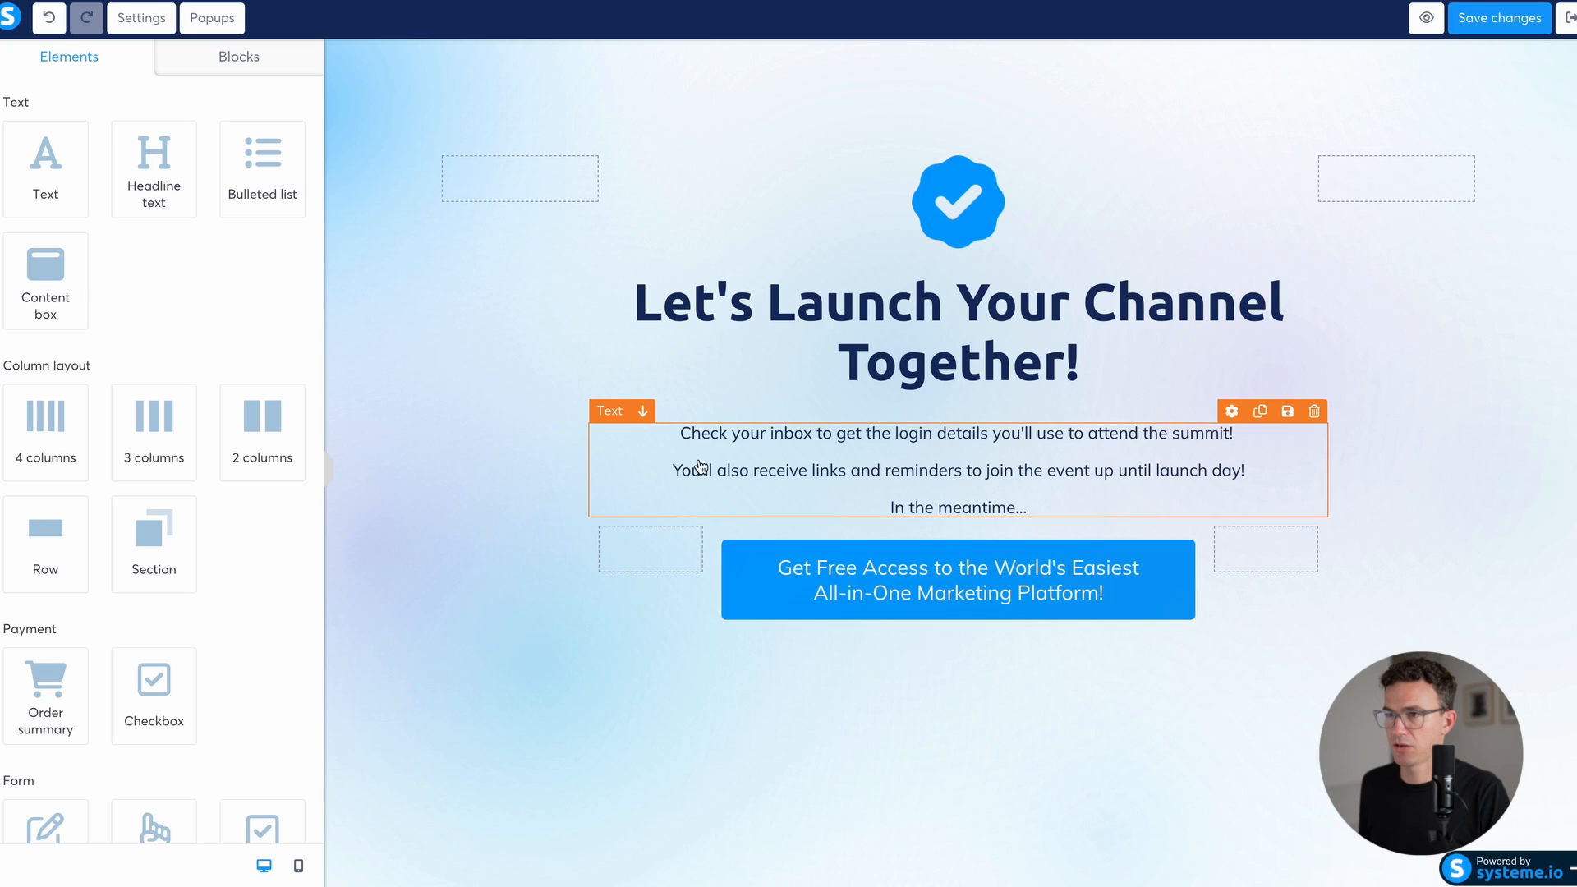
mouse_move(1106, 447)
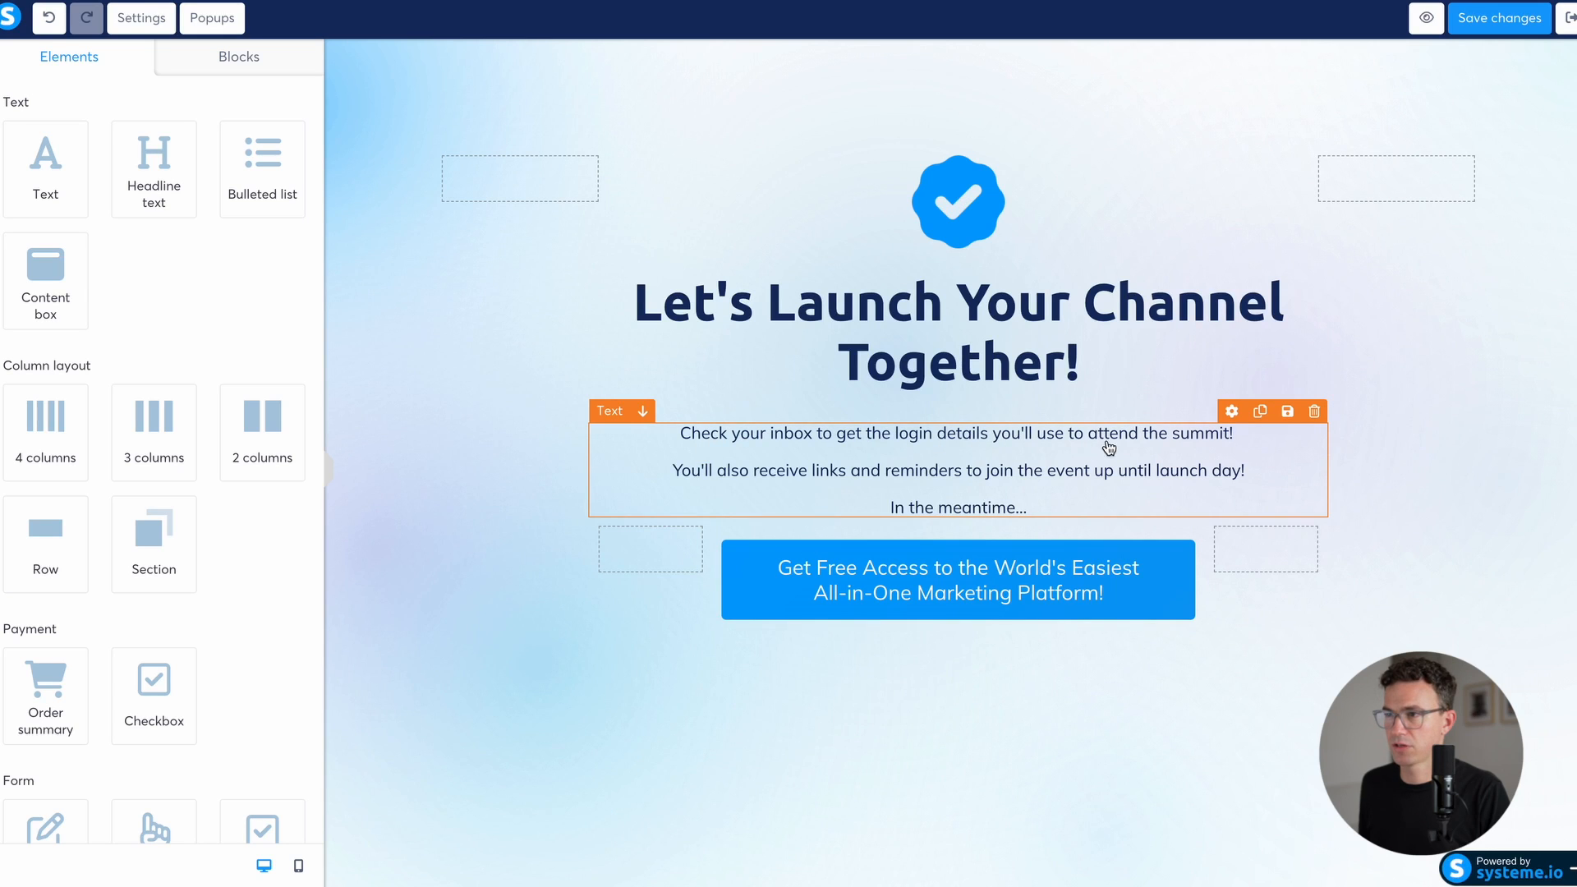
click(956, 433)
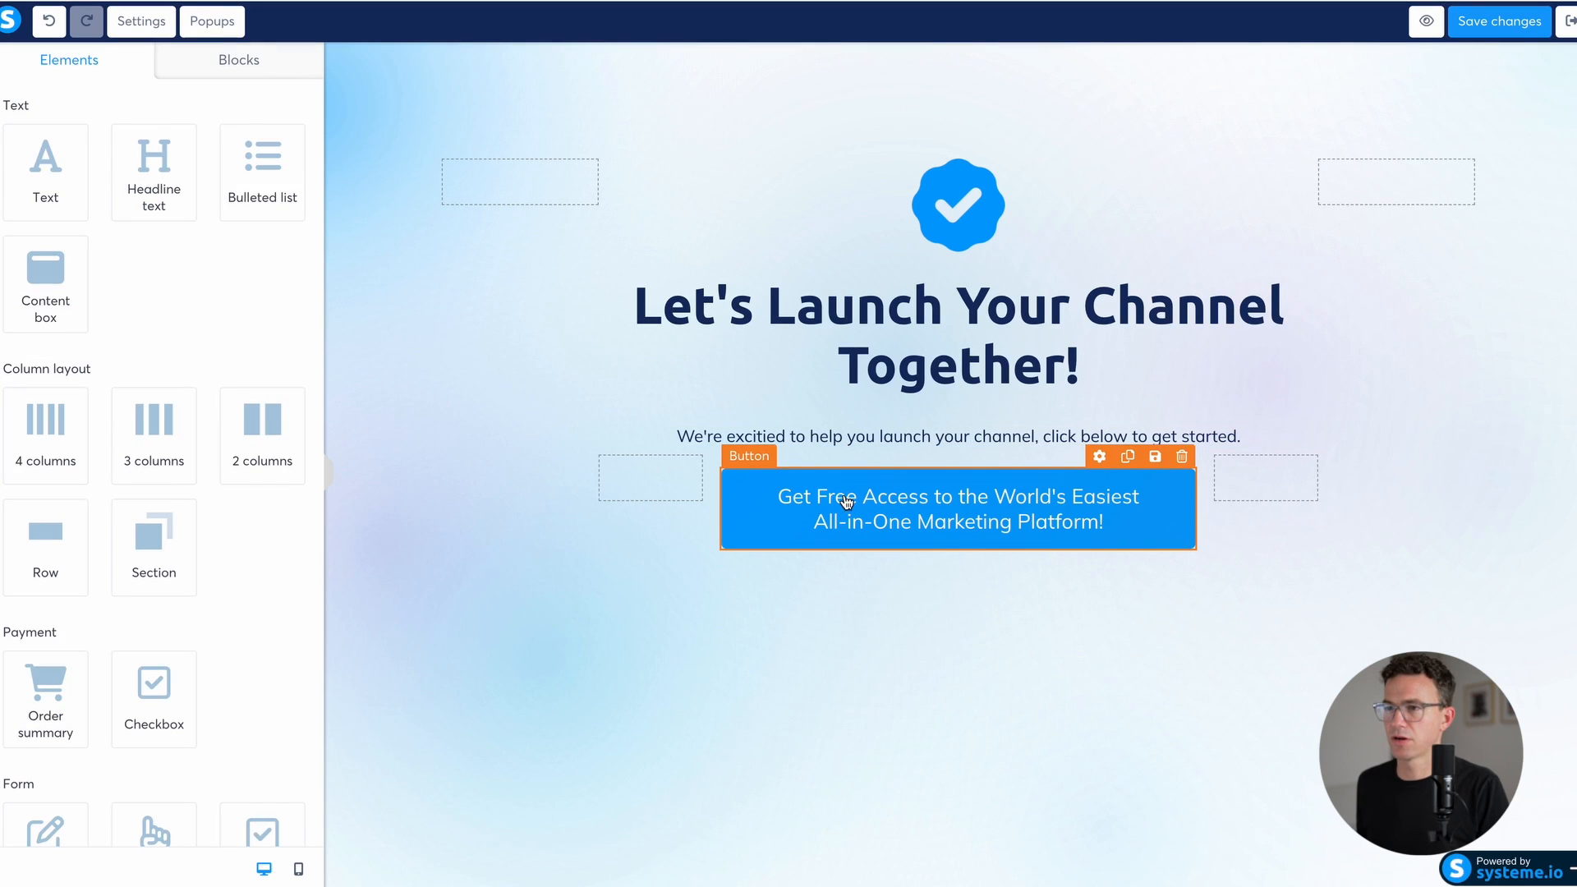
click(1099, 457)
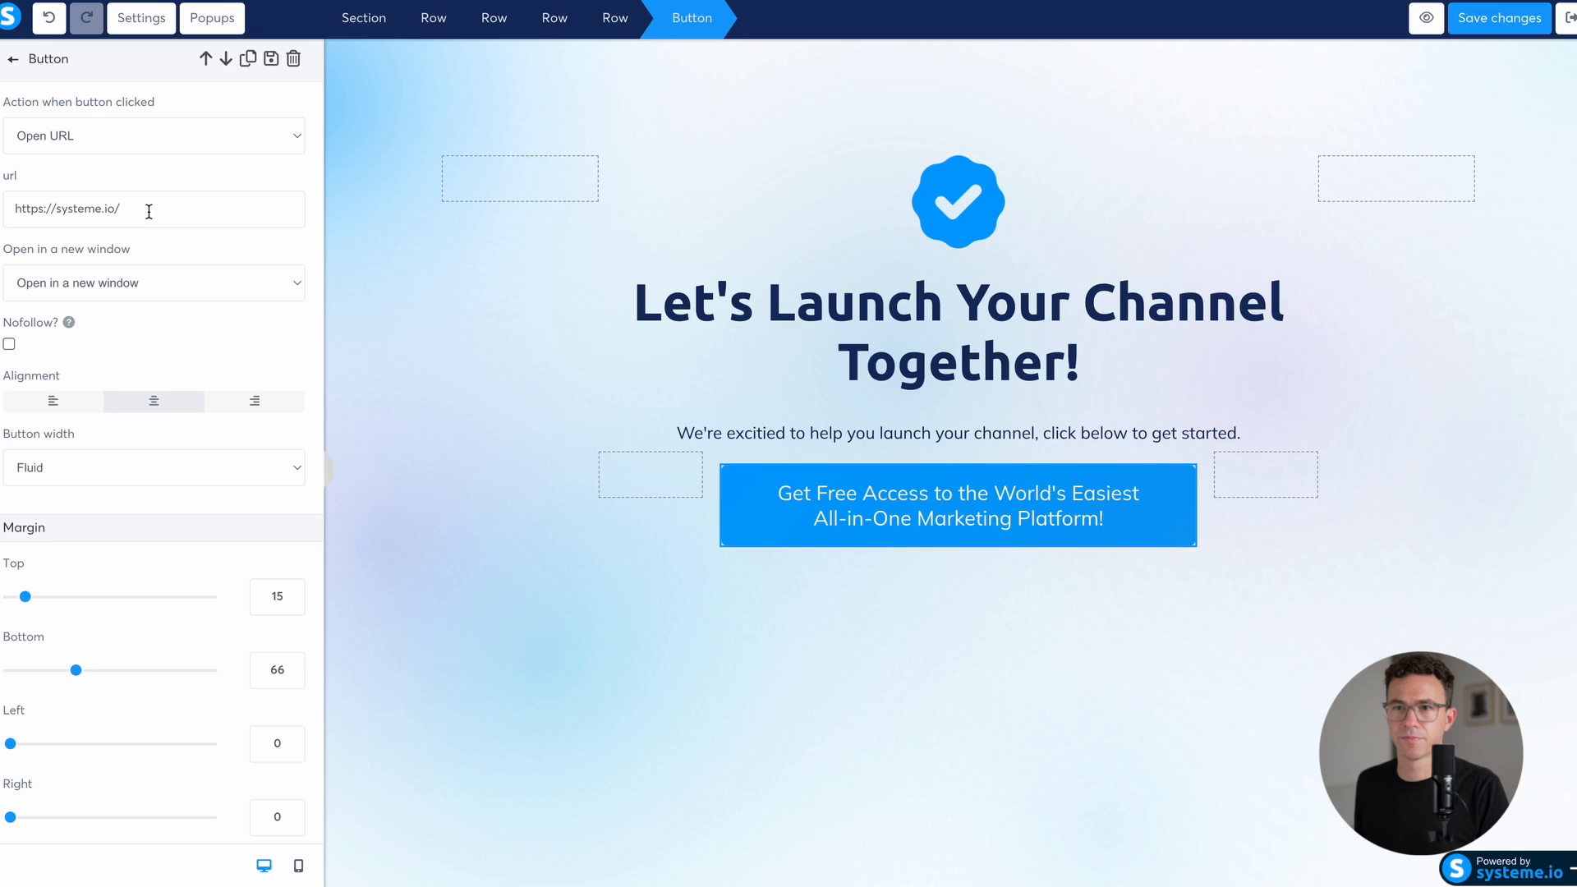
click(153, 136)
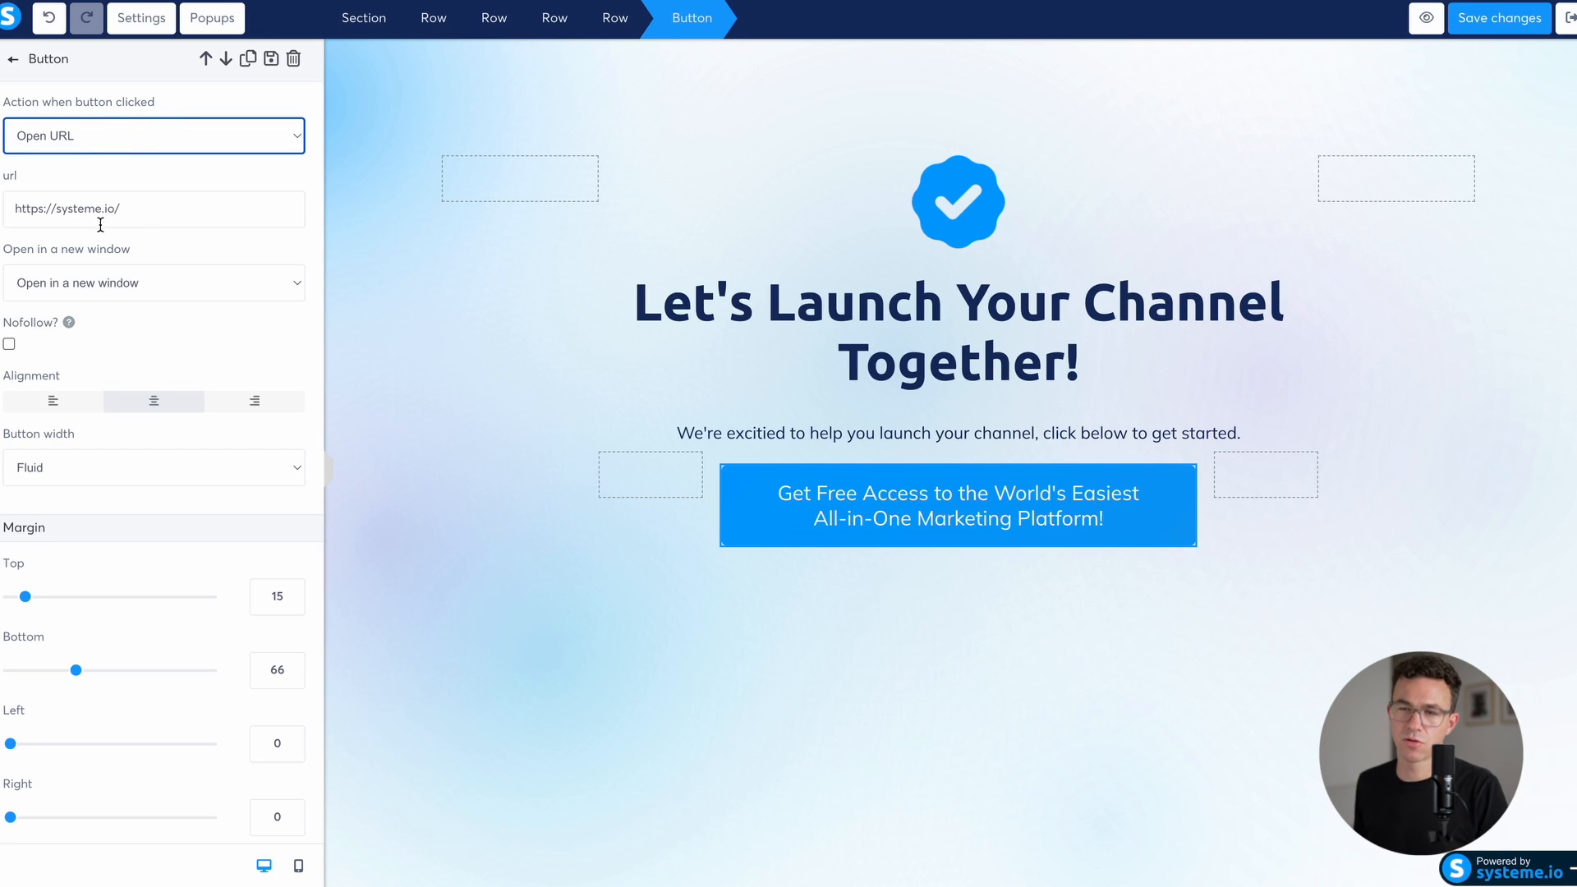
mouse_move(186, 292)
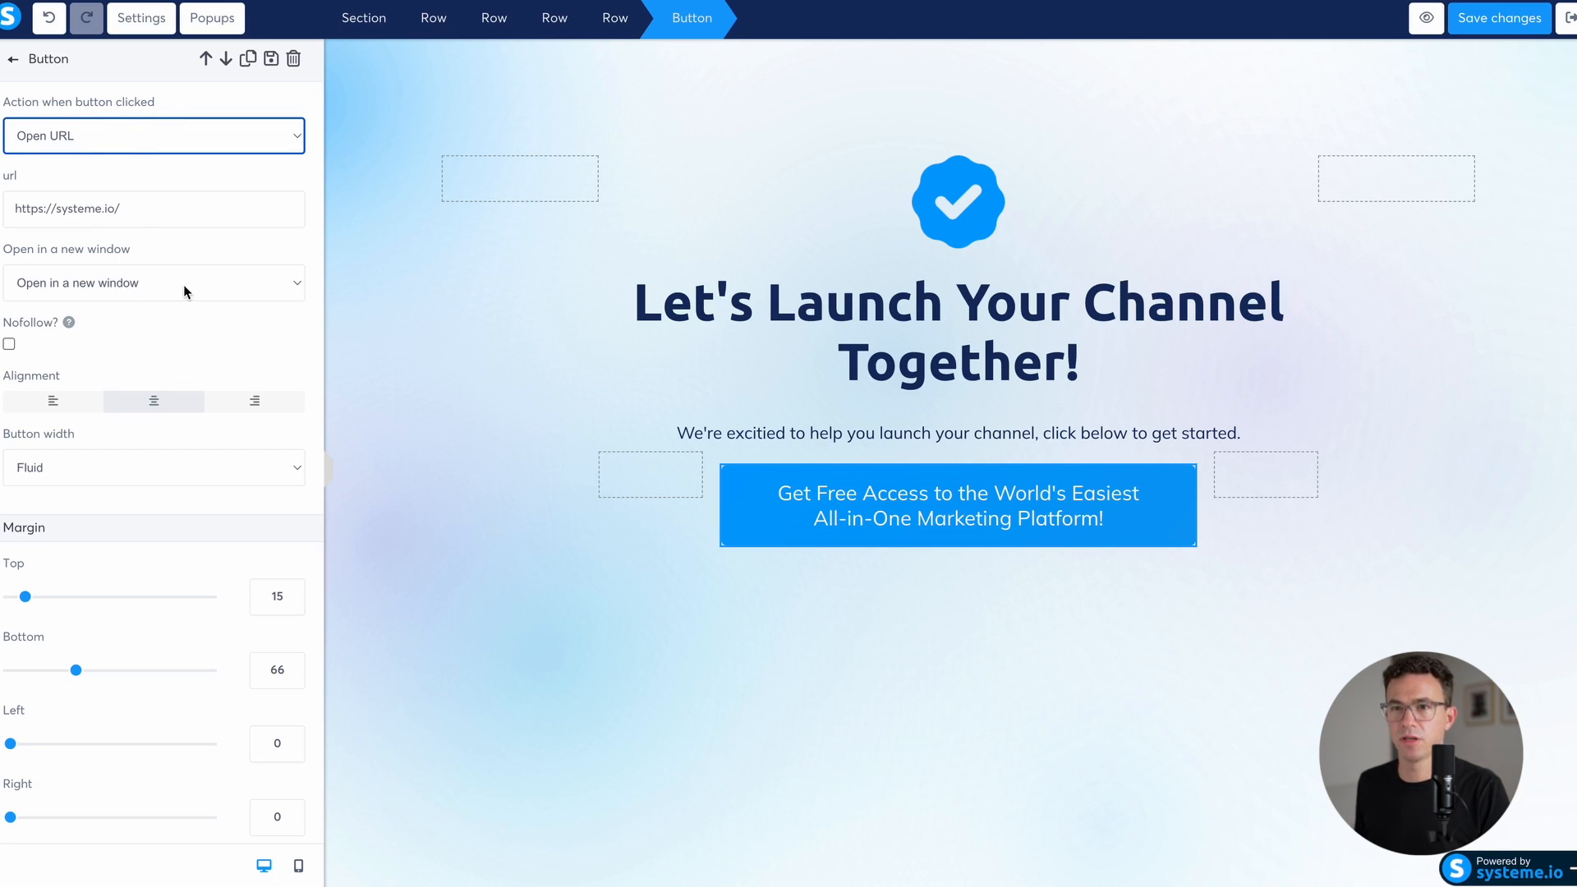
Step: Relabel the button 'Ready for Takeoff' and start setting its background to solid red
scroll(down, 3)
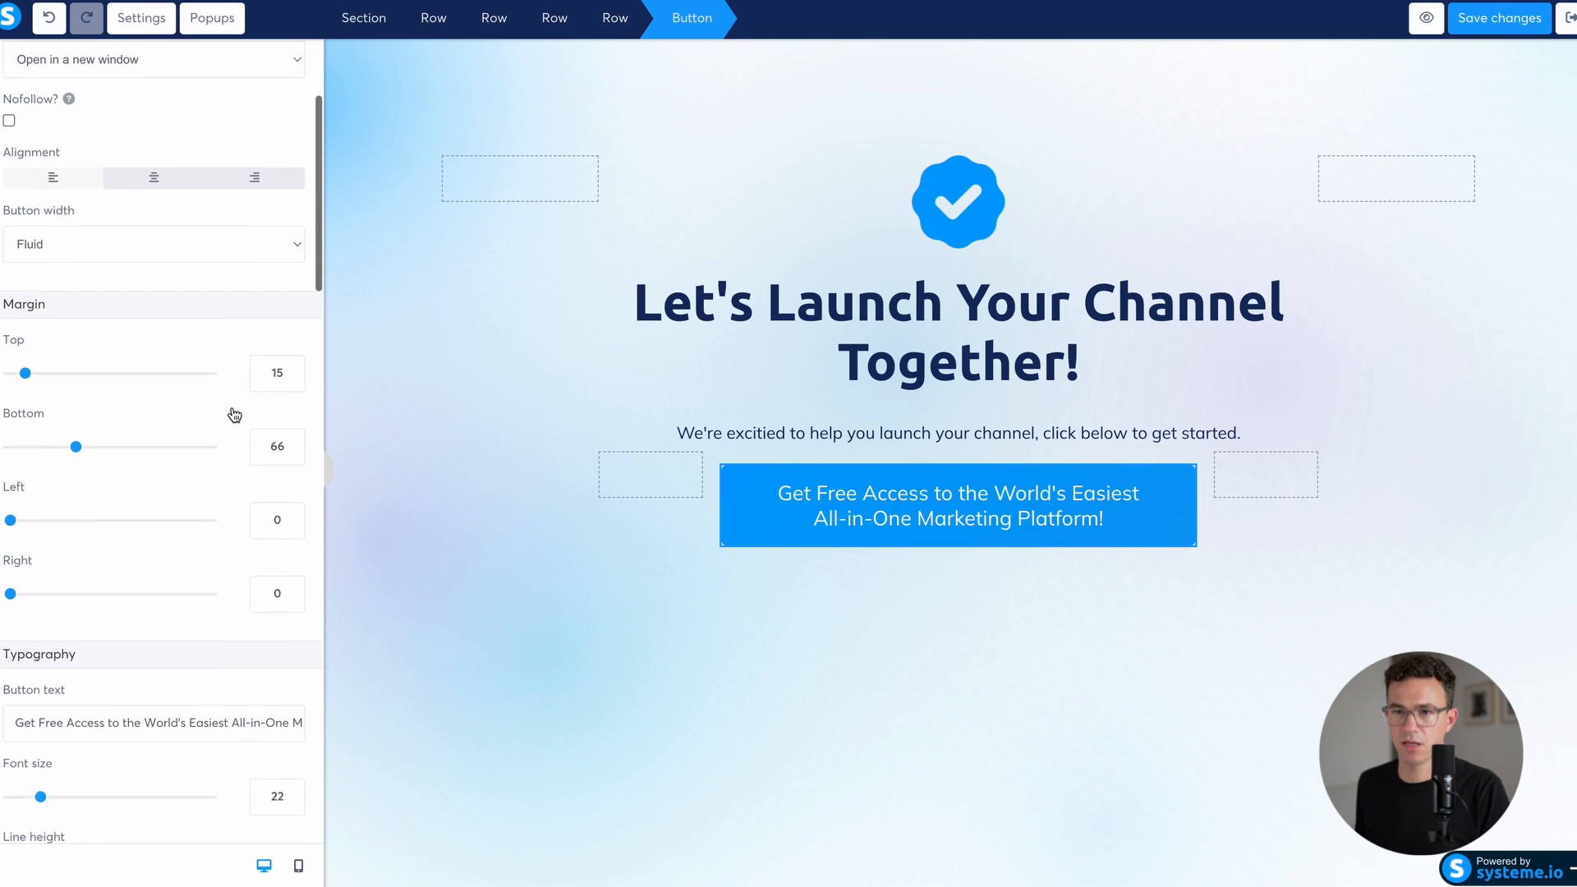
scroll(down, 3)
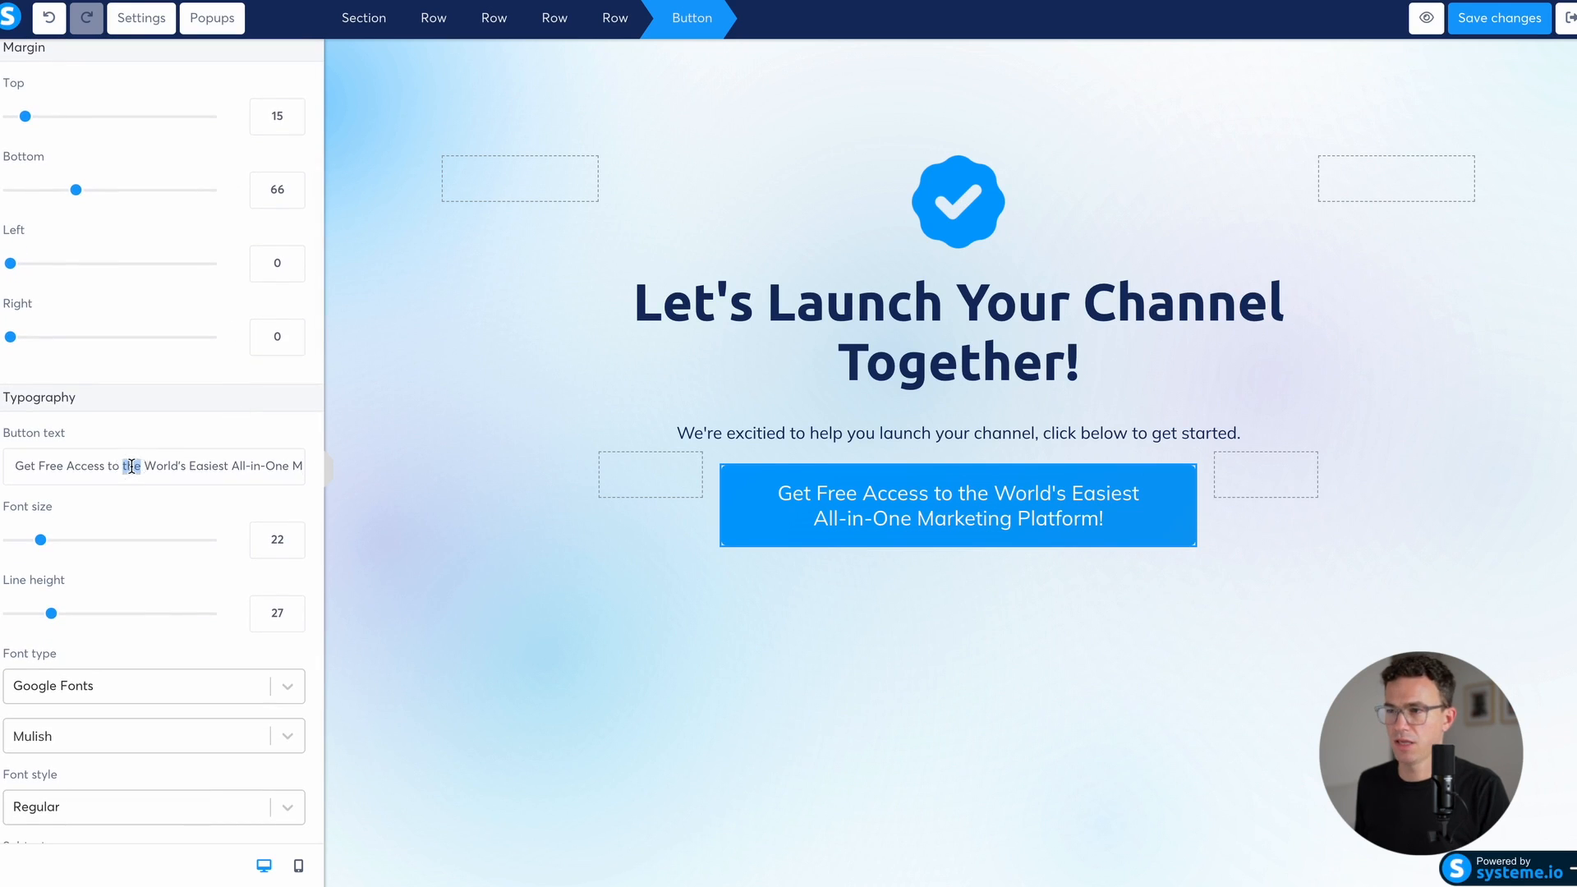
text(Ready for Takeoff)
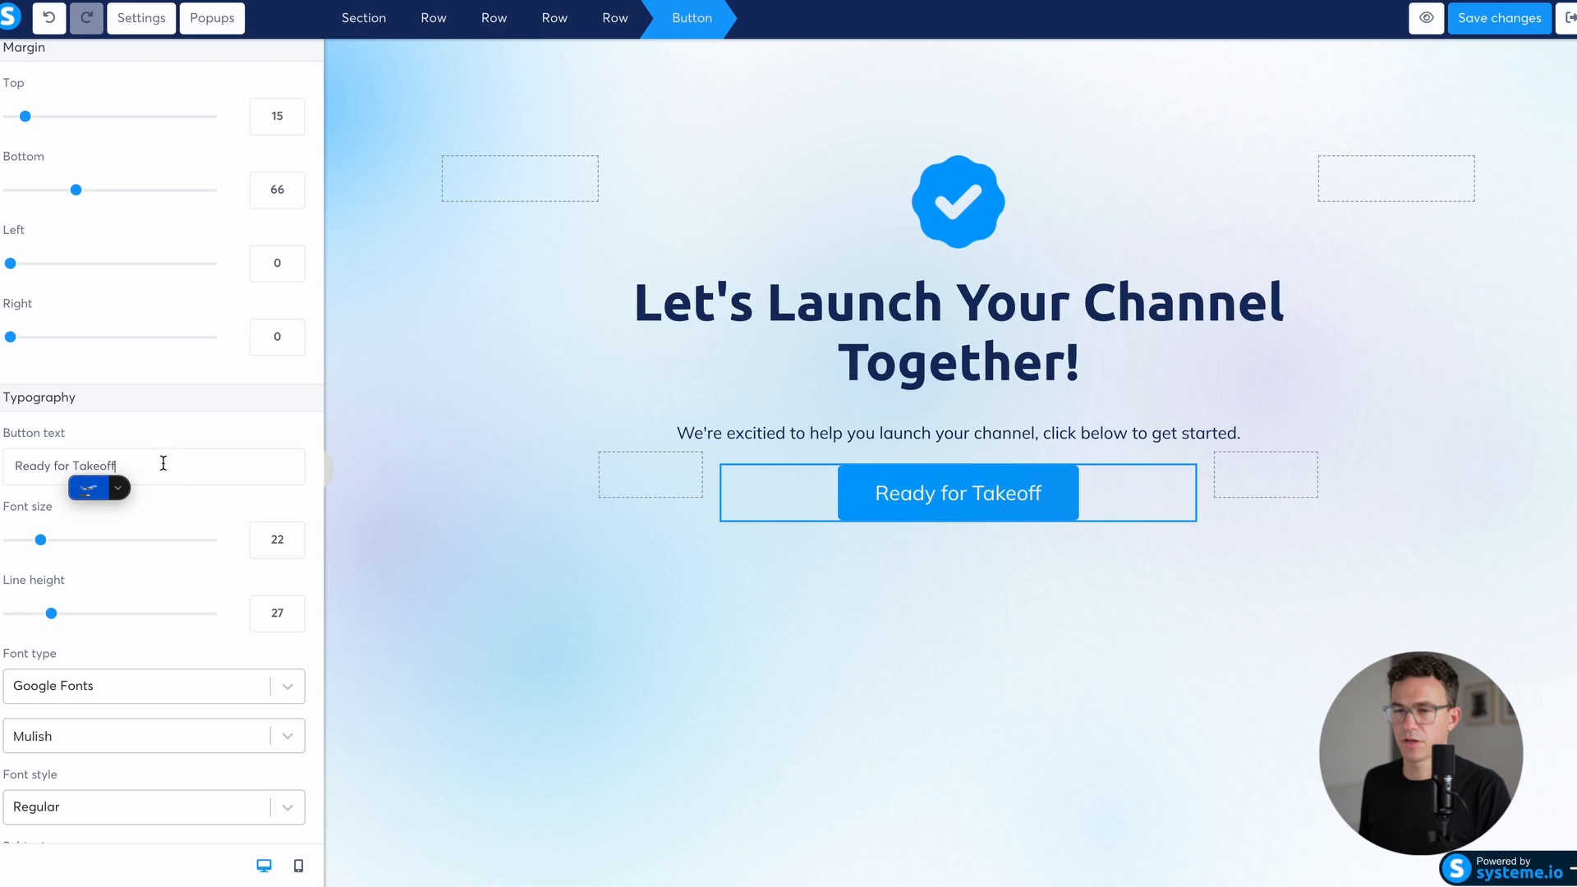
scroll(down, 3)
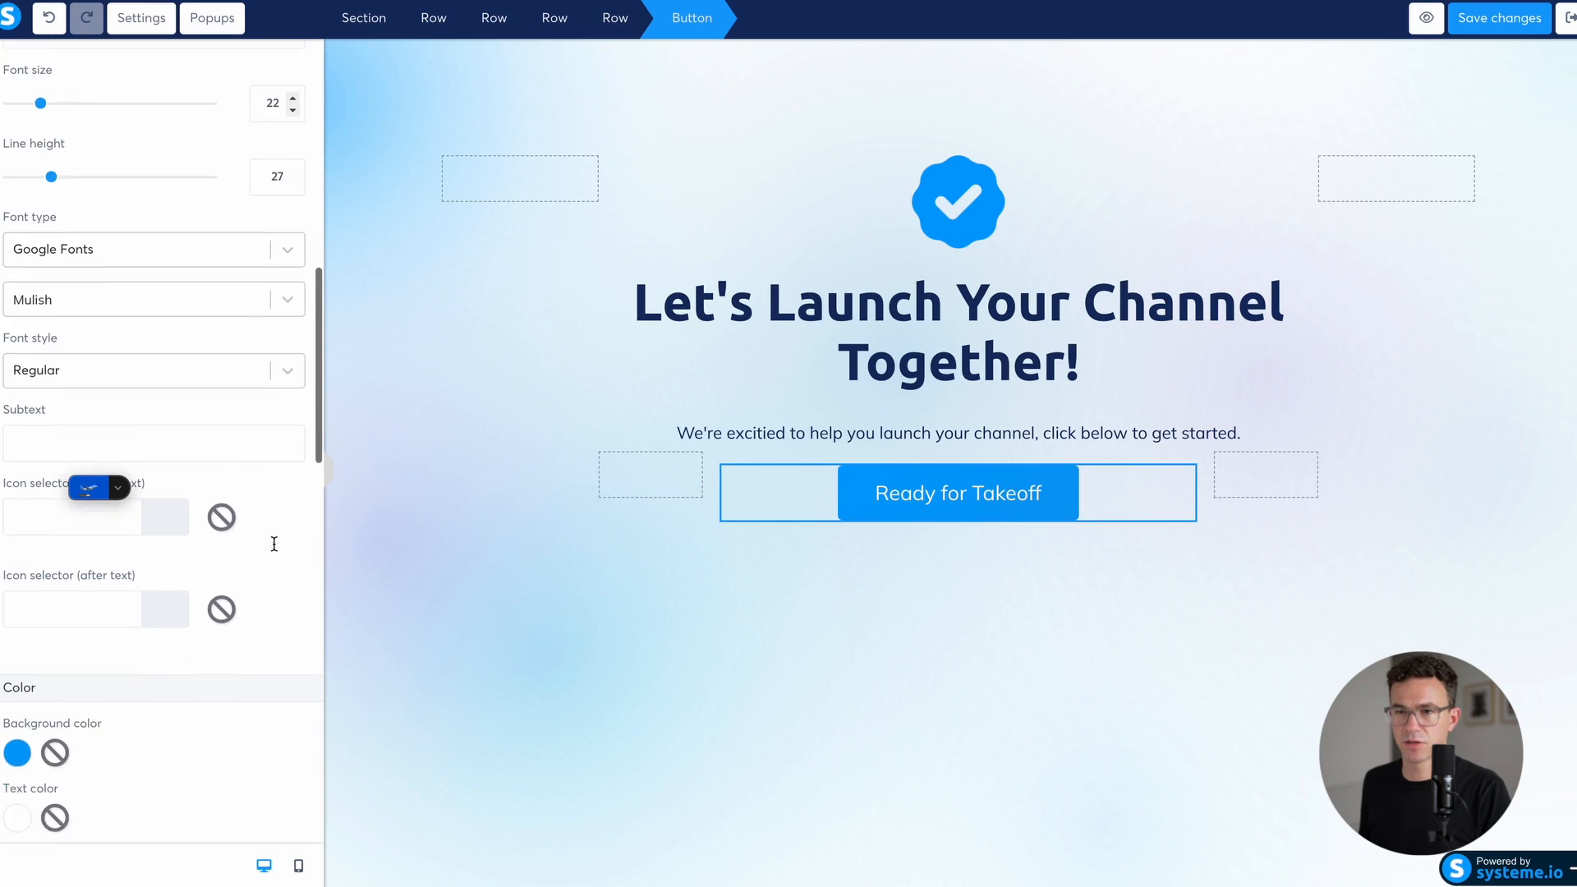
click(16, 752)
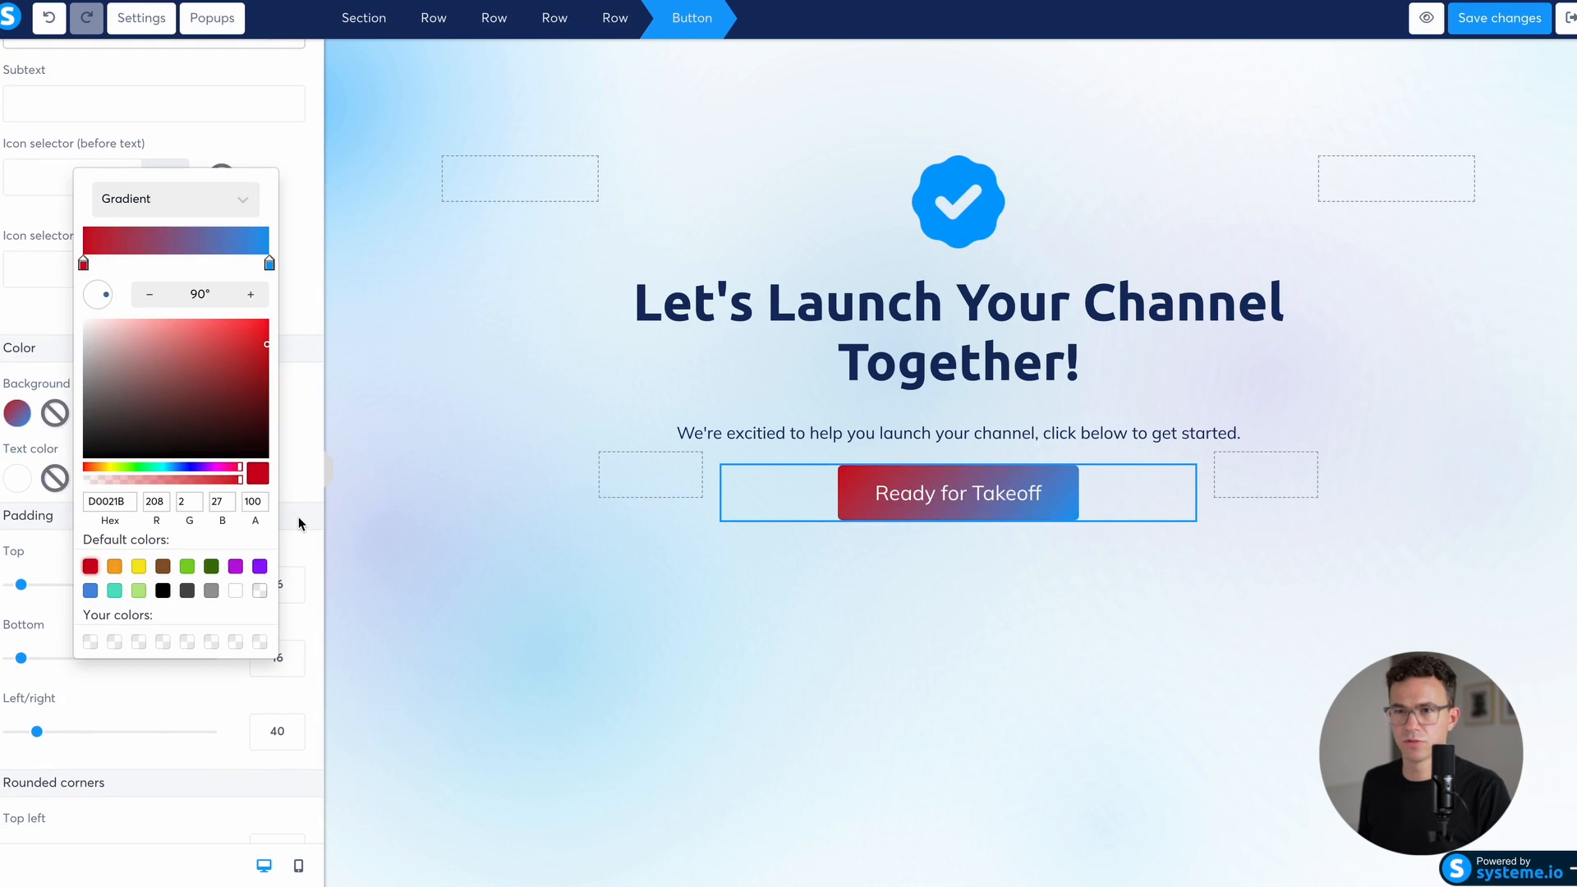
mouse_move(219, 192)
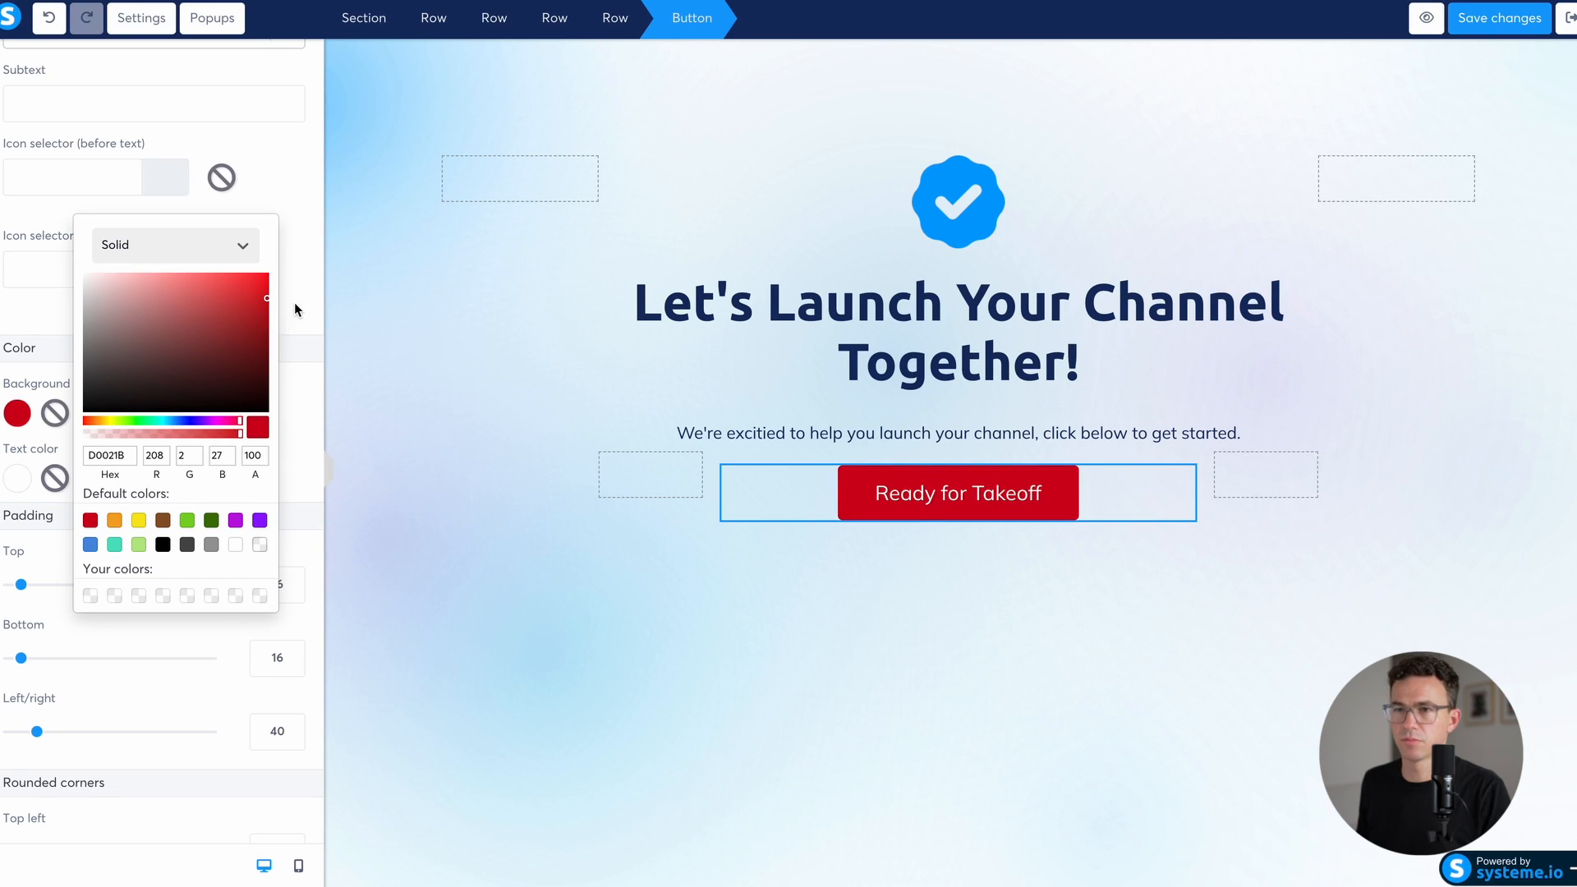
mouse_move(1068, 307)
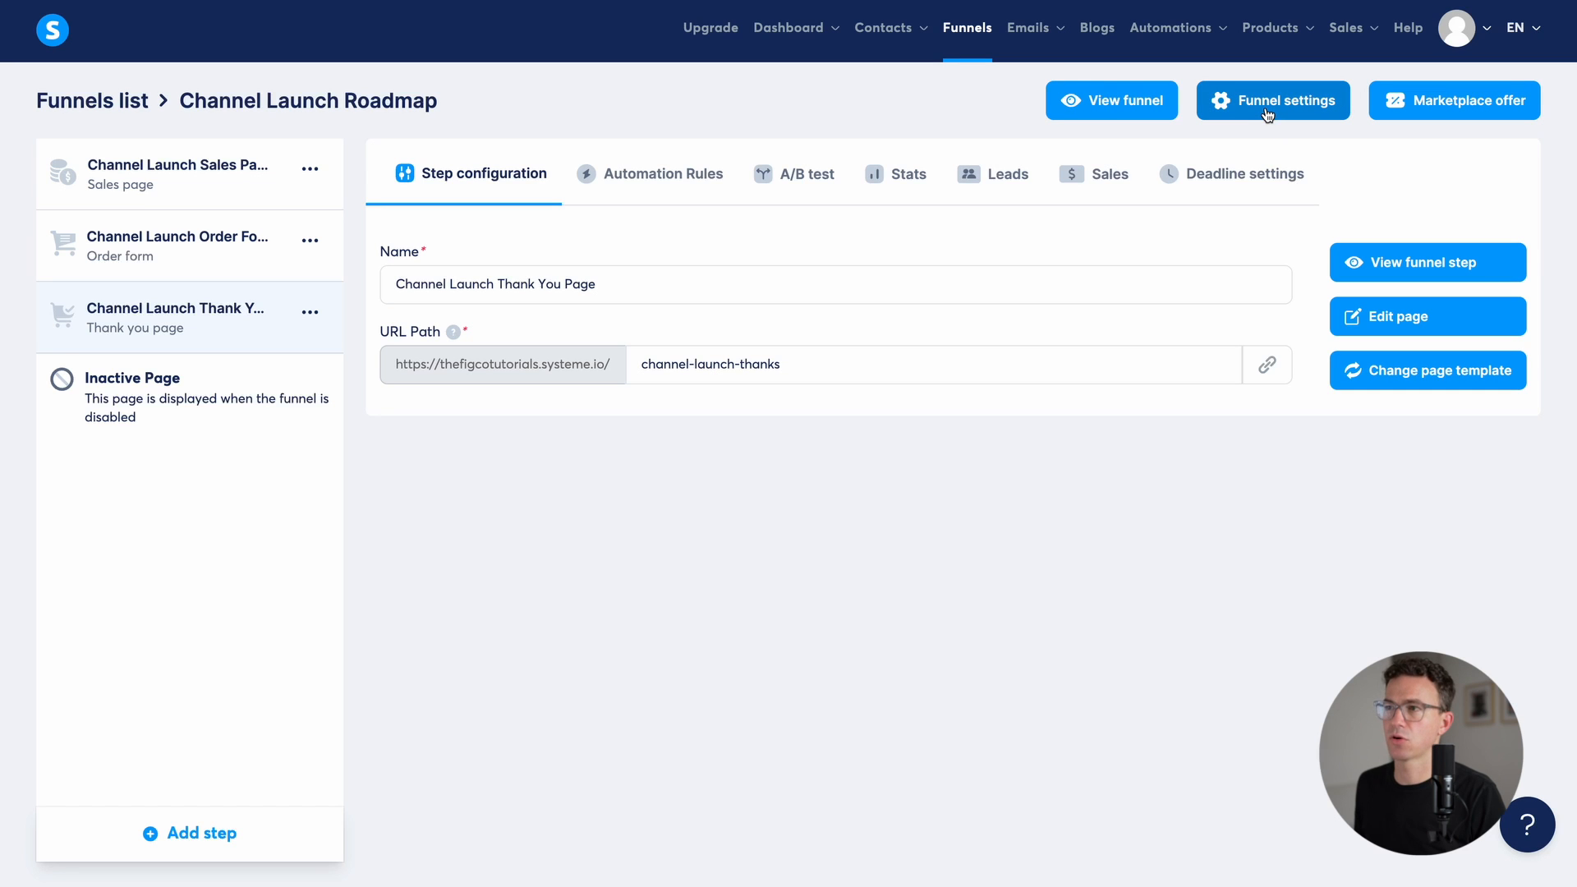
Step: Assign the funnel the custom courses domain, enable PayPal payments, save, and head to Courses
click(1272, 100)
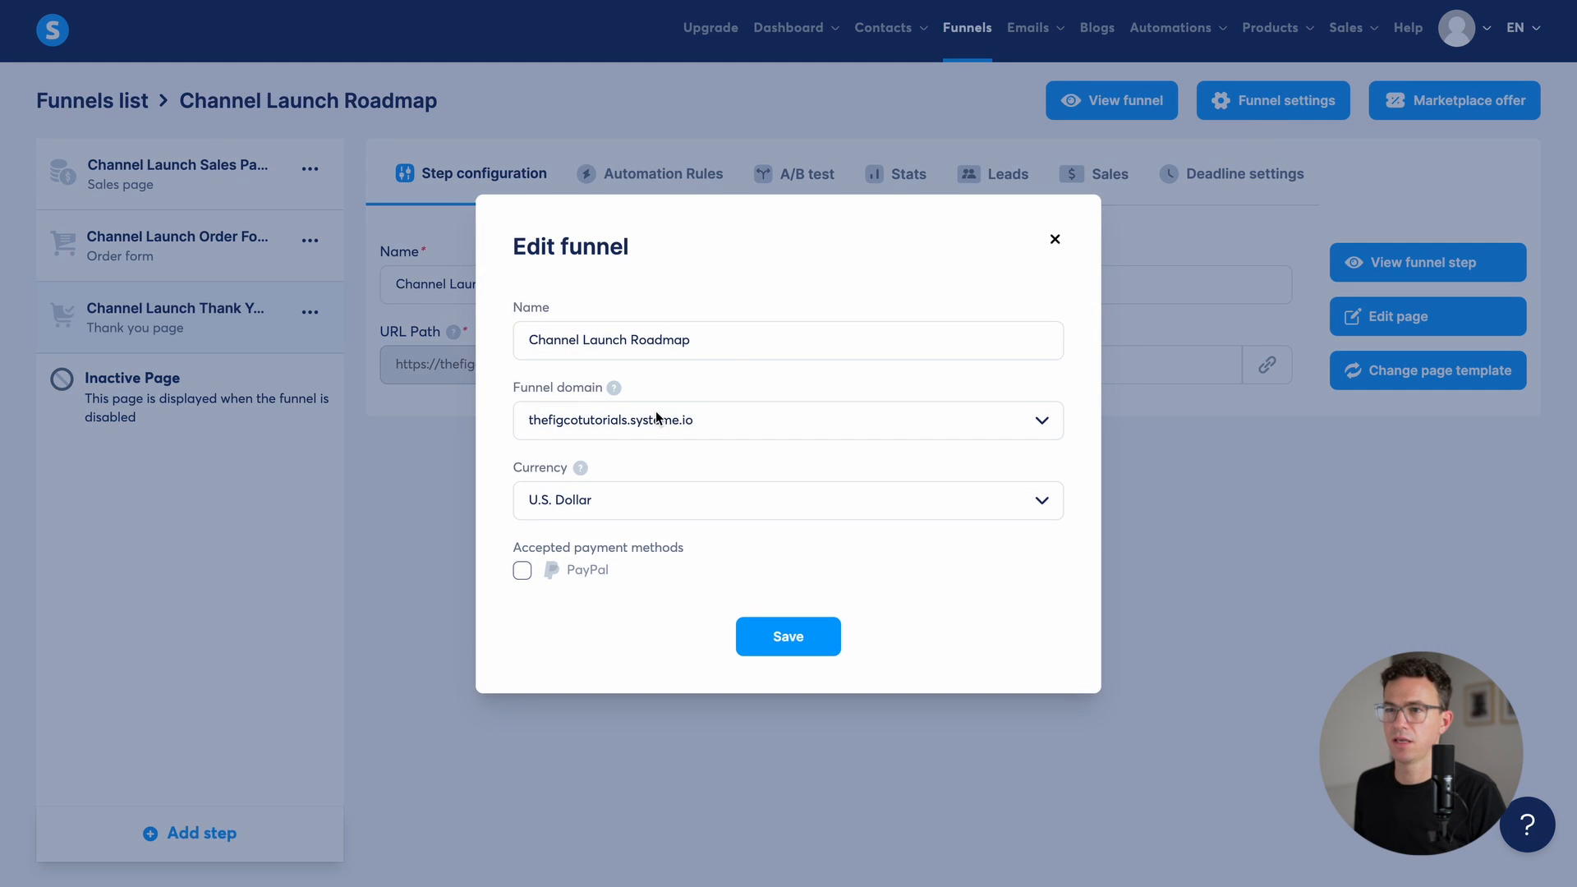
mouse_move(547, 400)
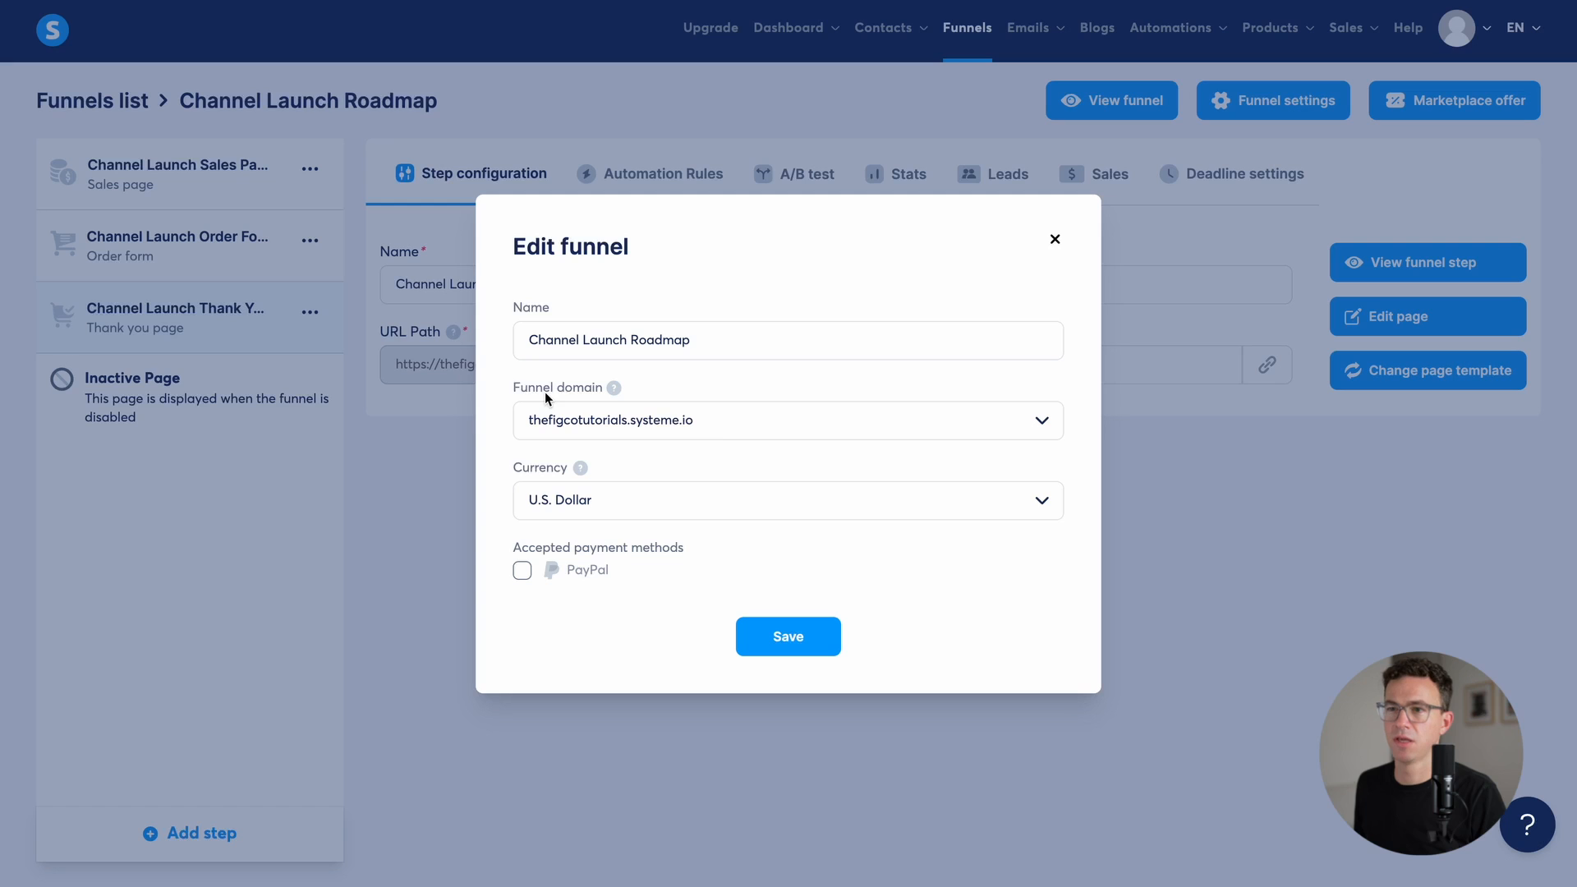
click(787, 420)
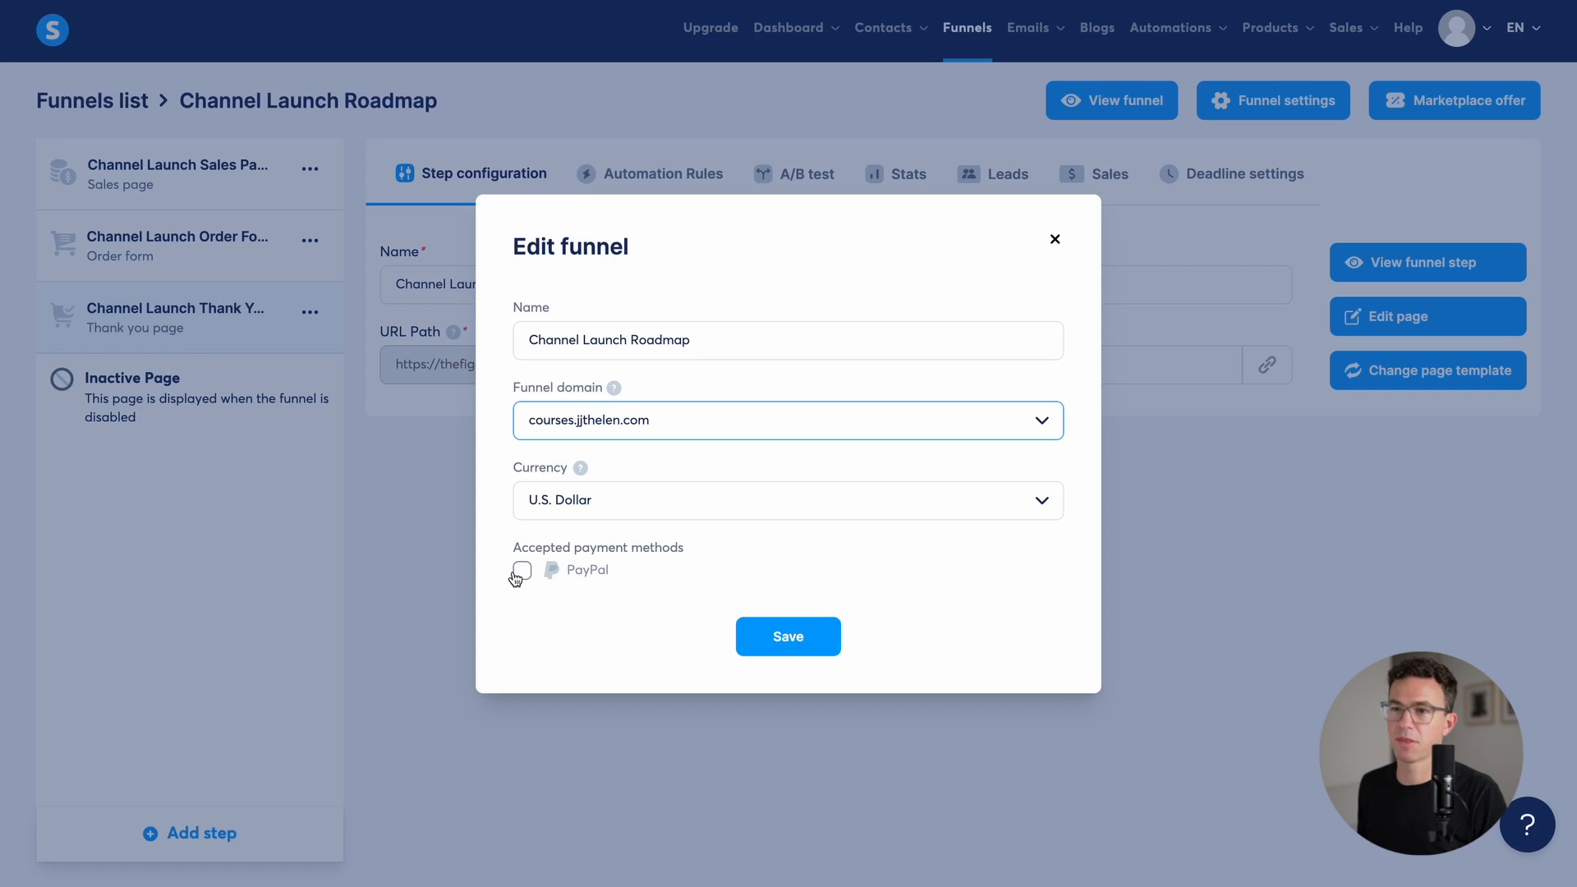
click(521, 570)
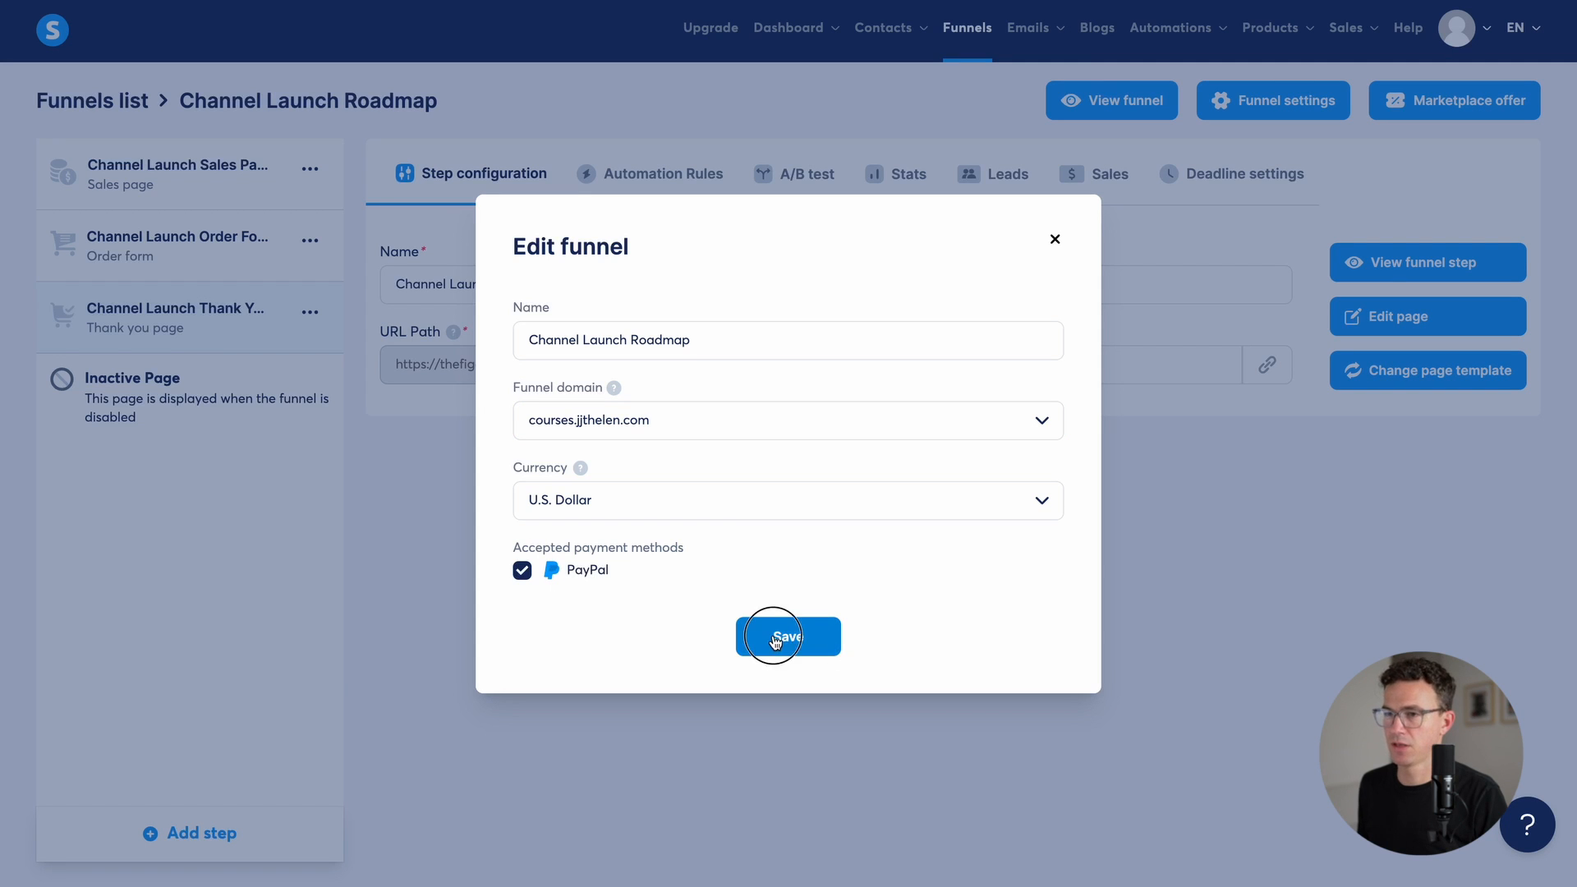
click(788, 636)
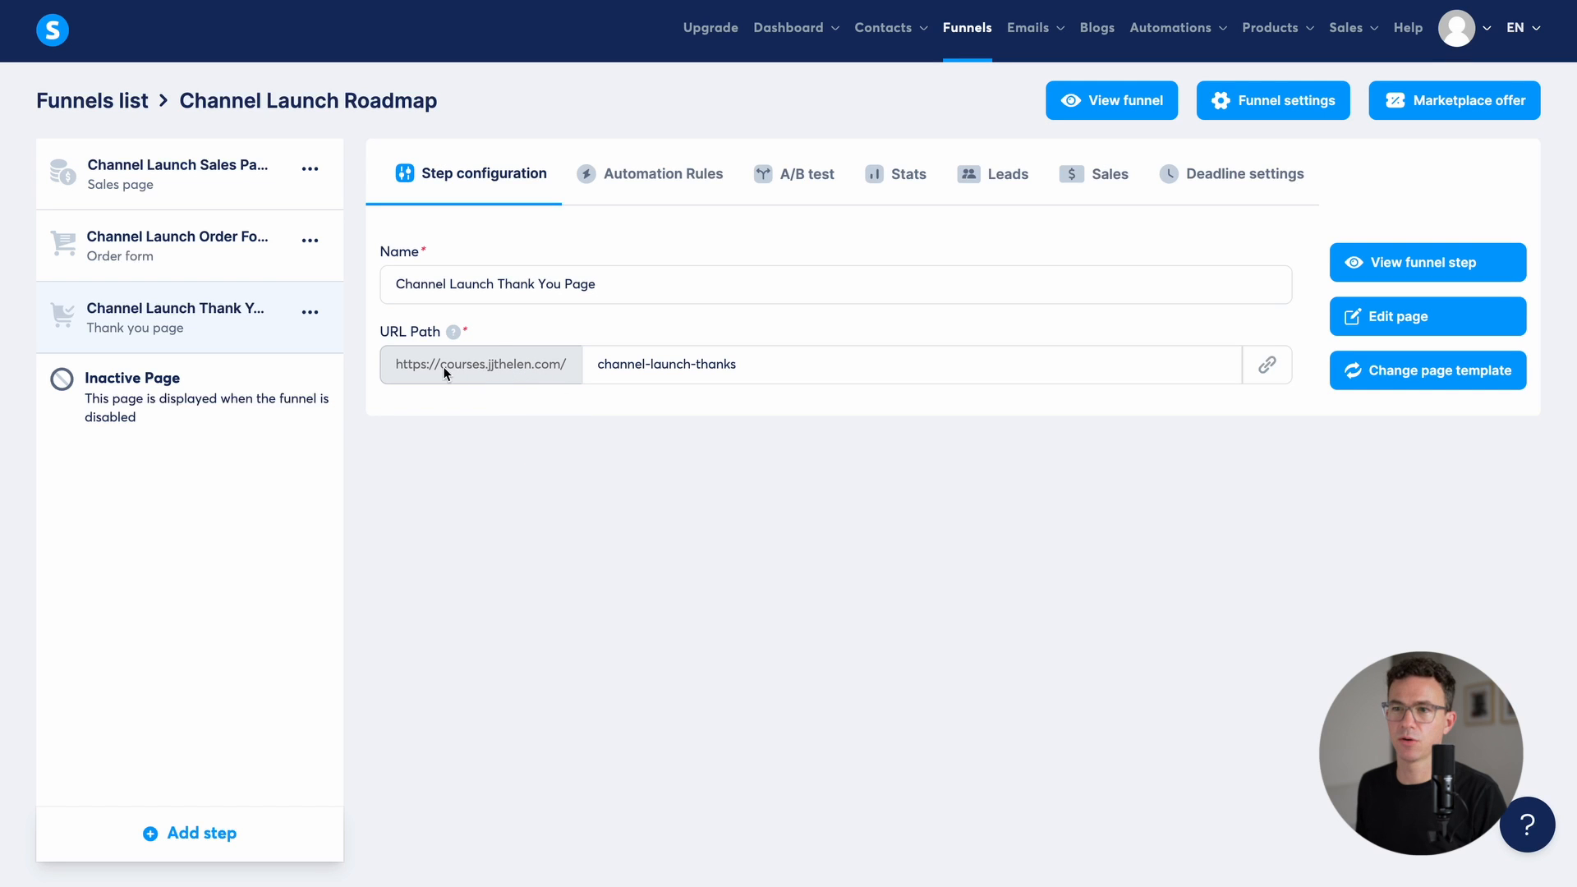
mouse_move(570, 370)
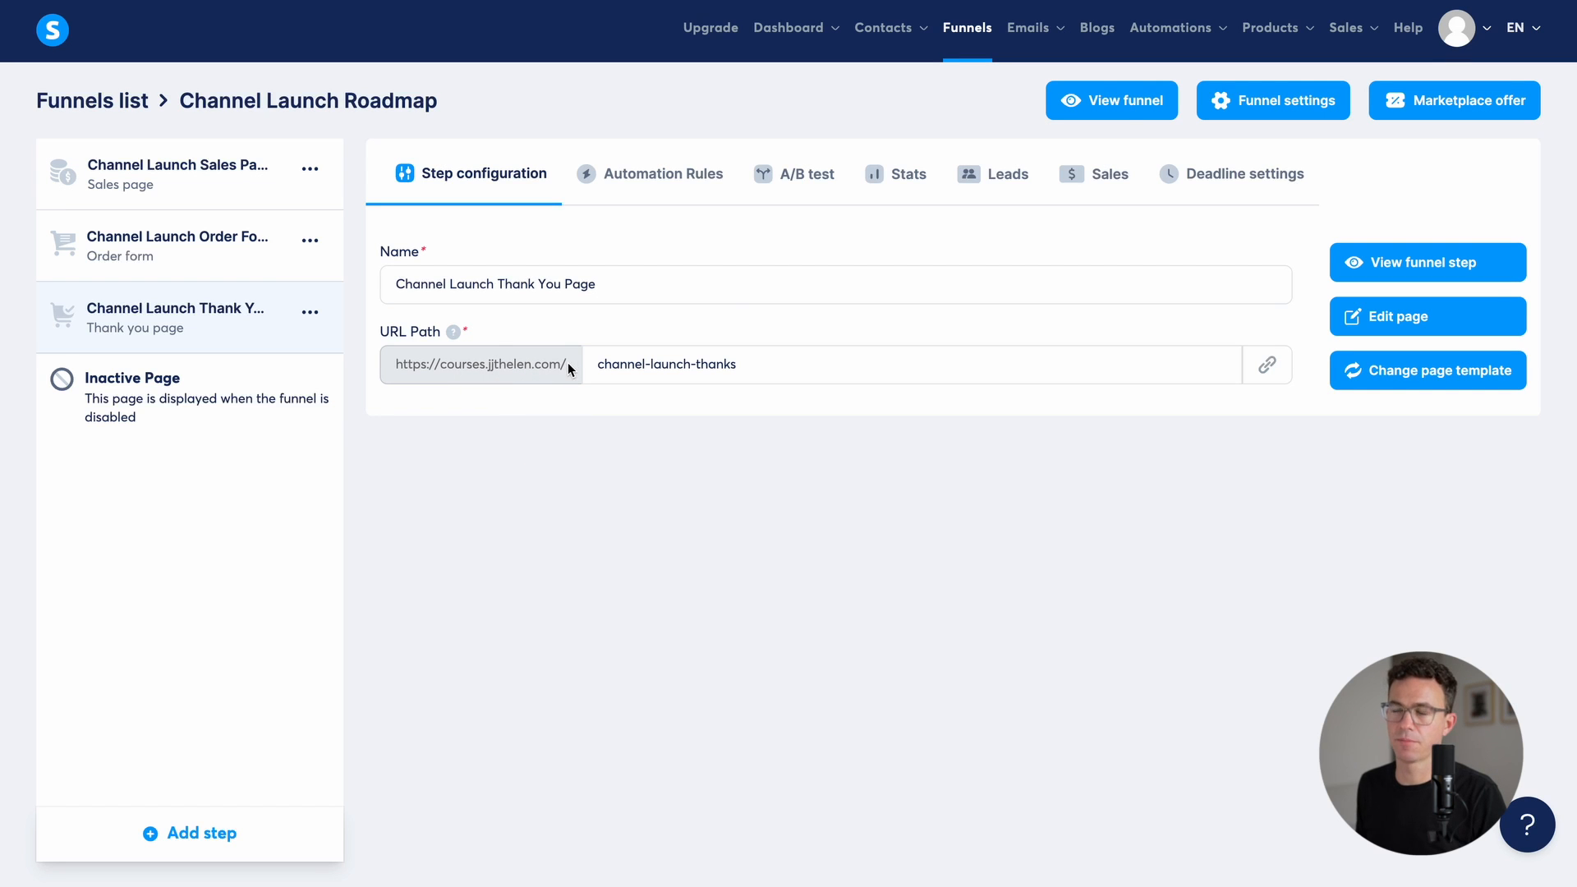
click(1269, 28)
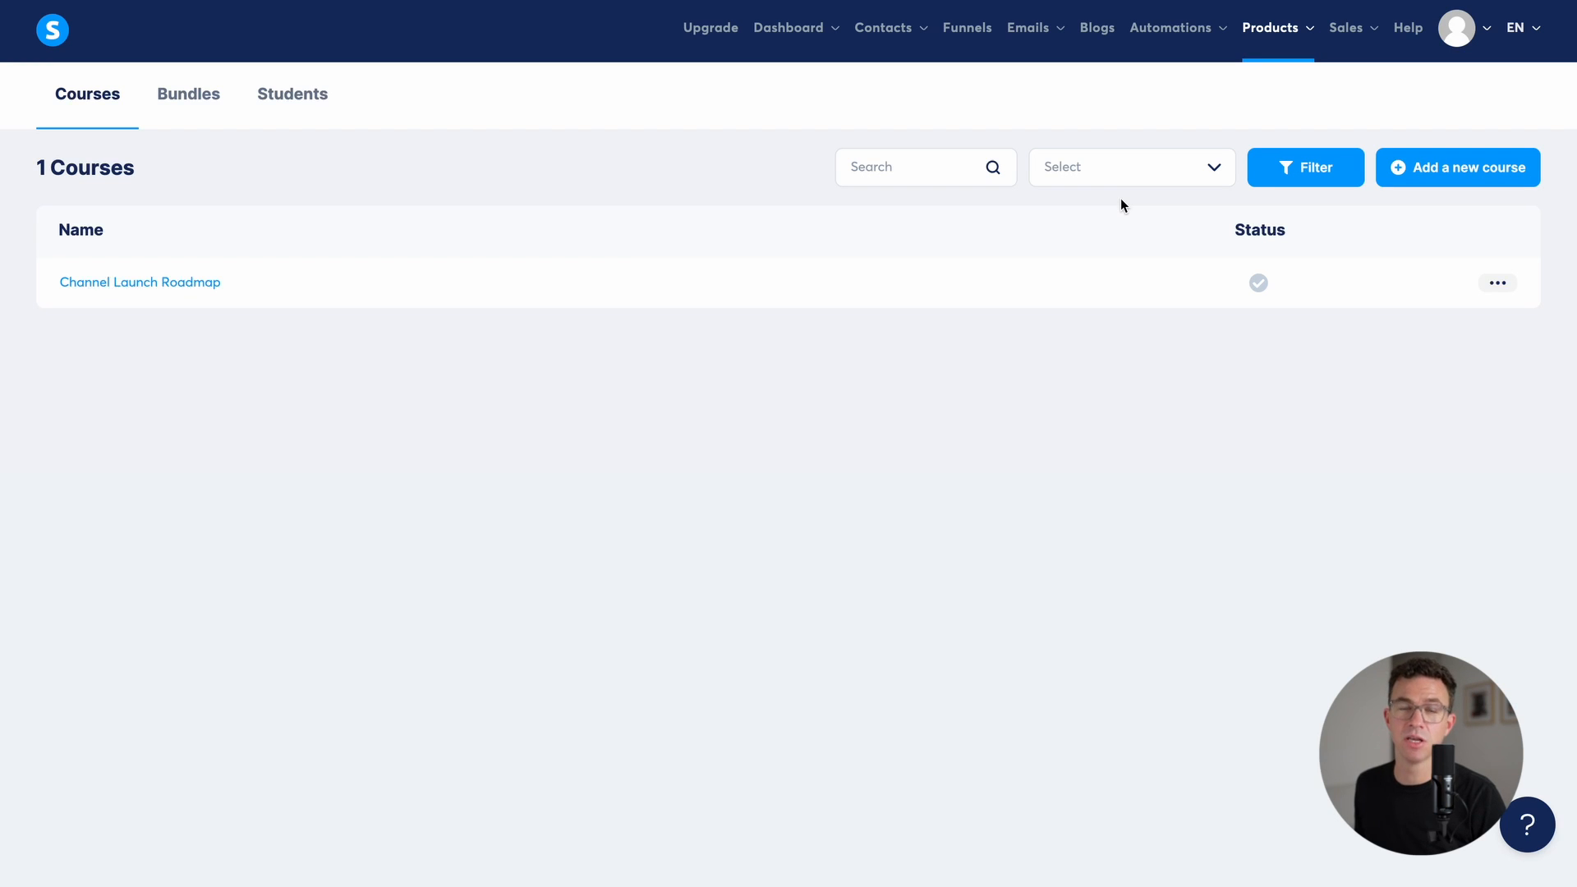
Step: Activate the Channel Launch Roadmap course from its ••• menu and confirm
click(1497, 283)
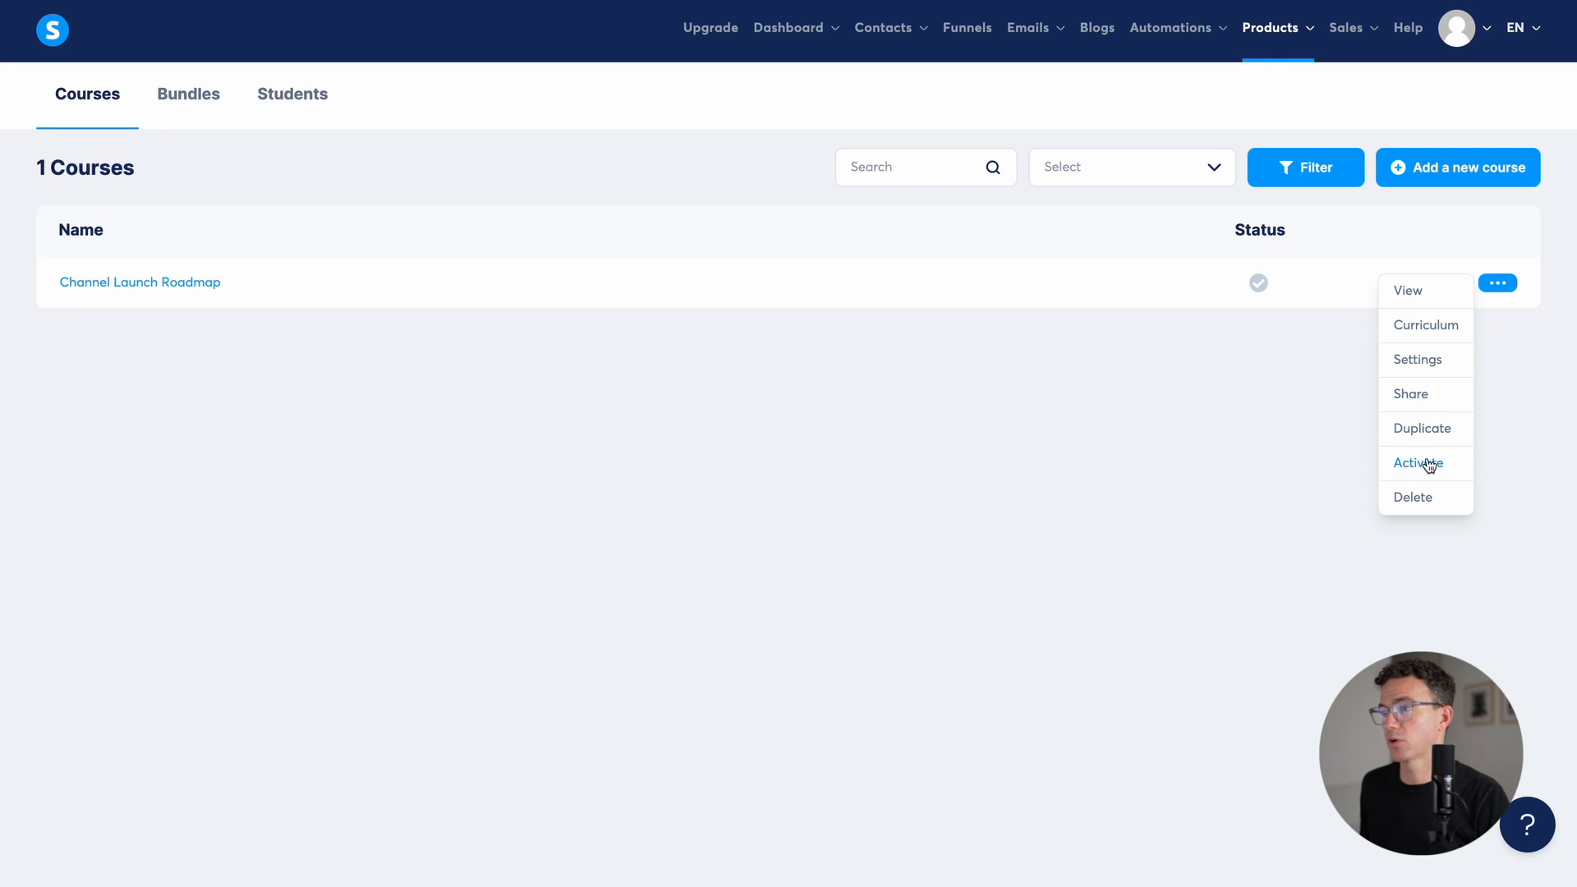
click(1418, 464)
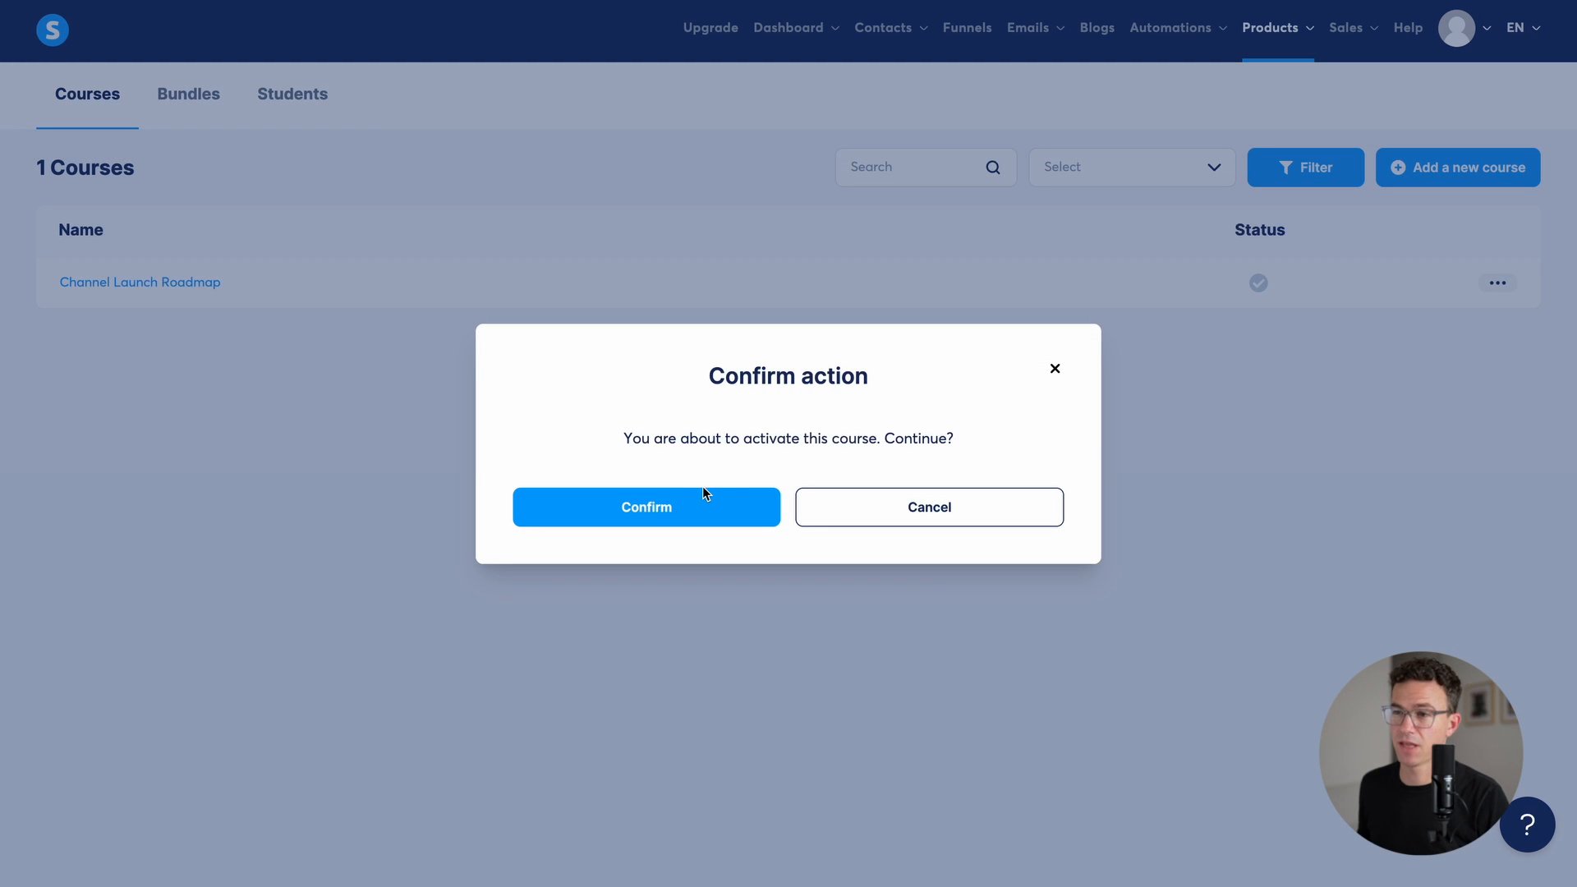
click(646, 508)
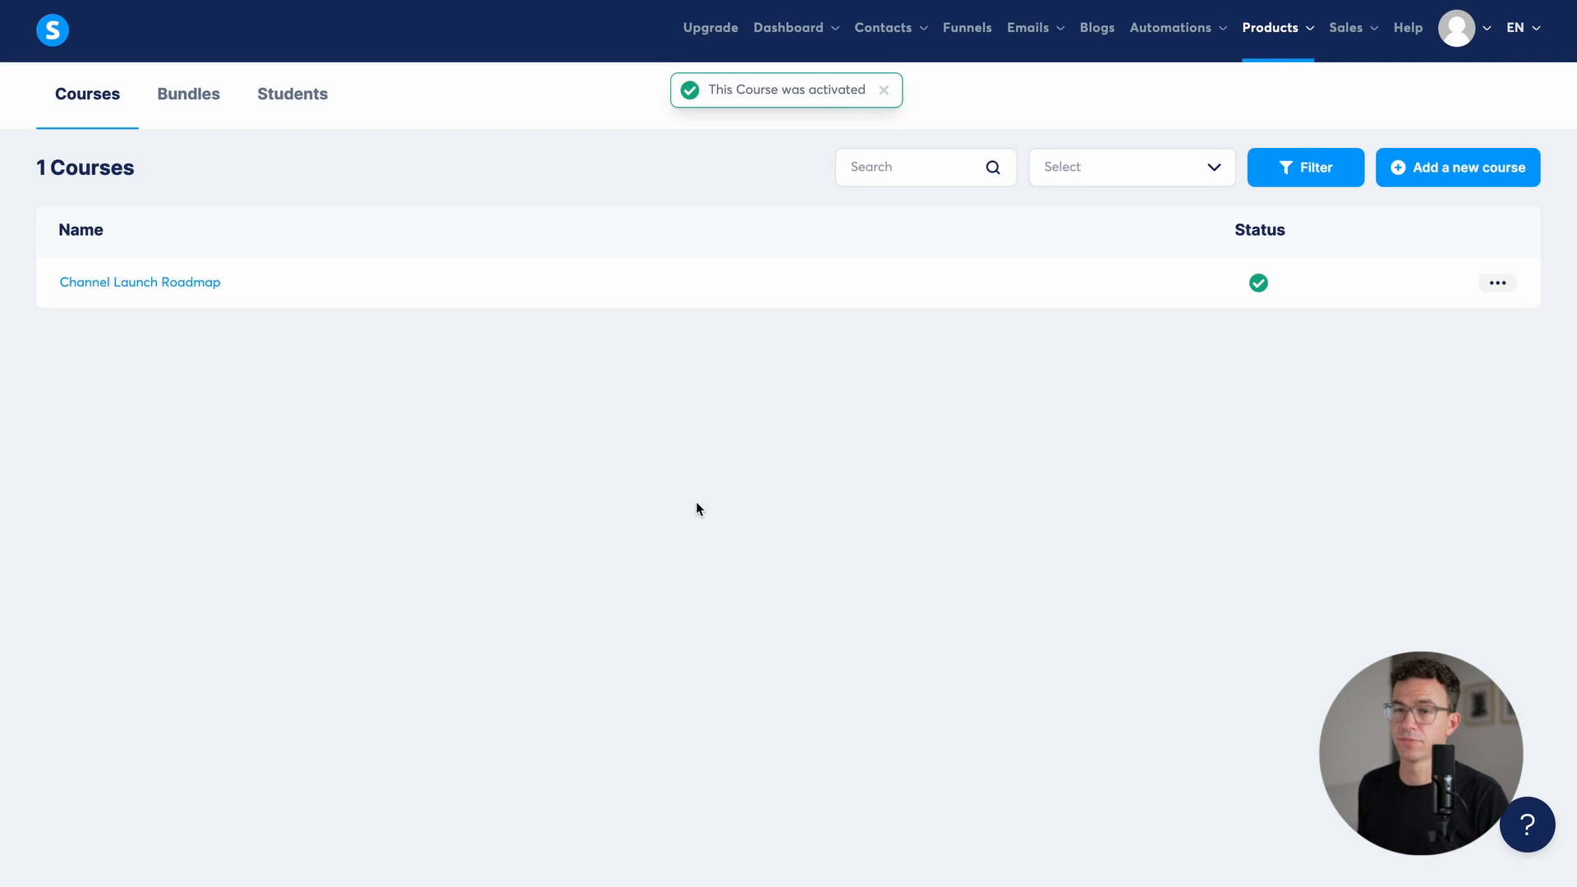